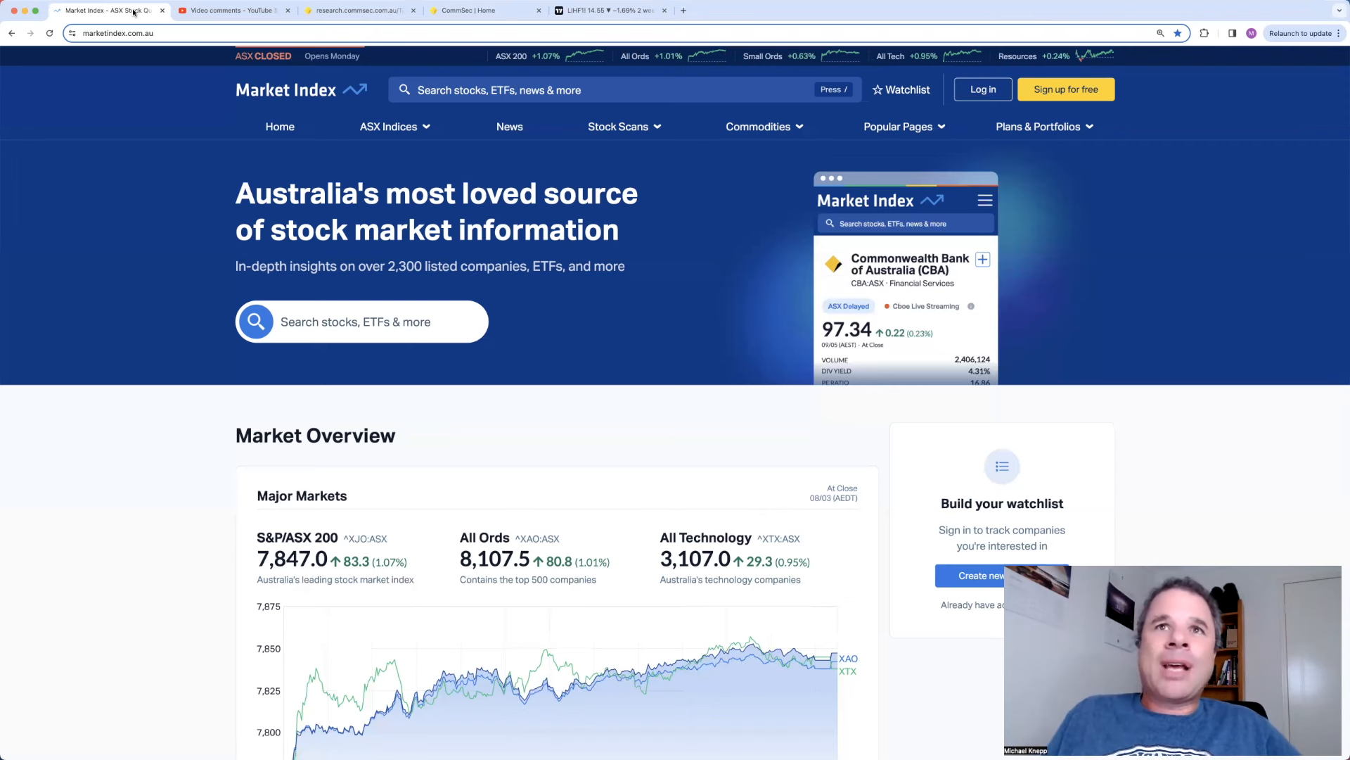
# Step: Show the 7 March ASX Rundown video's comments in YouTube Studio and scroll through them
pyautogui.click(232, 10)
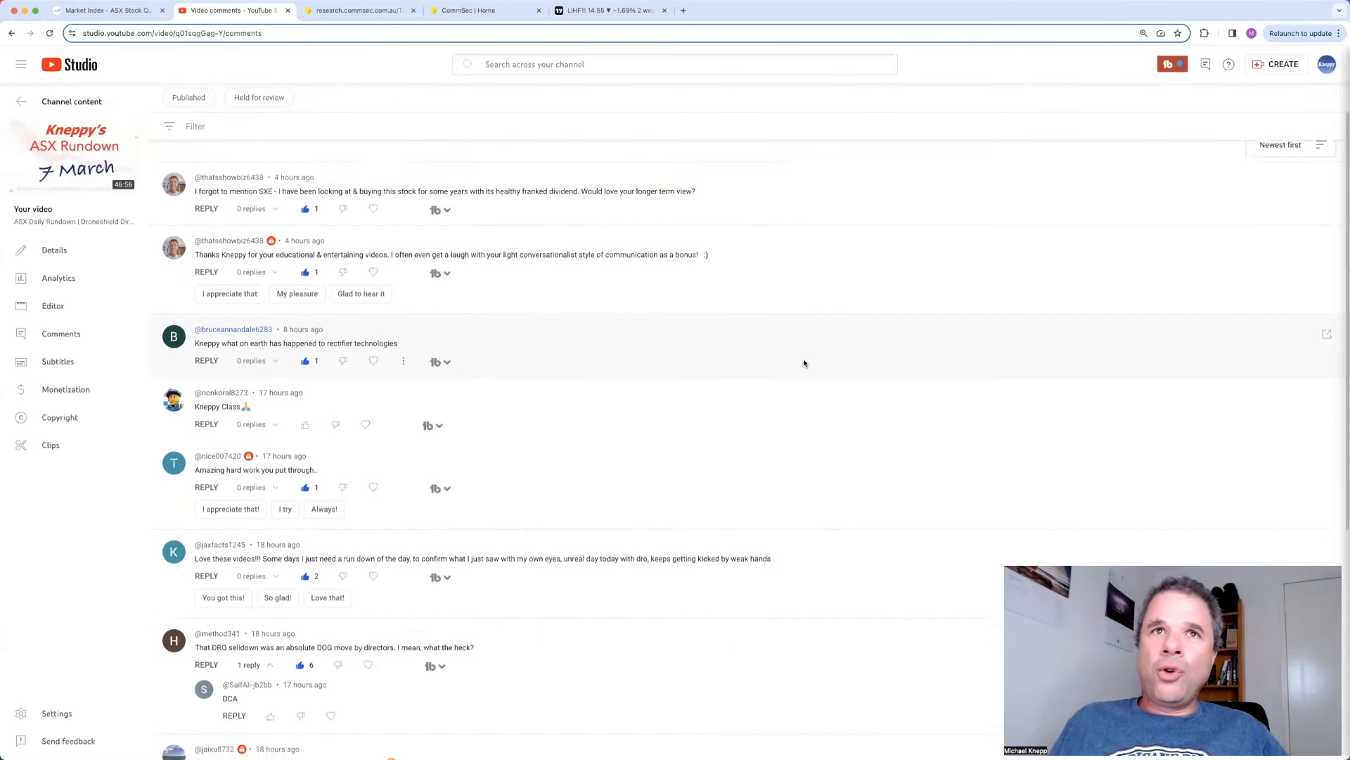
pyautogui.scroll(3)
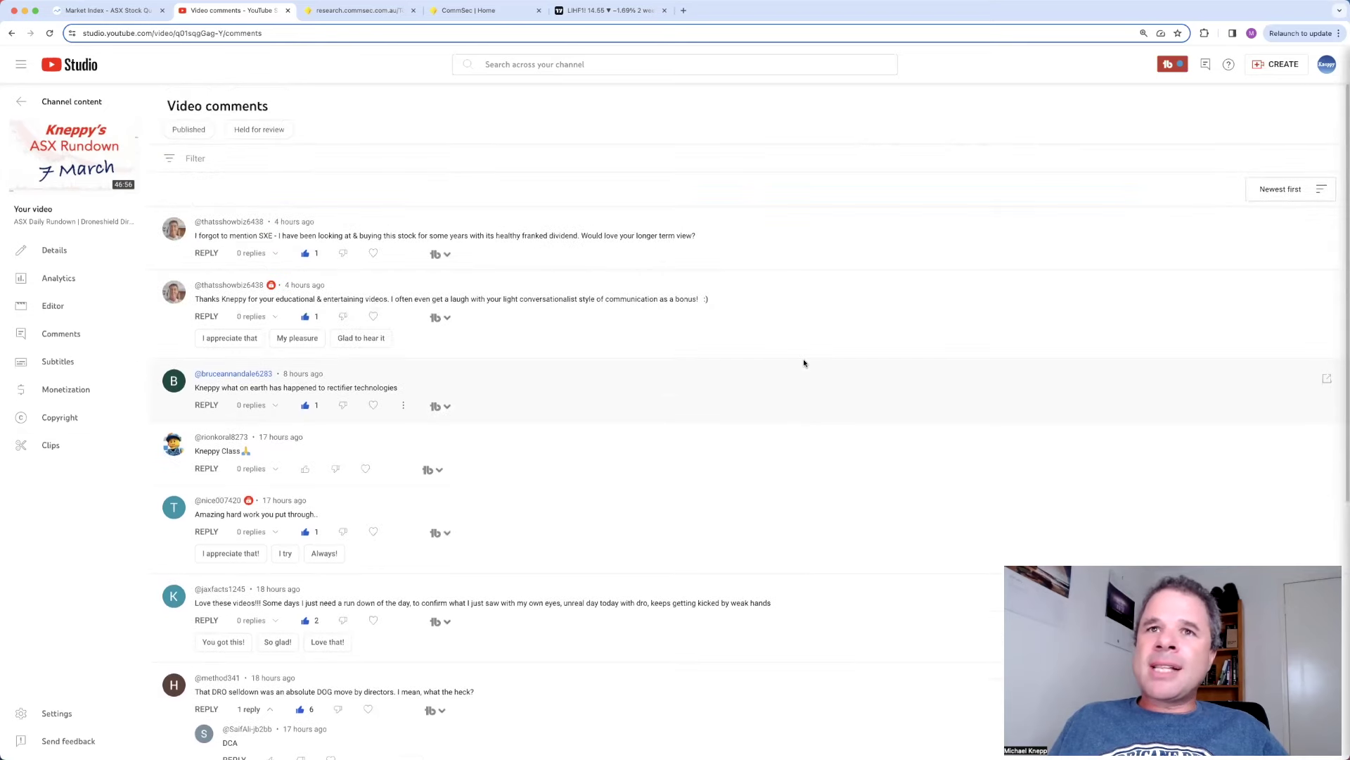
pyautogui.scroll(-3)
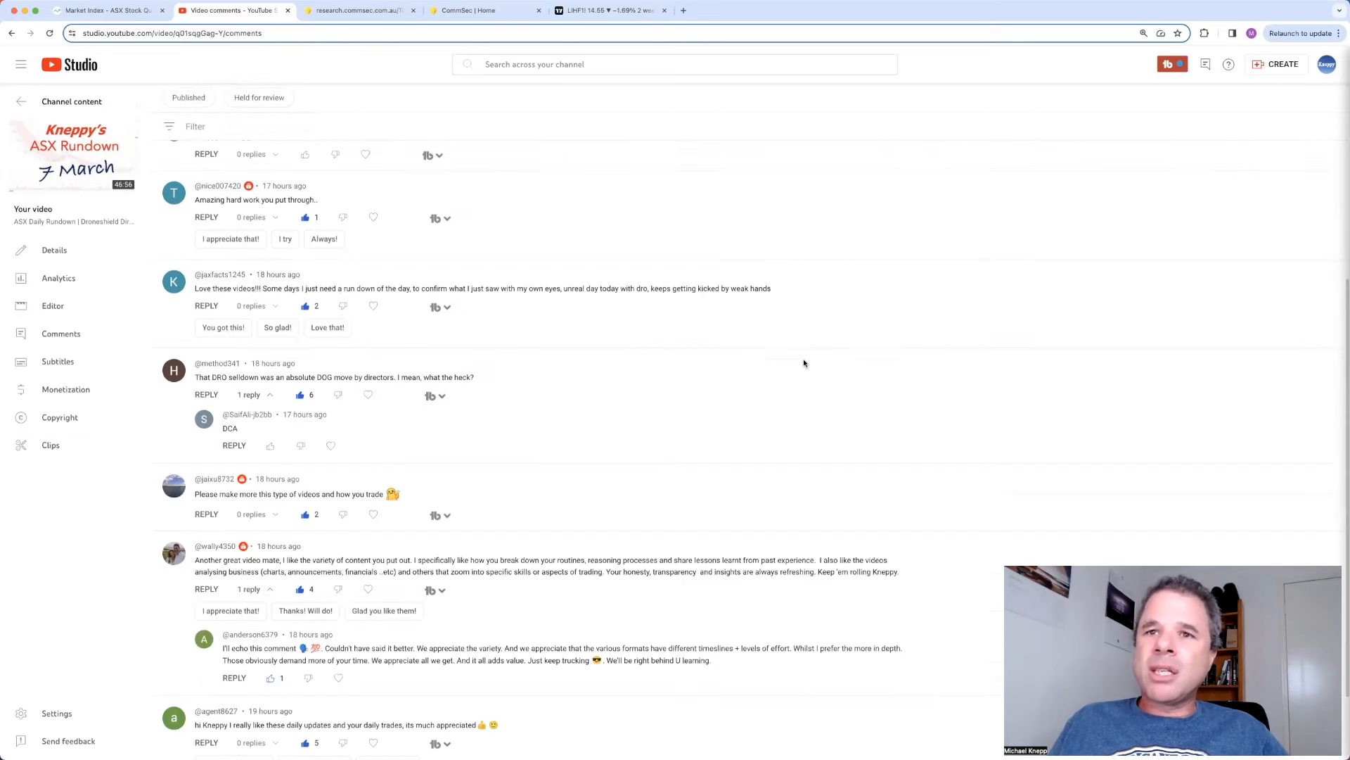
pyautogui.scroll(-3)
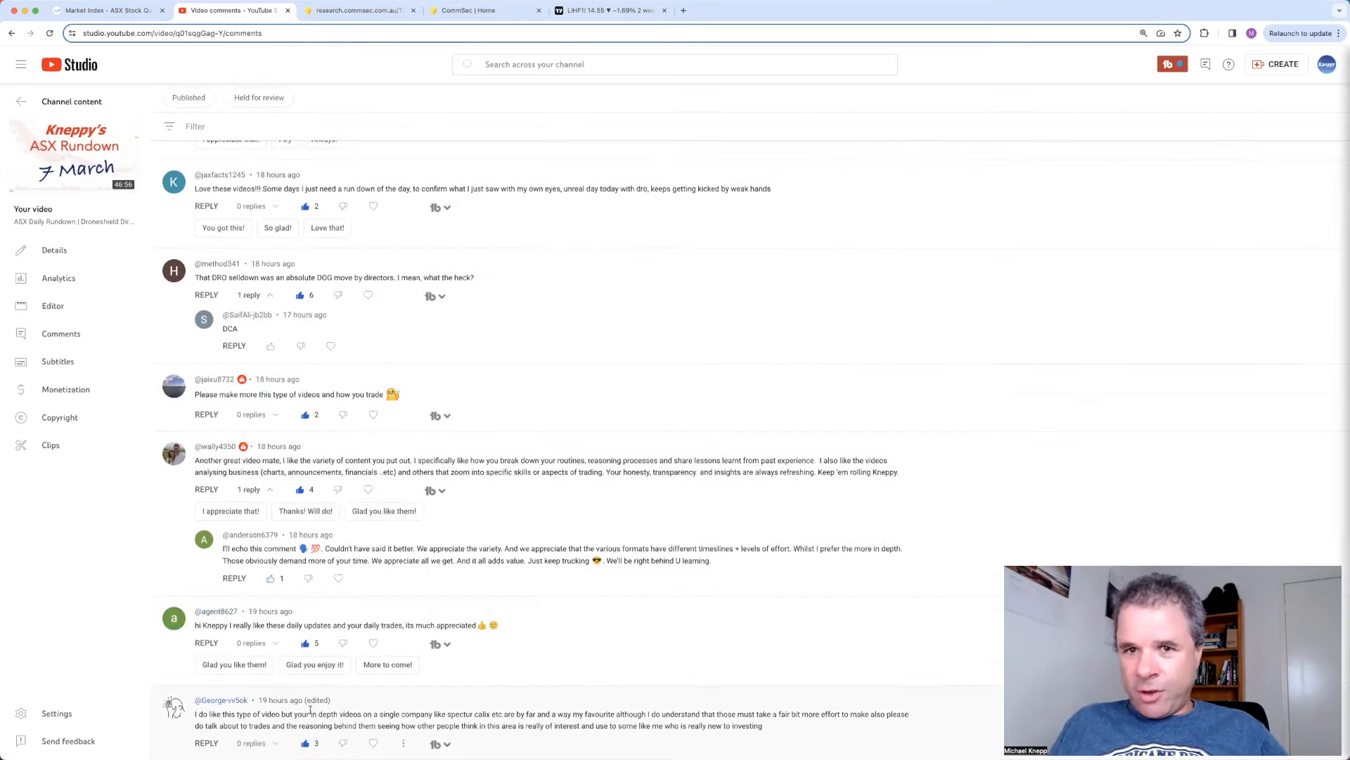
pyautogui.moveTo(356, 702)
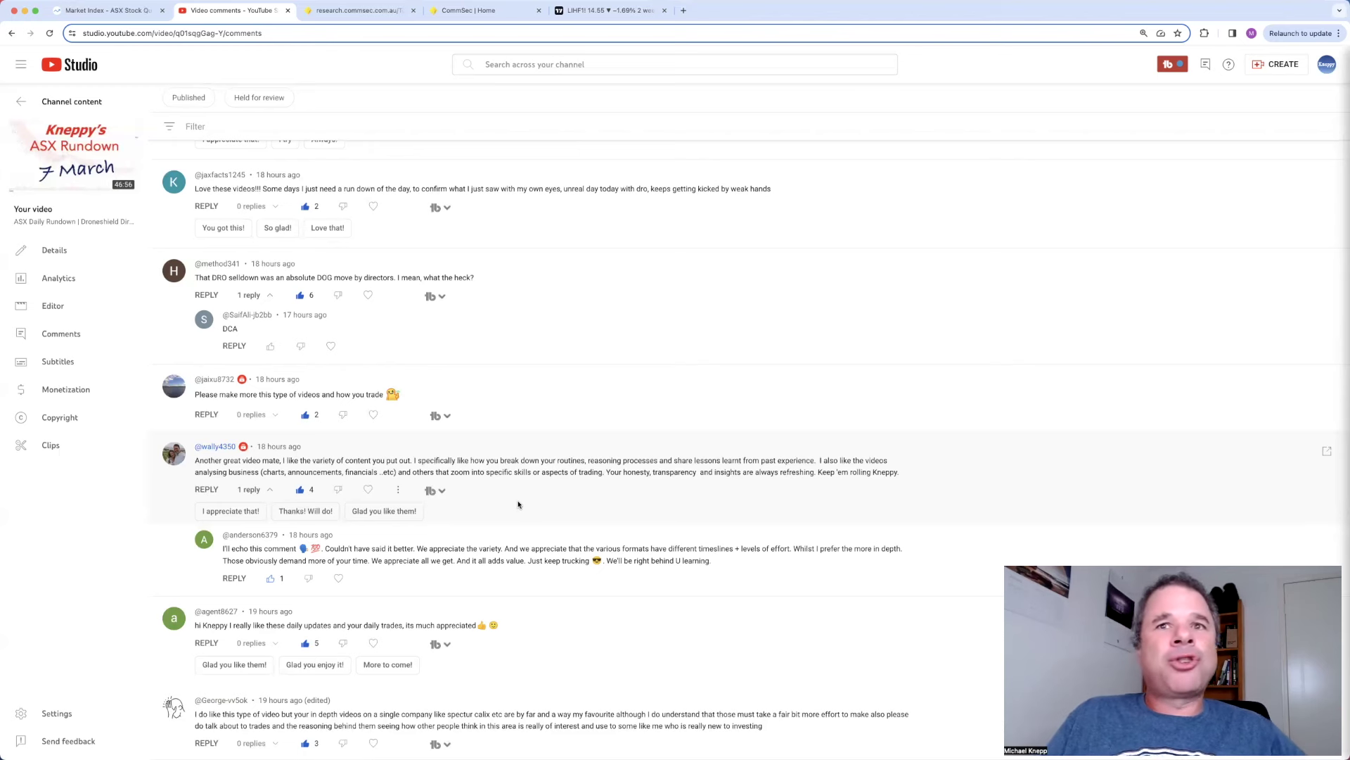
pyautogui.moveTo(503, 384)
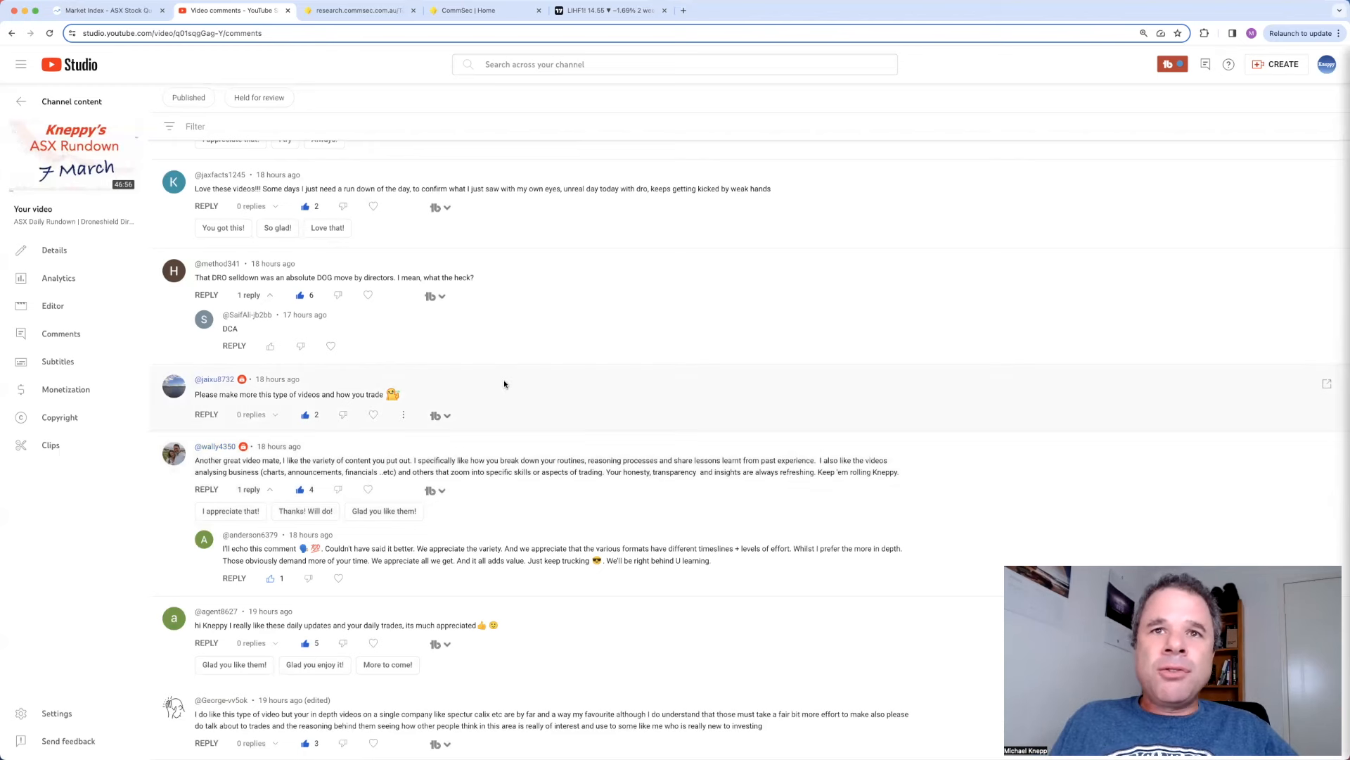
pyautogui.moveTo(483, 370)
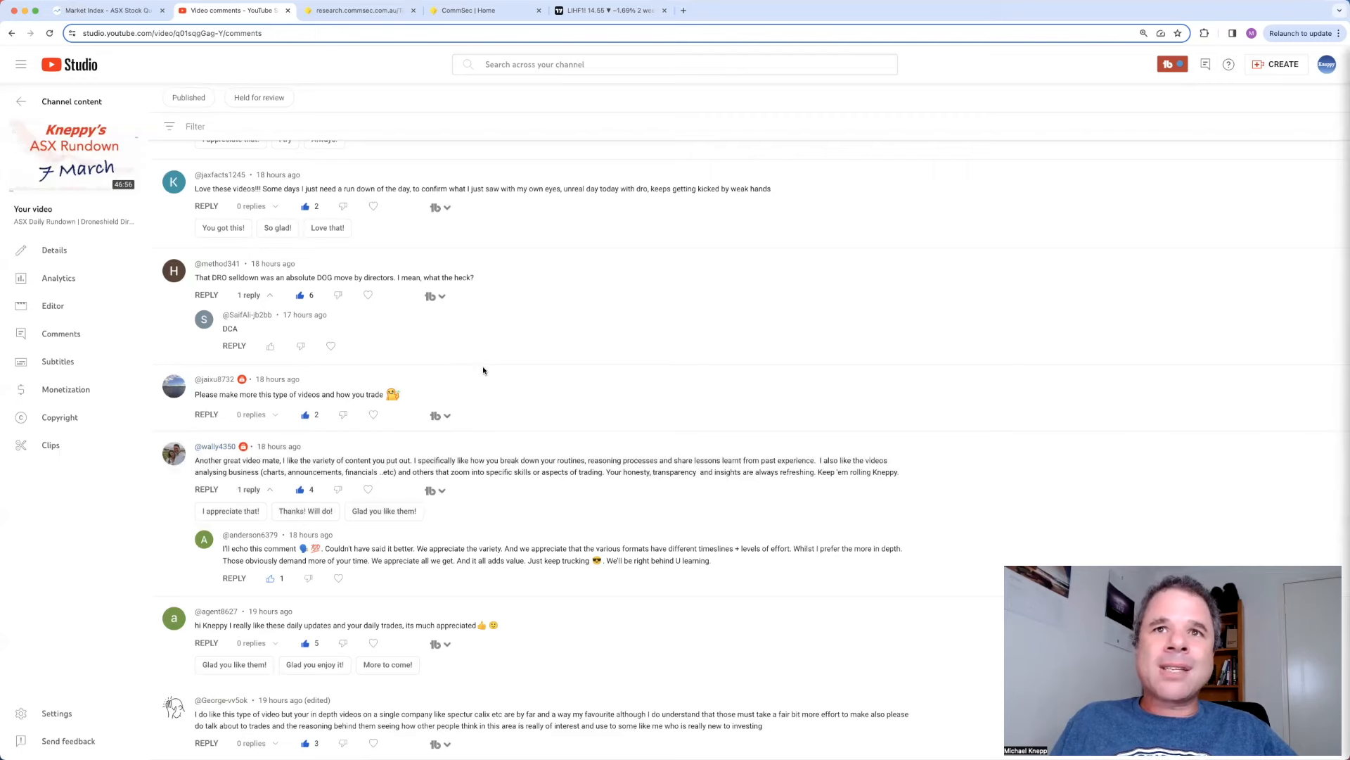
pyautogui.scroll(3)
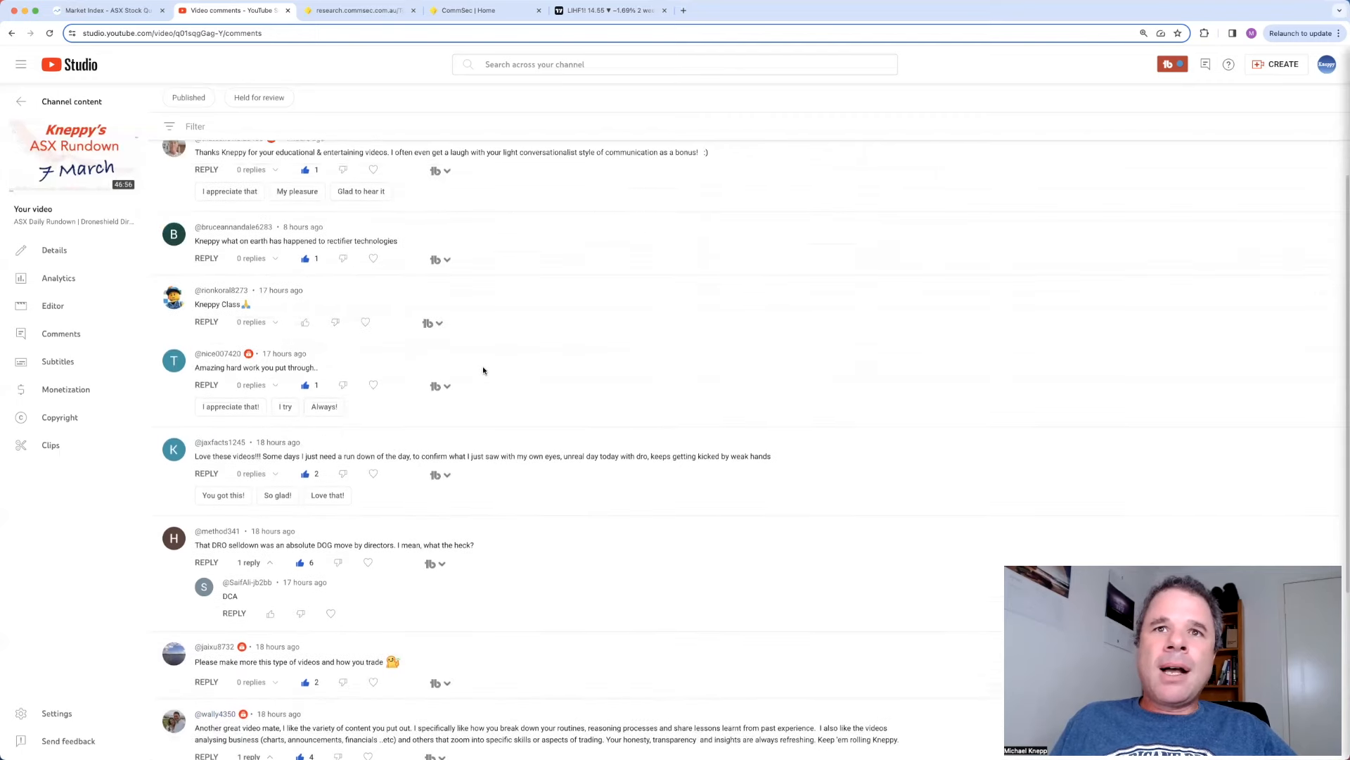
pyautogui.scroll(3)
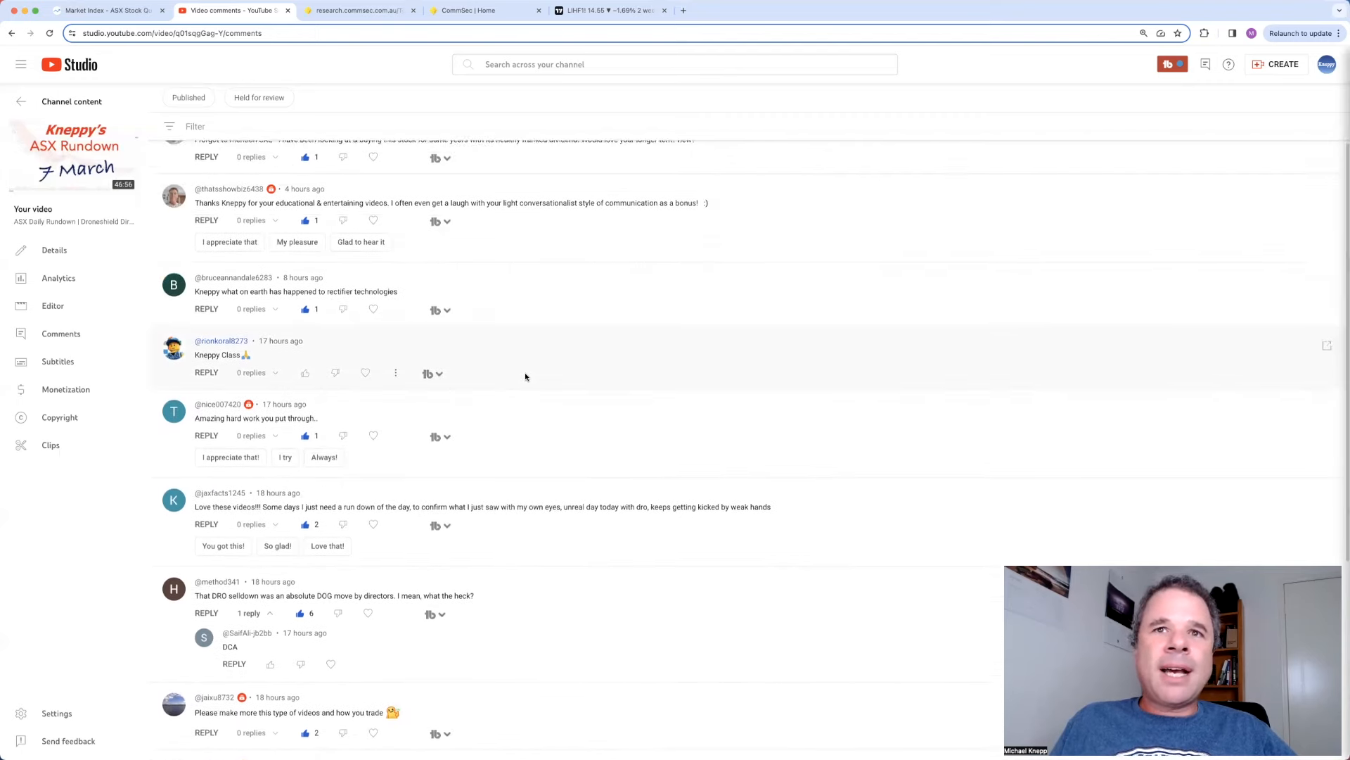
pyautogui.scroll(3)
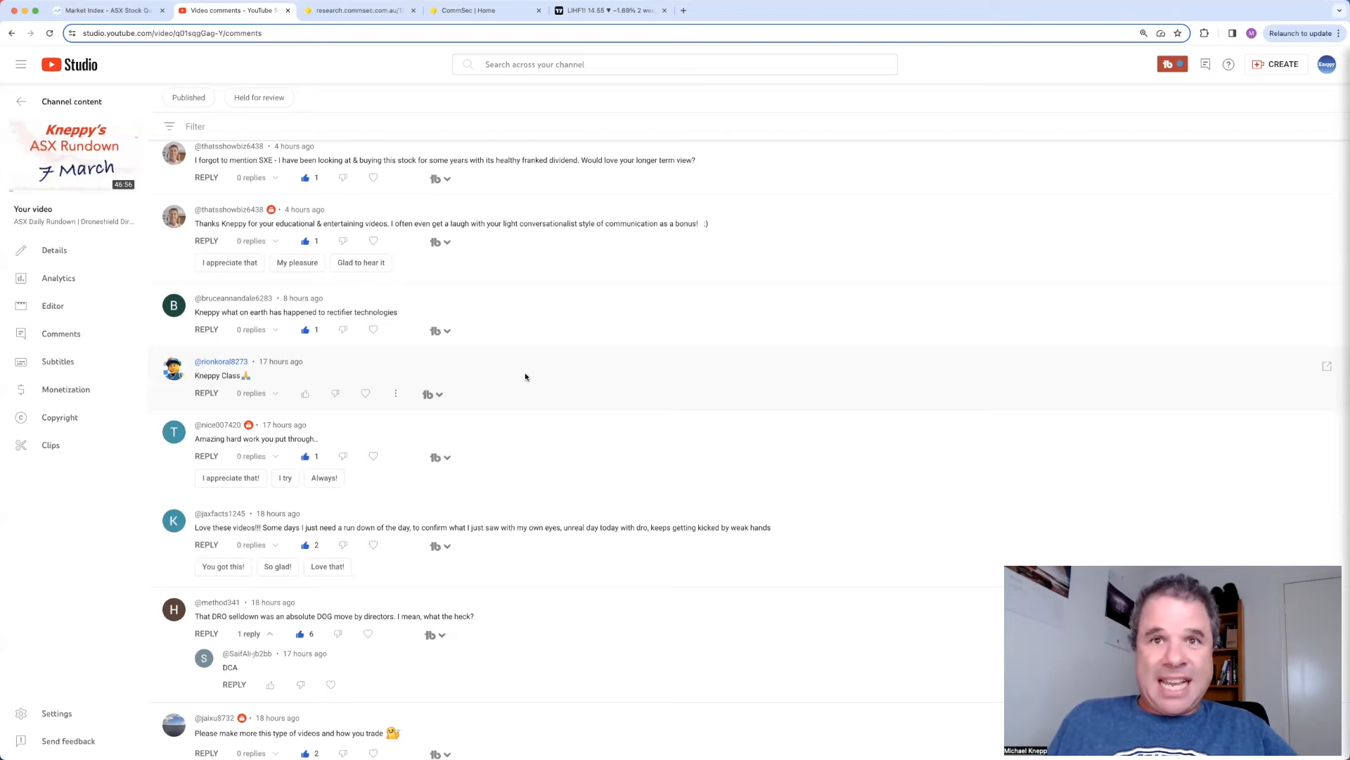
pyautogui.moveTo(540, 419)
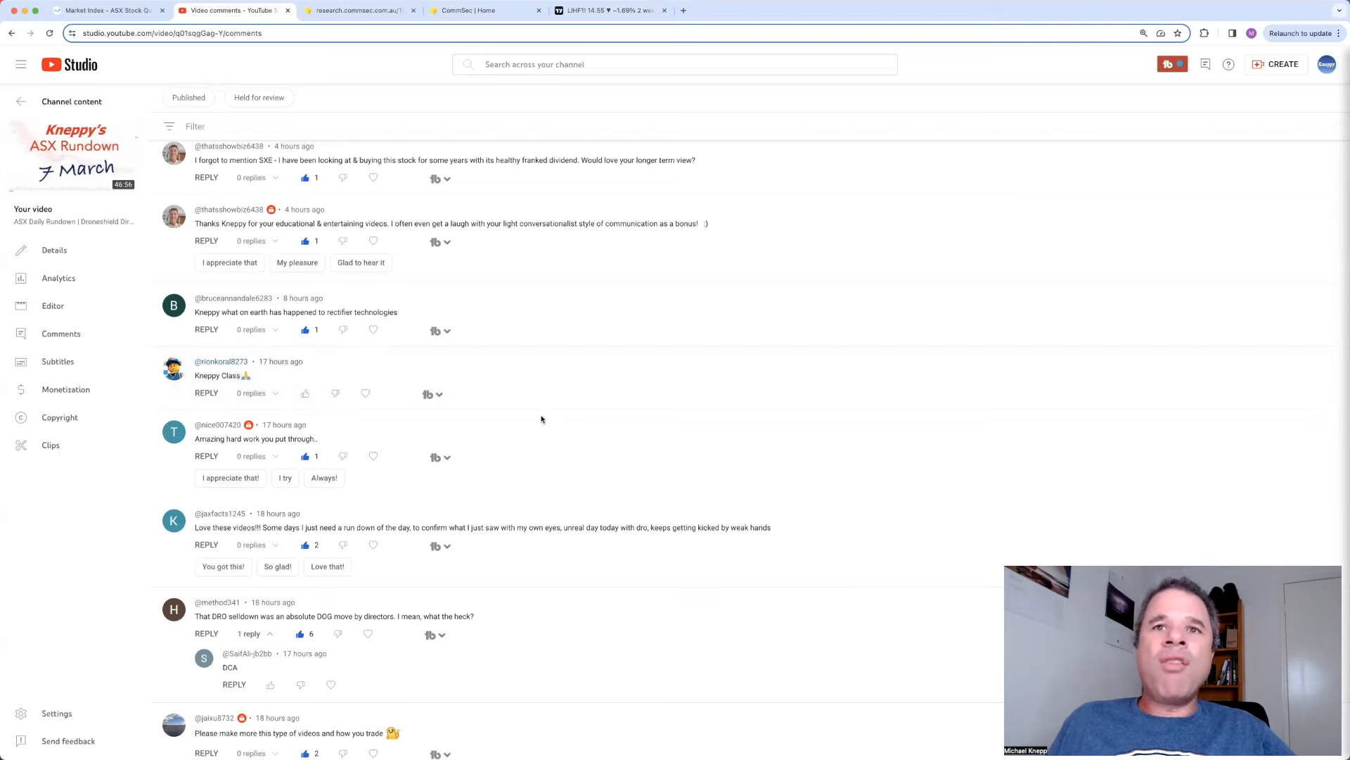
pyautogui.scroll(3)
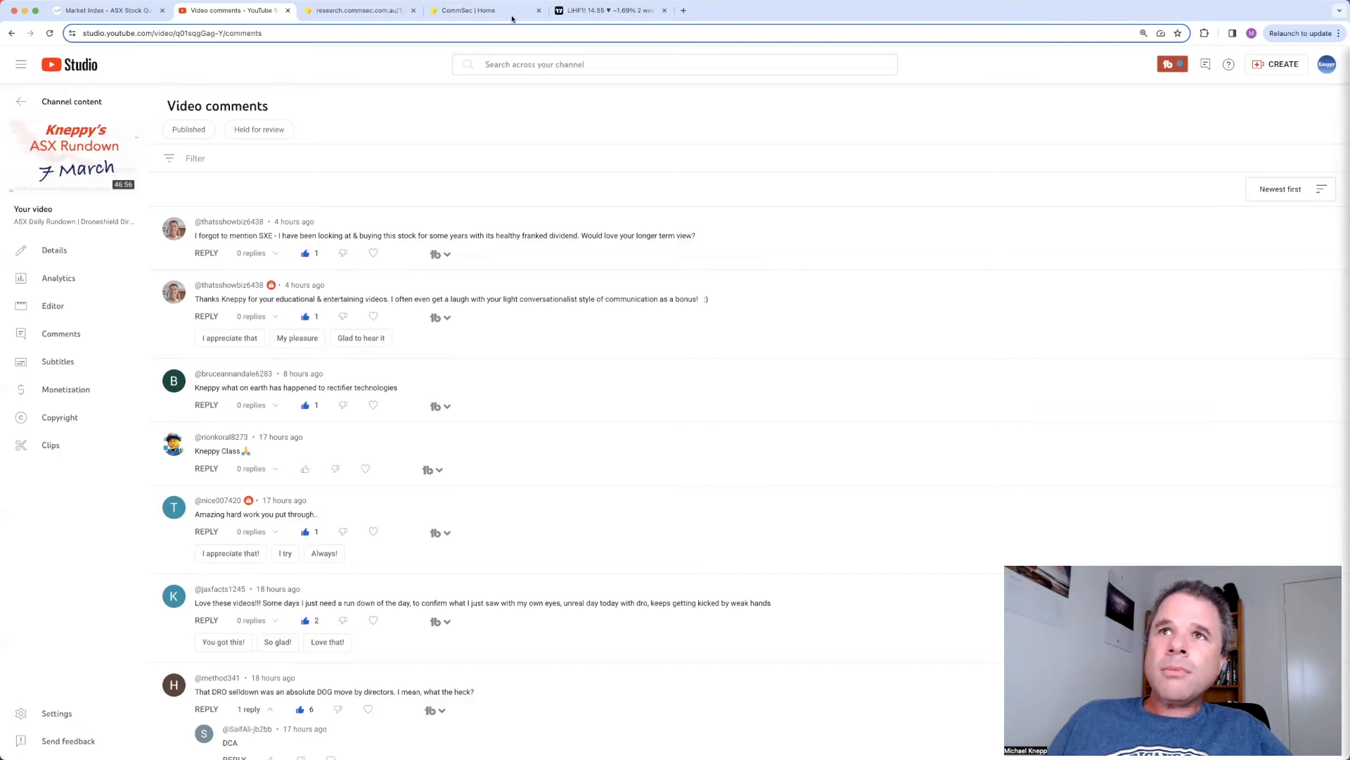
# Step: Search CommSec for SXE, open Southern Cross Electrical Engineering's quote, then its Market Index page
pyautogui.click(470, 9)
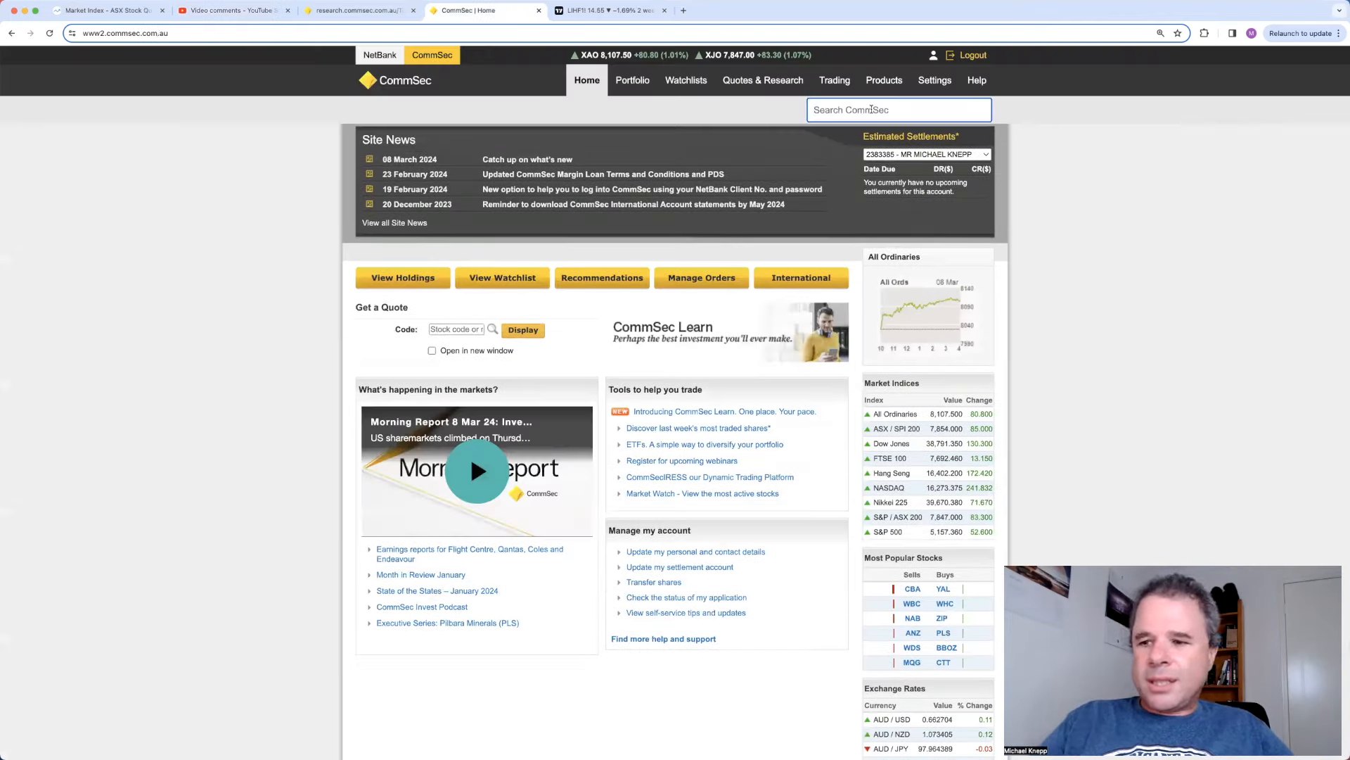
pyautogui.write('sx')
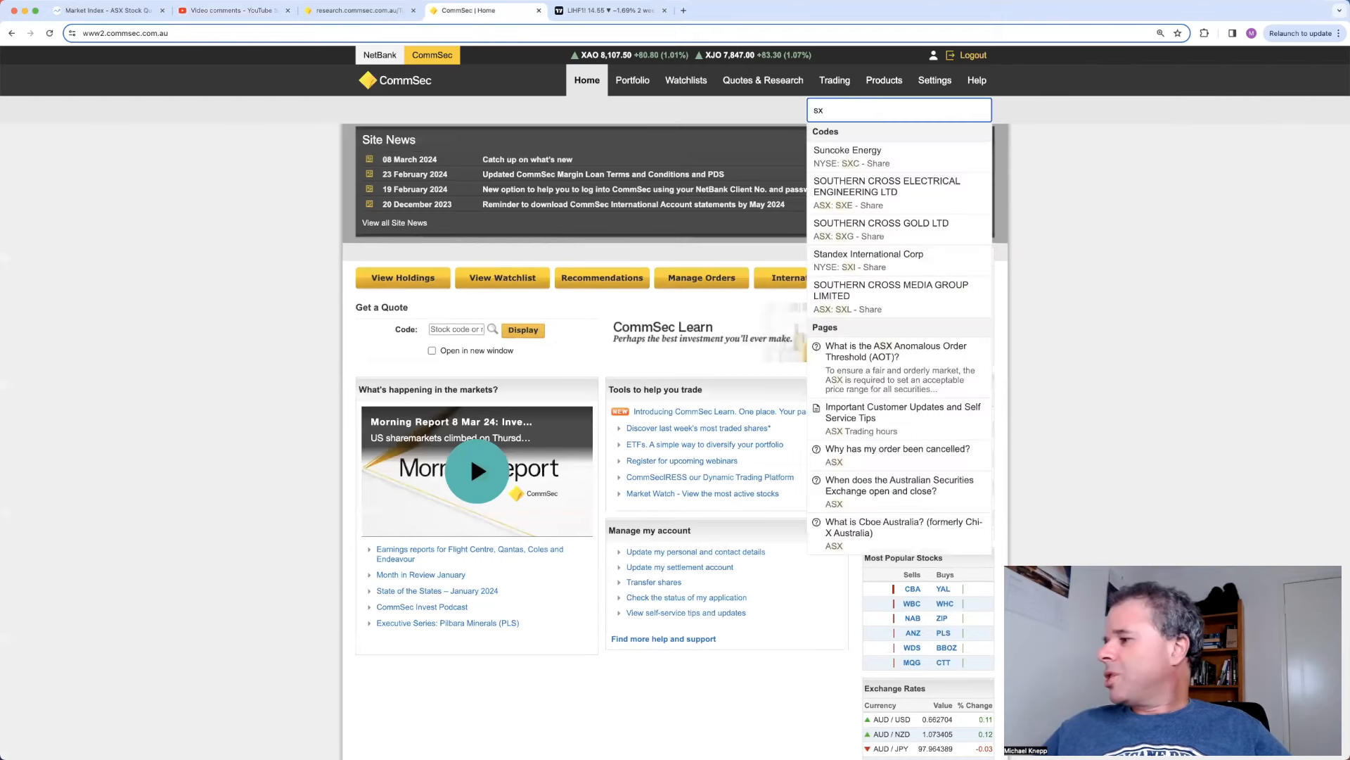
pyautogui.write('e')
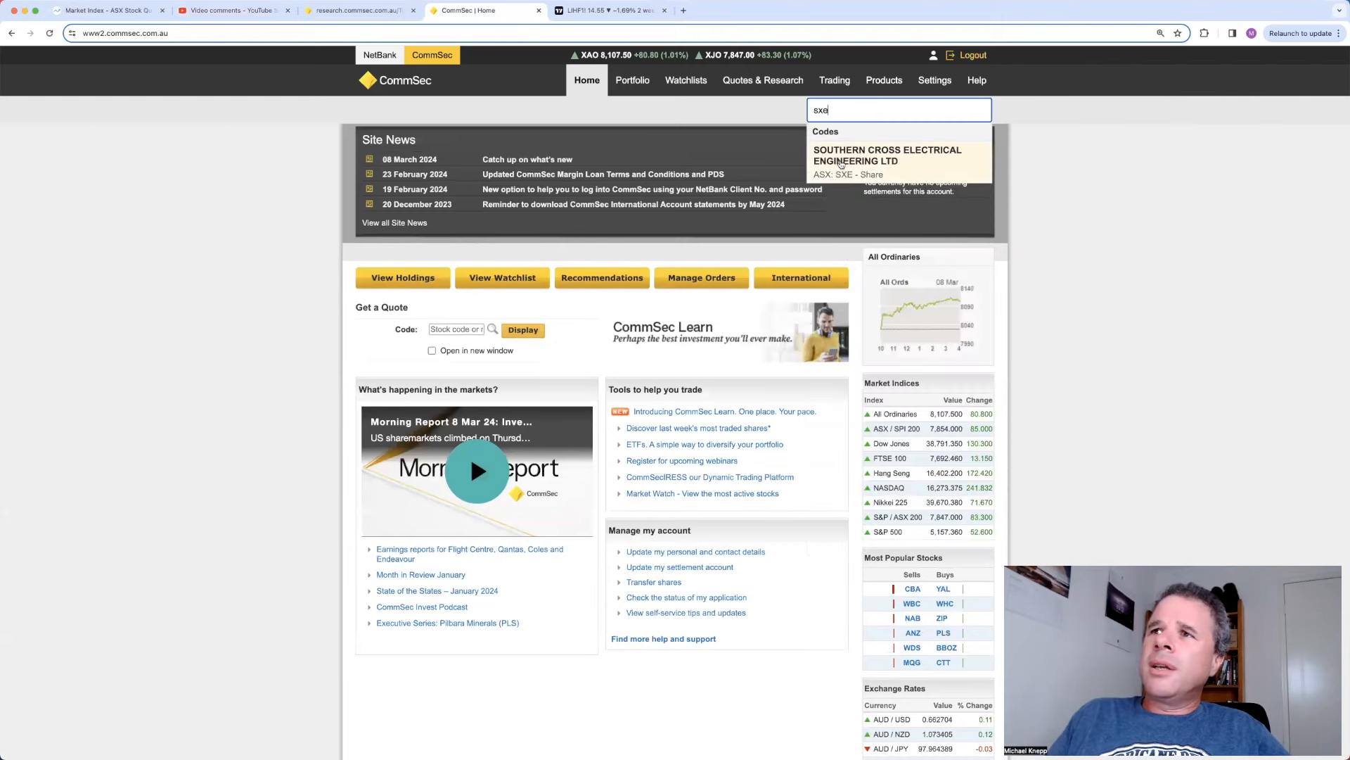
pyautogui.click(887, 155)
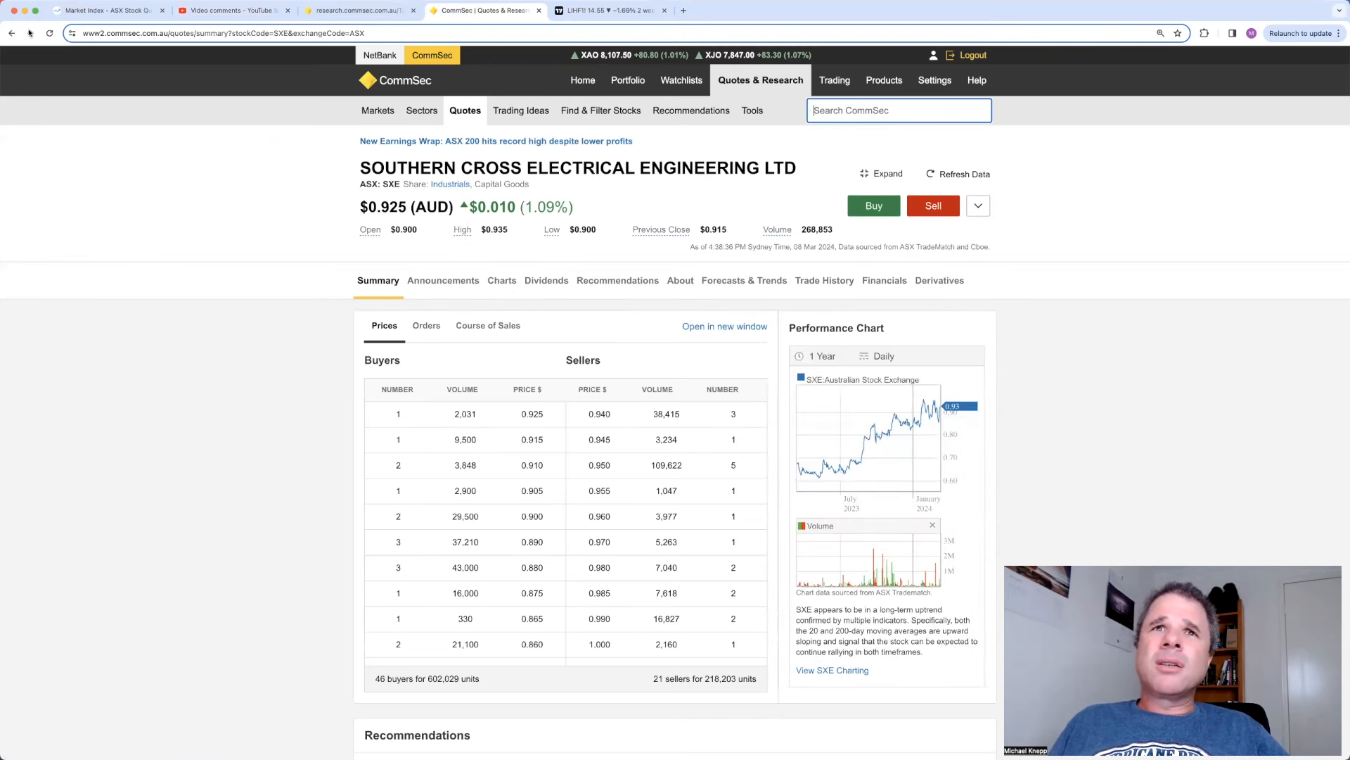
pyautogui.click(103, 9)
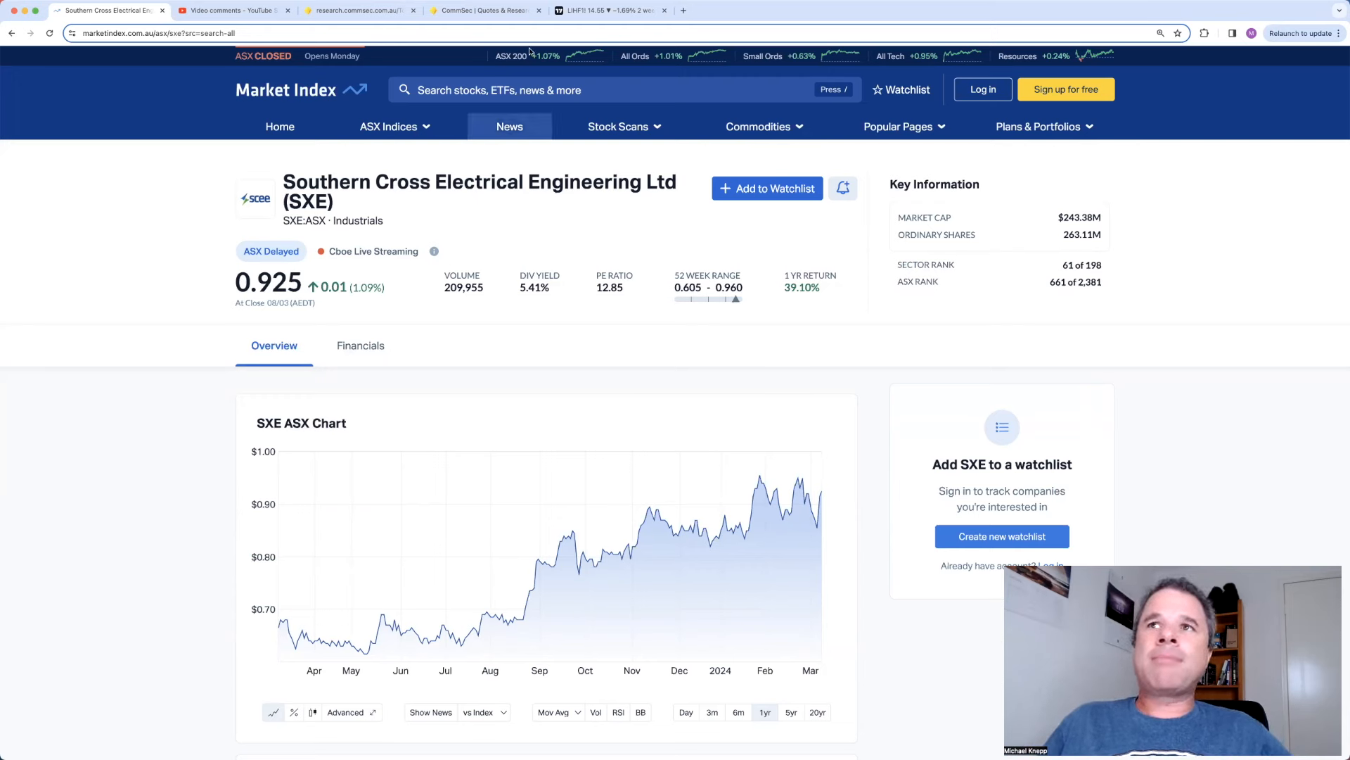
# Step: Show SXE's announcements on CommSec and open the Investor Presentation in a new tab
pyautogui.click(485, 10)
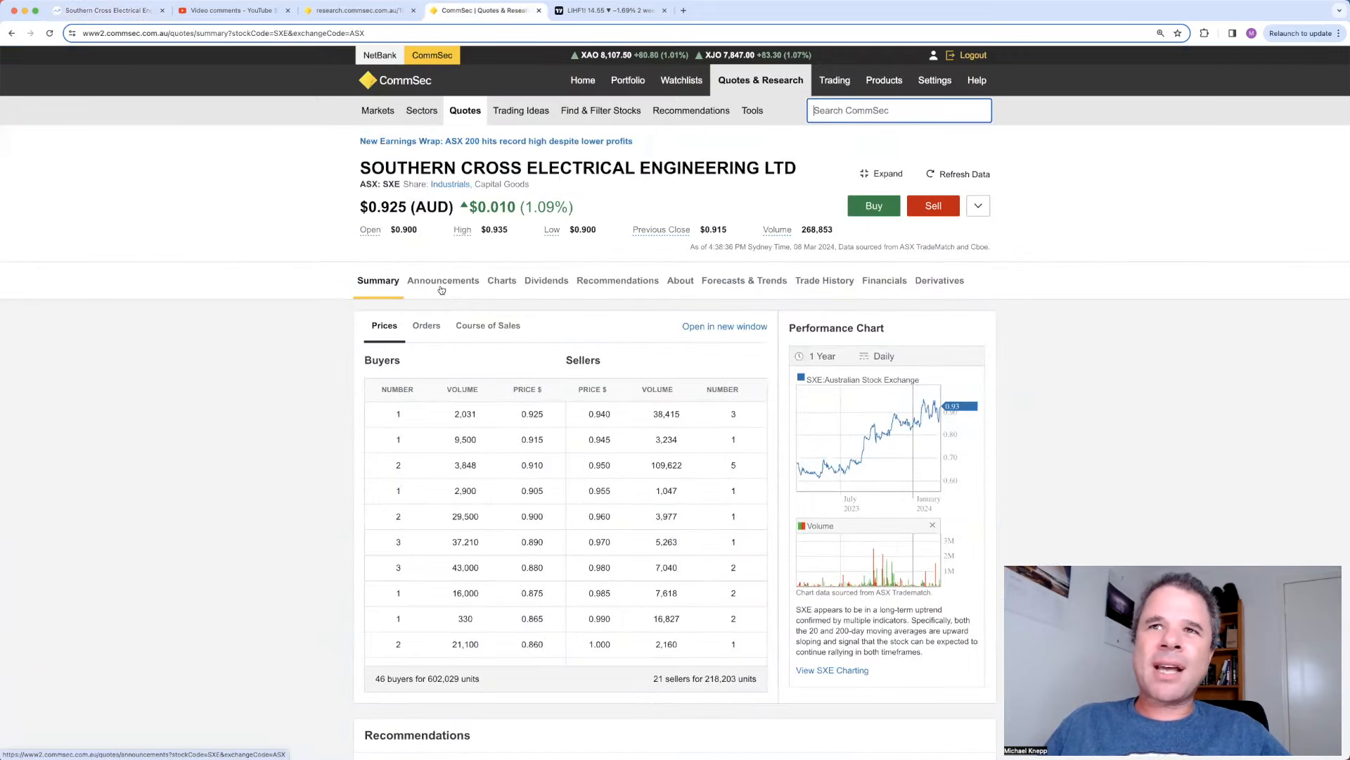
pyautogui.click(443, 279)
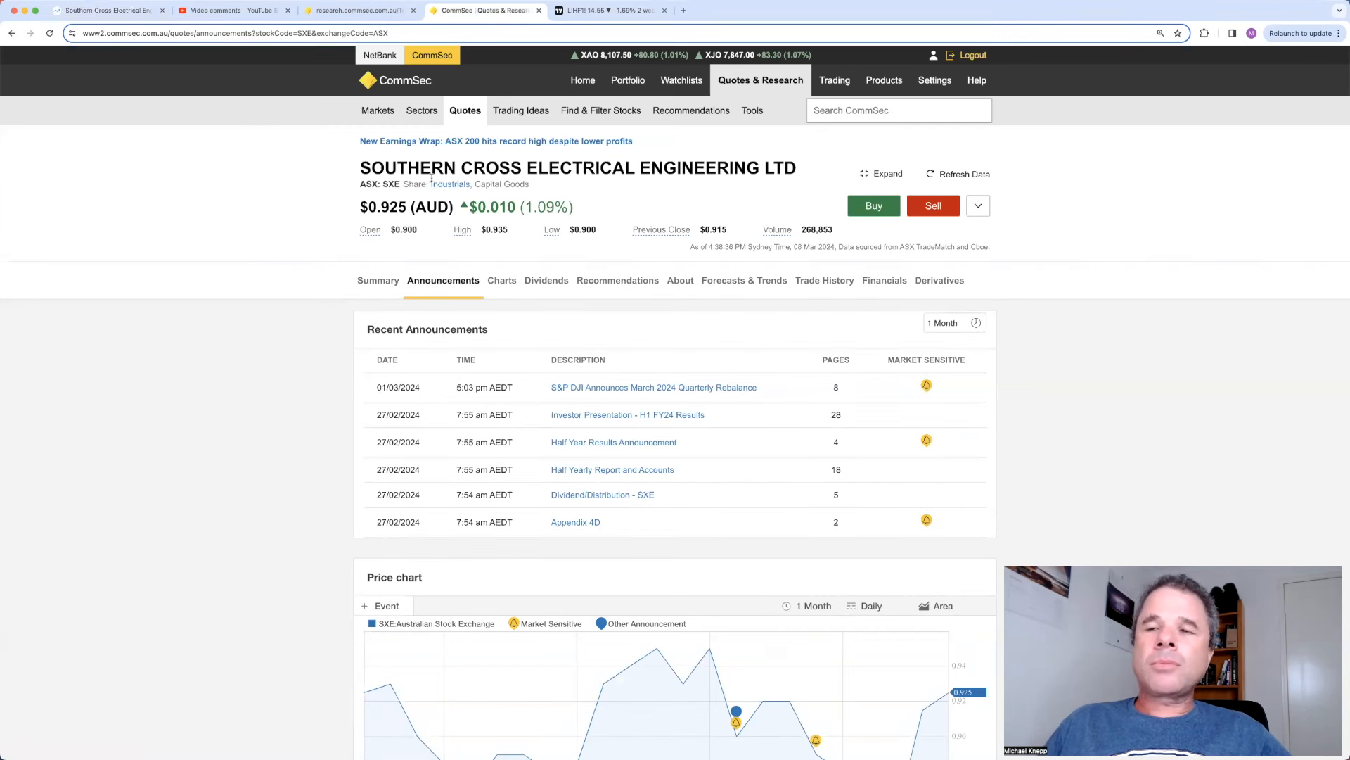
pyautogui.moveTo(627, 474)
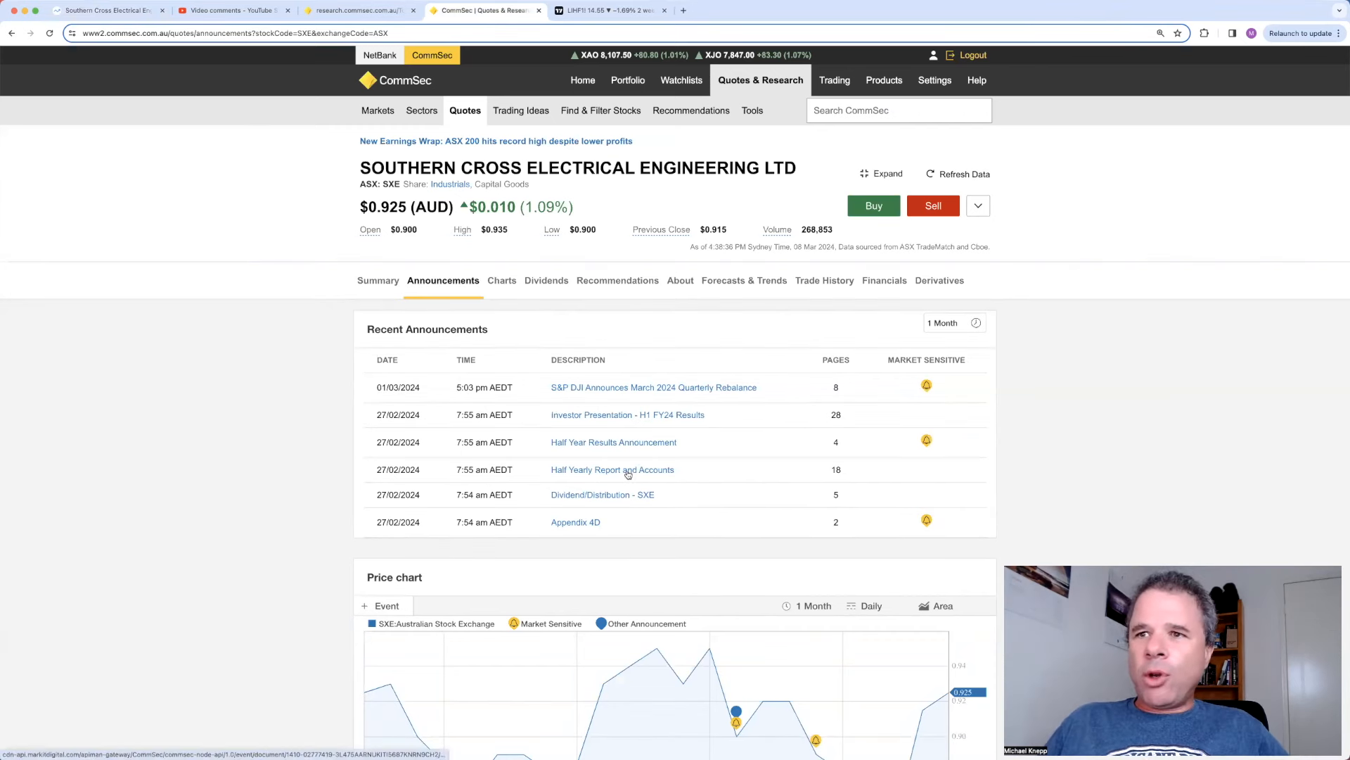
pyautogui.rightClick(627, 413)
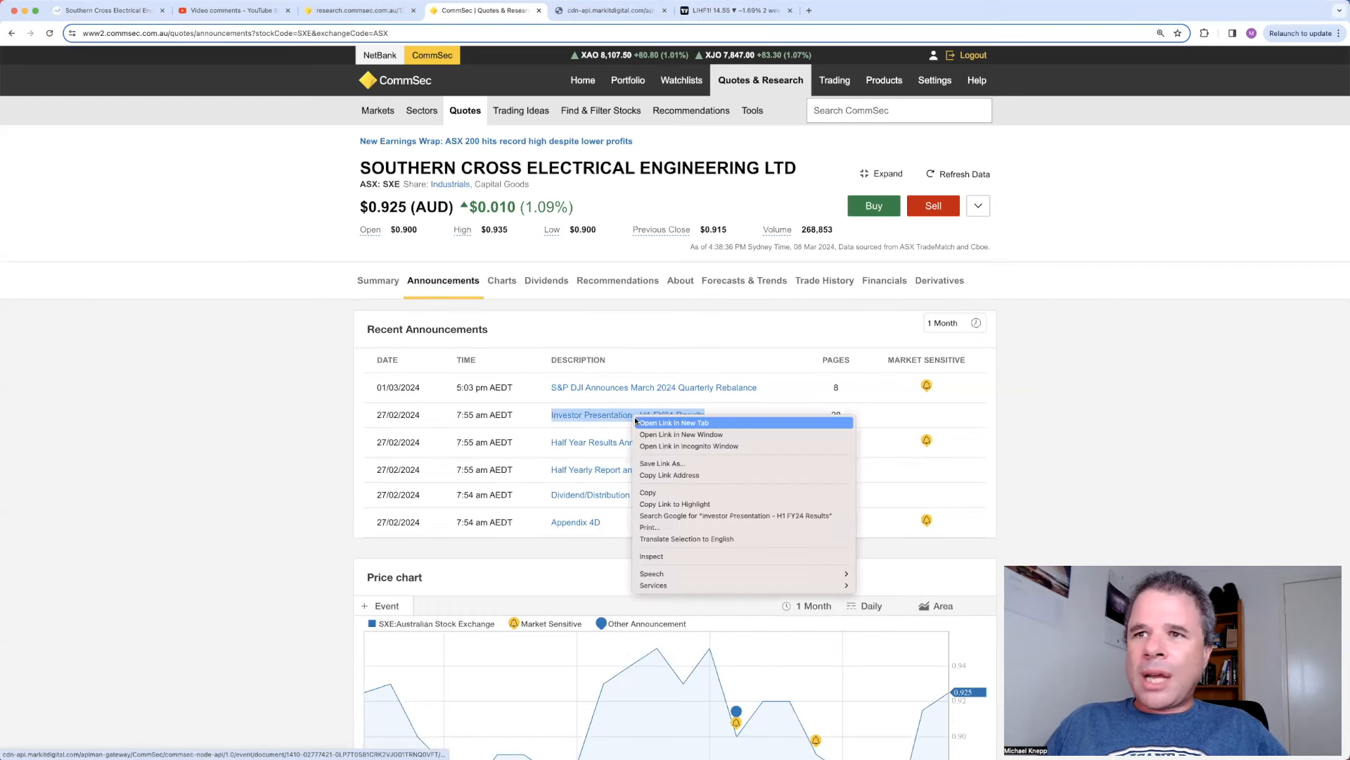
pyautogui.click(674, 423)
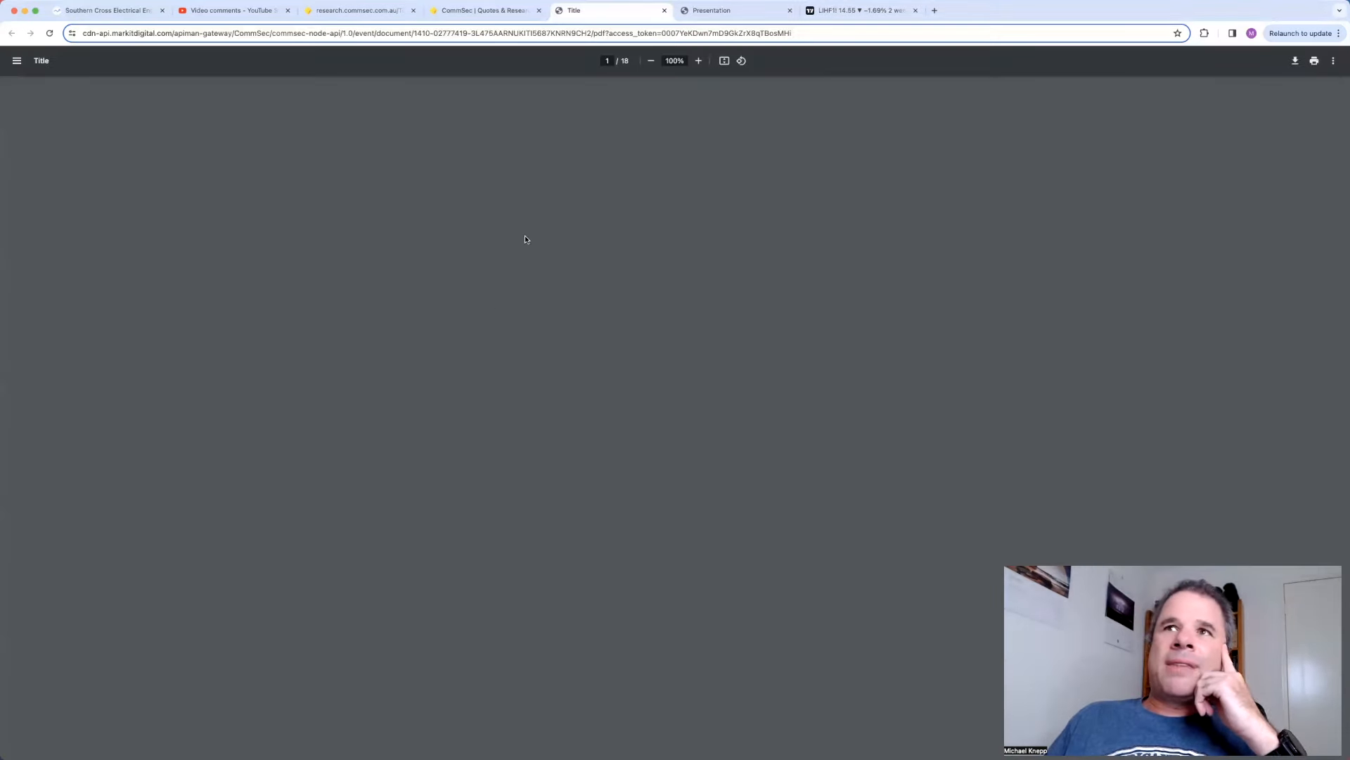
# Step: Read the income statement on page 6 of SXE's interim report enlarged, then return to CommSec
pyautogui.click(16, 60)
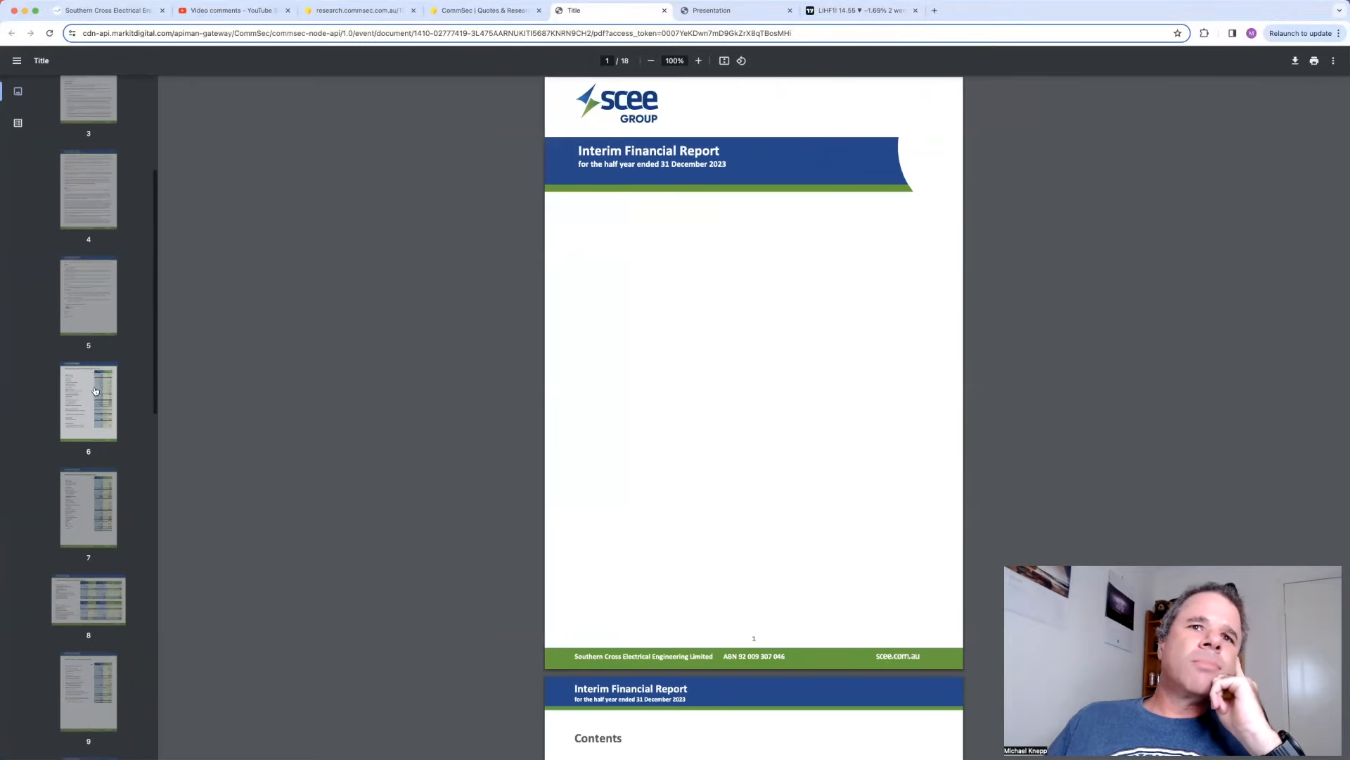
pyautogui.click(87, 401)
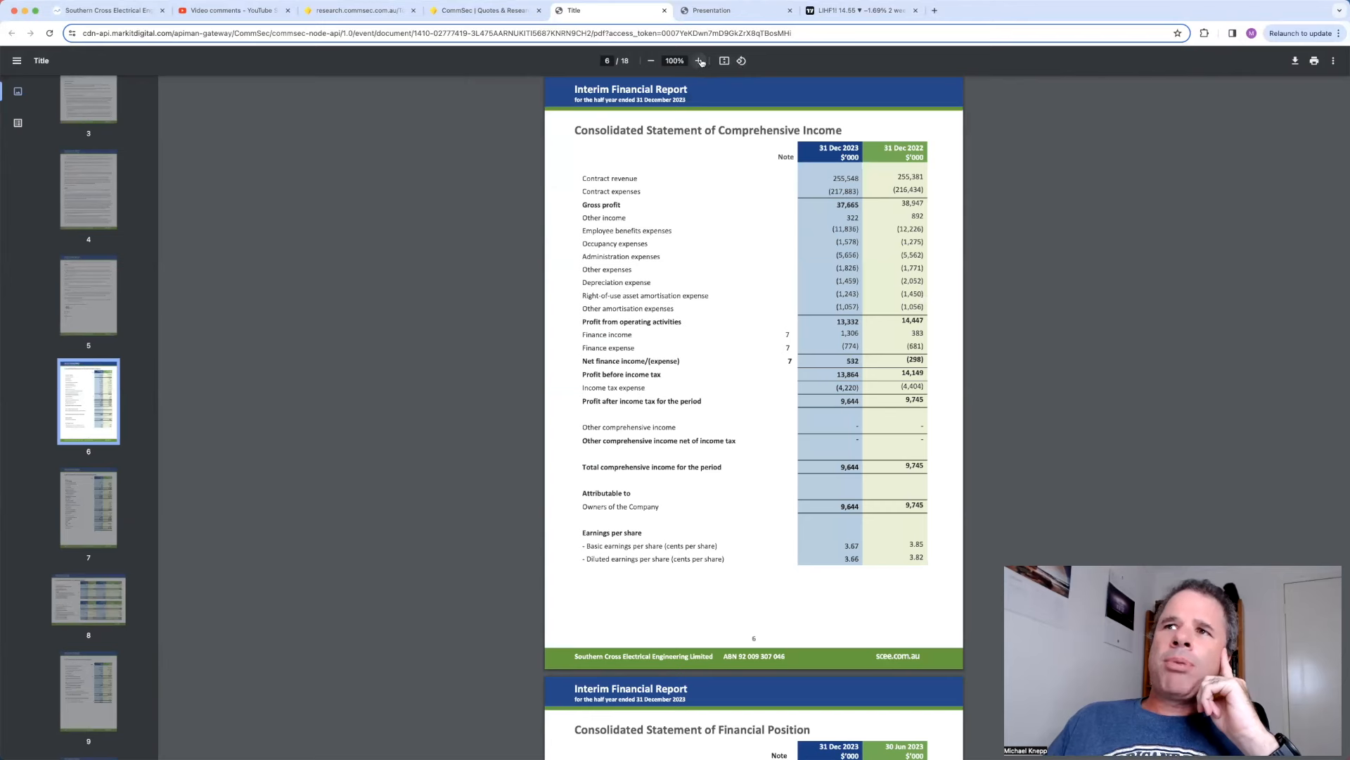
pyautogui.click(699, 61)
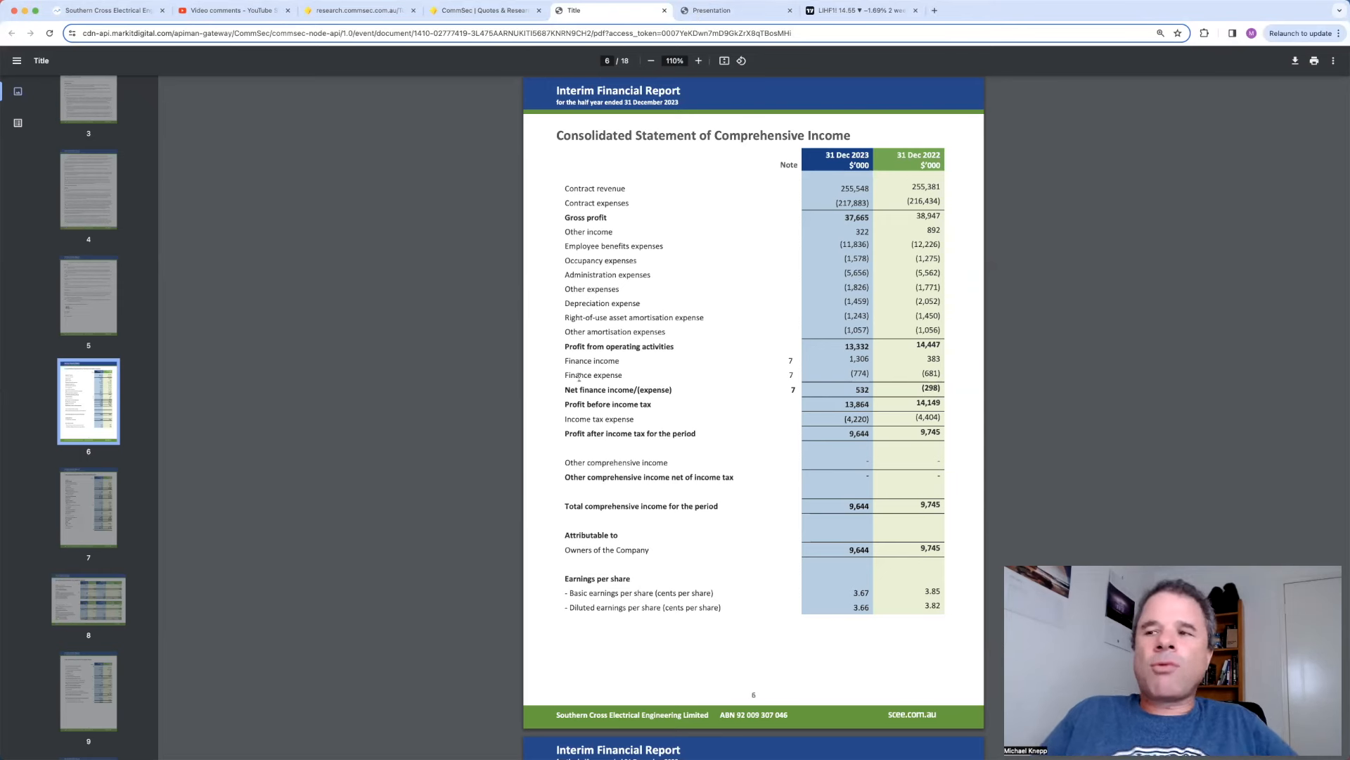
pyautogui.moveTo(502, 123)
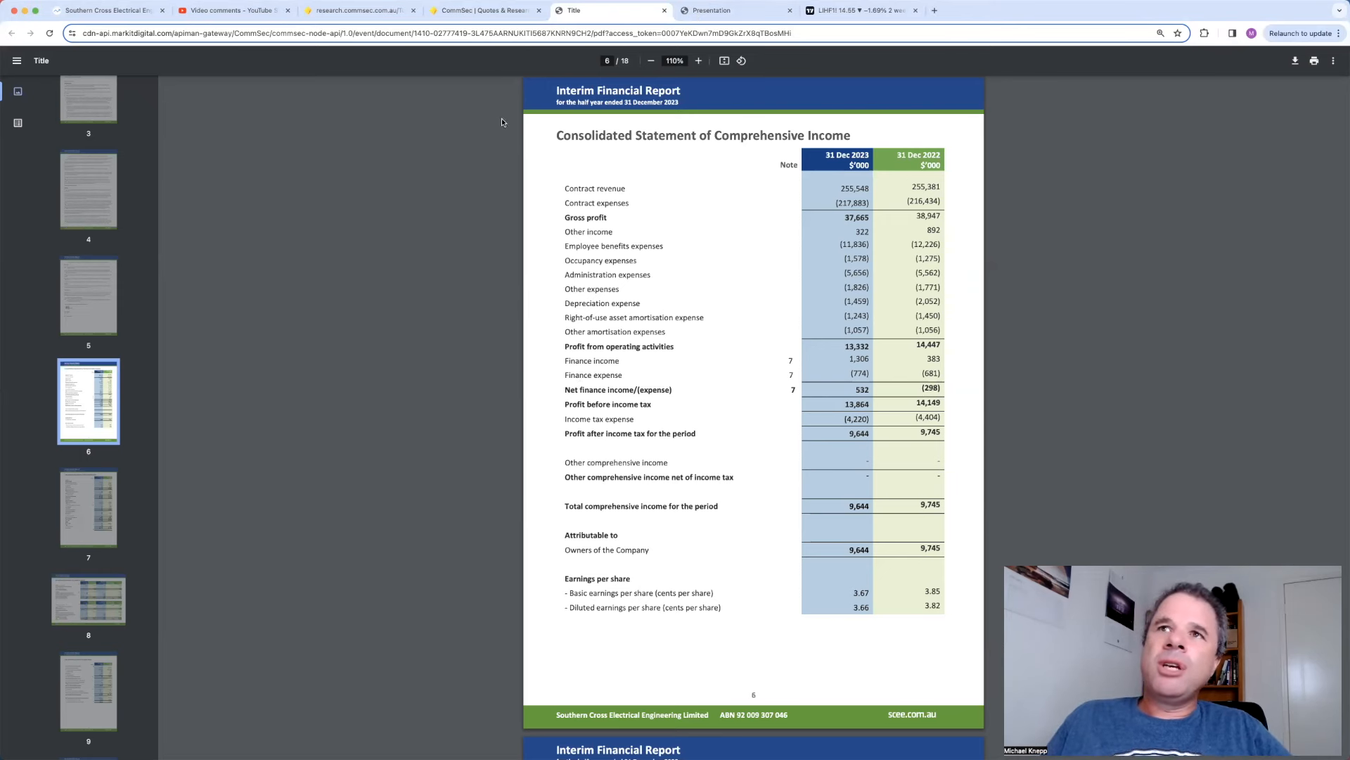
pyautogui.click(486, 10)
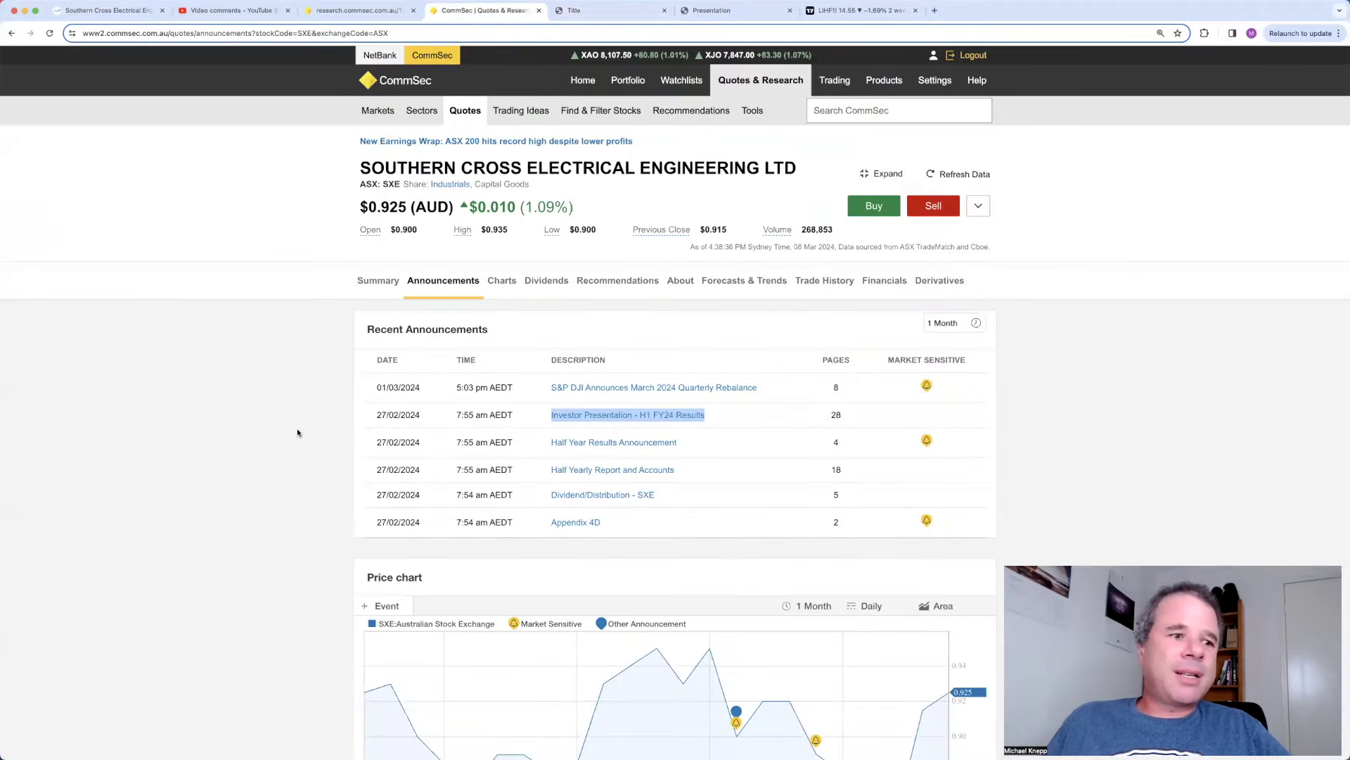
# Step: Return to SXE's quote Summary page with buyers and sellers, recommendations and fundamentals
pyautogui.scroll(-3)
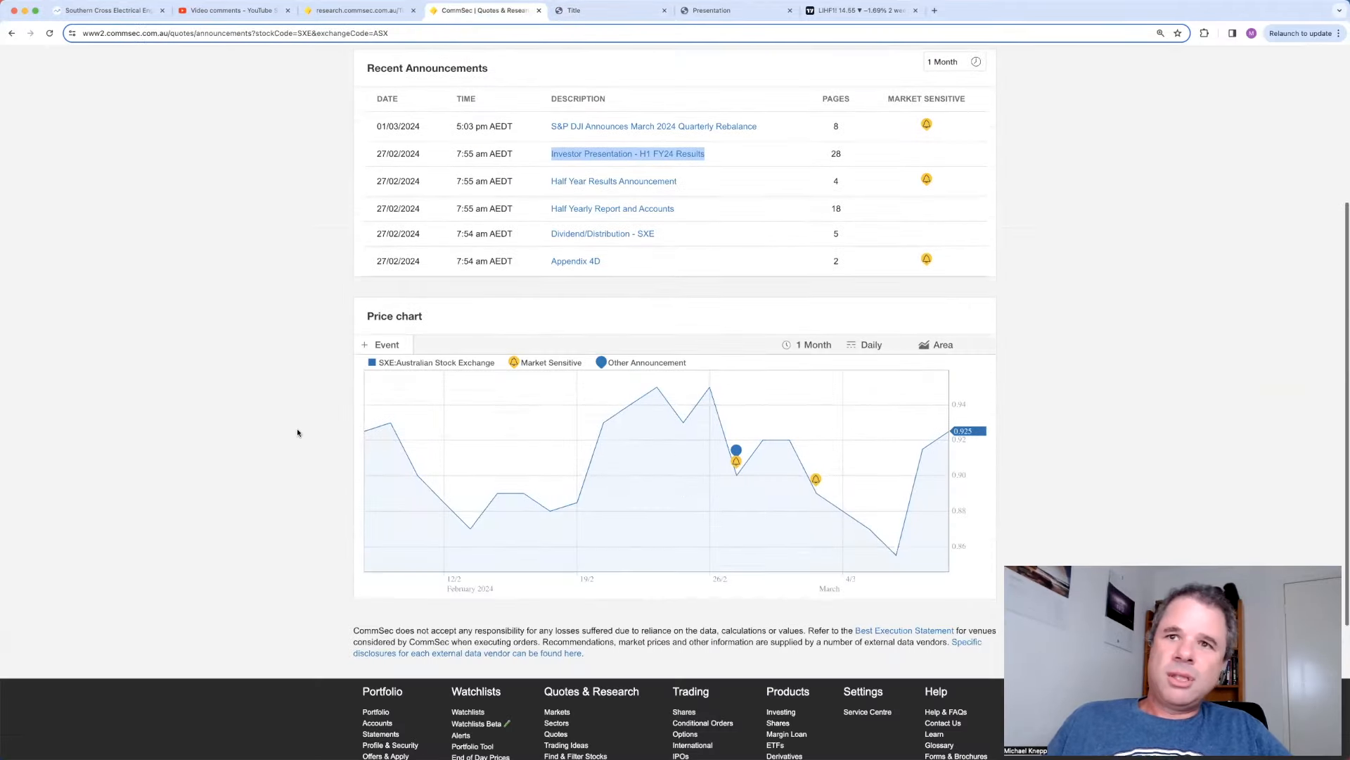
pyautogui.scroll(3)
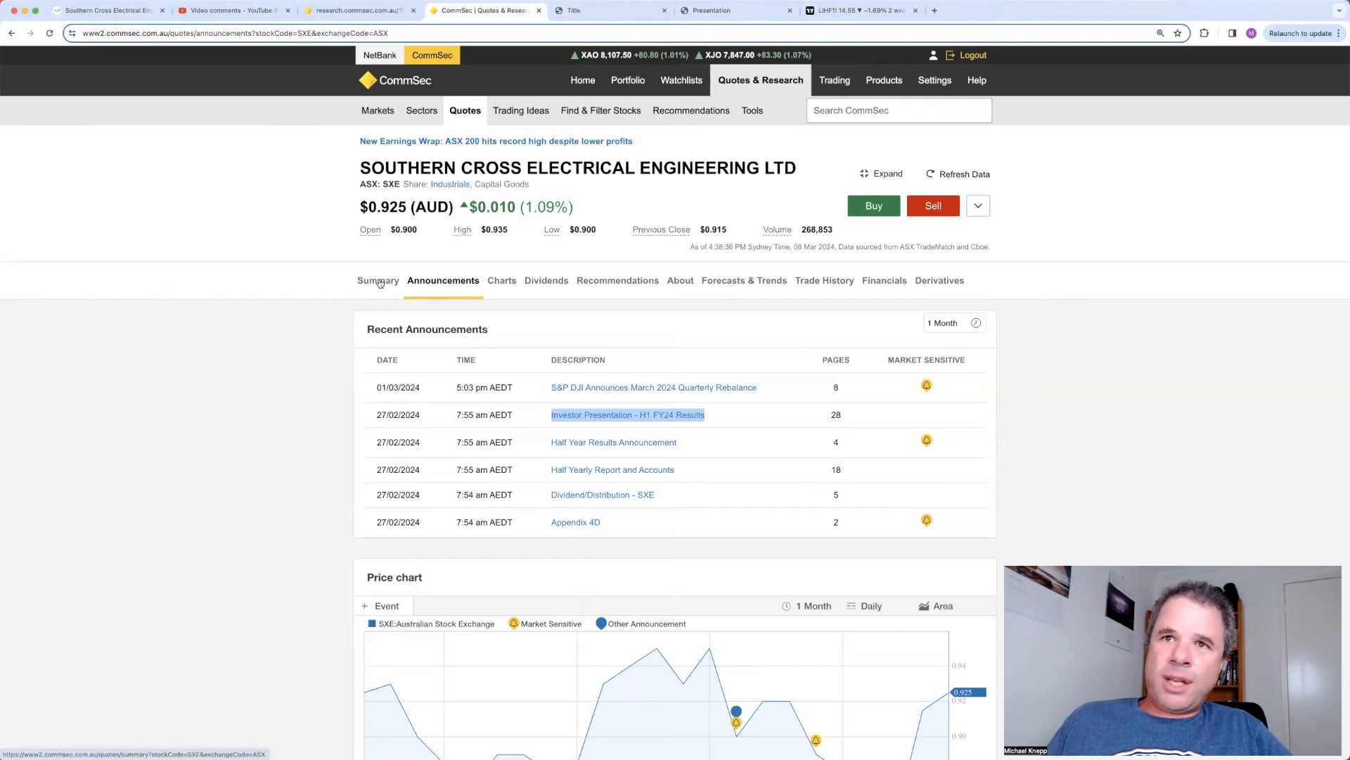
pyautogui.click(377, 280)
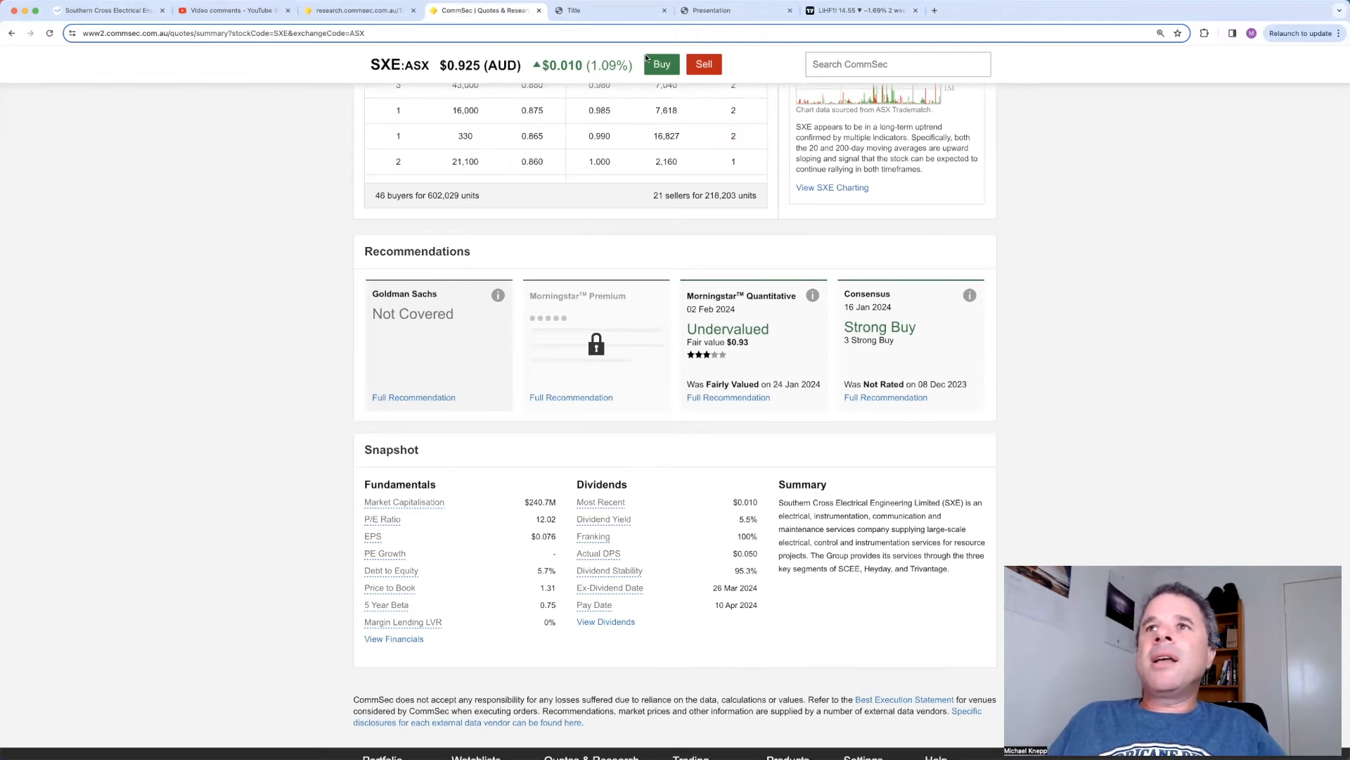
pyautogui.click(604, 10)
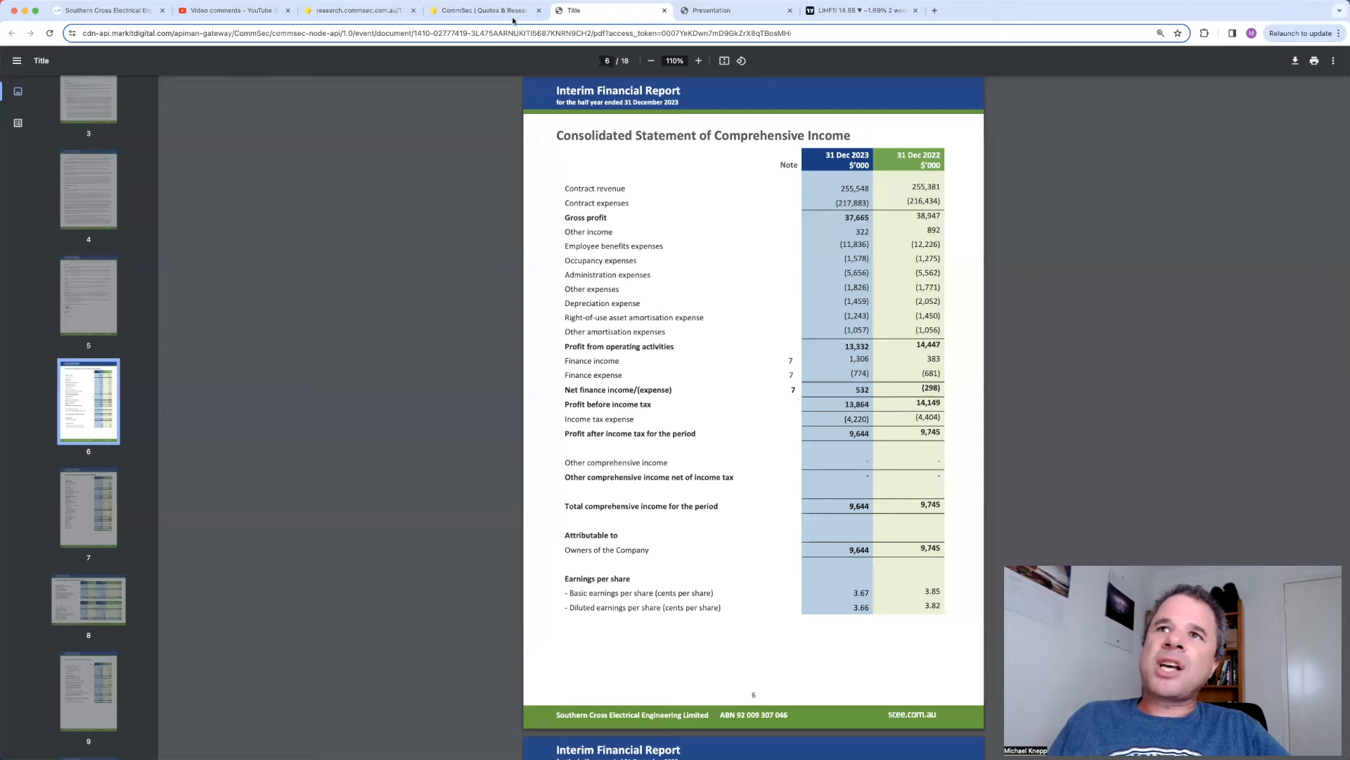
pyautogui.click(486, 10)
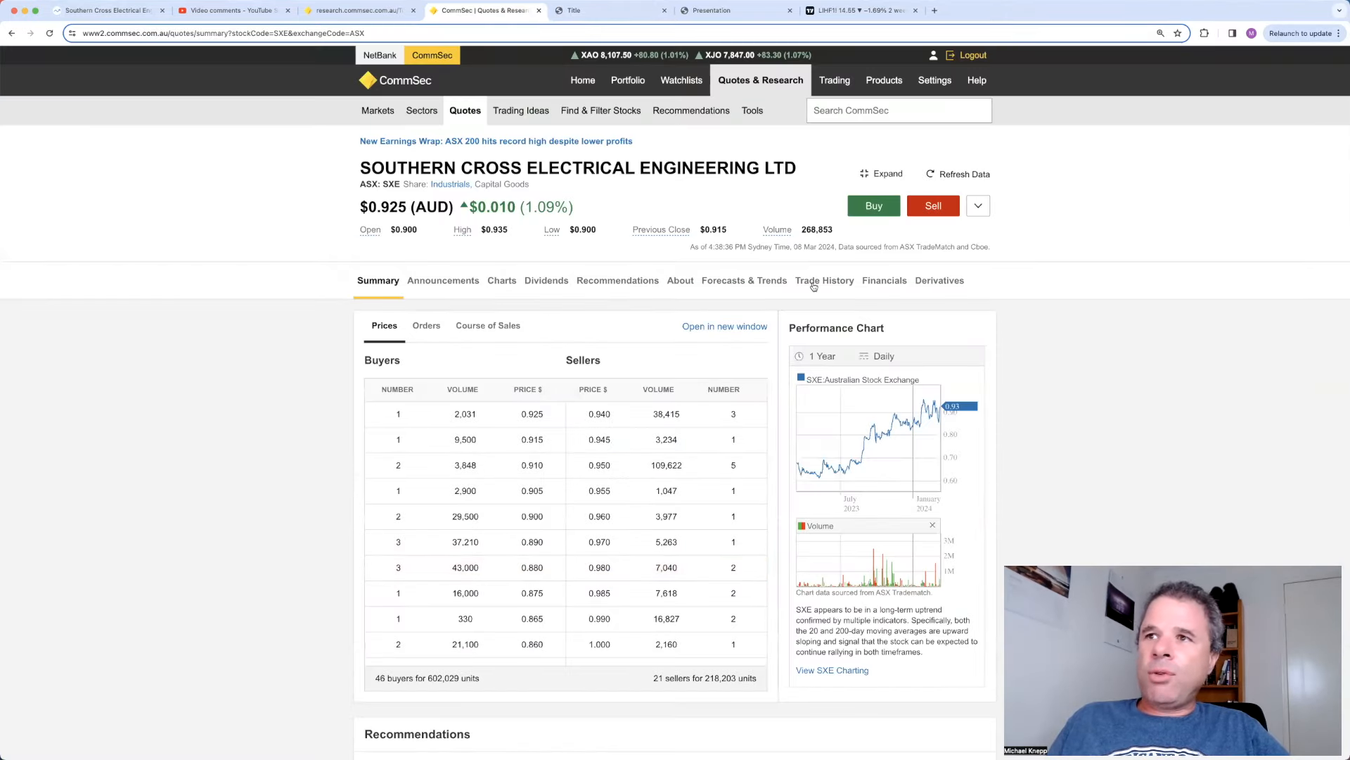
# Step: Show SXE's Historical Financials with revenue, operating margin and net profit charts
pyautogui.click(884, 280)
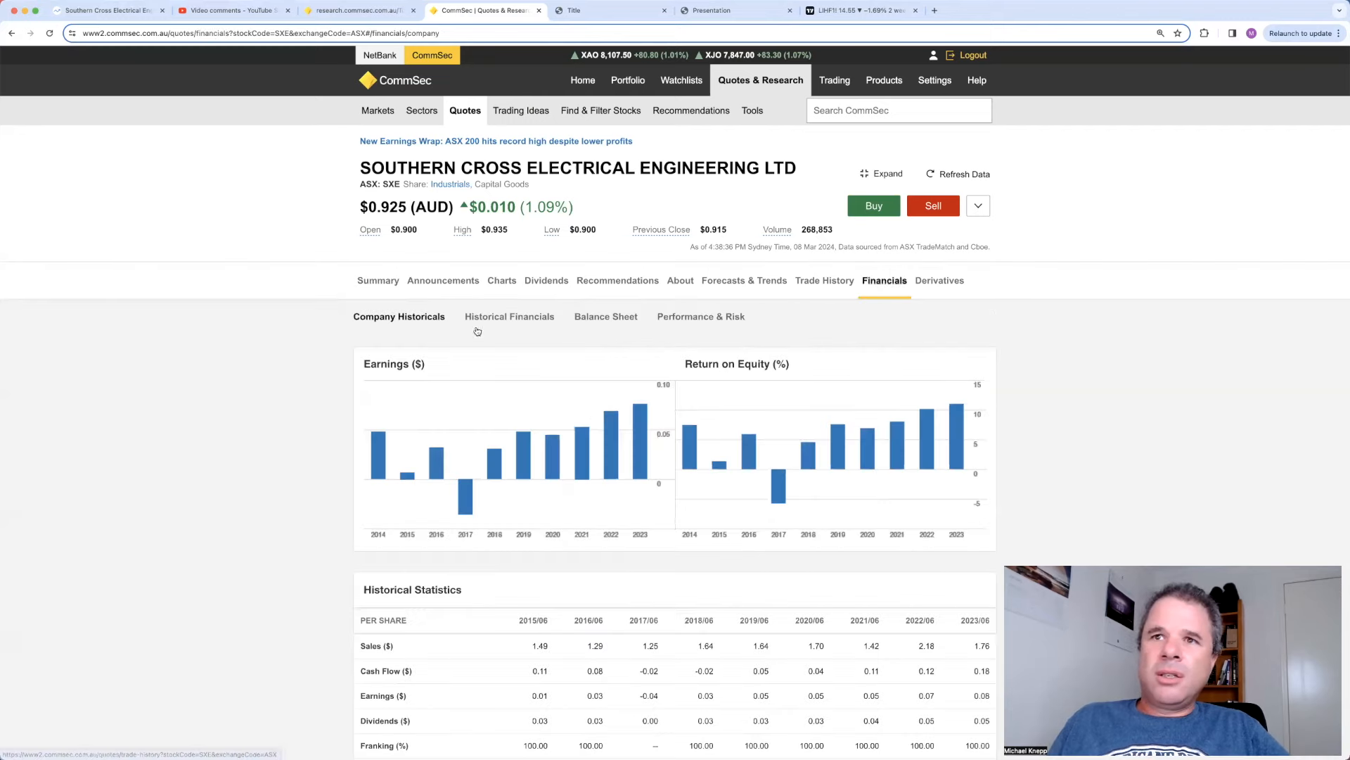
pyautogui.click(509, 316)
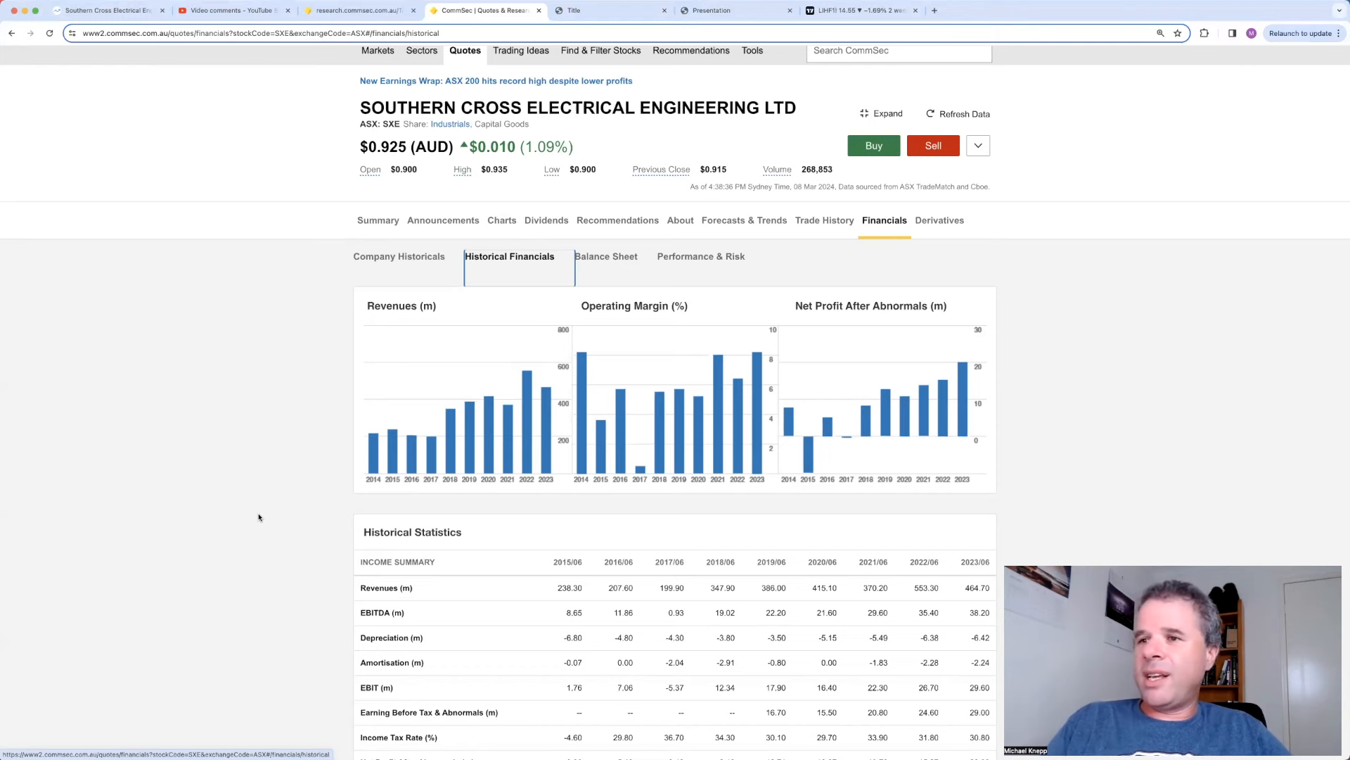
pyautogui.scroll(-3)
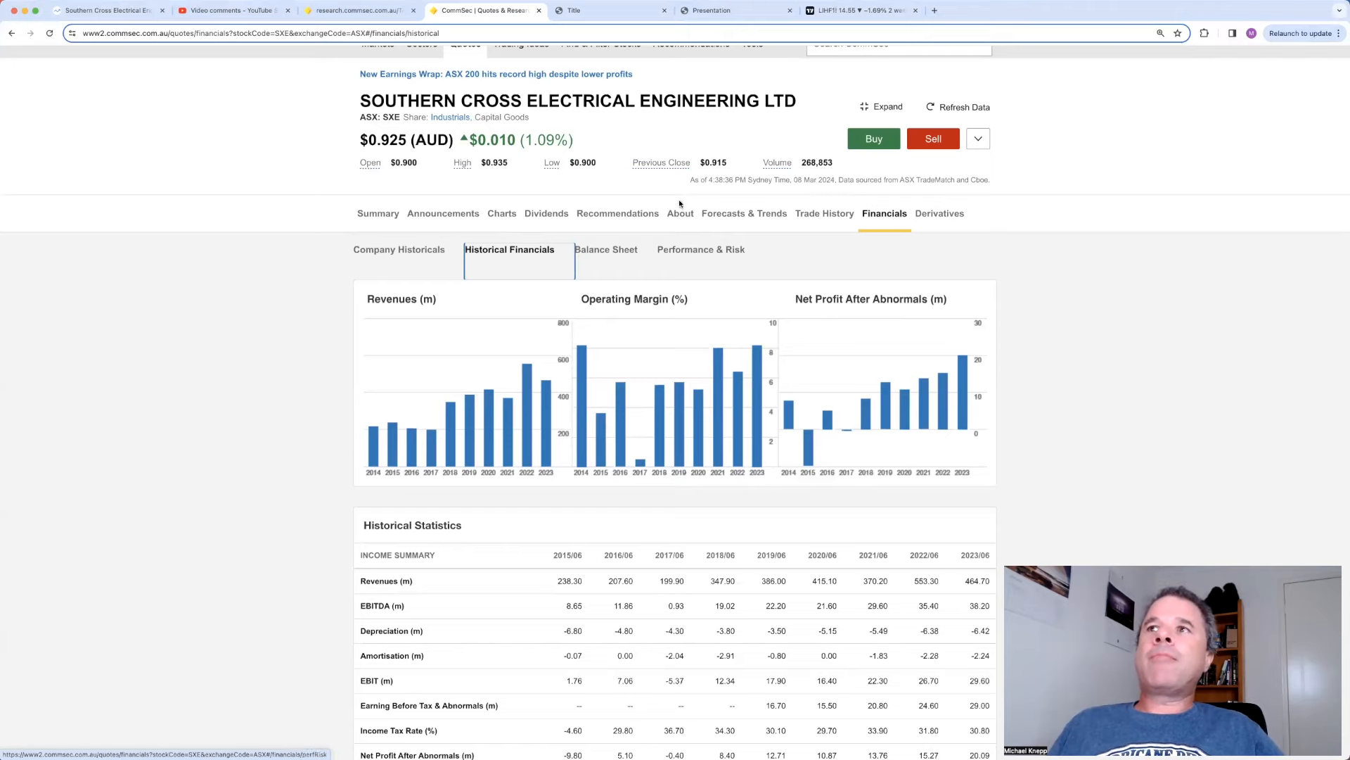
# Step: View the Consolidated Statement of Financial Position on page 7 of the interim report
pyautogui.click(576, 10)
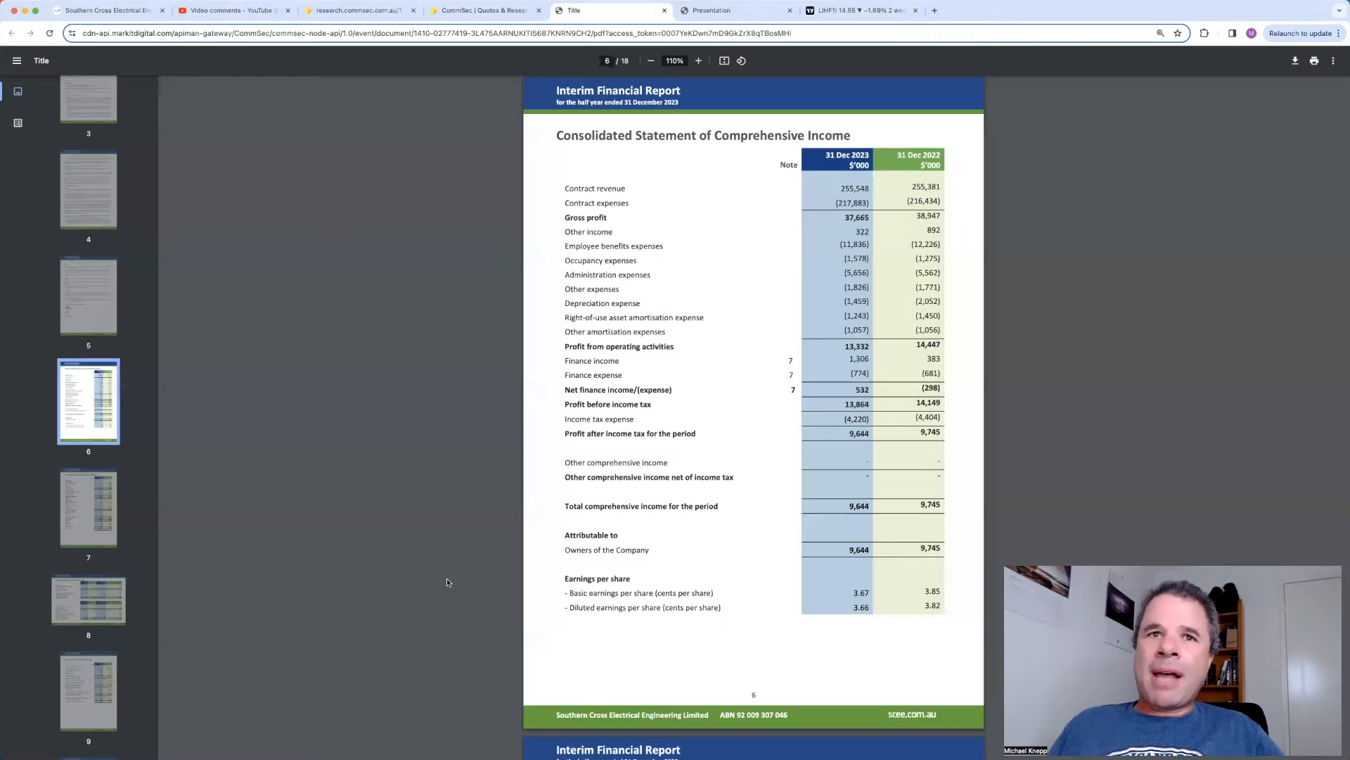
pyautogui.moveTo(89, 514)
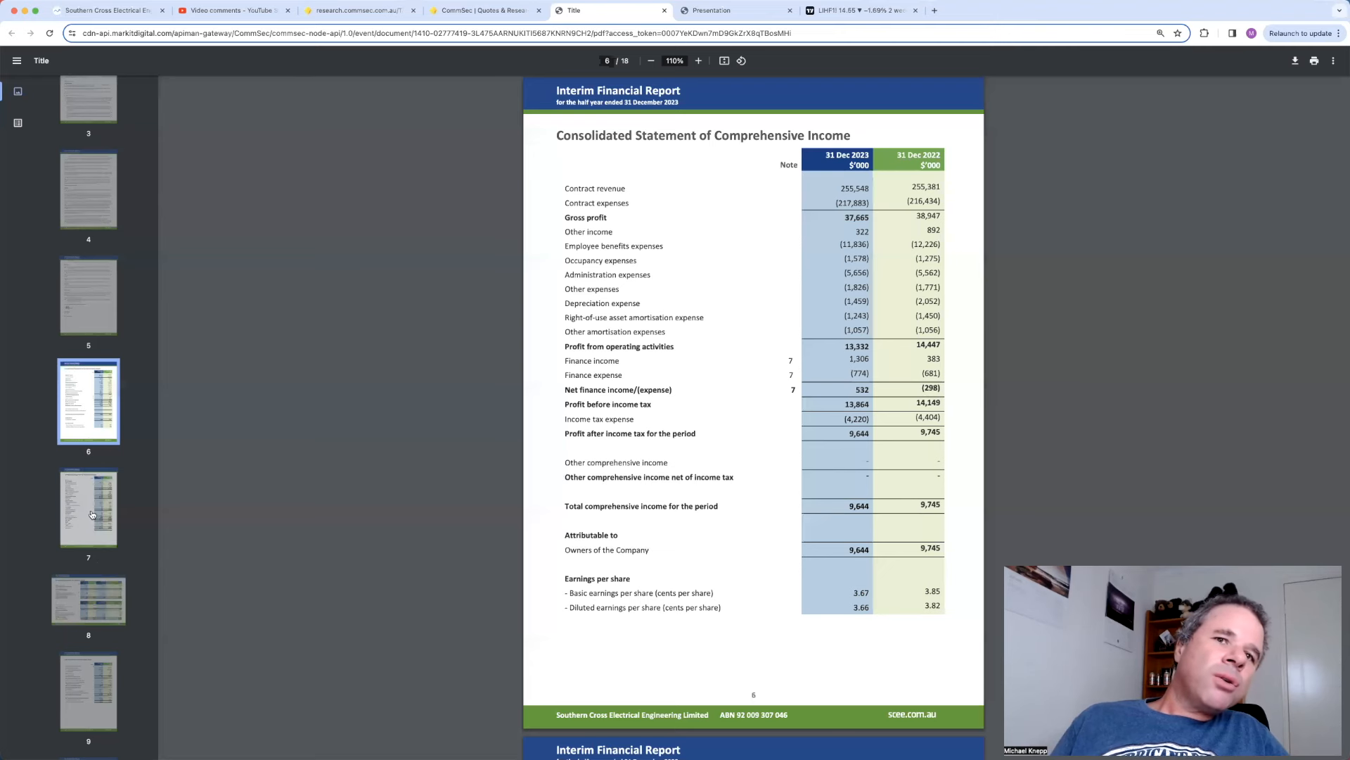
pyautogui.click(87, 508)
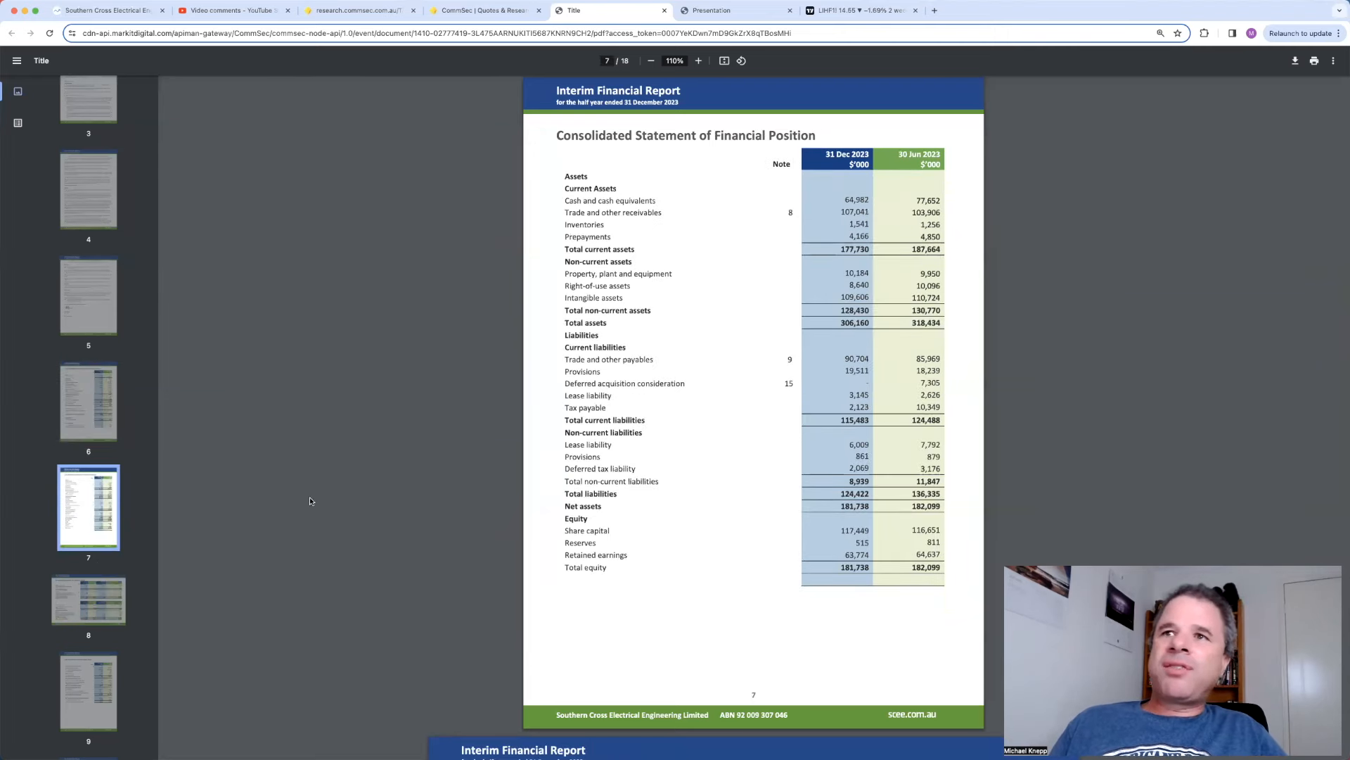
pyautogui.moveTo(767, 256)
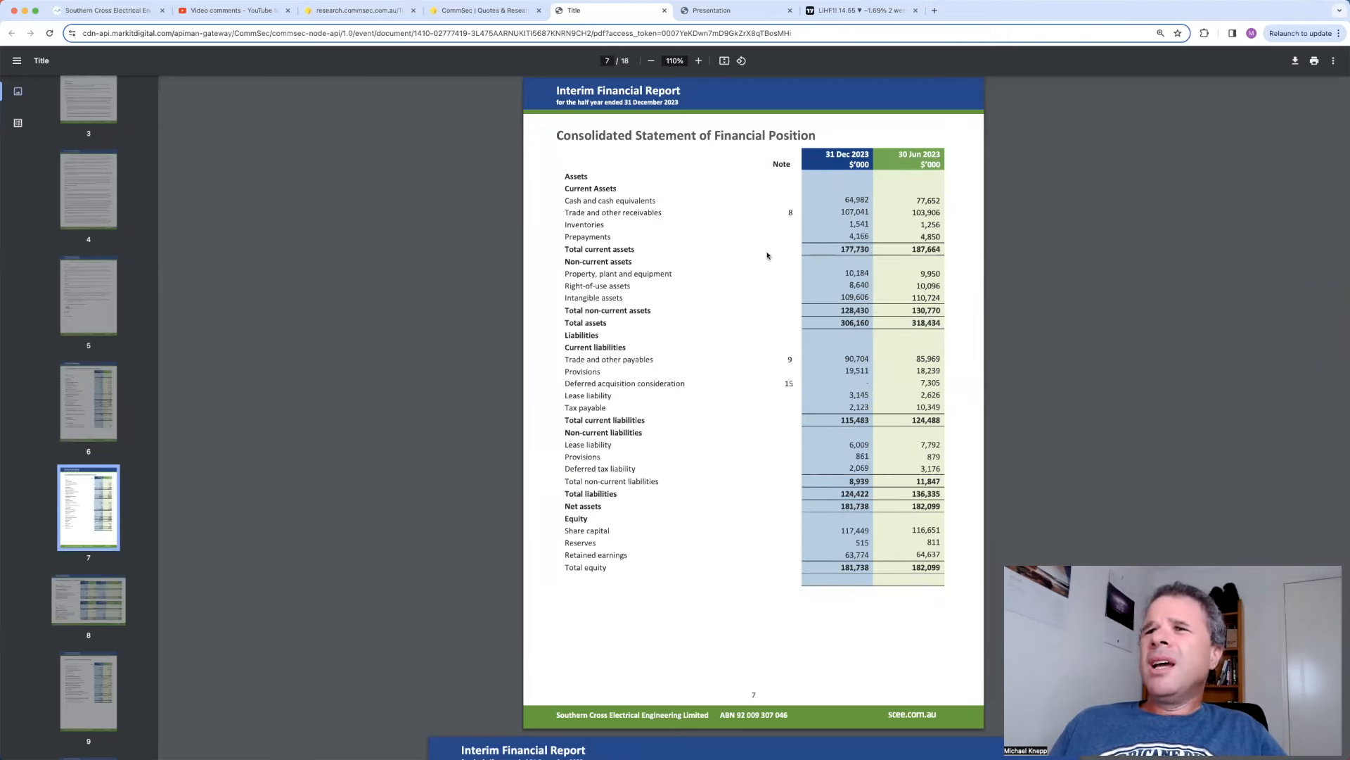
pyautogui.moveTo(872, 221)
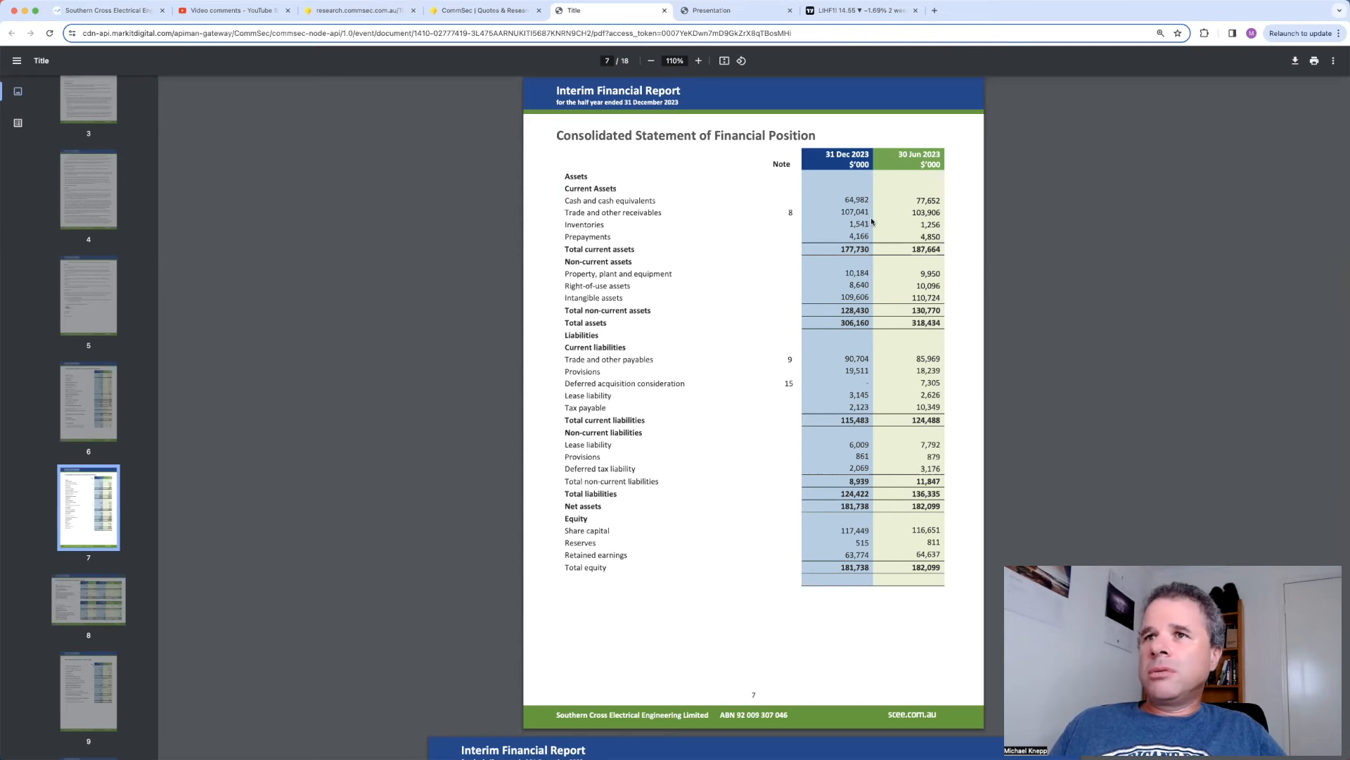
pyautogui.moveTo(604, 218)
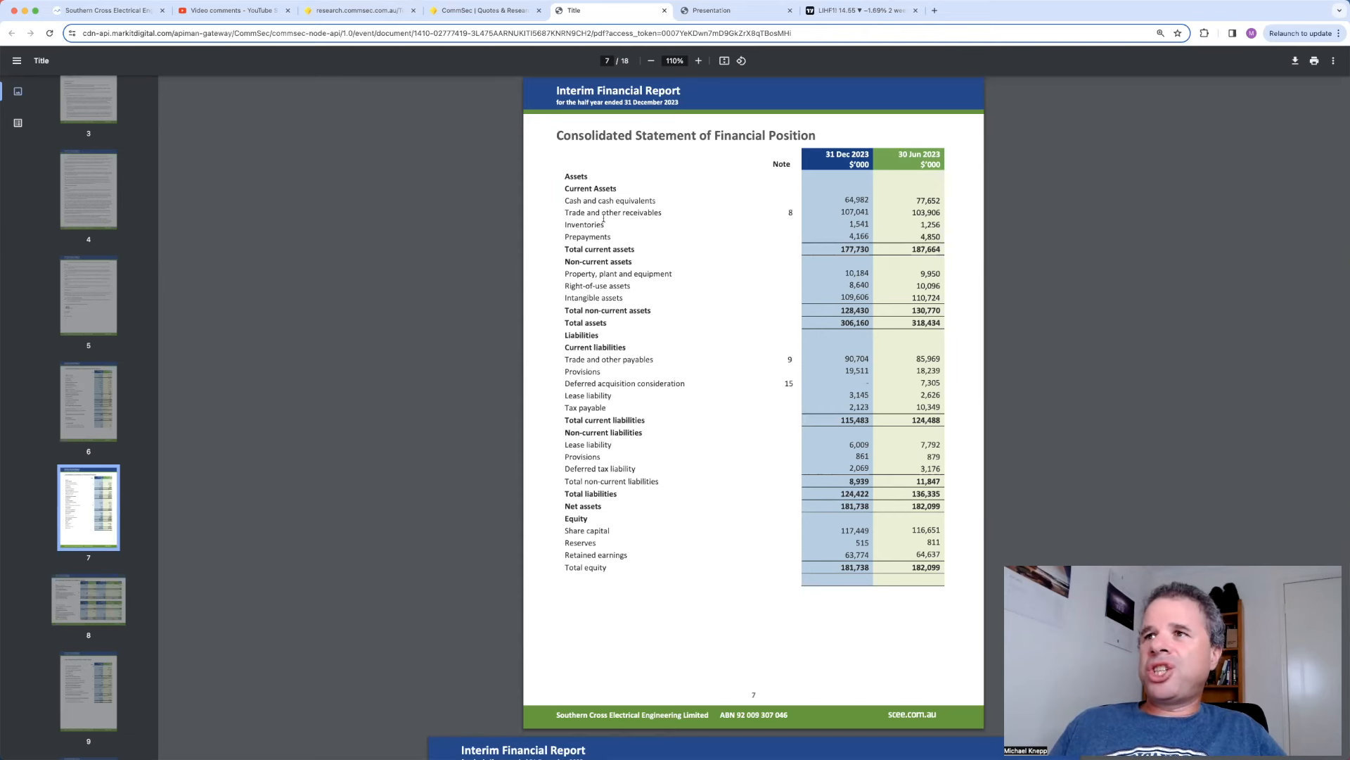
pyautogui.moveTo(876, 228)
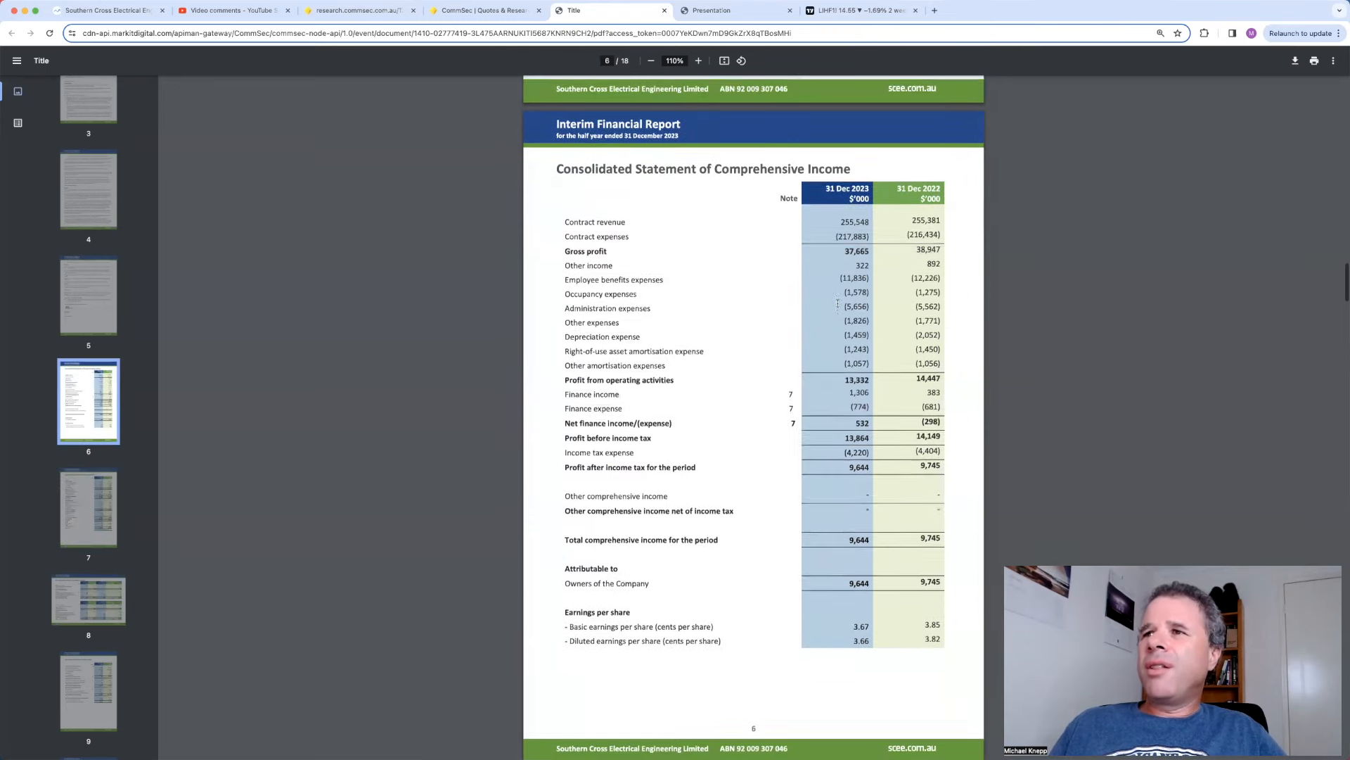
pyautogui.scroll(-3)
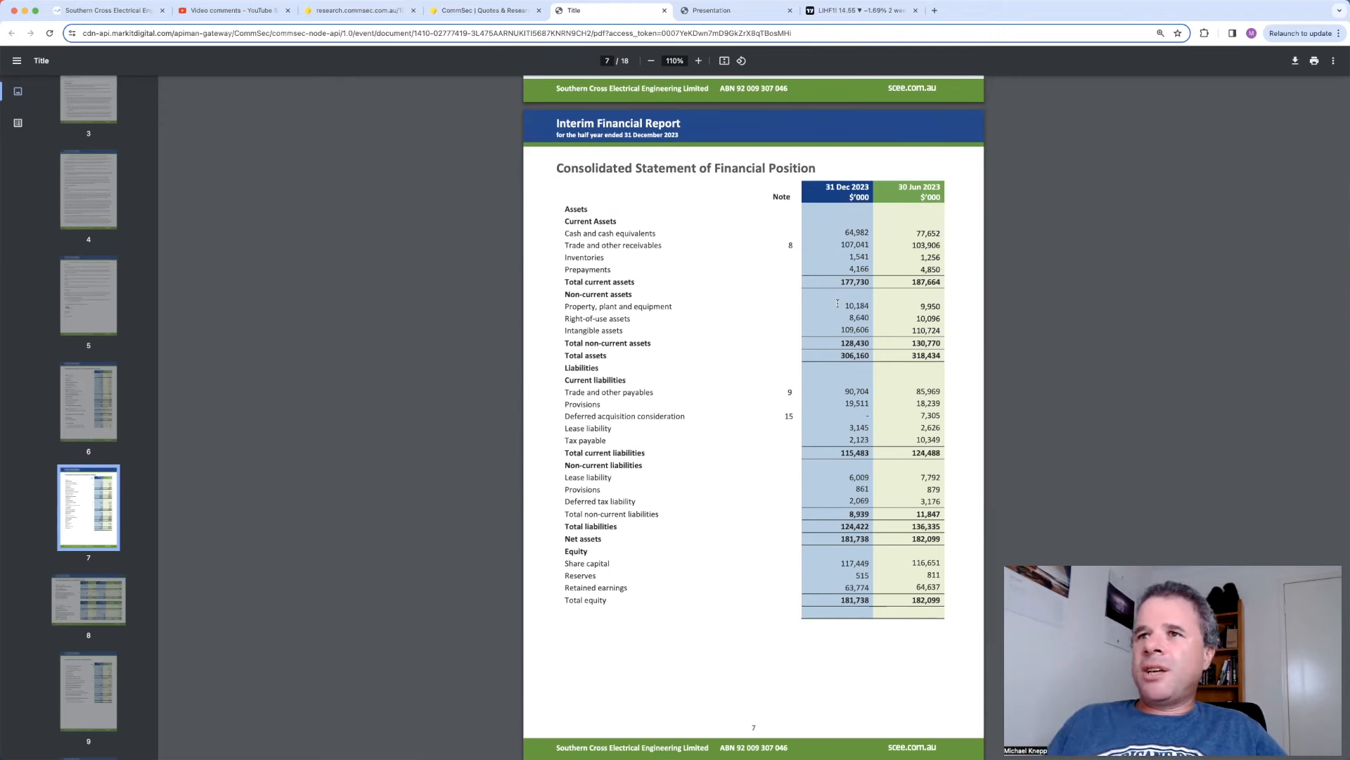
pyautogui.moveTo(619, 616)
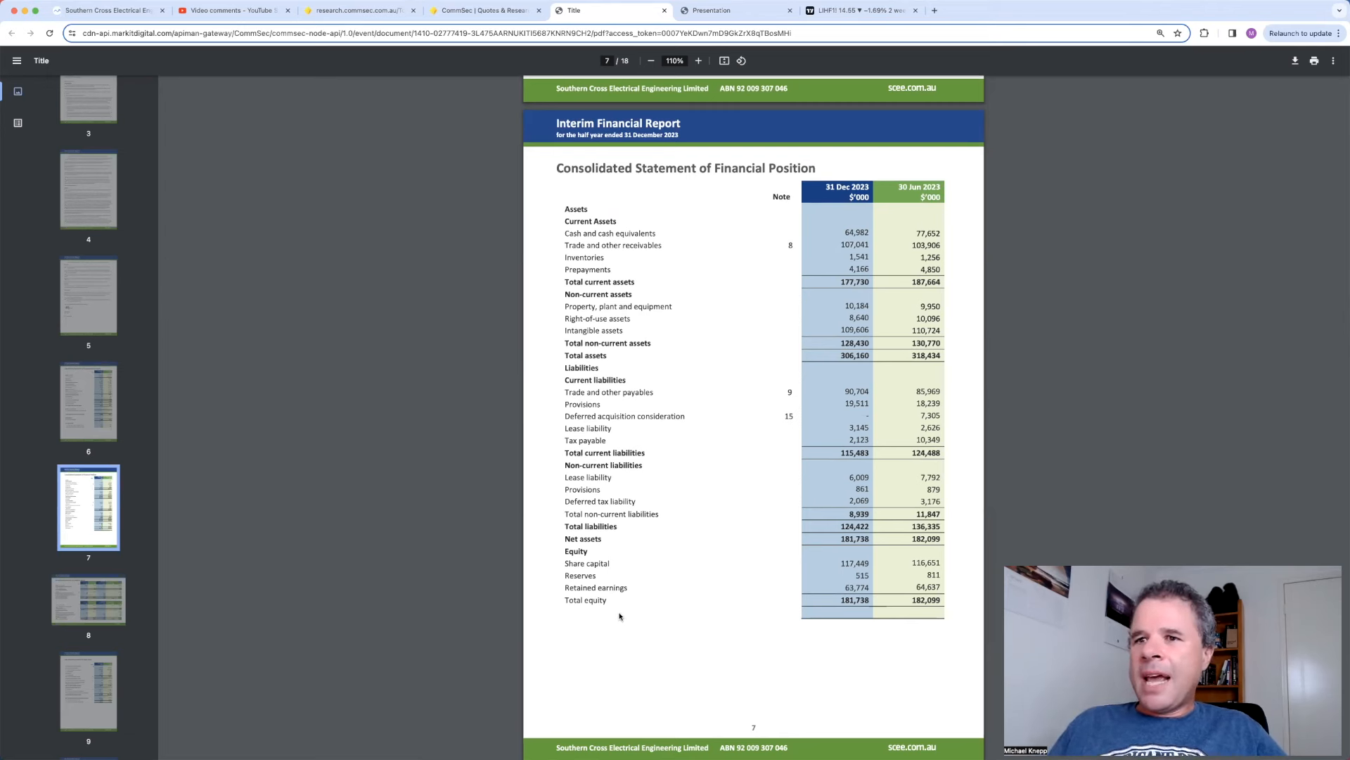
pyautogui.moveTo(620, 554)
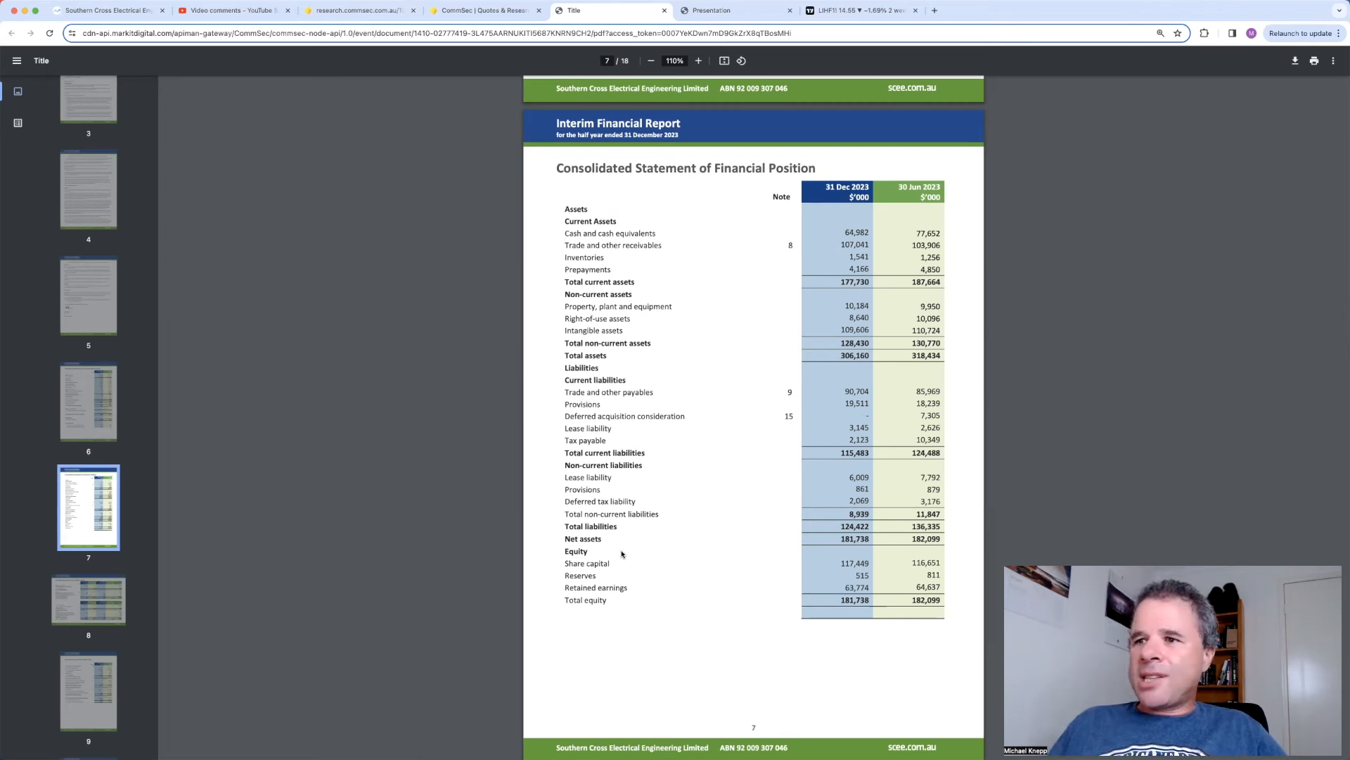
pyautogui.scroll(3)
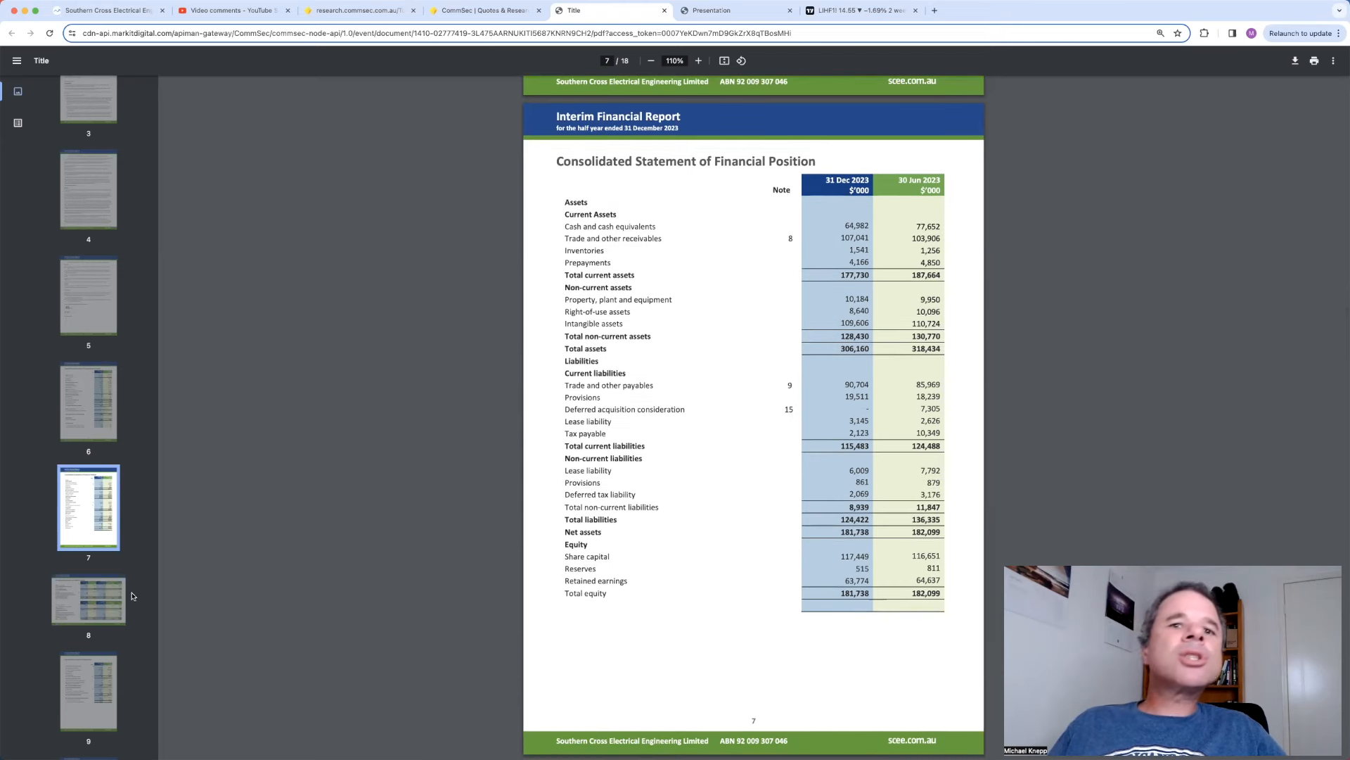
# Step: View the Consolidated Statement of Cash Flows on page 9 enlarged to 150%
pyautogui.click(87, 689)
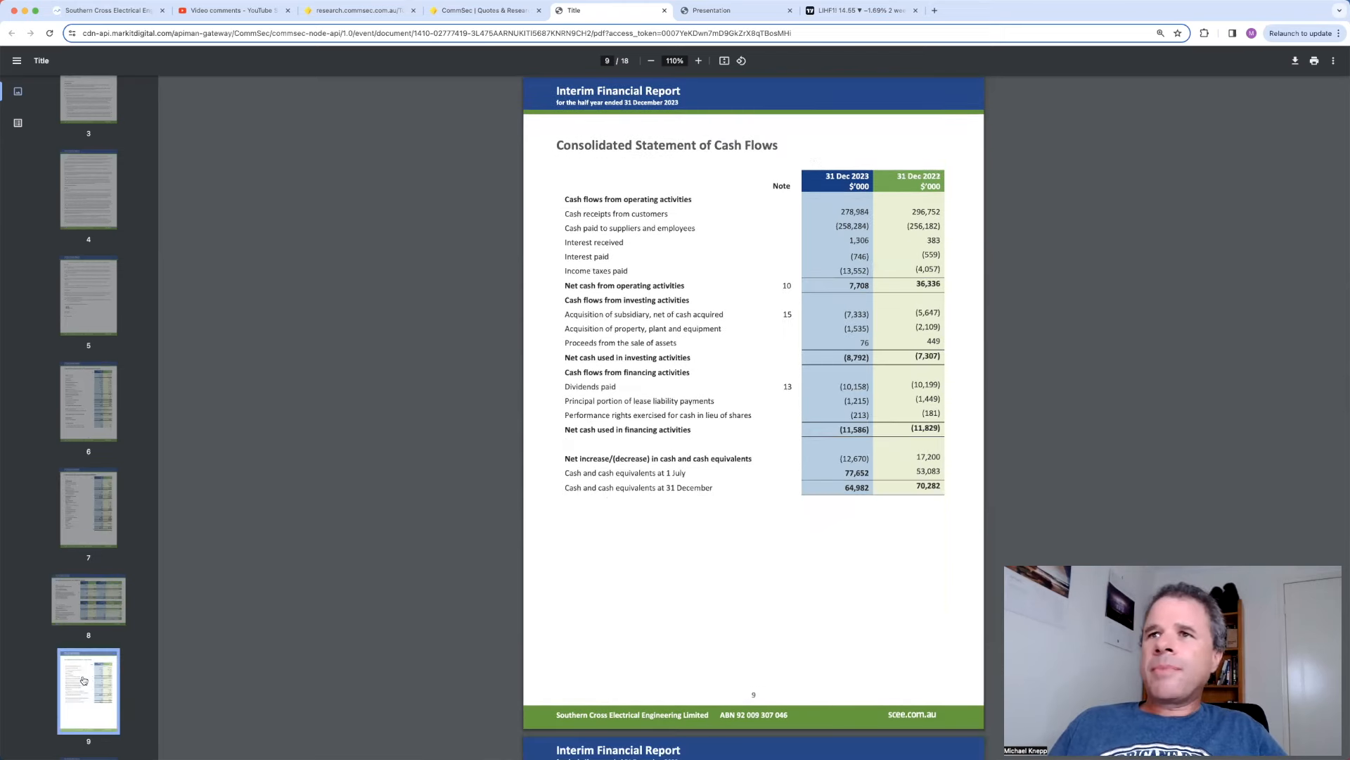
pyautogui.click(698, 60)
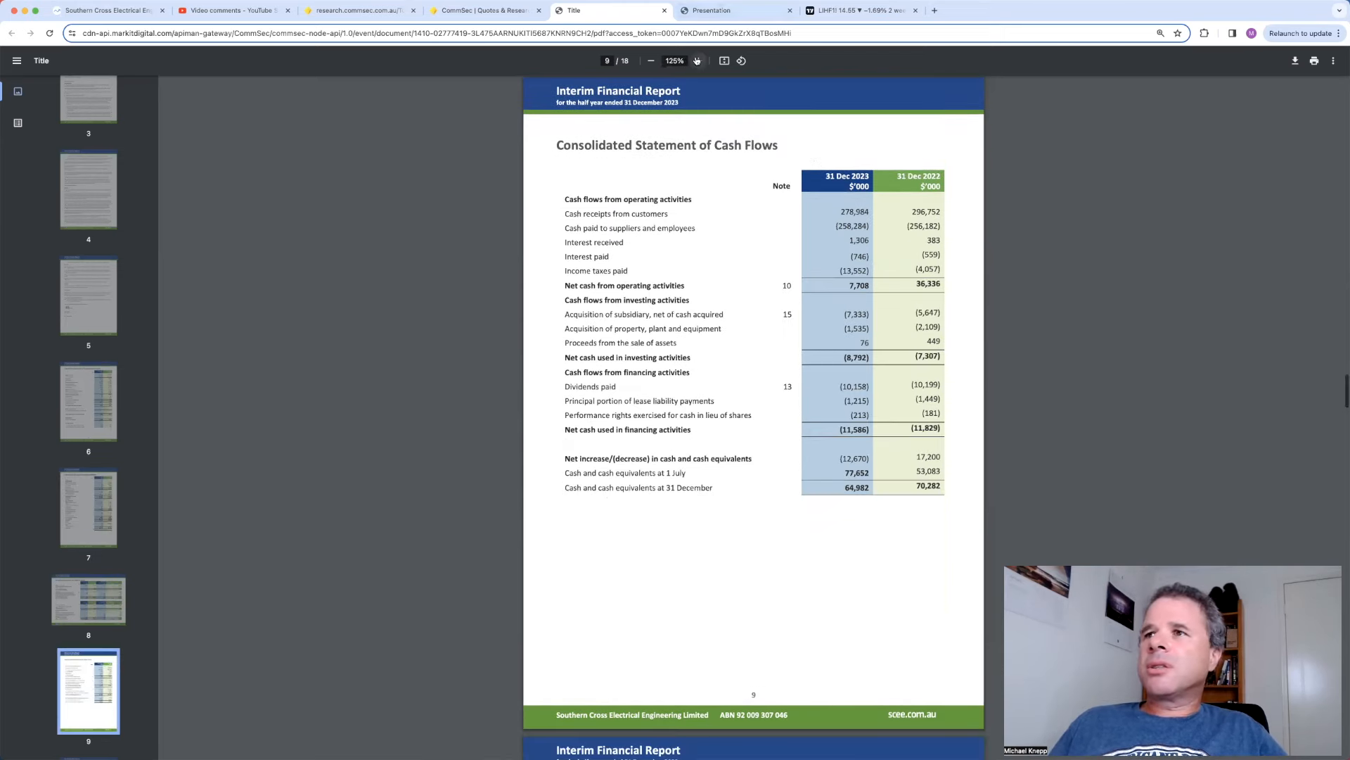
pyautogui.click(698, 61)
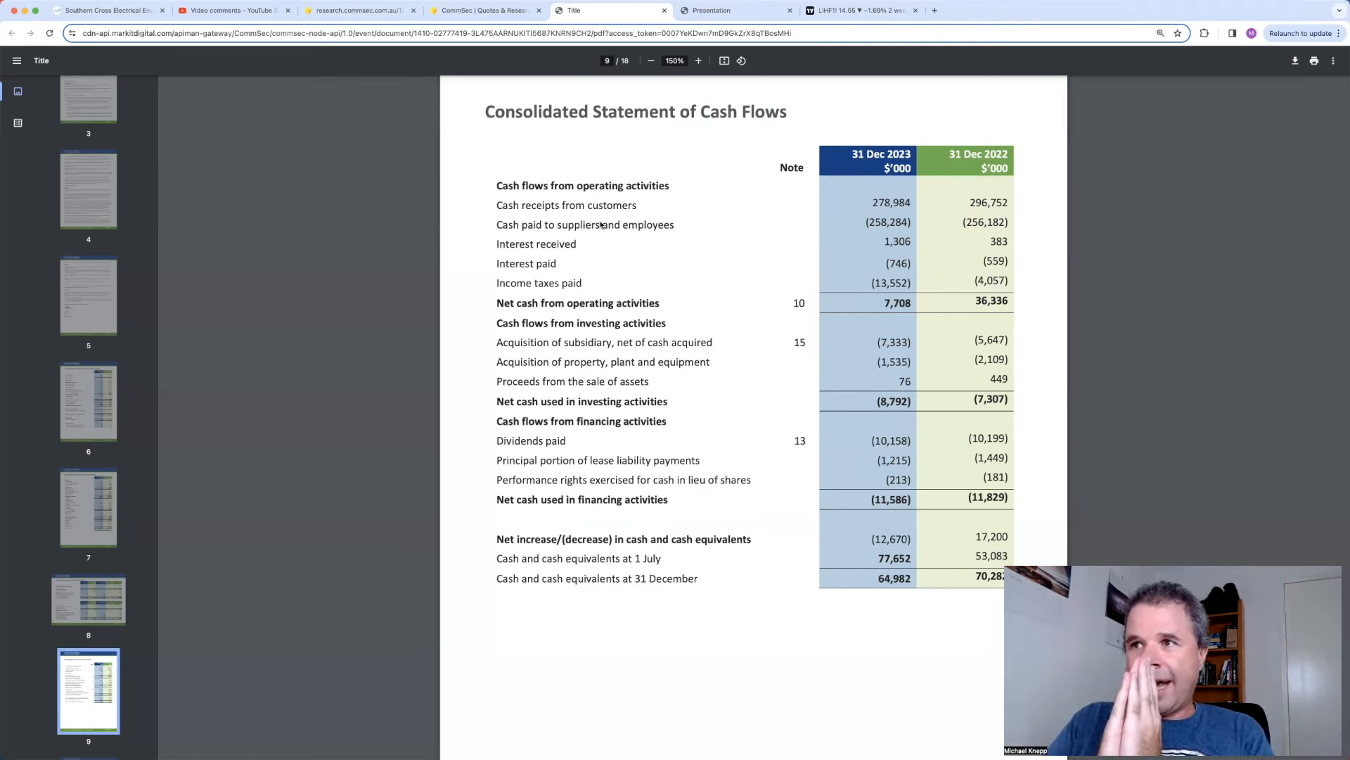
pyautogui.moveTo(278, 471)
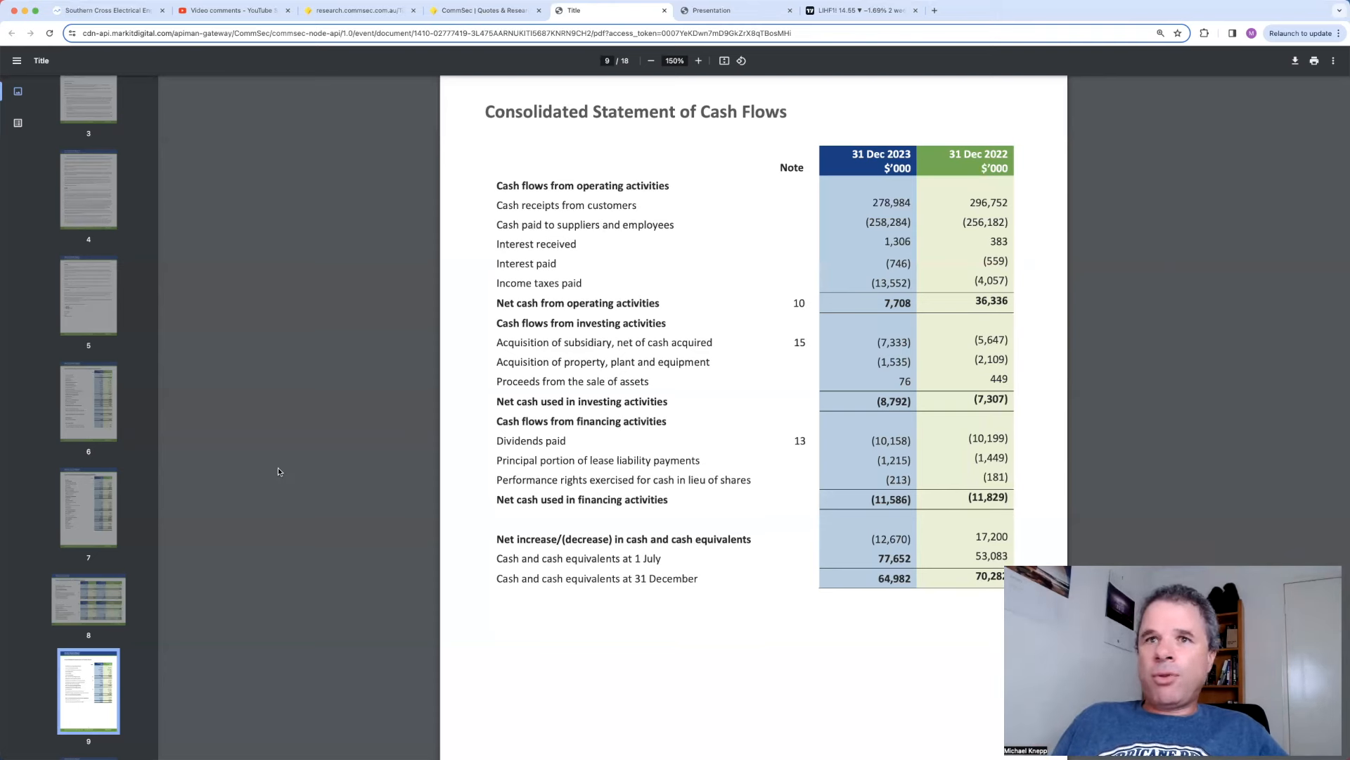
pyautogui.scroll(-3)
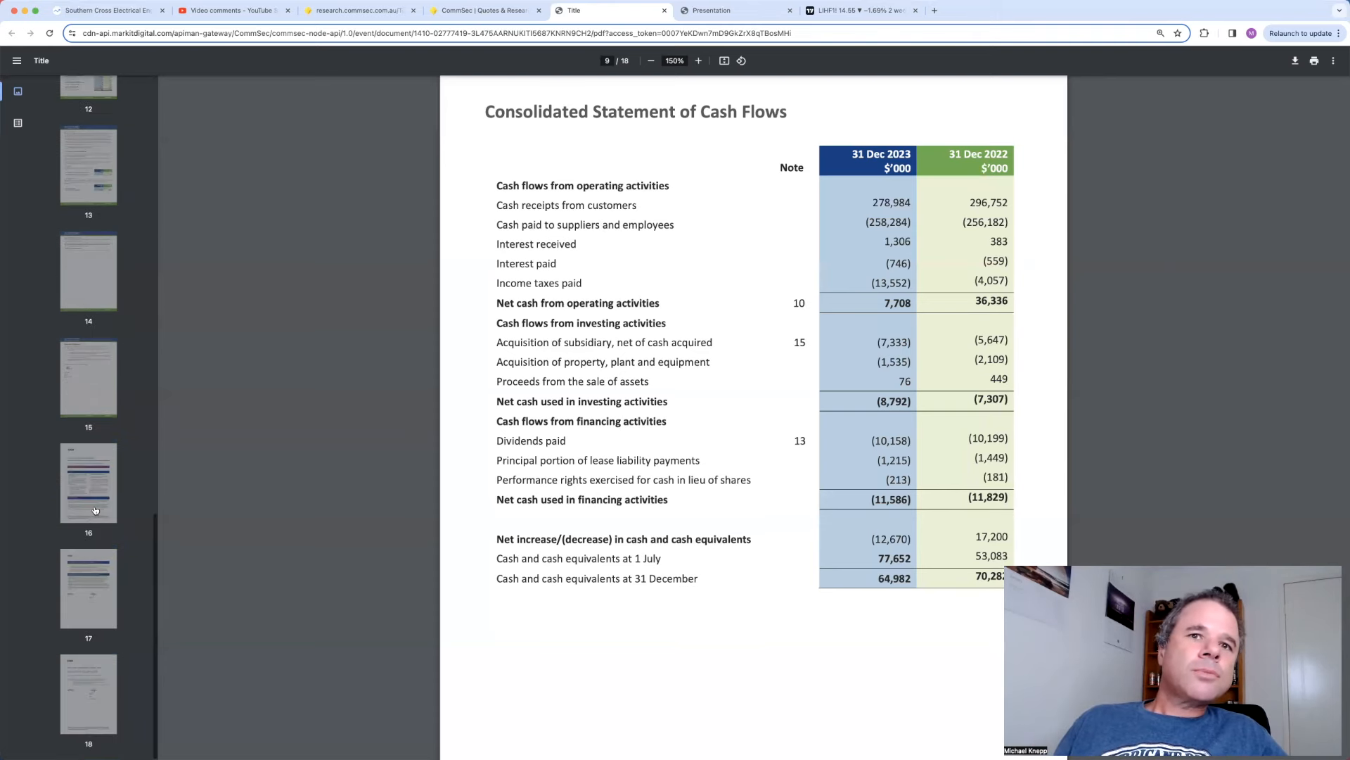
# Step: View Note 10's operating cash flow reconciliation on page 12 at 175% with thumbnails hidden
pyautogui.click(87, 388)
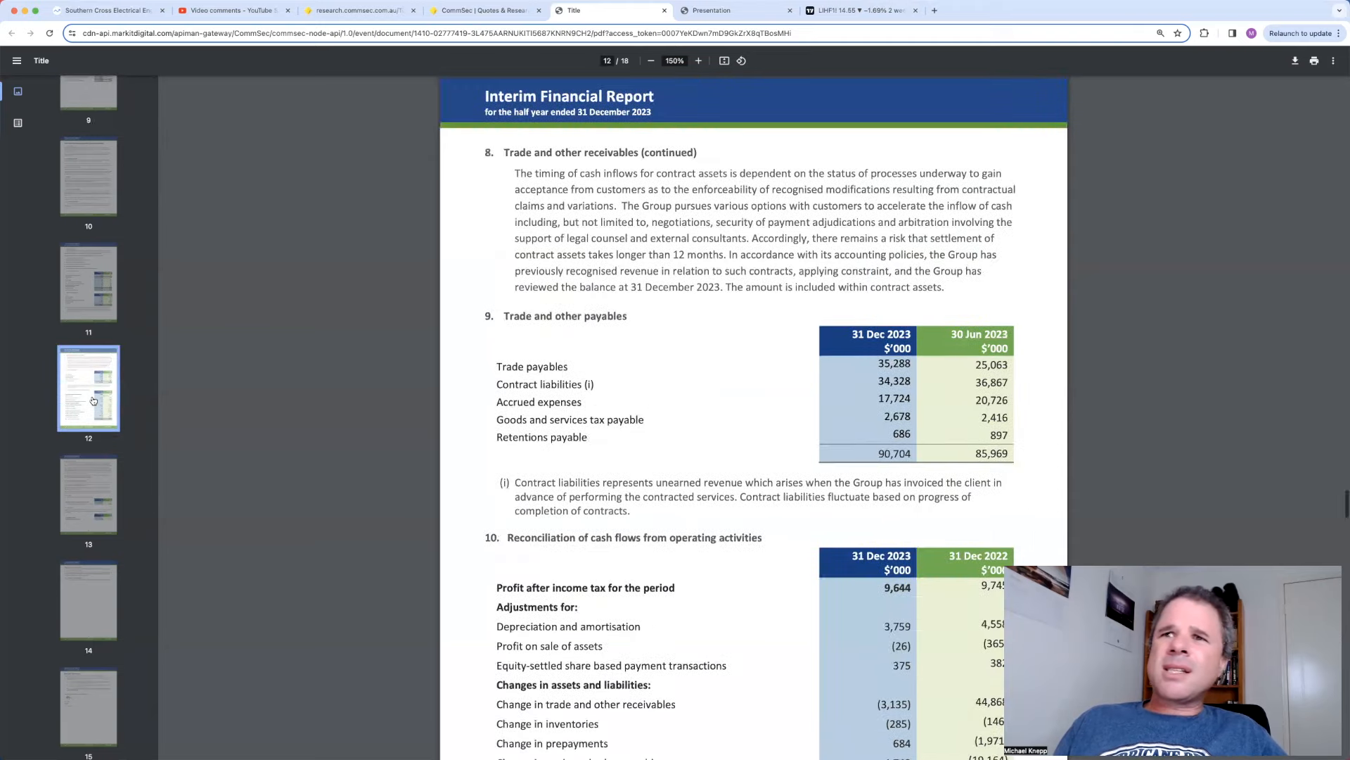
pyautogui.scroll(-3)
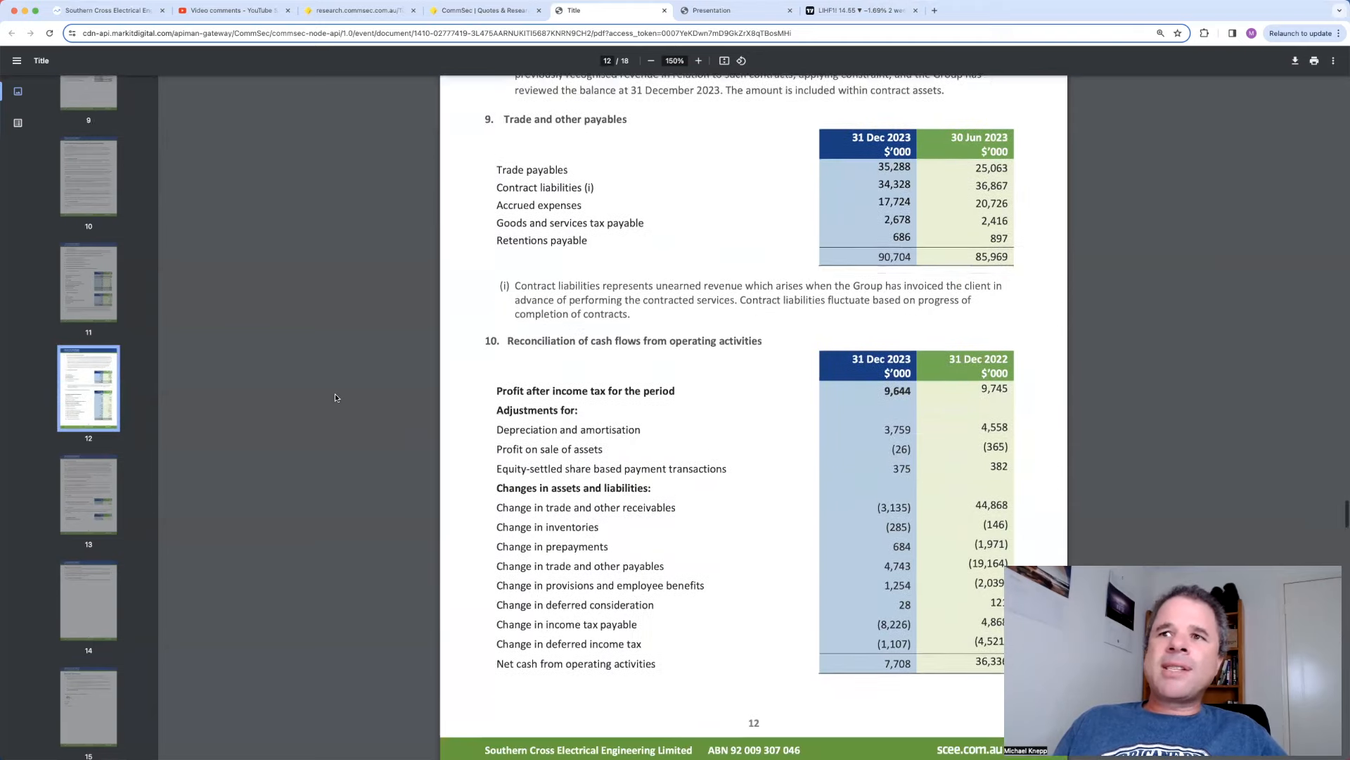
pyautogui.click(698, 61)
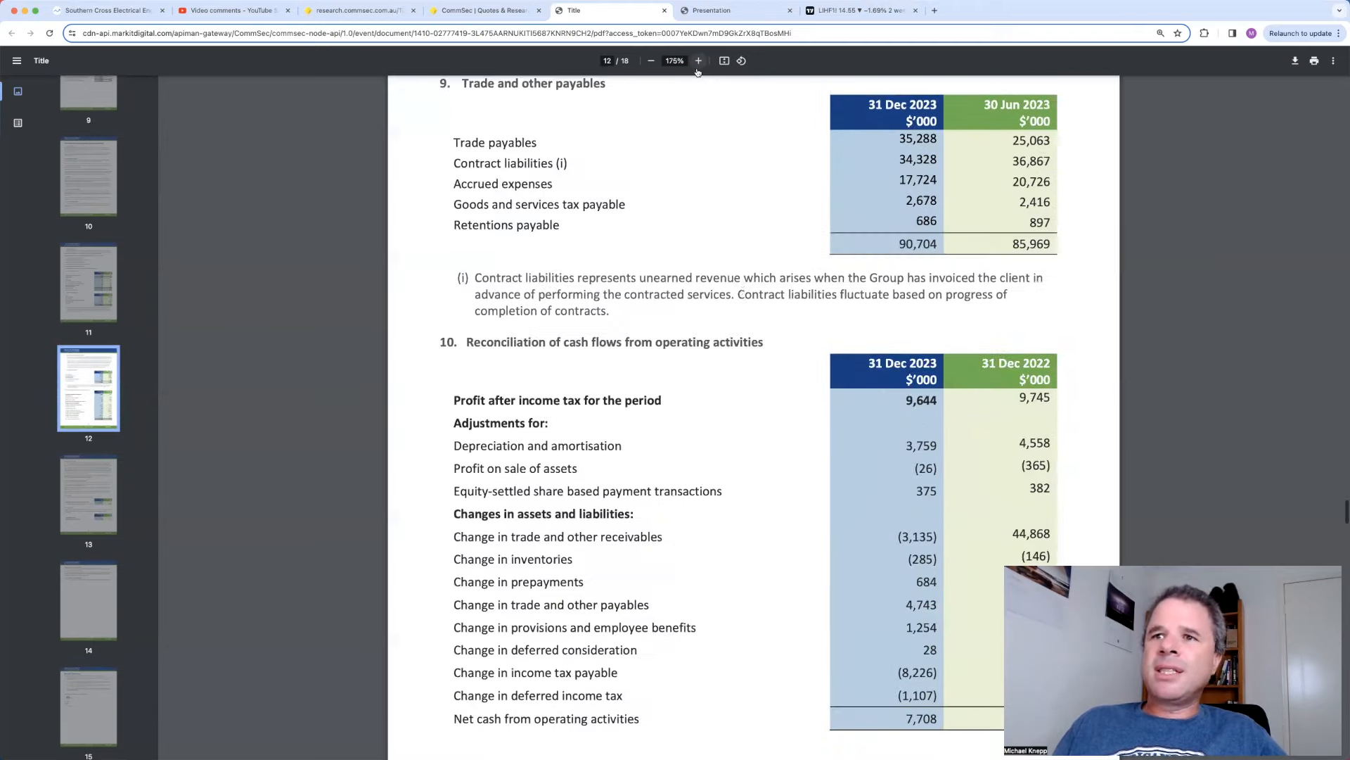
pyautogui.scroll(-3)
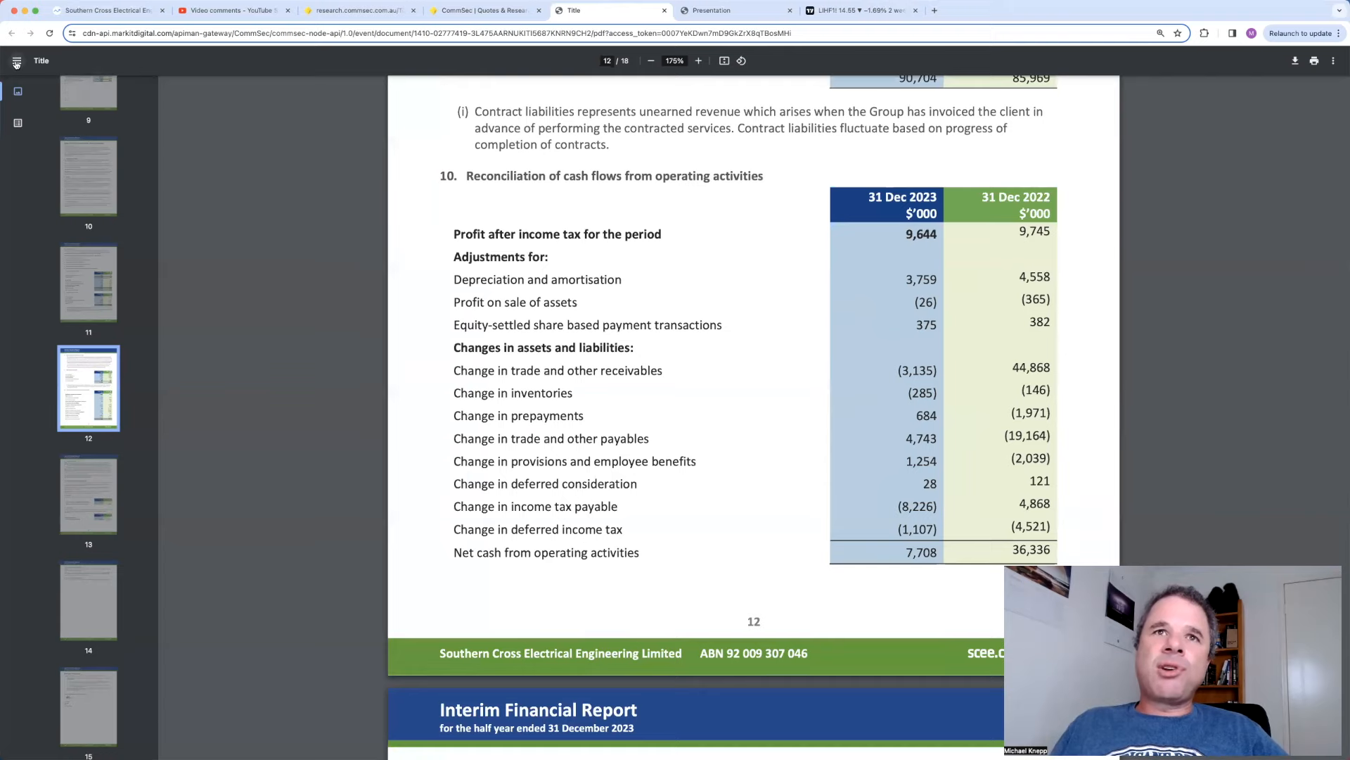
pyautogui.click(16, 60)
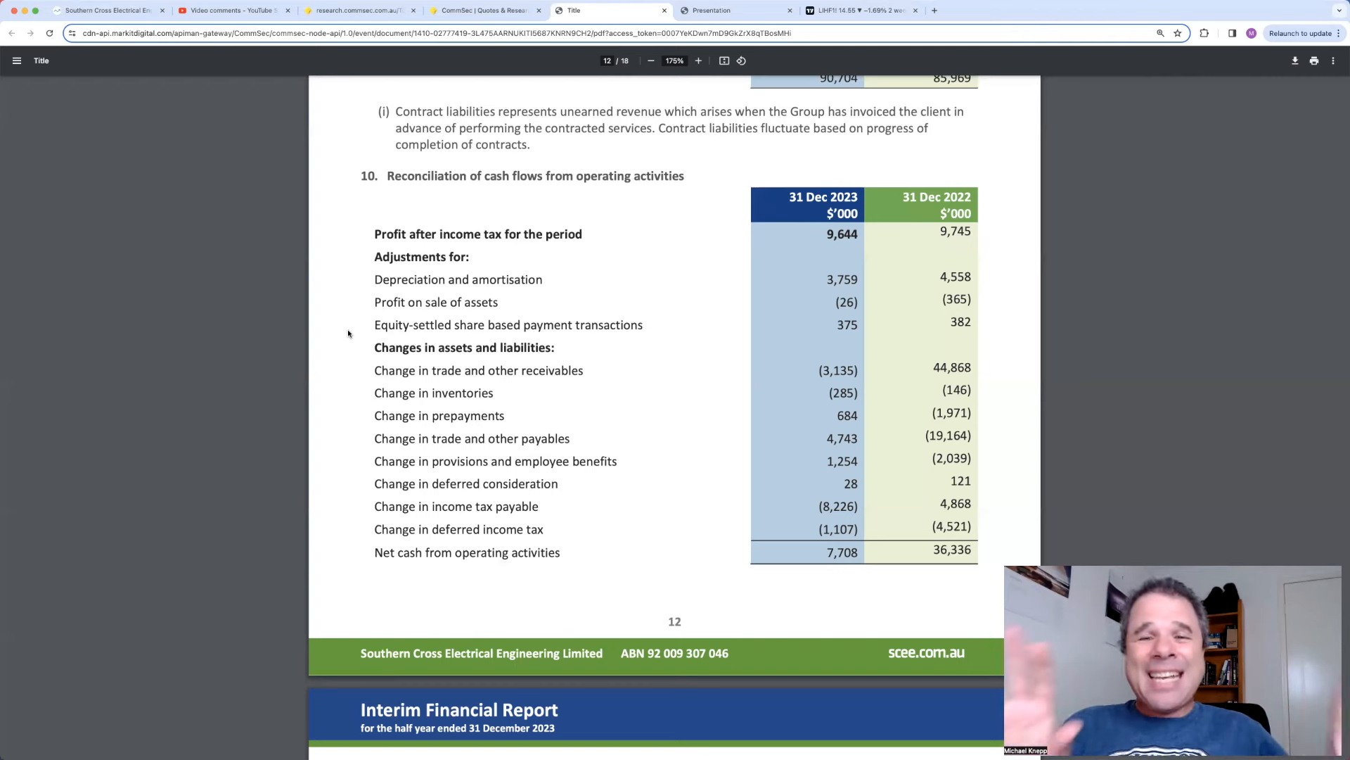
pyautogui.moveTo(489, 159)
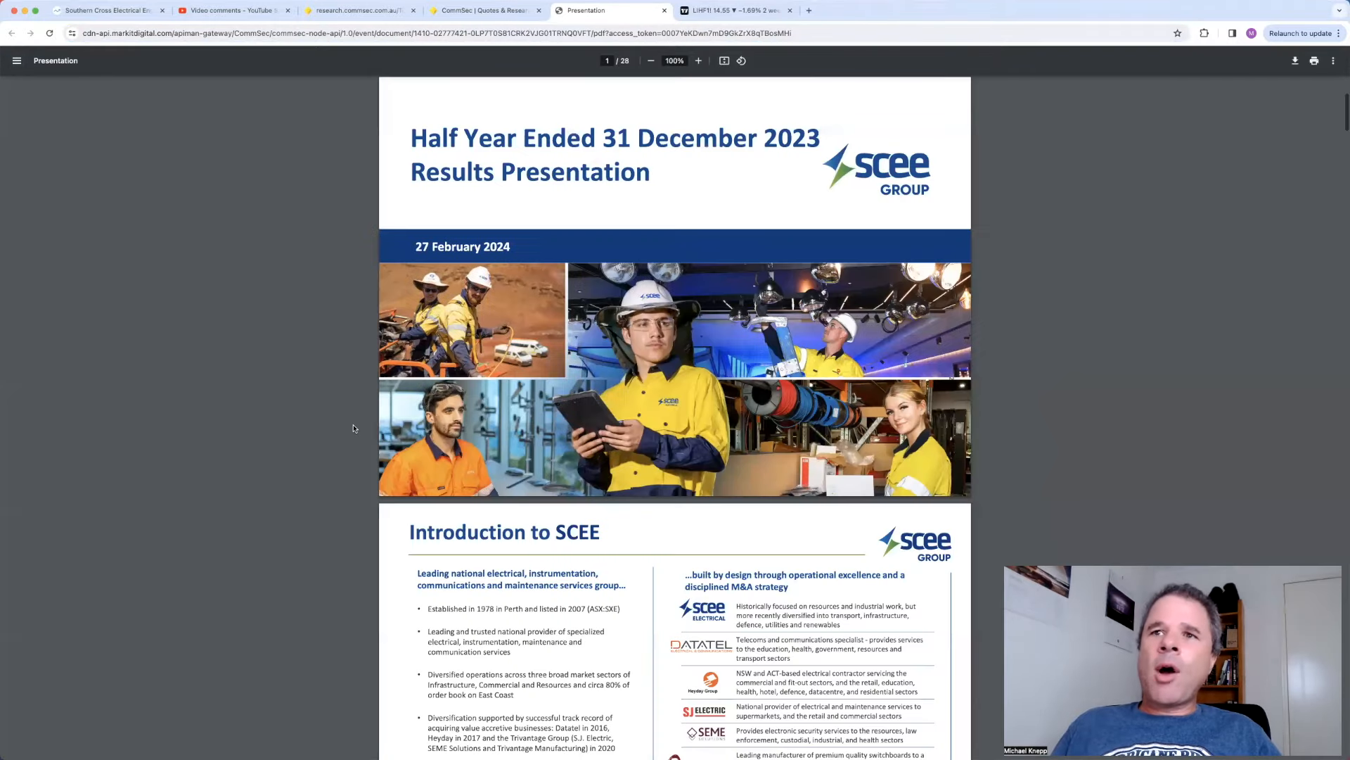
# Step: Scroll through the SCEE results presentation's opening slides and enlarge it to 125%
pyautogui.scroll(-3)
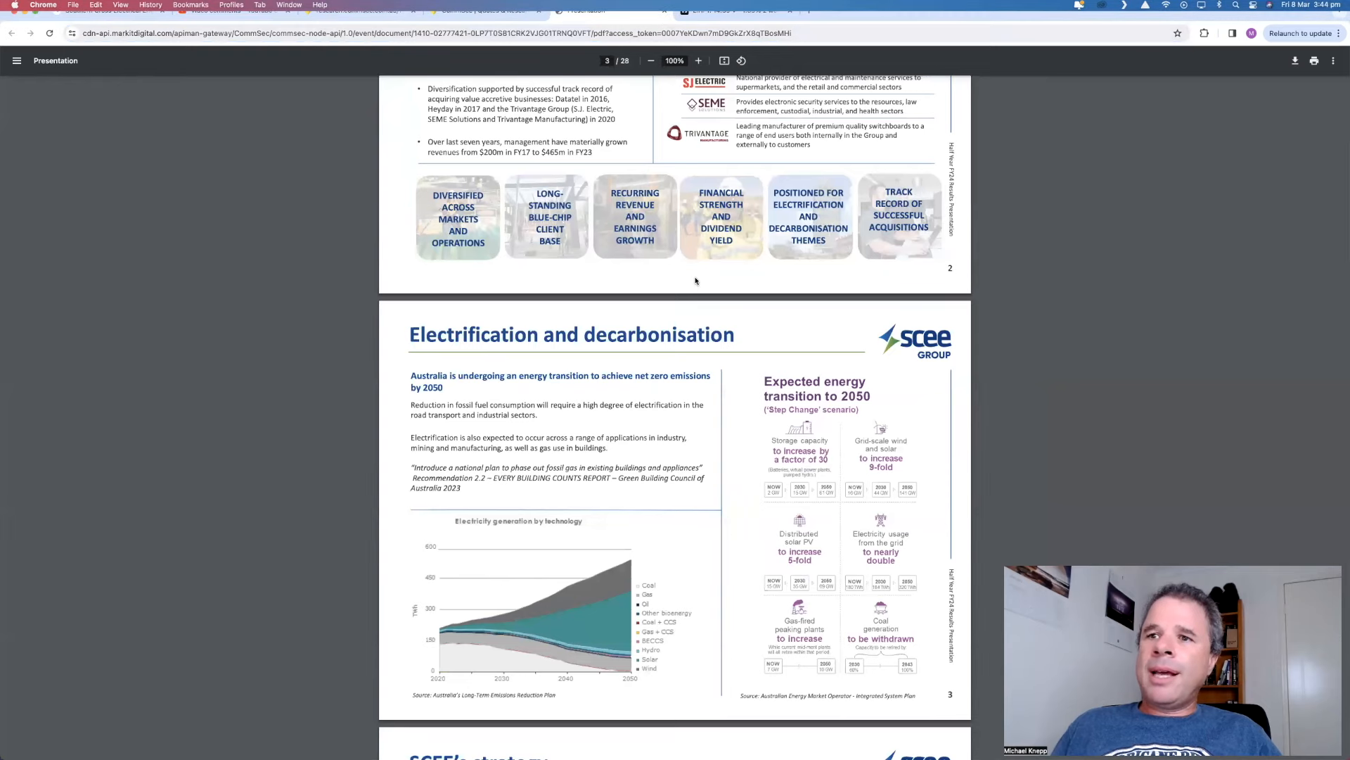
pyautogui.scroll(-3)
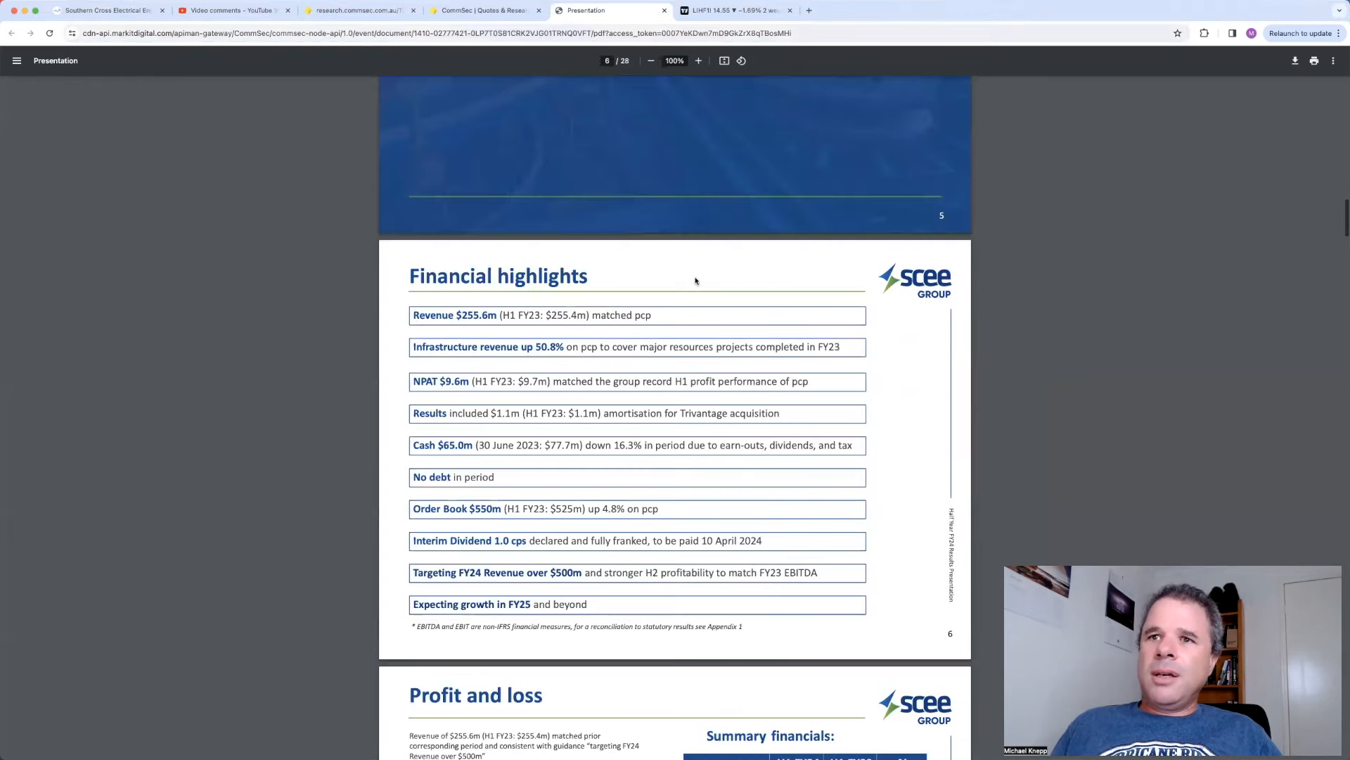
pyautogui.scroll(-3)
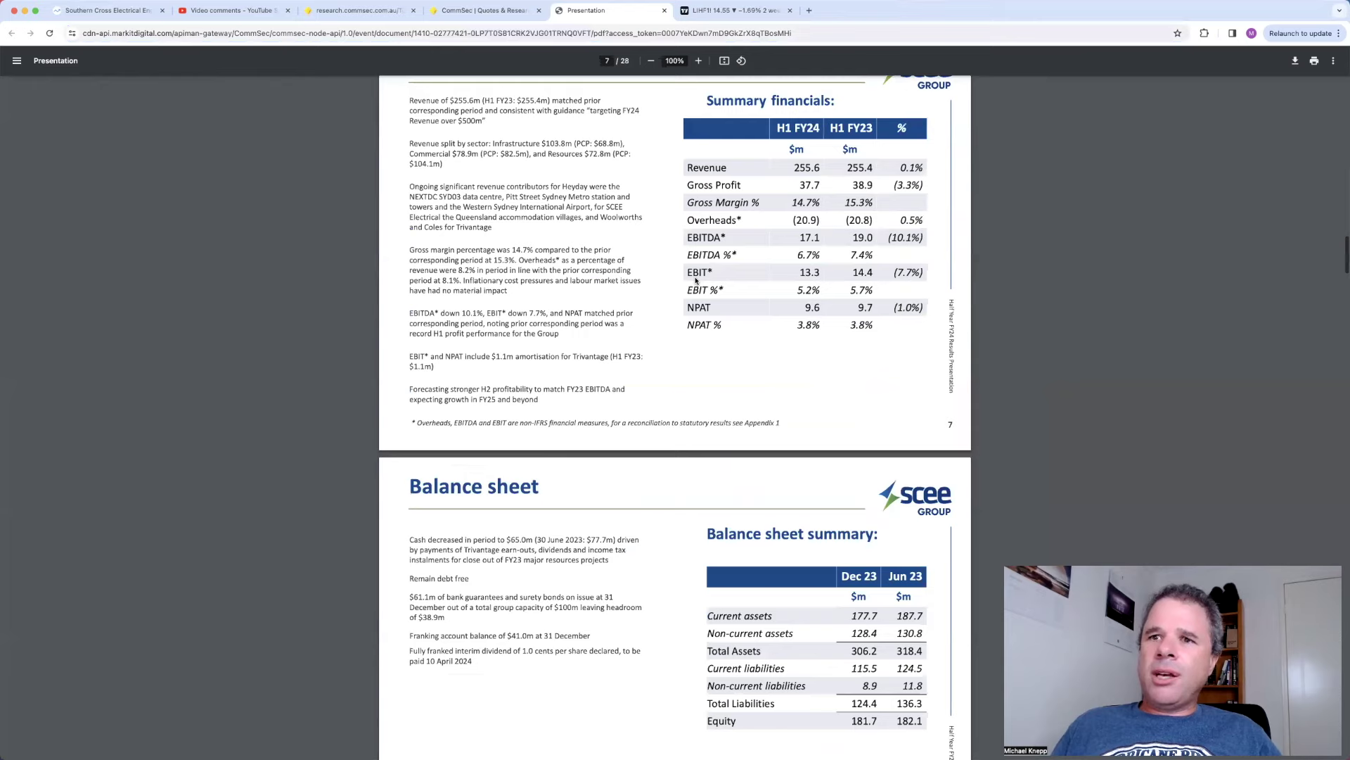
pyautogui.scroll(-3)
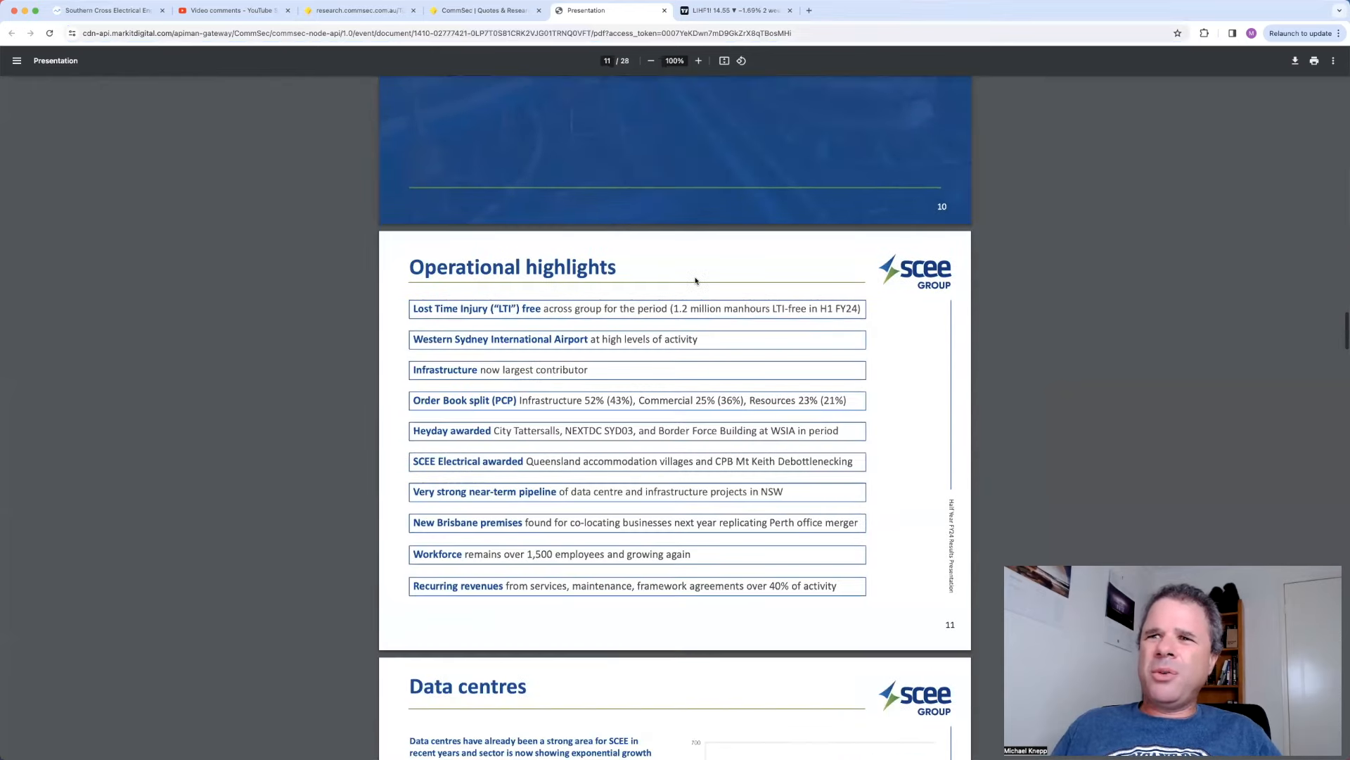
pyautogui.scroll(-3)
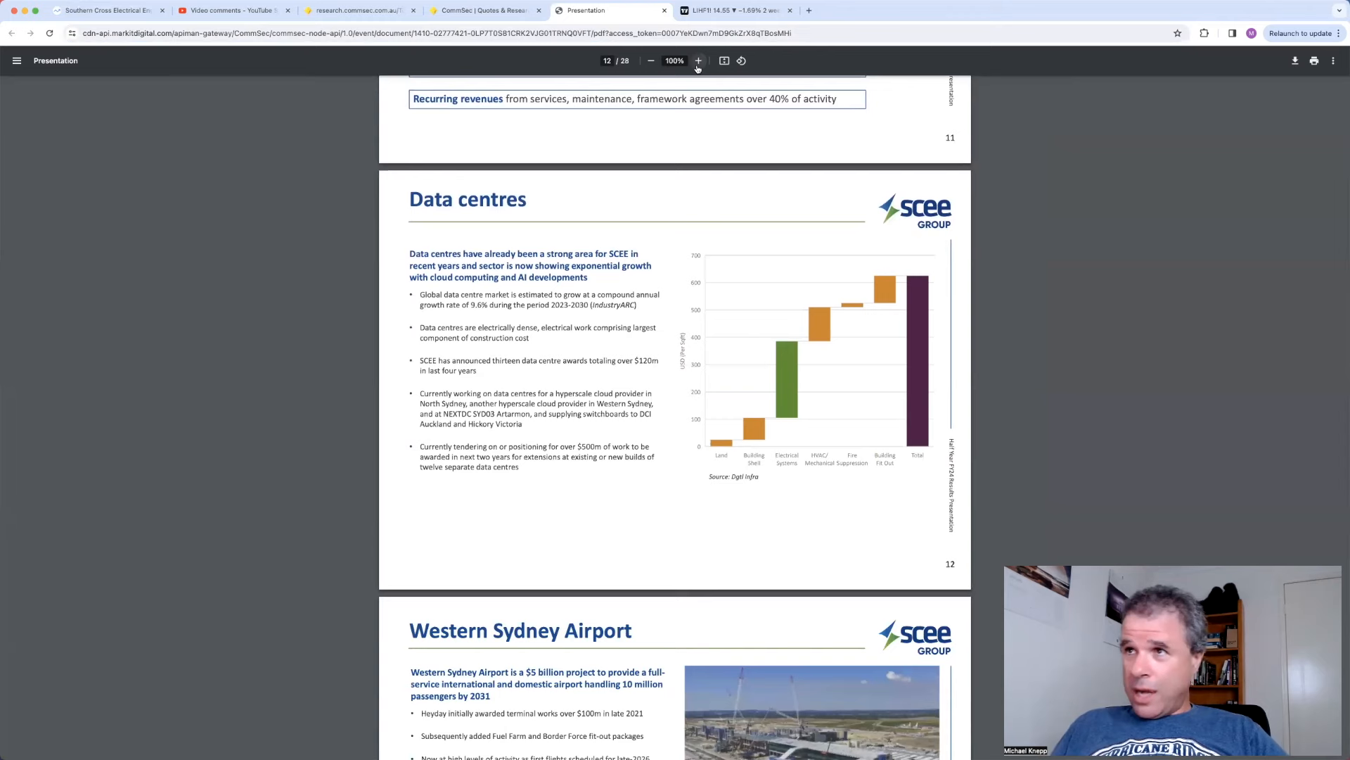
pyautogui.click(699, 60)
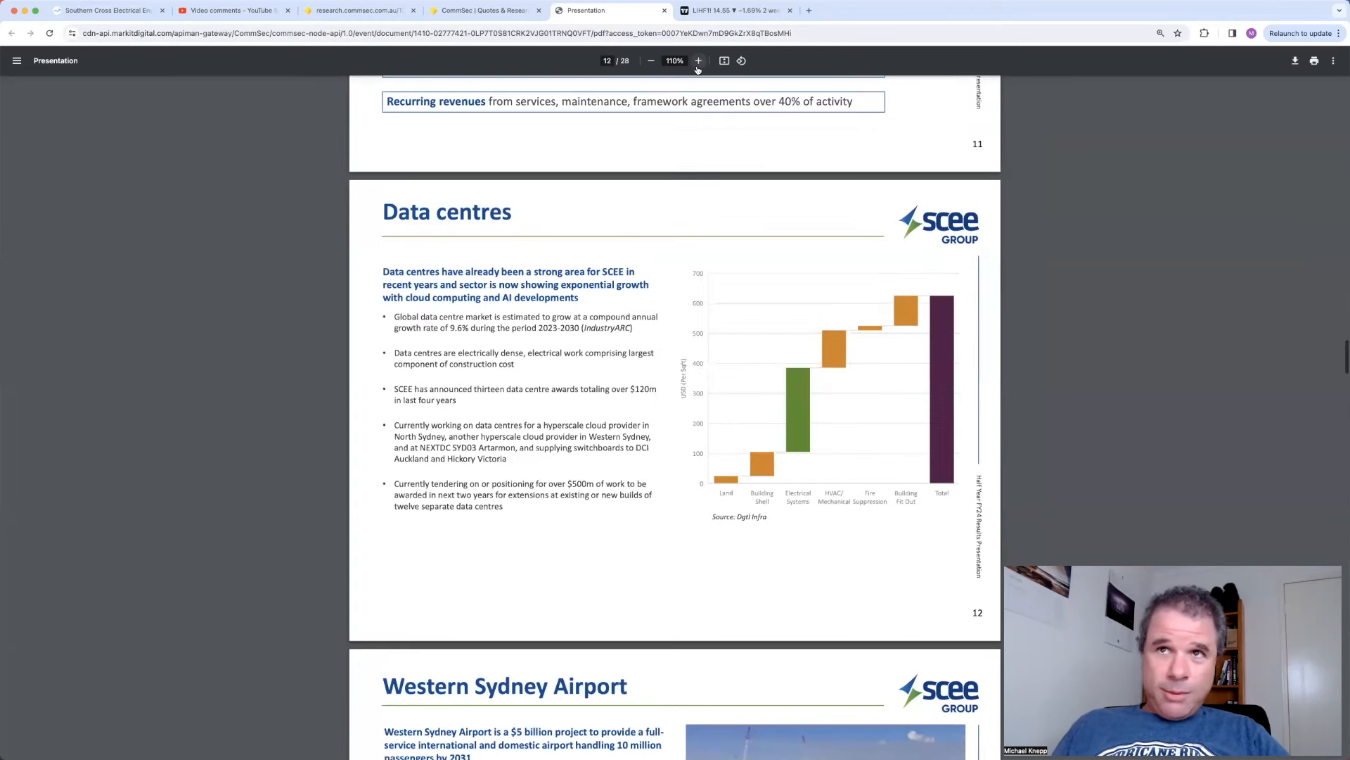
pyautogui.click(697, 60)
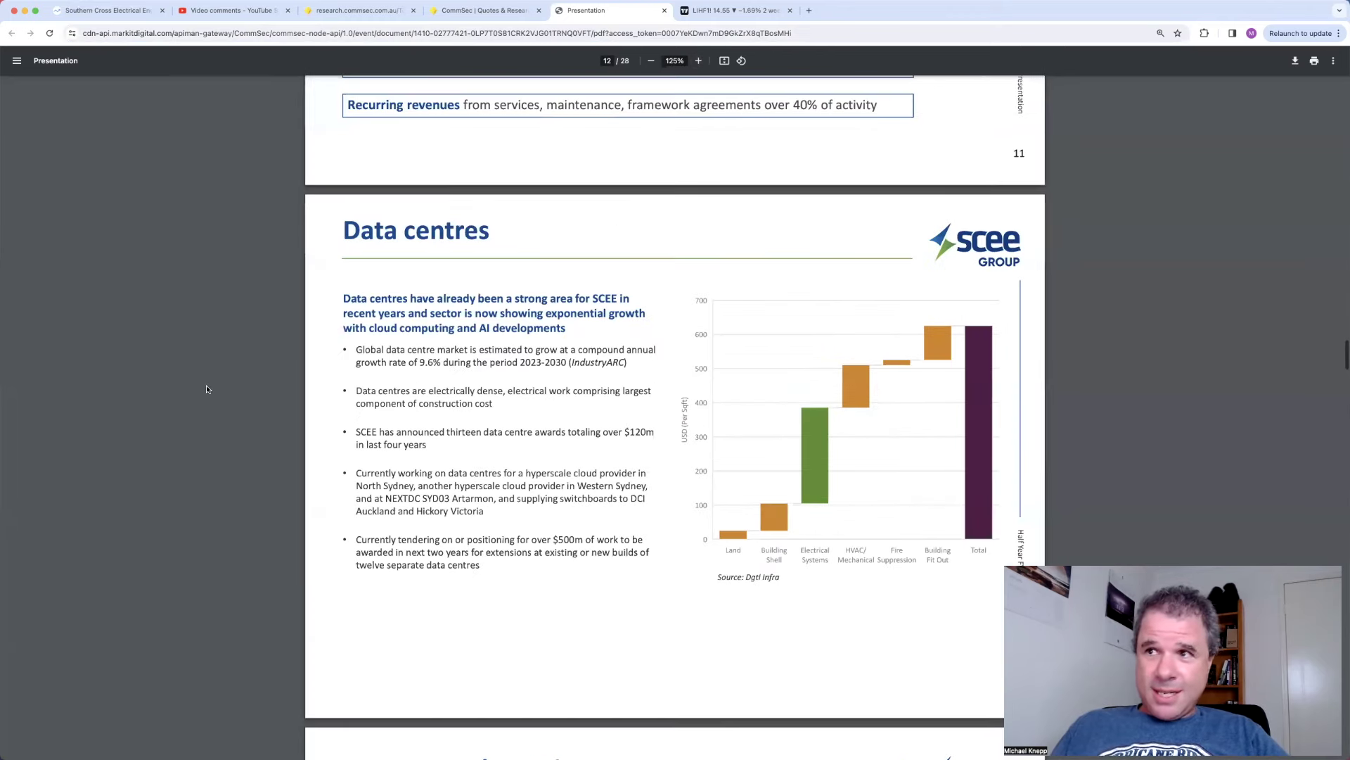
# Step: Read on to slide 15, Diversified across markets and operations, then return to CommSec
pyautogui.scroll(-3)
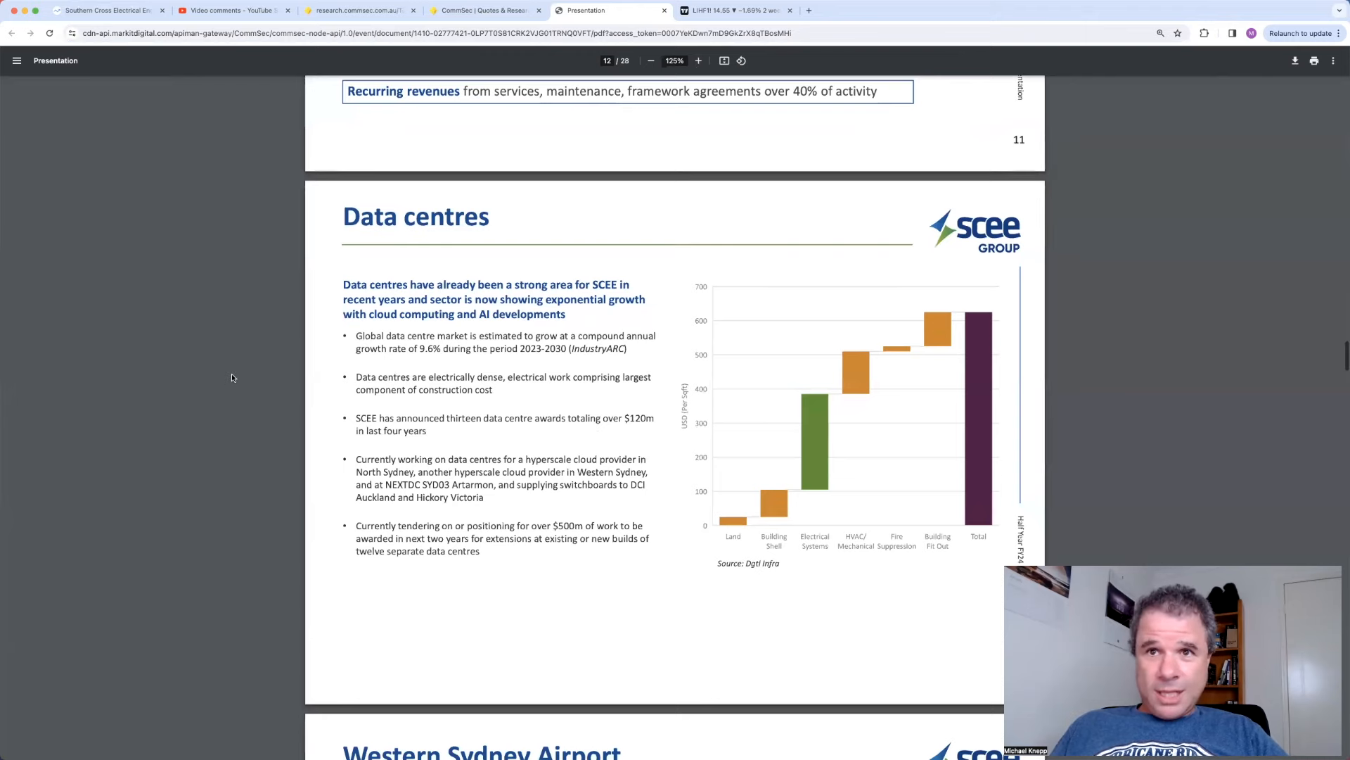
pyautogui.scroll(-3)
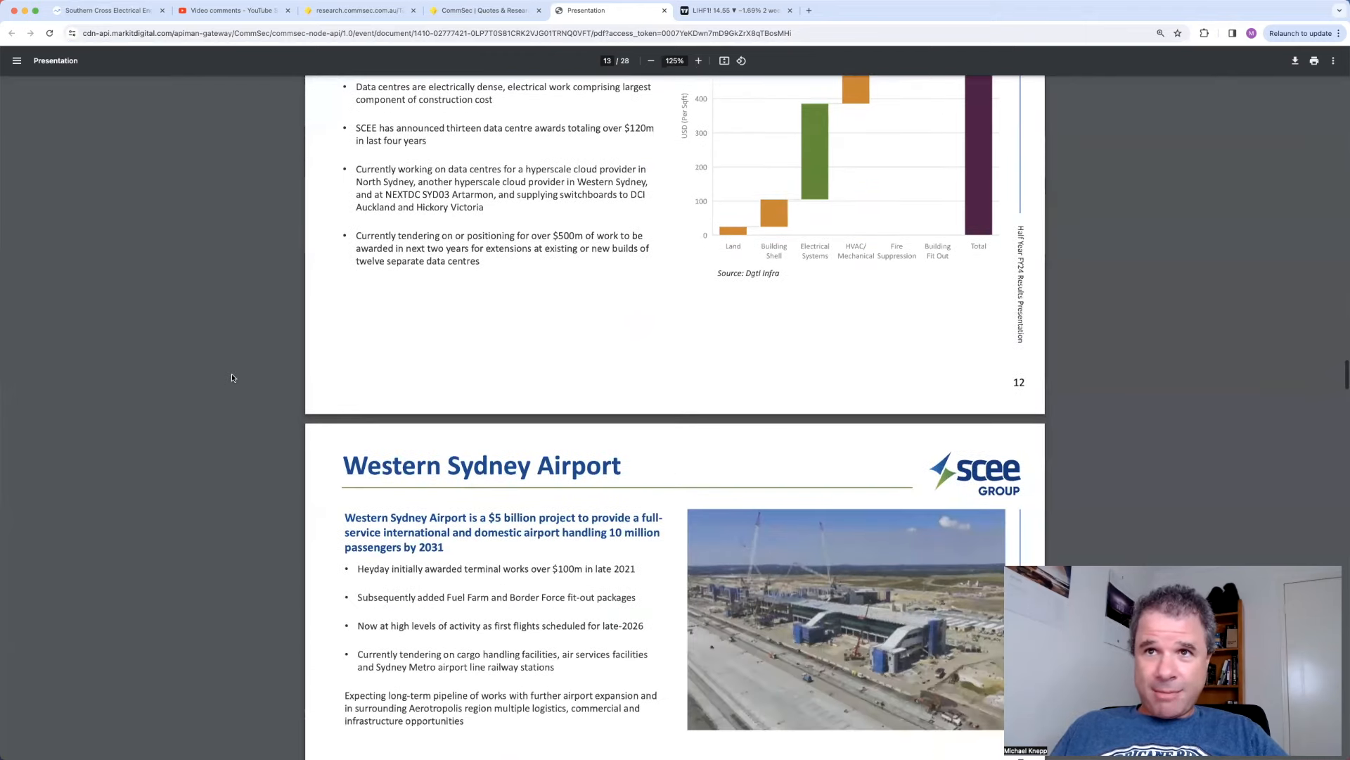
pyautogui.scroll(-3)
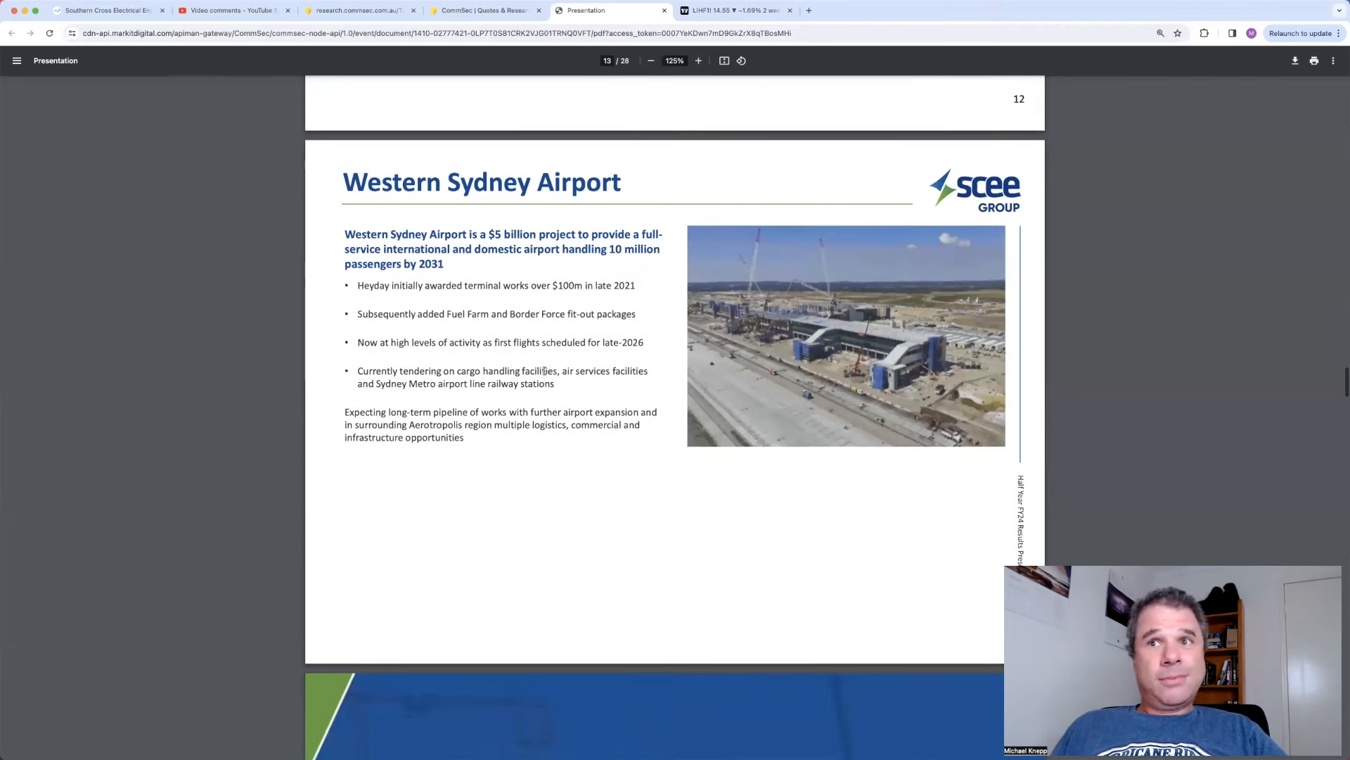
pyautogui.scroll(-3)
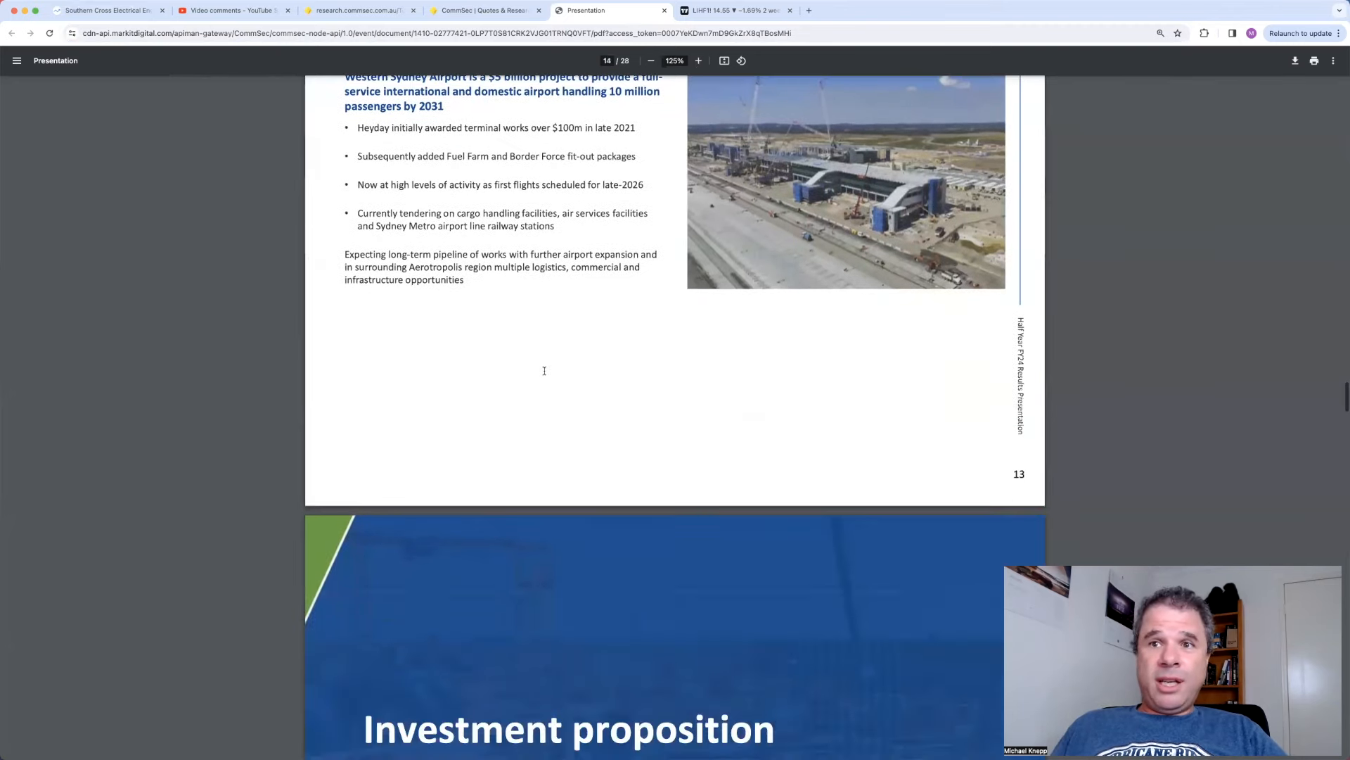
pyautogui.scroll(-3)
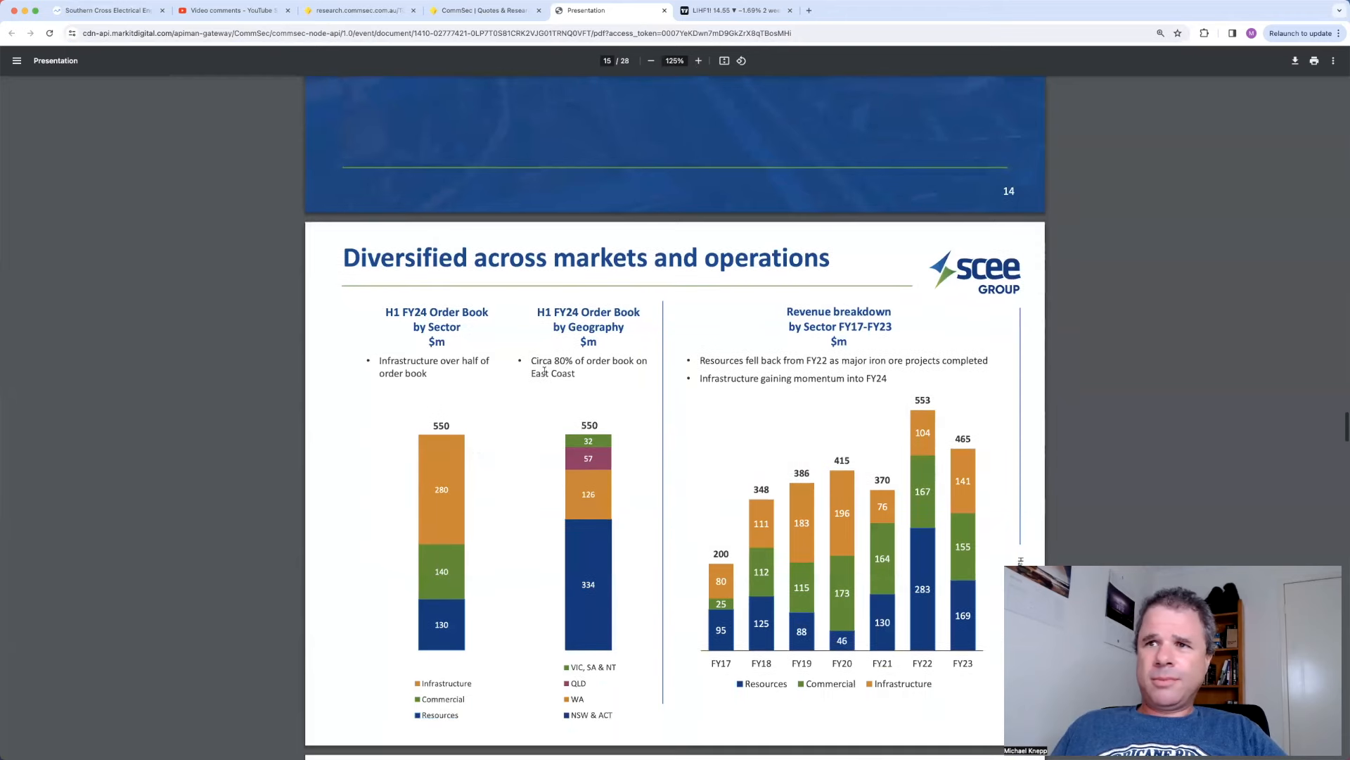
pyautogui.scroll(-3)
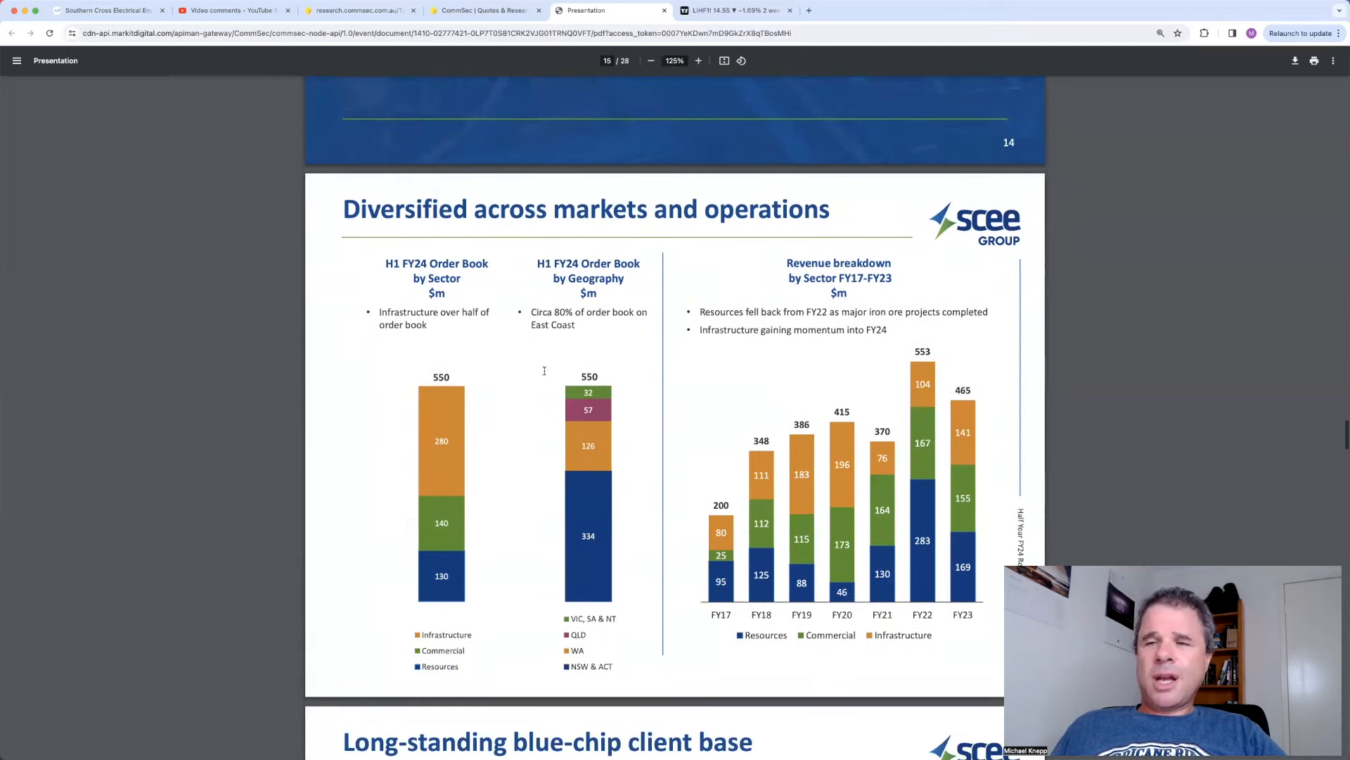
pyautogui.scroll(-3)
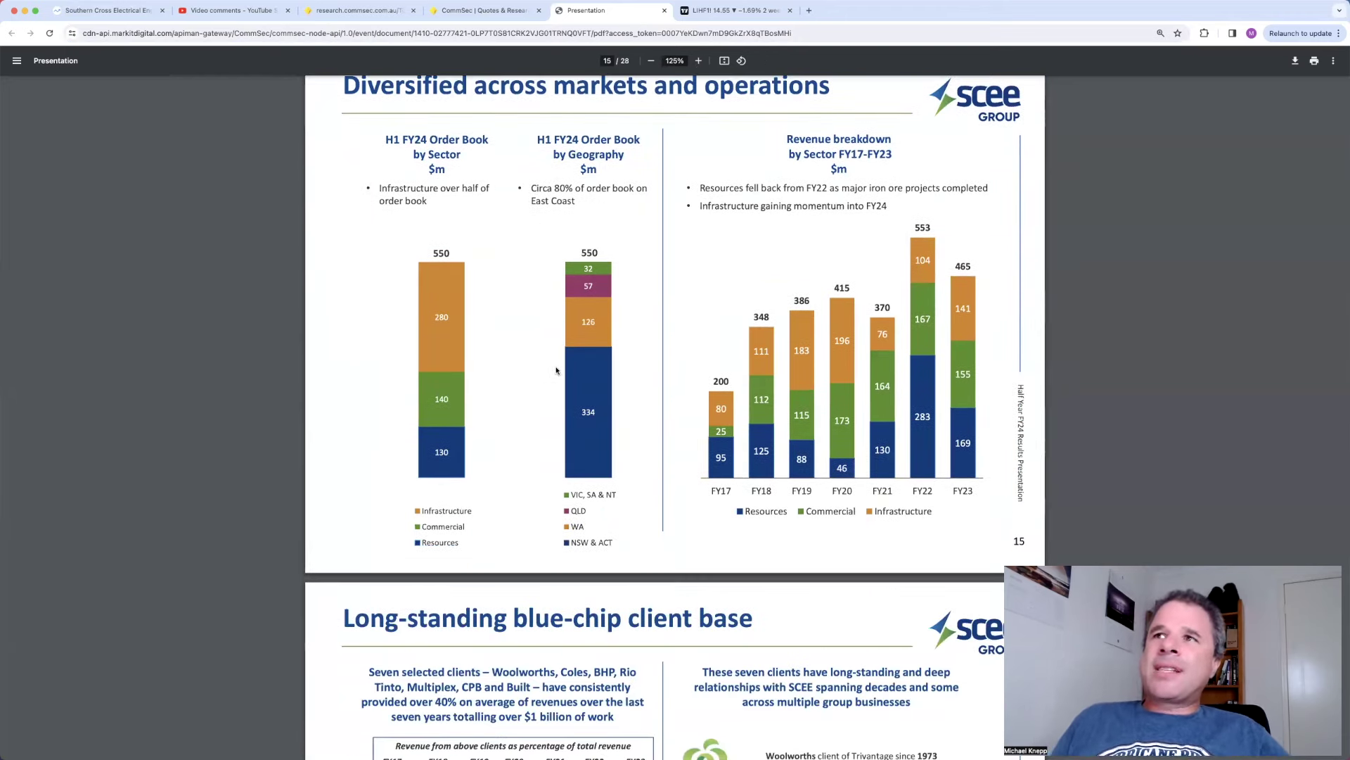
pyautogui.moveTo(674, 334)
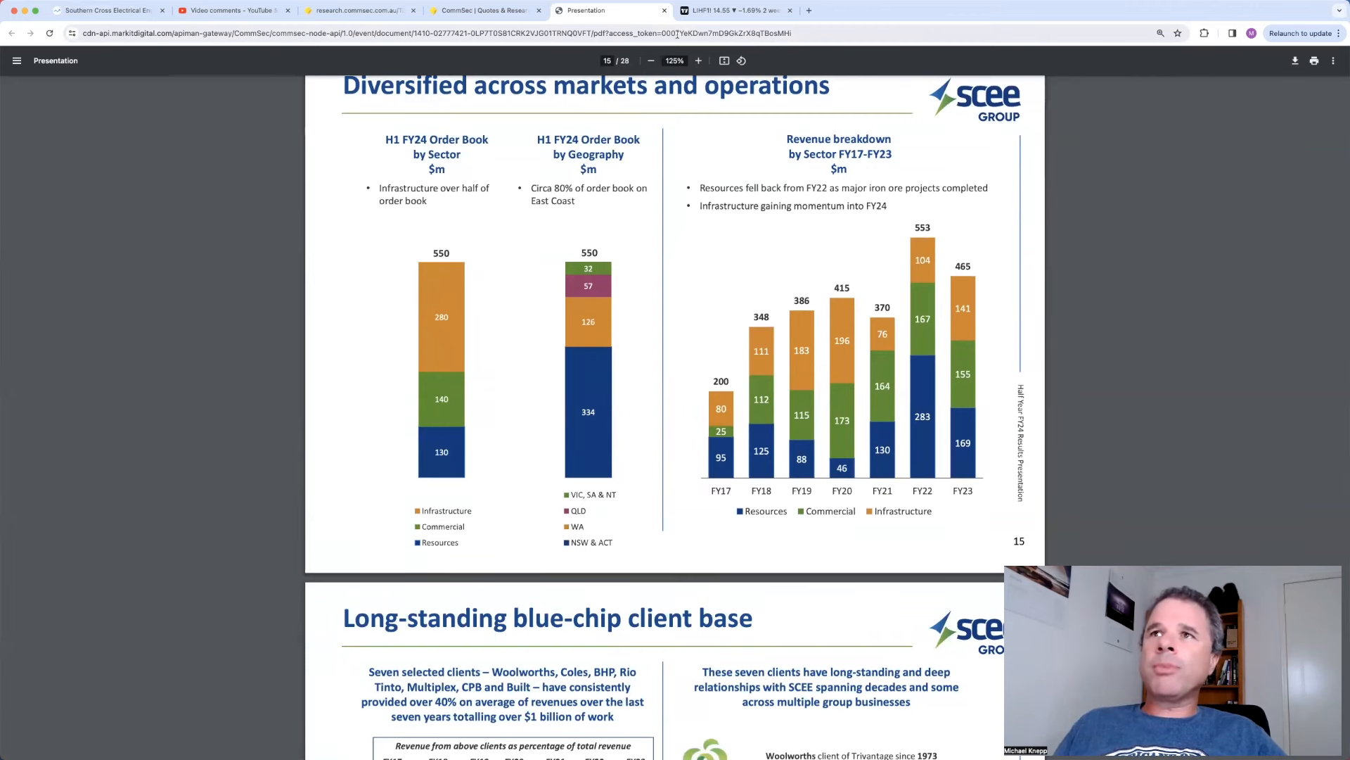
pyautogui.click(485, 10)
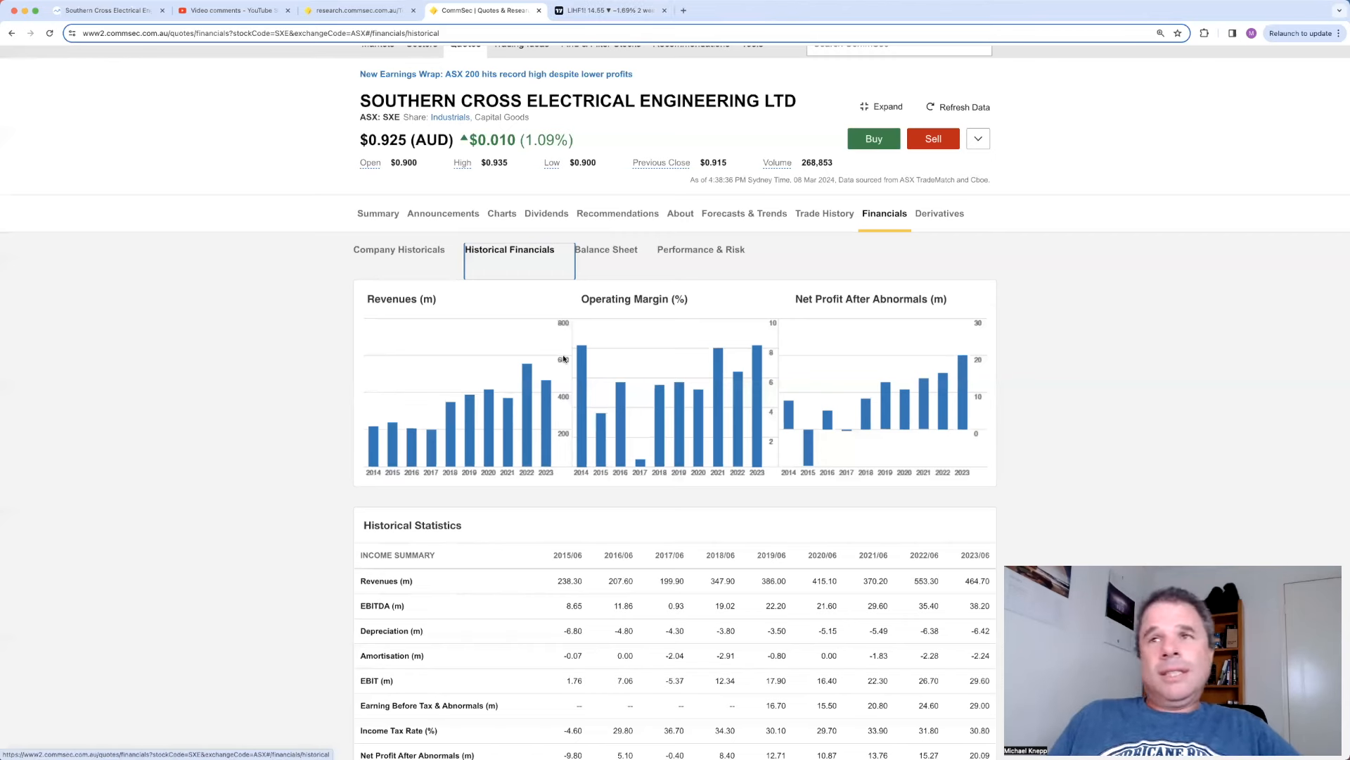
pyautogui.moveTo(279, 84)
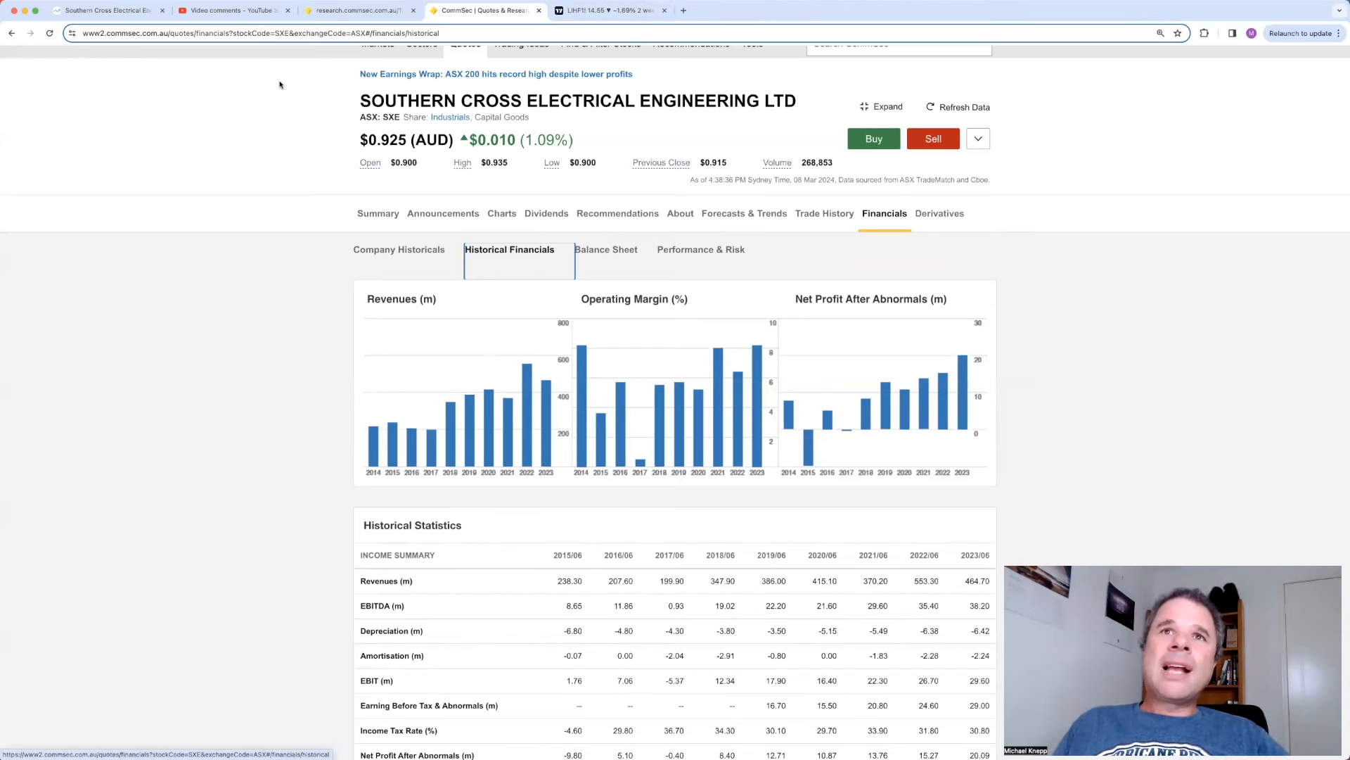
# Step: Switch from CommSec's SXE financials to the TradingView chart tab
pyautogui.click(103, 10)
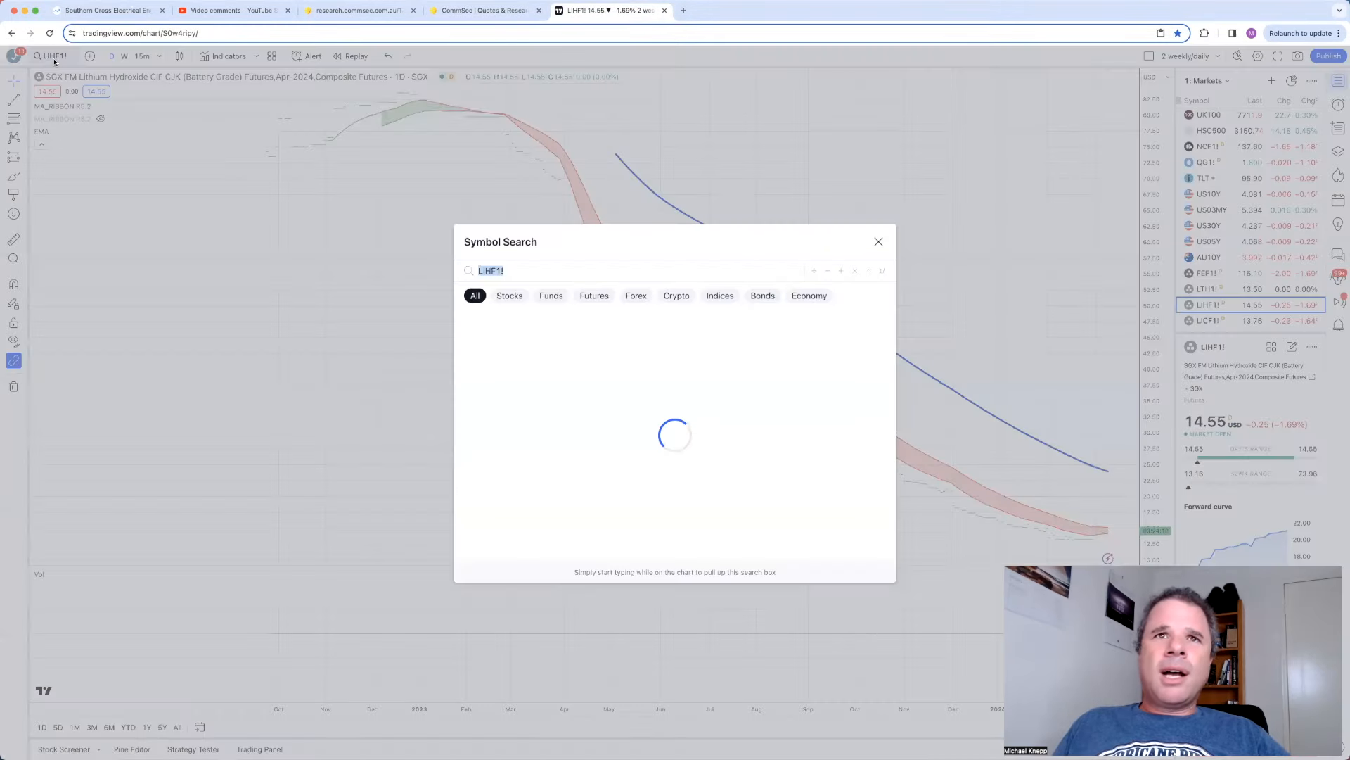
# Step: Search symbol SXE to chart Southern Cross Electrical Engineering on ASX
pyautogui.write('S')
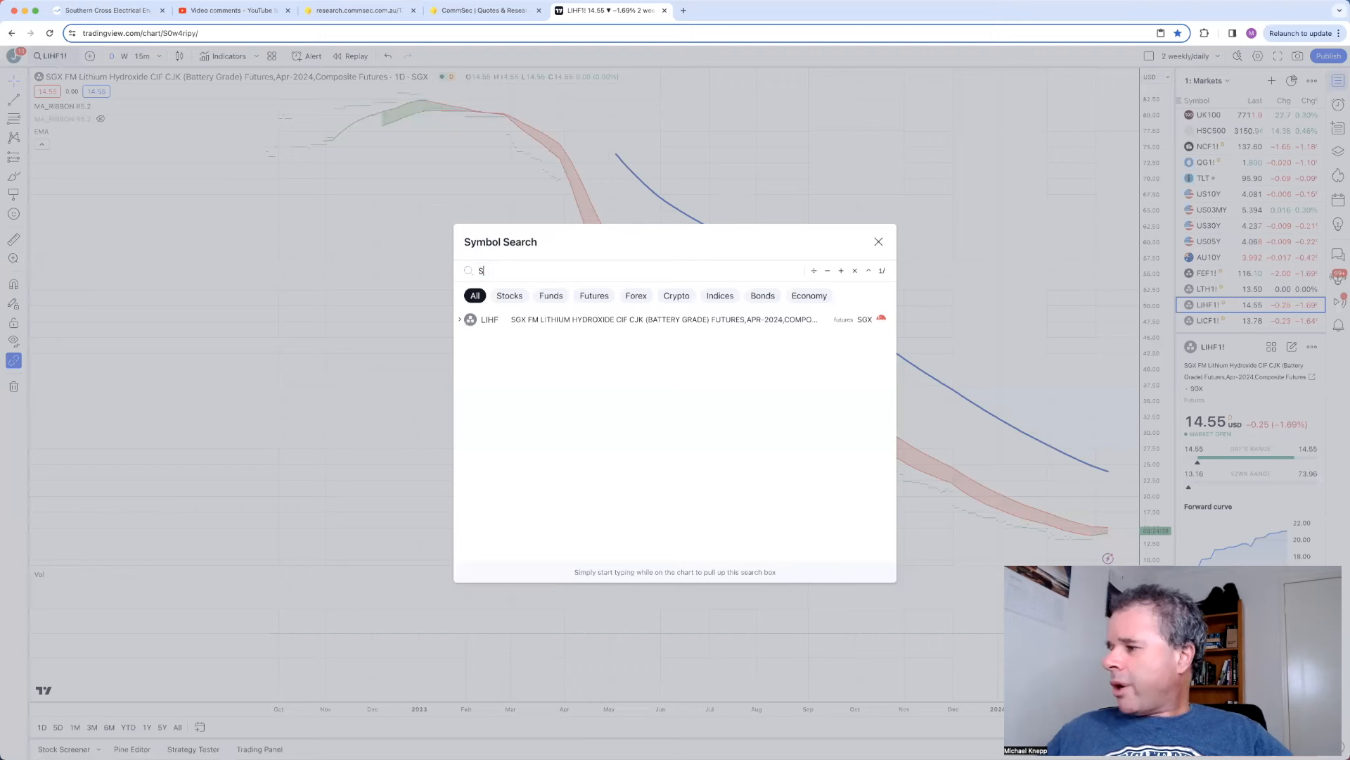
pyautogui.write('XE')
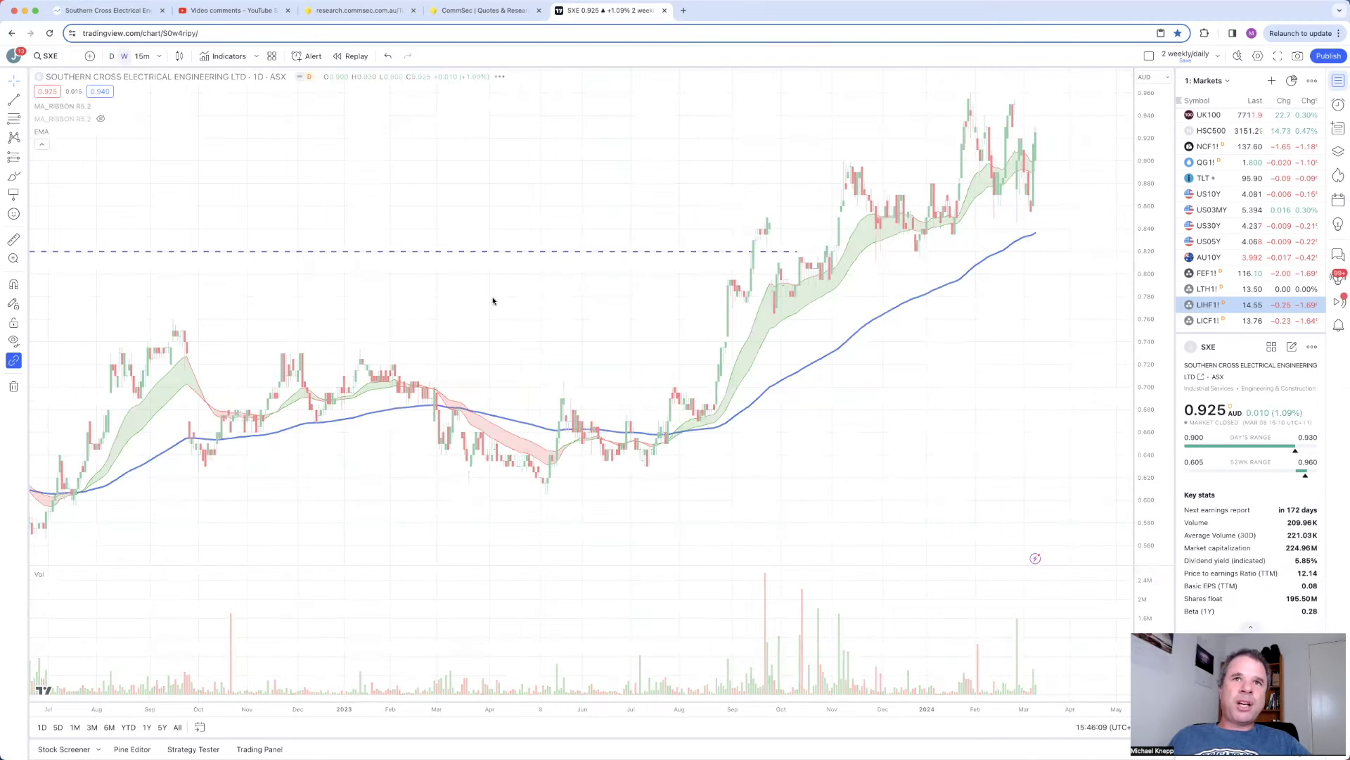
pyautogui.click(124, 56)
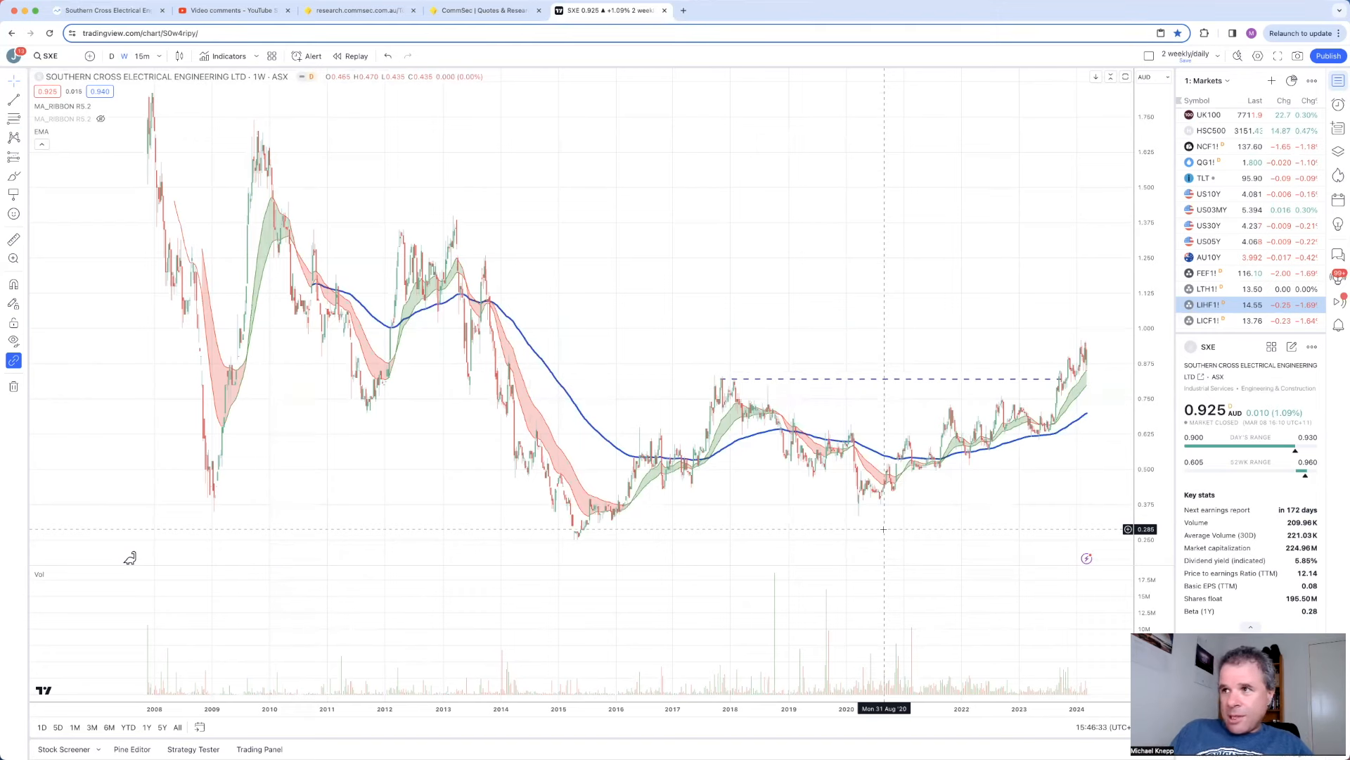
pyautogui.moveTo(1076, 346)
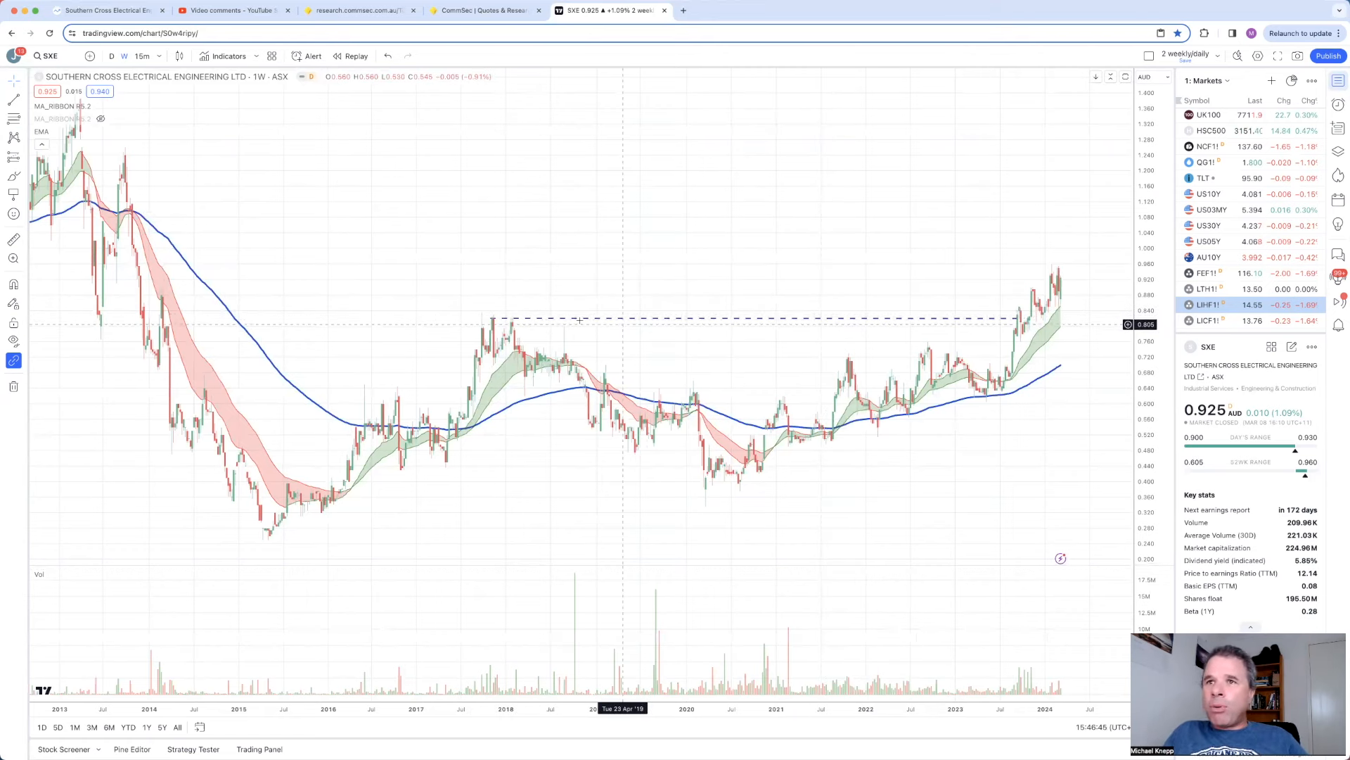
pyautogui.moveTo(994, 324)
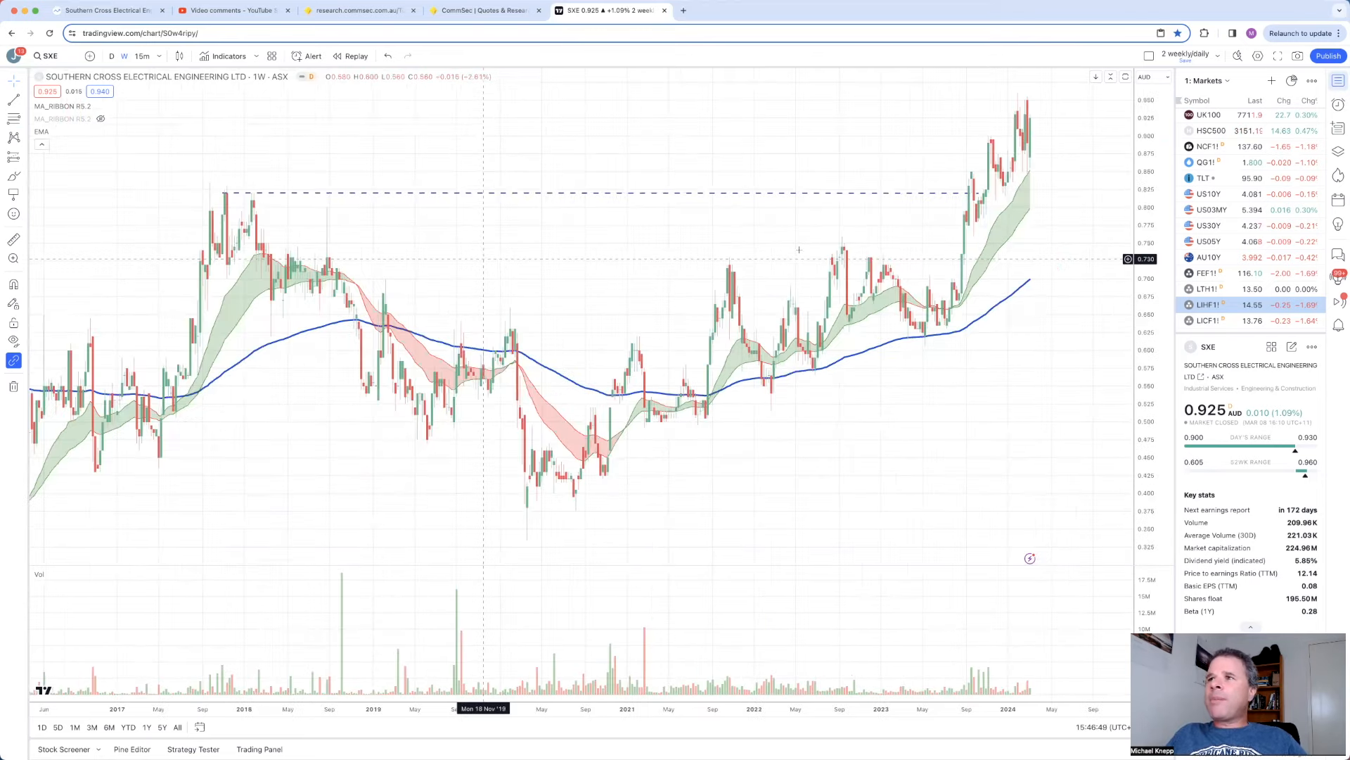
pyautogui.moveTo(977, 194)
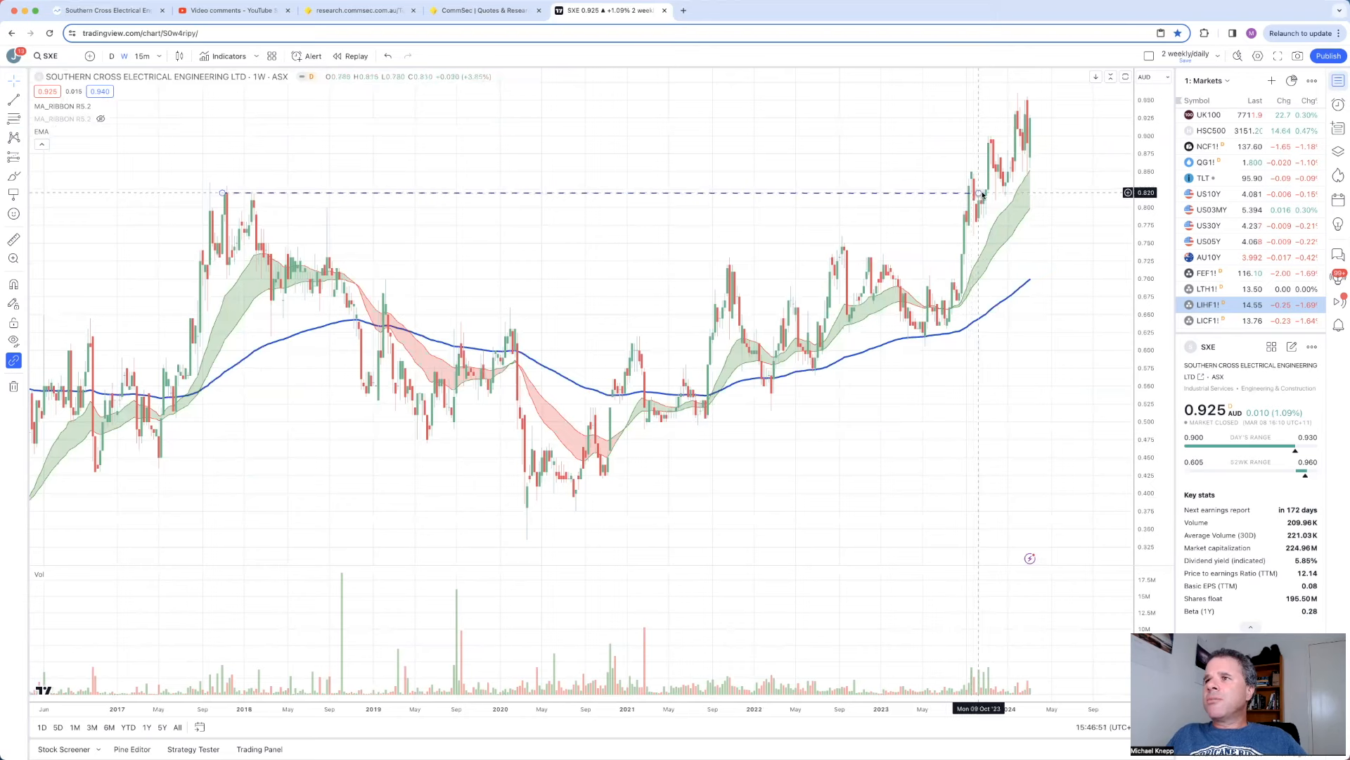
pyautogui.moveTo(1023, 195)
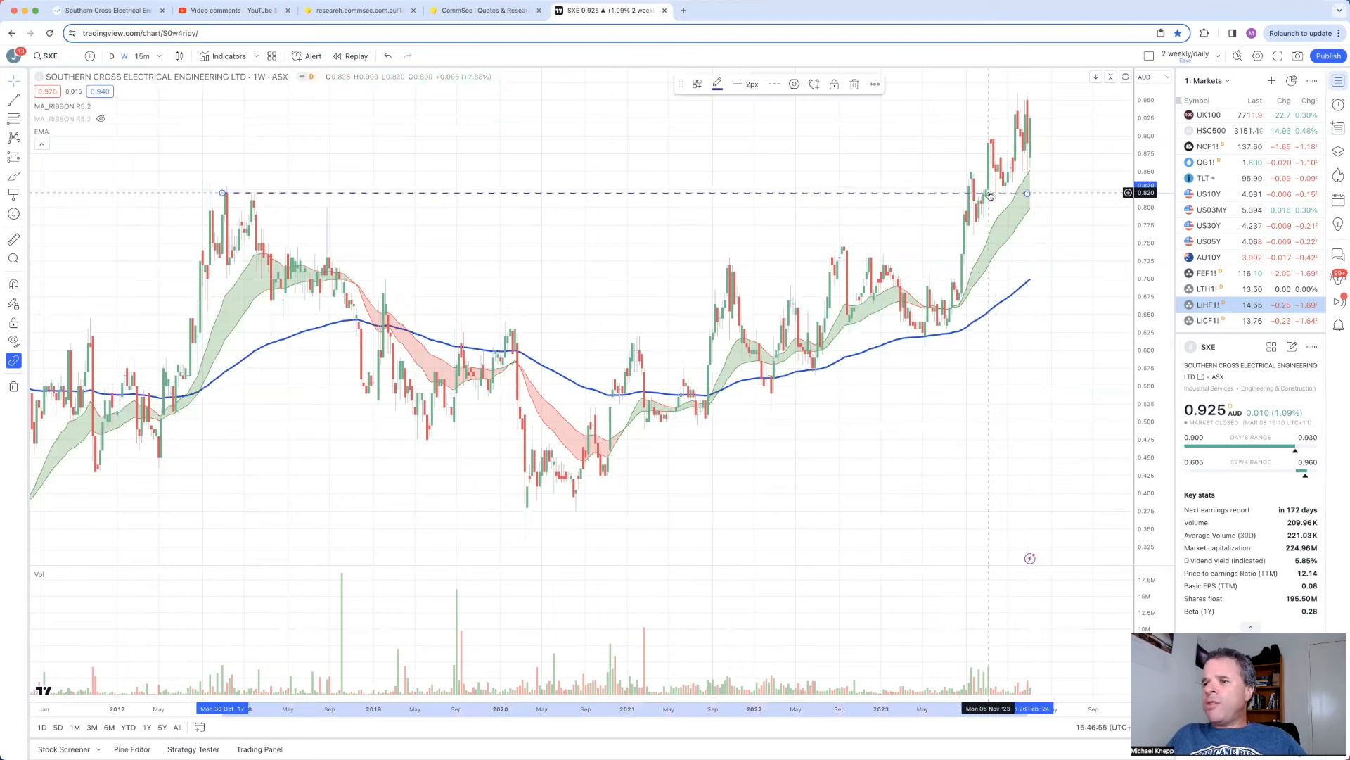
pyautogui.moveTo(709, 495)
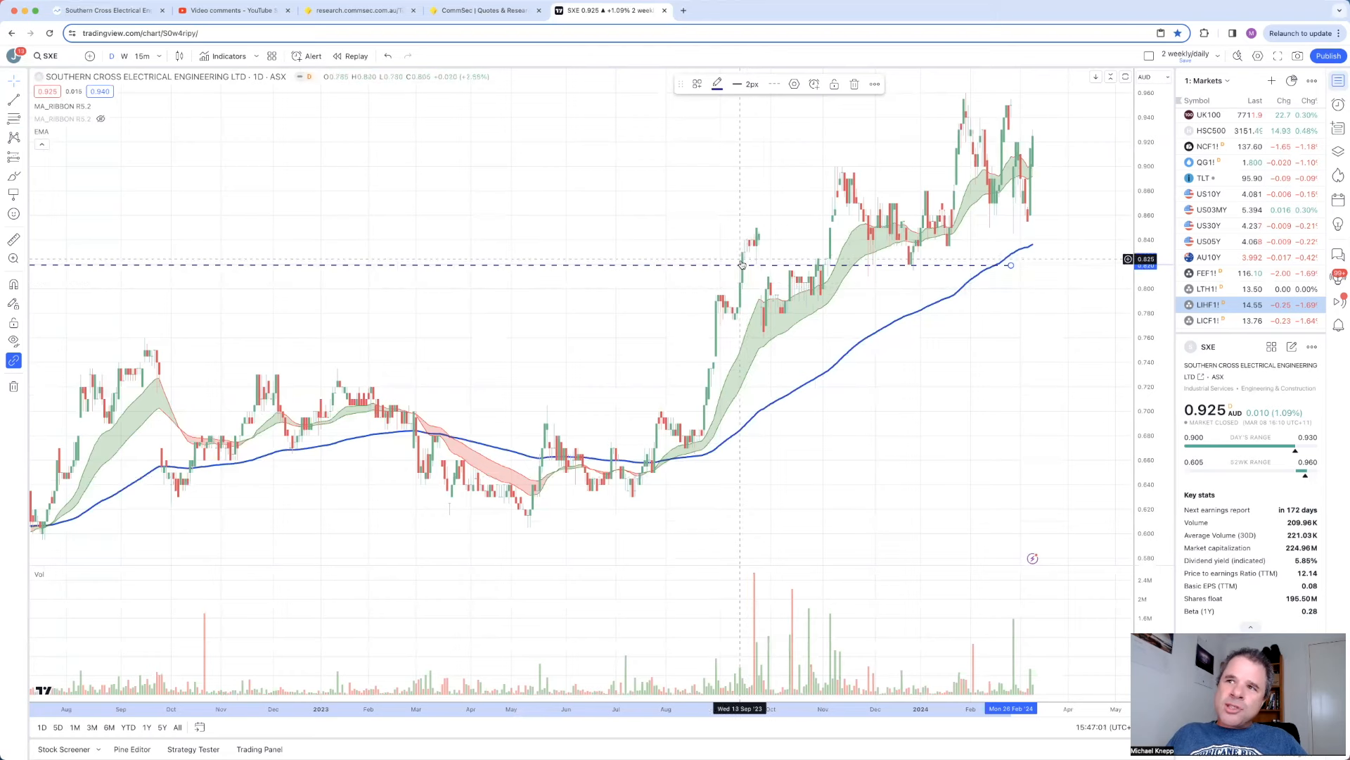
pyautogui.moveTo(756, 245)
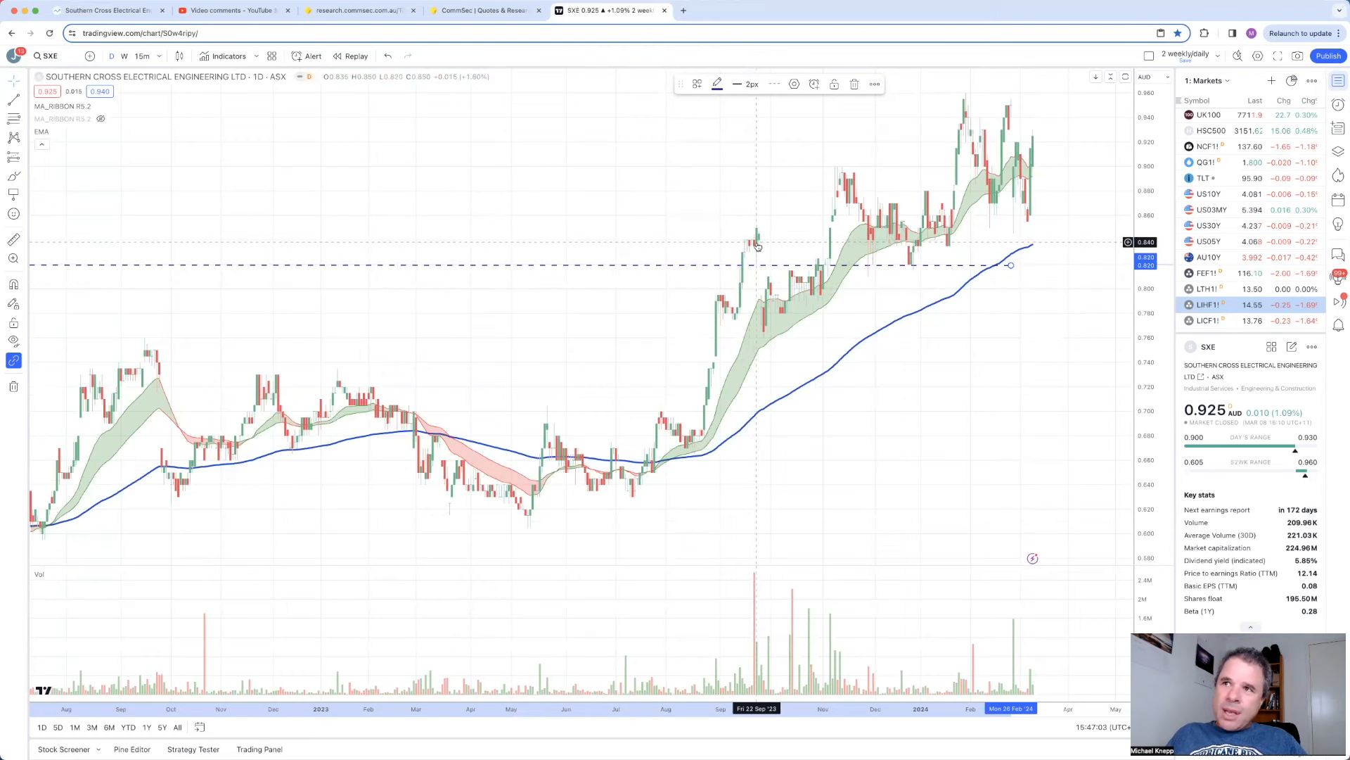
pyautogui.moveTo(762, 273)
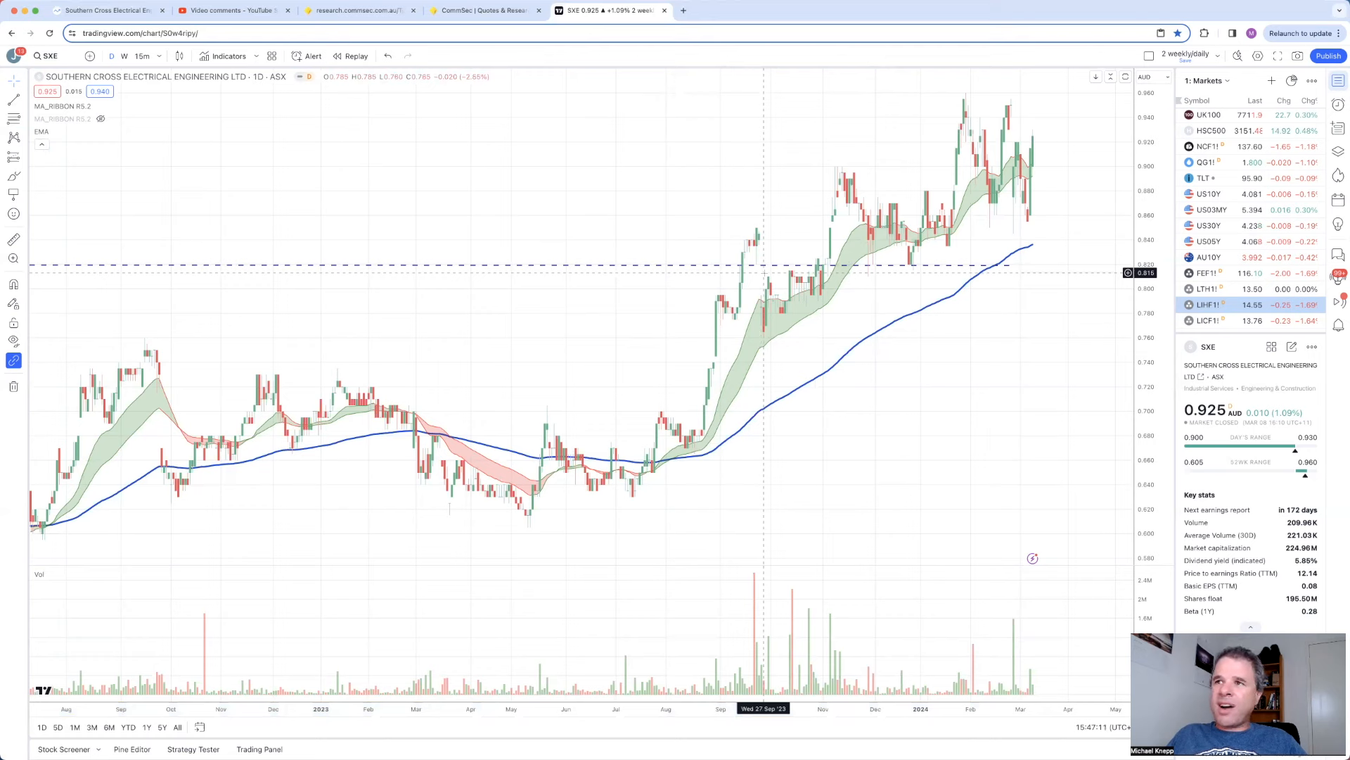
pyautogui.moveTo(825, 266)
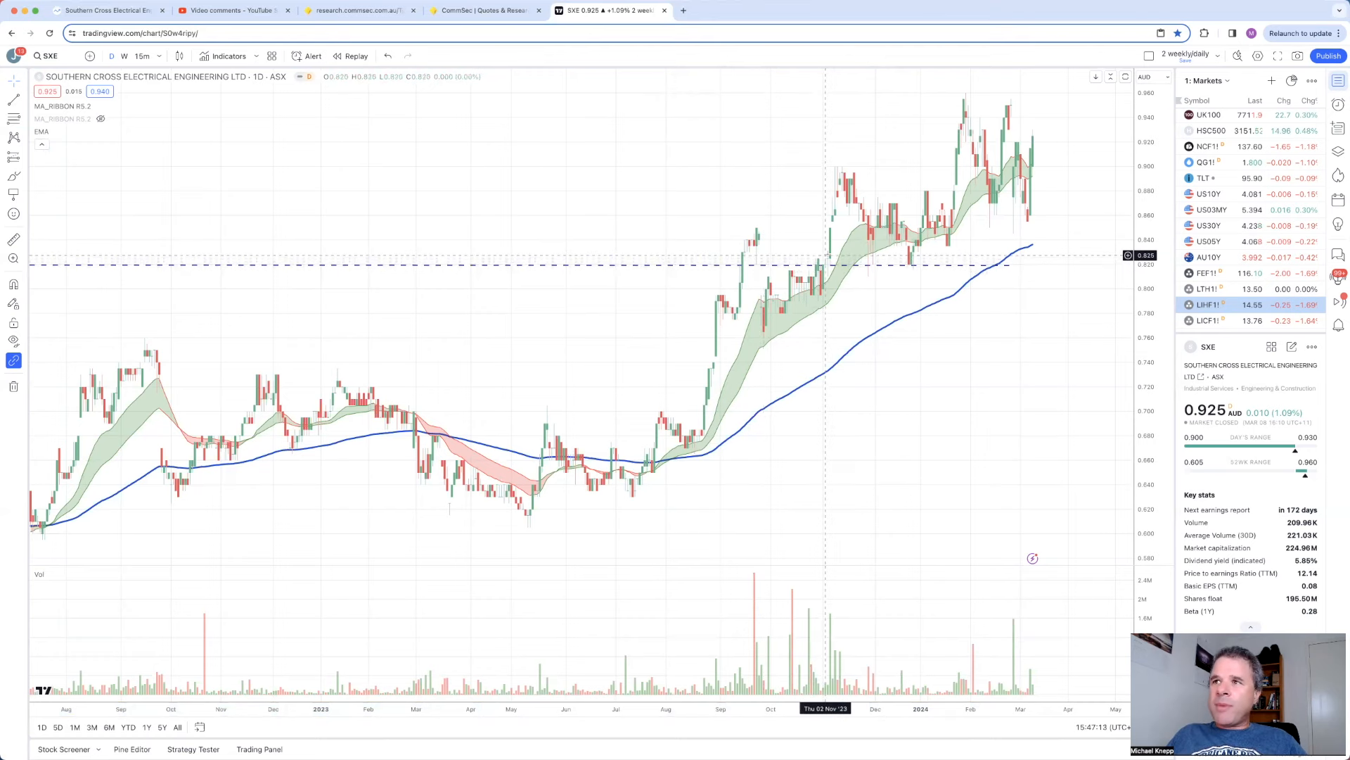
pyautogui.moveTo(830, 257)
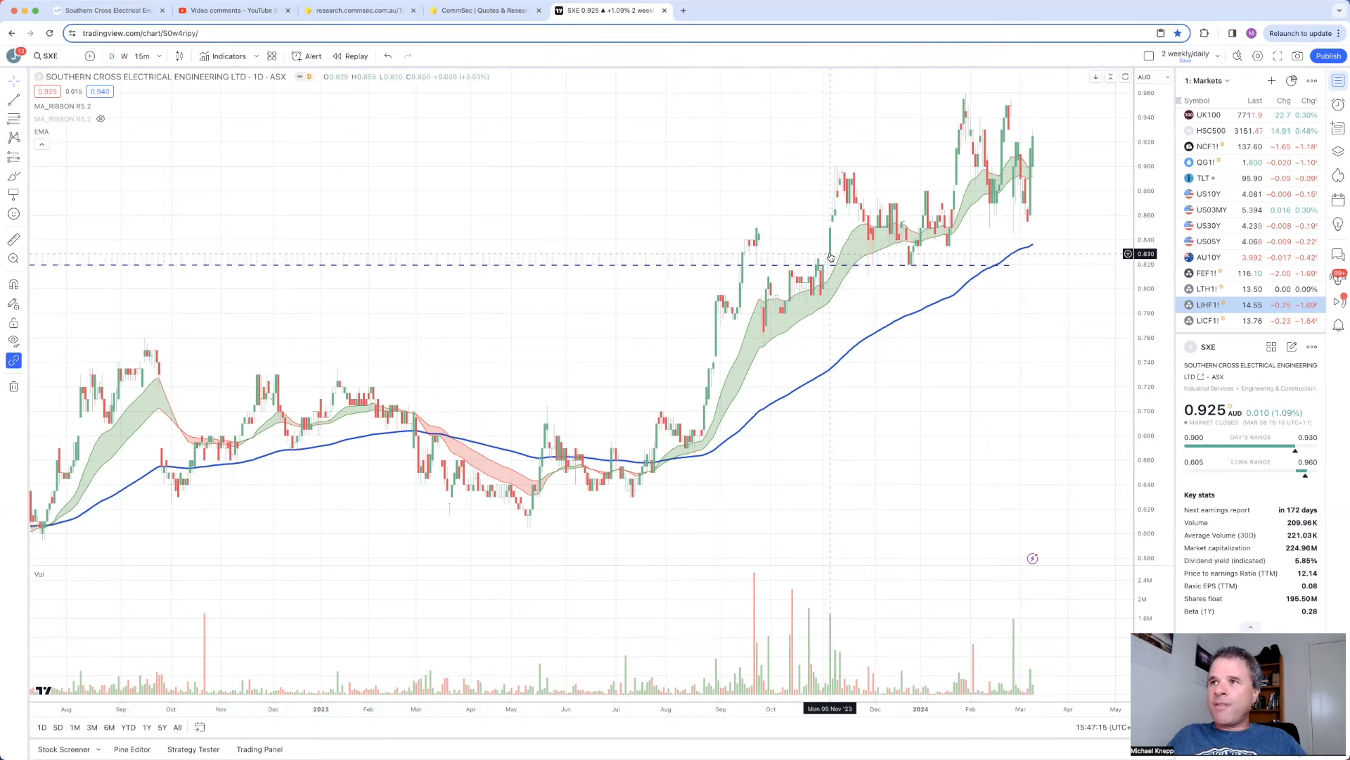
pyautogui.moveTo(864, 259)
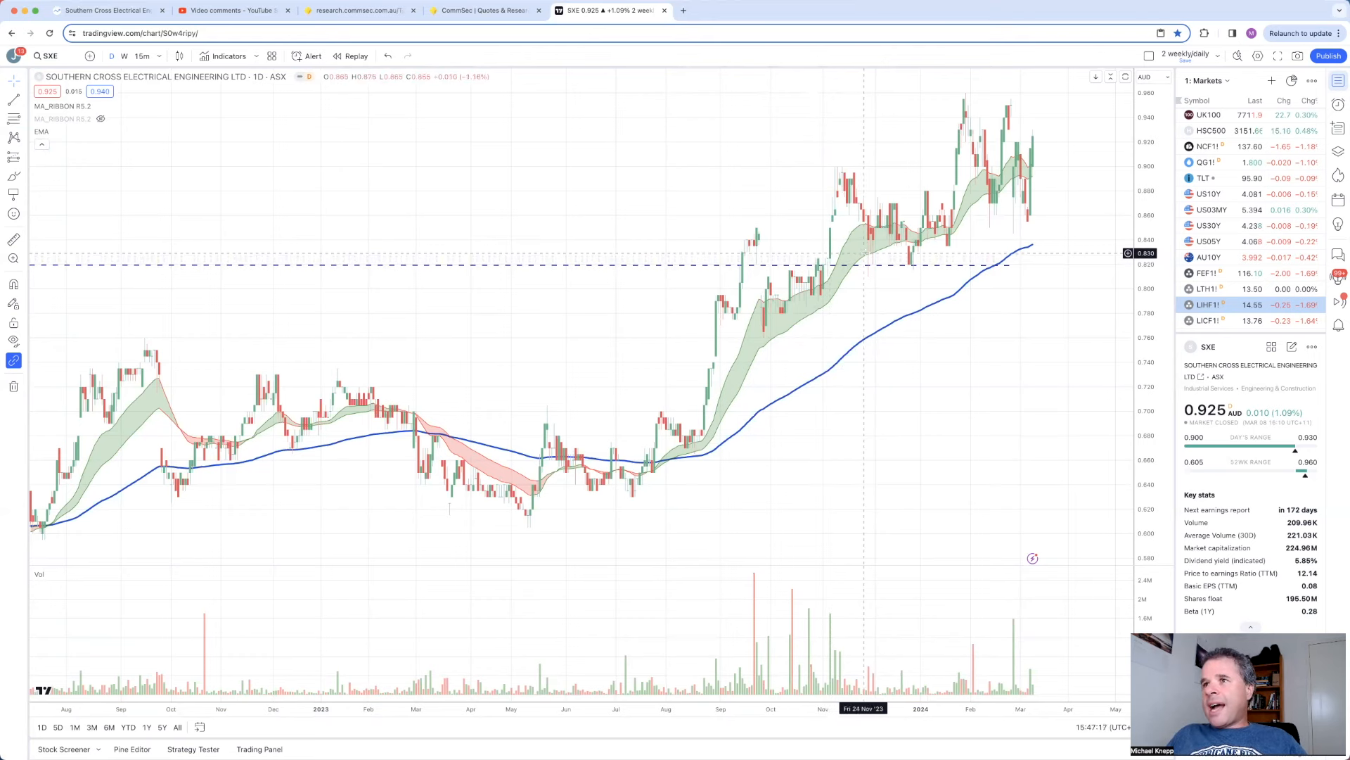
pyautogui.moveTo(868, 256)
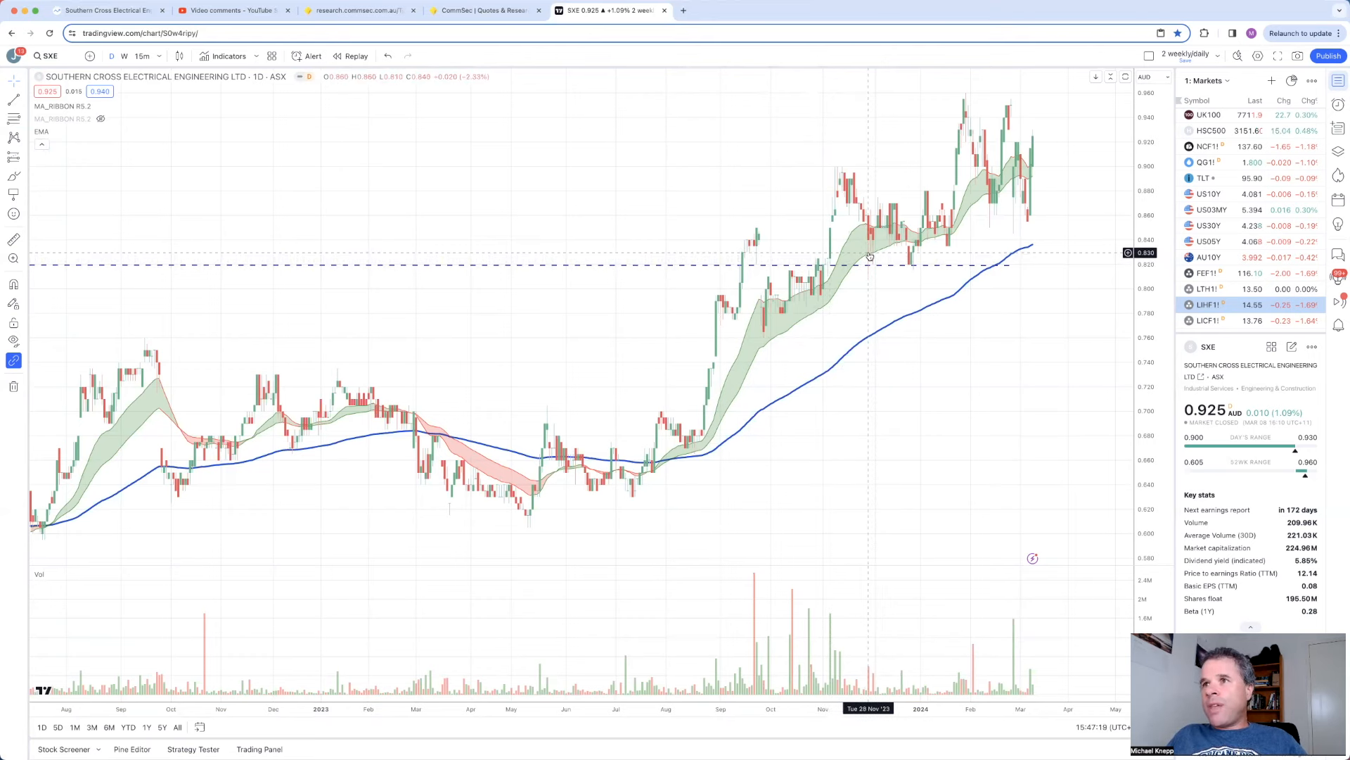
pyautogui.moveTo(899, 256)
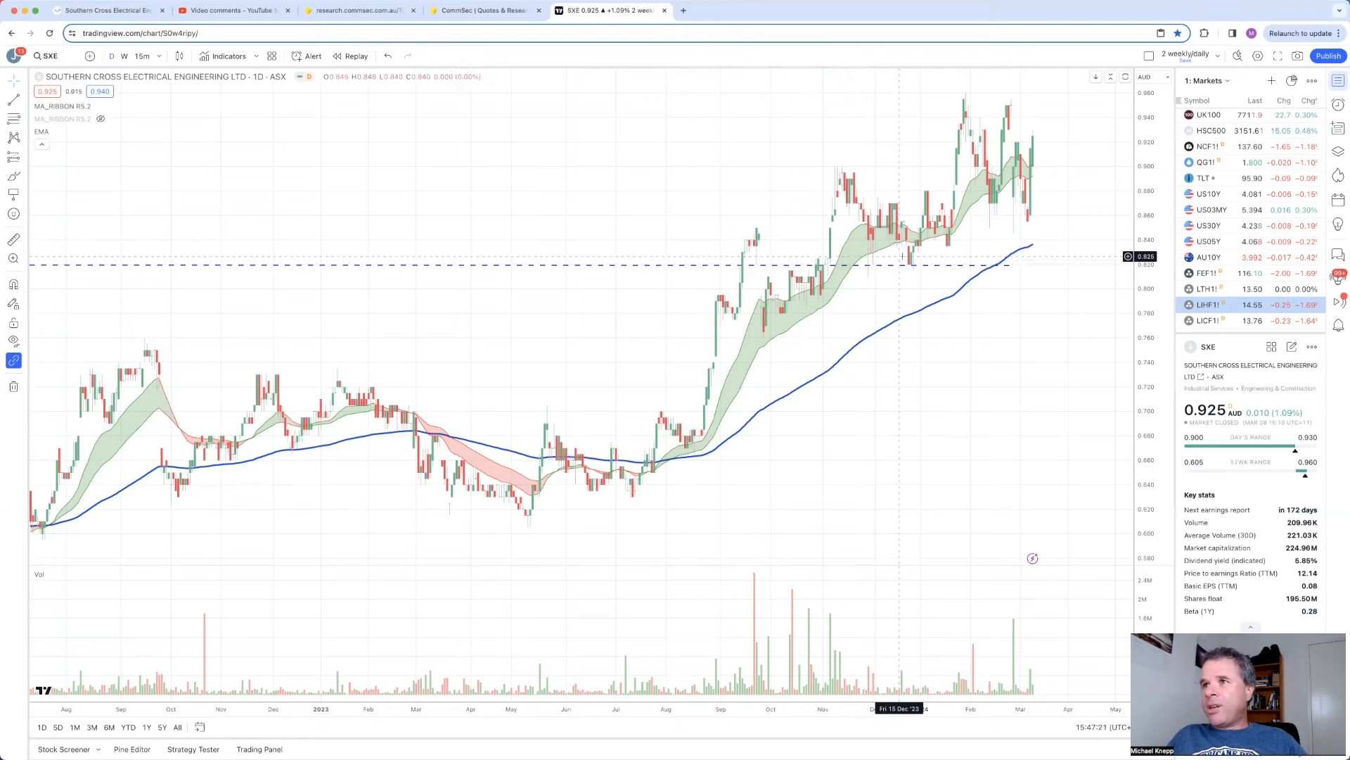
pyautogui.moveTo(840, 224)
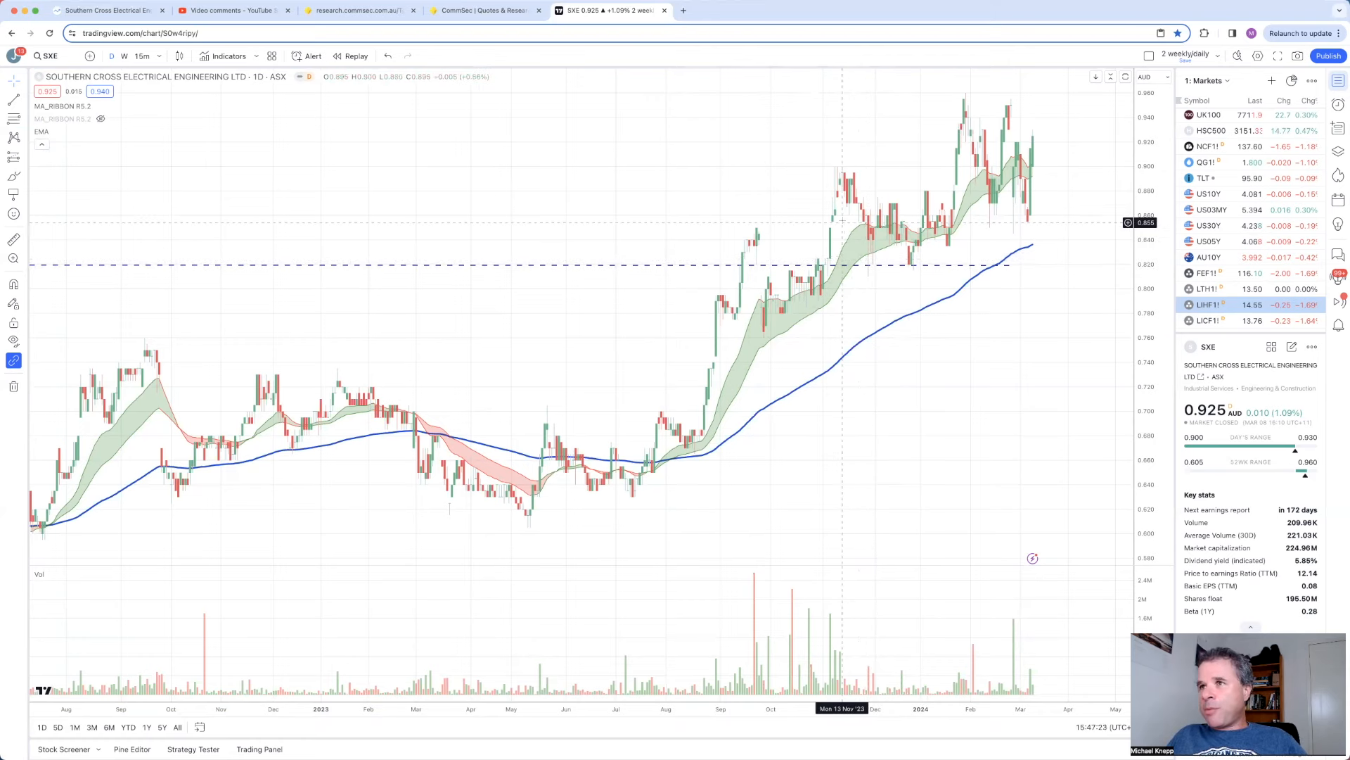
pyautogui.moveTo(876, 263)
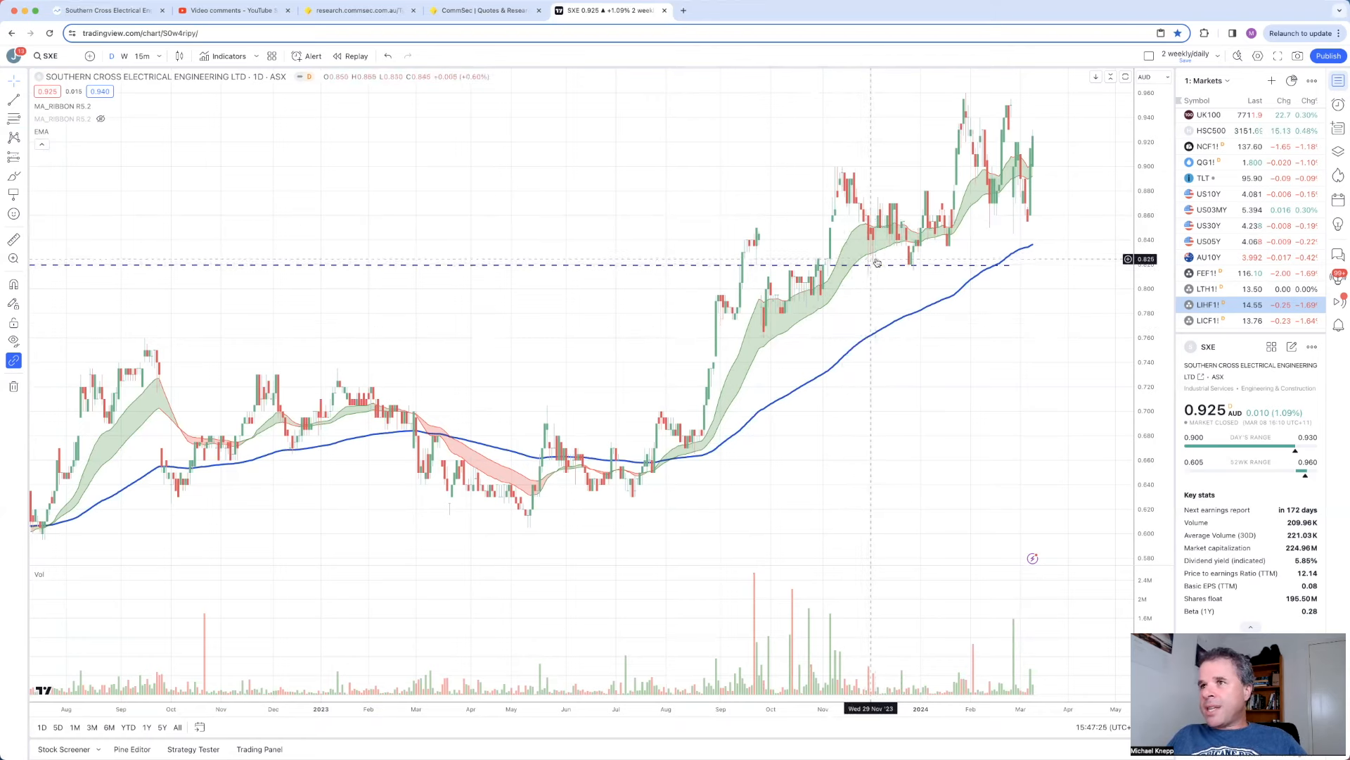
pyautogui.moveTo(909, 264)
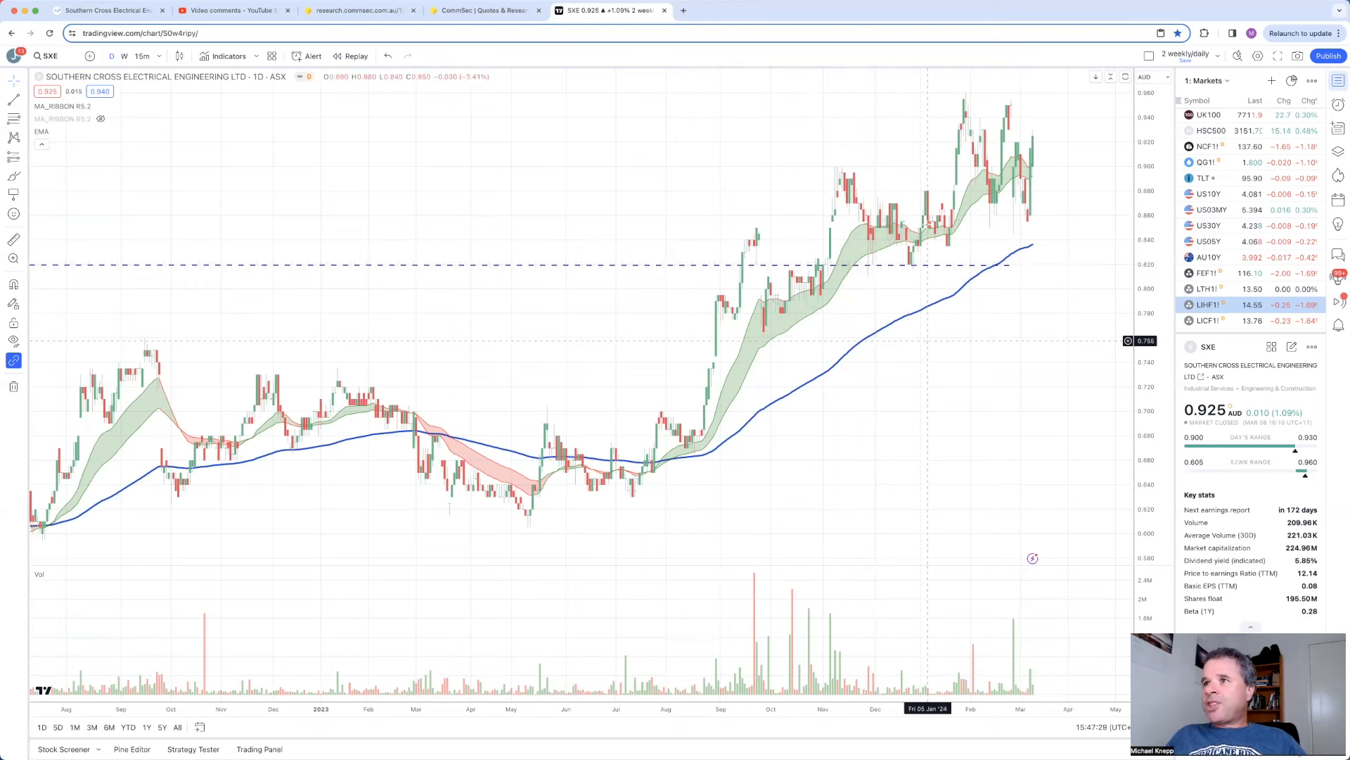
pyautogui.moveTo(988, 336)
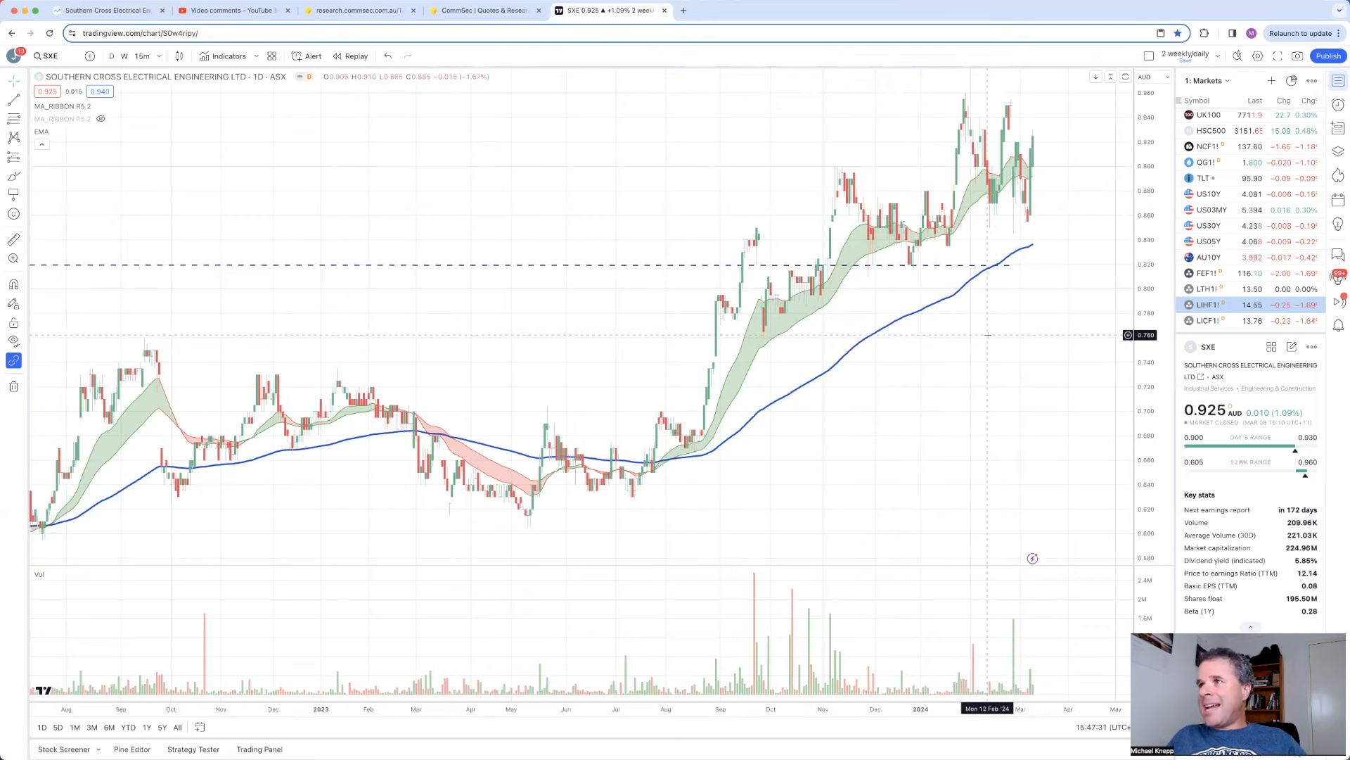
pyautogui.moveTo(827, 390)
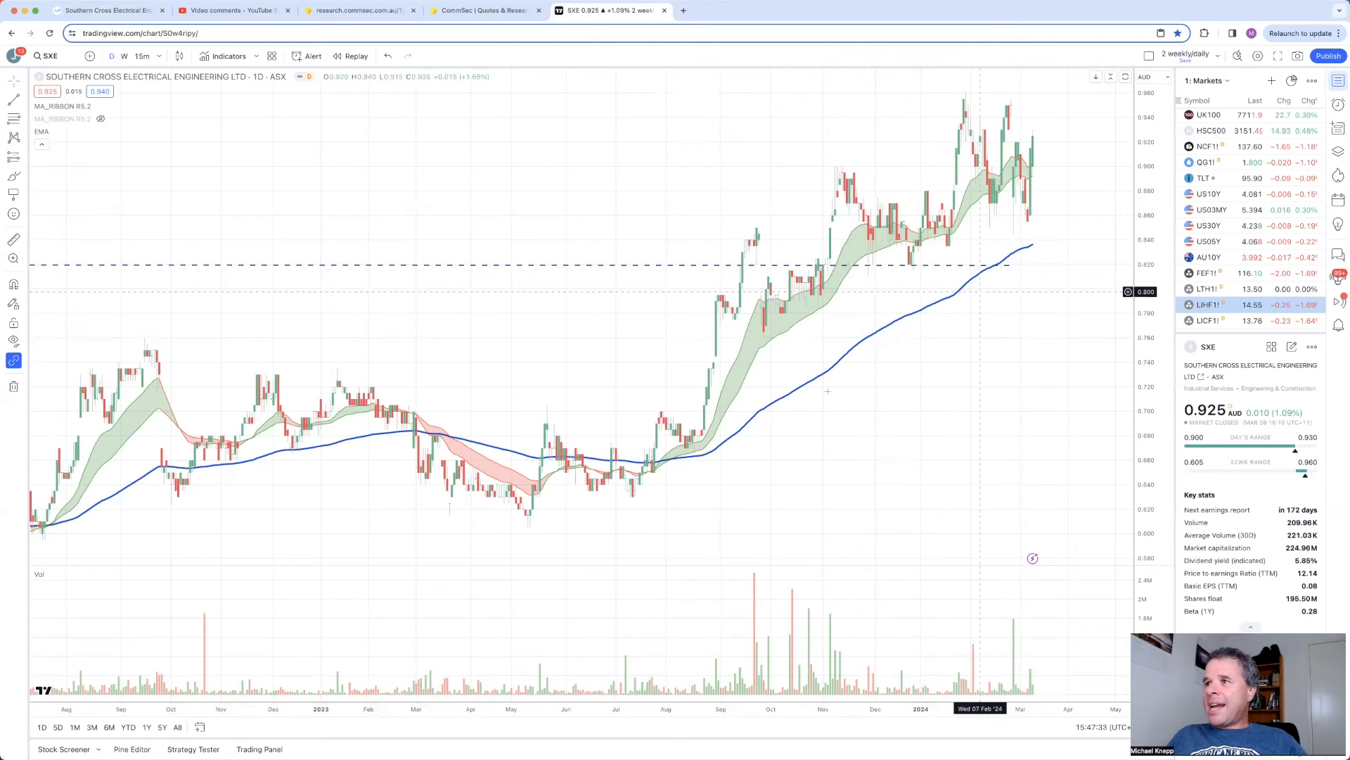
pyautogui.moveTo(827, 389)
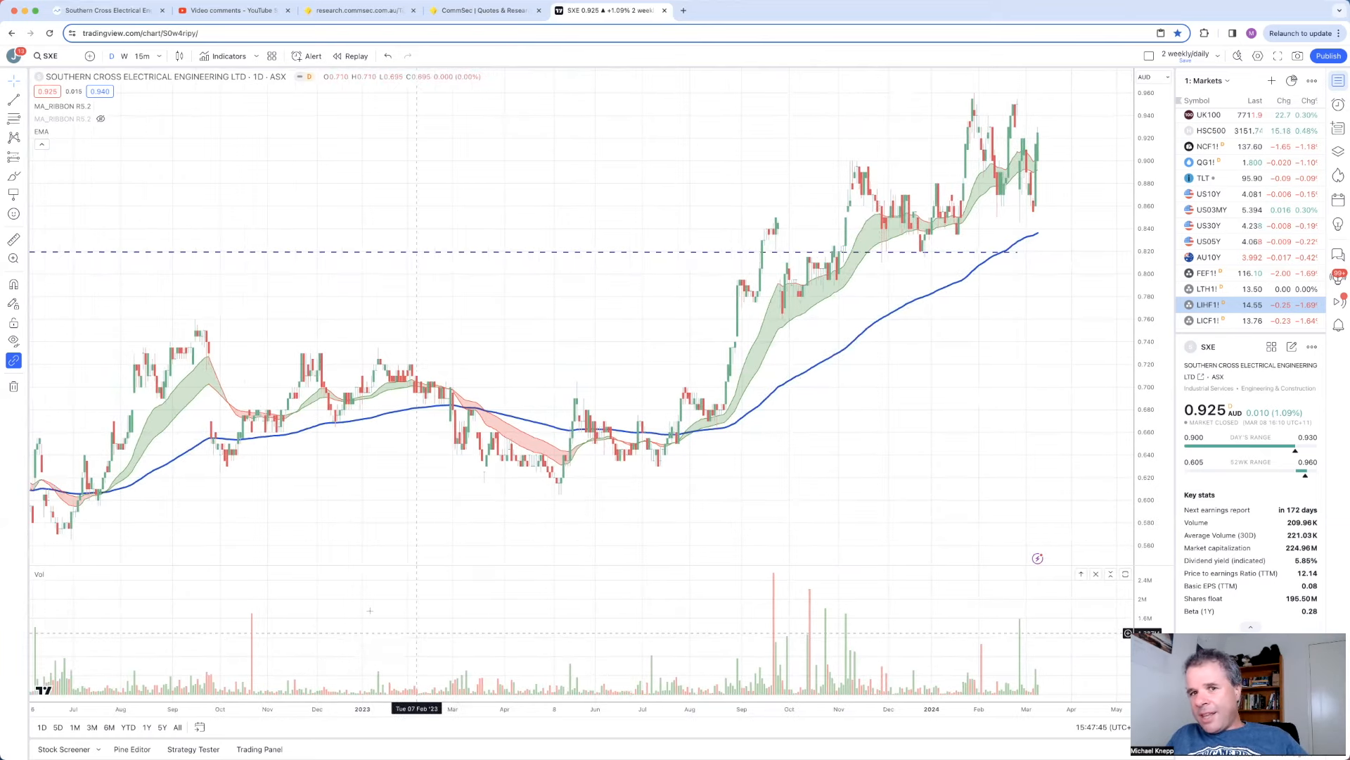
pyautogui.moveTo(1002, 469)
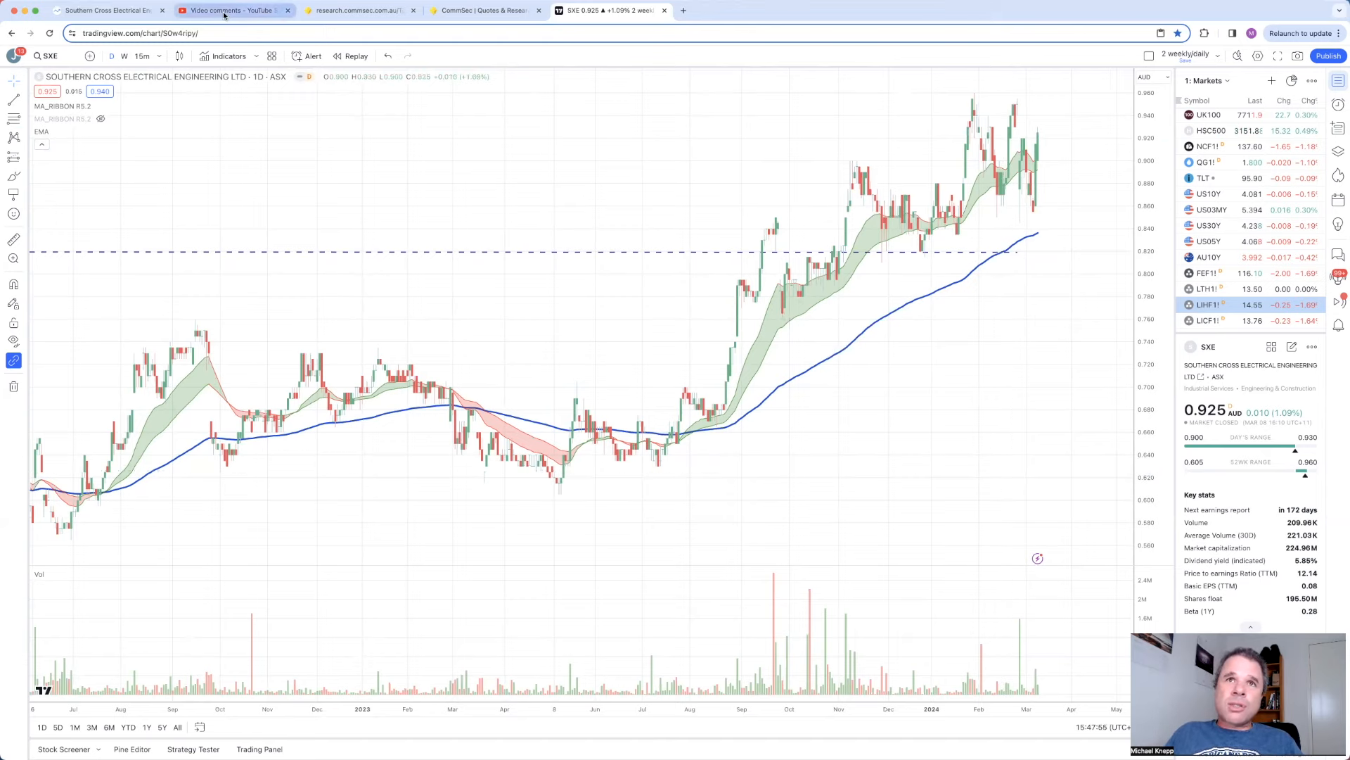
pyautogui.click(232, 10)
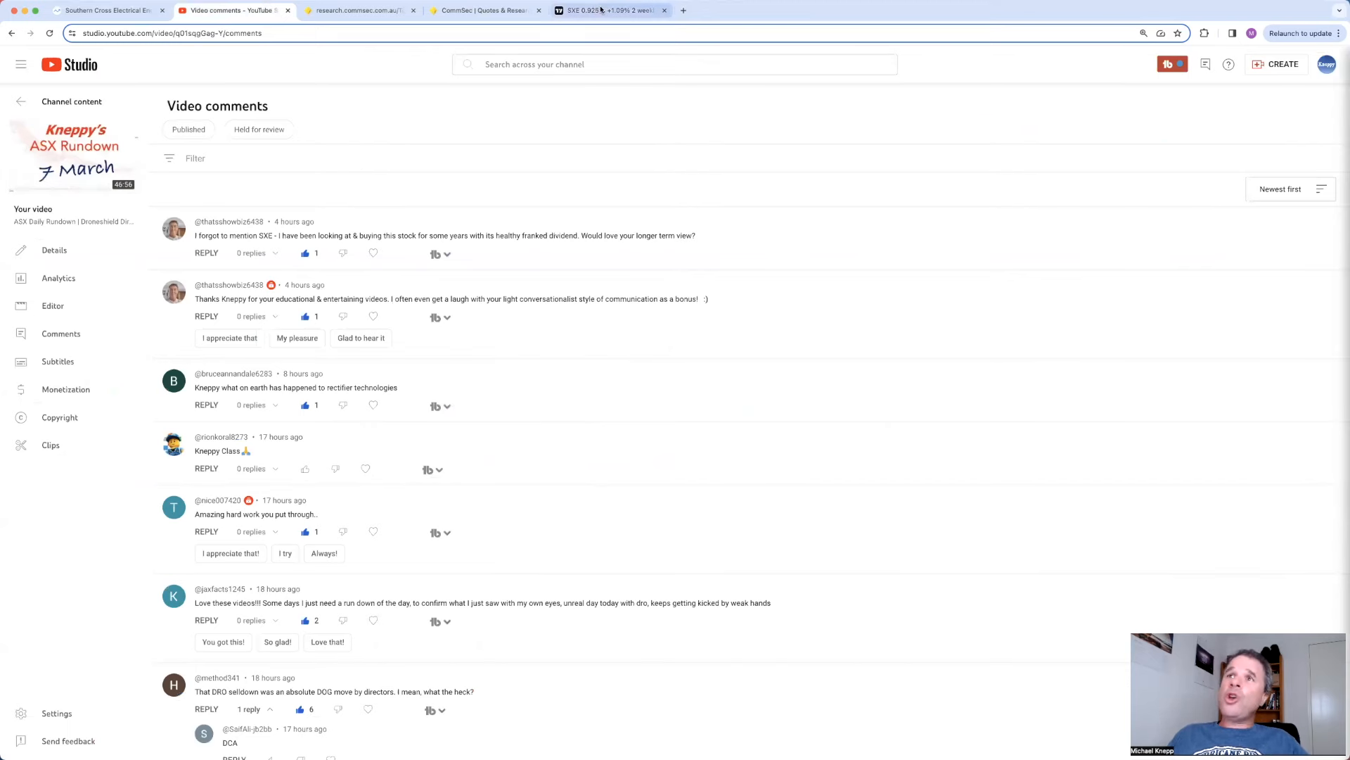
pyautogui.click(609, 10)
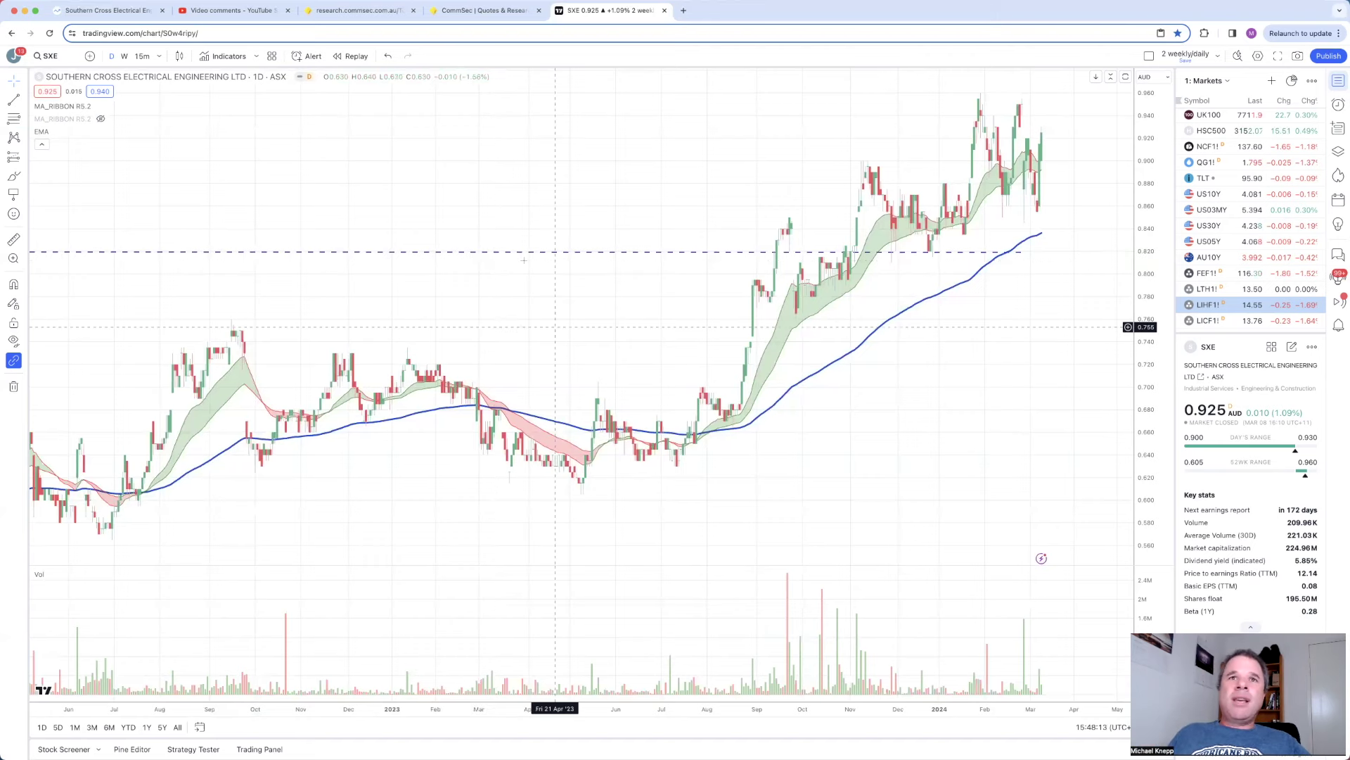
pyautogui.moveTo(439, 256)
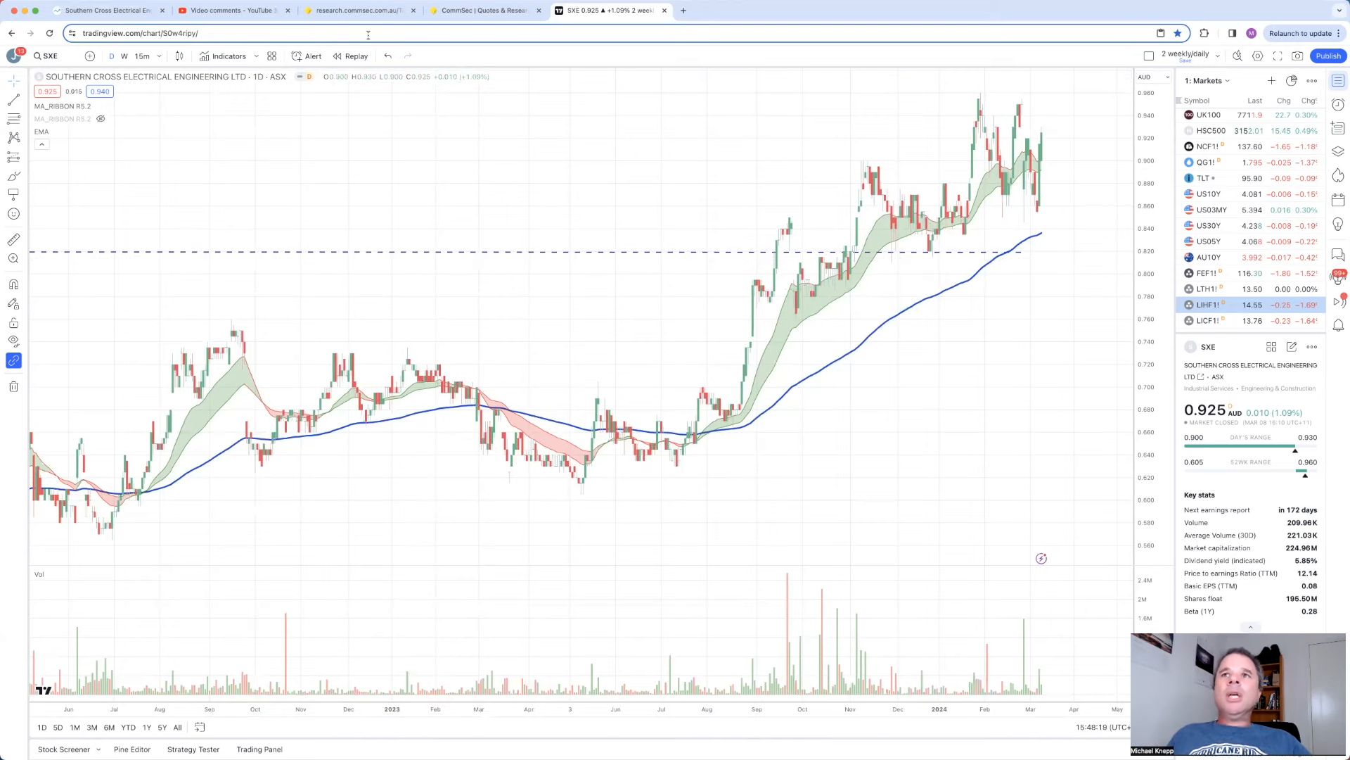
# Step: Show CommSec's market-sensitive announcements for 8 March 2024 and scroll down the list
pyautogui.click(484, 10)
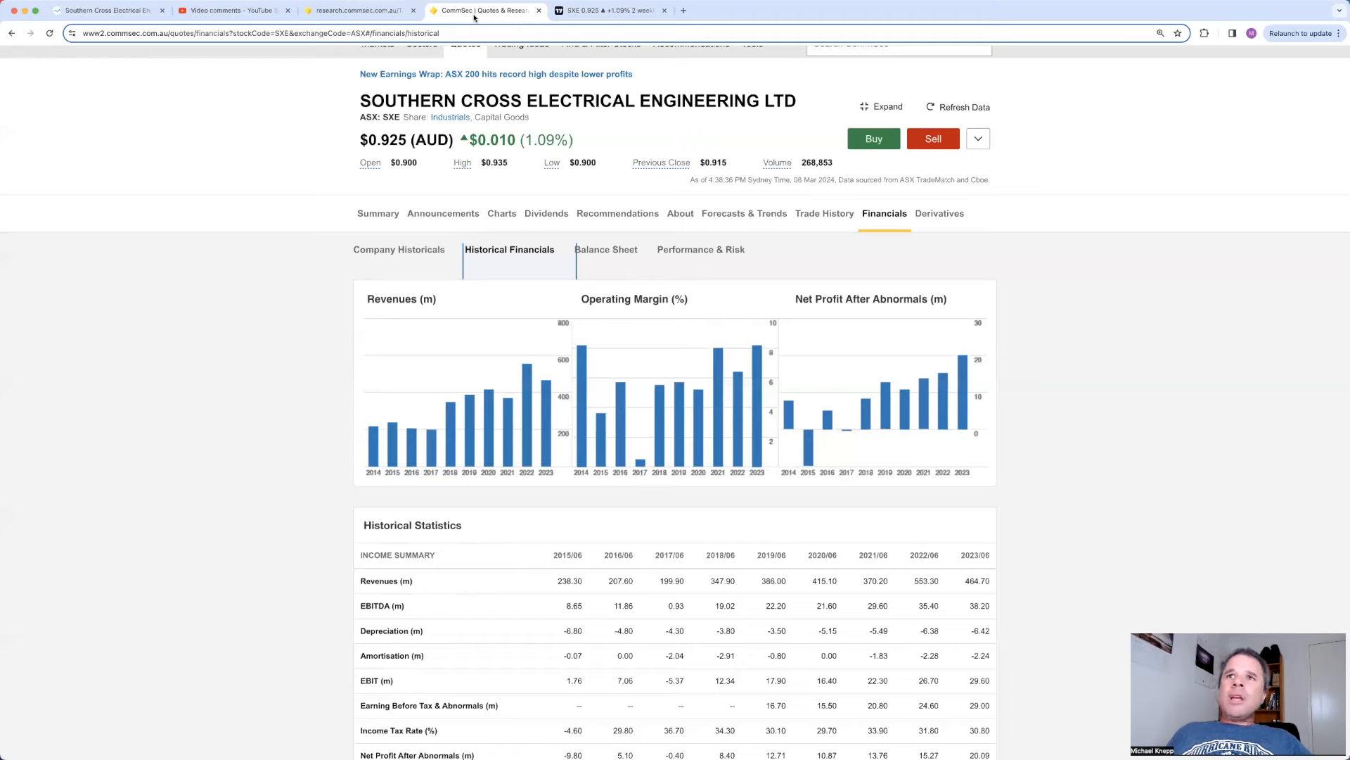
pyautogui.click(353, 10)
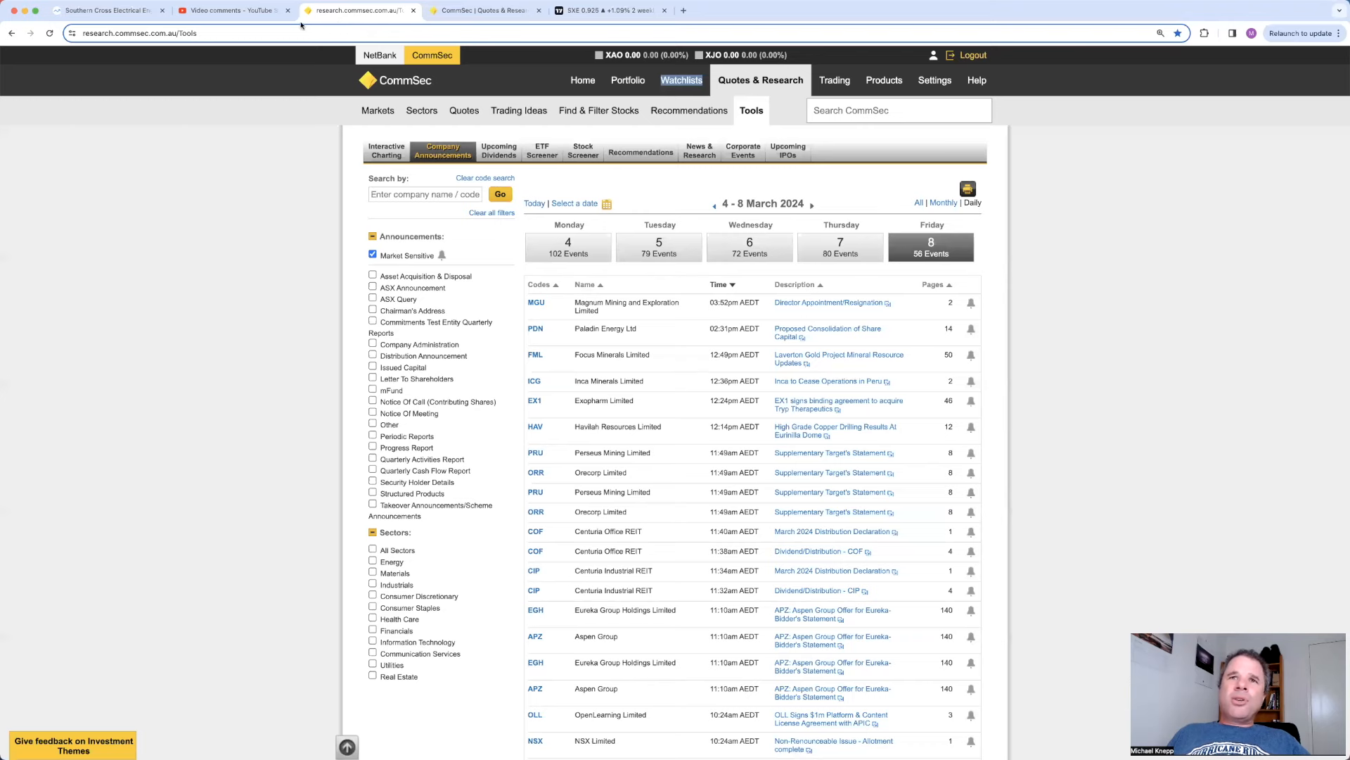
pyautogui.moveTo(141, 173)
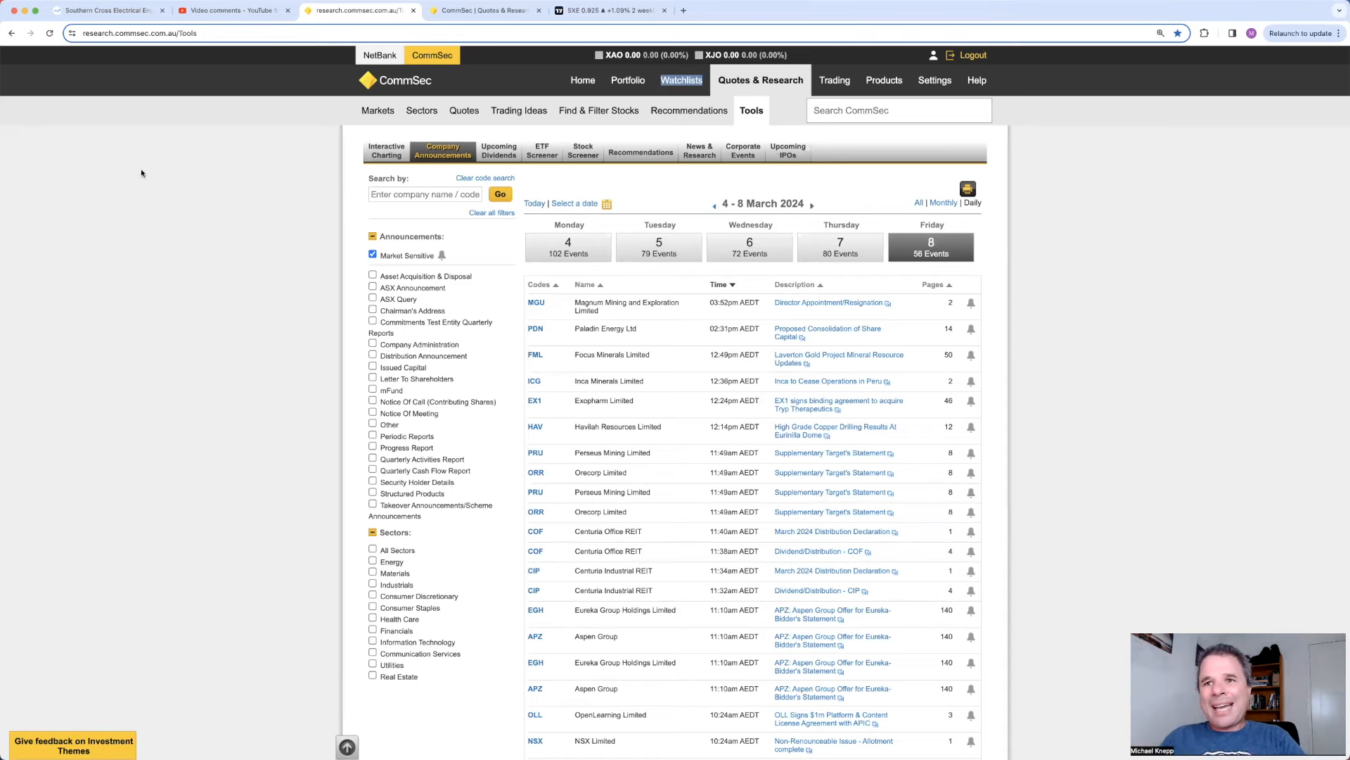
pyautogui.moveTo(1051, 290)
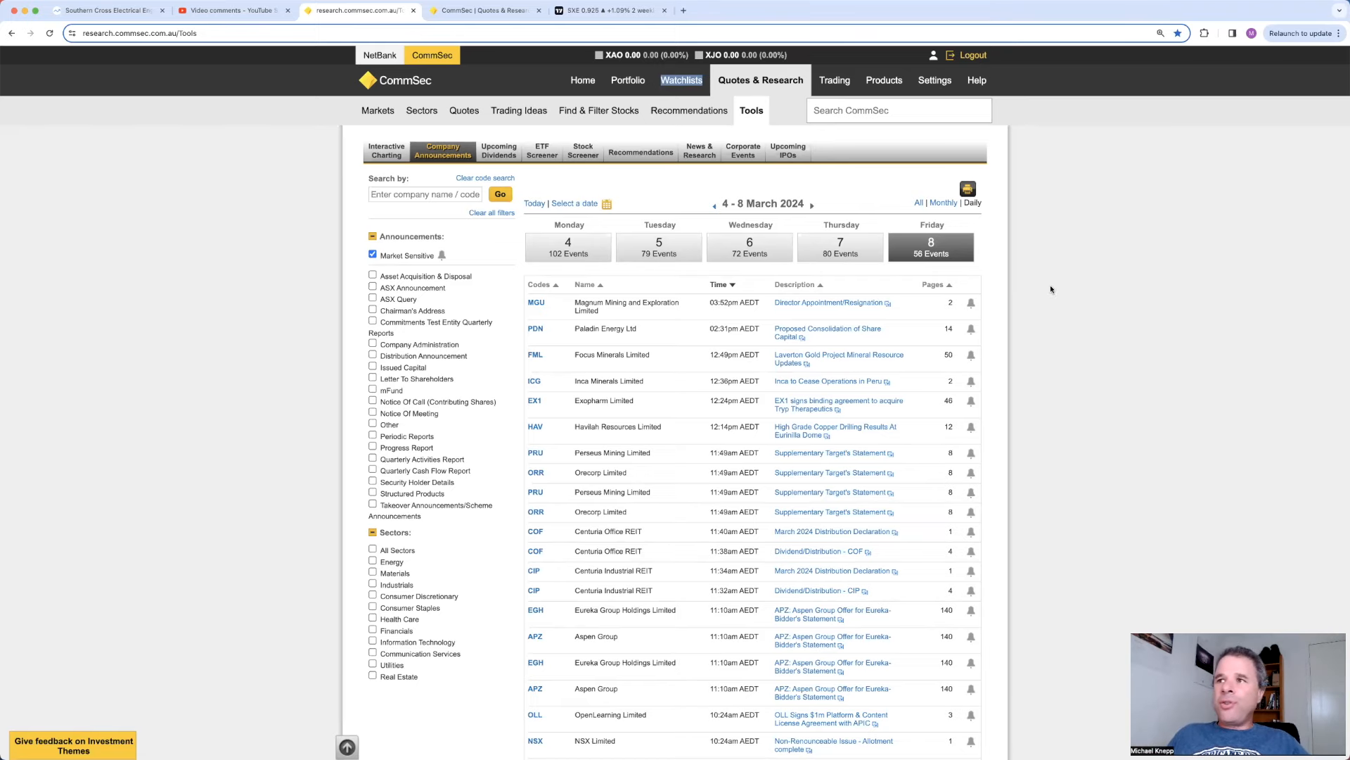
pyautogui.scroll(-3)
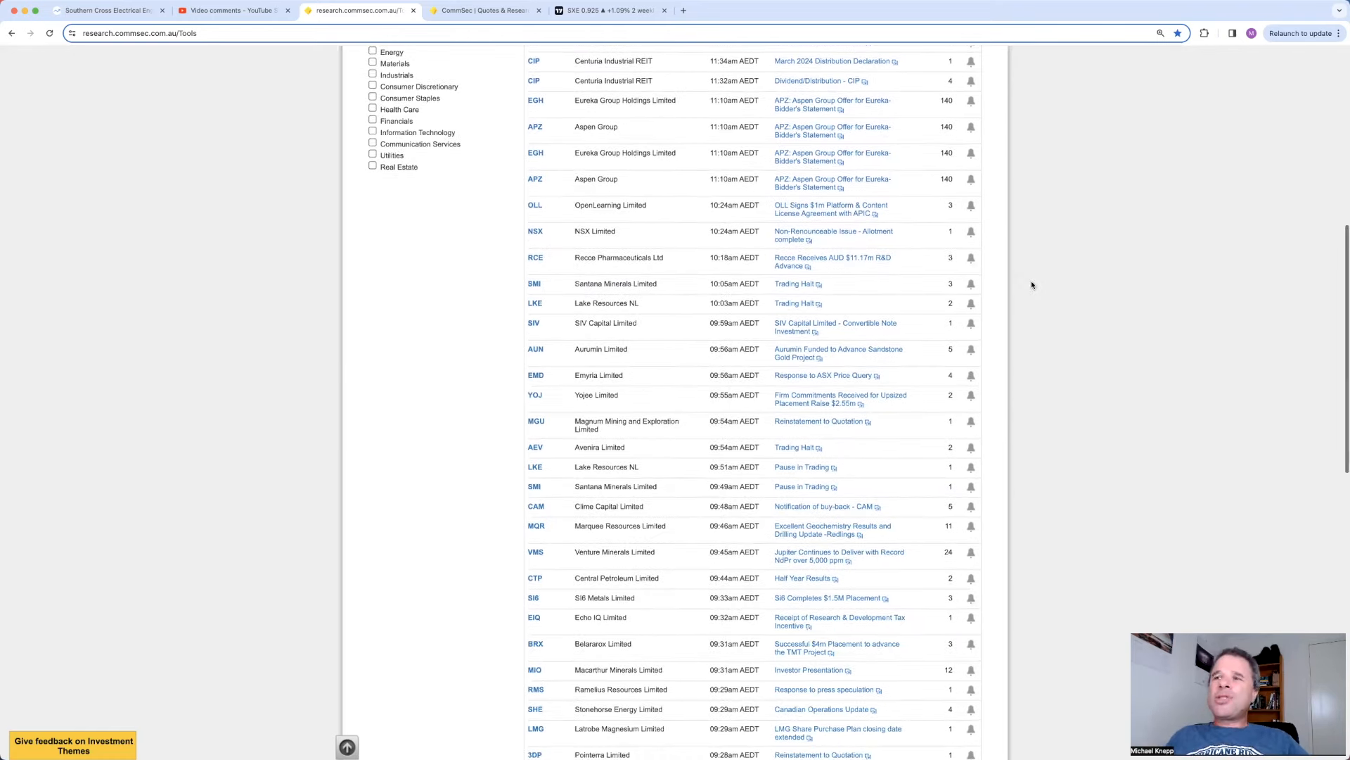
pyautogui.moveTo(1039, 280)
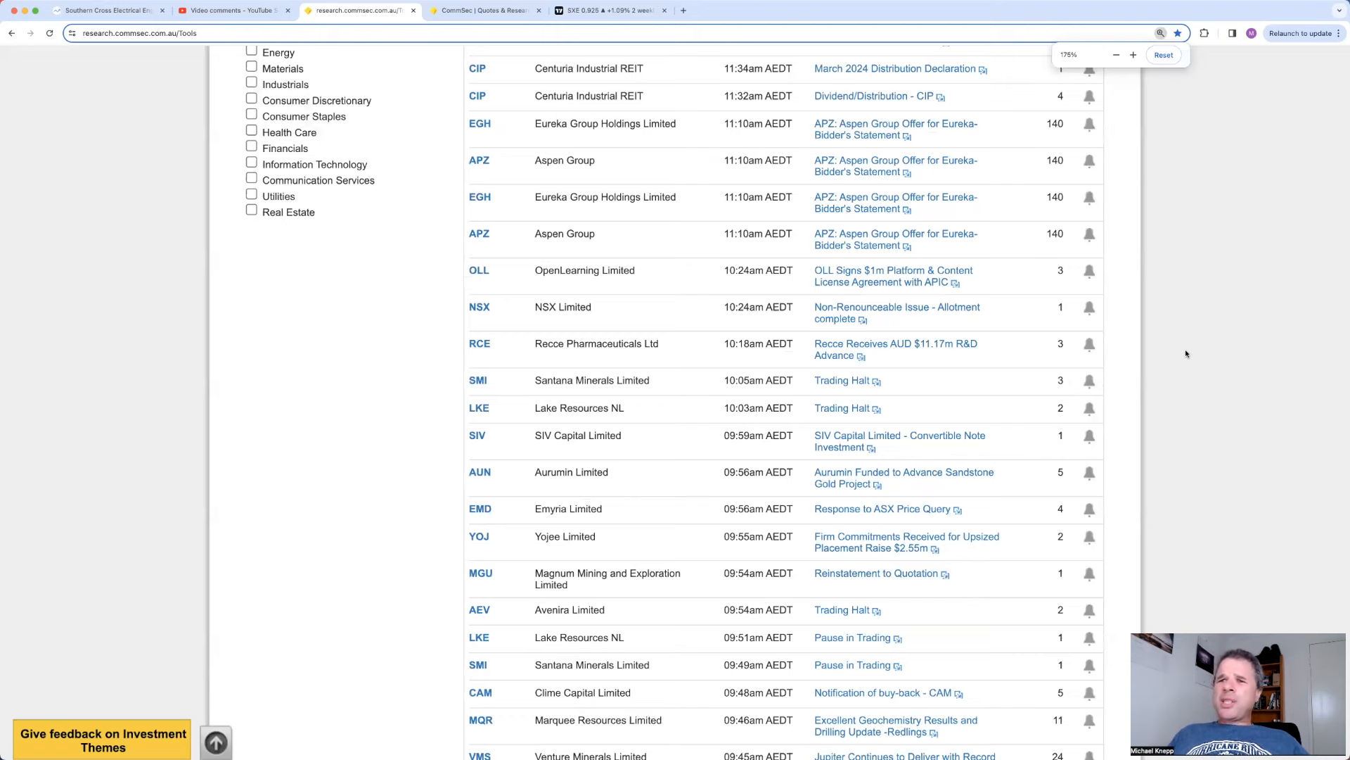
pyautogui.scroll(-3)
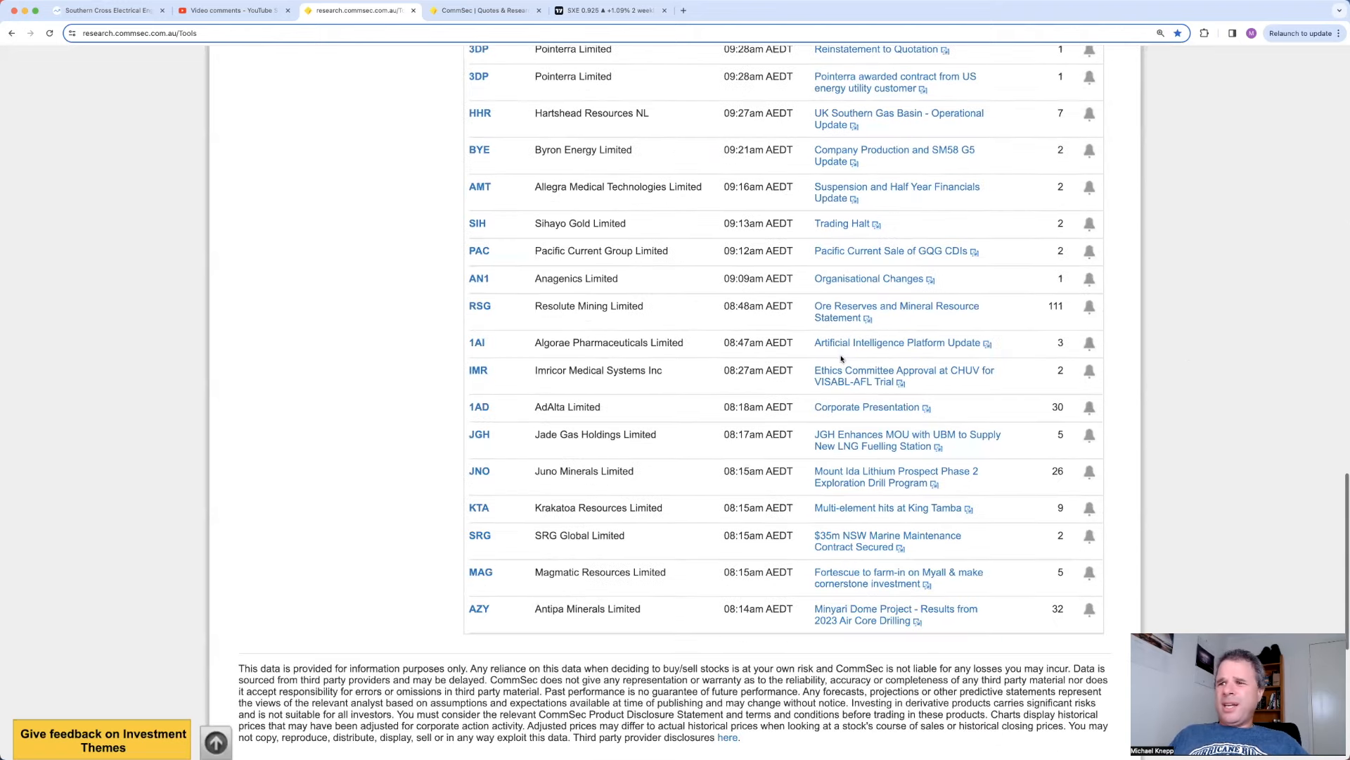
pyautogui.moveTo(493, 353)
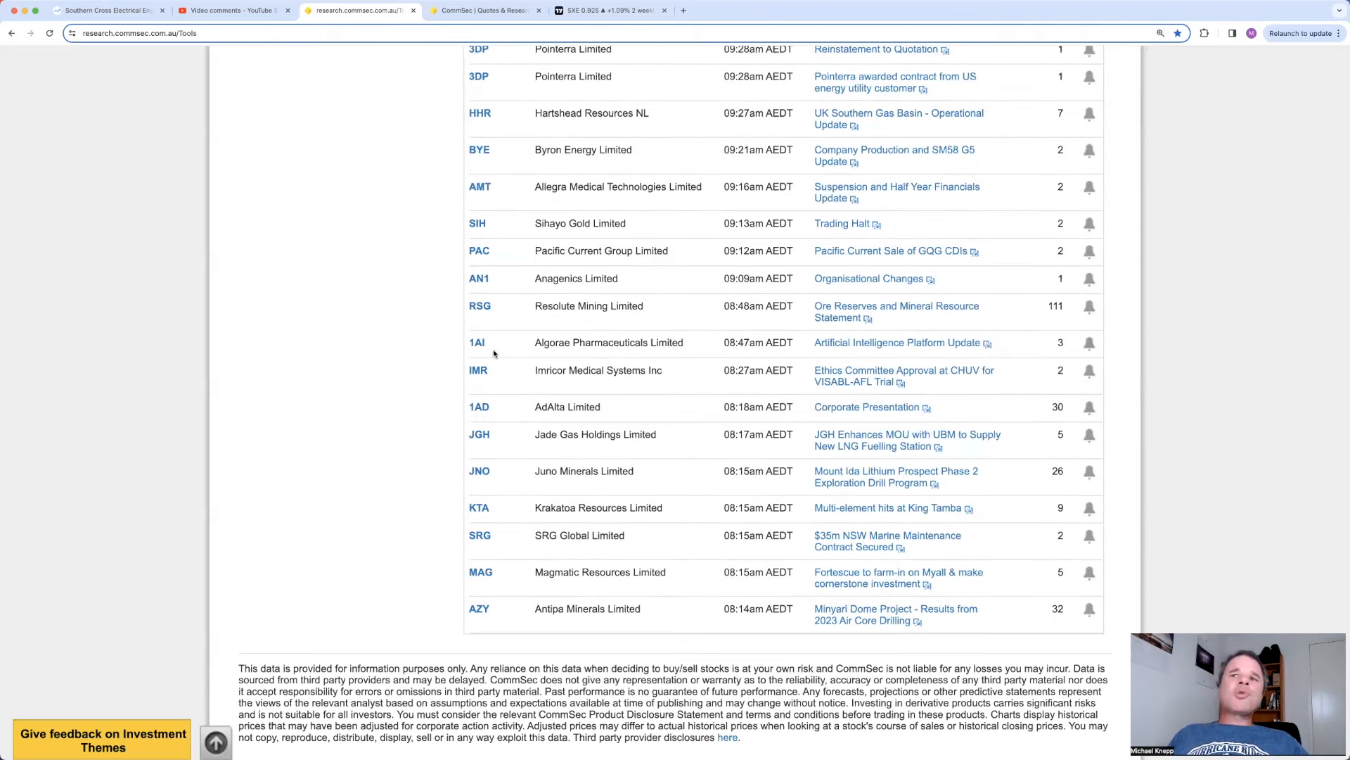
pyautogui.moveTo(443, 391)
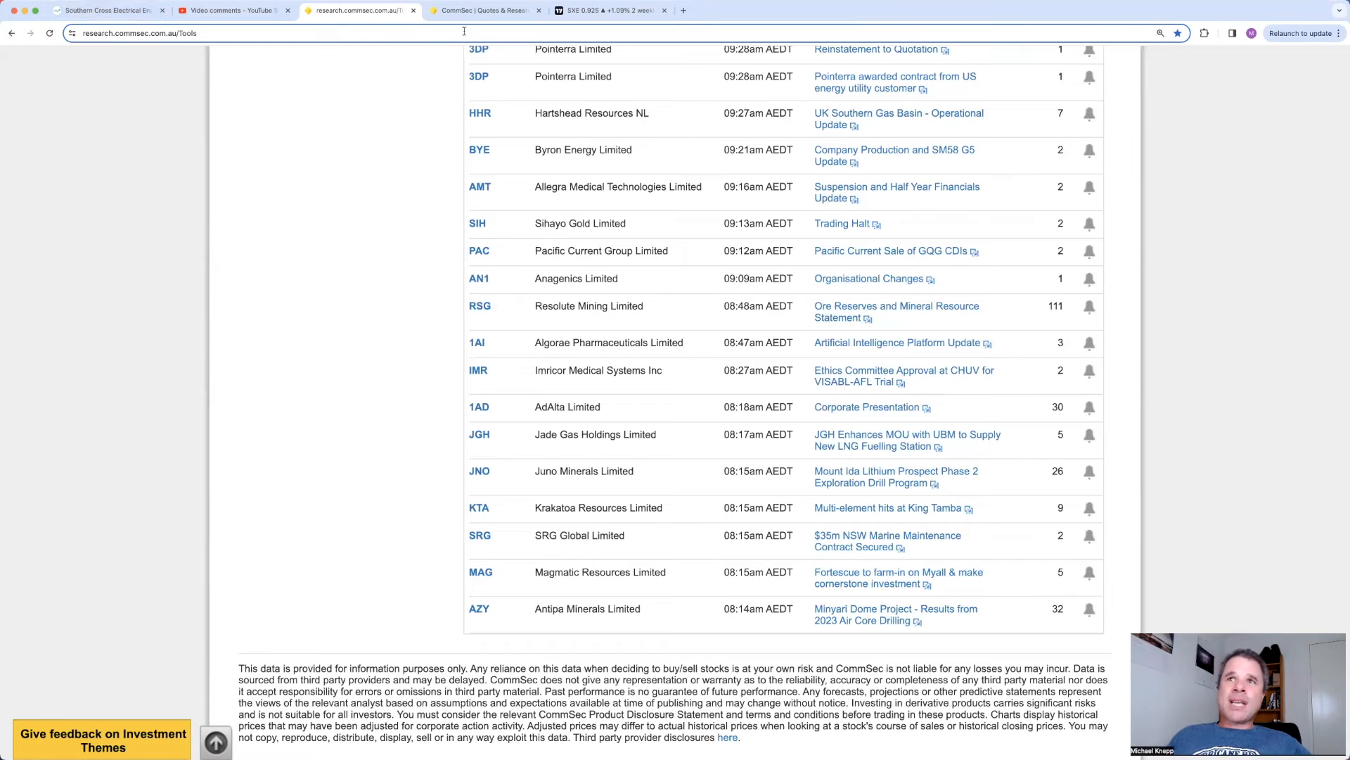
# Step: Chart Algorae Pharmaceuticals (1AI) in TradingView, then return to the CommSec SXE financials
pyautogui.click(612, 10)
pyautogui.write('1A')
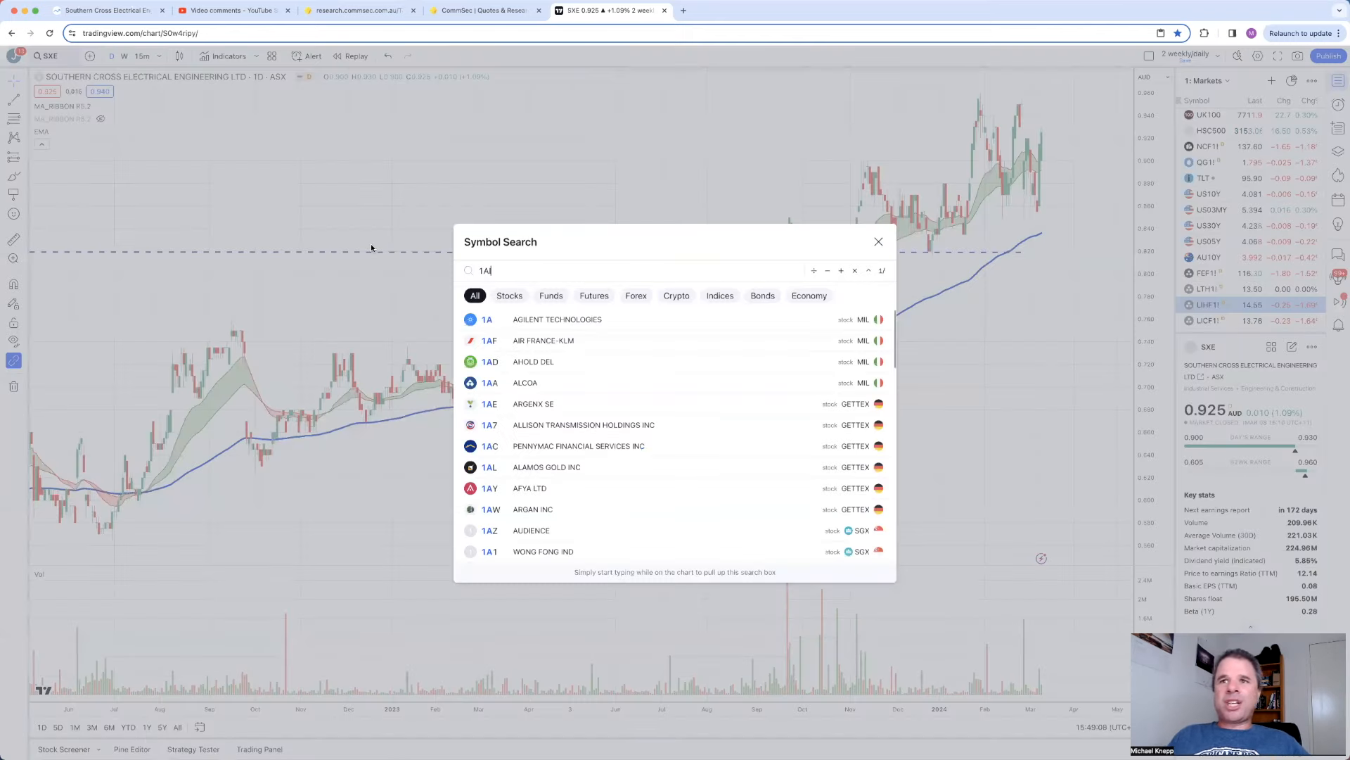
pyautogui.click(877, 241)
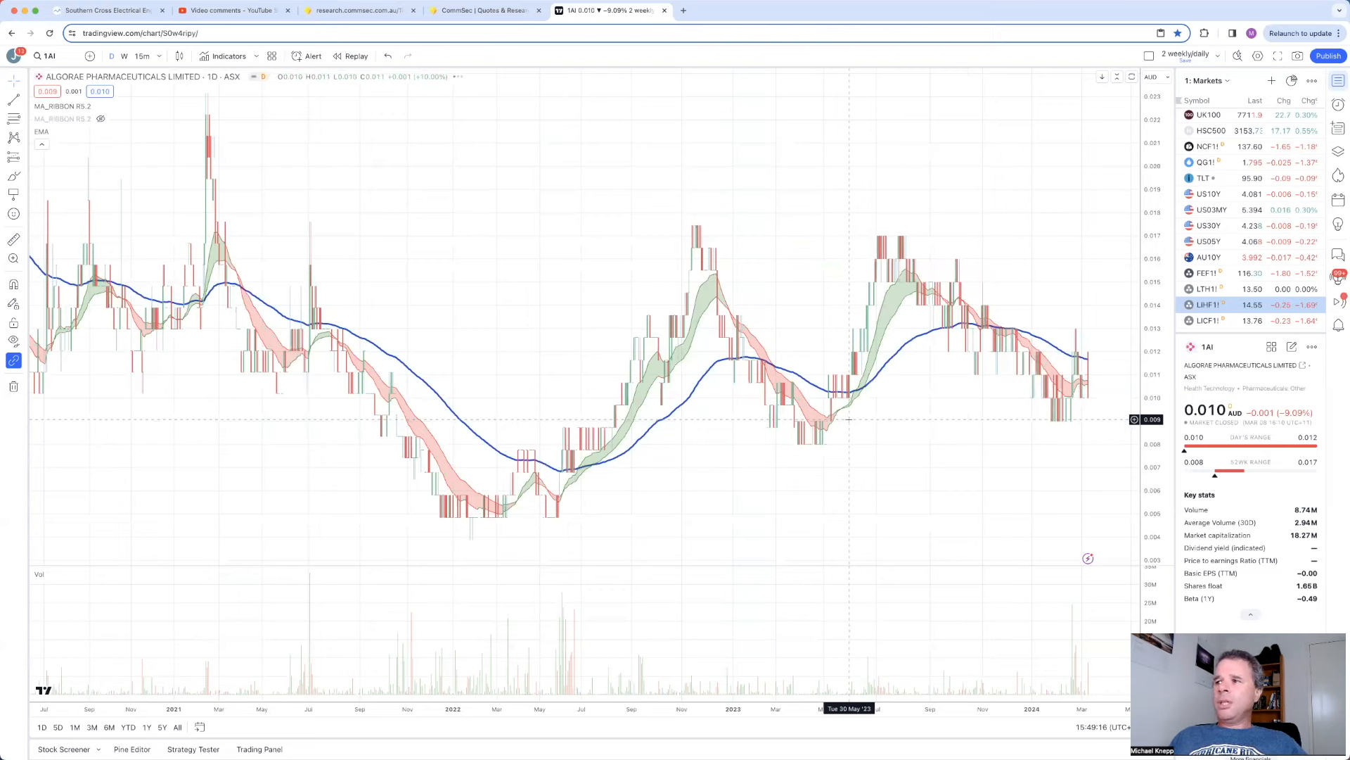
pyautogui.moveTo(590, 348)
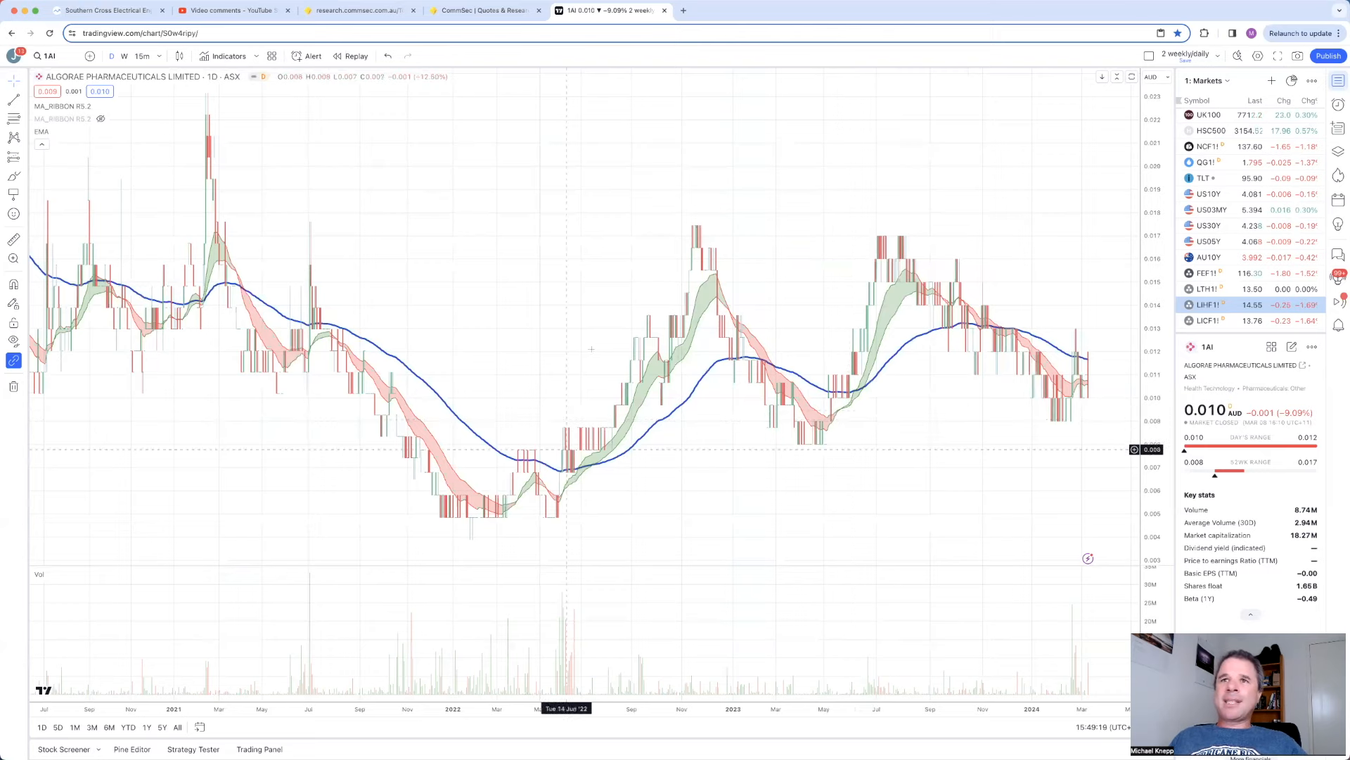
pyautogui.click(483, 9)
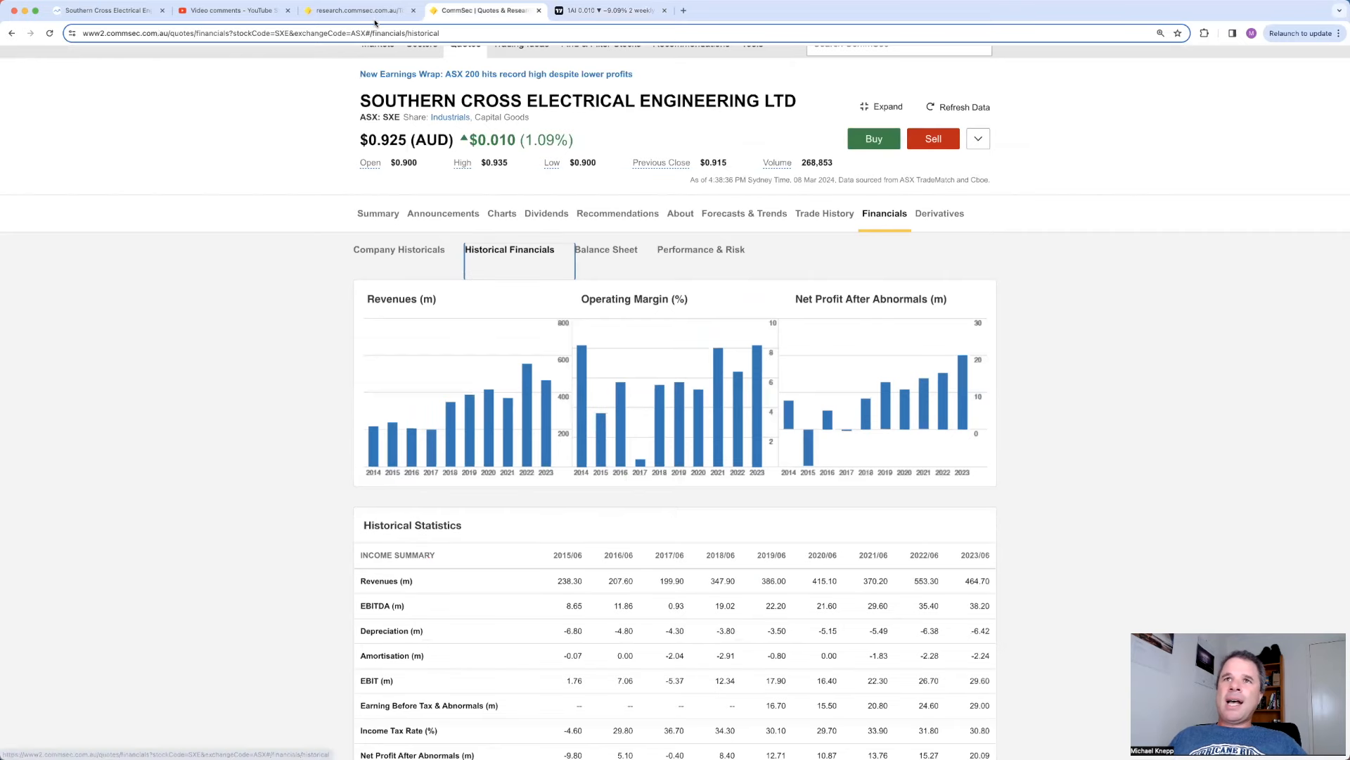
# Step: On the announcements list, preview quick quotes for Algorae (1AI) and Resolute Mining (RSG)
pyautogui.click(357, 10)
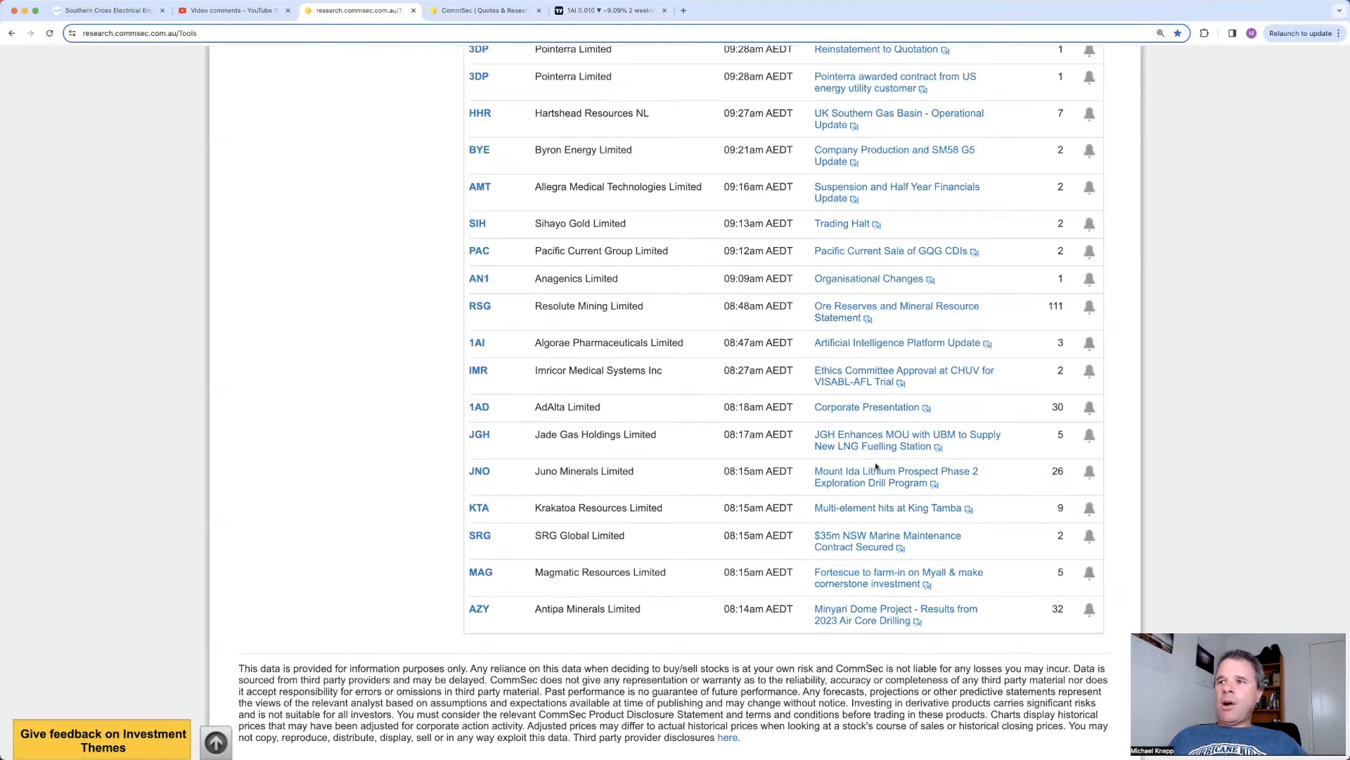
pyautogui.moveTo(389, 480)
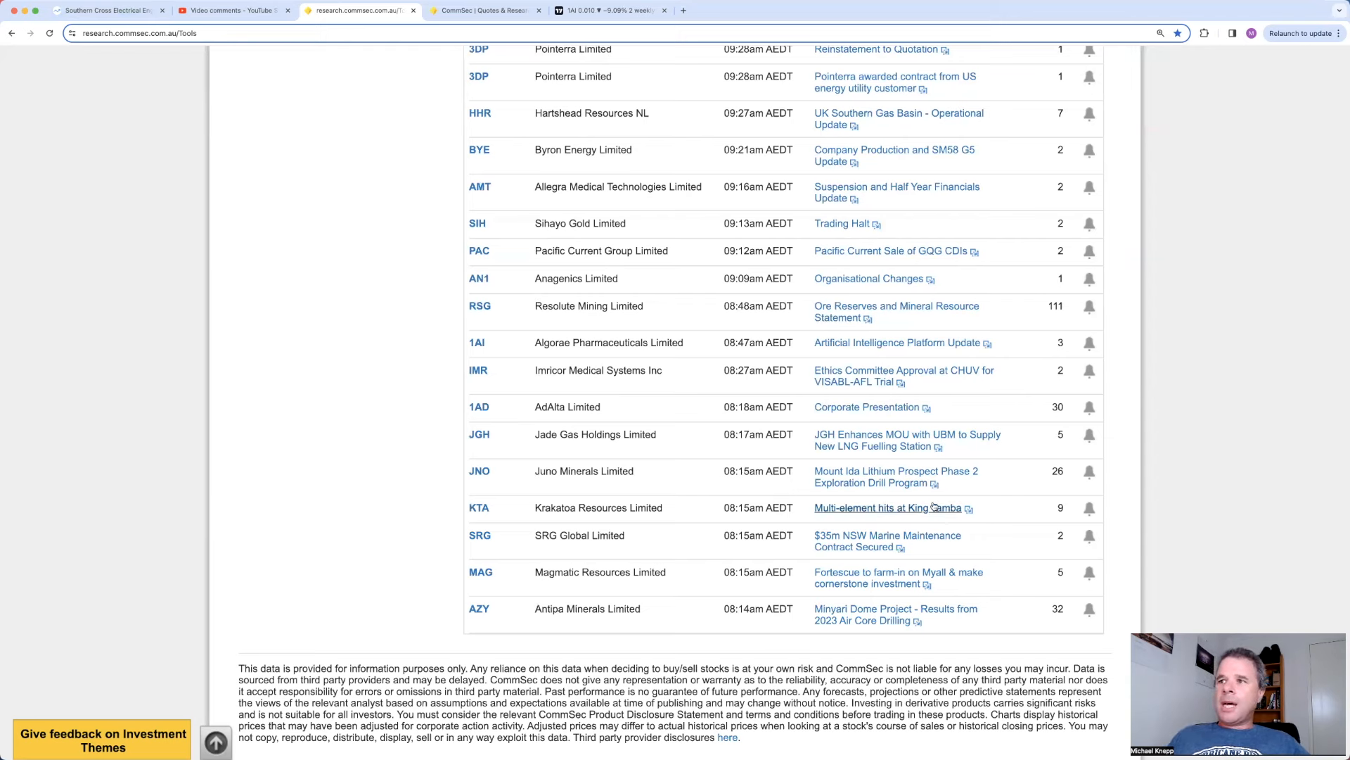
pyautogui.moveTo(1218, 437)
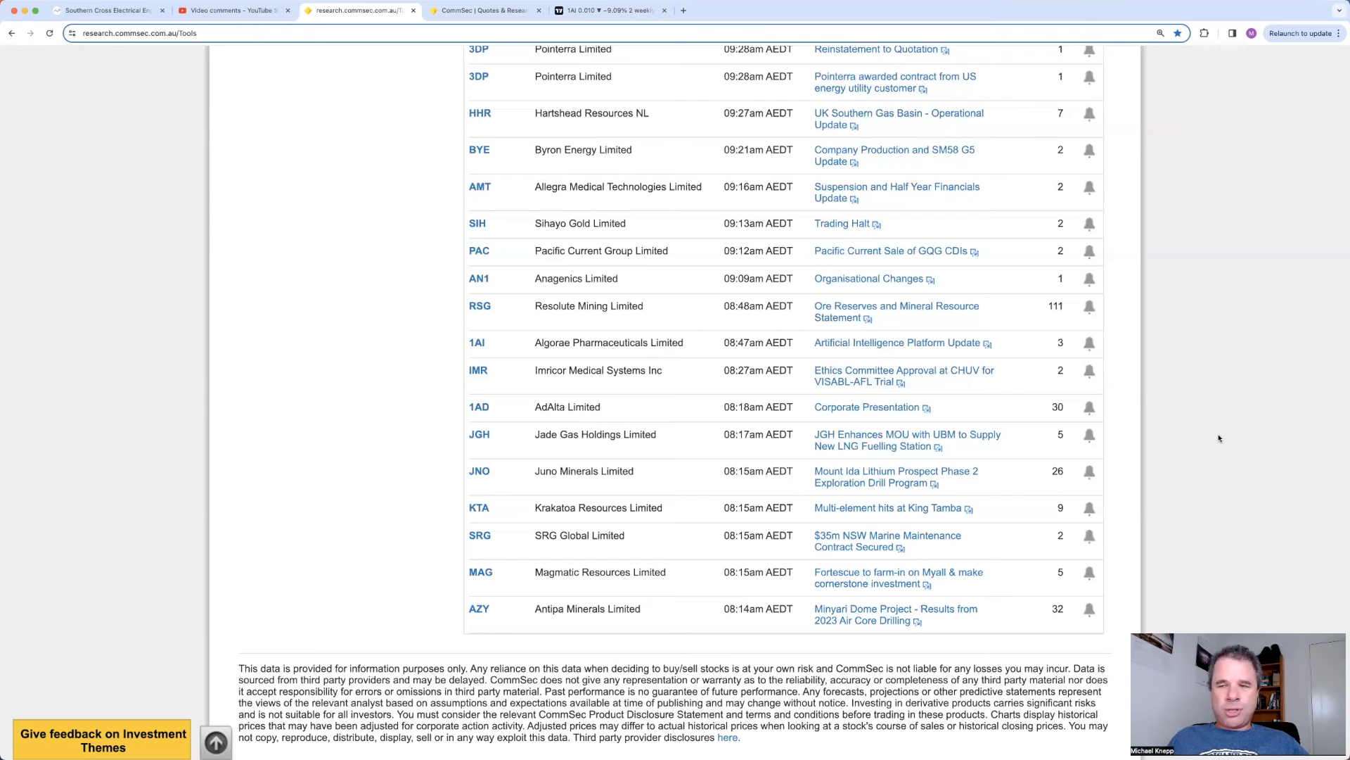
pyautogui.click(477, 342)
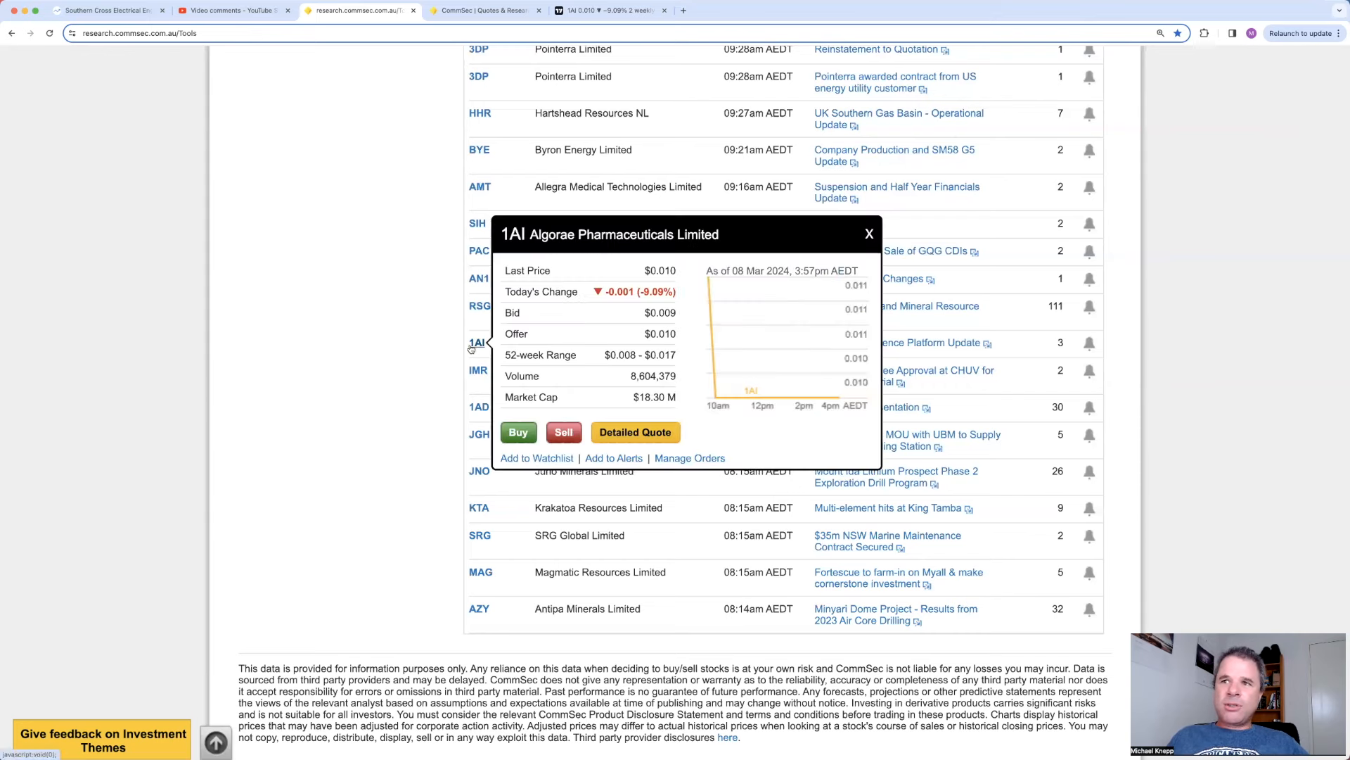
pyautogui.click(868, 234)
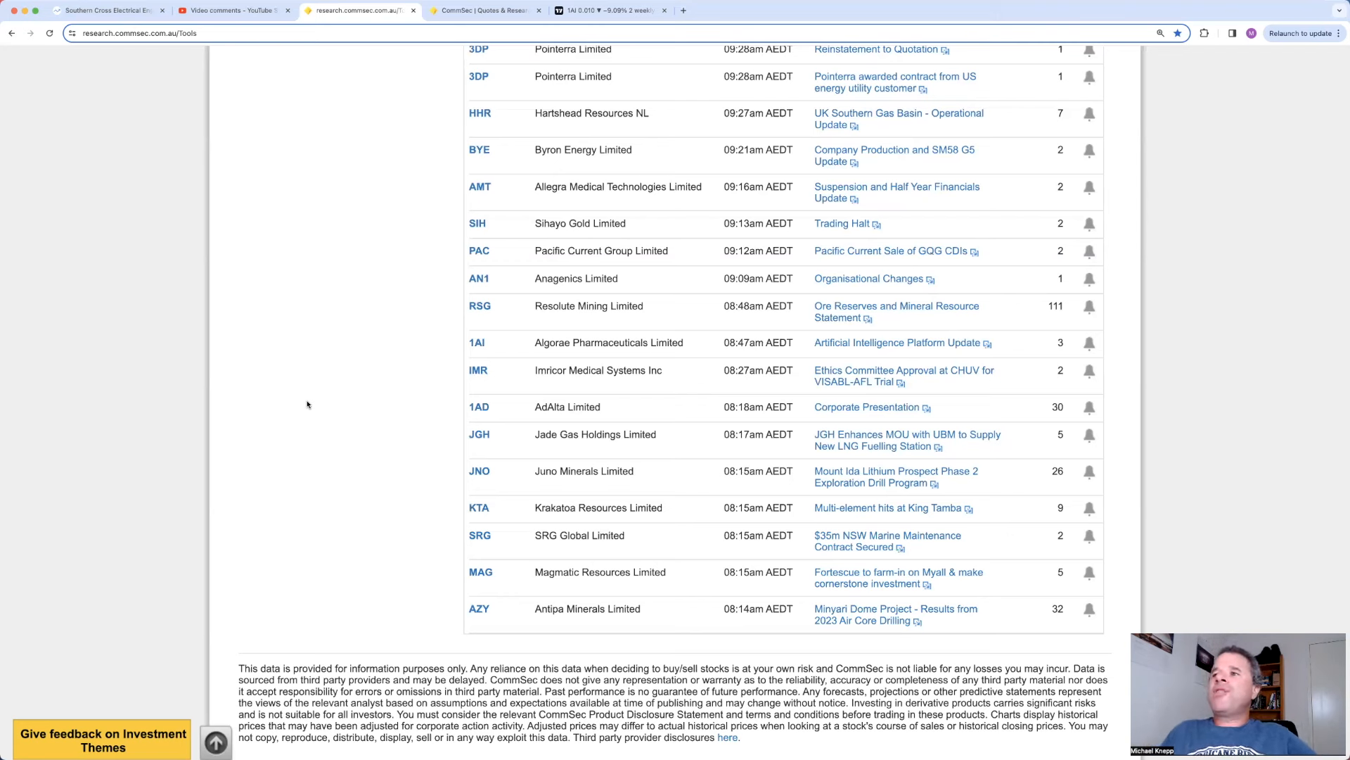
pyautogui.click(479, 305)
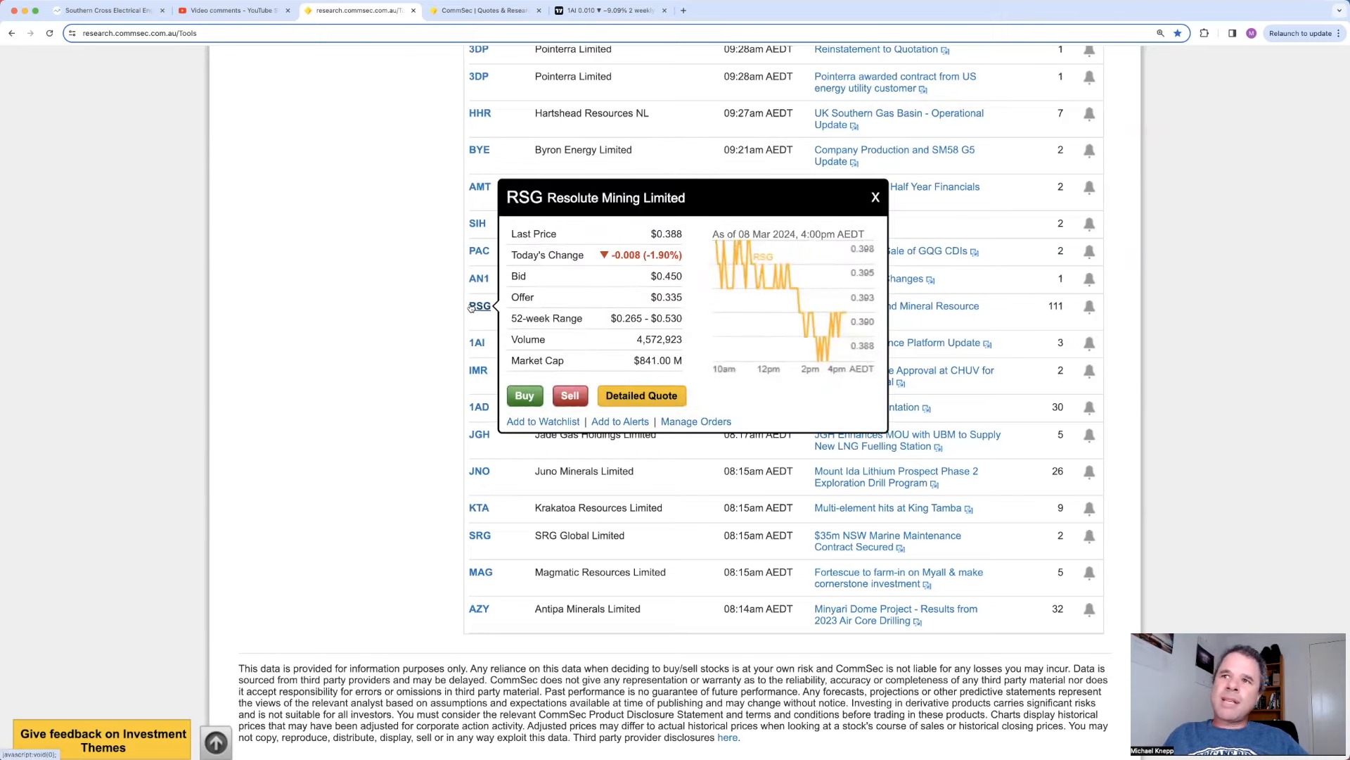
pyautogui.click(875, 197)
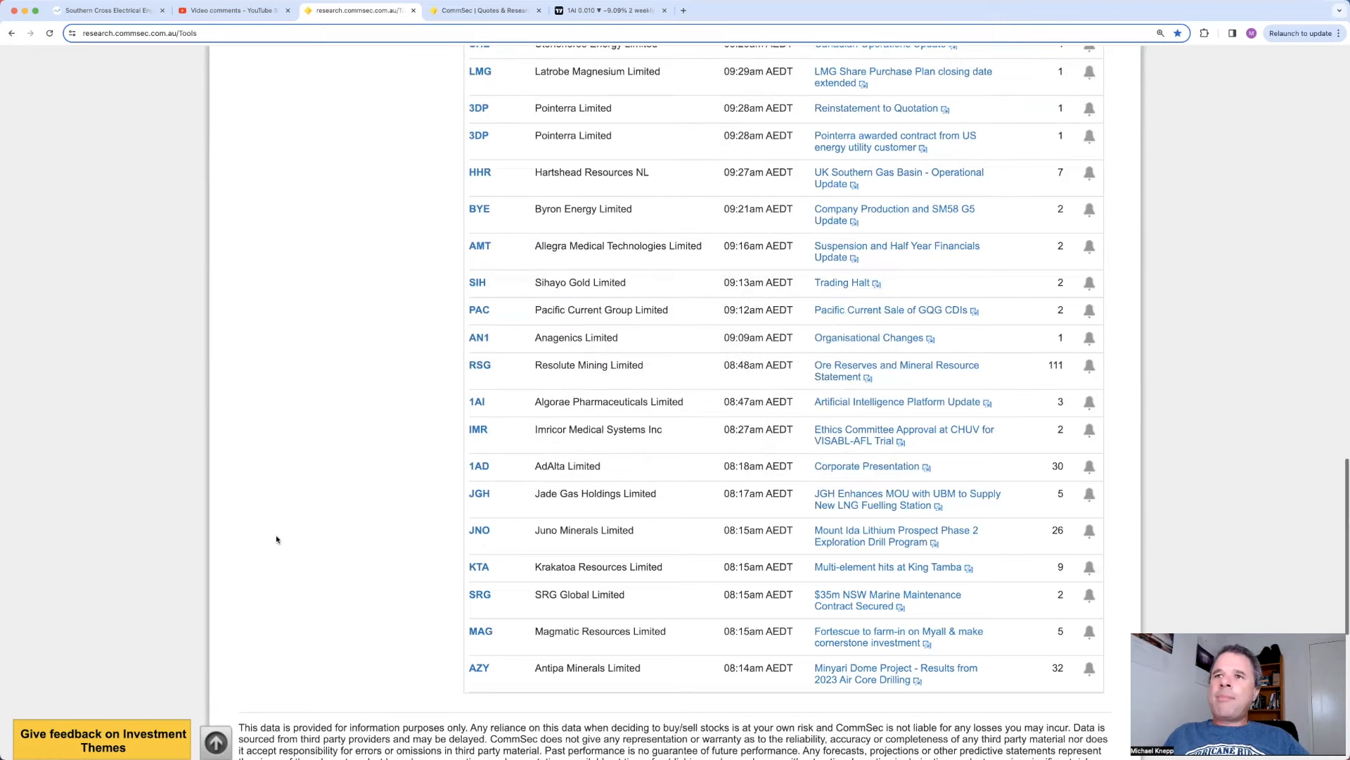
pyautogui.moveTo(892, 312)
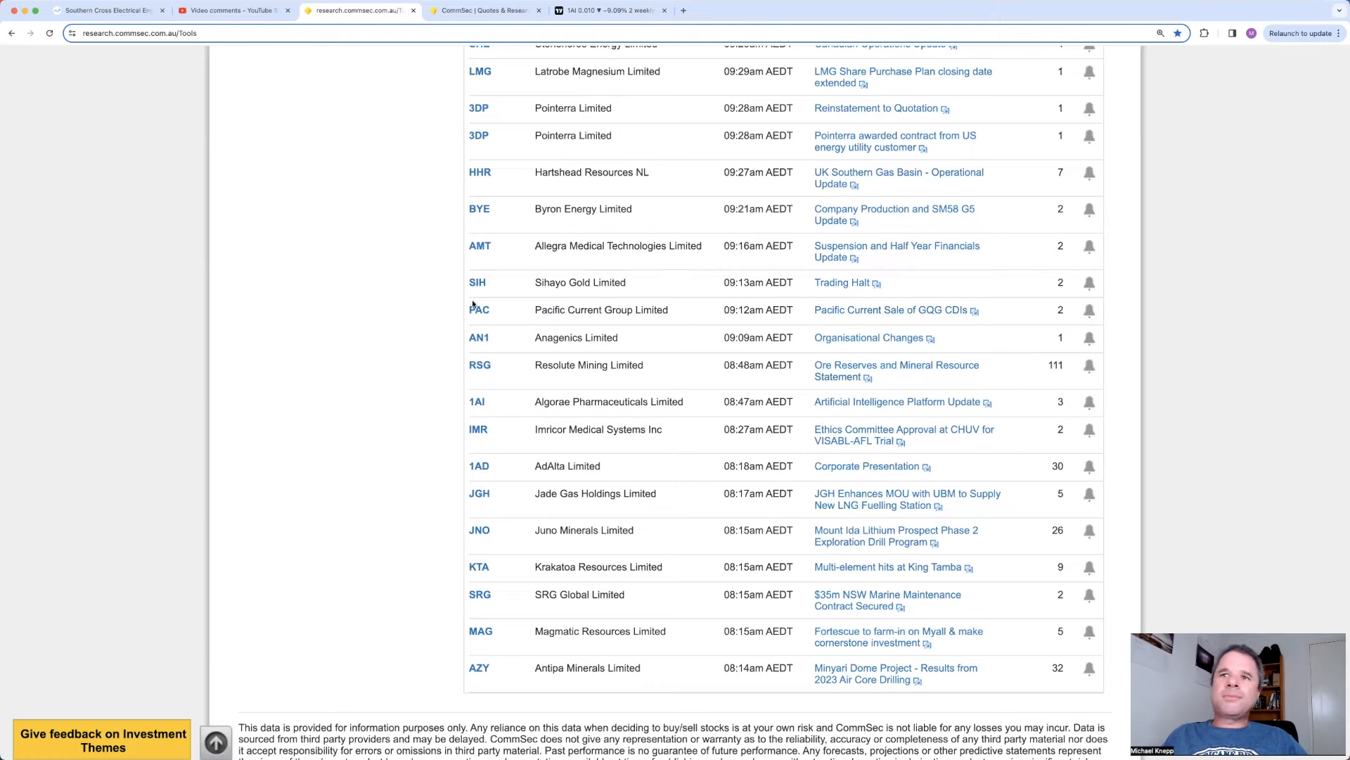
# Step: Scroll up and bring up the Pointerra (3DP) quick quote
pyautogui.scroll(3)
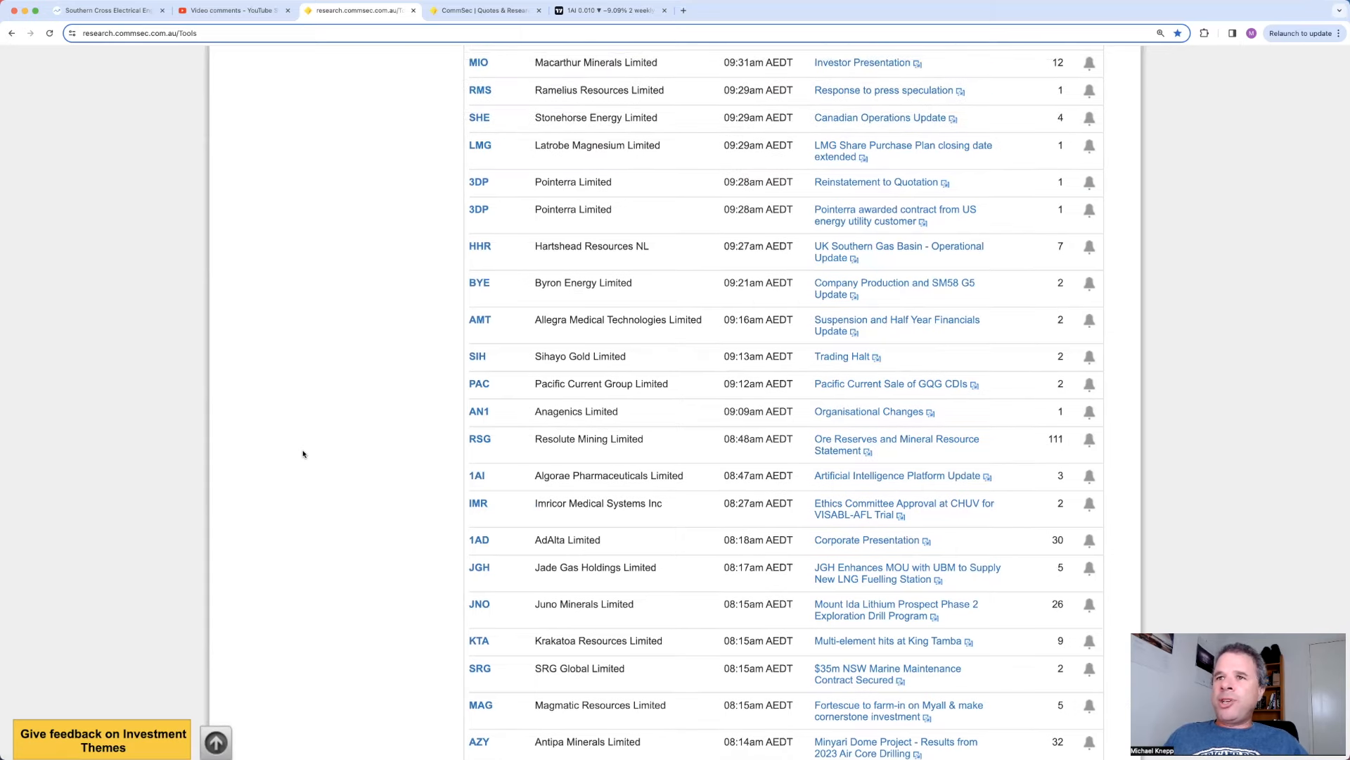
pyautogui.moveTo(508, 264)
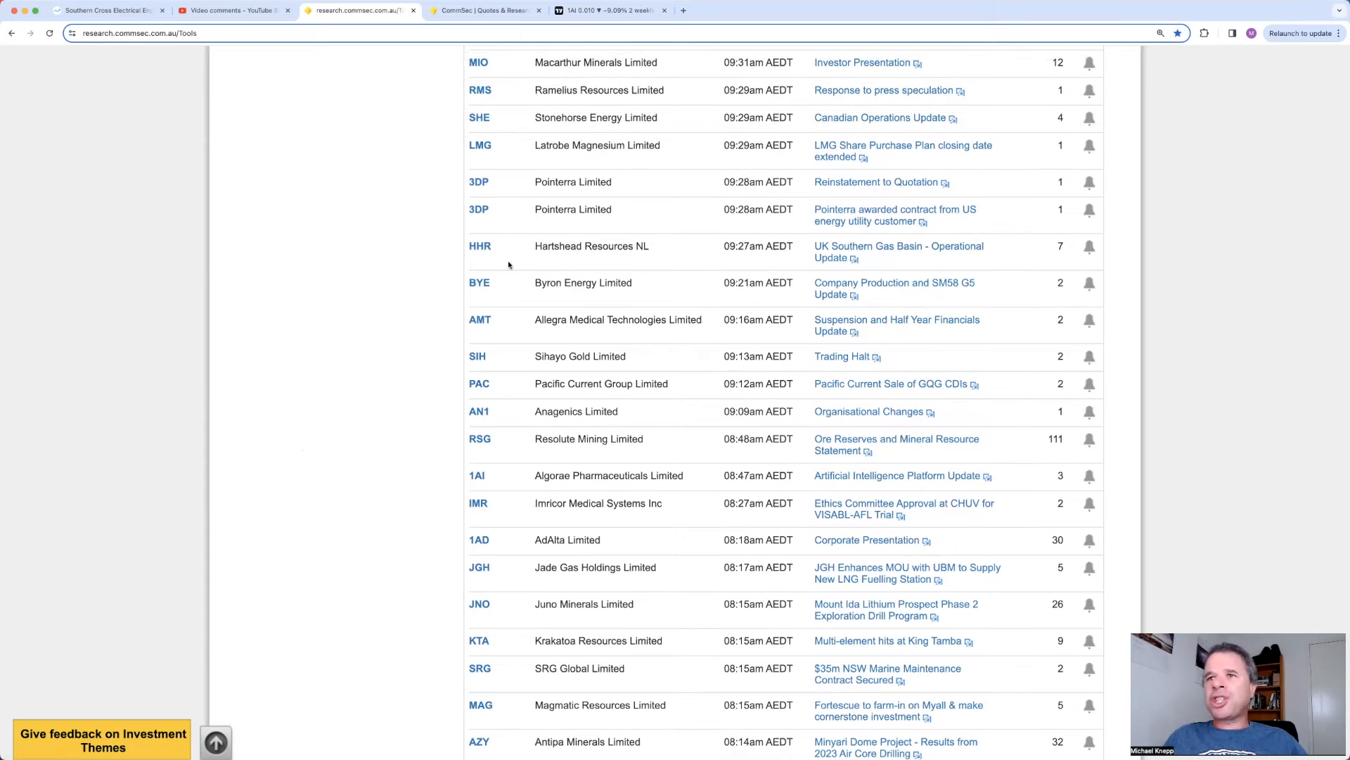
pyautogui.moveTo(288, 431)
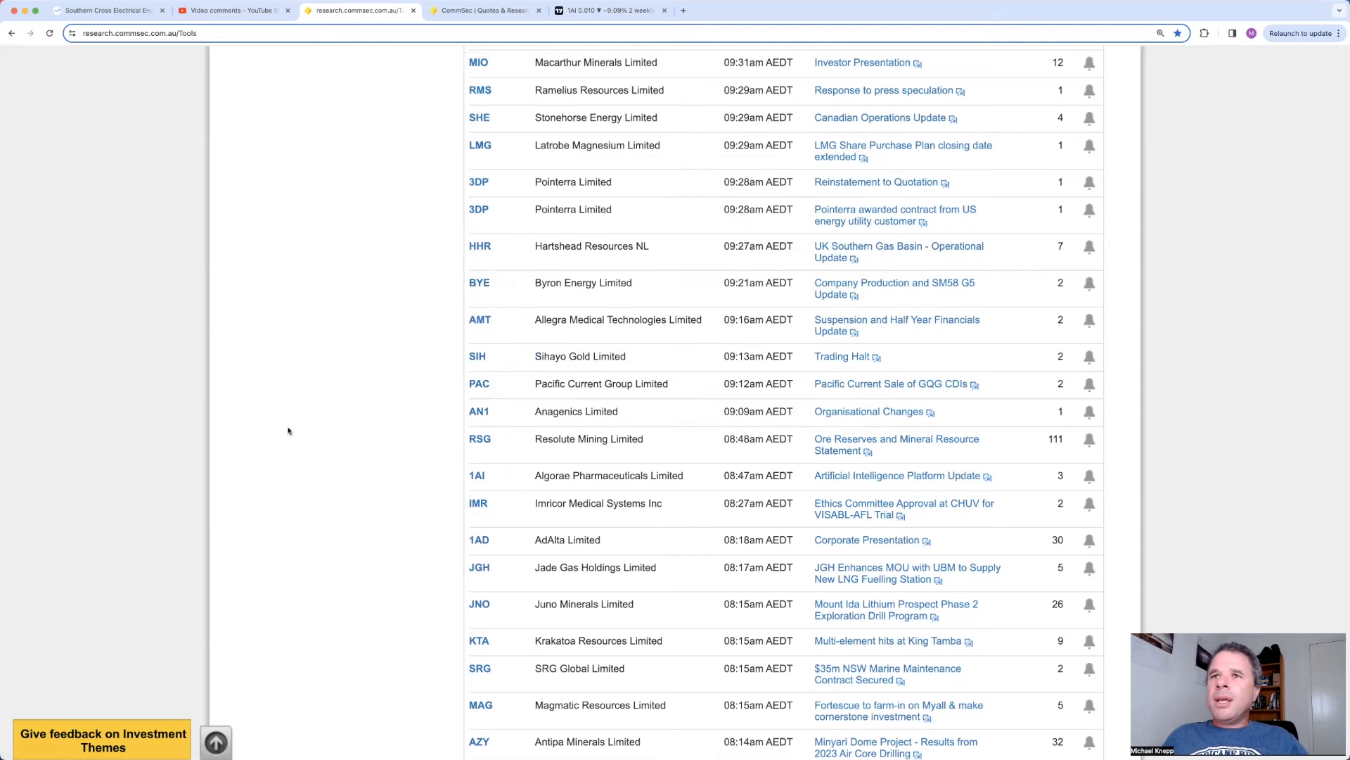
pyautogui.scroll(3)
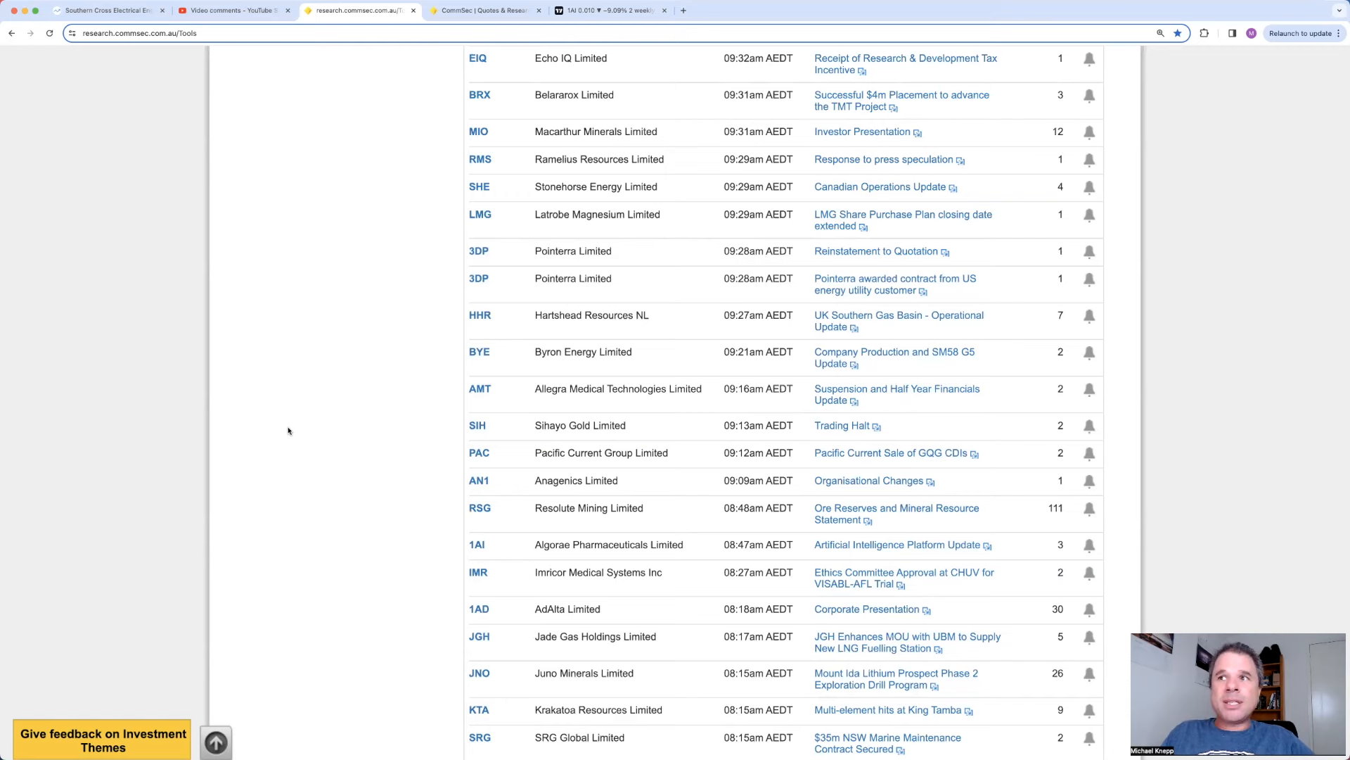
pyautogui.click(478, 279)
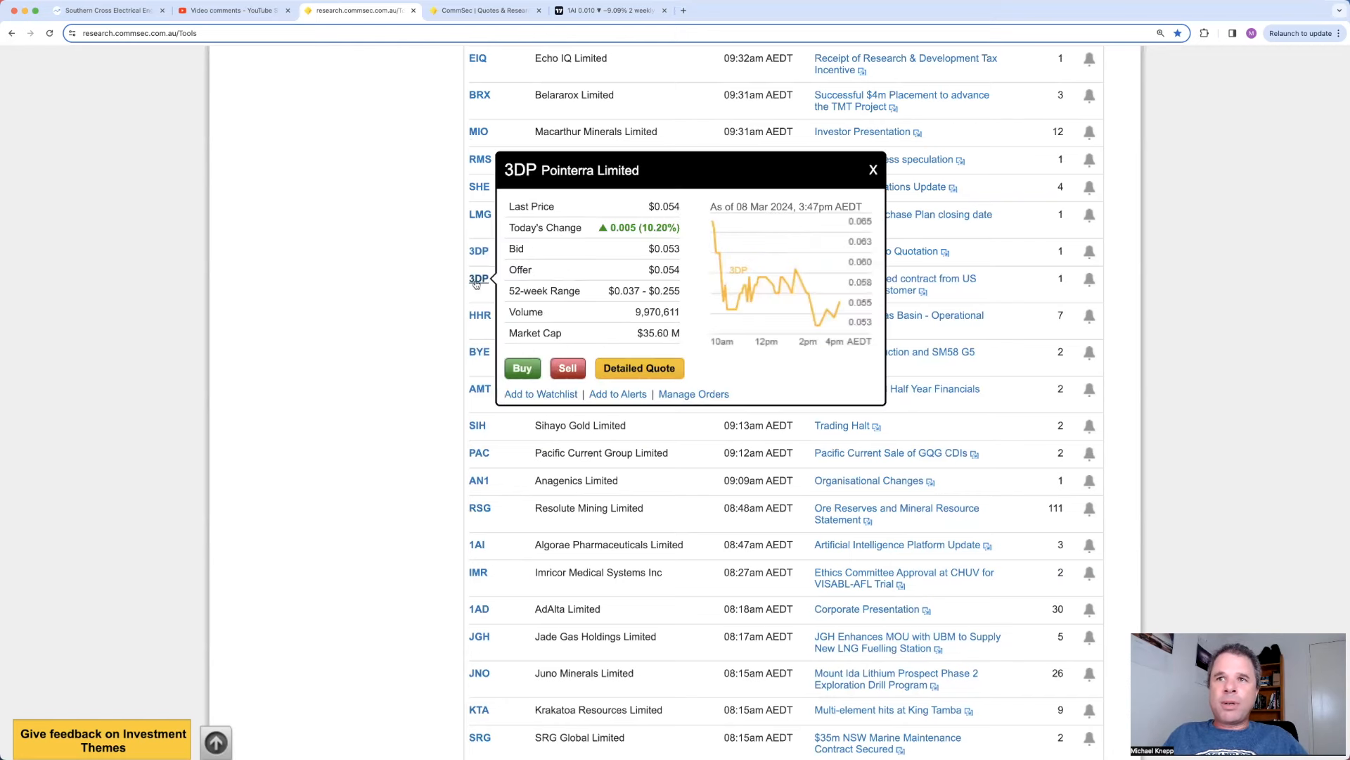
# Step: From Pointerra's detailed quote, read its Trading Halt and Suspension from Quotation notices enlarged
pyautogui.click(638, 367)
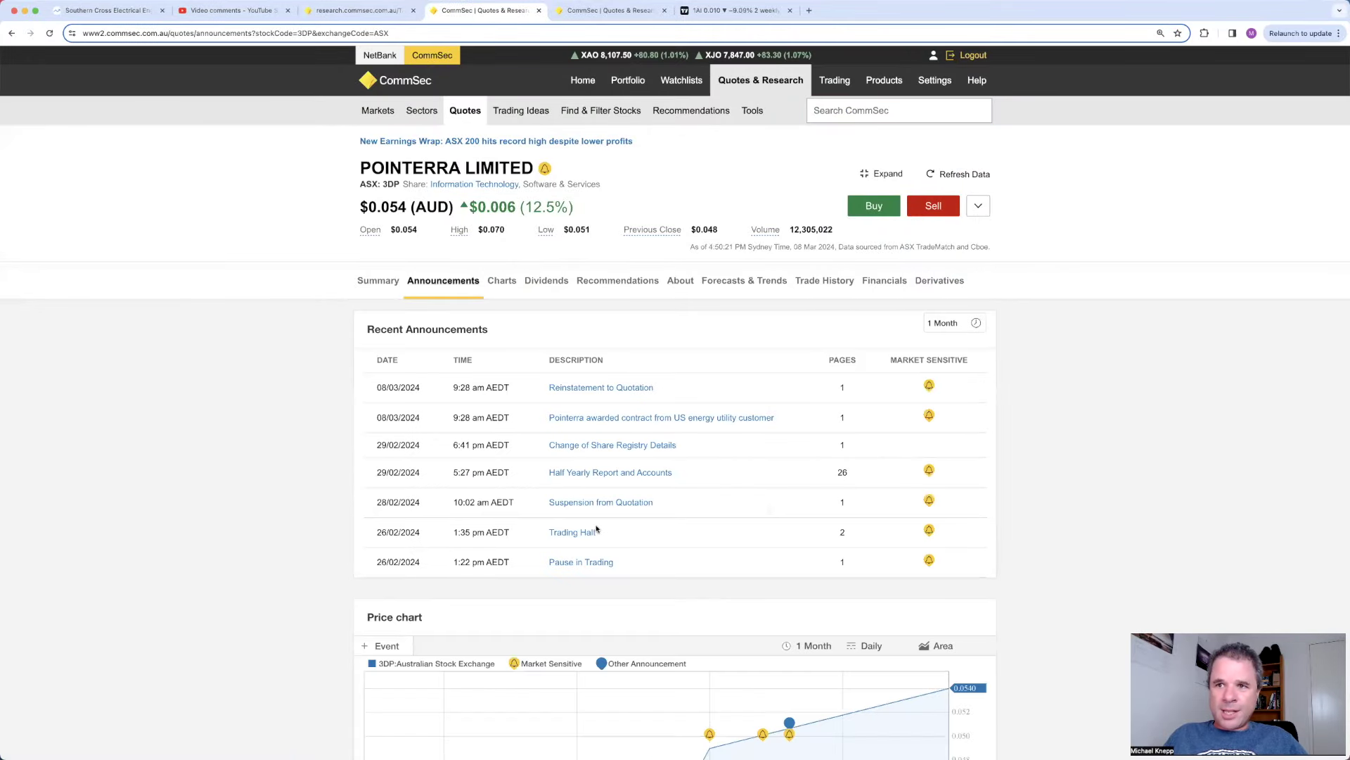
pyautogui.moveTo(384, 510)
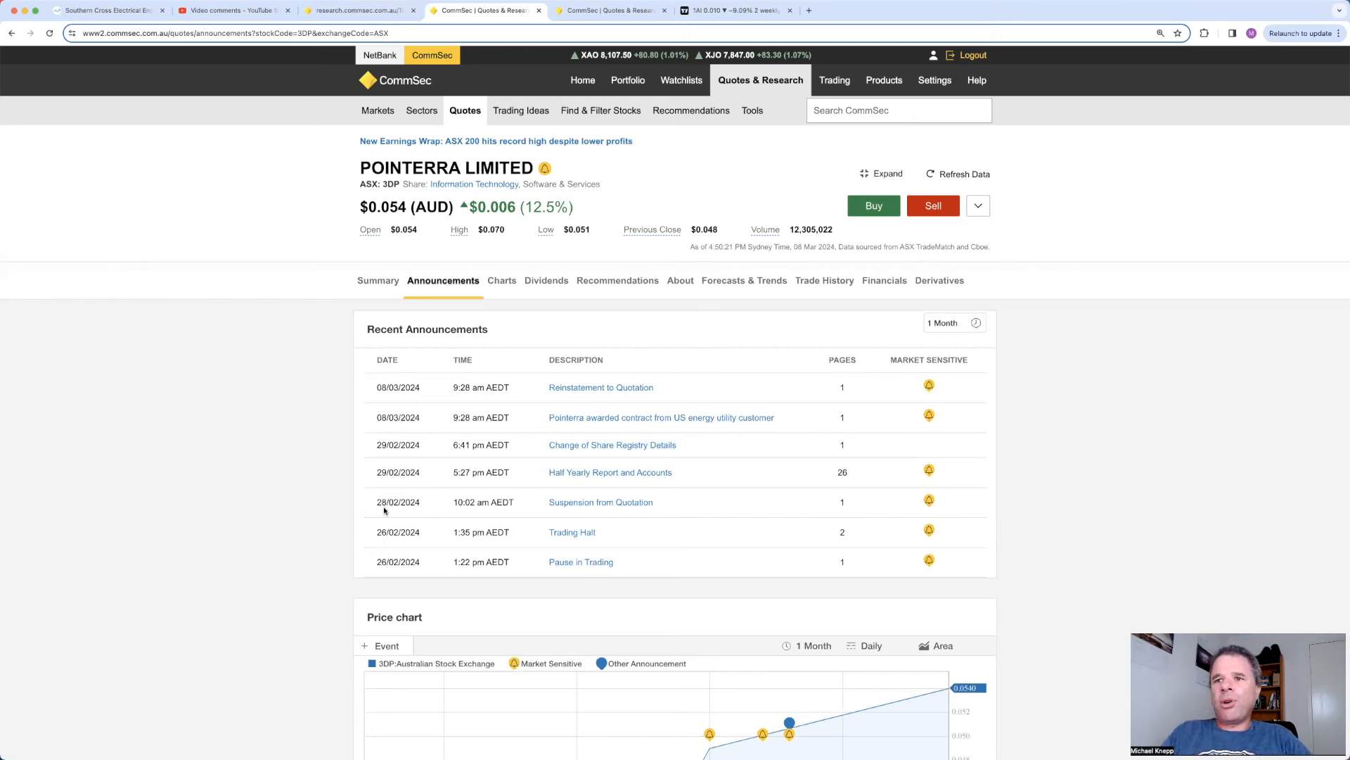
pyautogui.moveTo(572, 532)
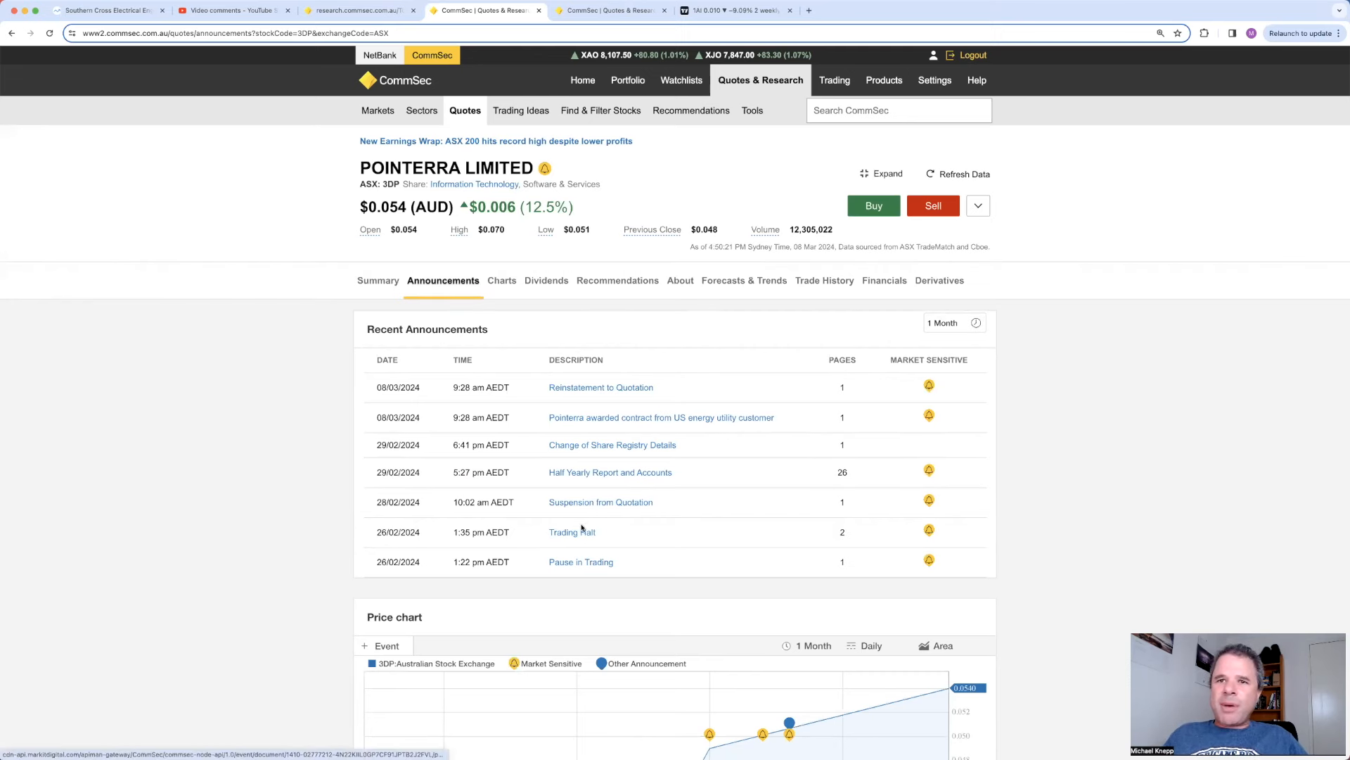
pyautogui.doubleClick(571, 532)
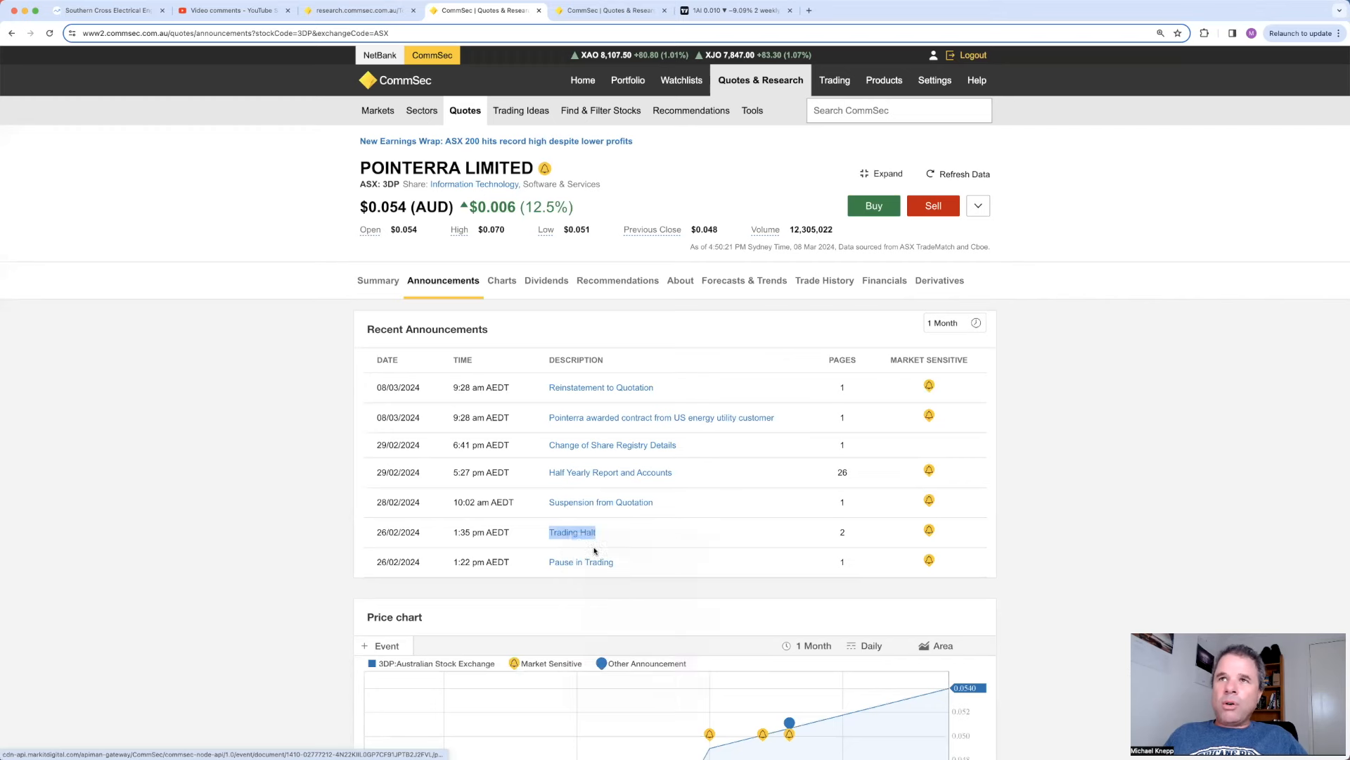
pyautogui.click(573, 532)
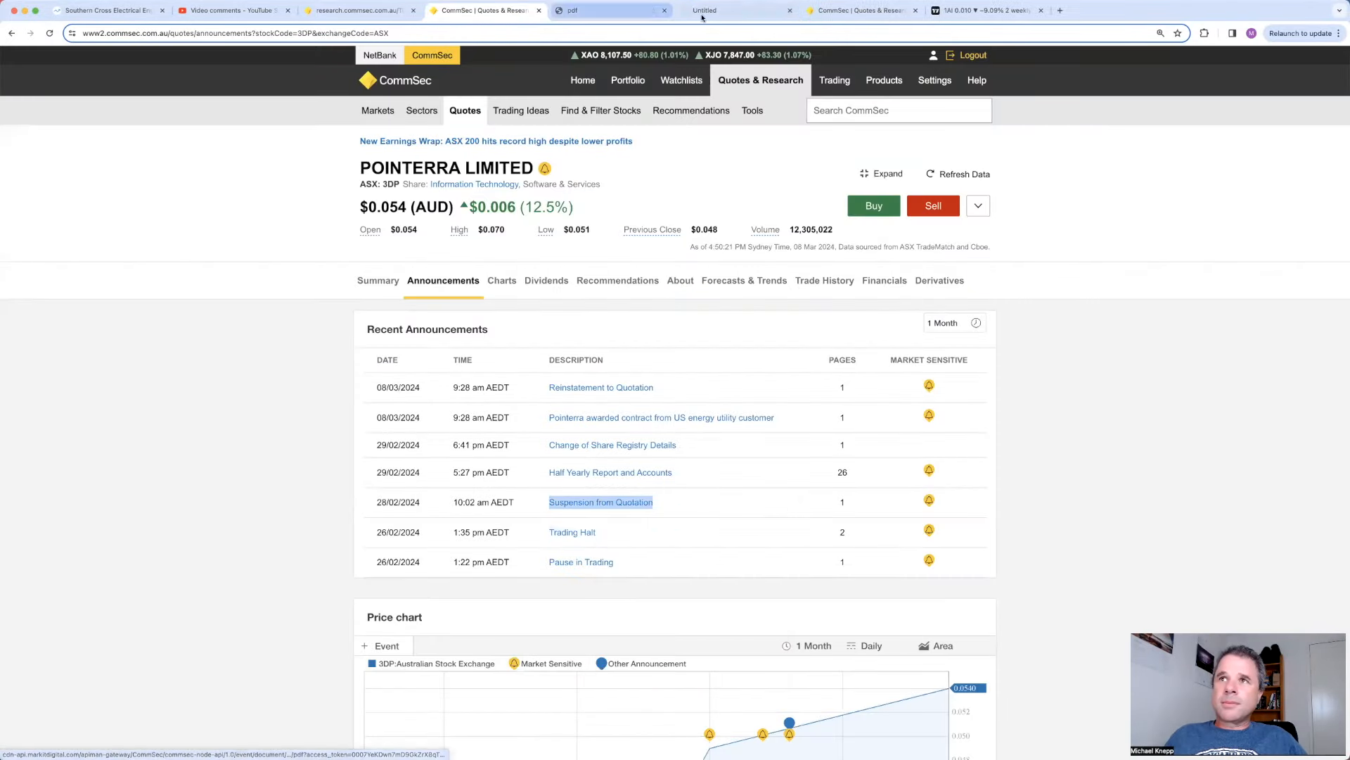
pyautogui.click(600, 501)
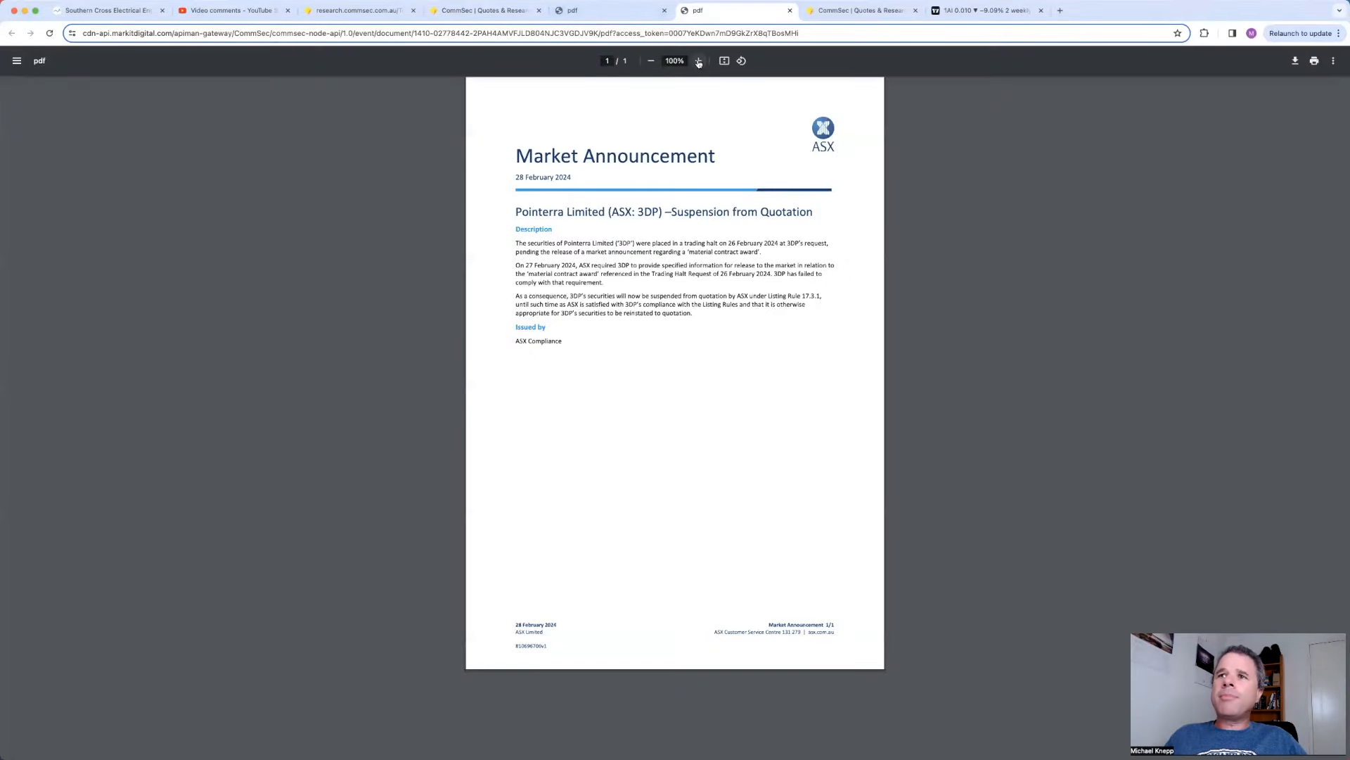
pyautogui.click(698, 60)
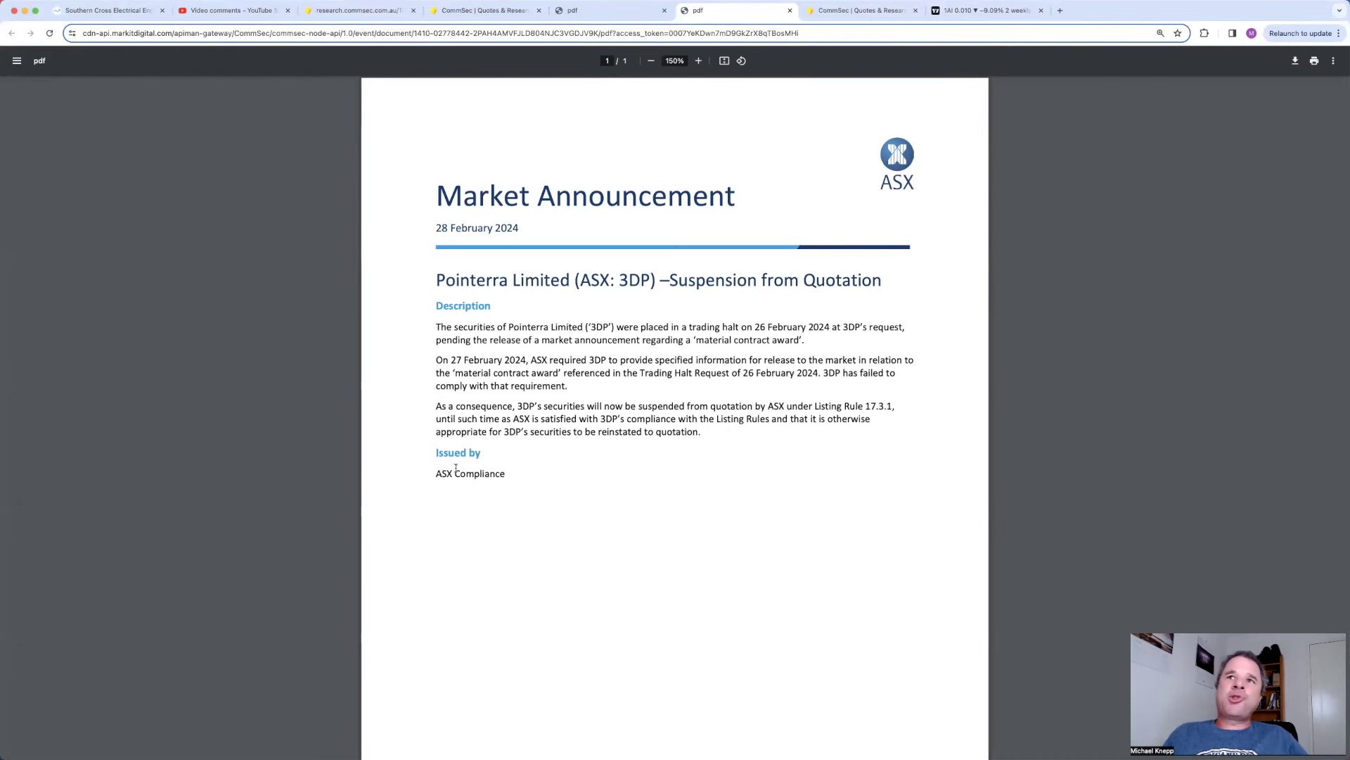
# Step: Close both notices and open Pointerra's U.S. energy utility contract announcement
pyautogui.click(612, 10)
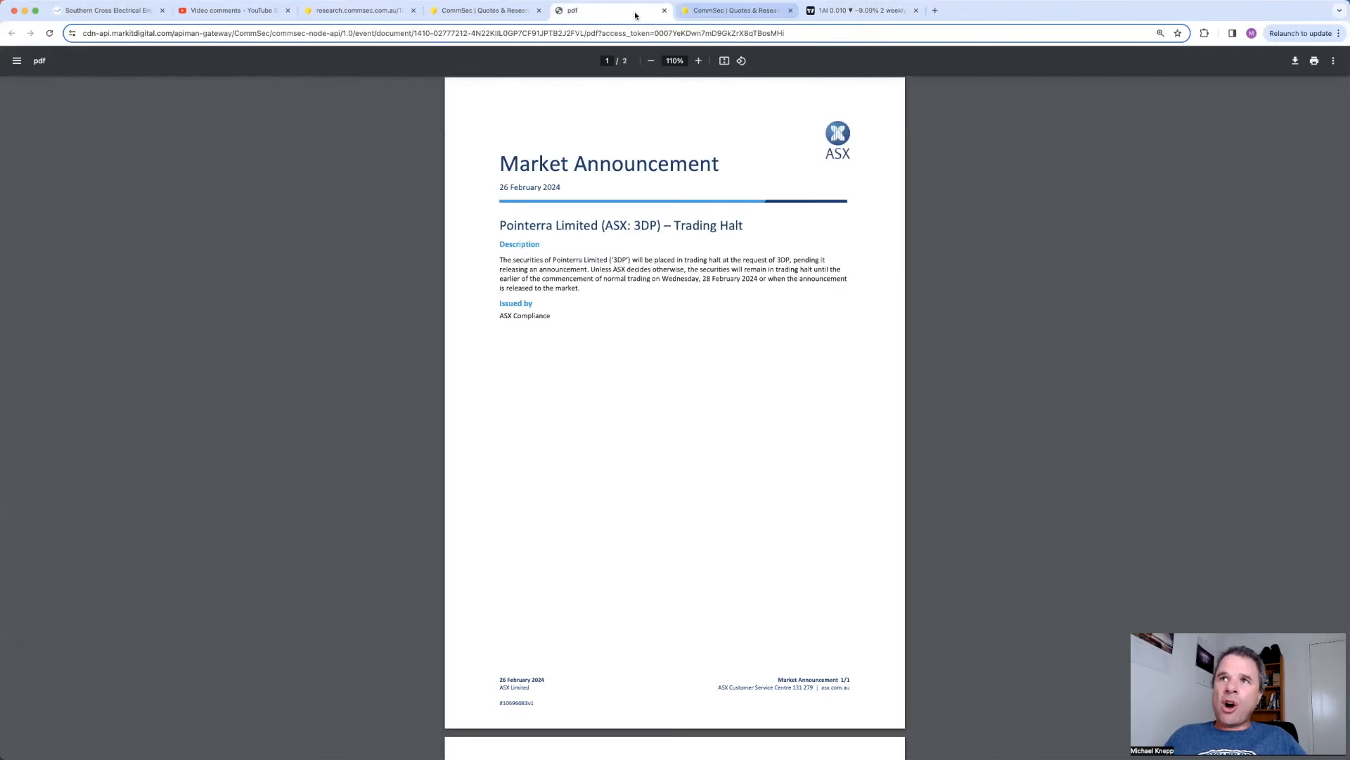
pyautogui.click(482, 10)
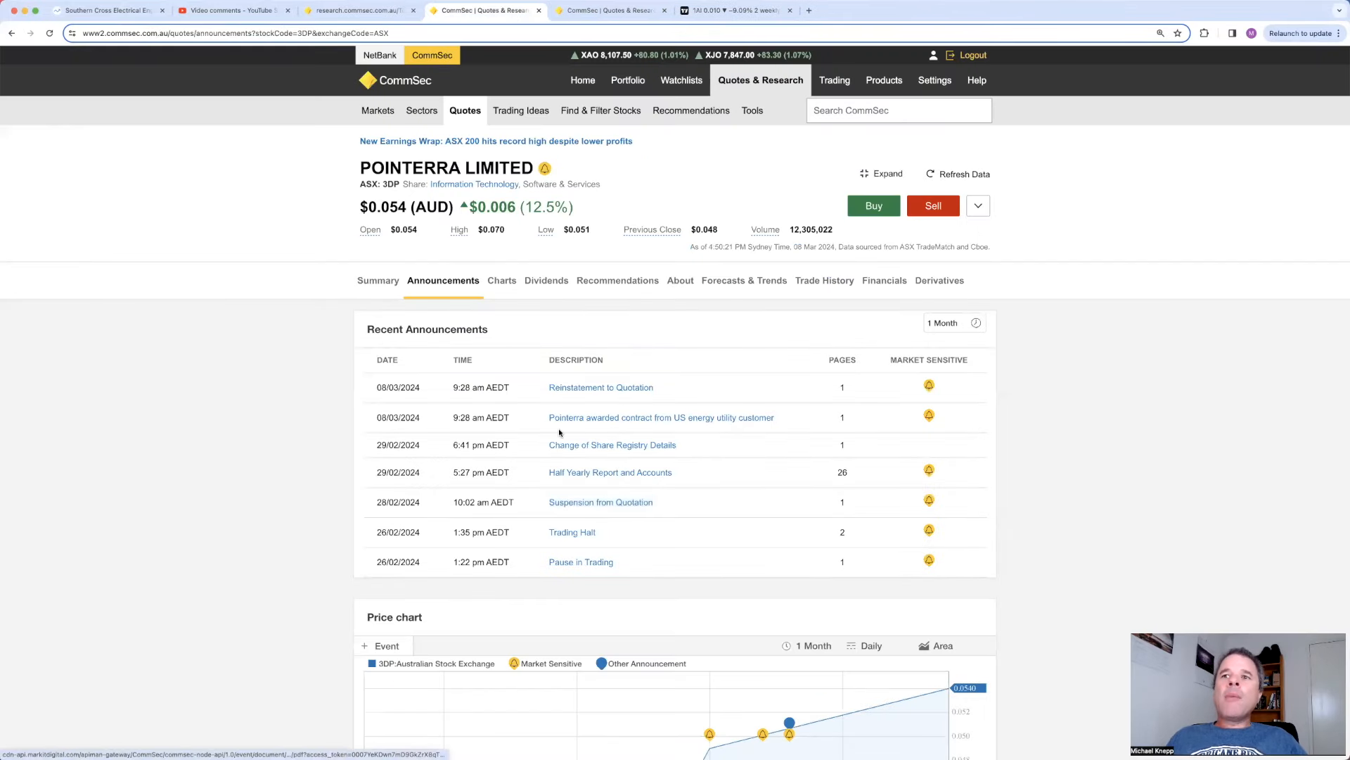
pyautogui.moveTo(570, 429)
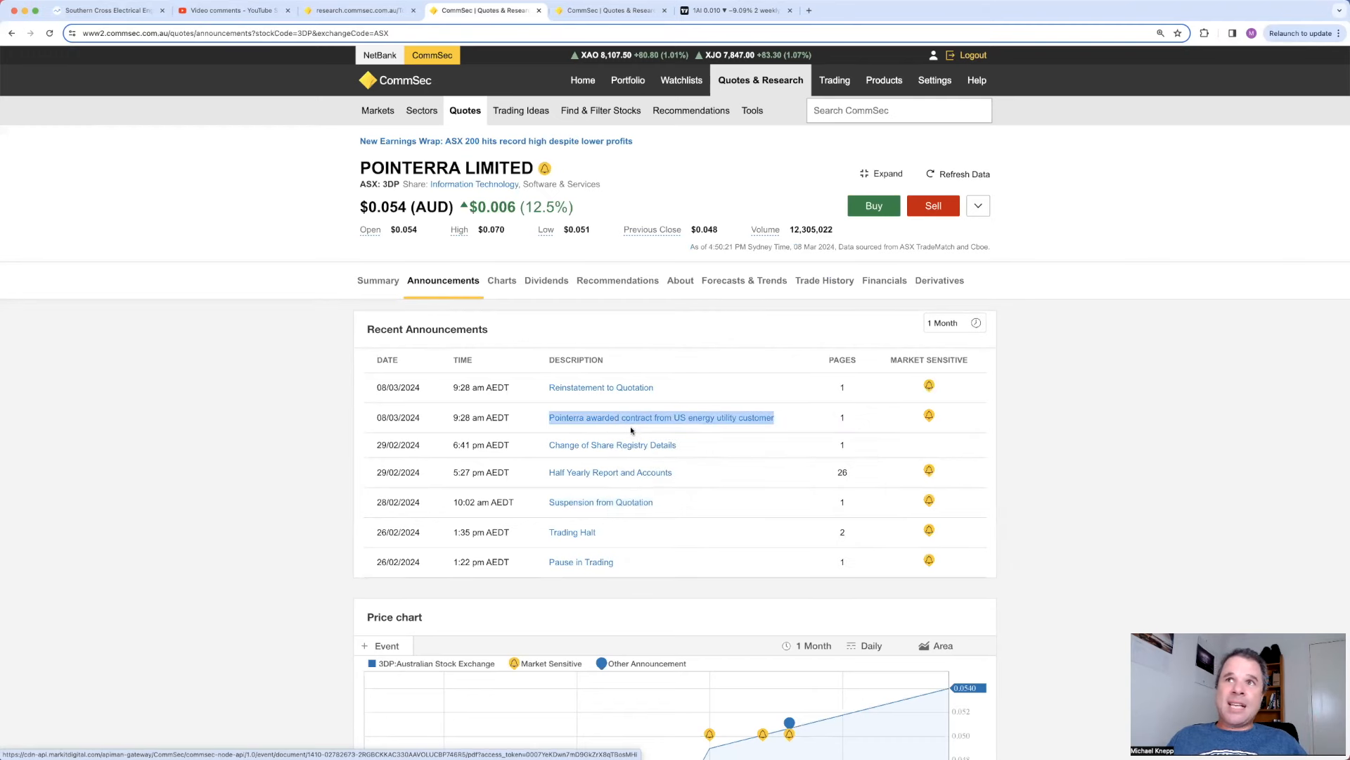
pyautogui.click(660, 417)
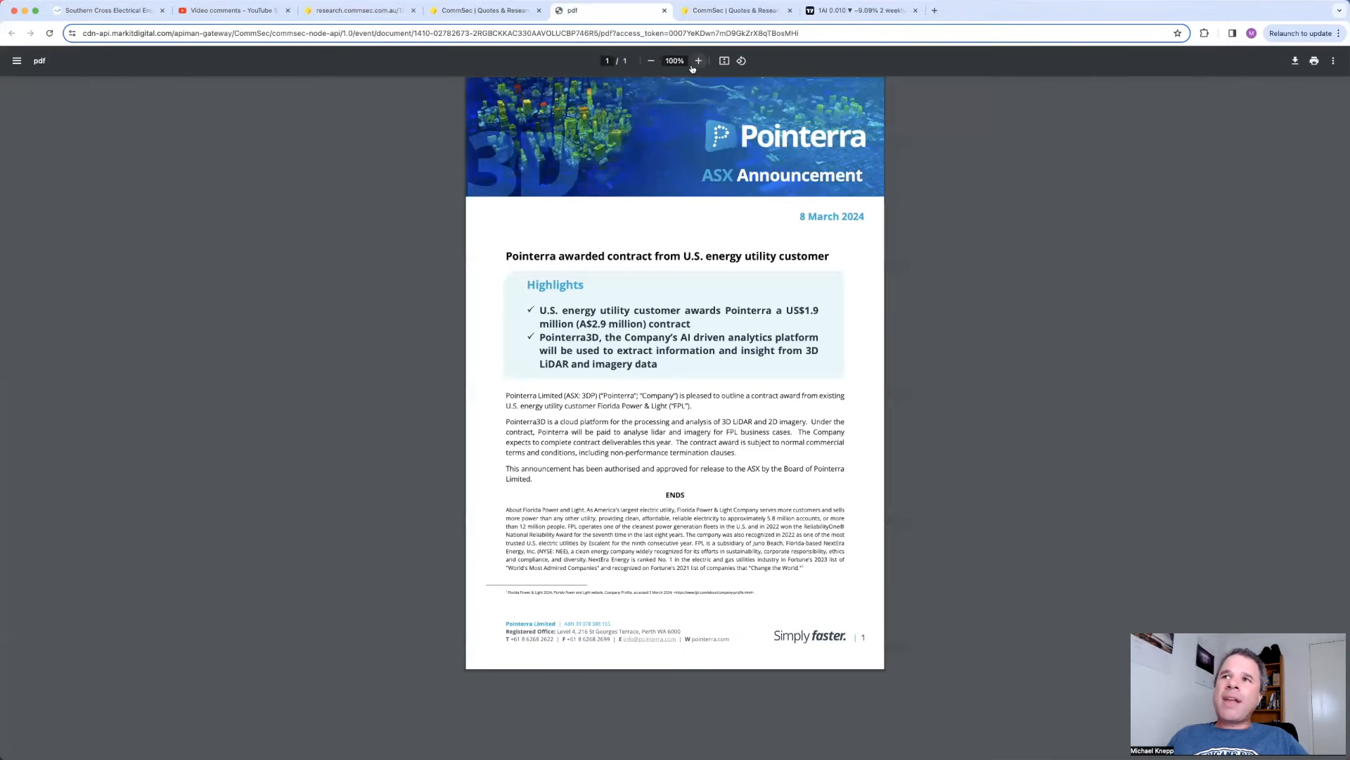
# Step: Enlarge Pointerra's US$1.9 million Florida Power & Light contract PDF for reading
pyautogui.click(698, 60)
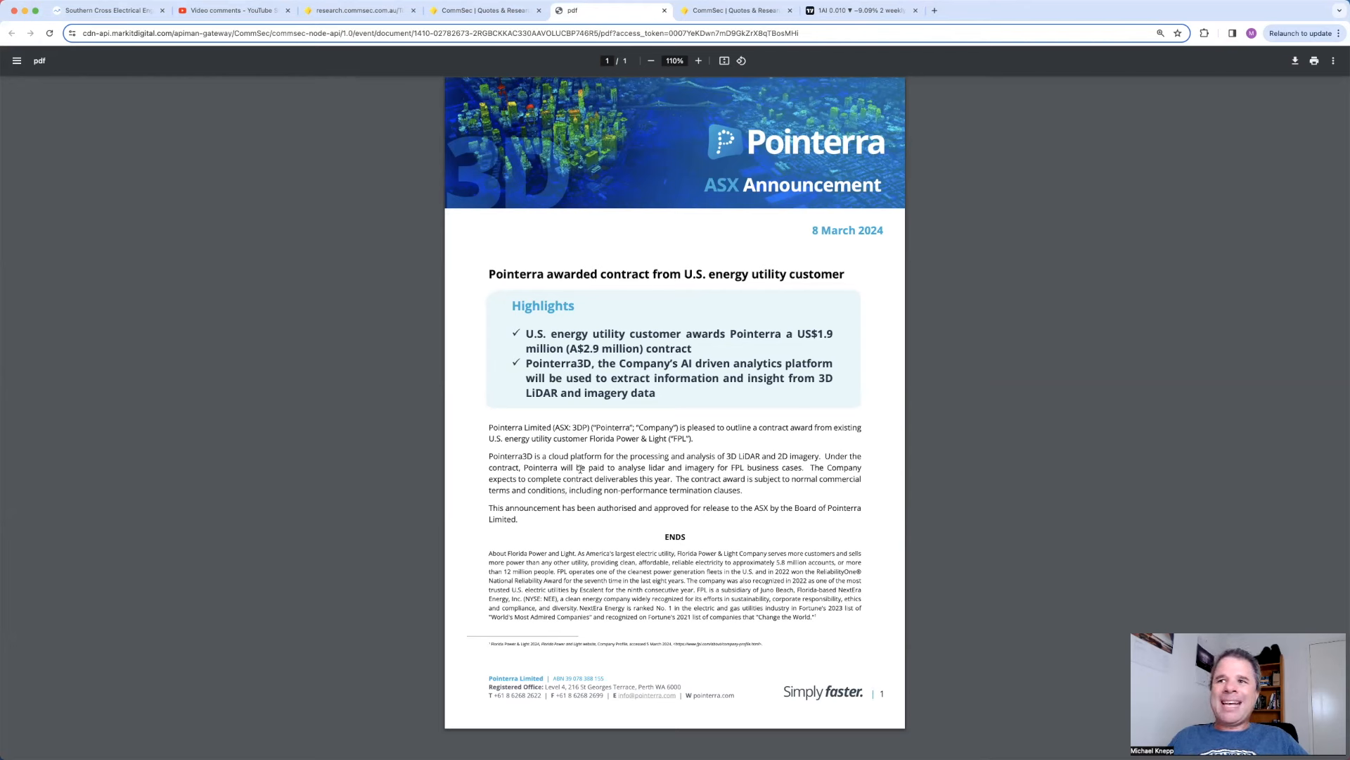
pyautogui.moveTo(601, 172)
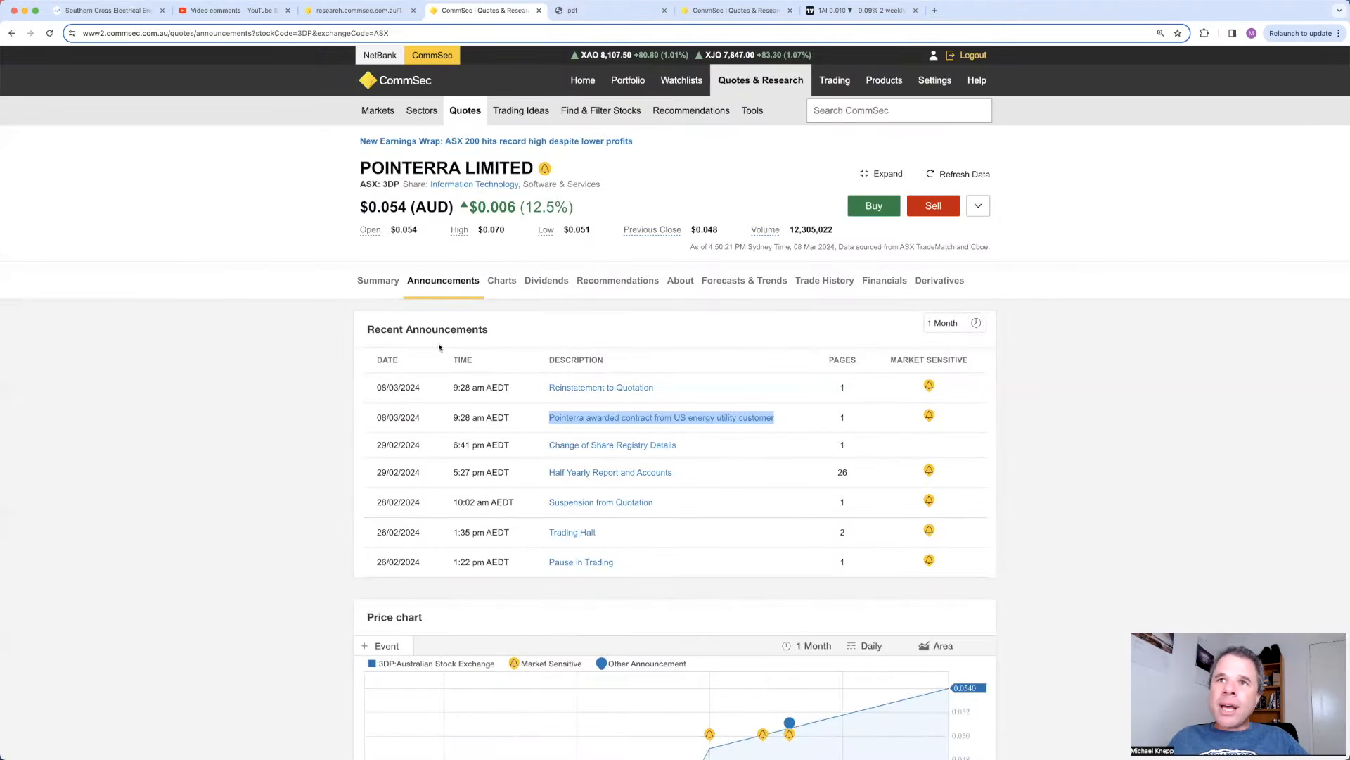
pyautogui.moveTo(482, 297)
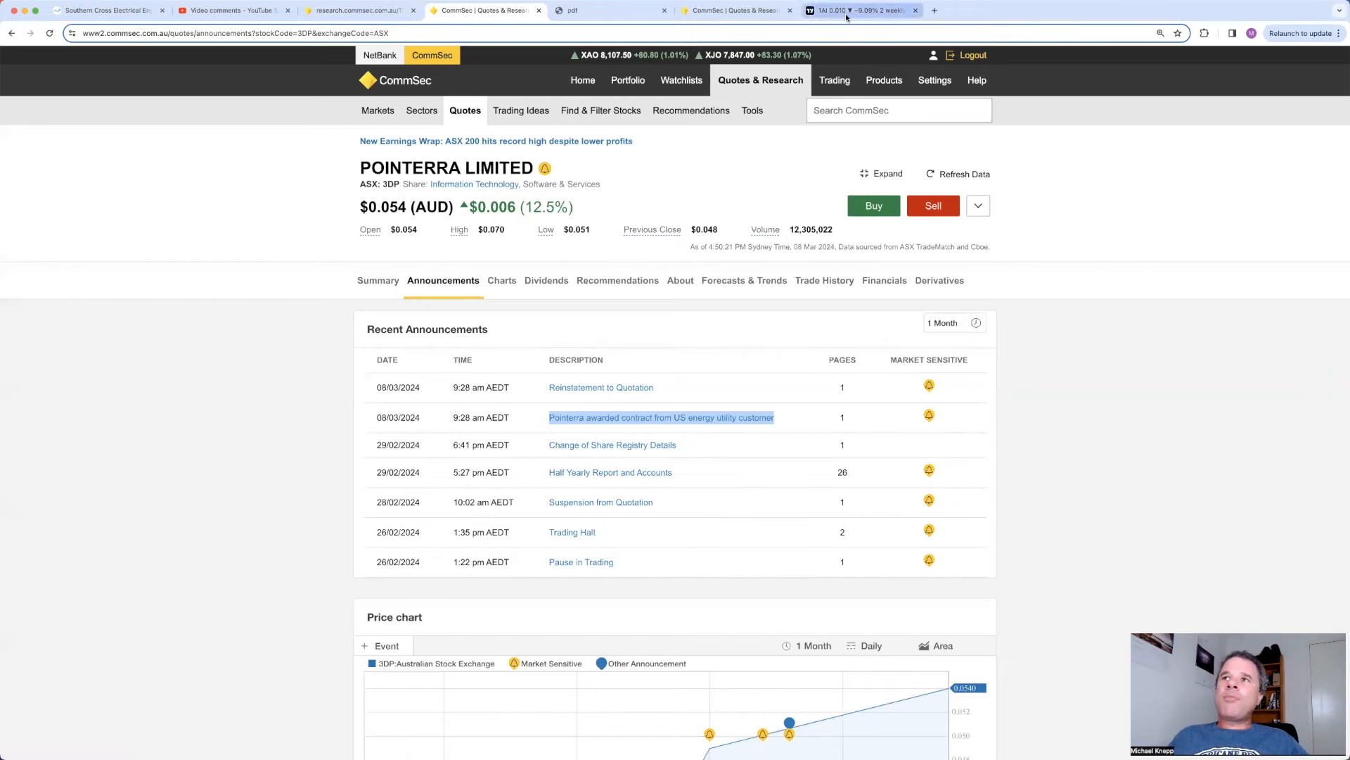
# Step: Chart Pointerra (3DP) in TradingView, then return to its CommSec announcements page
pyautogui.click(858, 10)
pyautogui.write('3DP')
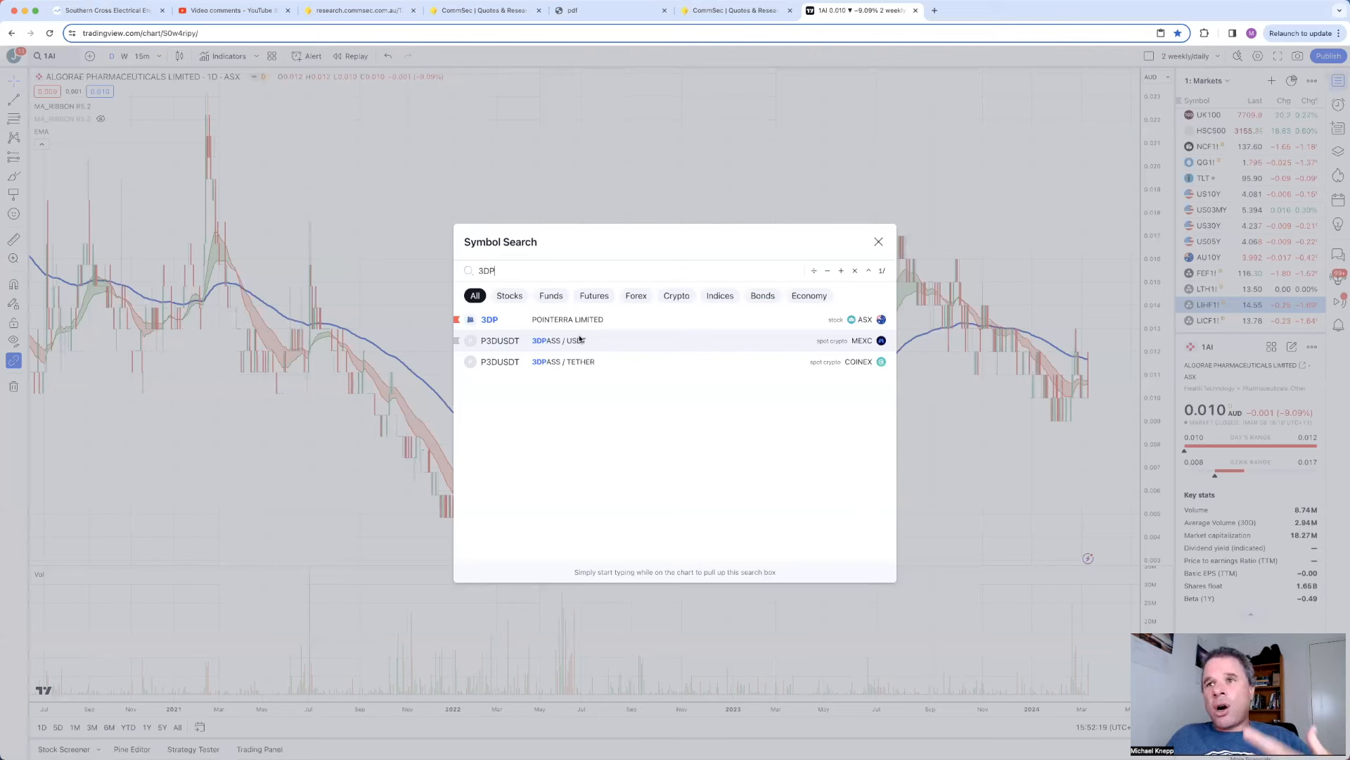
pyautogui.click(488, 319)
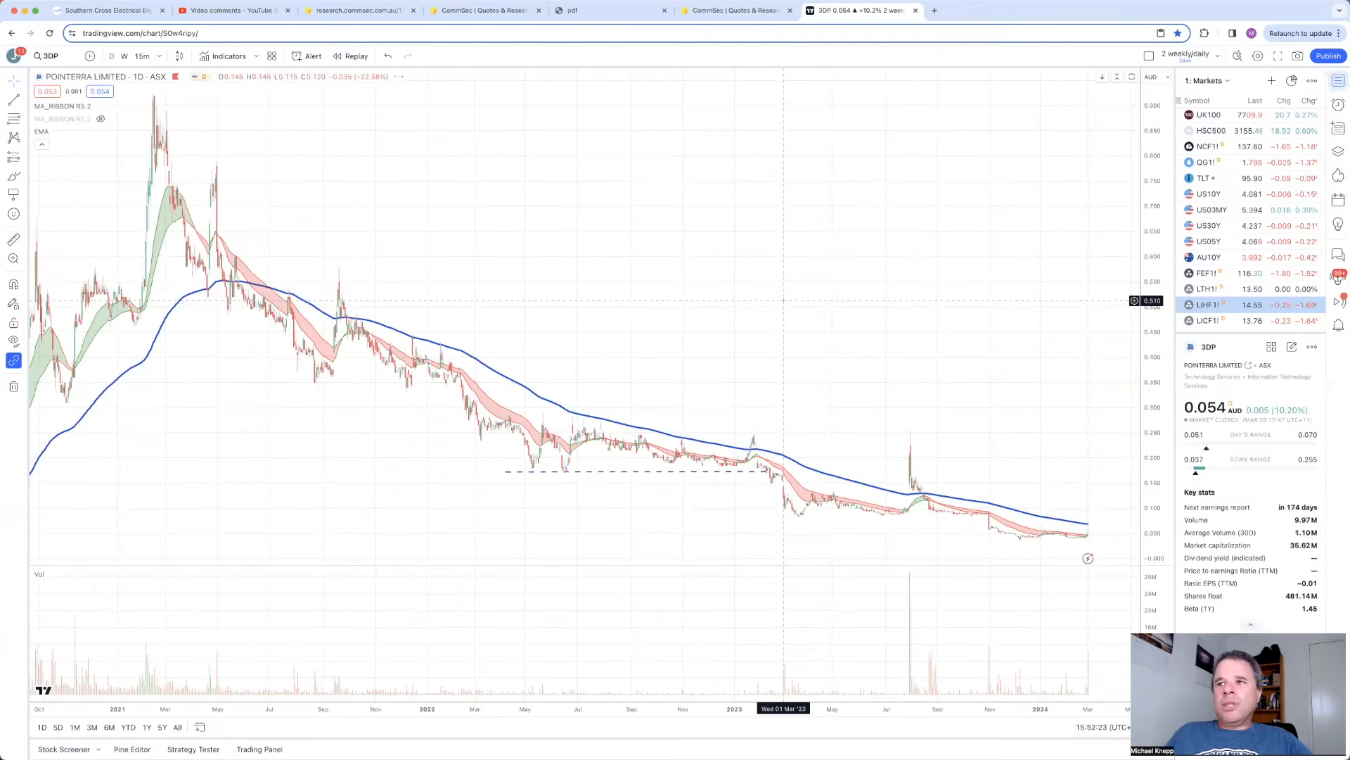
pyautogui.moveTo(962, 374)
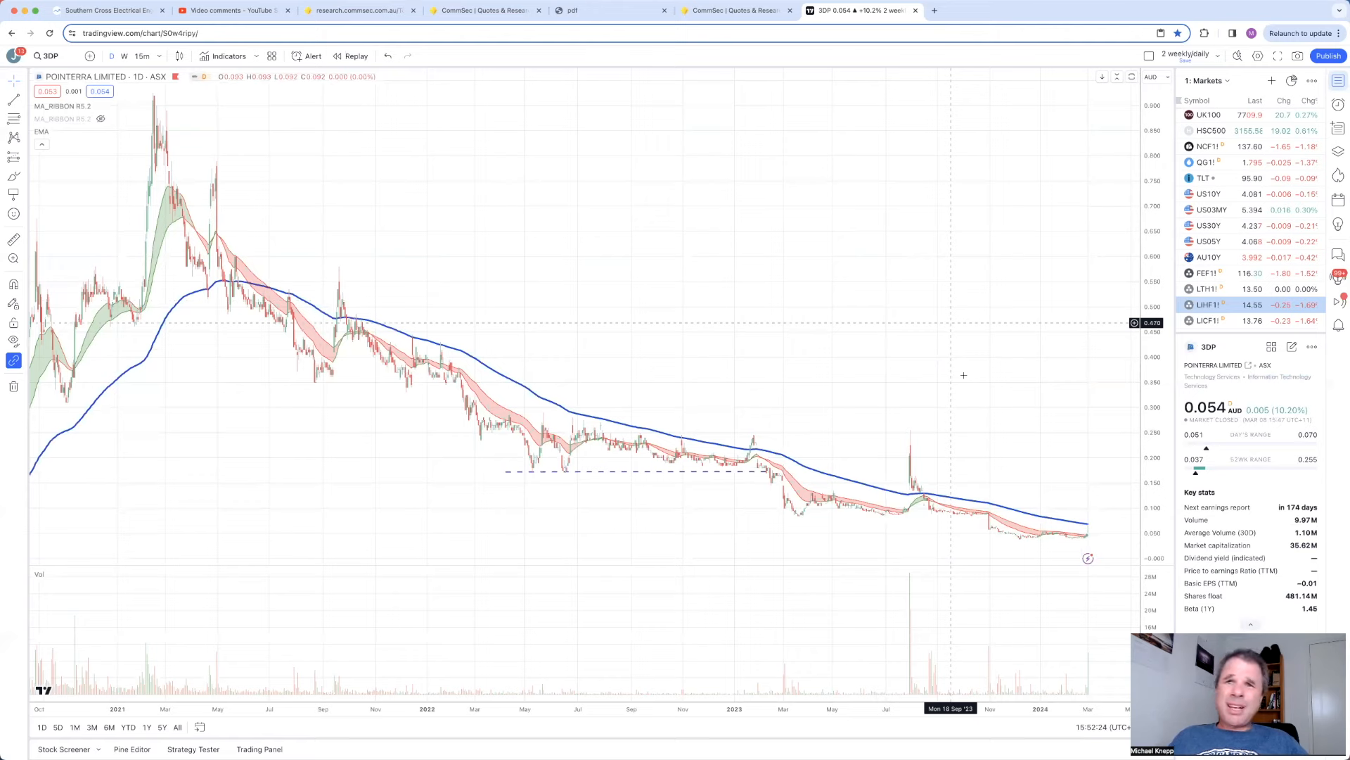
pyautogui.moveTo(962, 375)
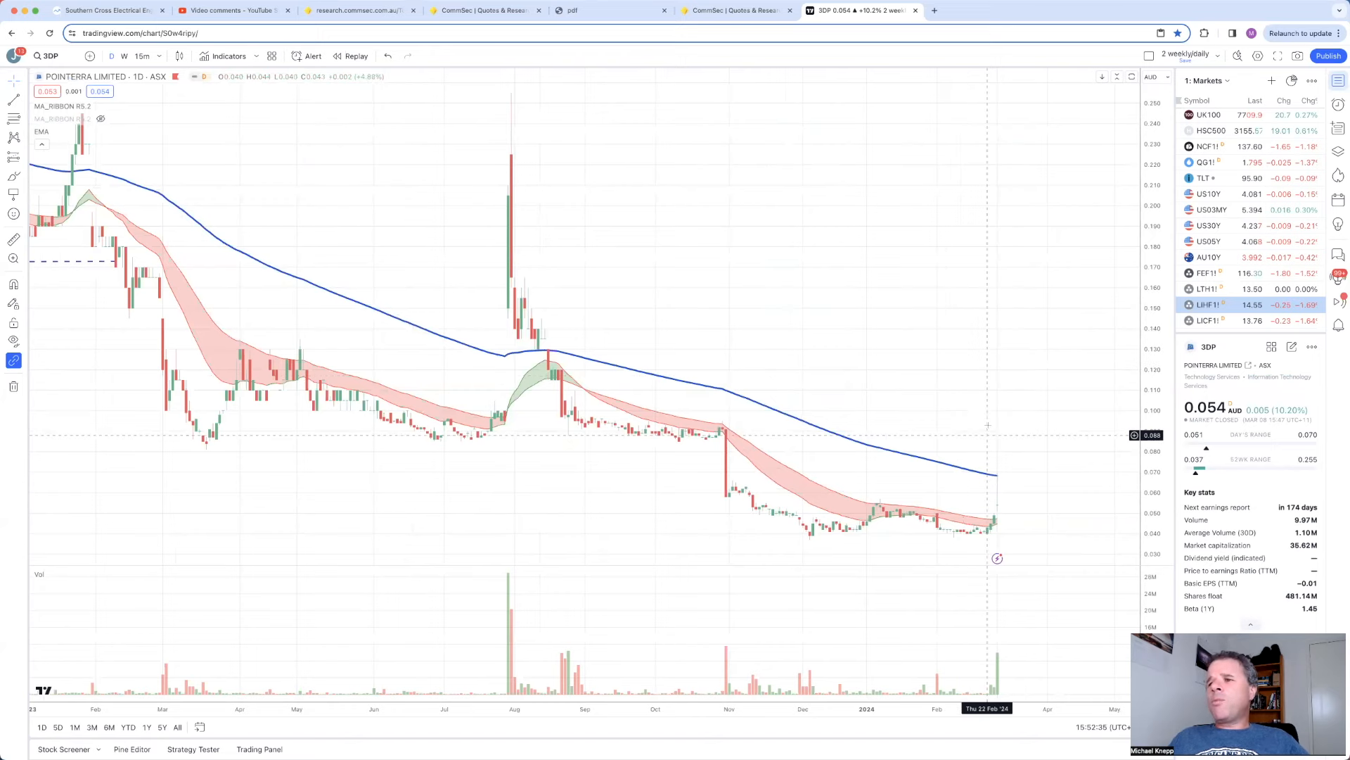
pyautogui.moveTo(725, 454)
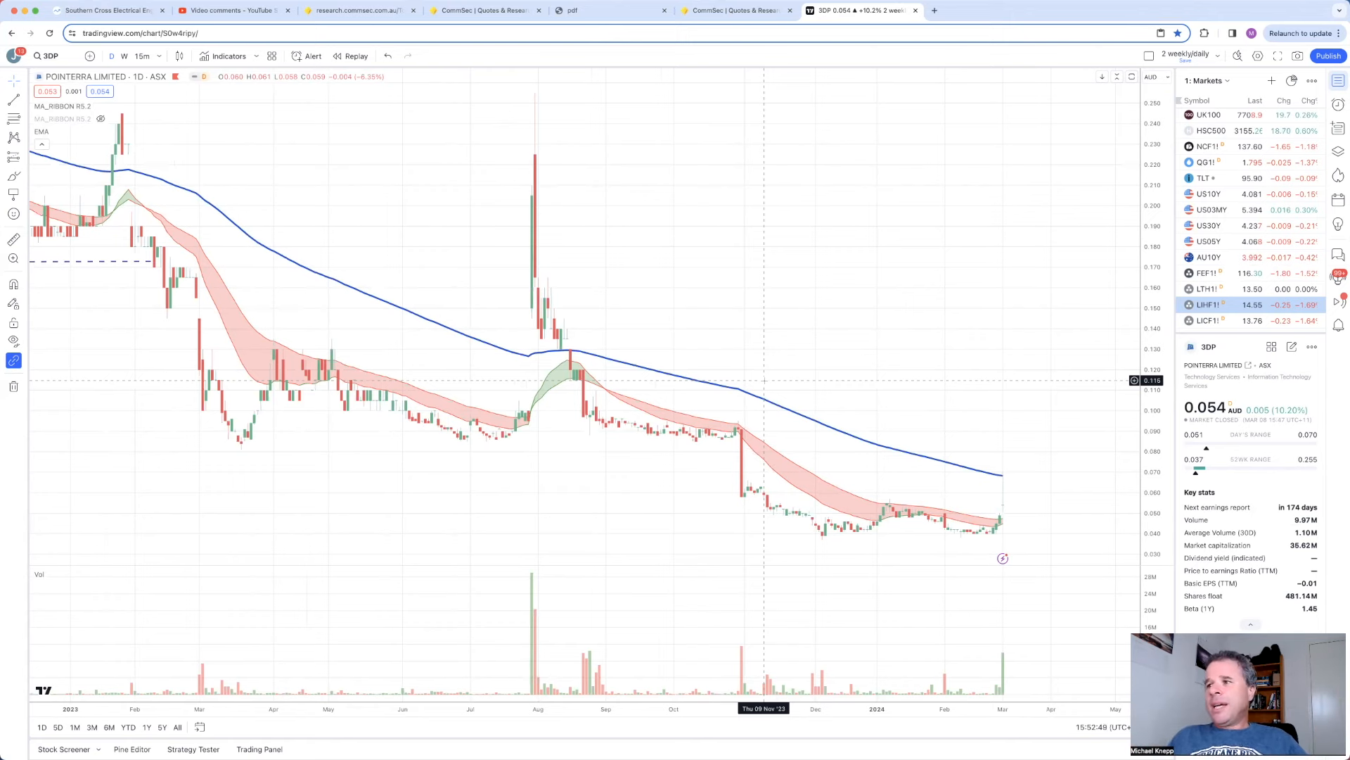
pyautogui.moveTo(924, 361)
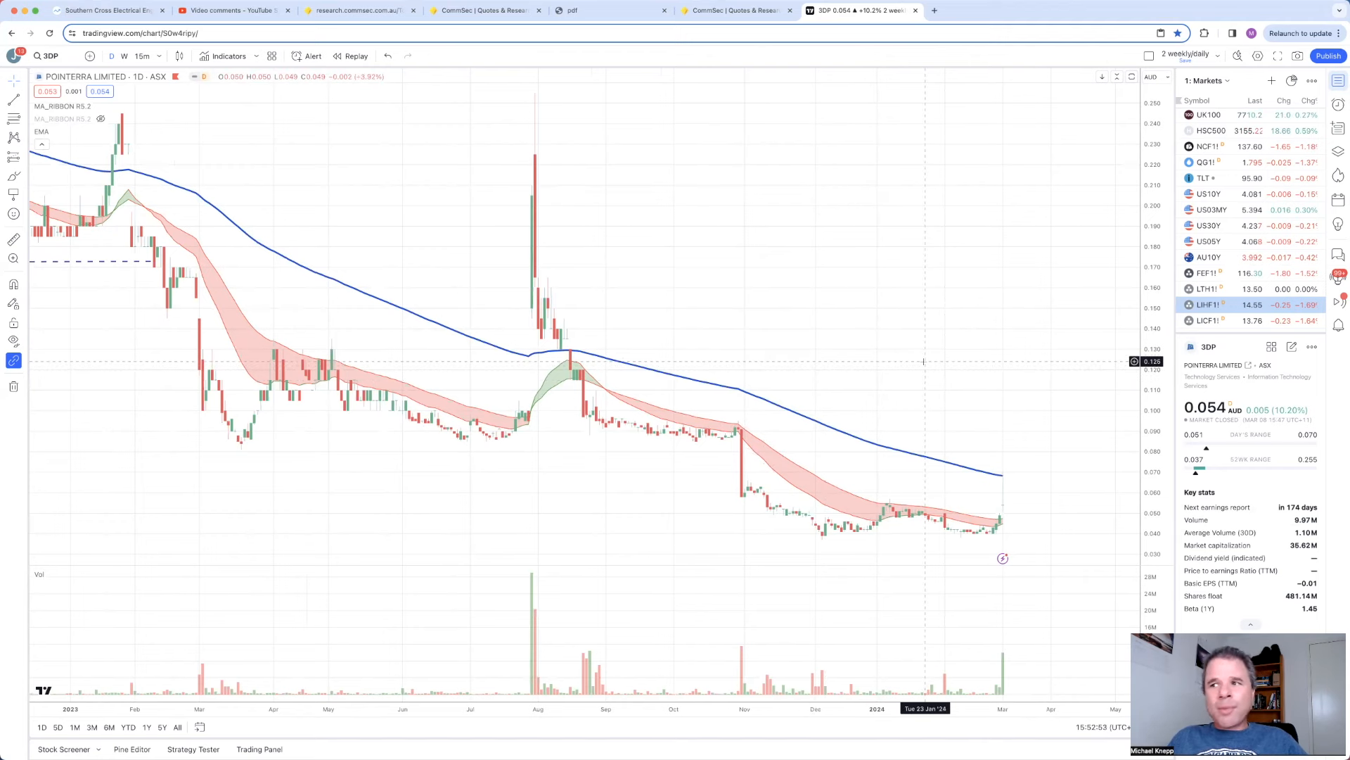
pyautogui.moveTo(876, 491)
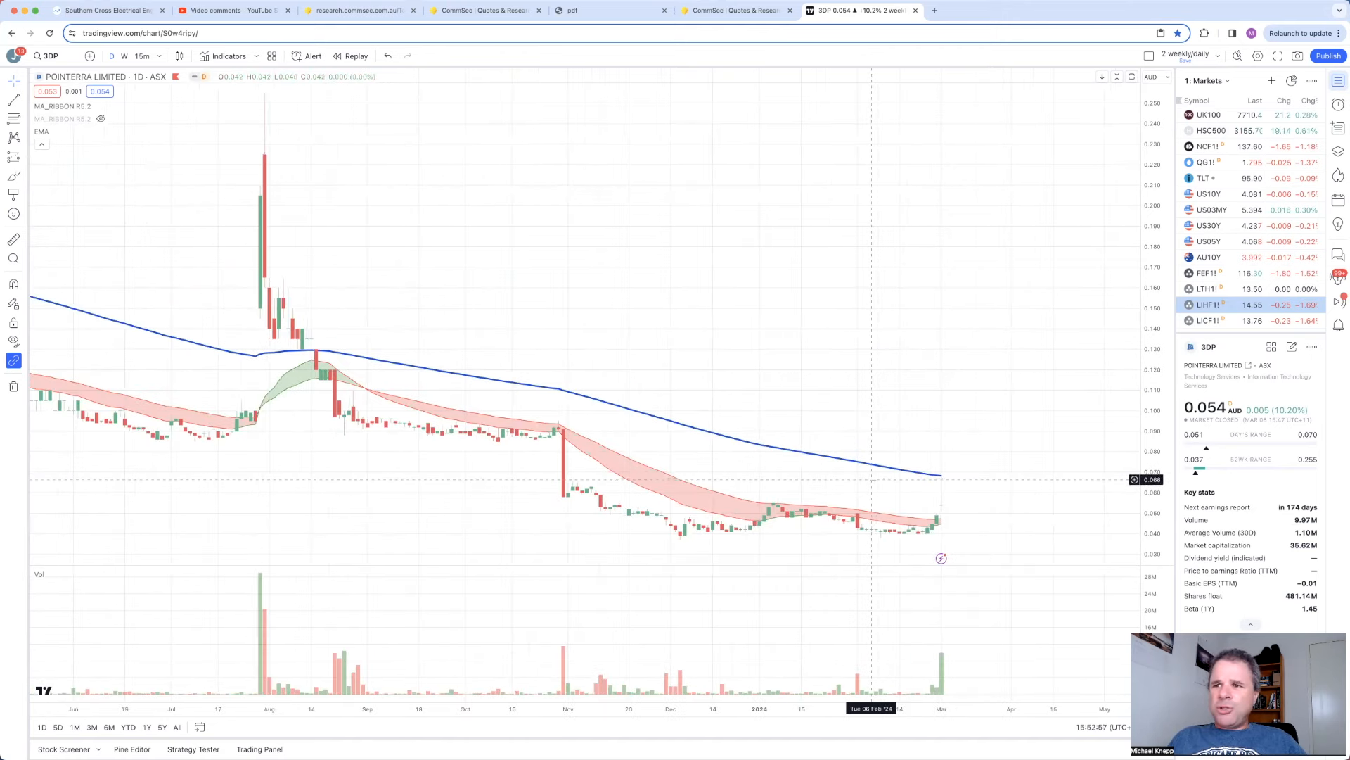
pyautogui.moveTo(916, 439)
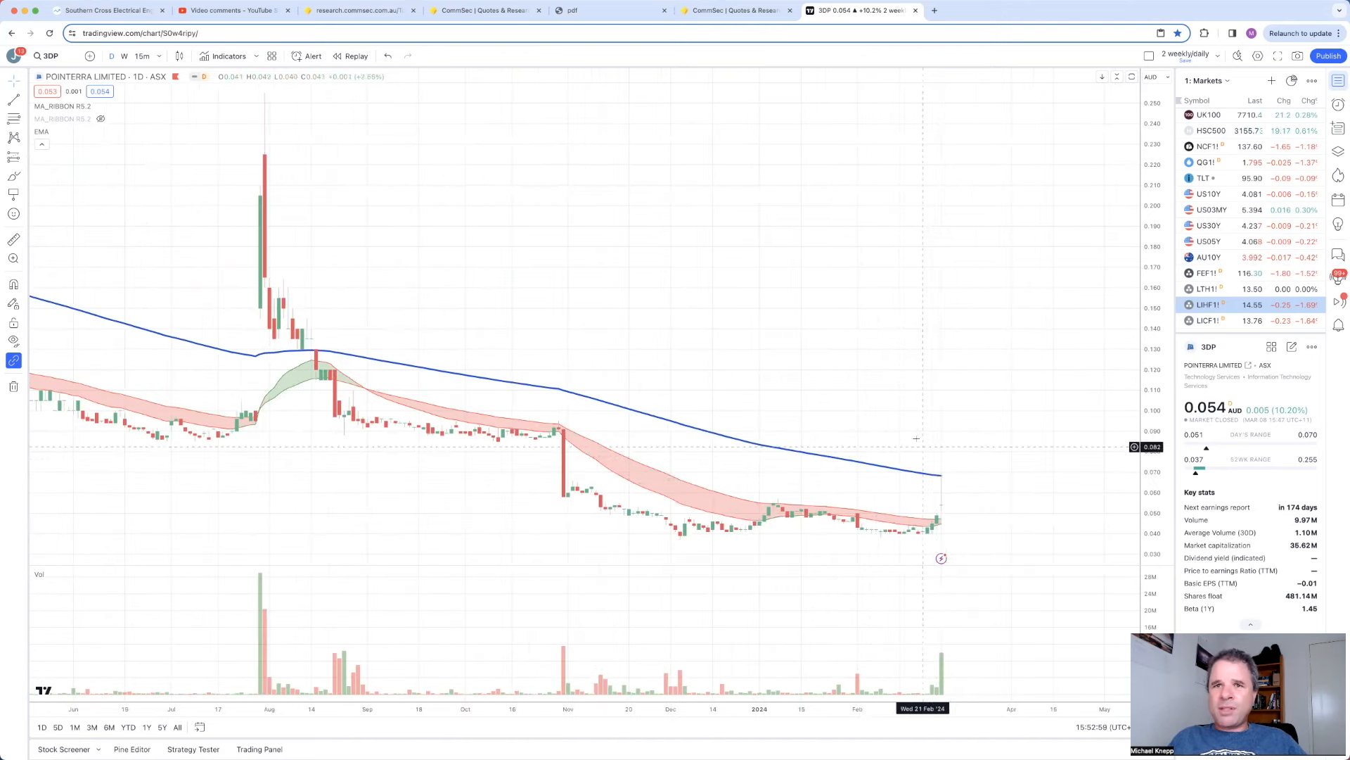
pyautogui.moveTo(926, 386)
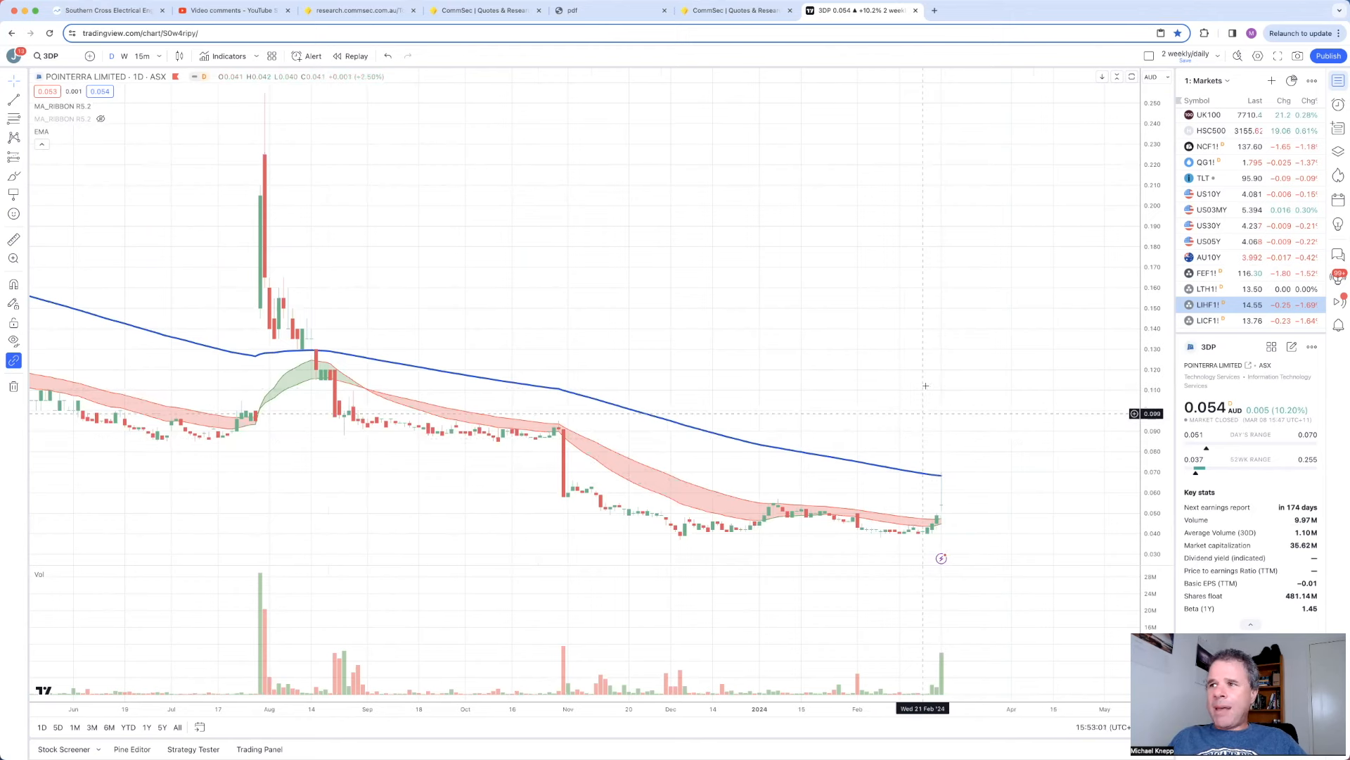
pyautogui.moveTo(890, 231)
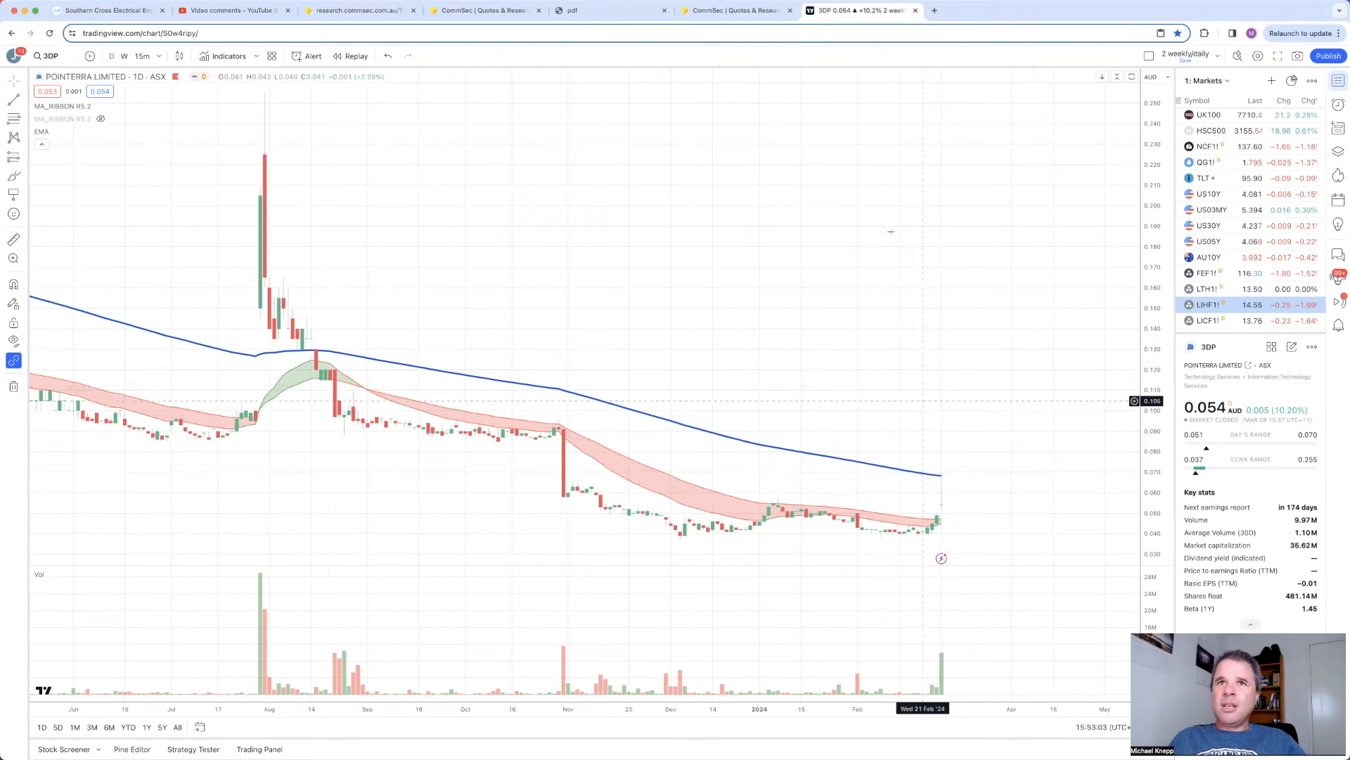
pyautogui.moveTo(301, 210)
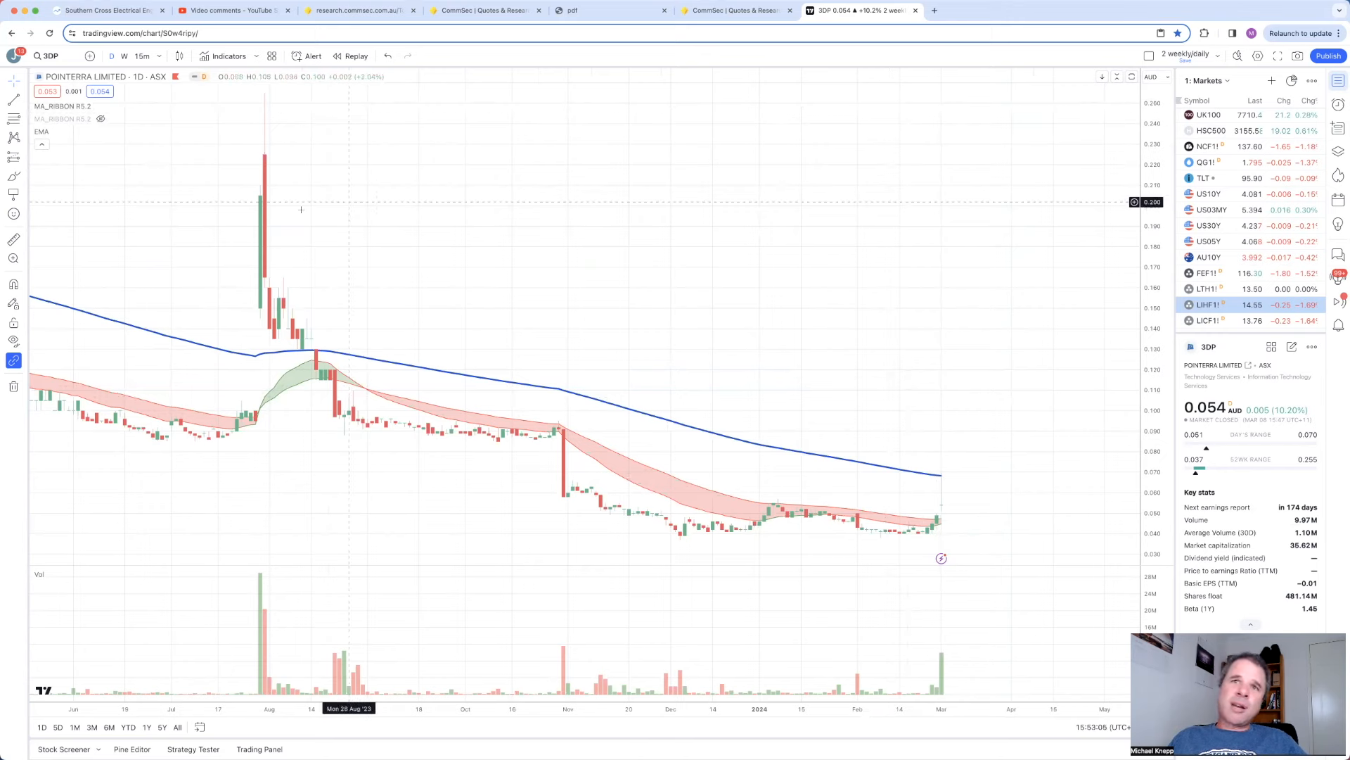
pyautogui.moveTo(261, 213)
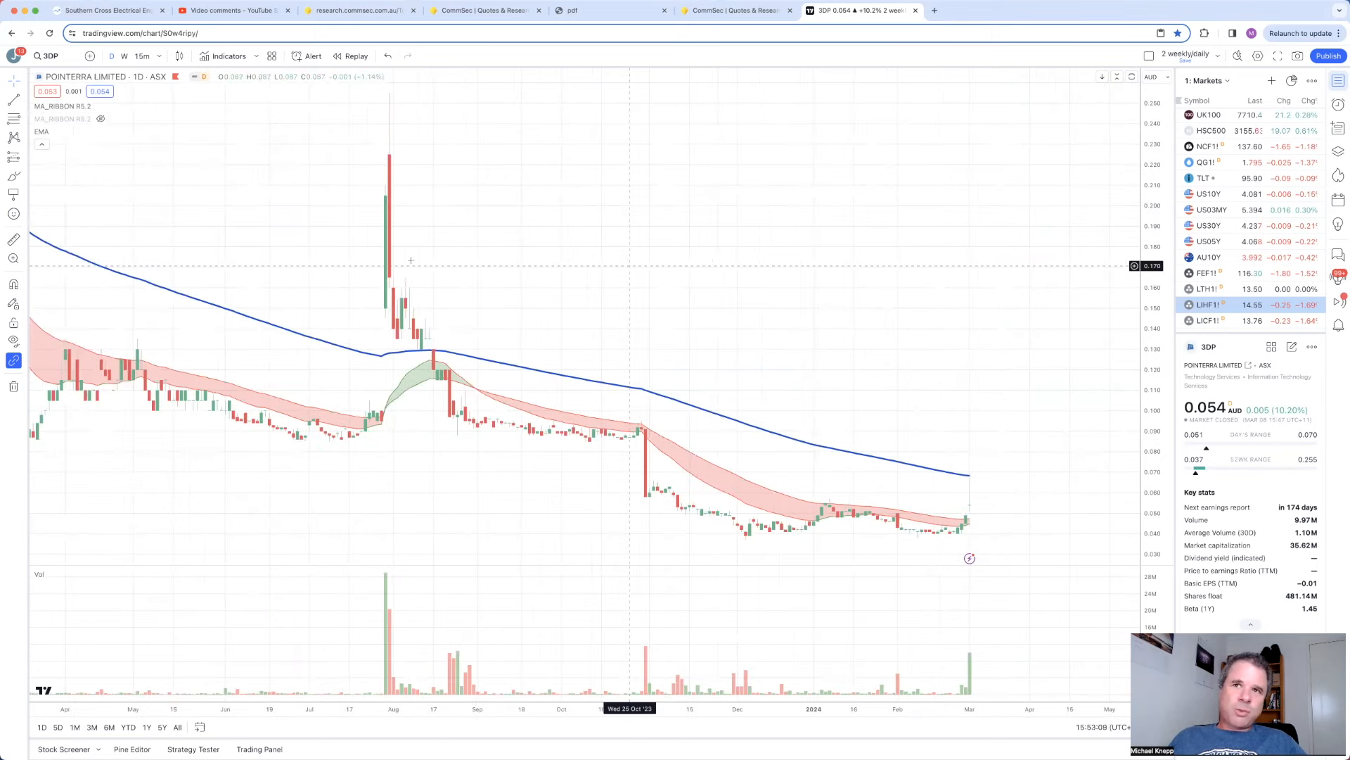
pyautogui.moveTo(702, 152)
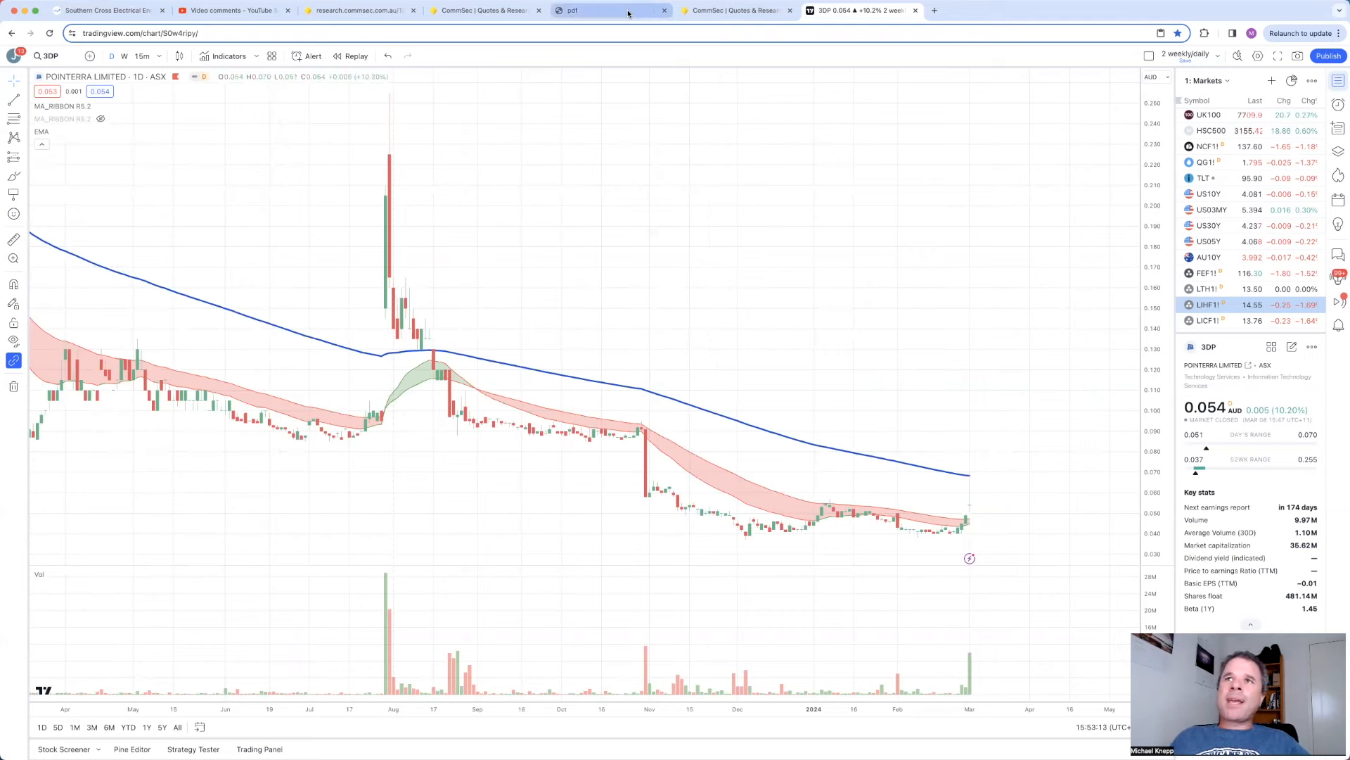
pyautogui.click(734, 10)
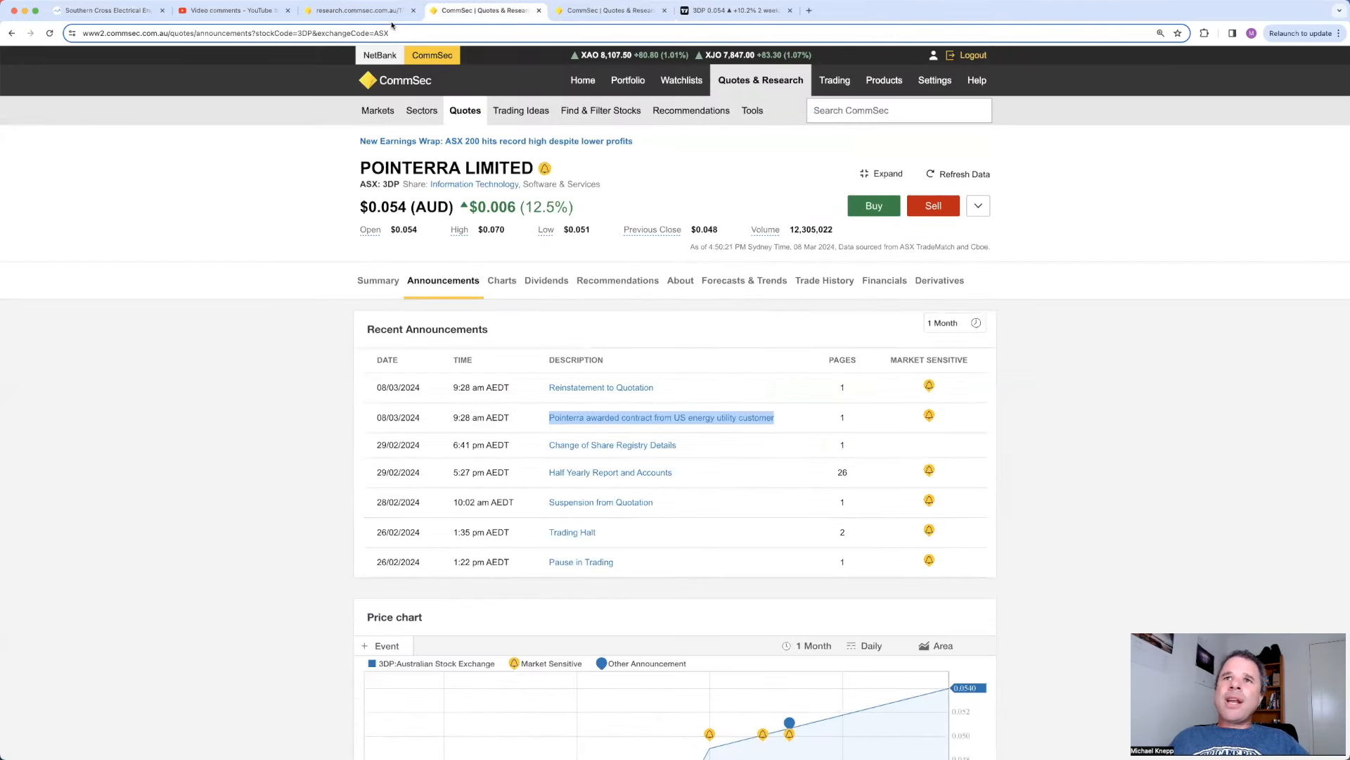
pyautogui.click(360, 10)
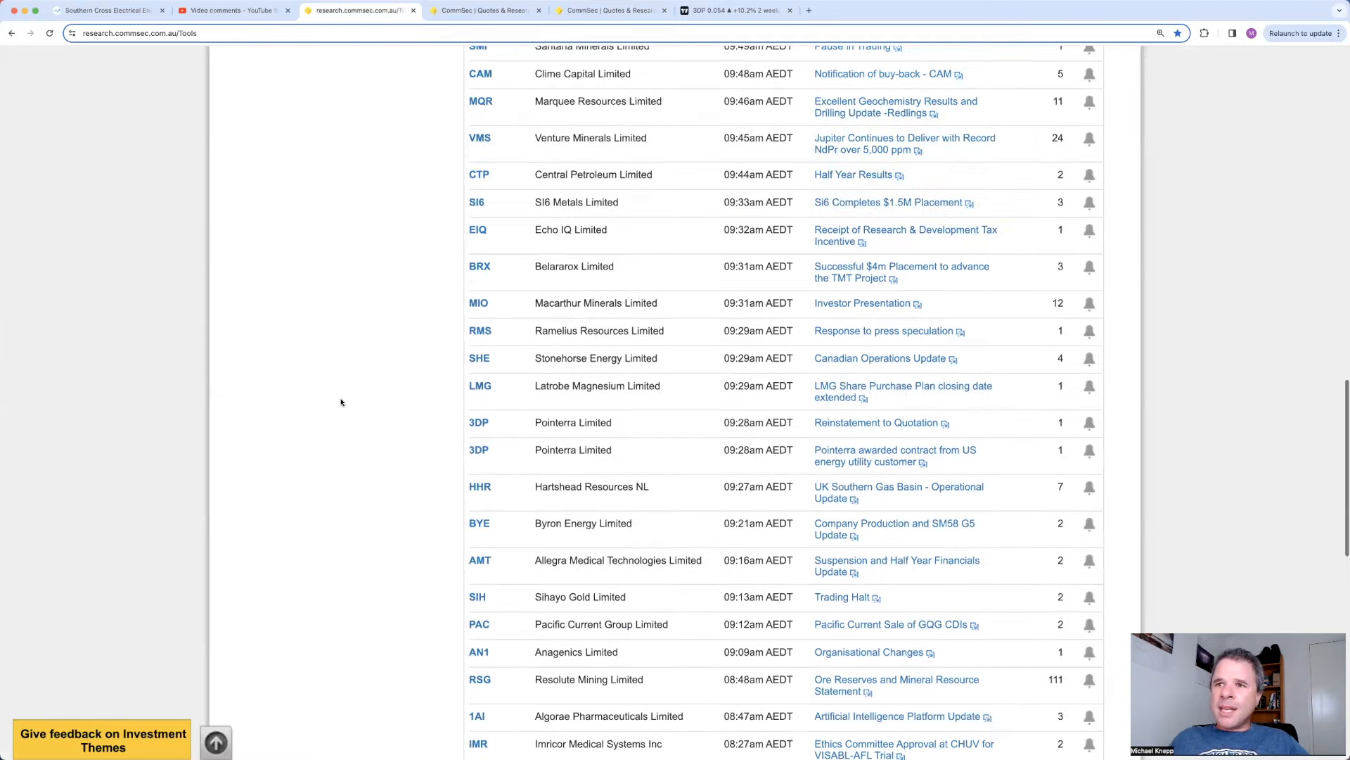
pyautogui.scroll(3)
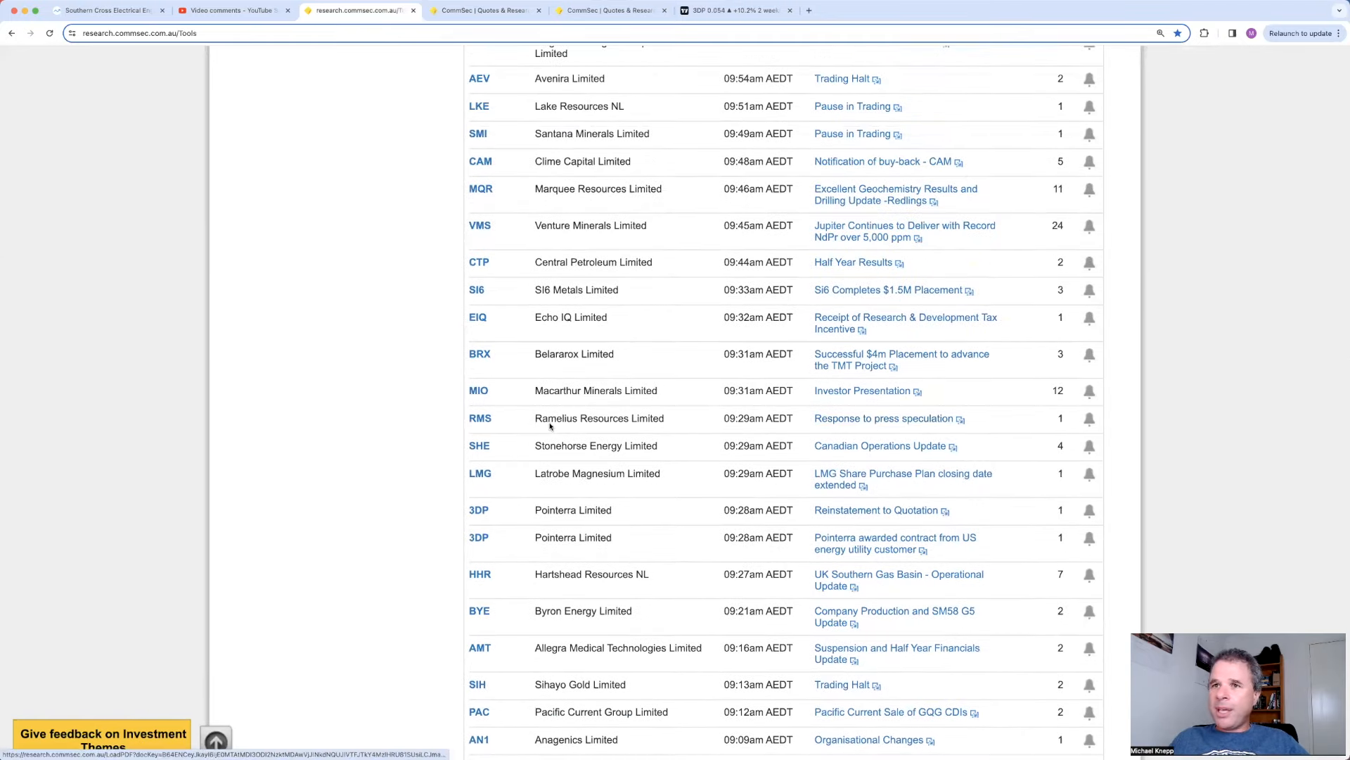
pyautogui.click(480, 418)
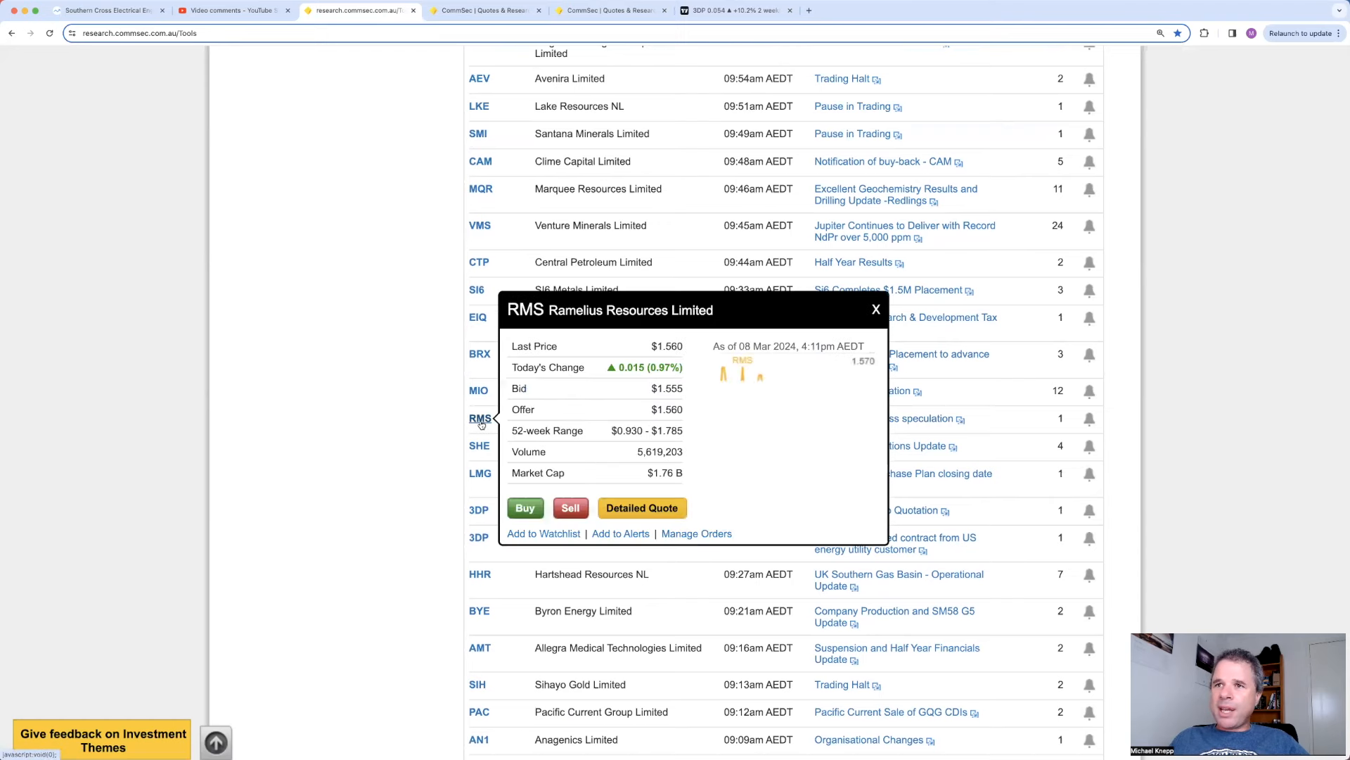
pyautogui.rightClick(847, 417)
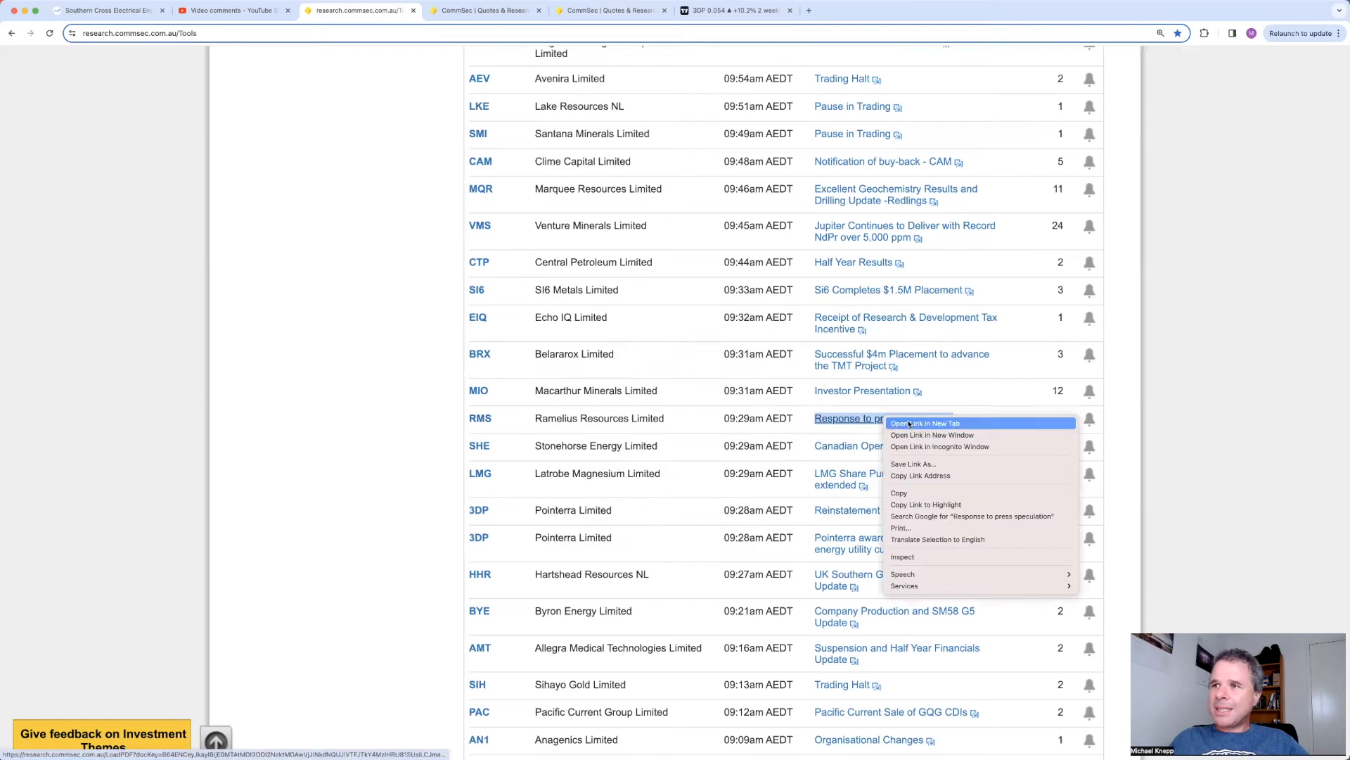
pyautogui.click(926, 423)
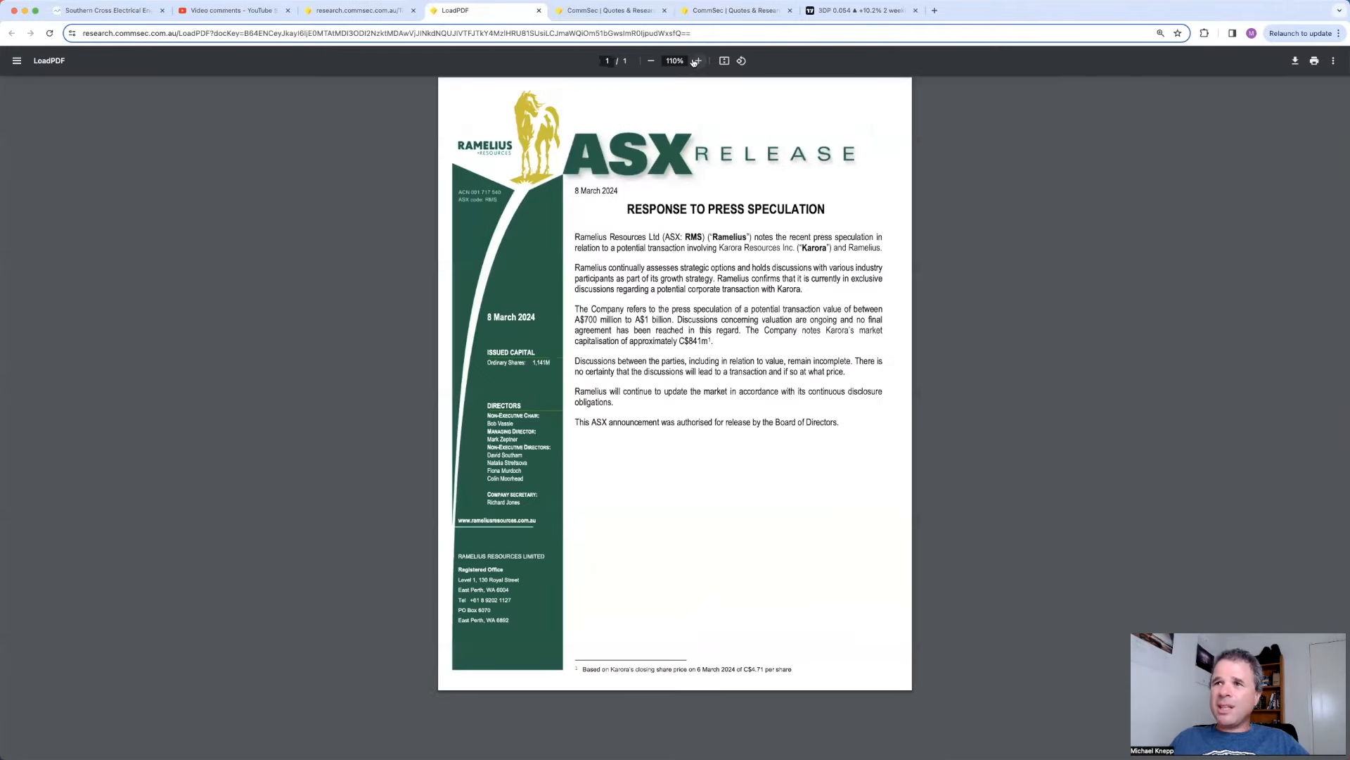
pyautogui.click(698, 60)
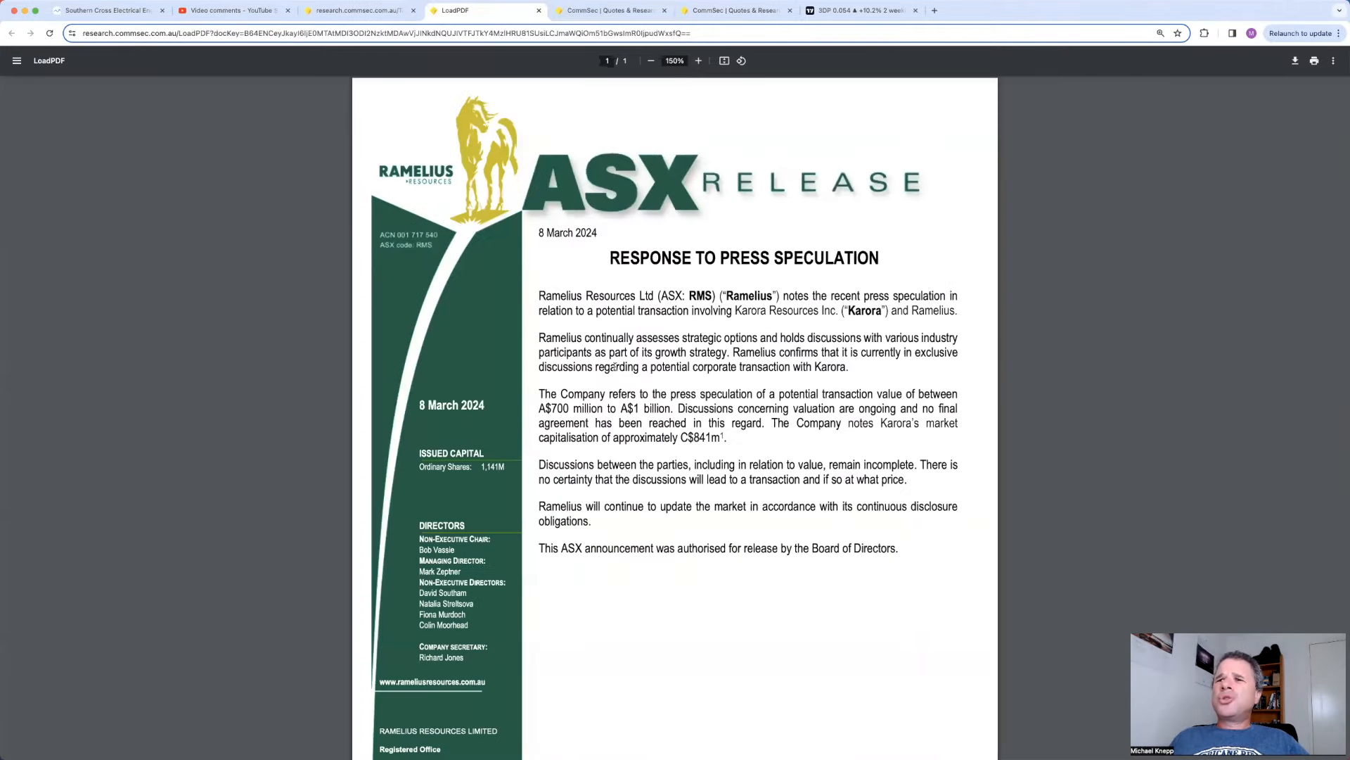
pyautogui.moveTo(816, 367)
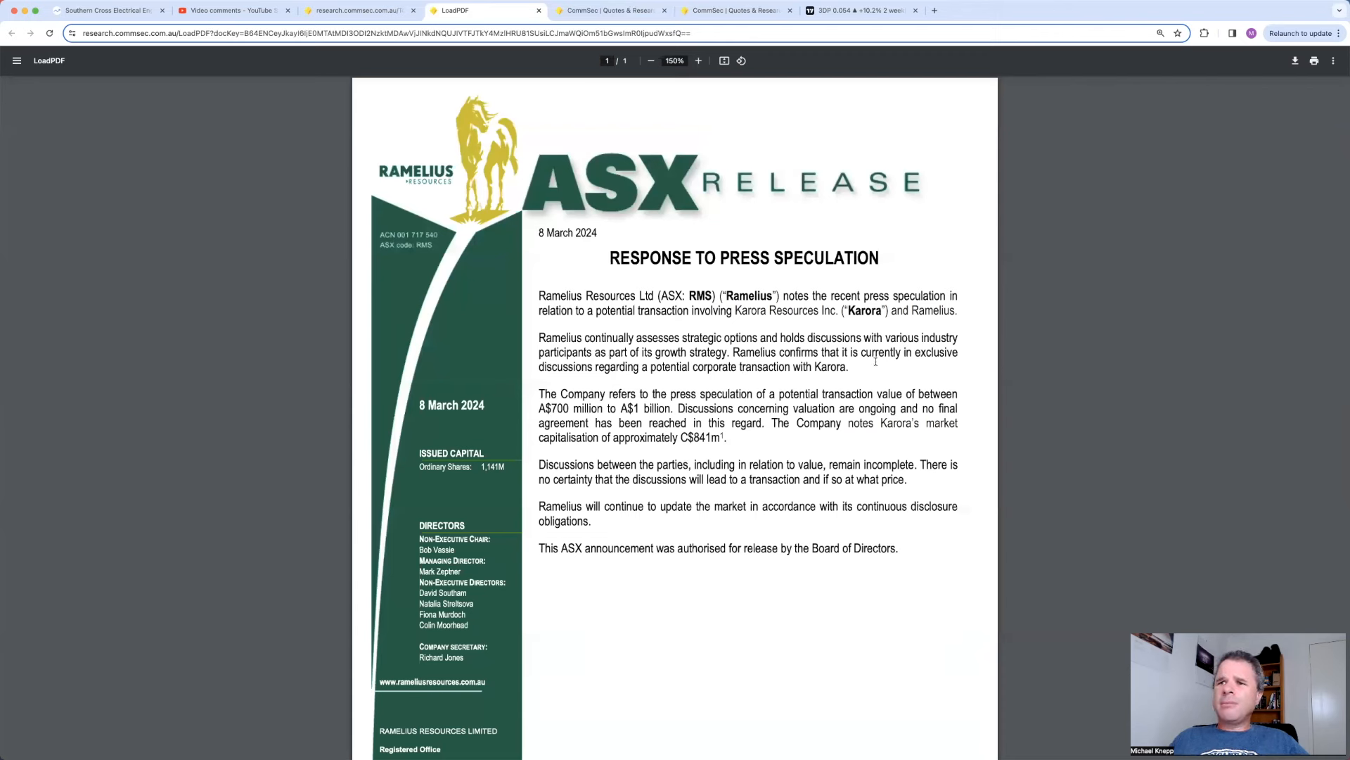
pyautogui.moveTo(885, 381)
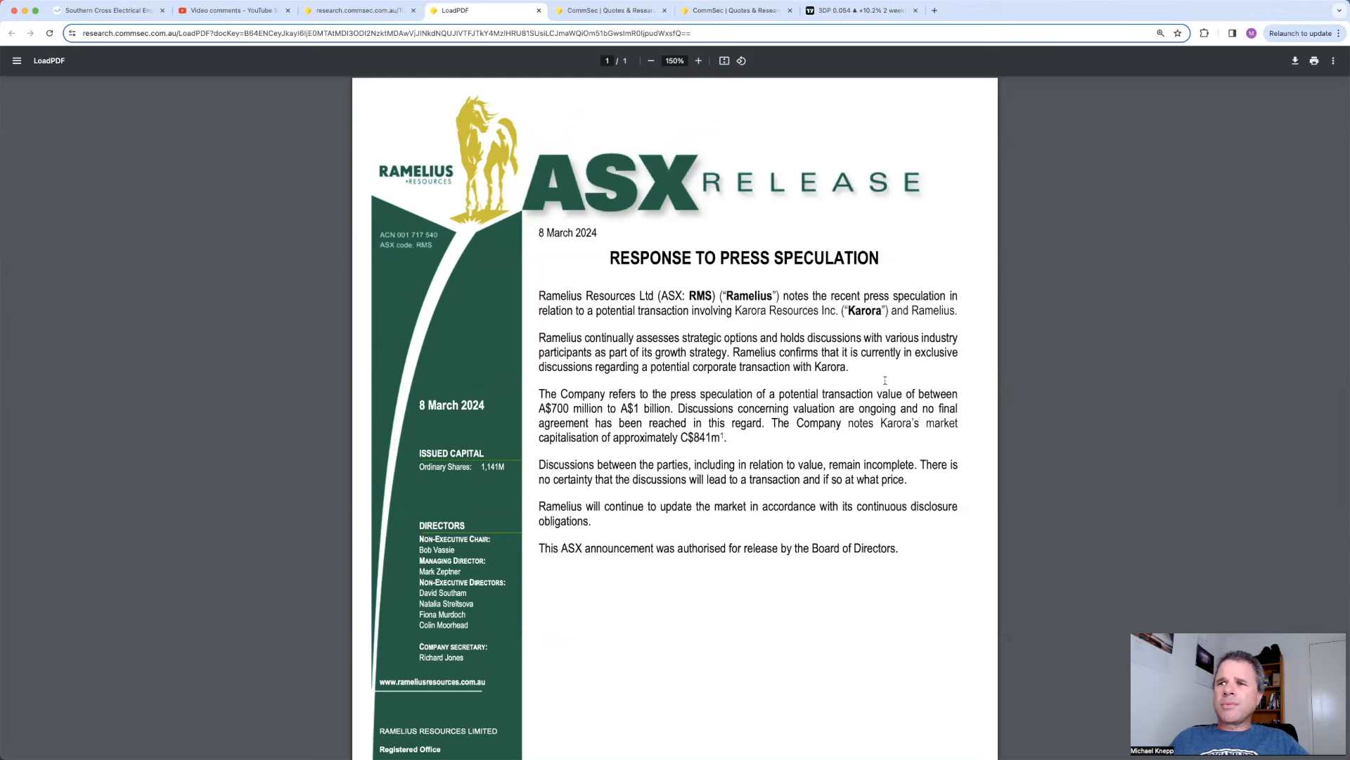
pyautogui.moveTo(812, 420)
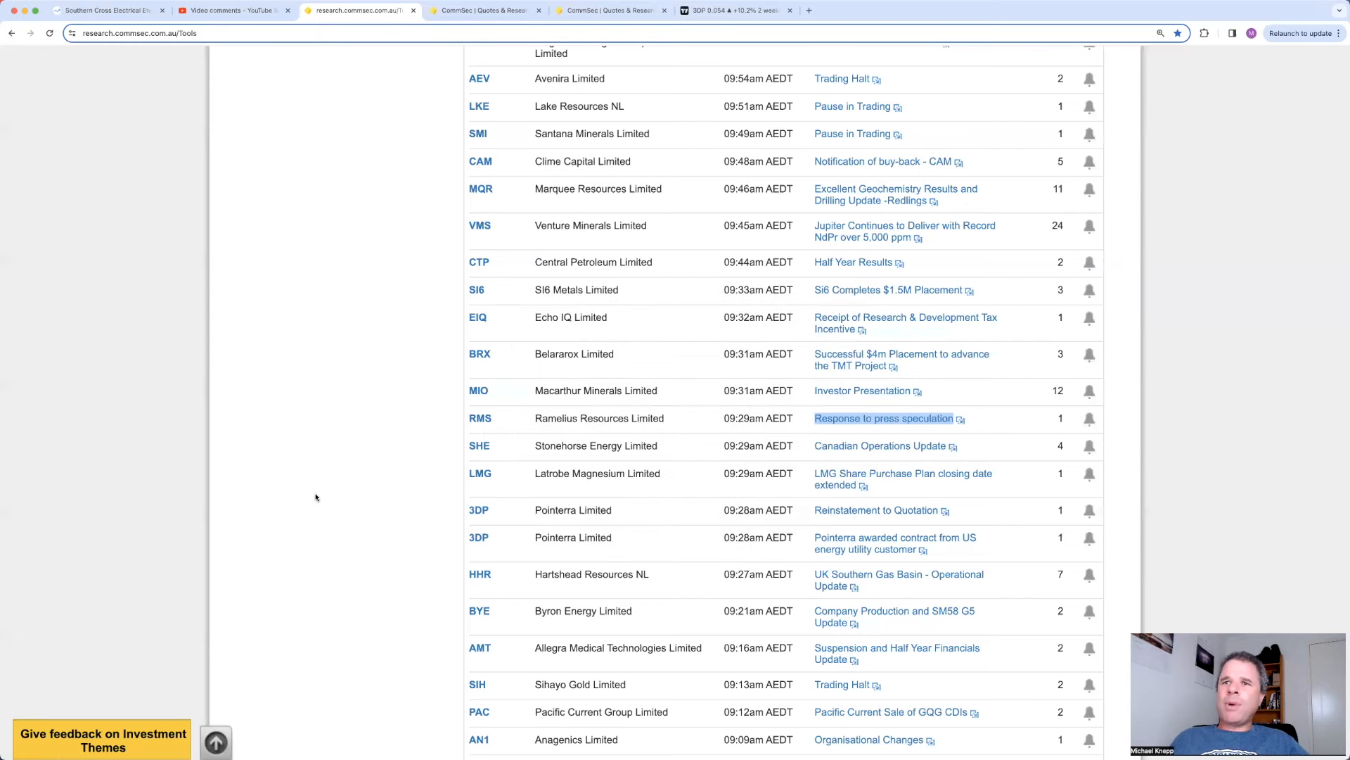
# Step: Read Central Petroleum's Half Year Results in a new tab, zoomed to 125%
pyautogui.scroll(3)
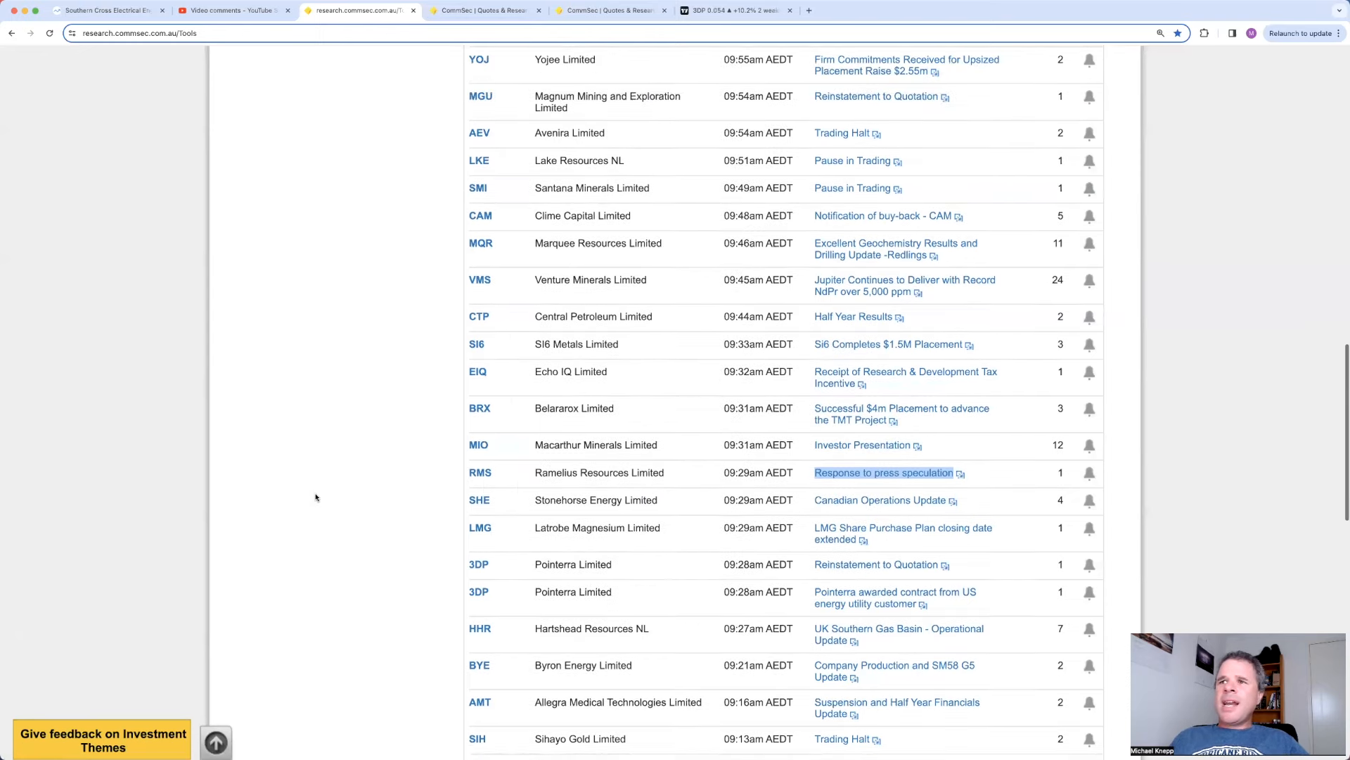
pyautogui.scroll(3)
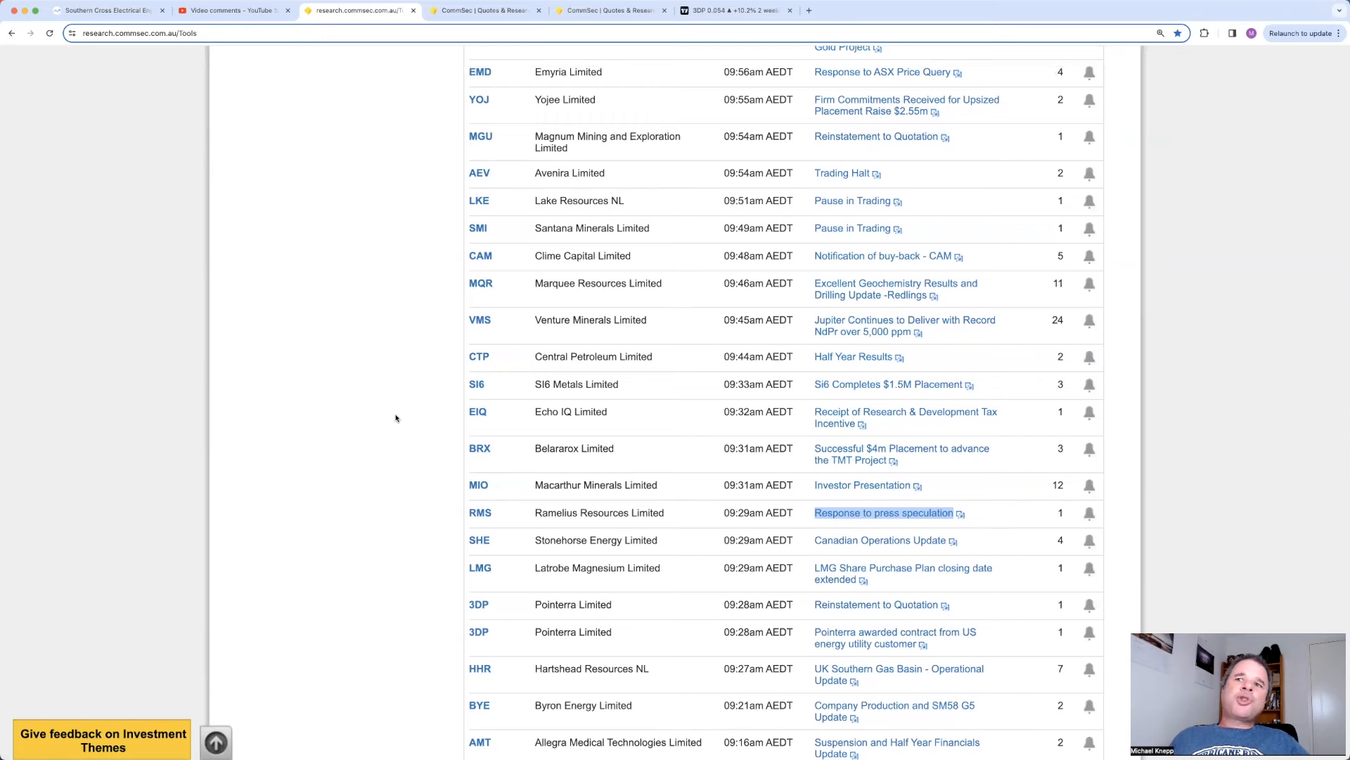
pyautogui.moveTo(285, 423)
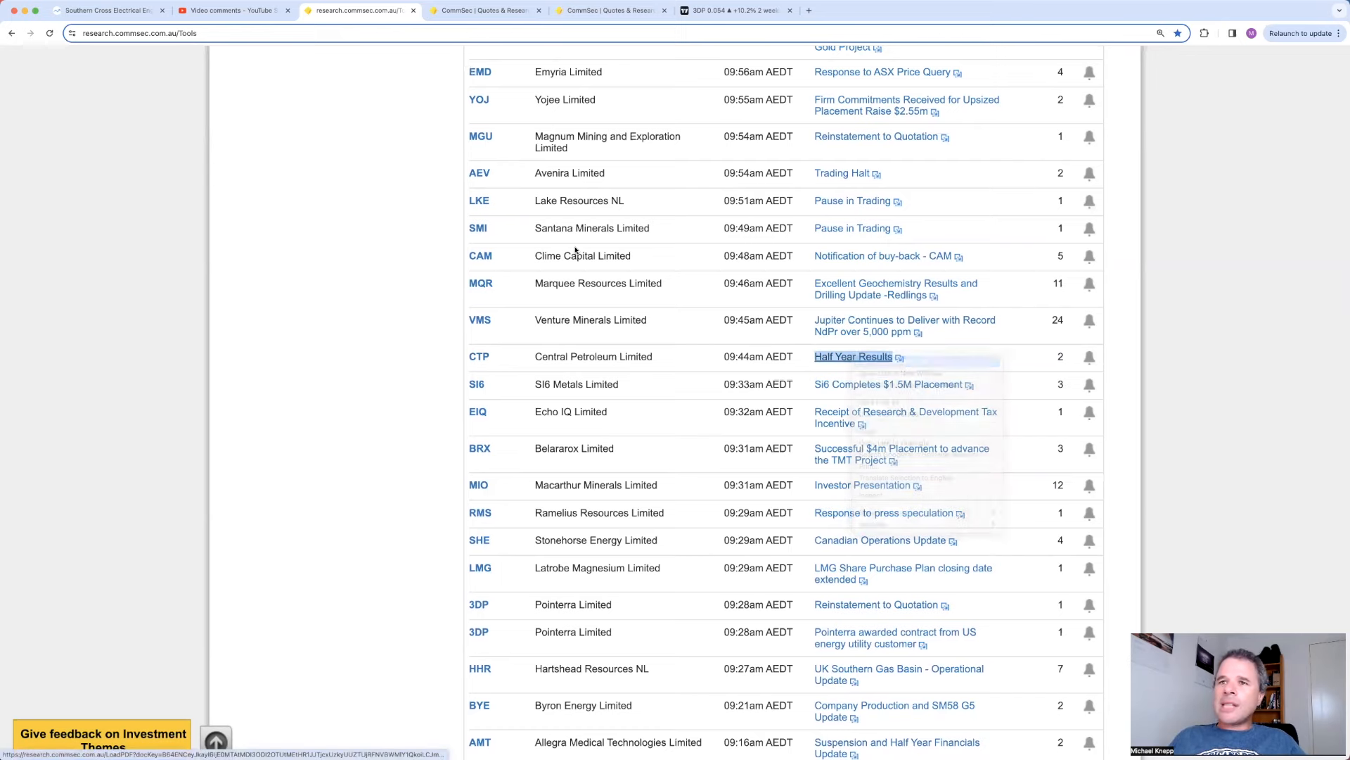
pyautogui.click(852, 356)
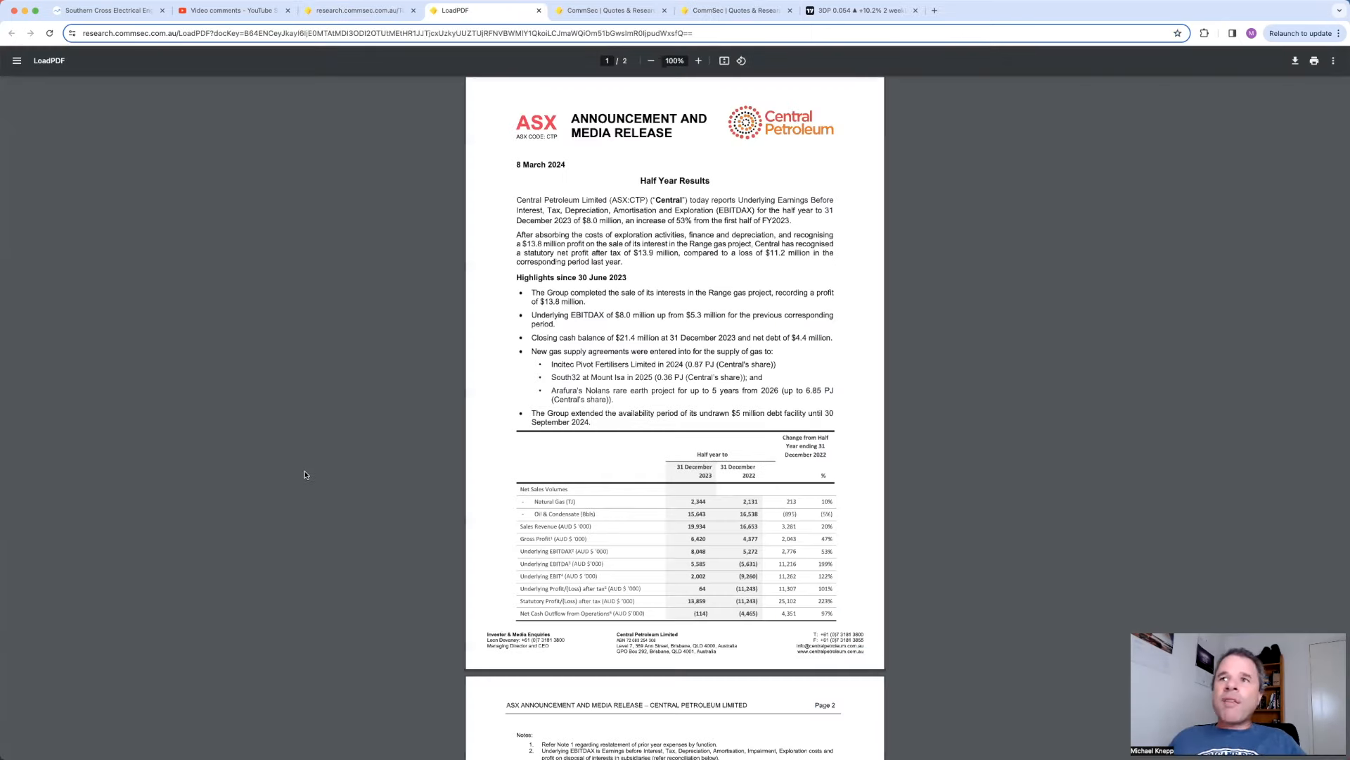
pyautogui.click(698, 61)
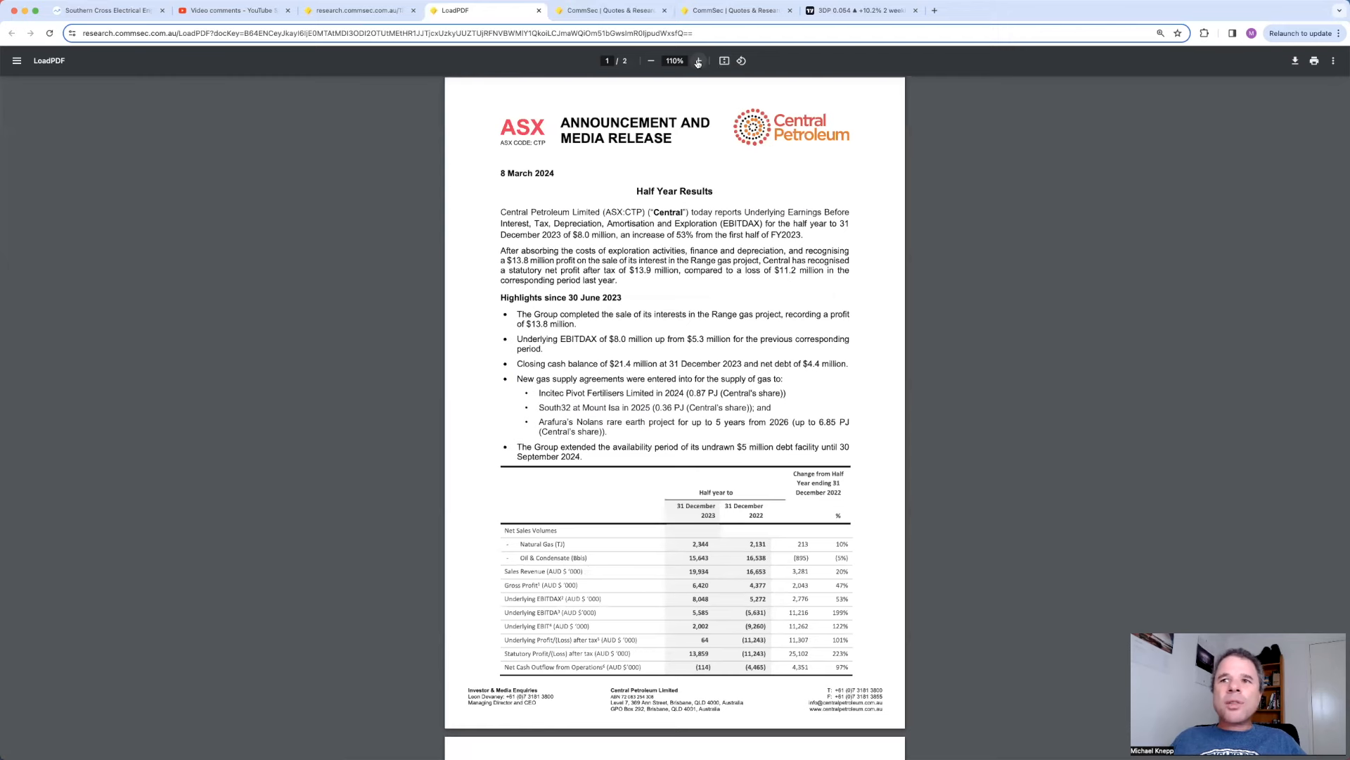
pyautogui.click(698, 61)
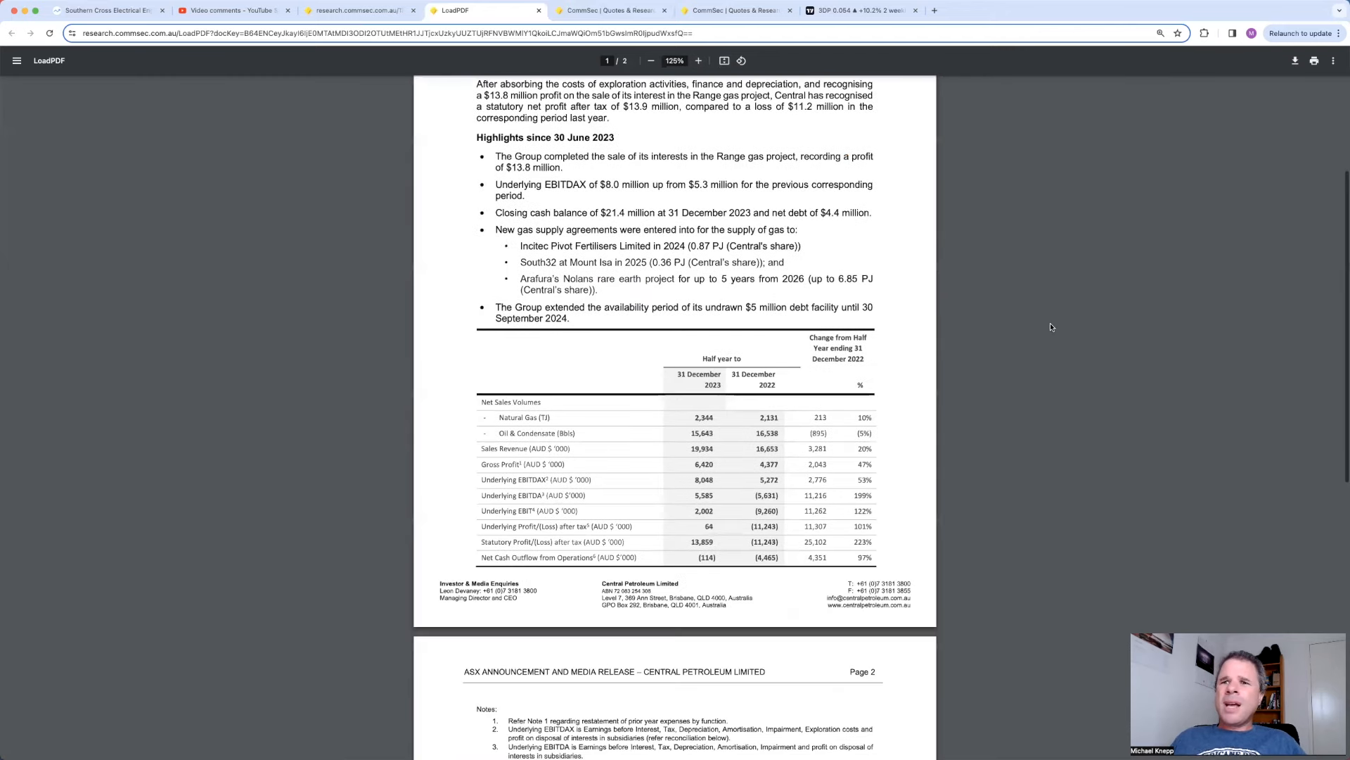
pyautogui.scroll(-3)
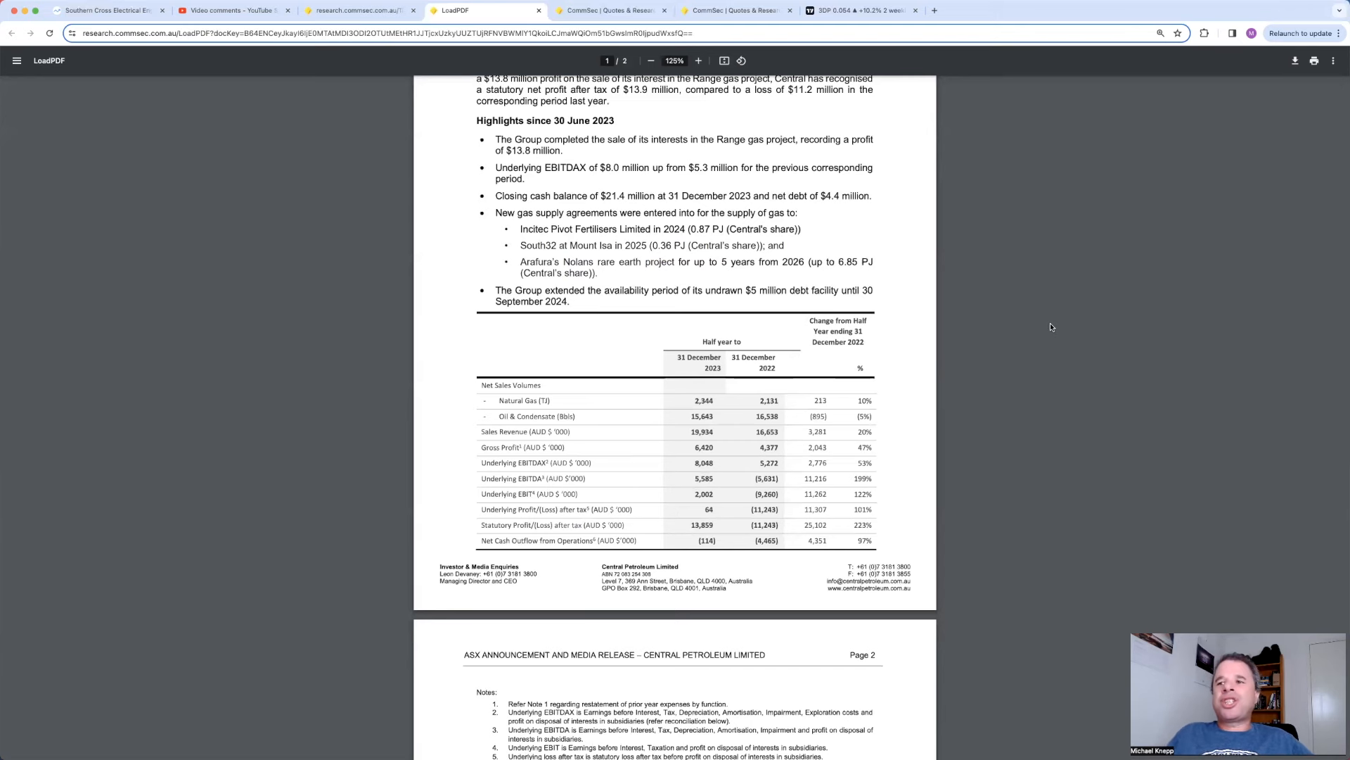
pyautogui.moveTo(644, 416)
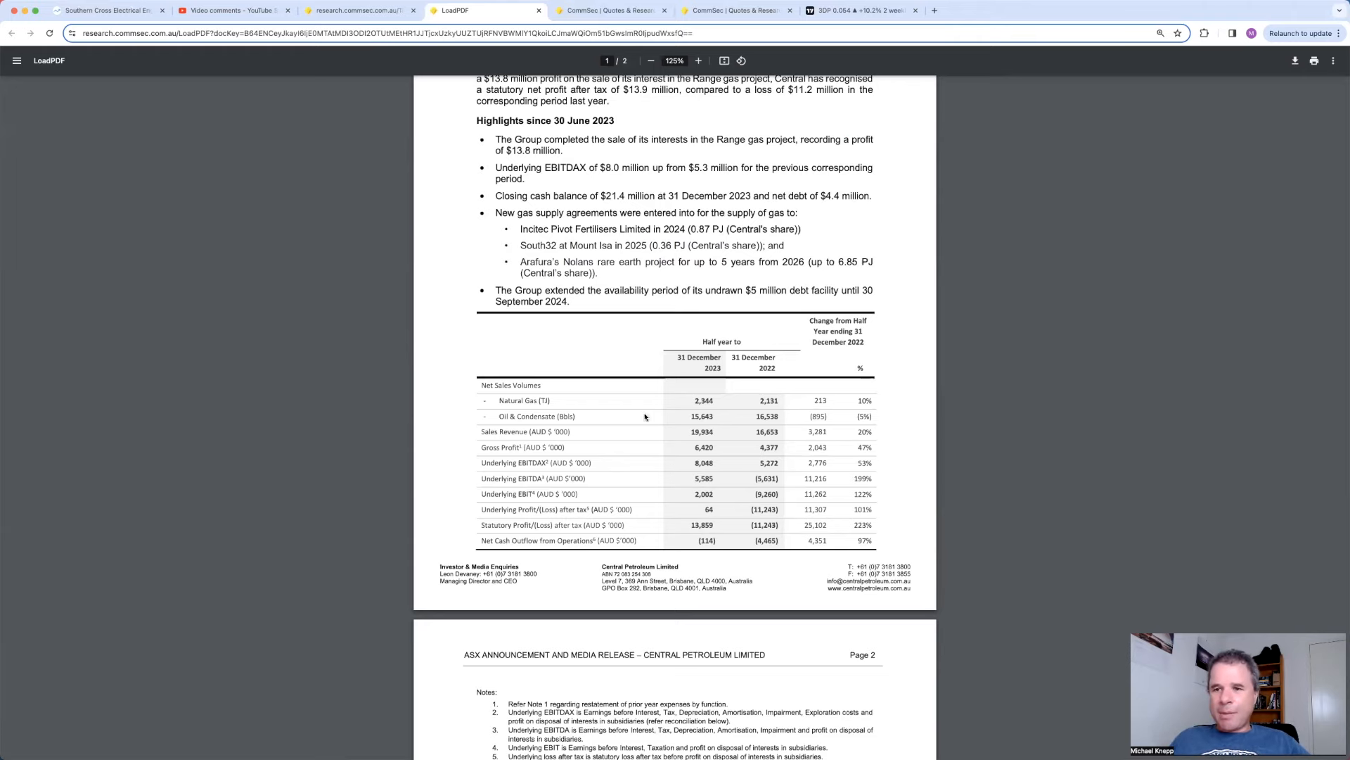
pyautogui.moveTo(629, 483)
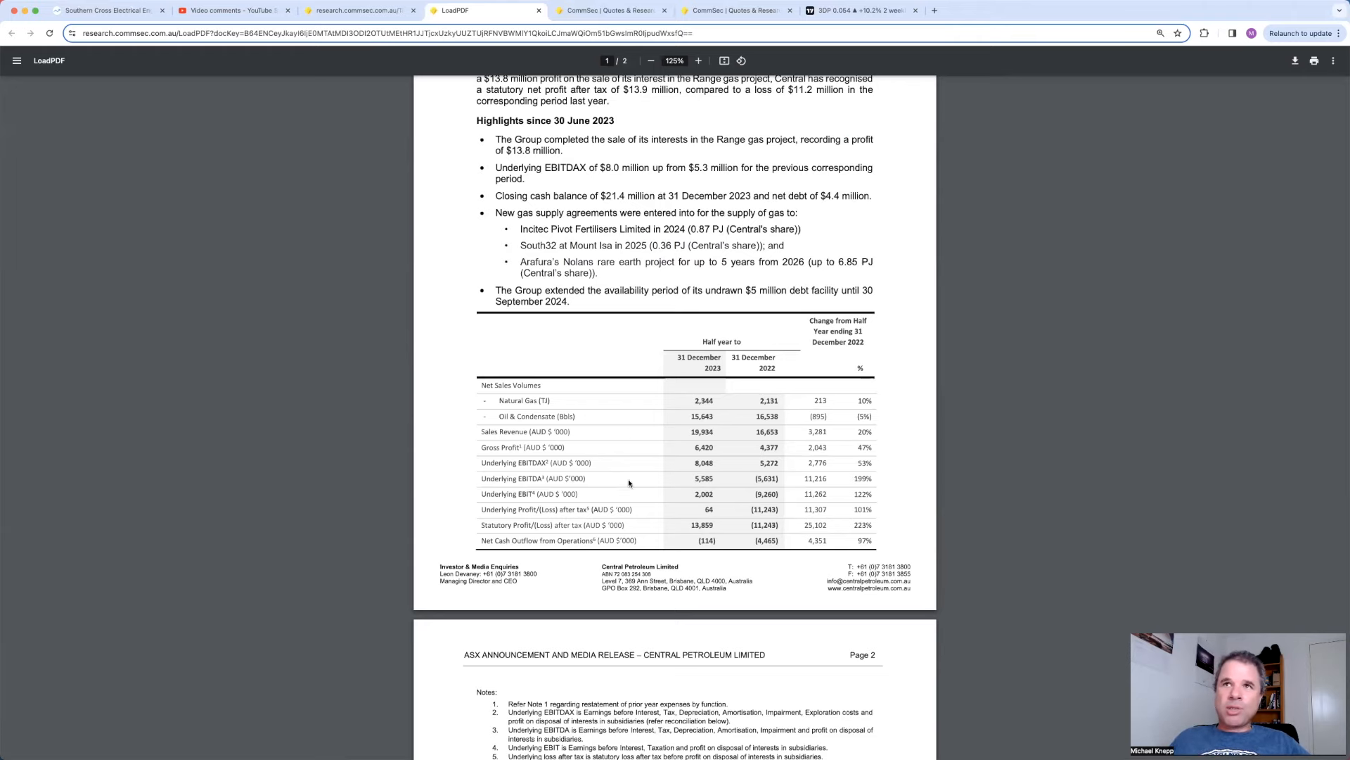
# Step: Back on the announcements list, view and dismiss the CTP quick quote
pyautogui.click(361, 10)
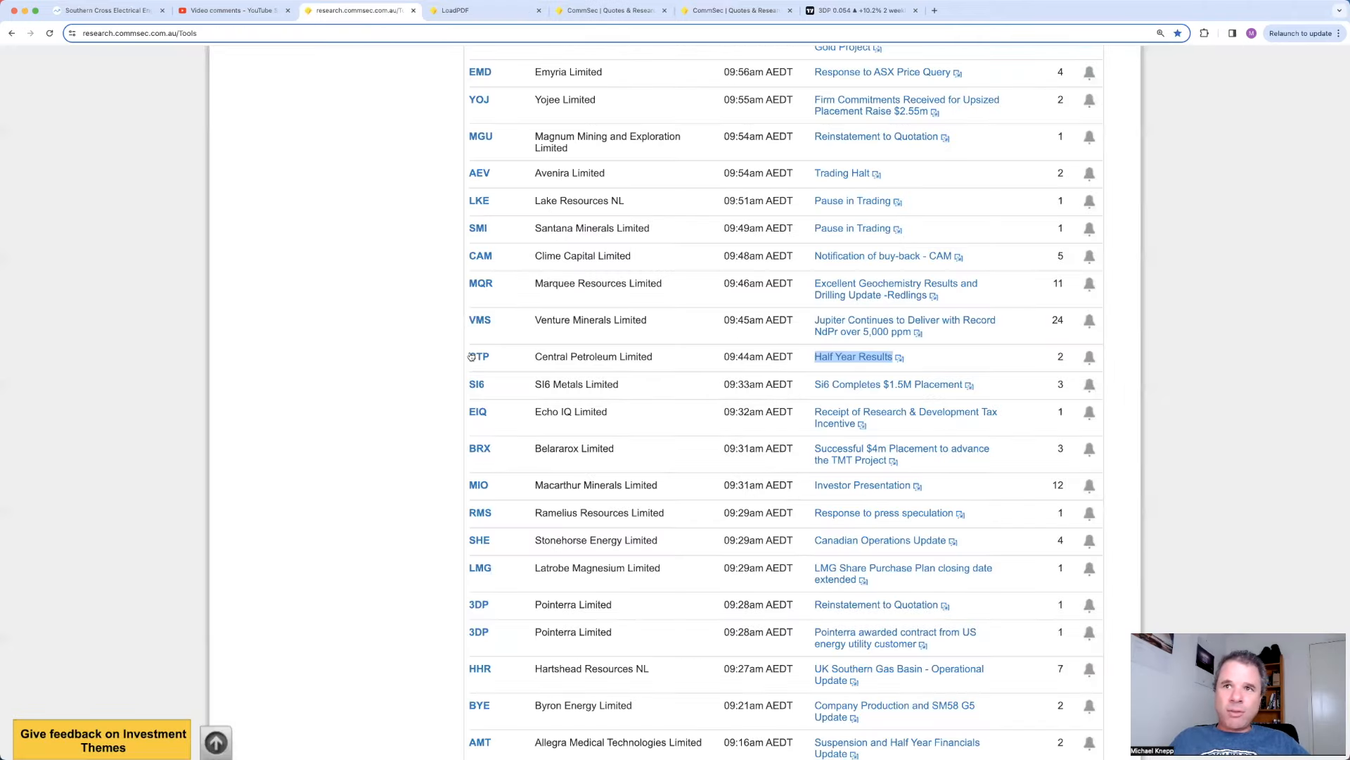
pyautogui.click(481, 355)
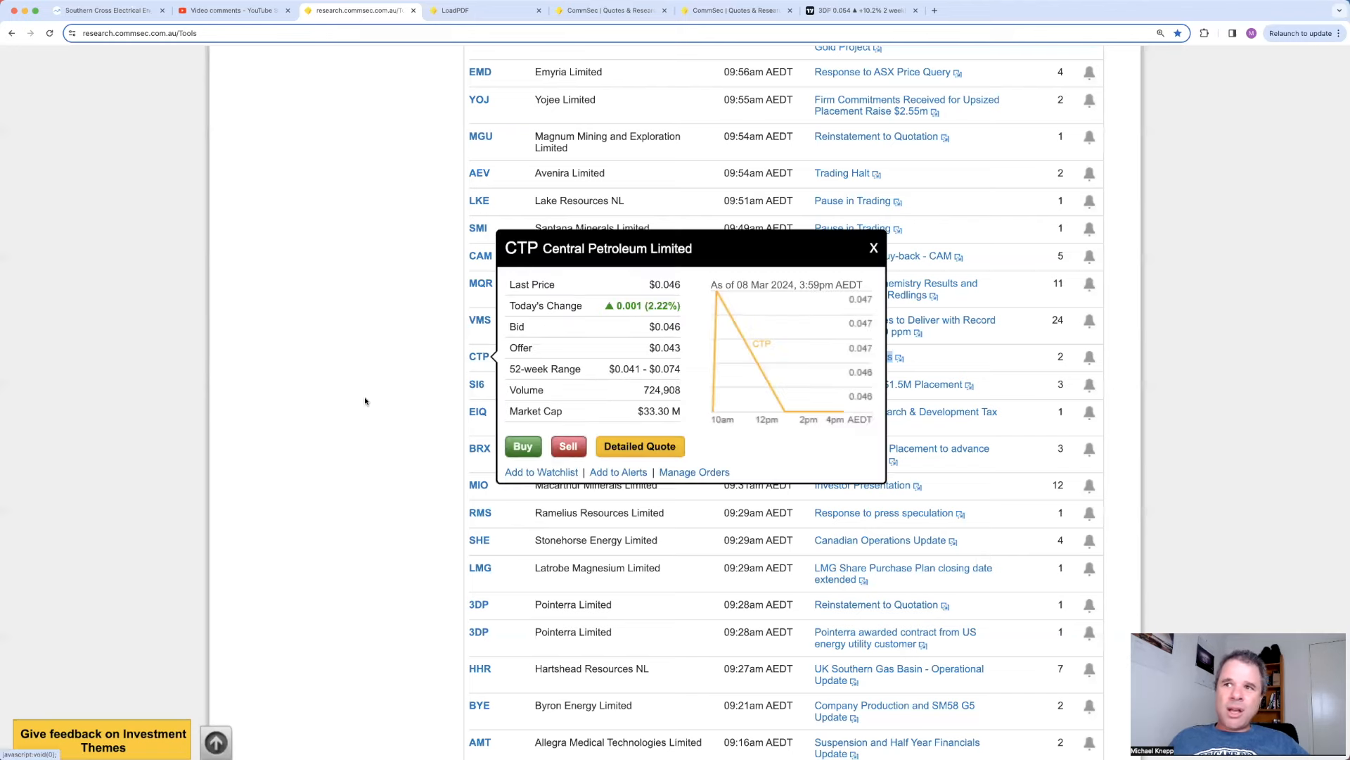
pyautogui.click(874, 248)
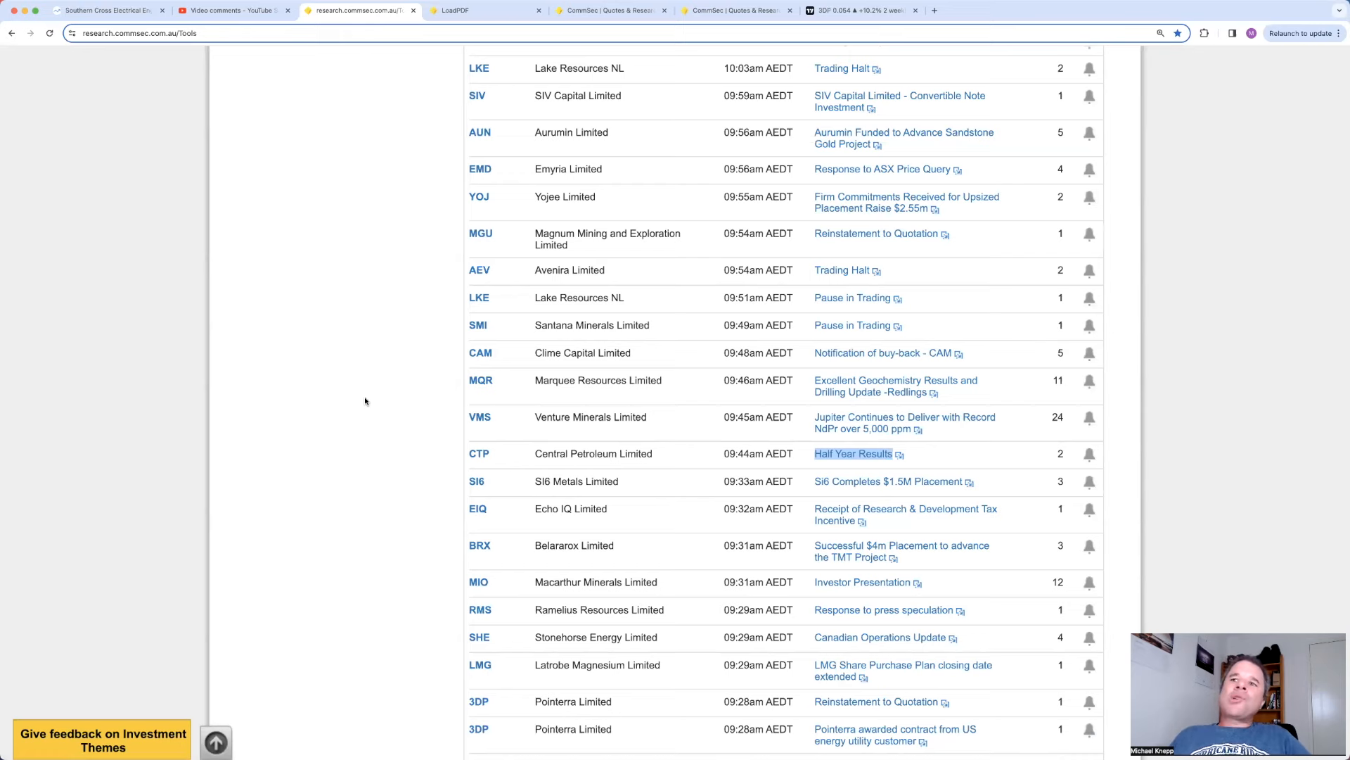
# Step: Read Paladin Energy's Proposed Consolidation of Share Capital in a new tab at 150%
pyautogui.scroll(3)
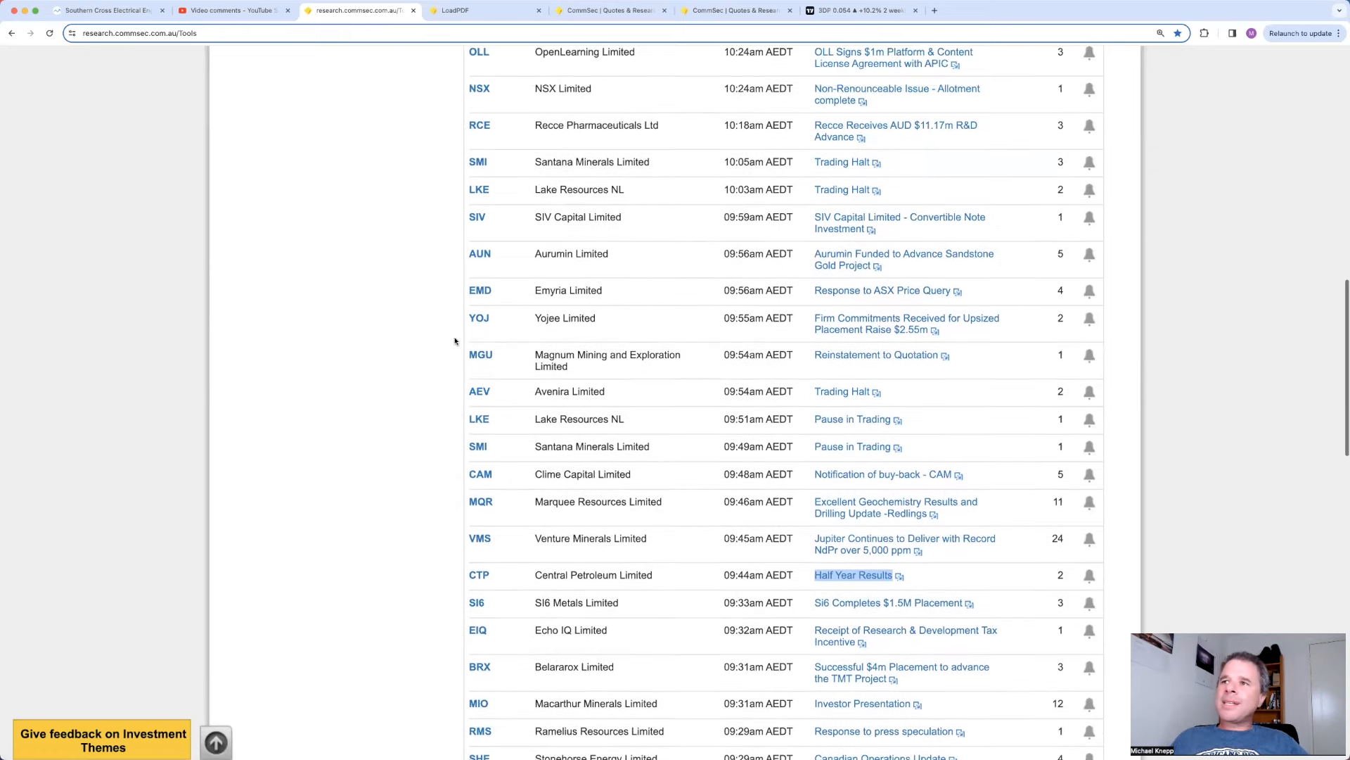
pyautogui.scroll(3)
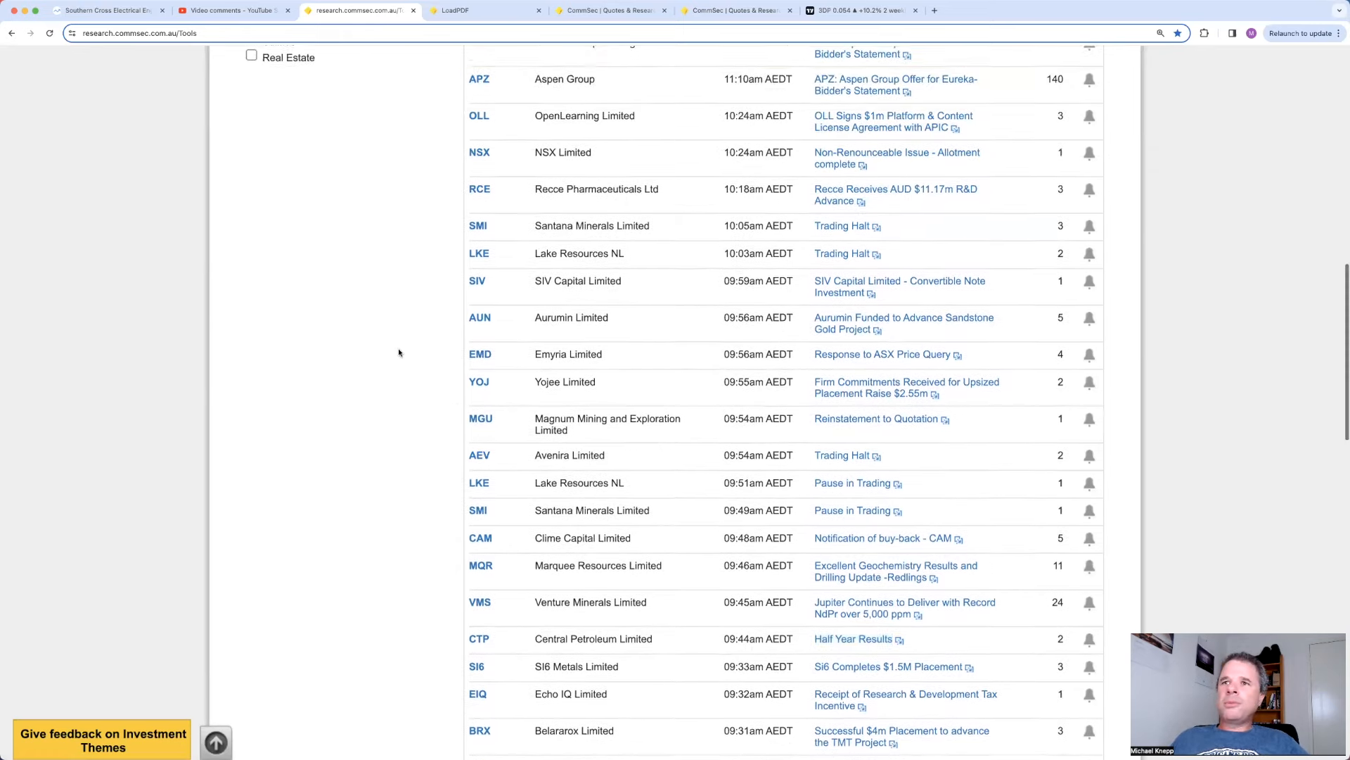
pyautogui.scroll(3)
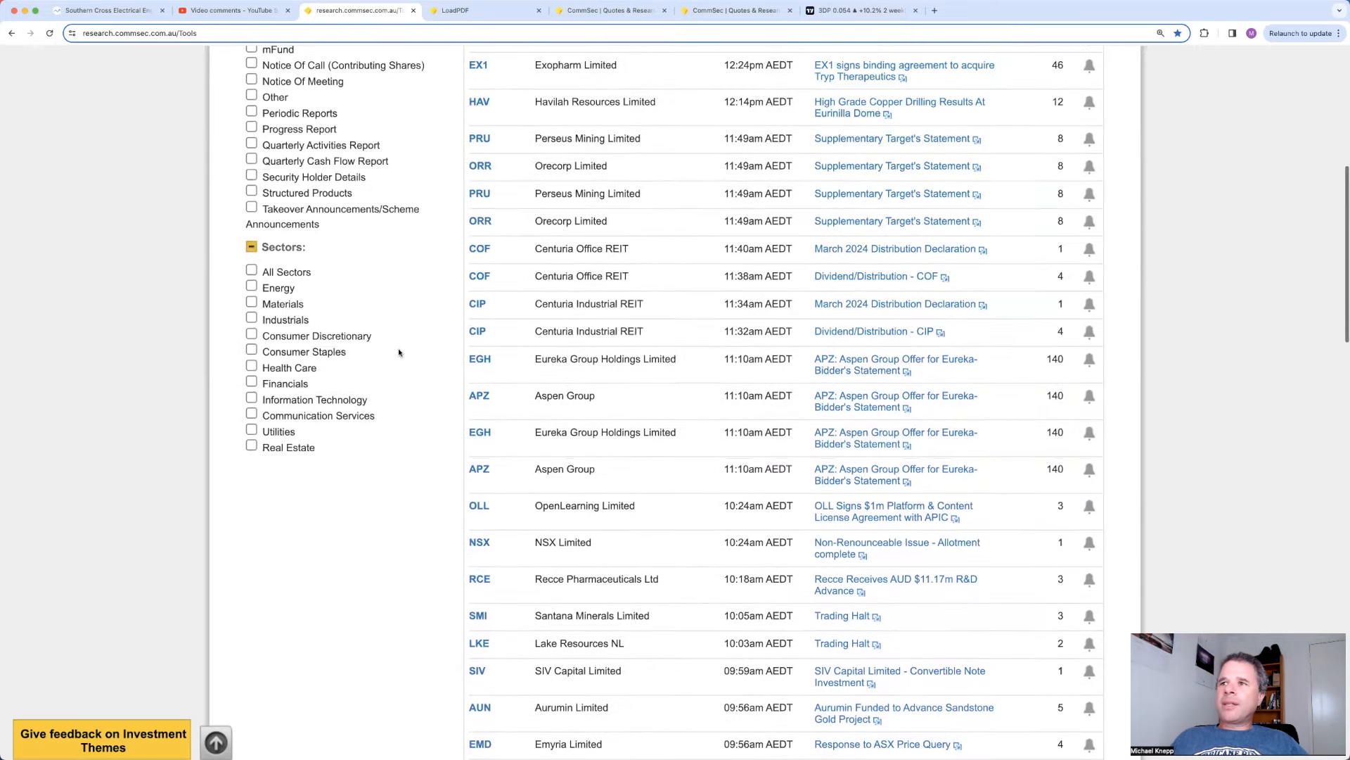
pyautogui.scroll(3)
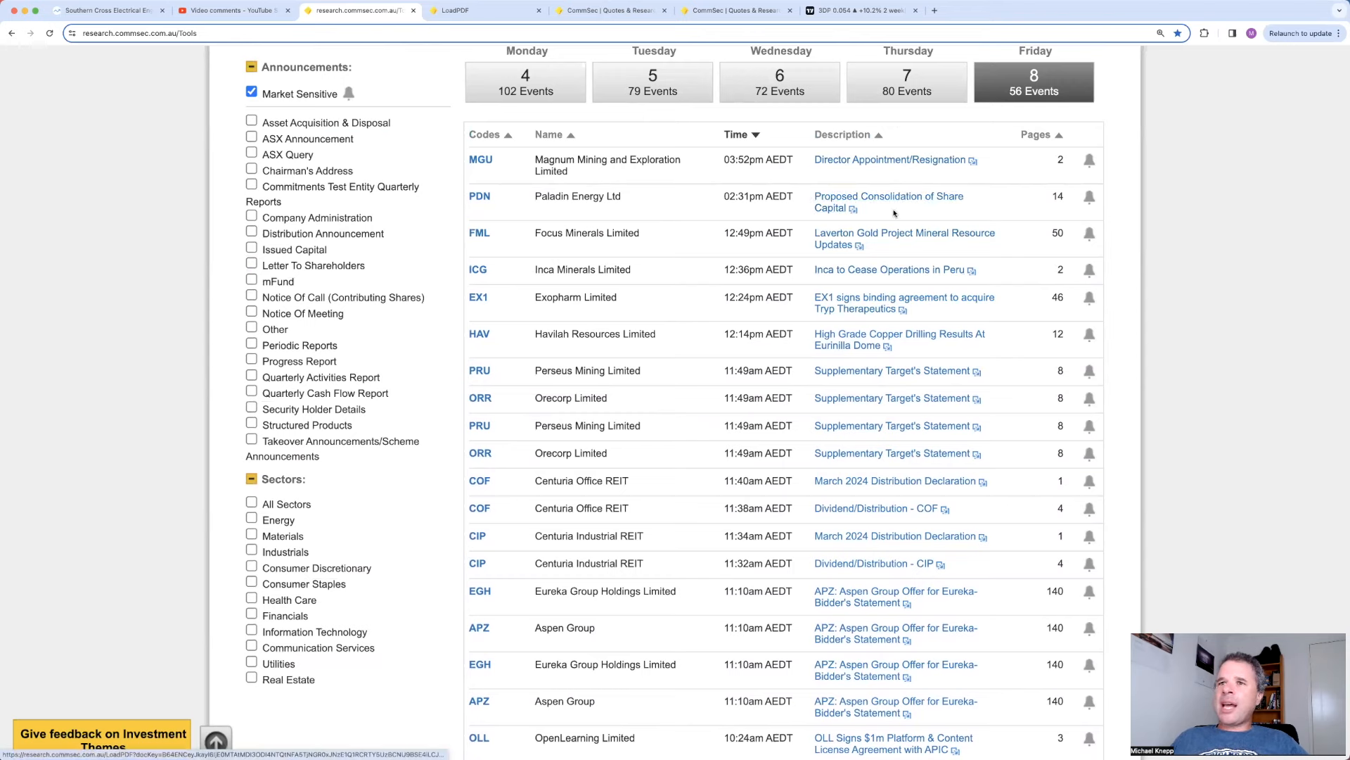
pyautogui.rightClick(888, 195)
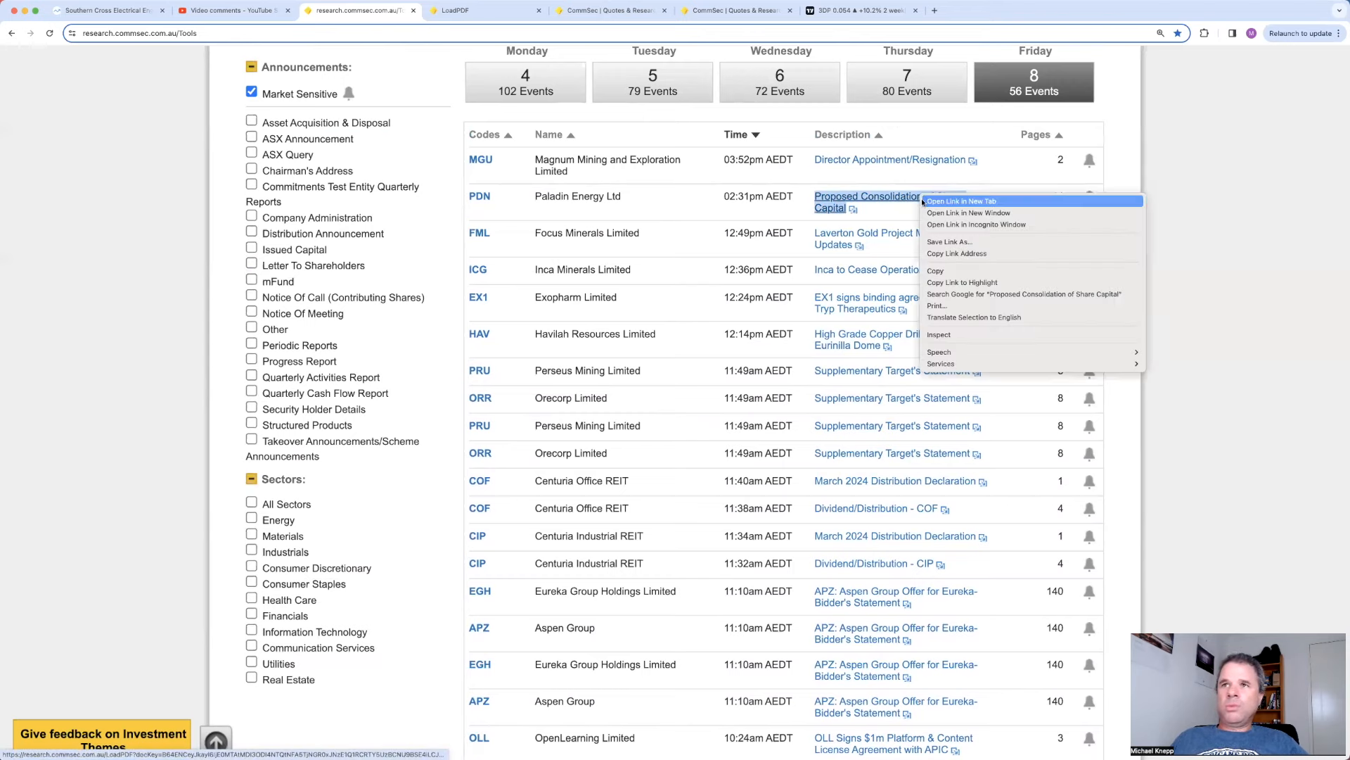
pyautogui.click(961, 201)
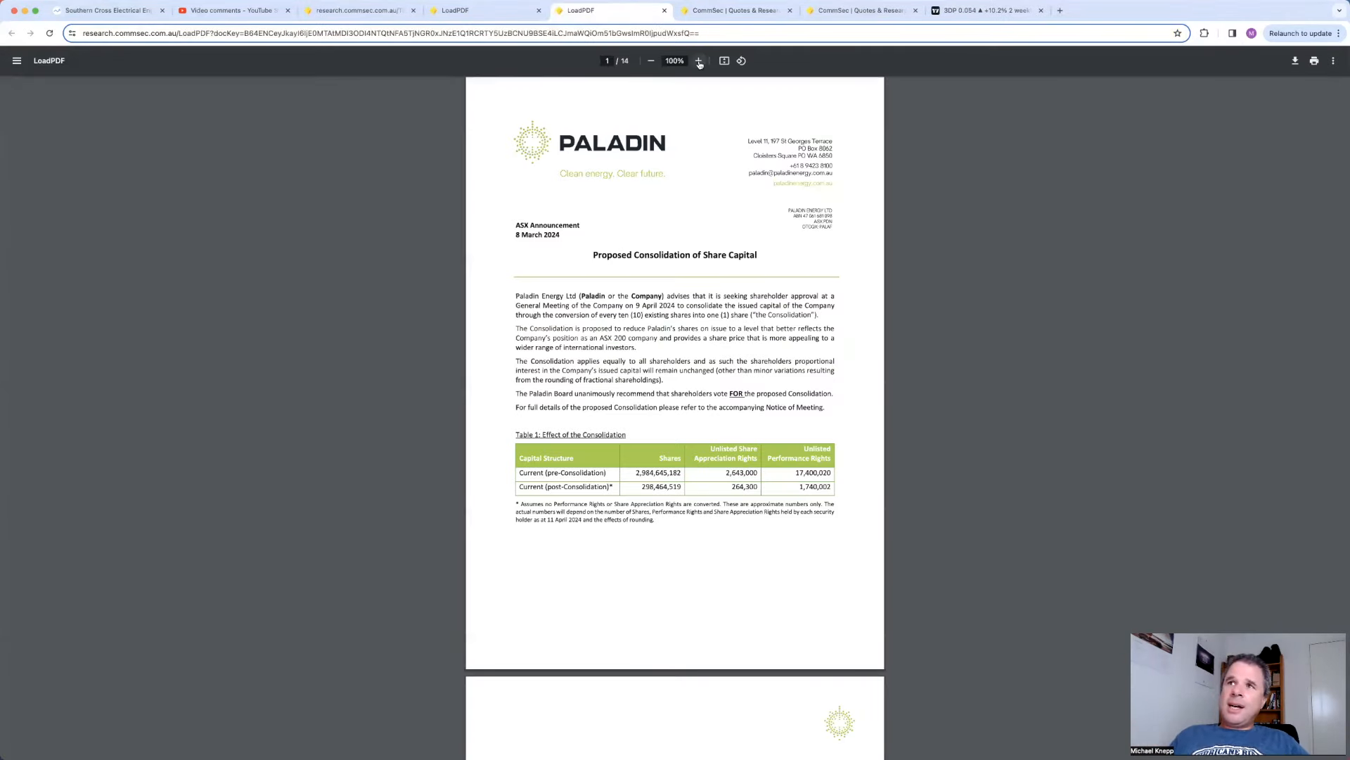
pyautogui.click(699, 60)
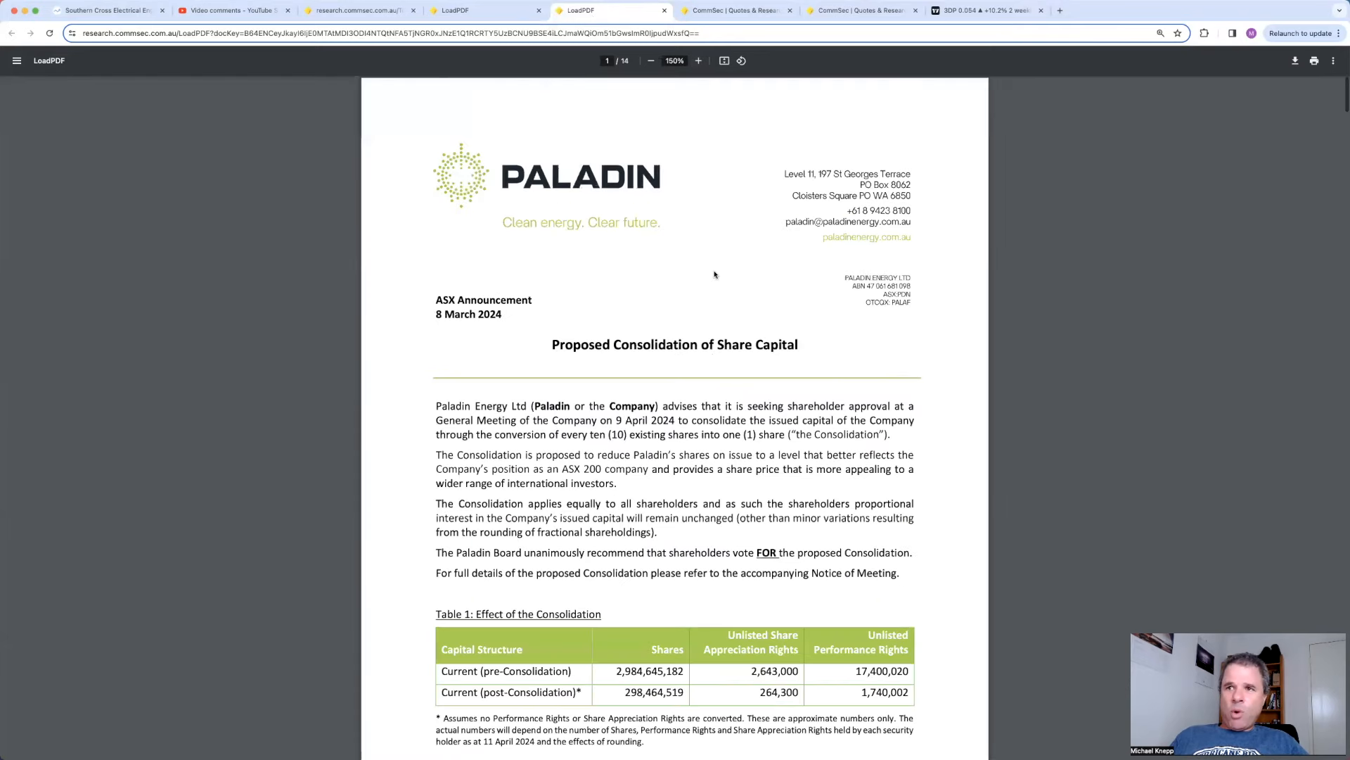
pyautogui.scroll(-3)
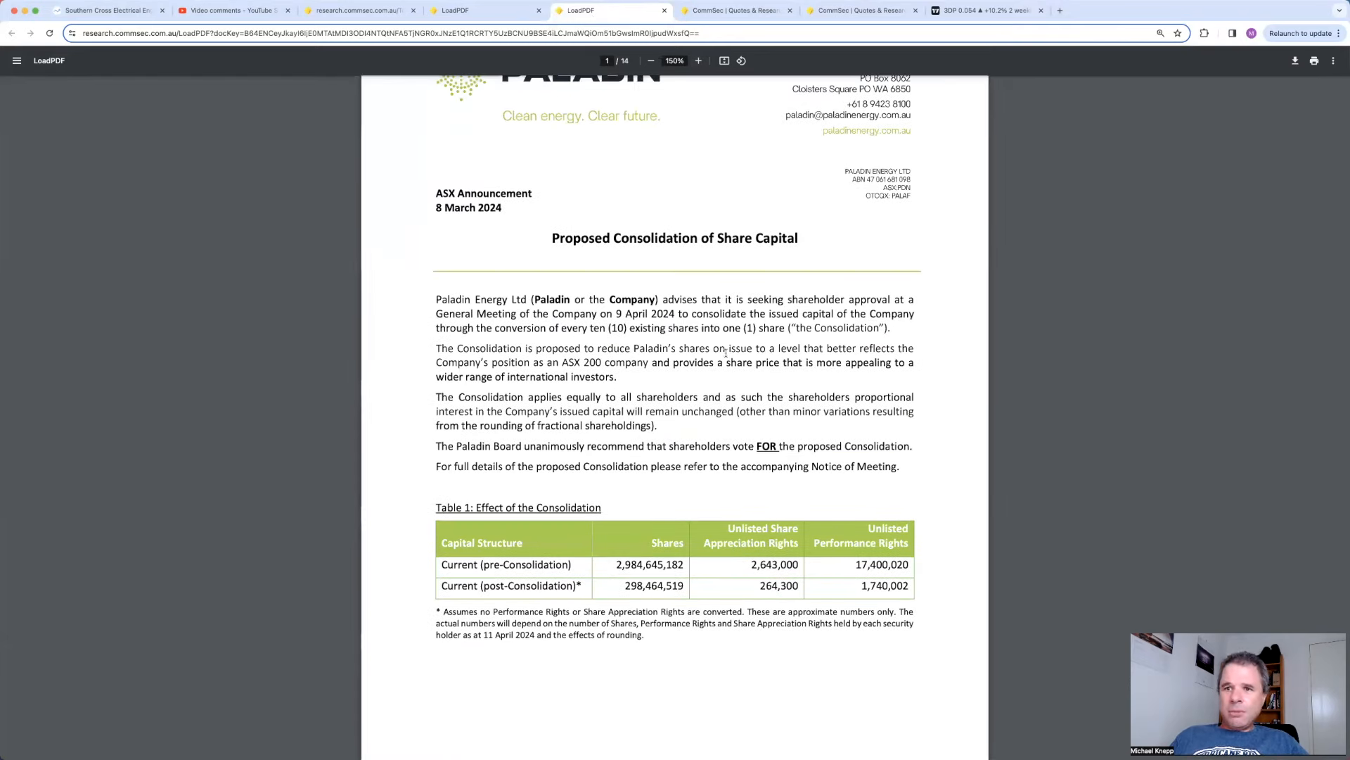
pyautogui.moveTo(636, 548)
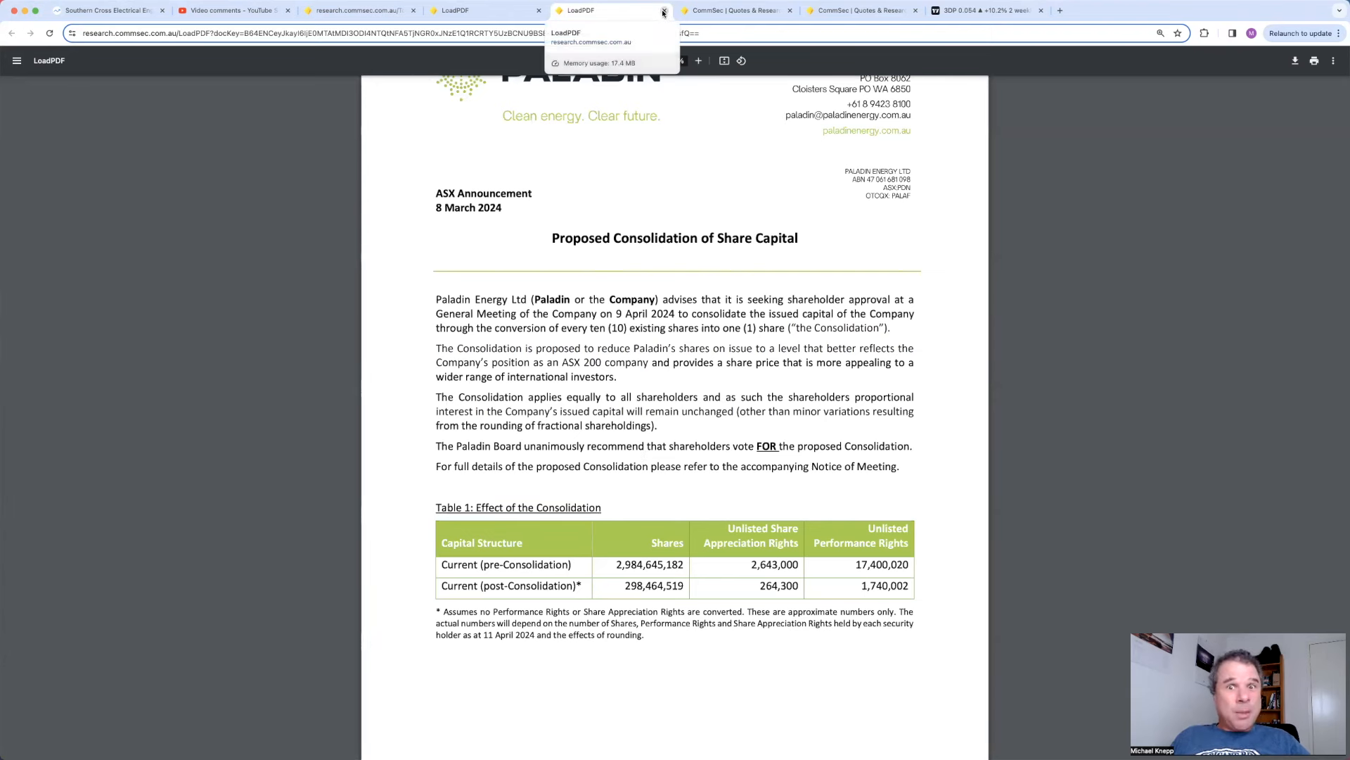
# Step: Close the Paladin announcement and bring up Market Index's Top Gainers scan led by OpenLearning
pyautogui.click(663, 11)
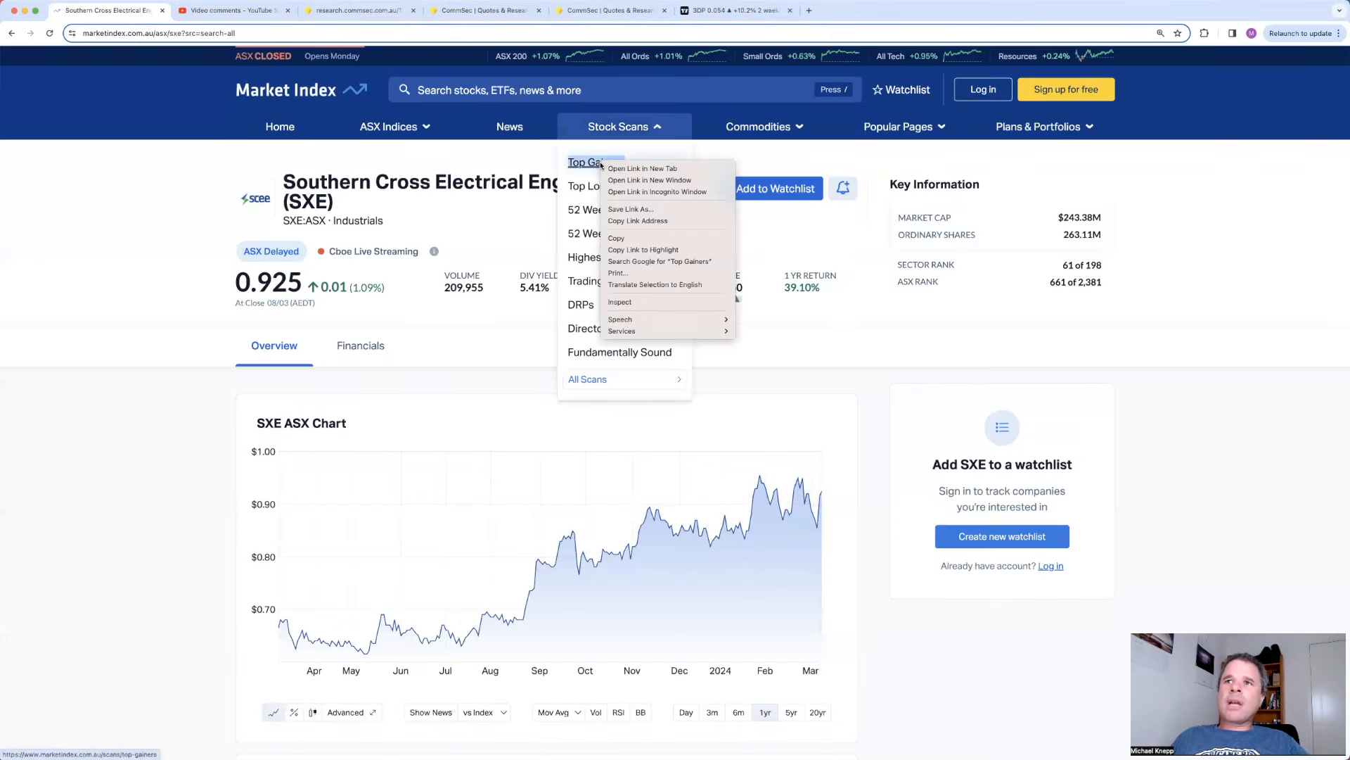
pyautogui.click(641, 167)
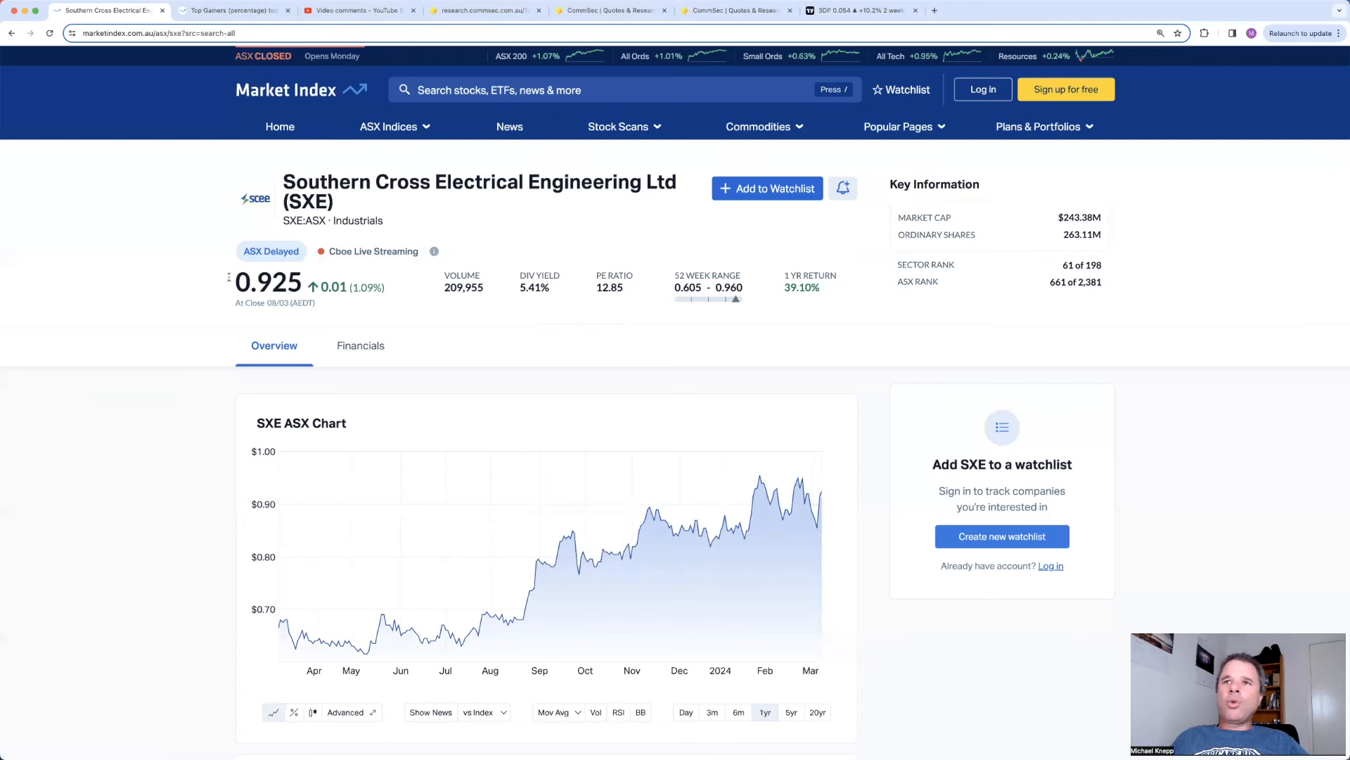
pyautogui.click(232, 10)
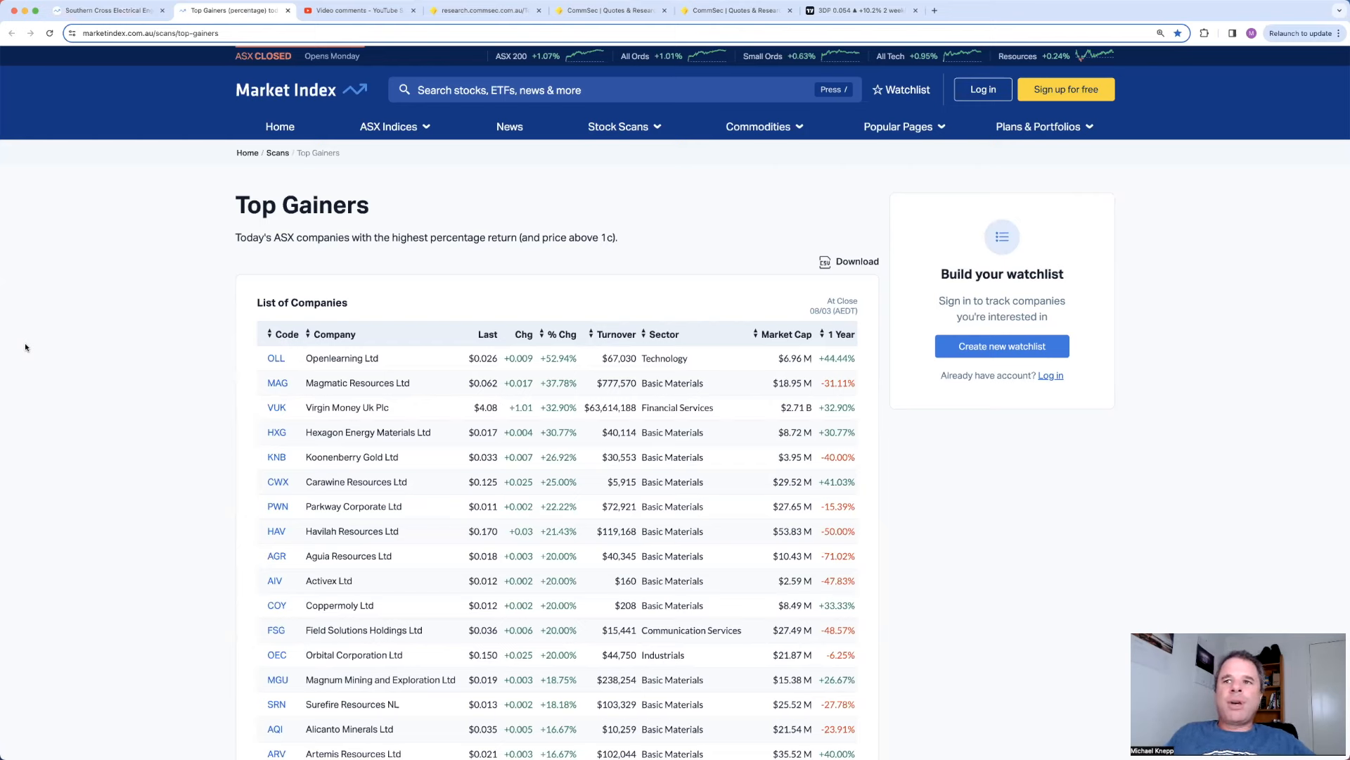
pyautogui.moveTo(438, 448)
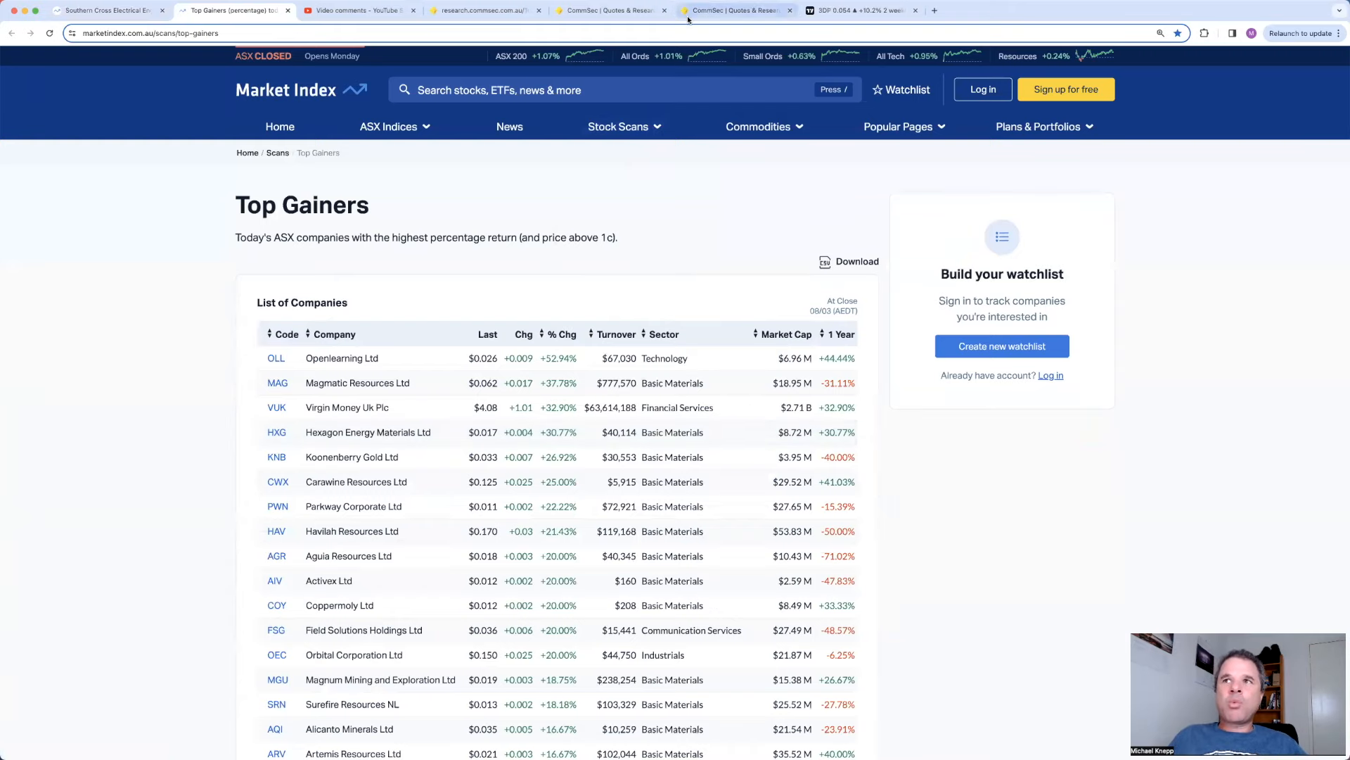
# Step: Look up 'vuk' in CommSec, pick Virgin Money UK PLC and list its recent announcements
pyautogui.click(732, 10)
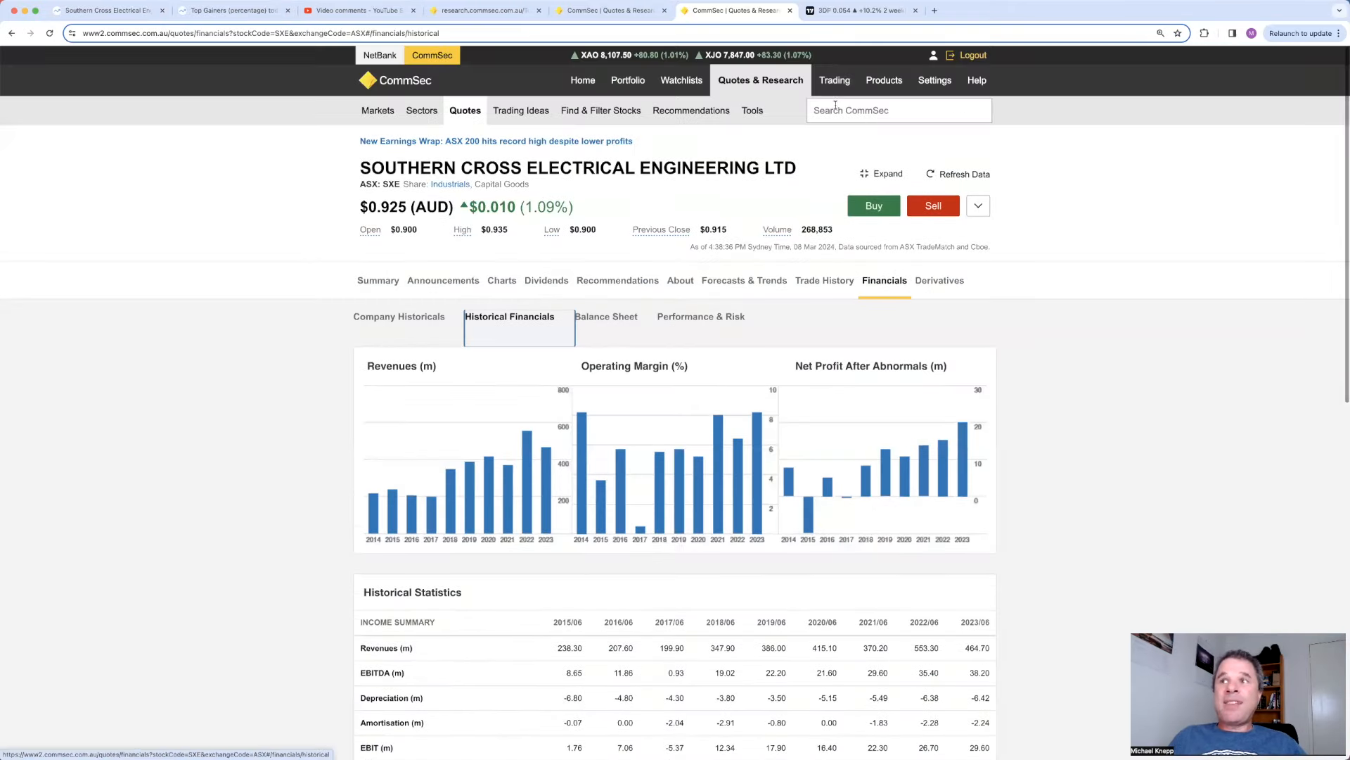
pyautogui.write('vuk')
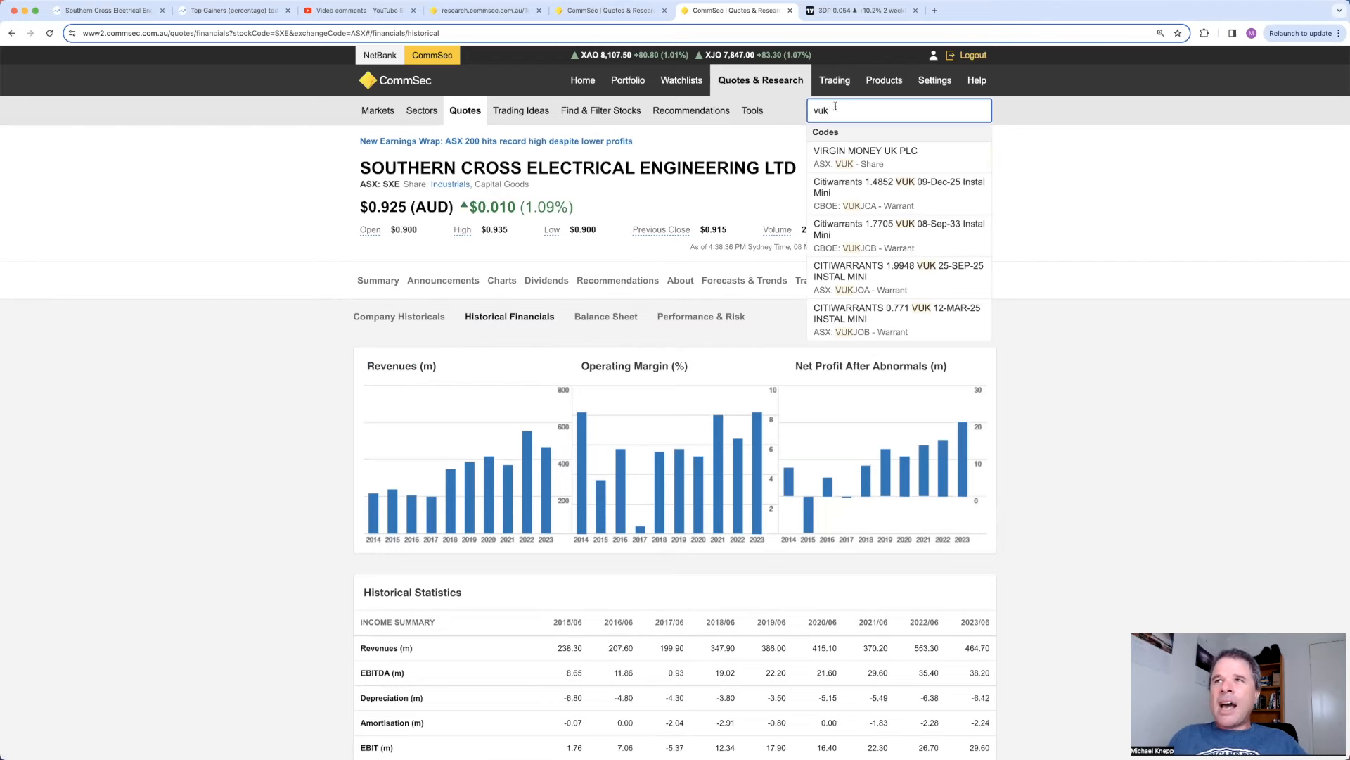
pyautogui.click(865, 156)
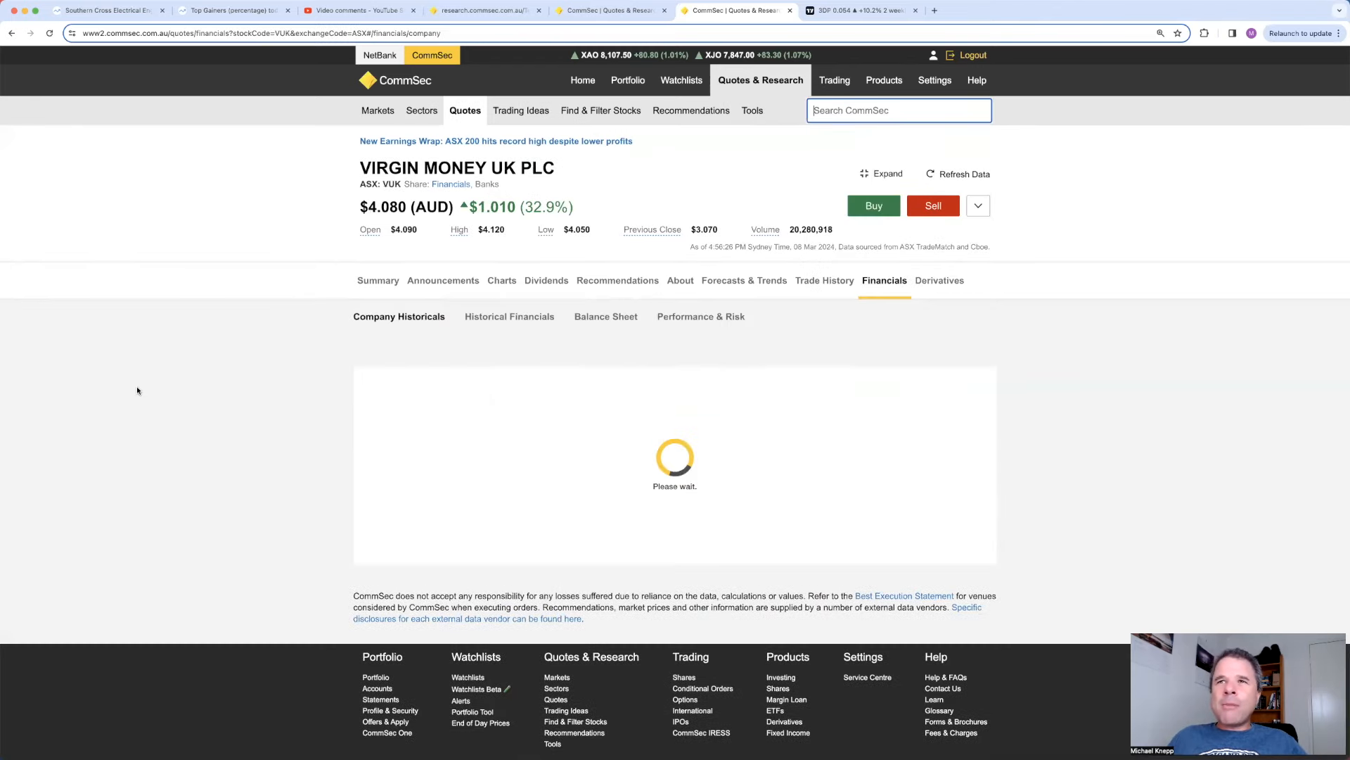
pyautogui.click(443, 280)
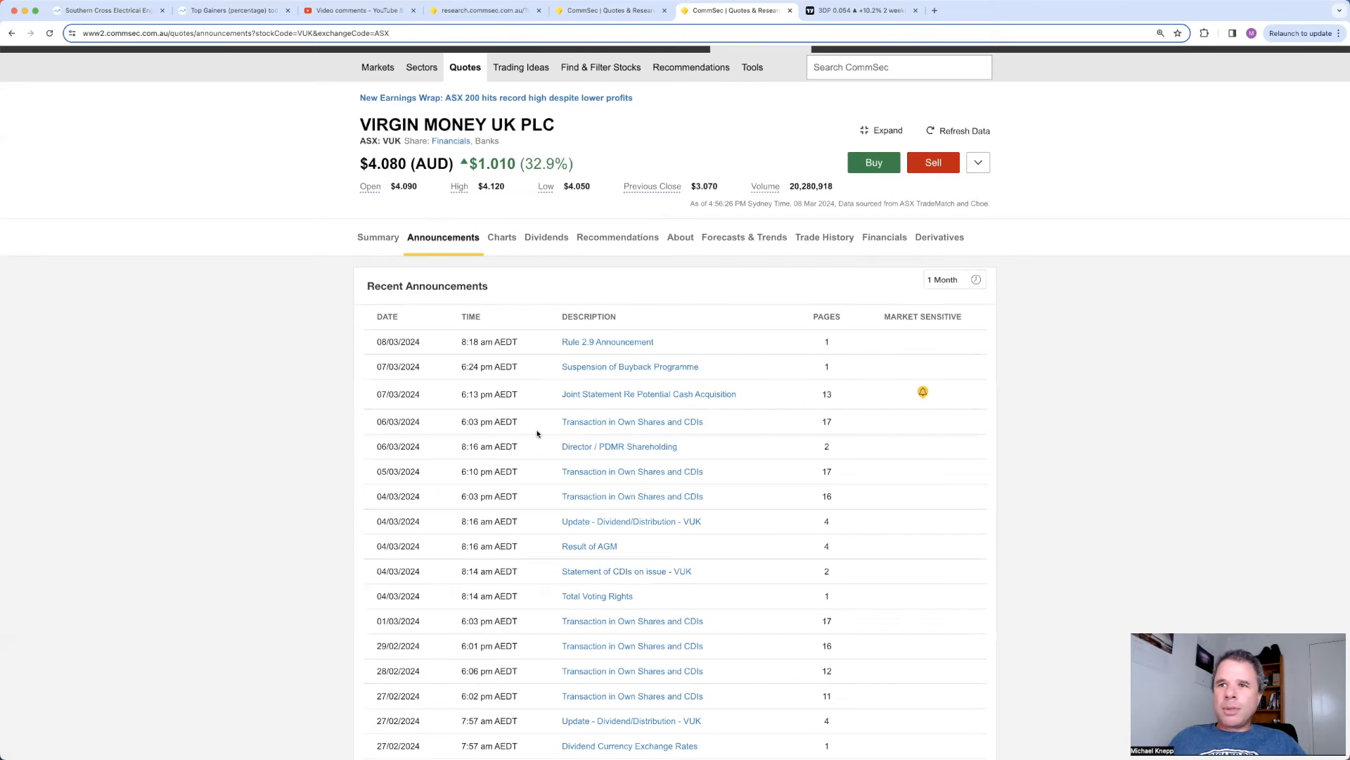
pyautogui.moveTo(647, 394)
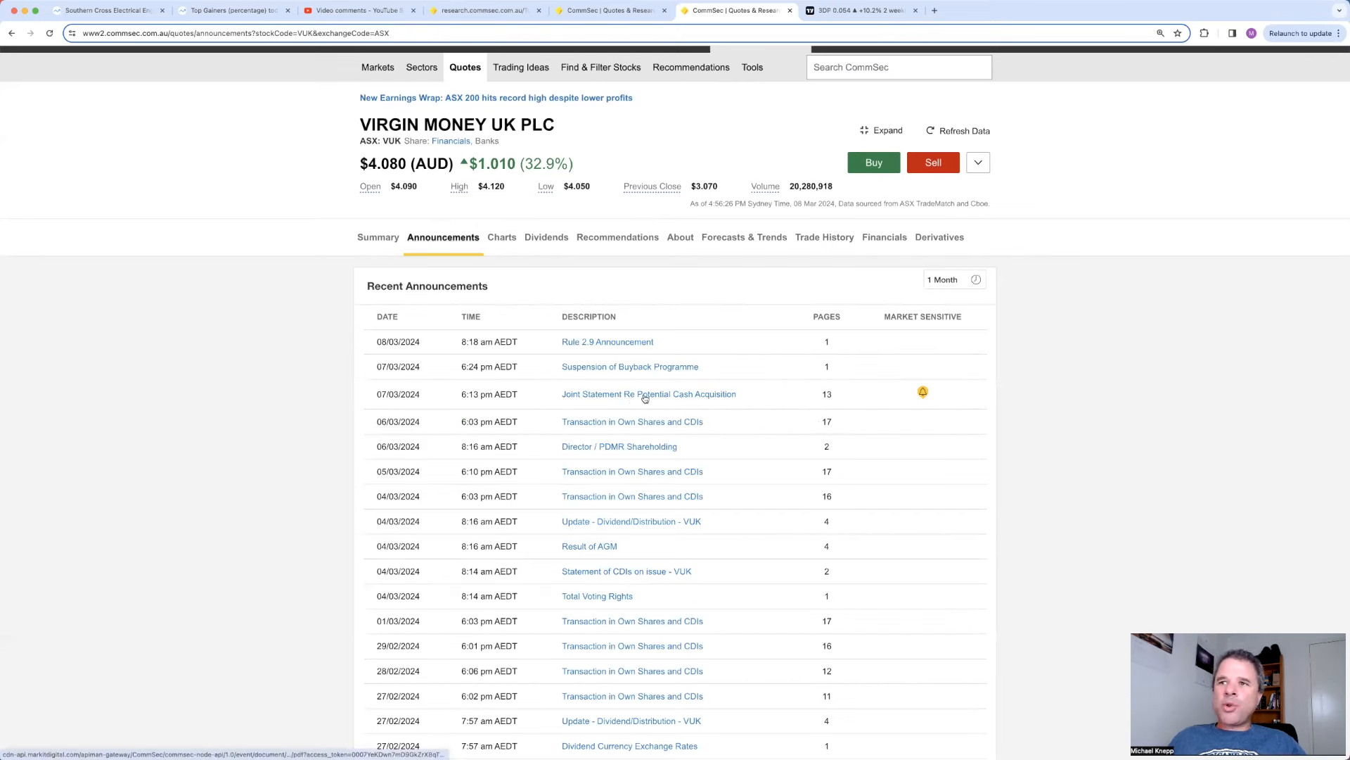
pyautogui.moveTo(520, 67)
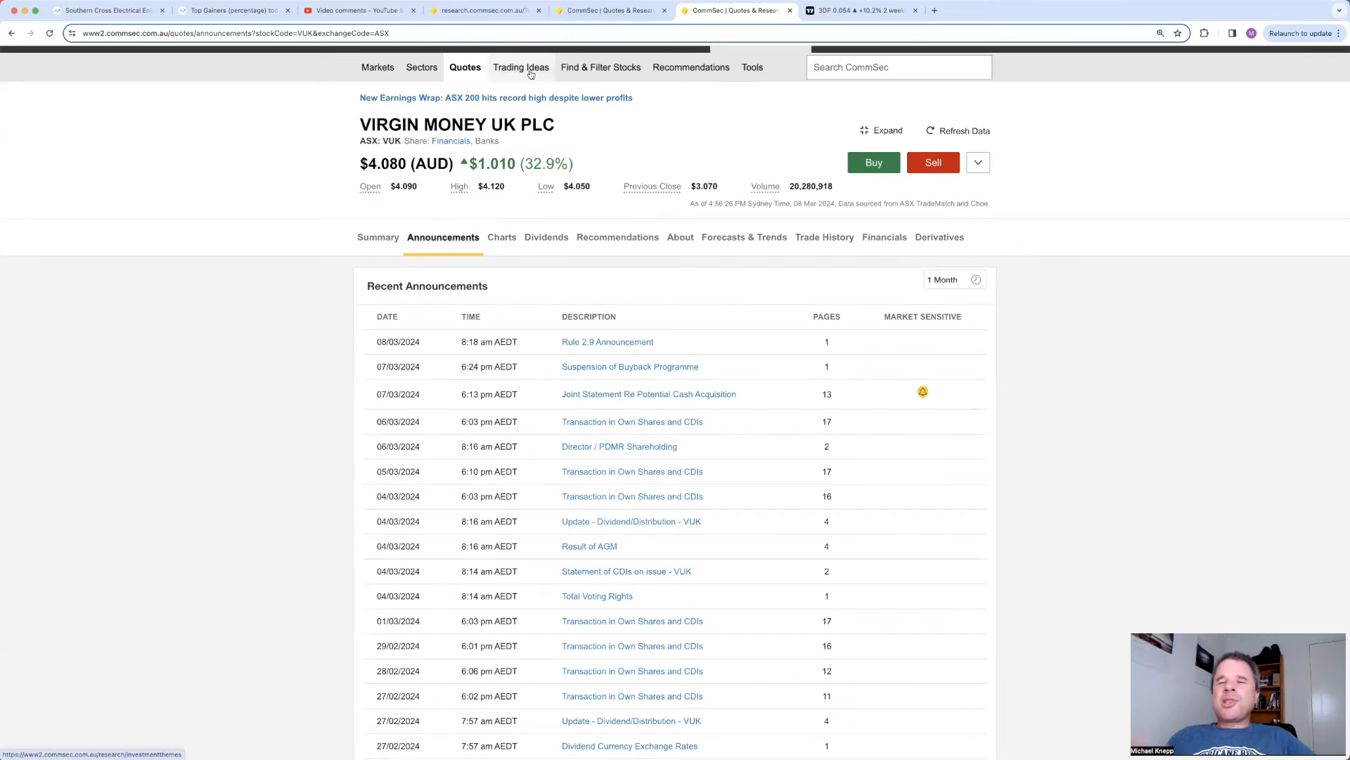
pyautogui.moveTo(521, 67)
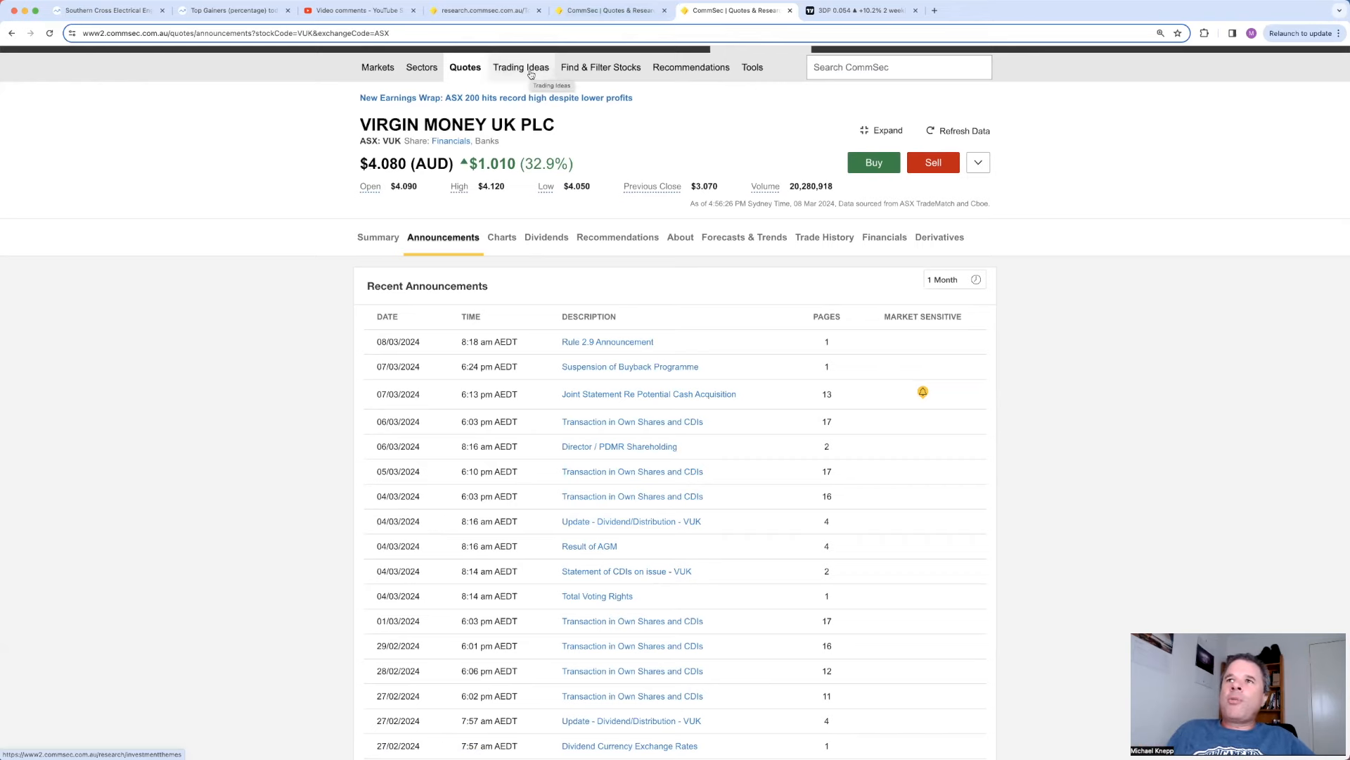
# Step: Bring up the VUK daily chart in TradingView
pyautogui.click(861, 10)
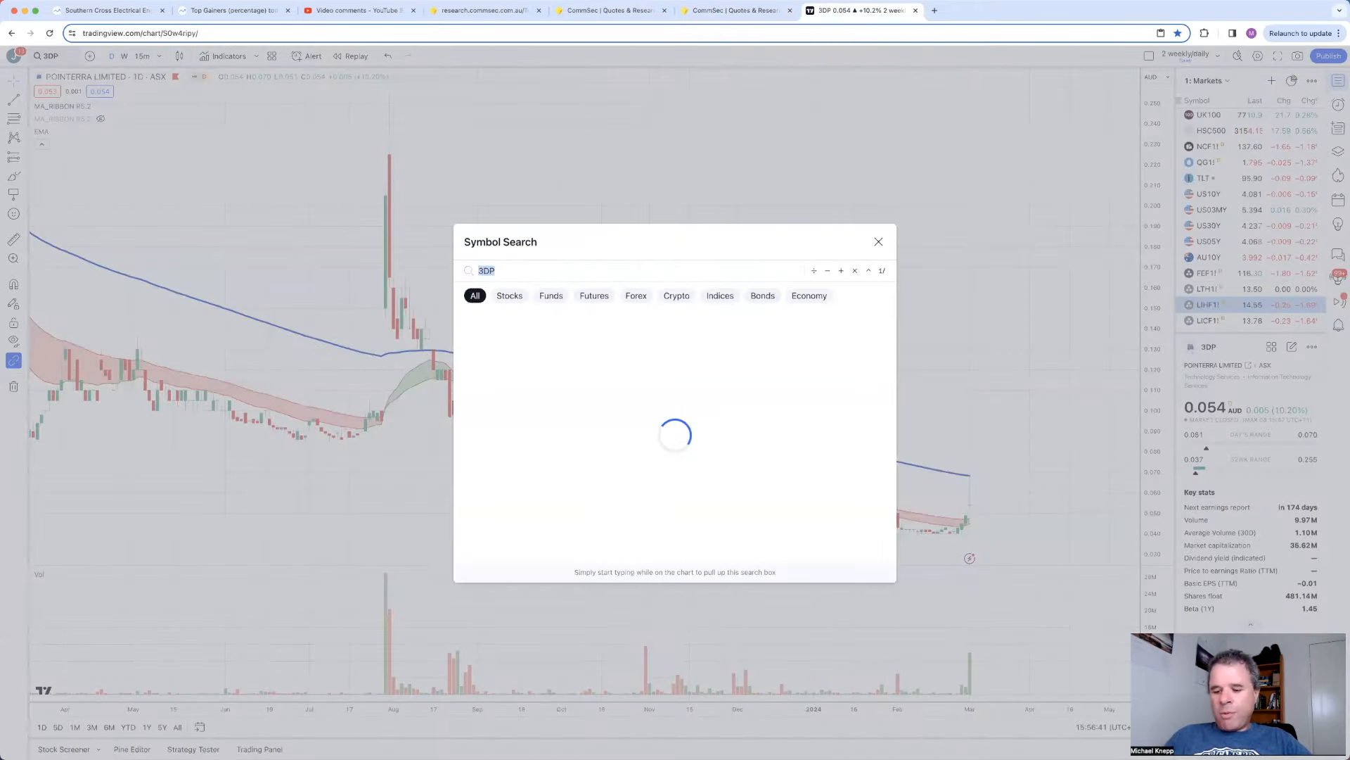
pyautogui.write('VUK')
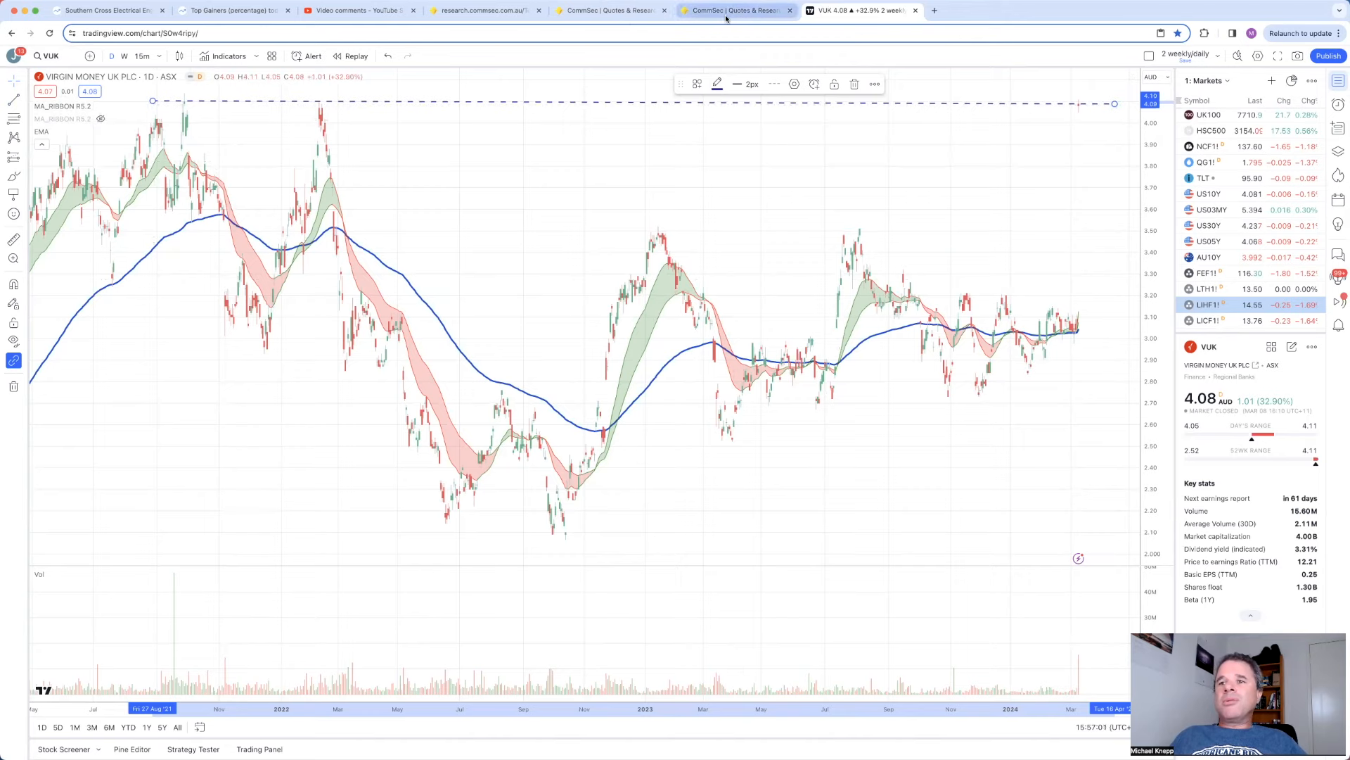
# Step: From CommSec, open the 'Joint Statement Re Potential Cash Acquisition' PDF zoomed to 125%
pyautogui.click(731, 10)
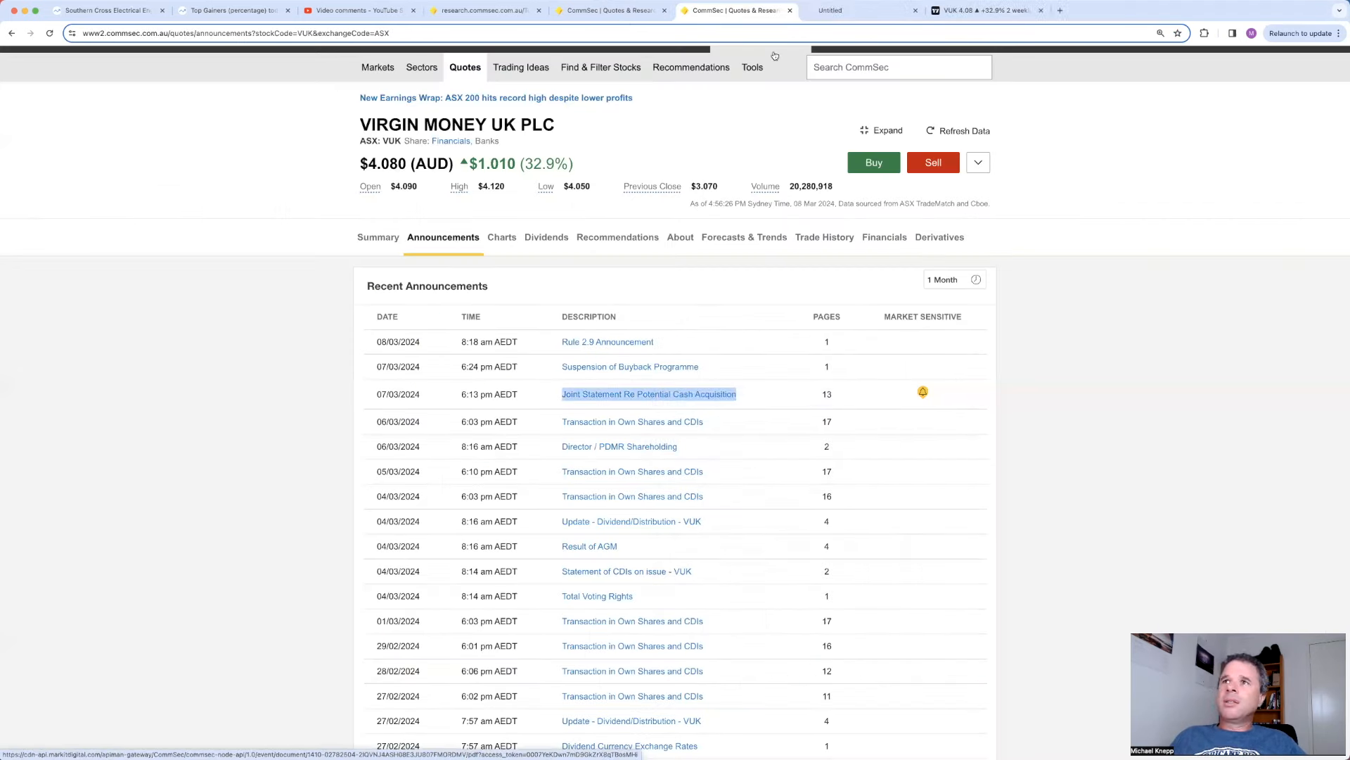
pyautogui.click(648, 393)
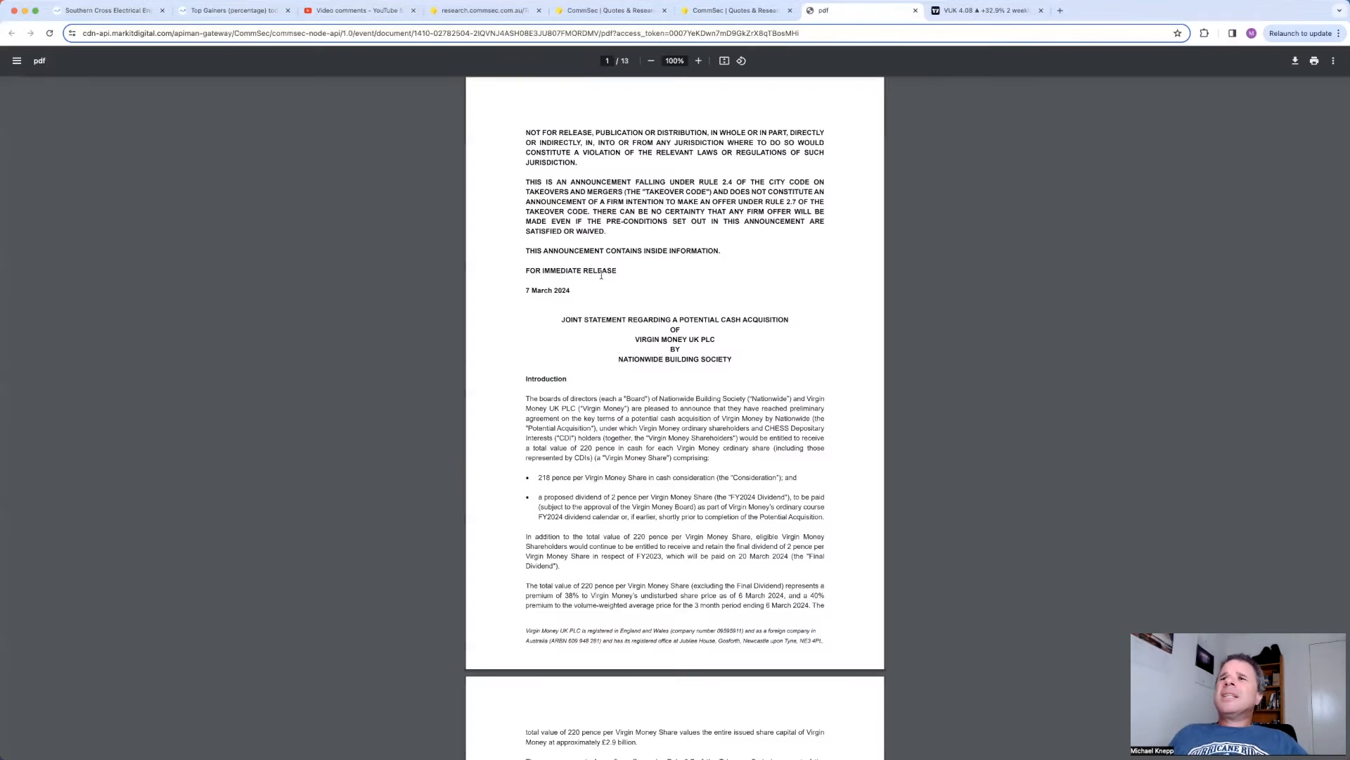
pyautogui.click(697, 60)
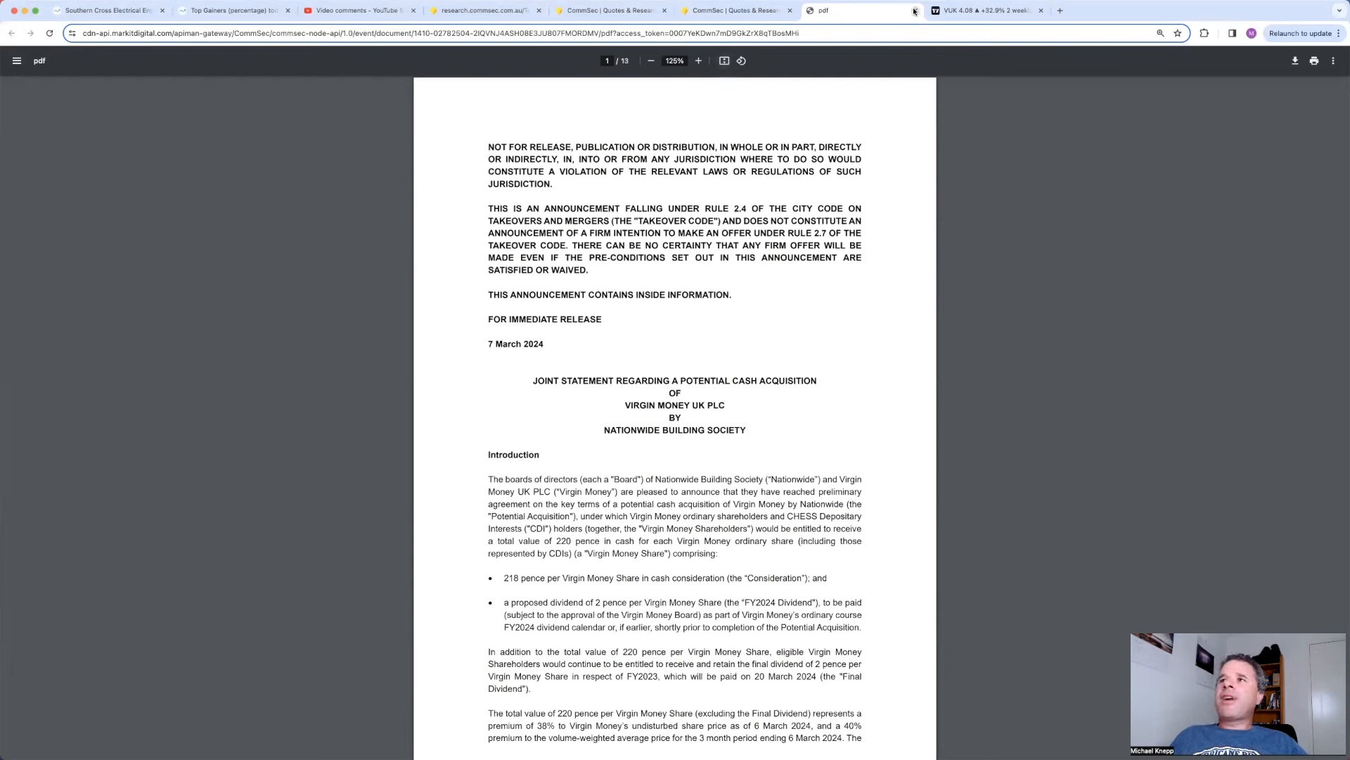
# Step: Close the Virgin Money PDF, the extra CommSec quote page and the Southern Cross Electrical page
pyautogui.click(914, 10)
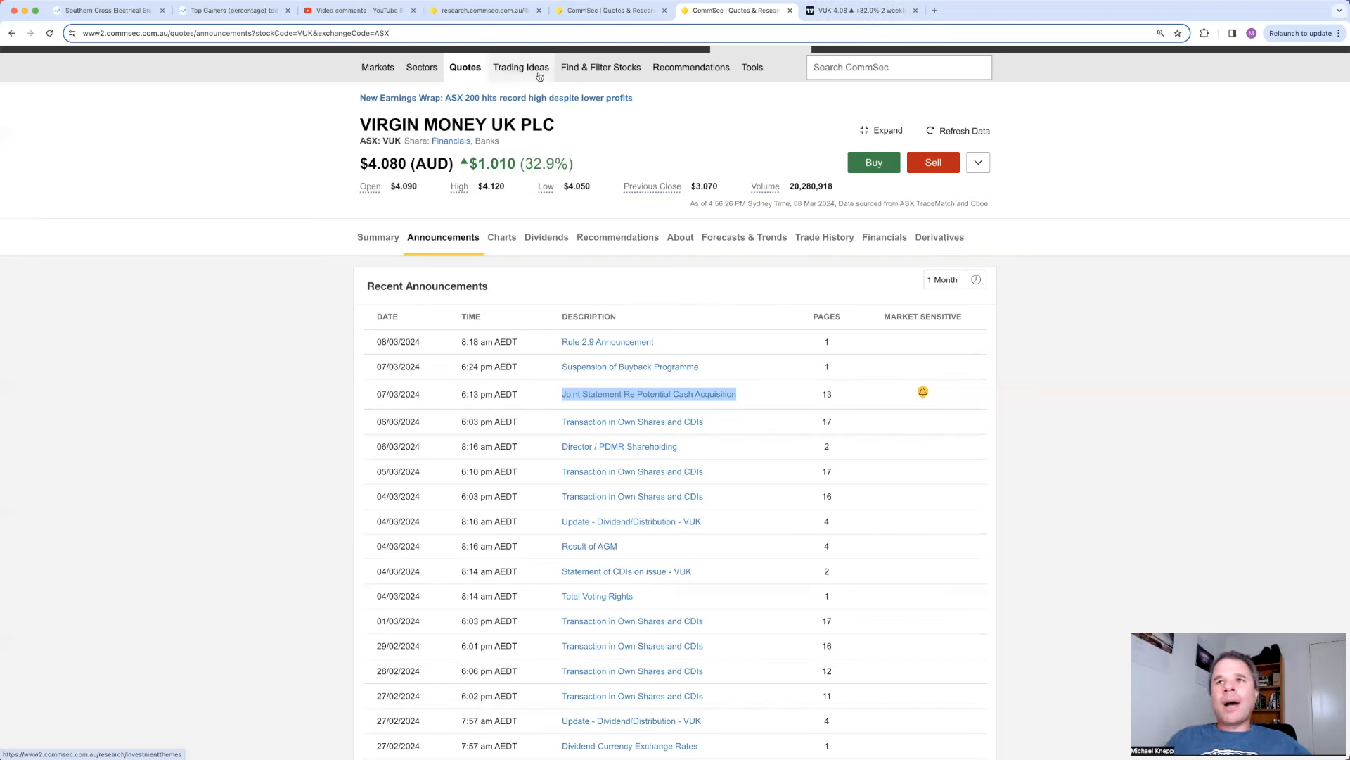
pyautogui.moveTo(520, 67)
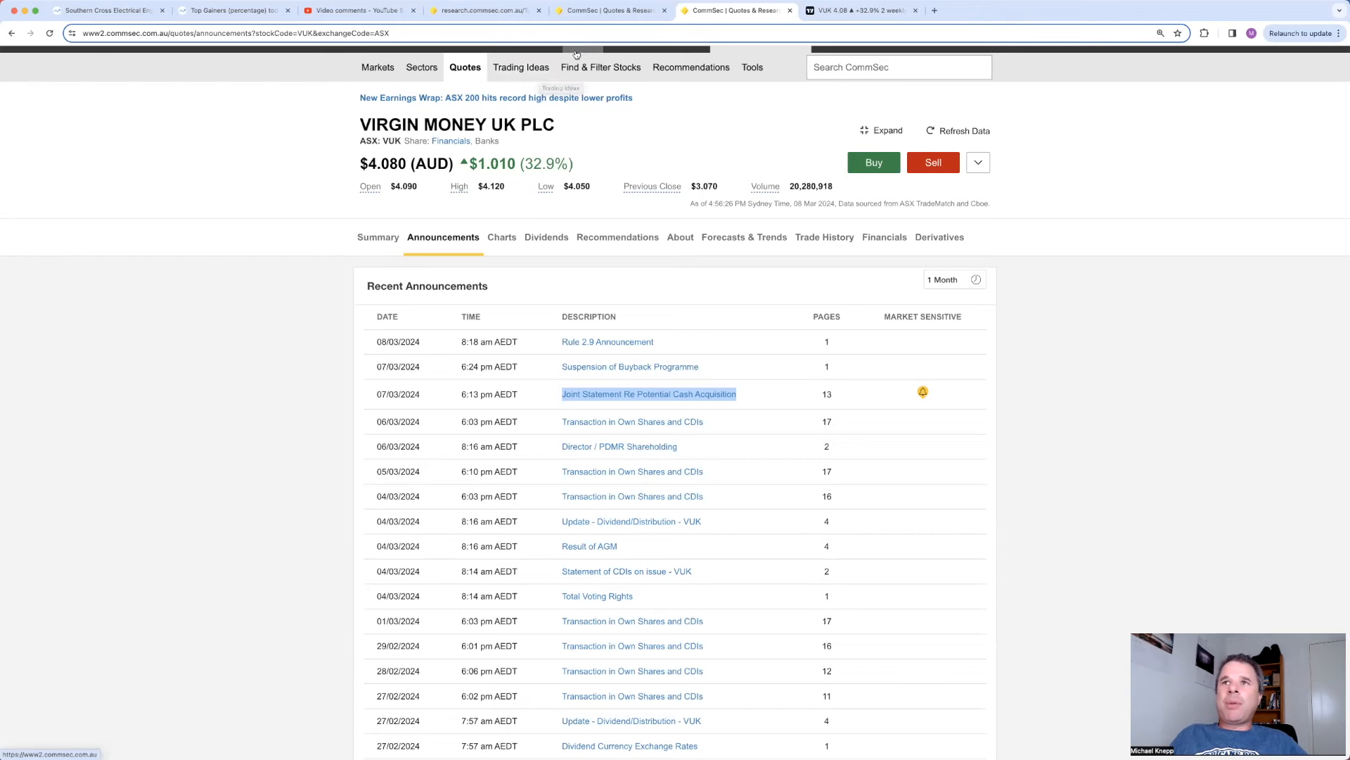
pyautogui.click(732, 10)
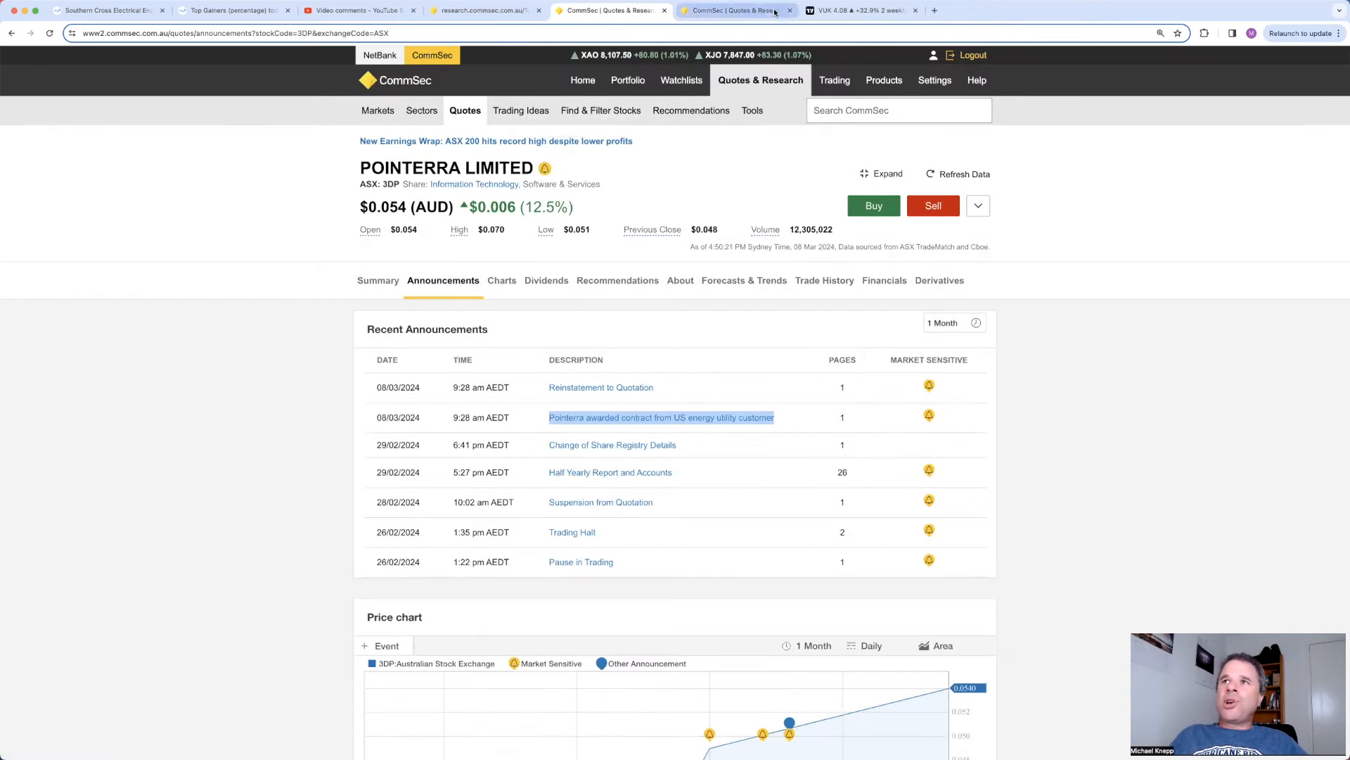
pyautogui.click(736, 10)
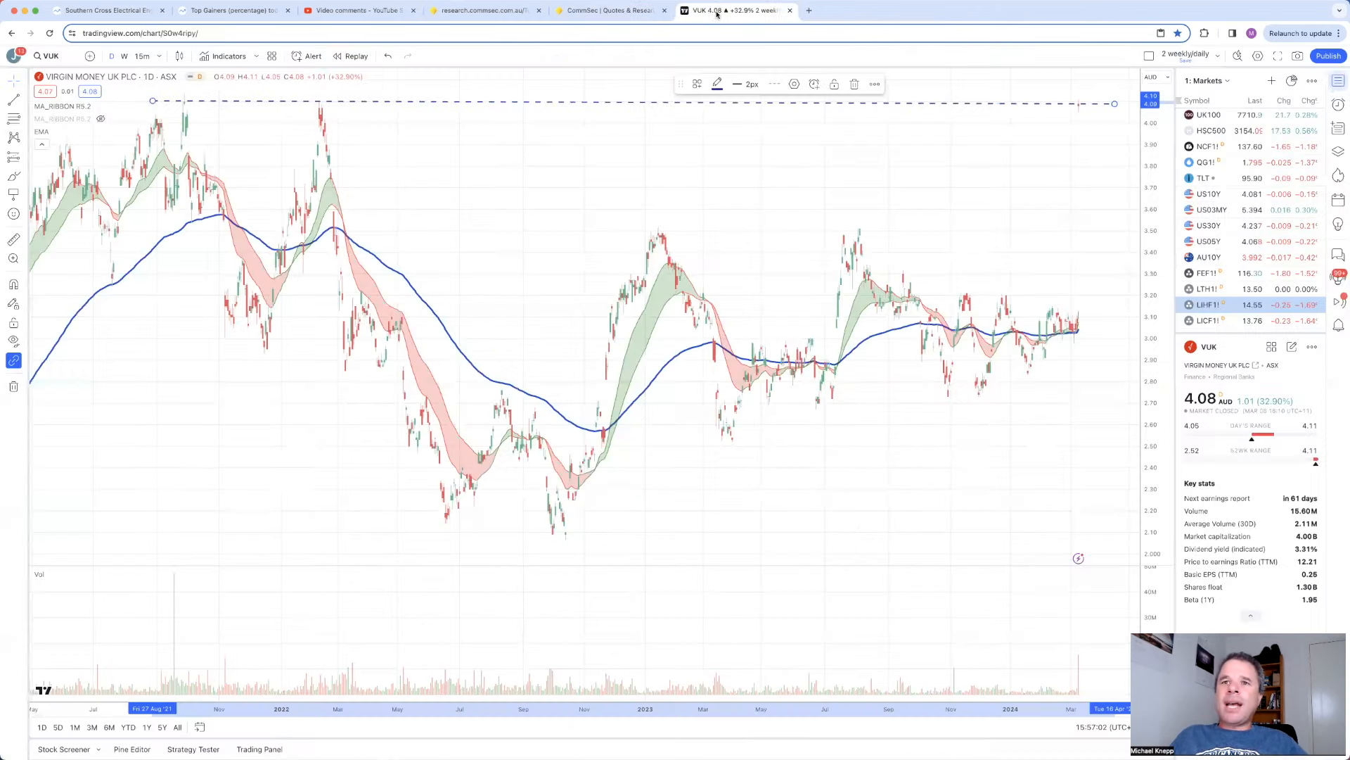
pyautogui.click(102, 10)
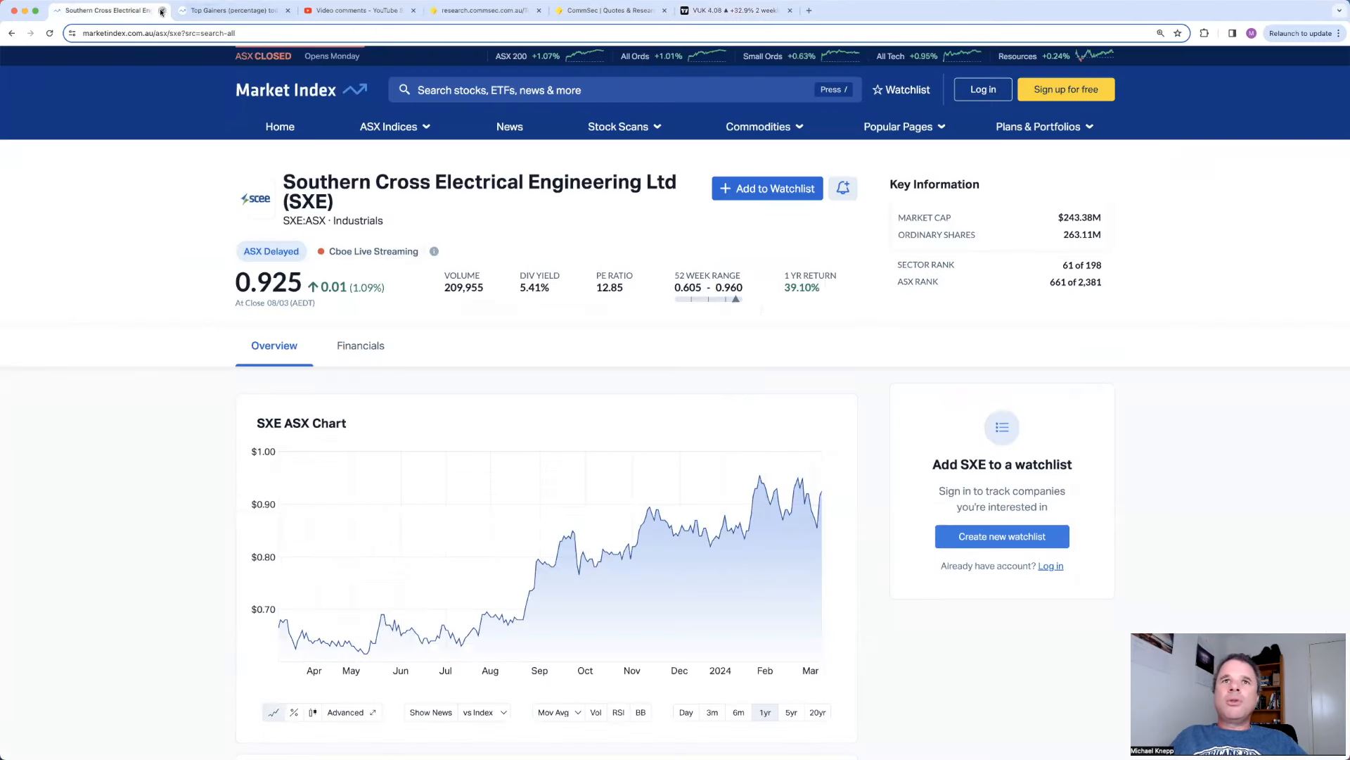
pyautogui.click(161, 10)
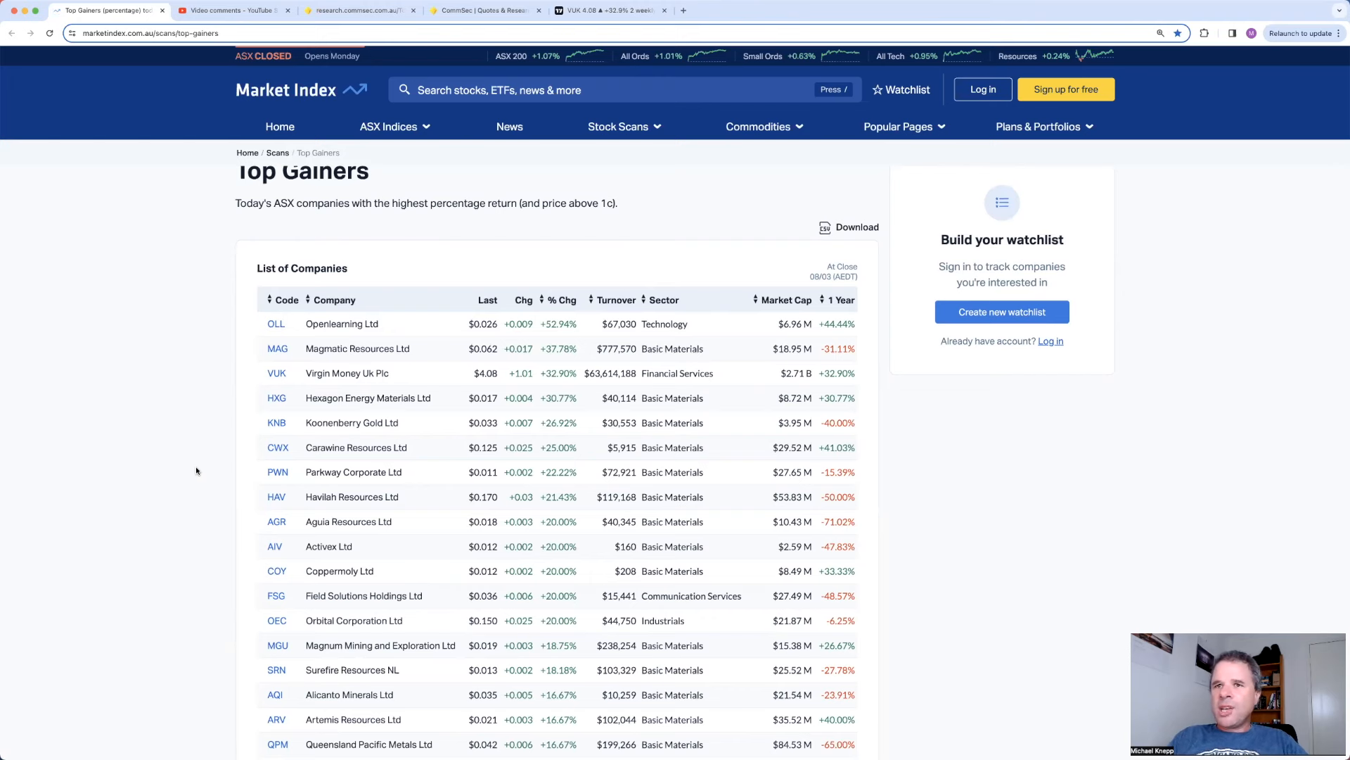
pyautogui.moveTo(304, 561)
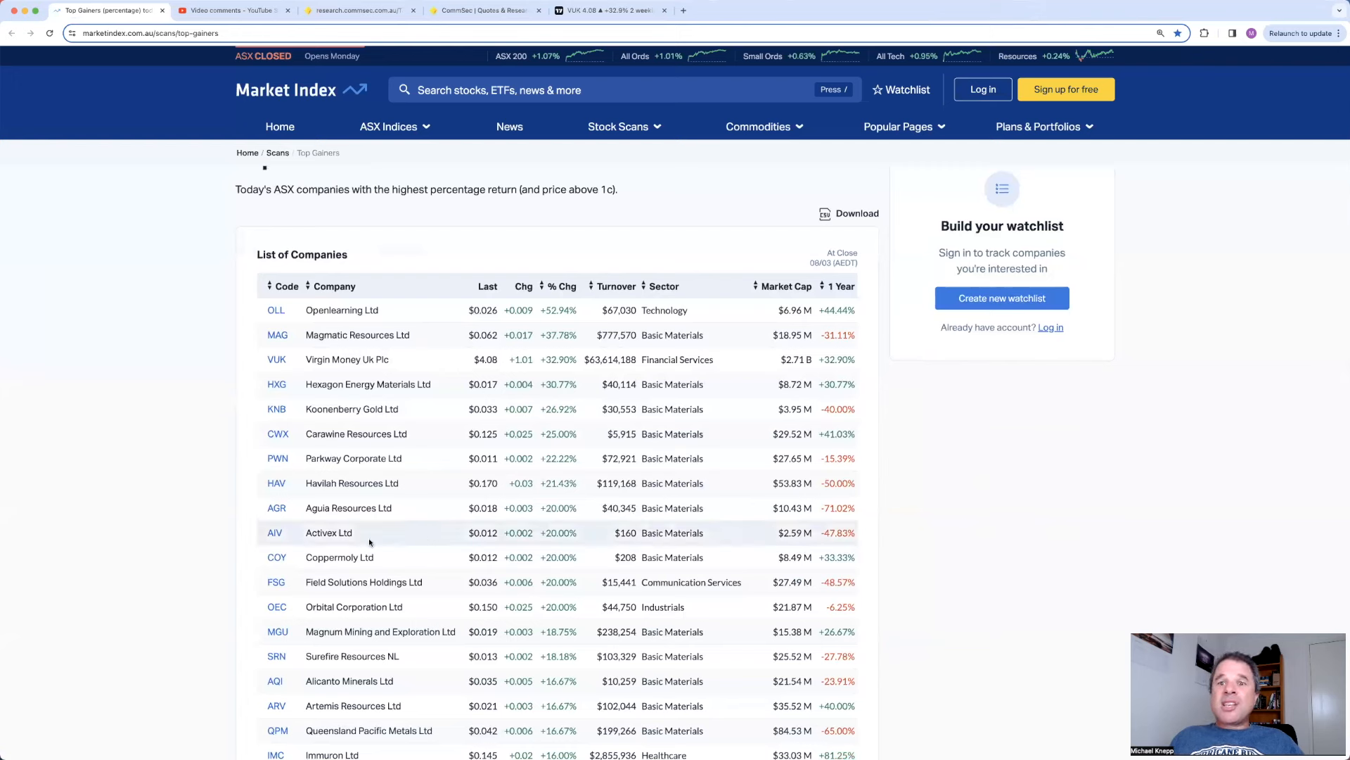
pyautogui.moveTo(610, 540)
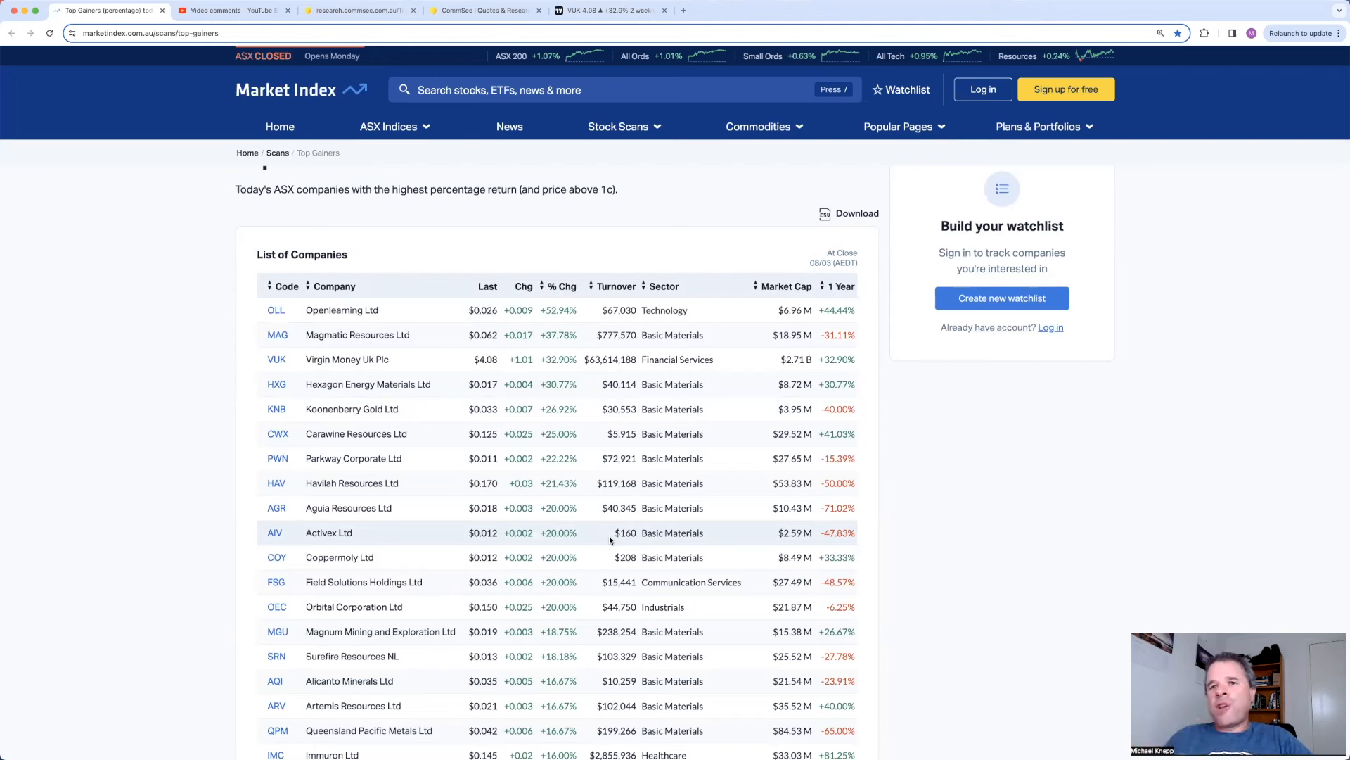
pyautogui.moveTo(726, 523)
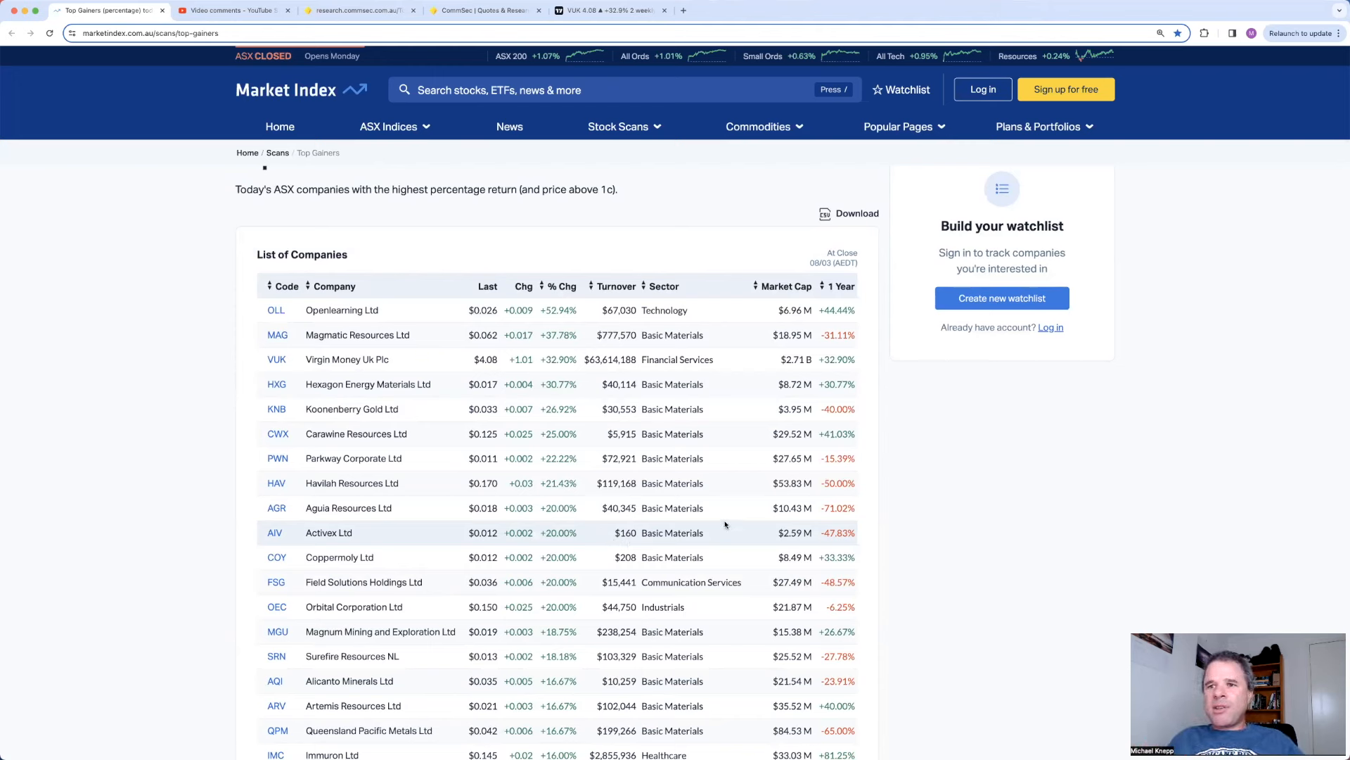
pyautogui.moveTo(715, 520)
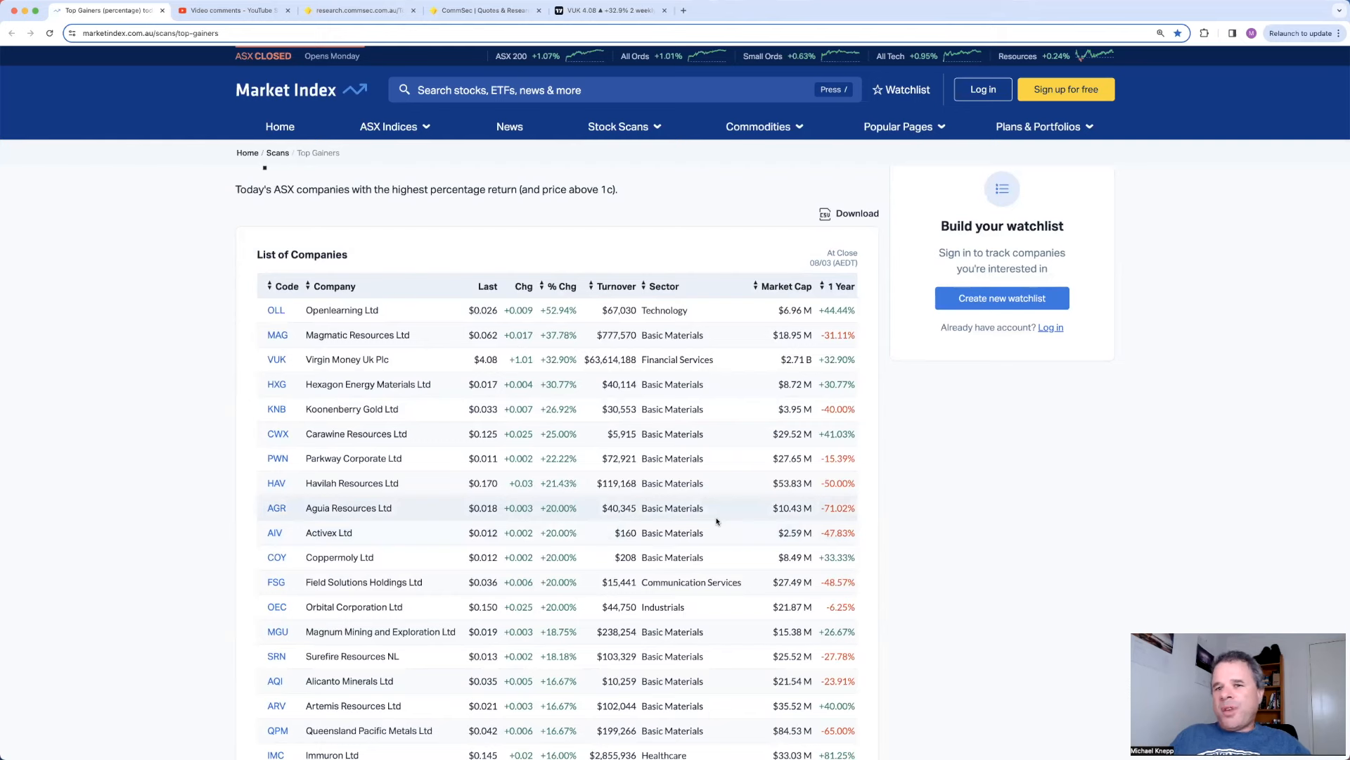
# Step: Order the Top Gainers by market cap, largest first, and scroll into the smaller companies
pyautogui.click(783, 285)
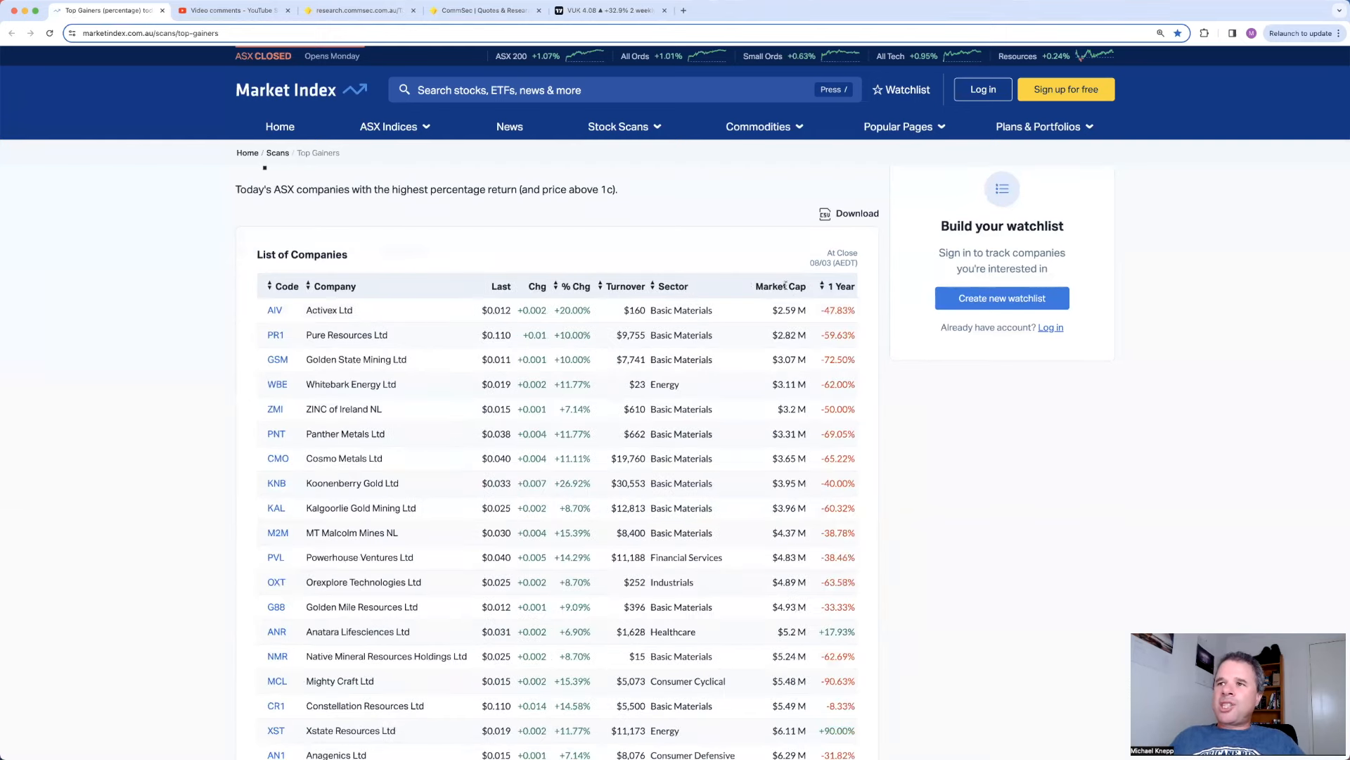
pyautogui.click(780, 286)
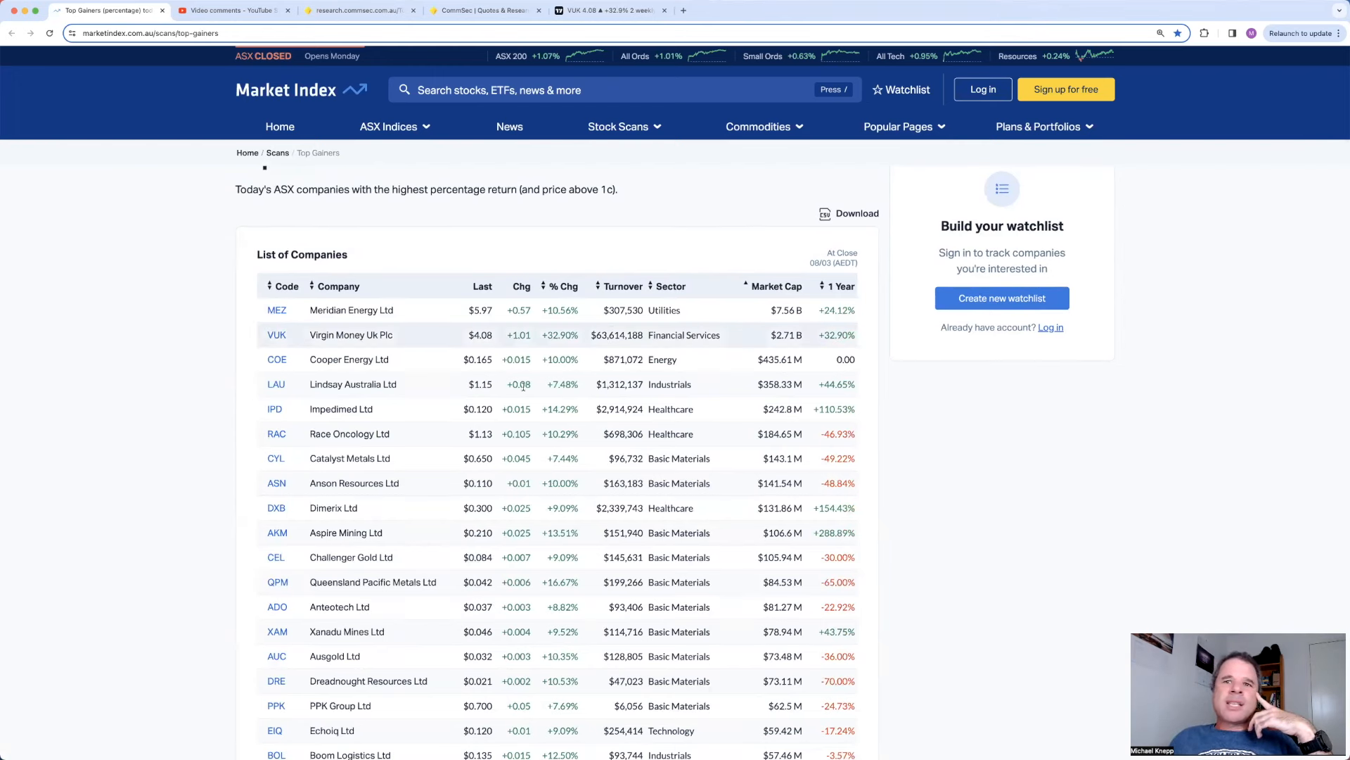
pyautogui.moveTo(362, 433)
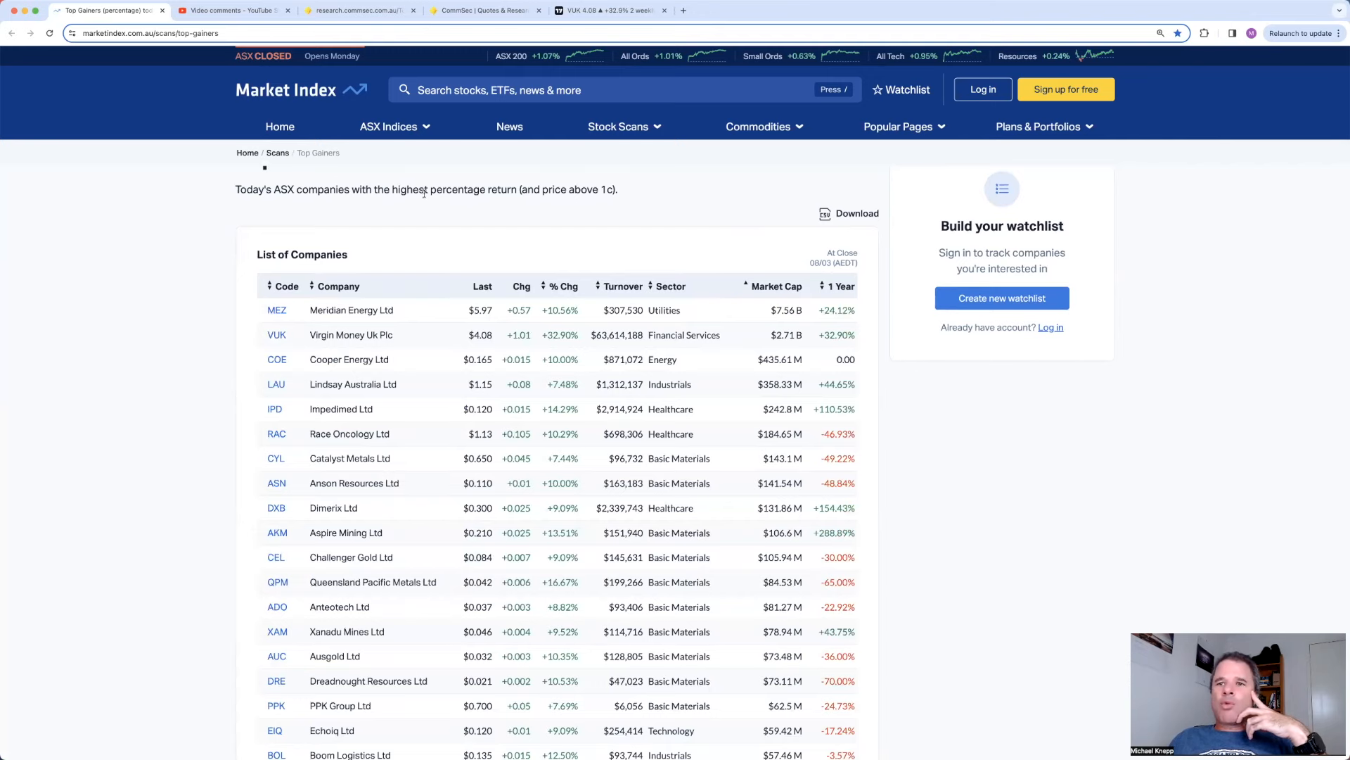
pyautogui.moveTo(411, 270)
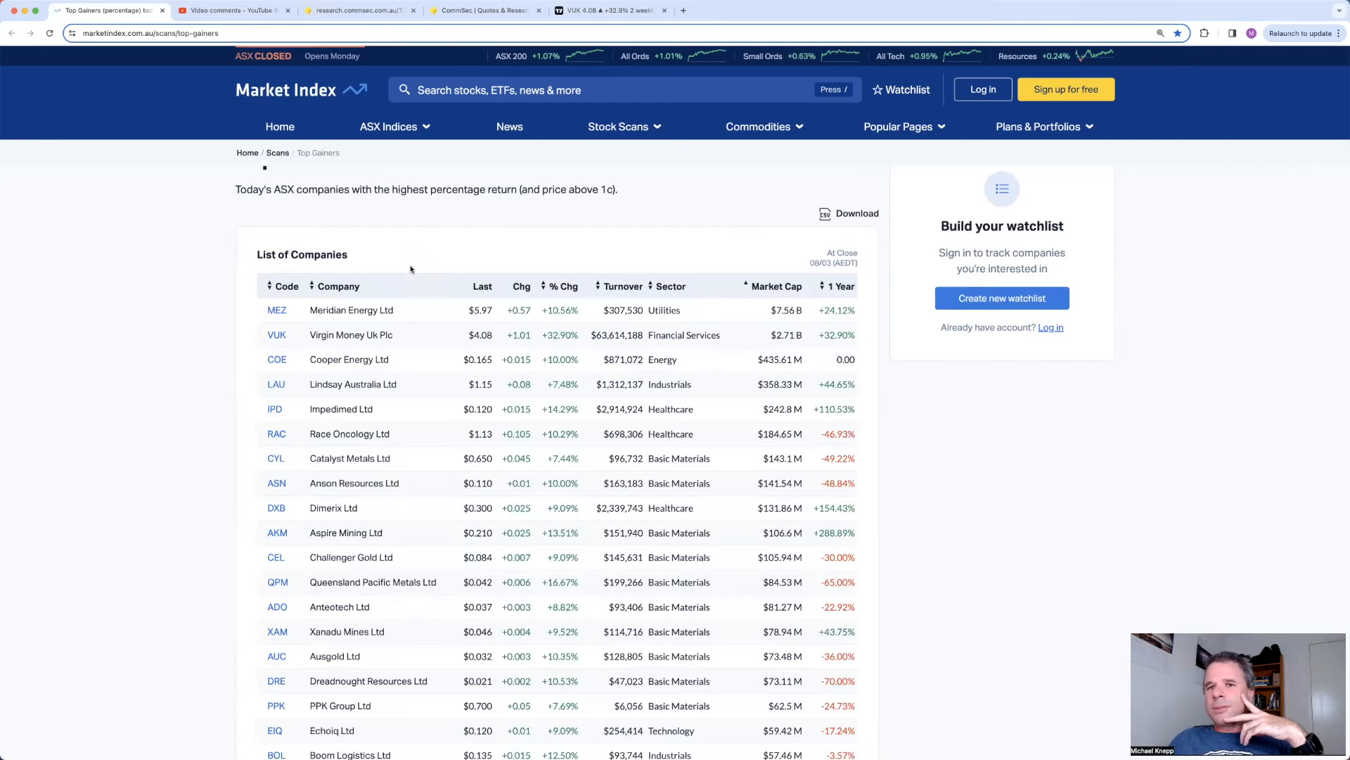
pyautogui.scroll(3)
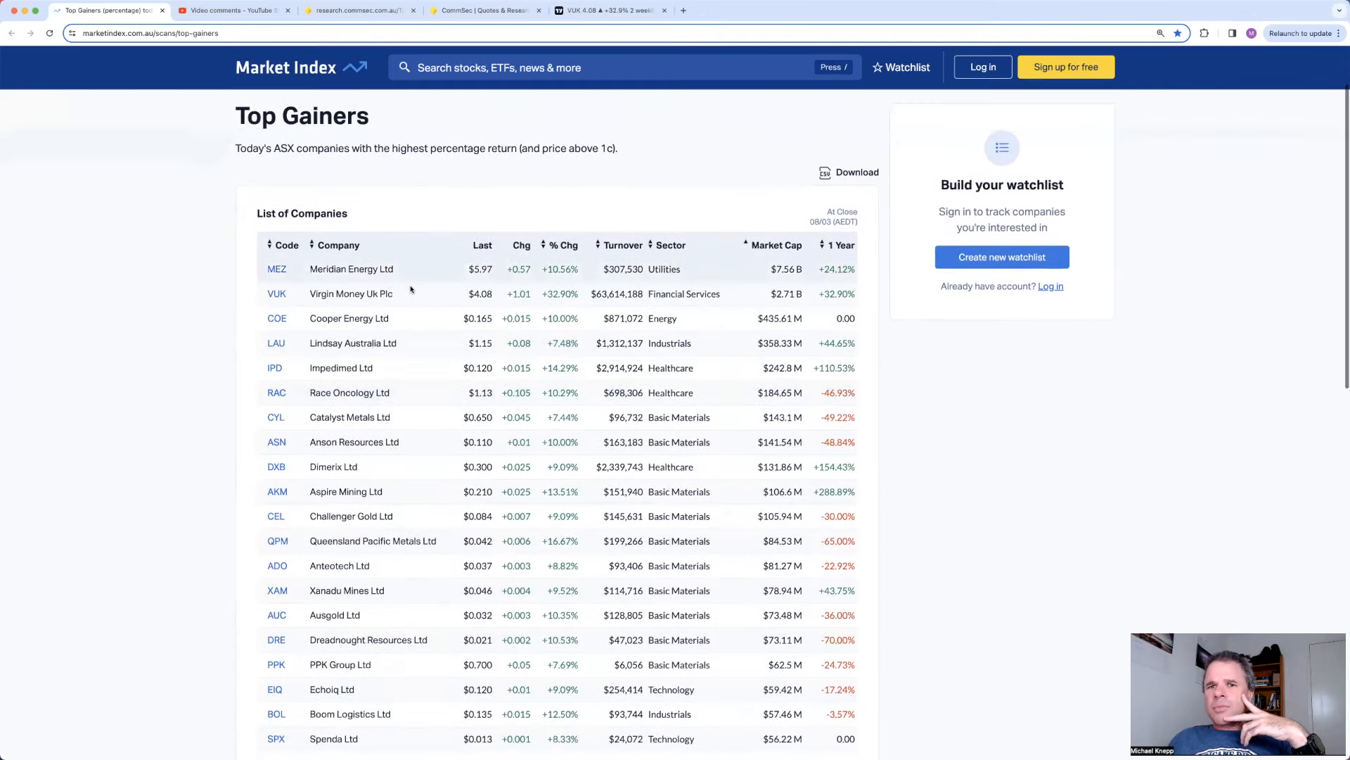
pyautogui.scroll(-3)
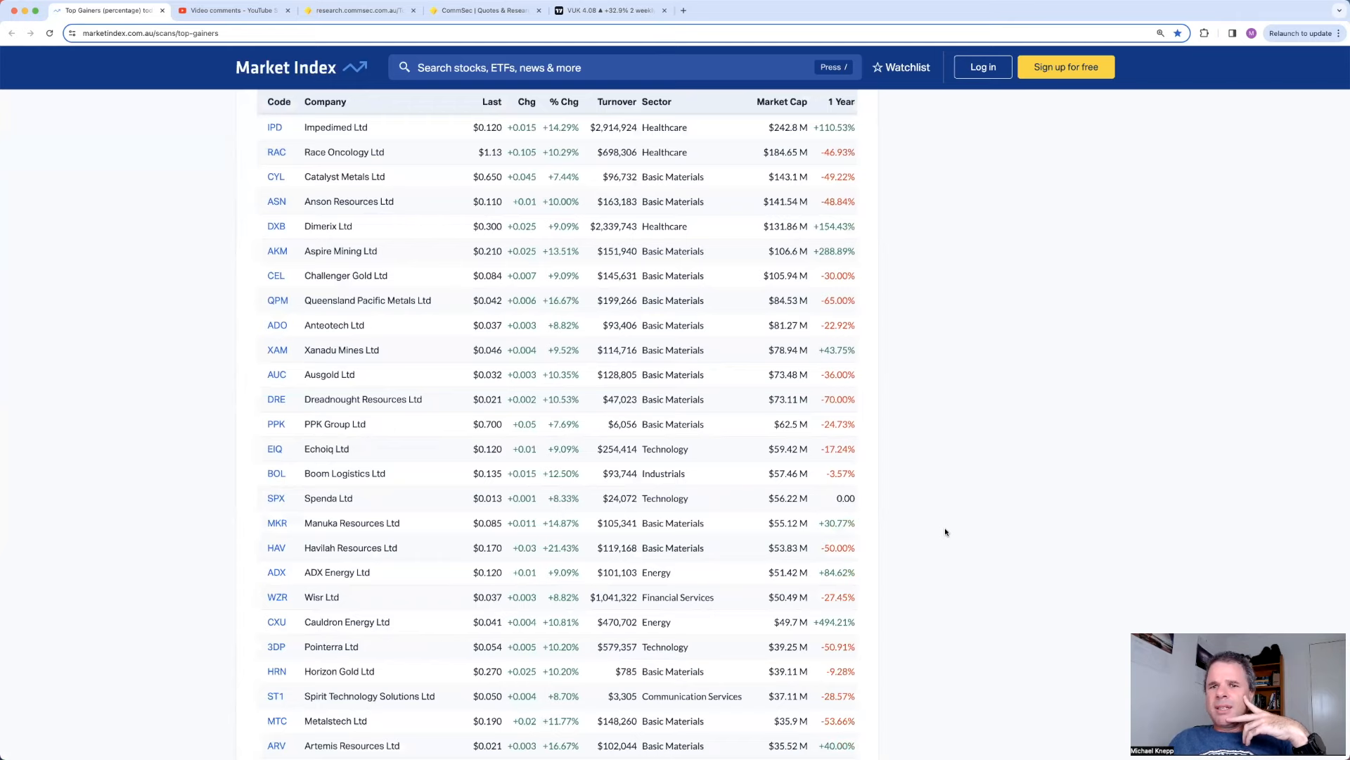
pyautogui.scroll(-3)
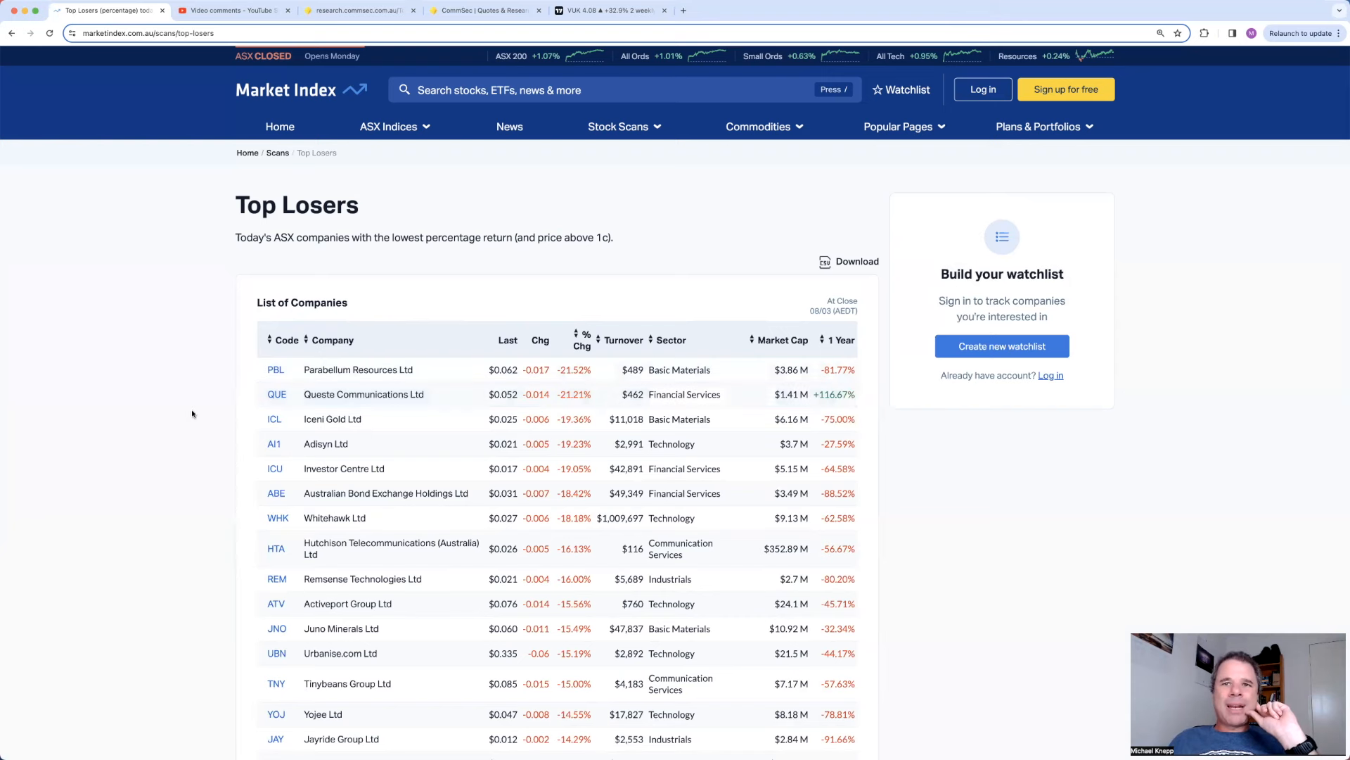
pyautogui.moveTo(147, 436)
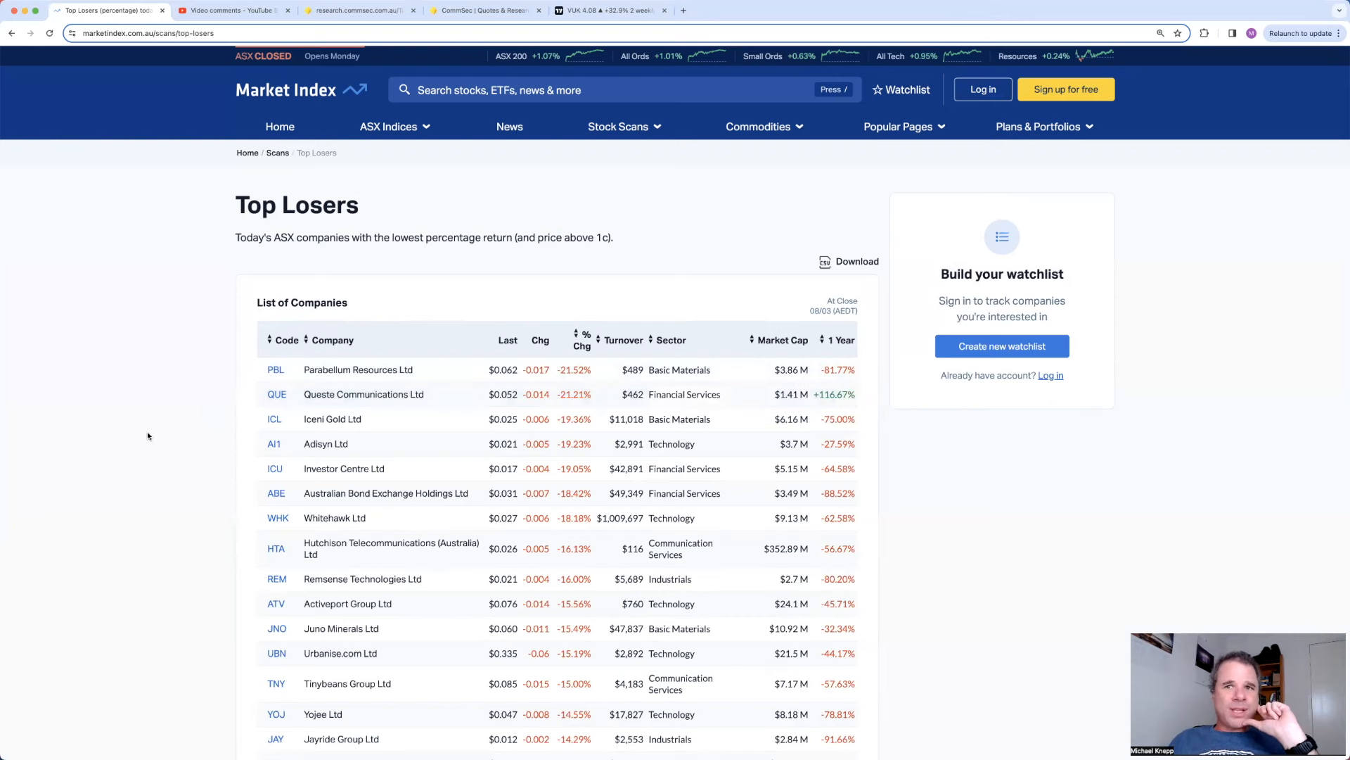
pyautogui.scroll(-3)
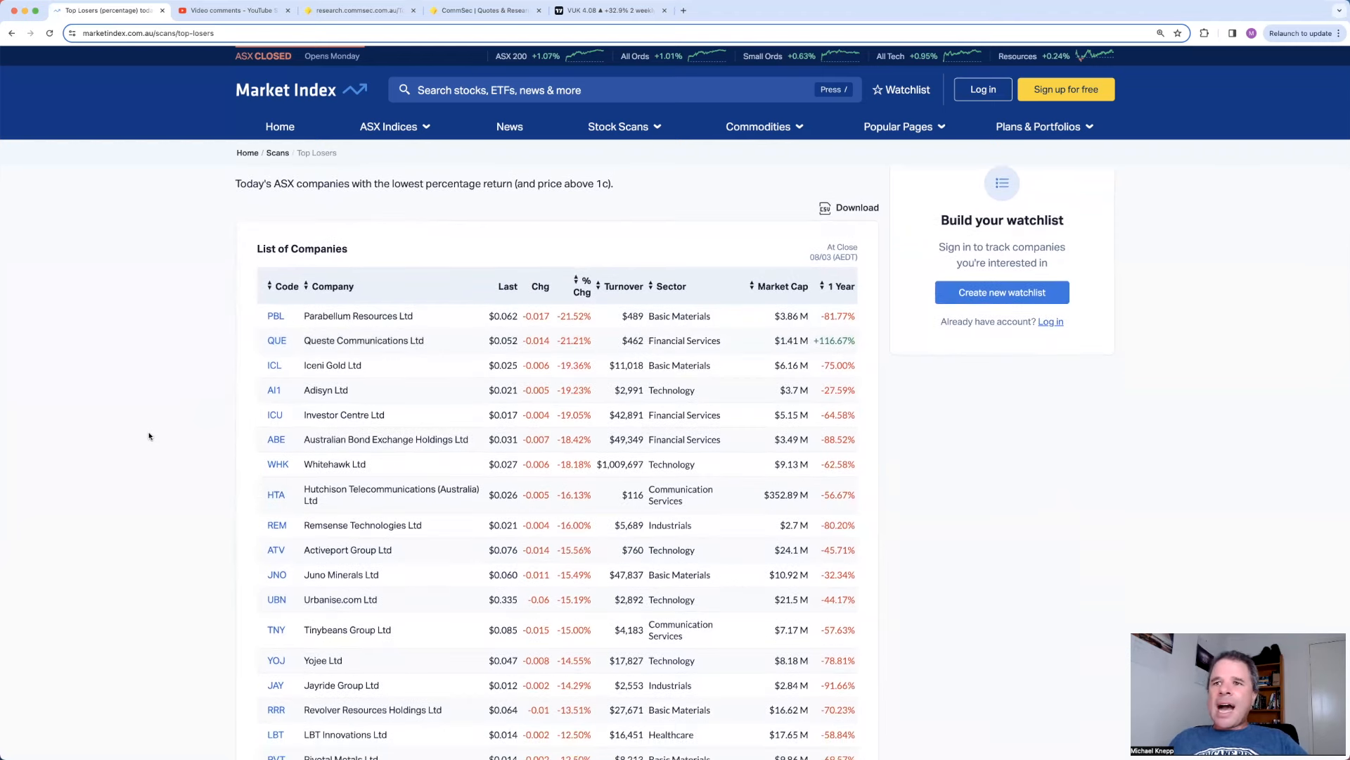
pyautogui.moveTo(195, 446)
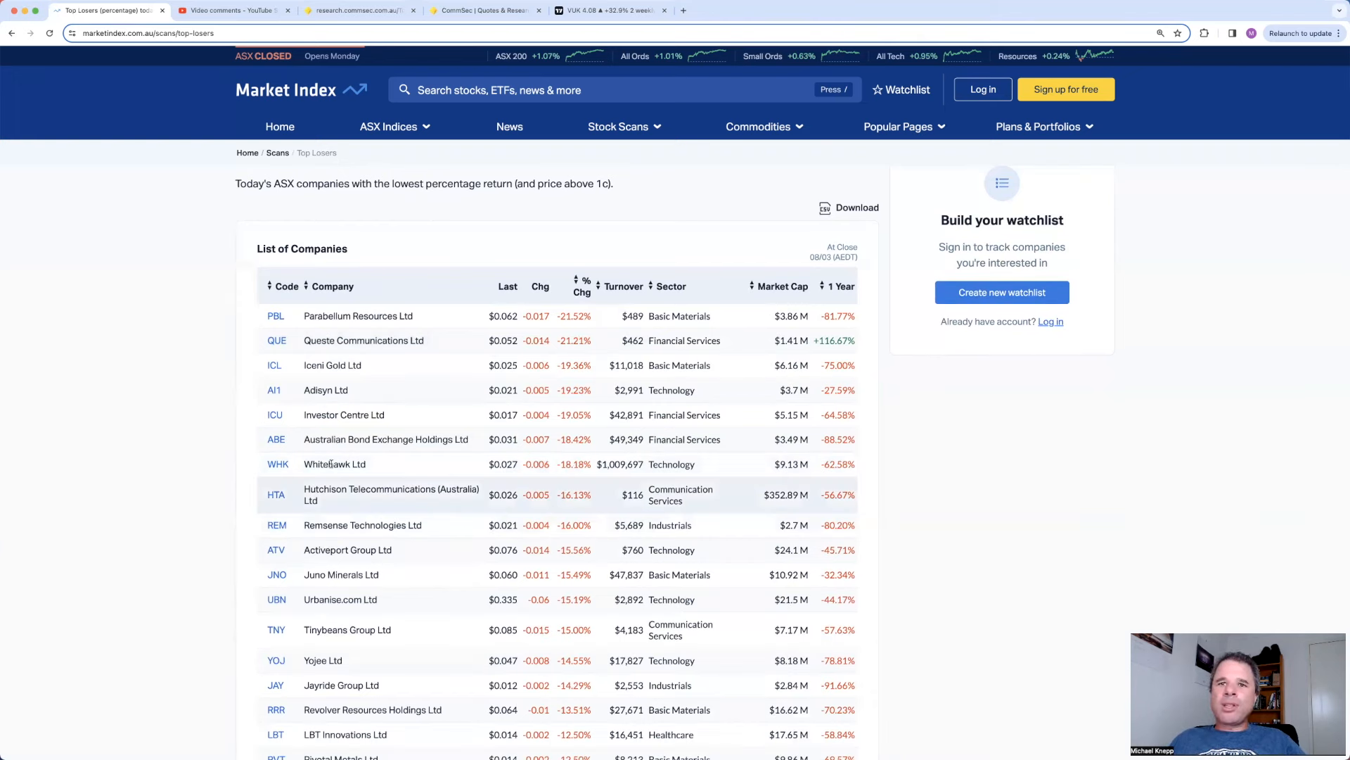
pyautogui.moveTo(277, 462)
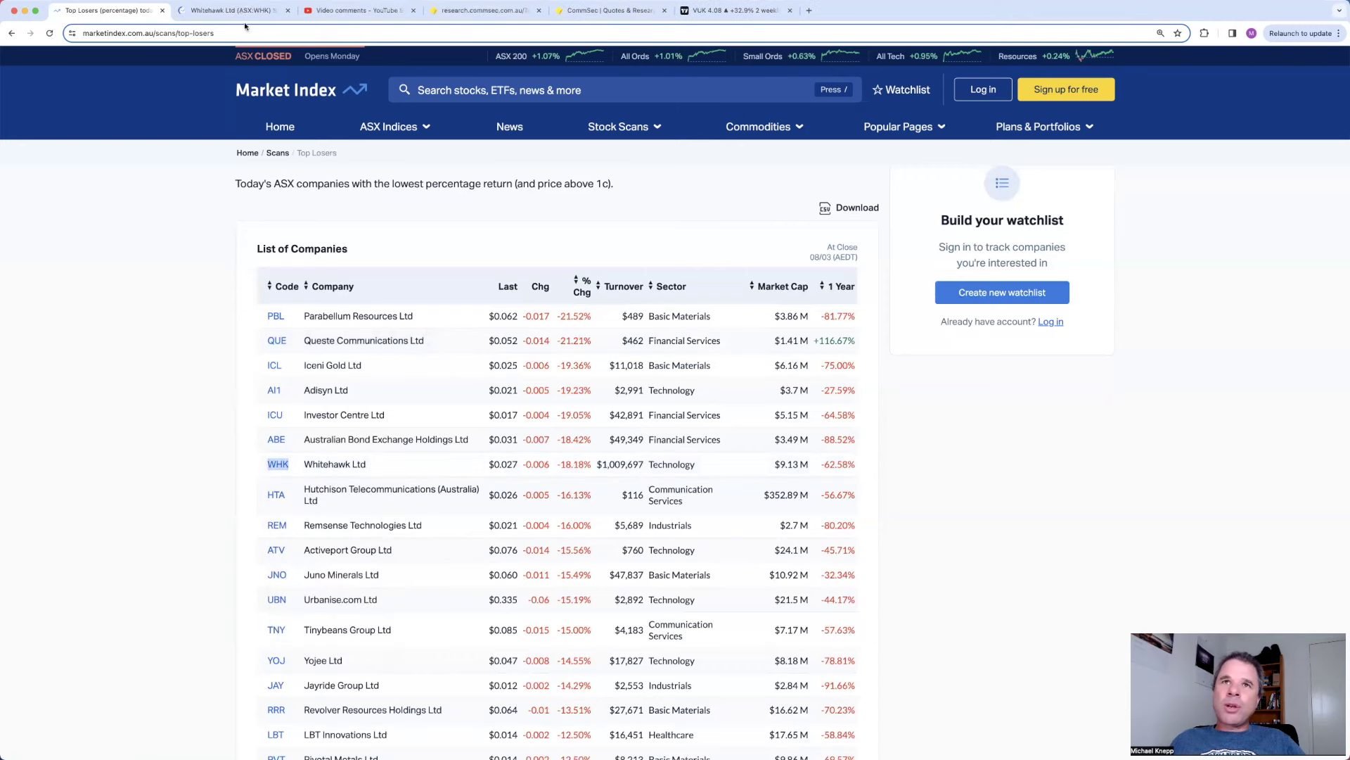
pyautogui.click(277, 464)
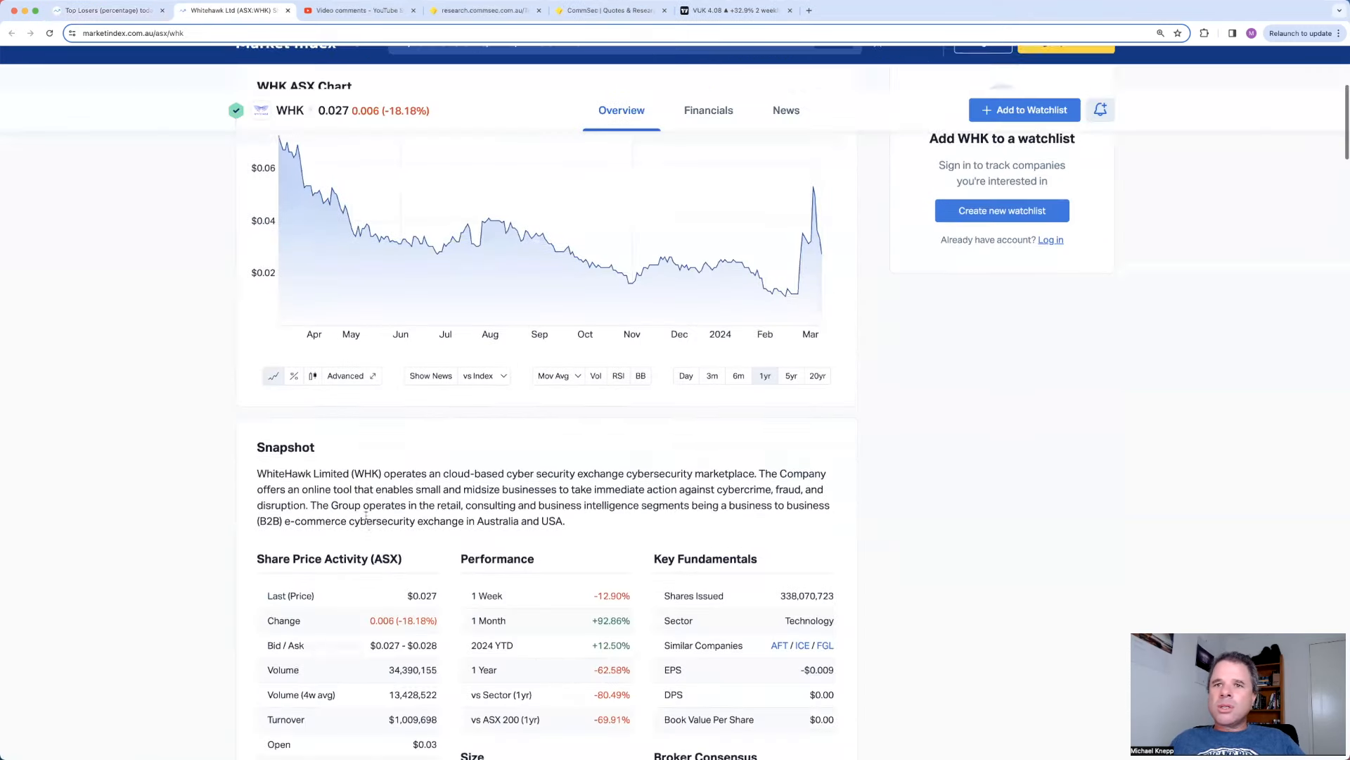
pyautogui.scroll(-3)
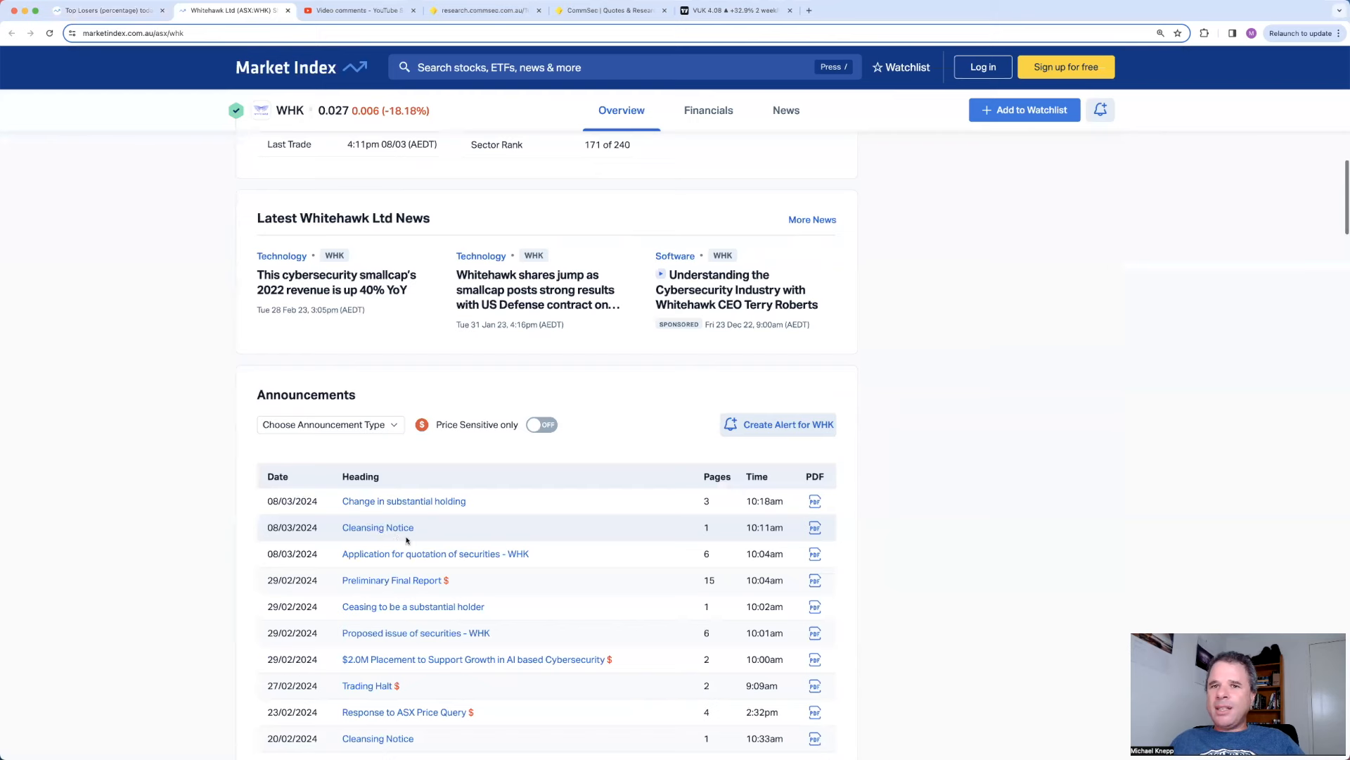
pyautogui.moveTo(393, 579)
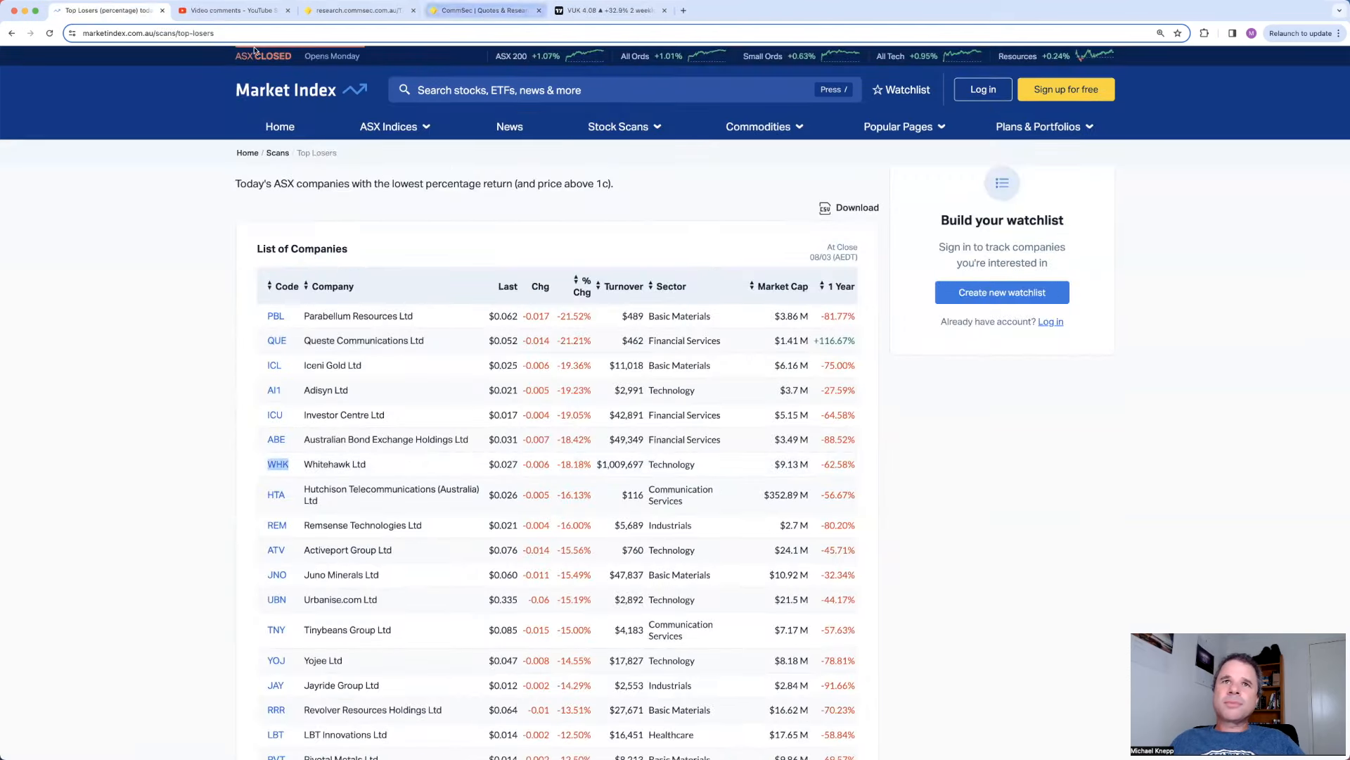
pyautogui.moveTo(169, 447)
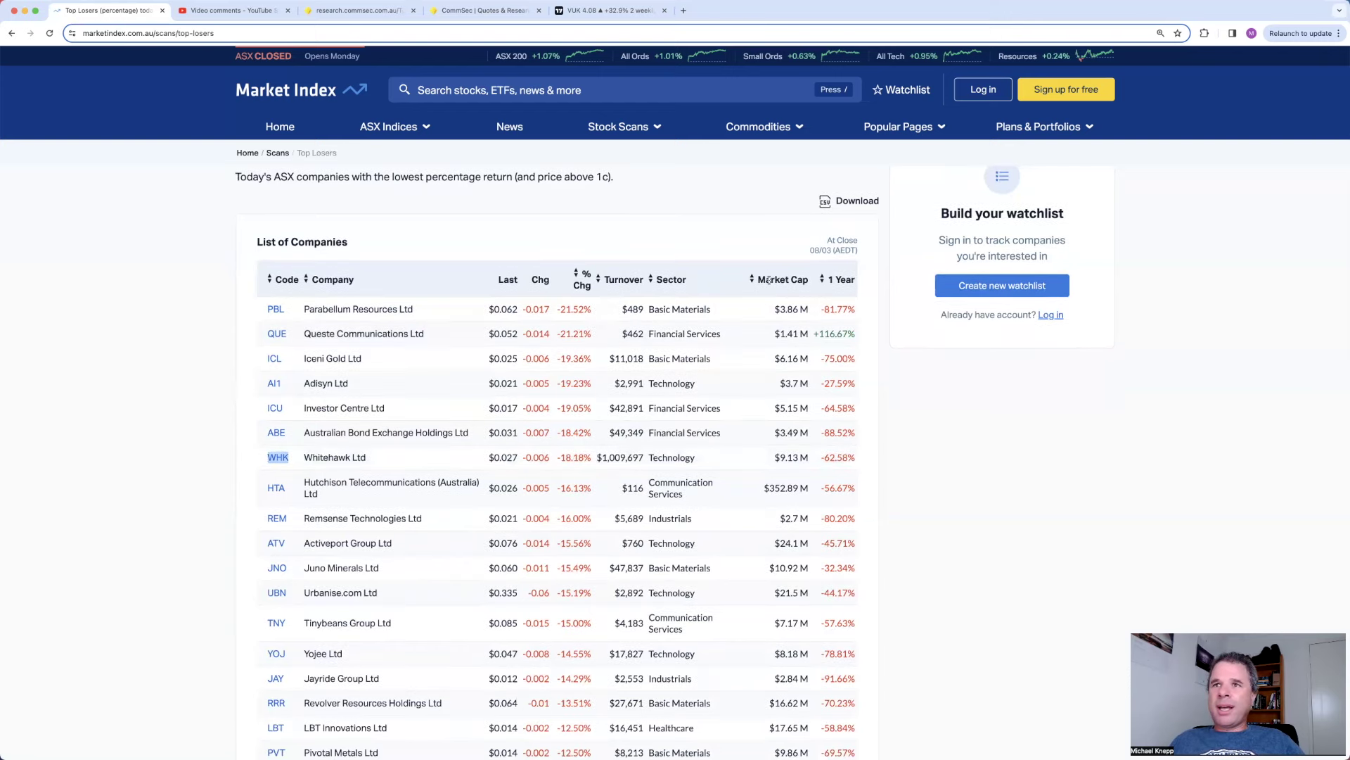
# Step: Order the Top Losers by market cap, largest first, and scroll down the list
pyautogui.click(781, 273)
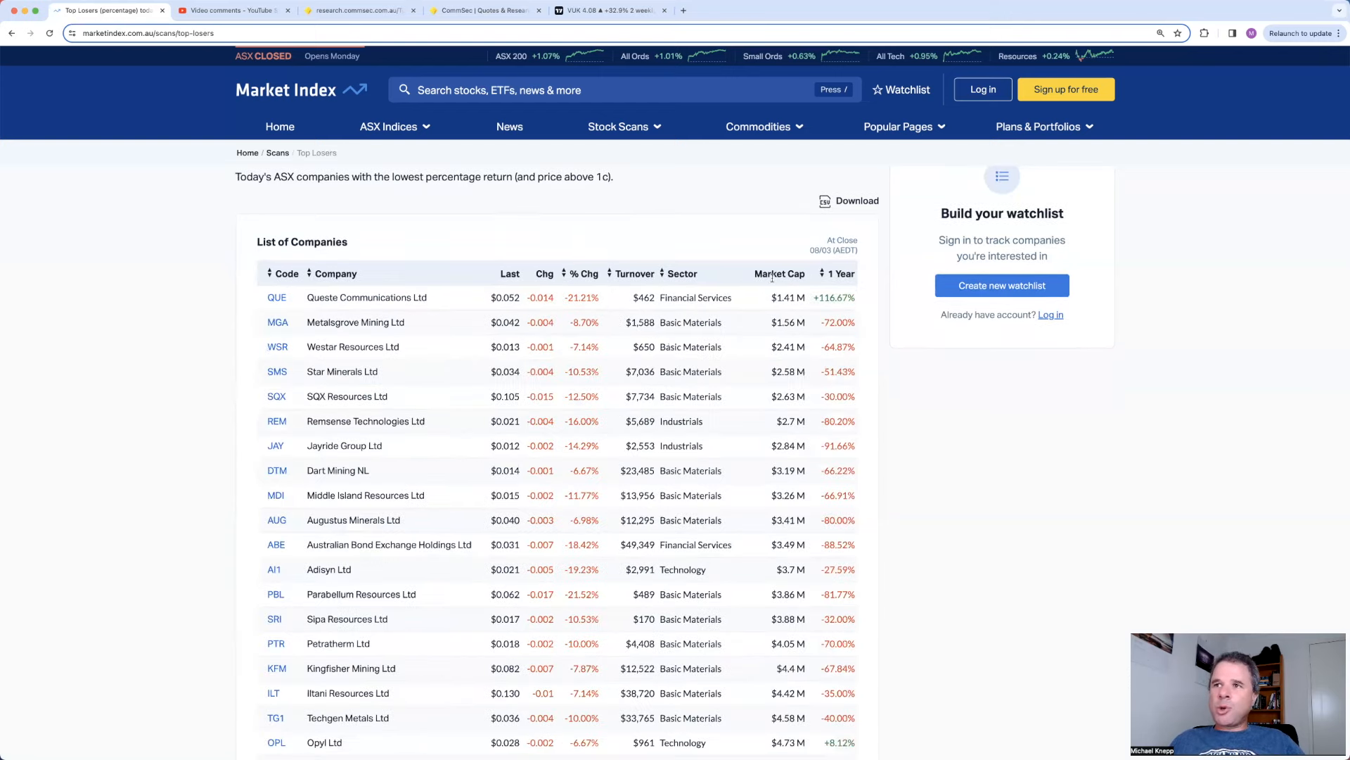
pyautogui.click(780, 279)
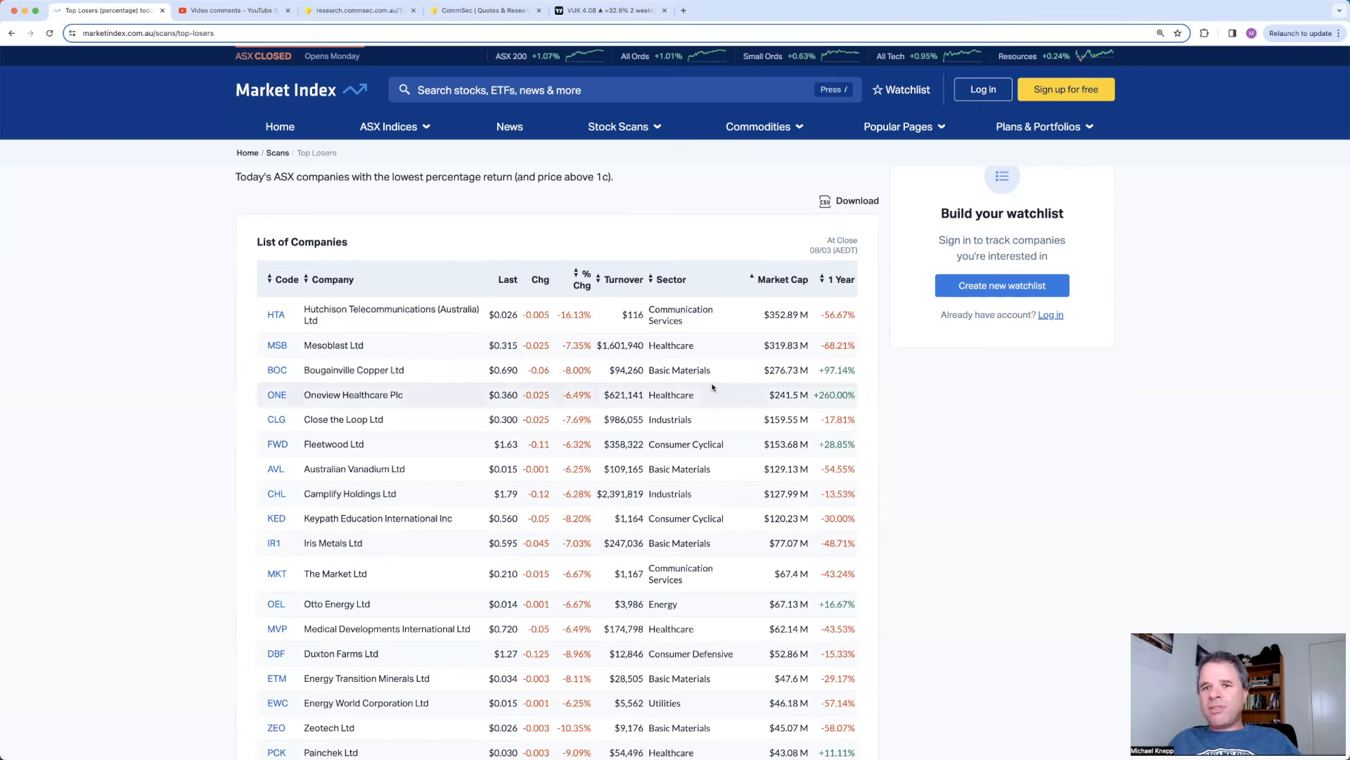
pyautogui.scroll(-3)
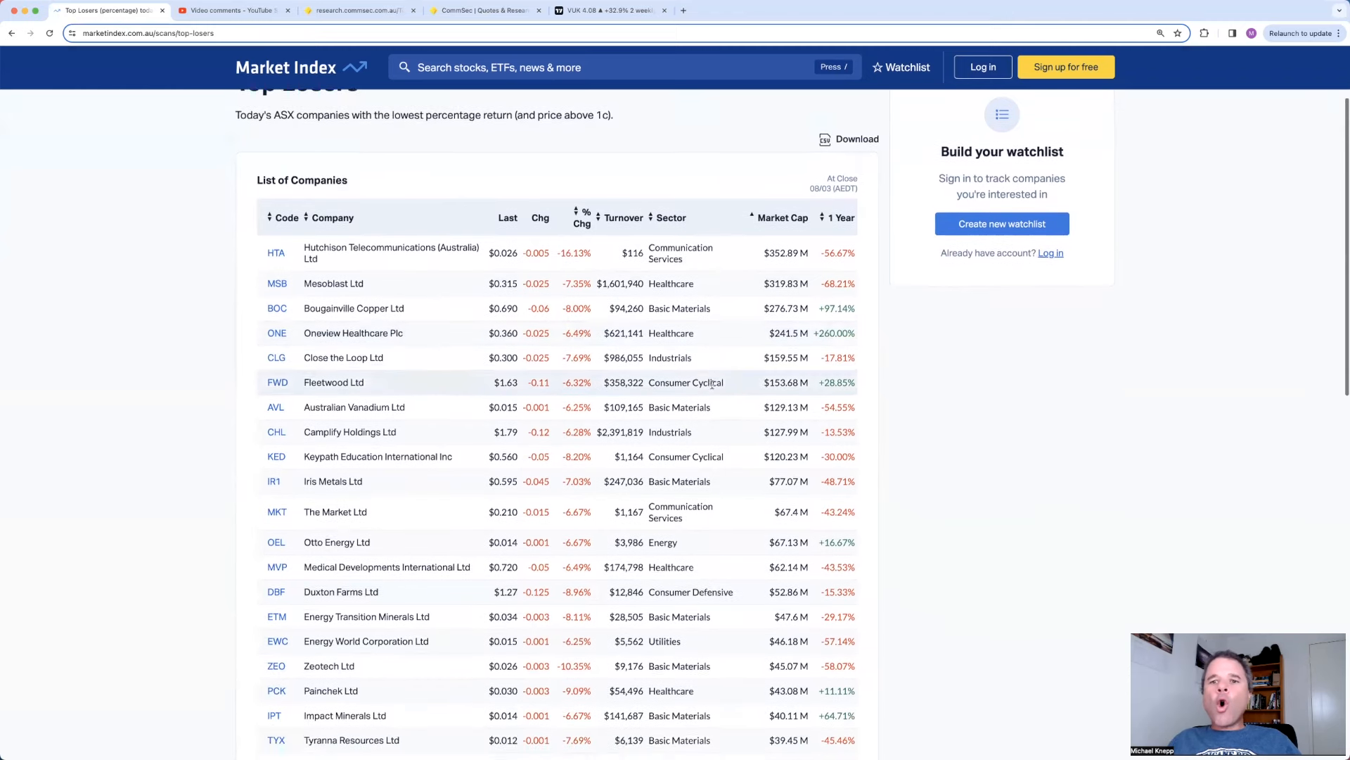
pyautogui.scroll(-3)
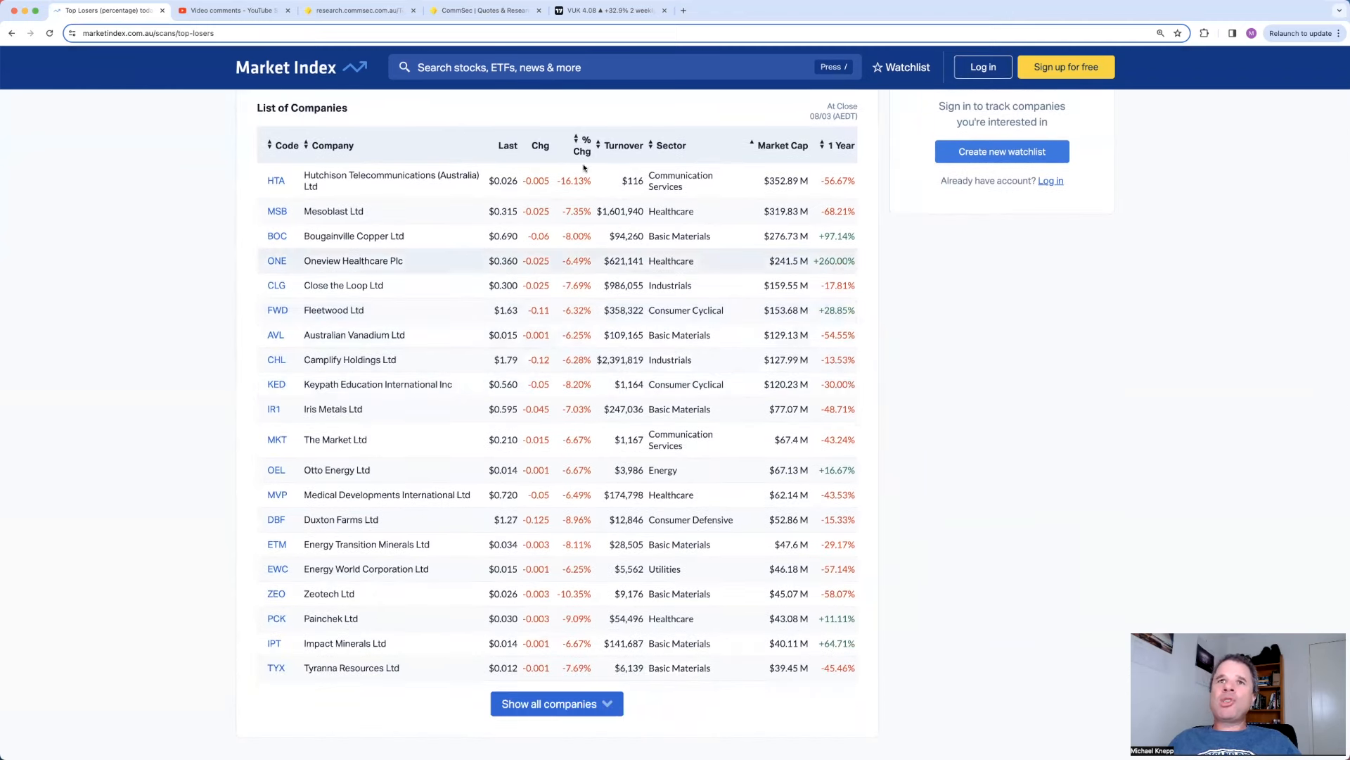
pyautogui.click(612, 10)
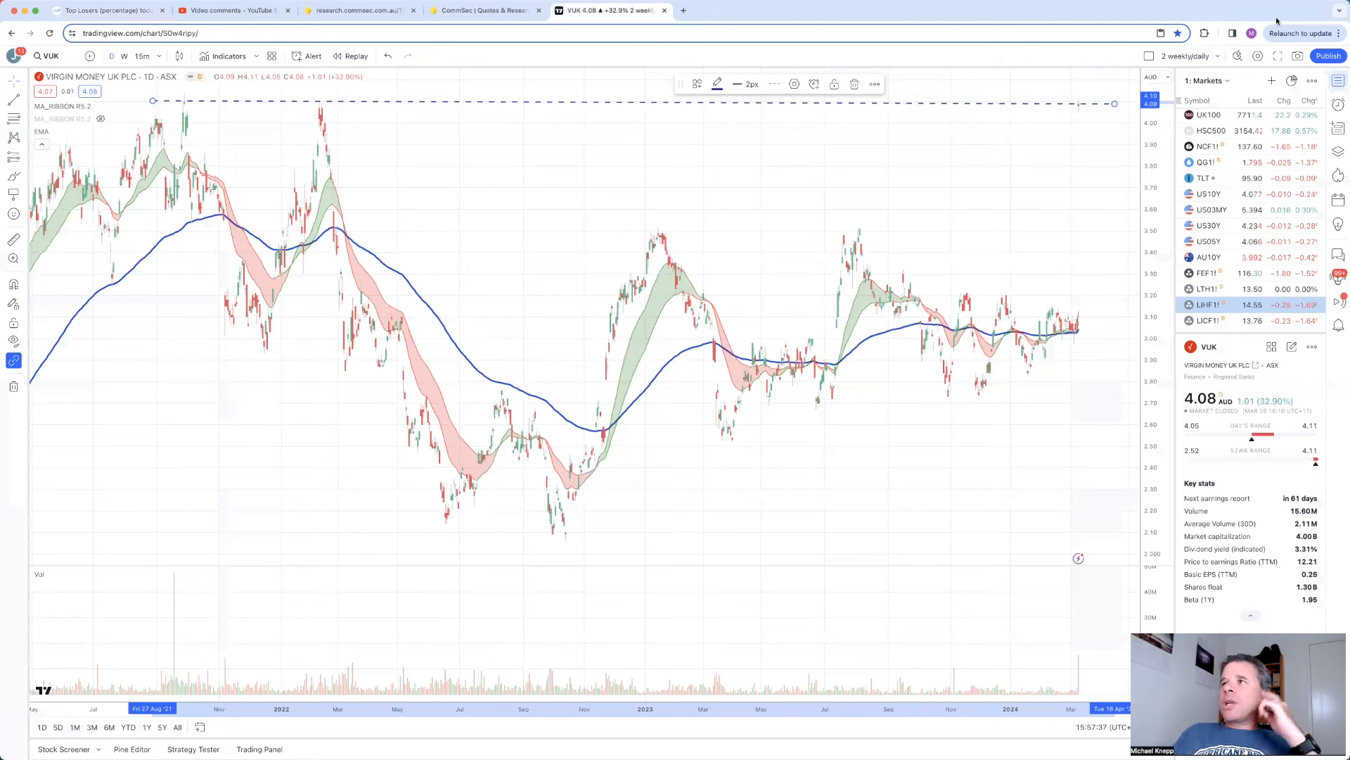
pyautogui.moveTo(1204, 81)
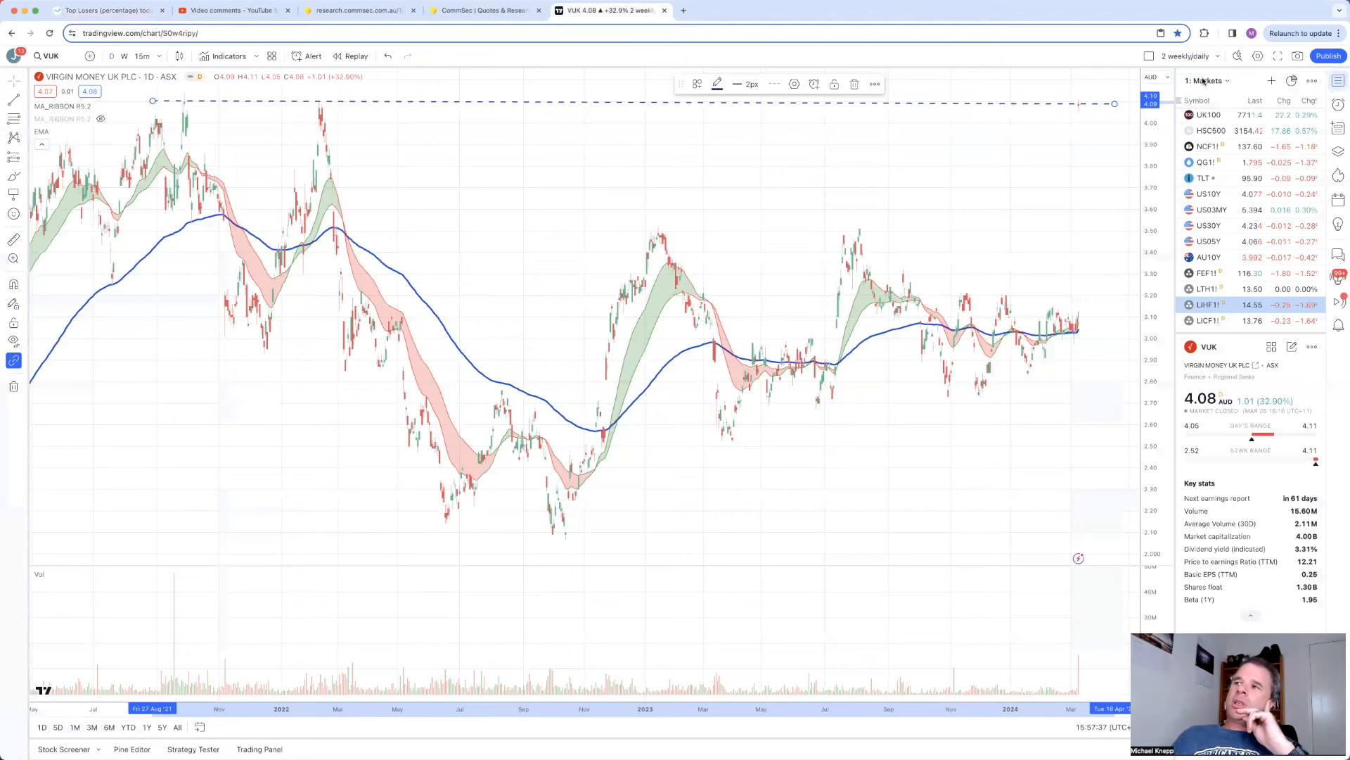
# Step: Switch the TradingView watchlist panel to 'A: Short Term Portfolio'
pyautogui.click(1207, 80)
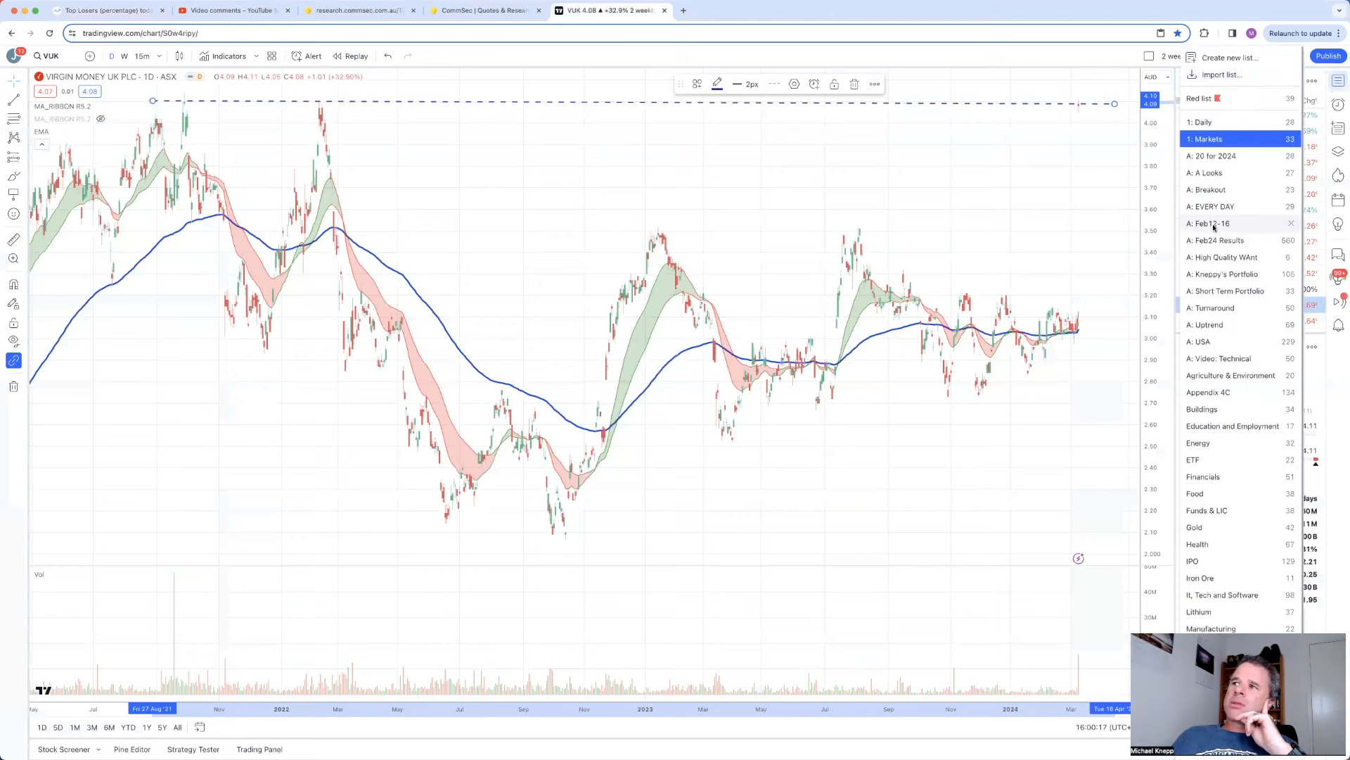
pyautogui.moveTo(1212, 308)
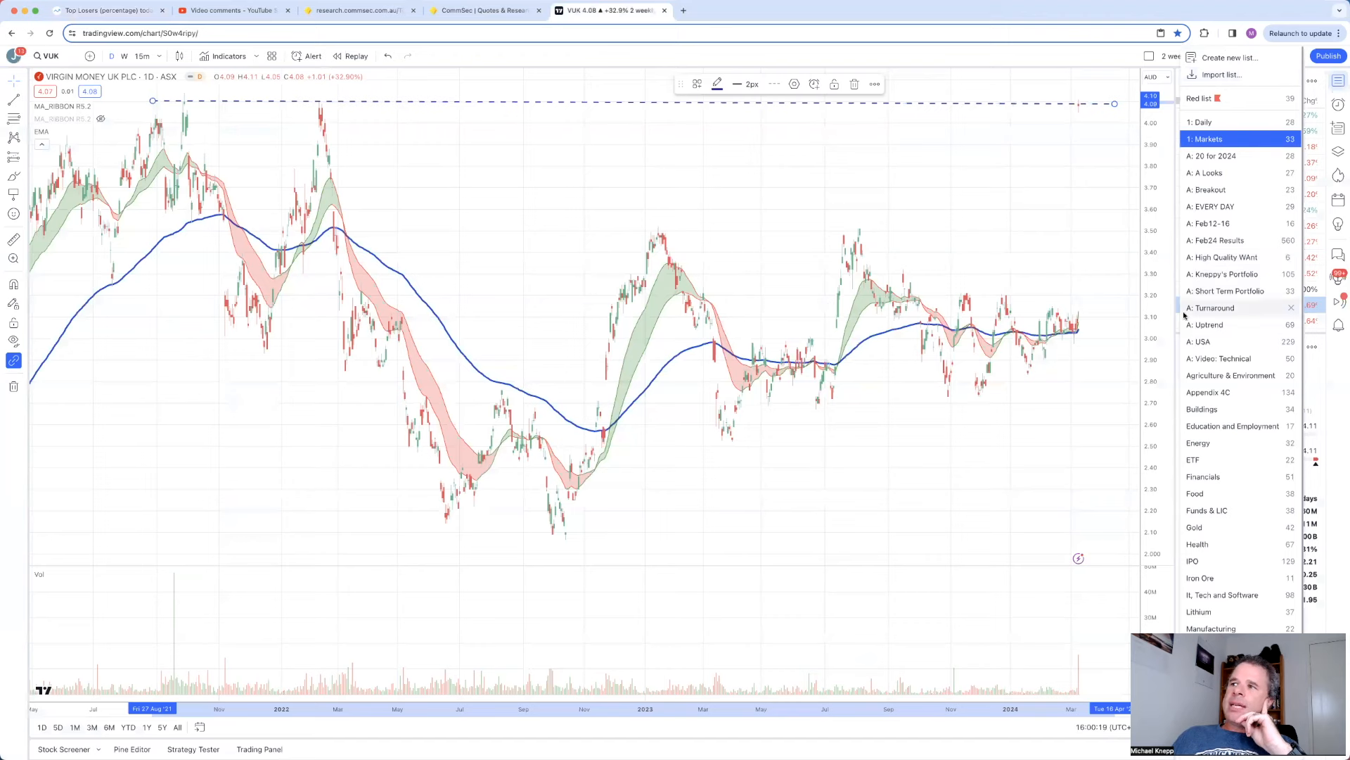
pyautogui.click(1224, 290)
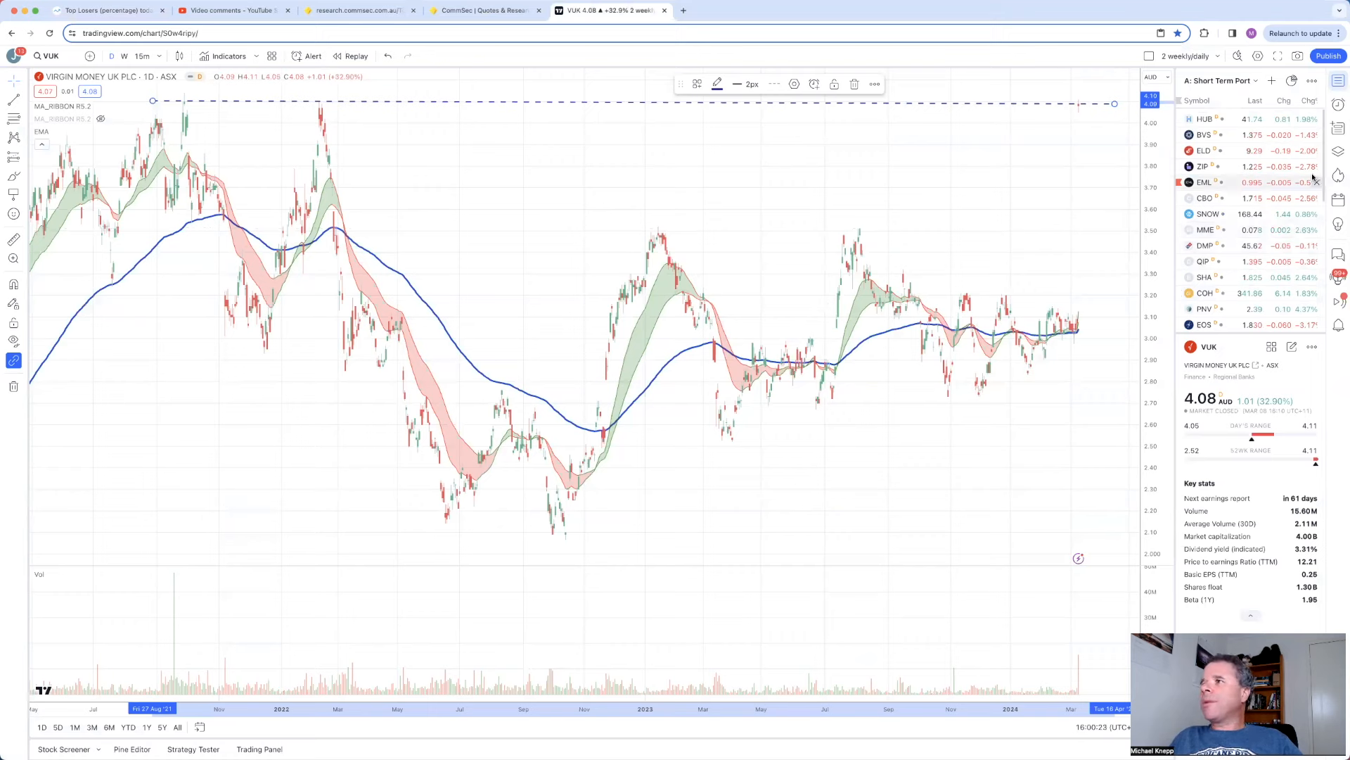
pyautogui.moveTo(702, 206)
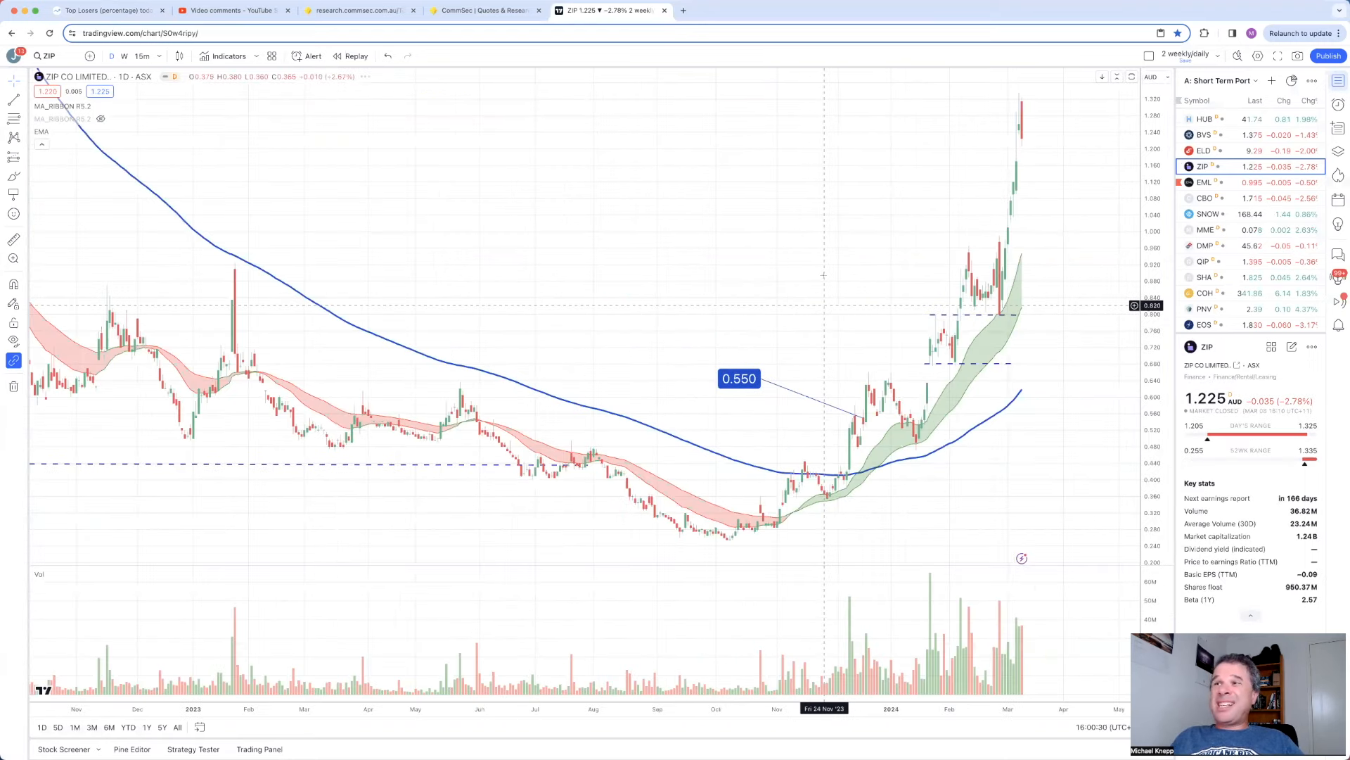
pyautogui.moveTo(872, 265)
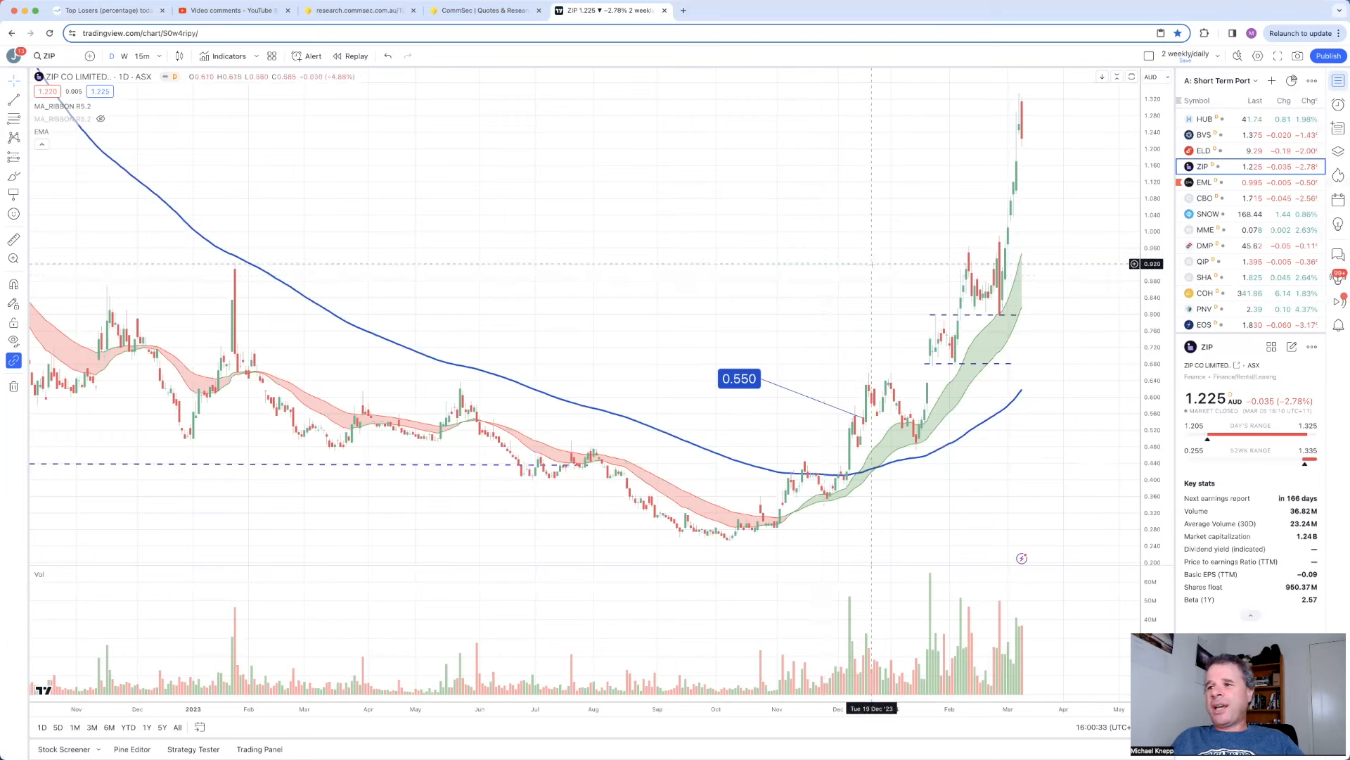
pyautogui.moveTo(836, 235)
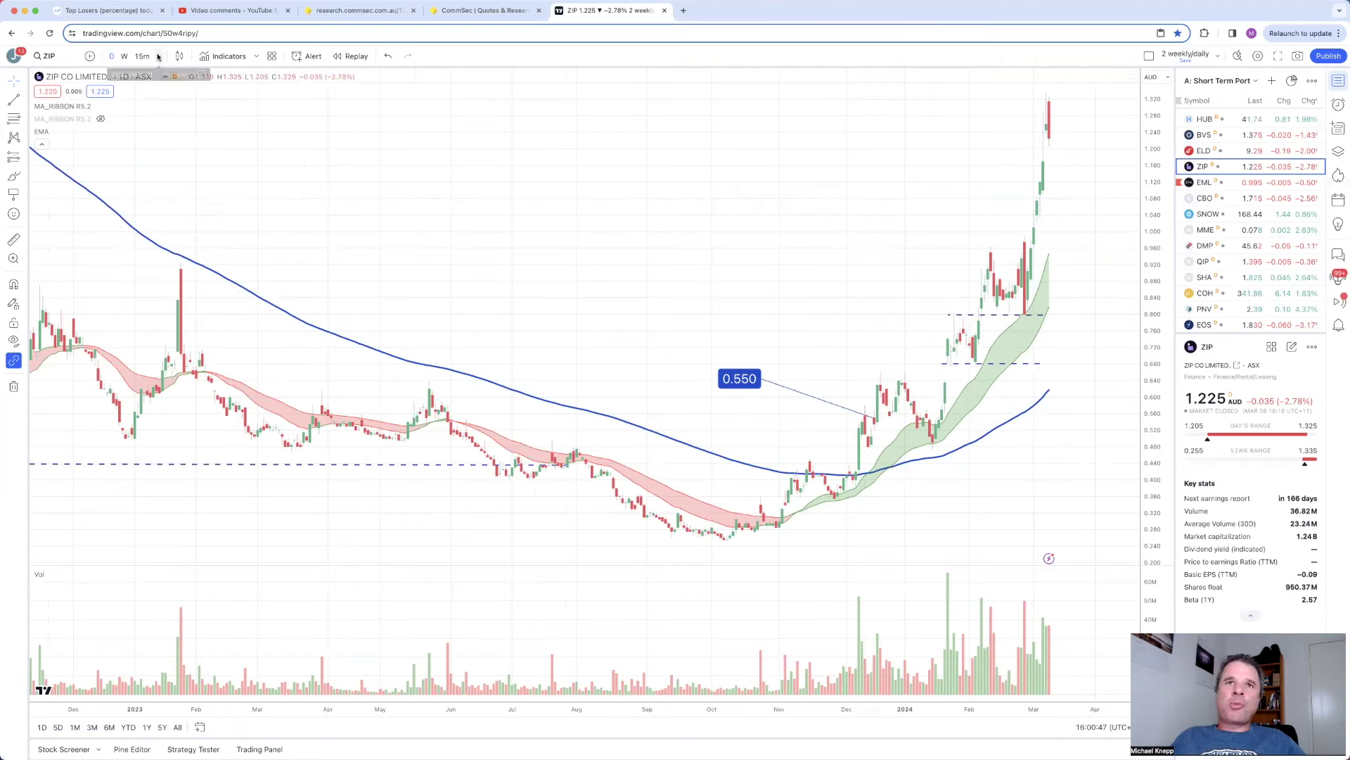
pyautogui.moveTo(158, 57)
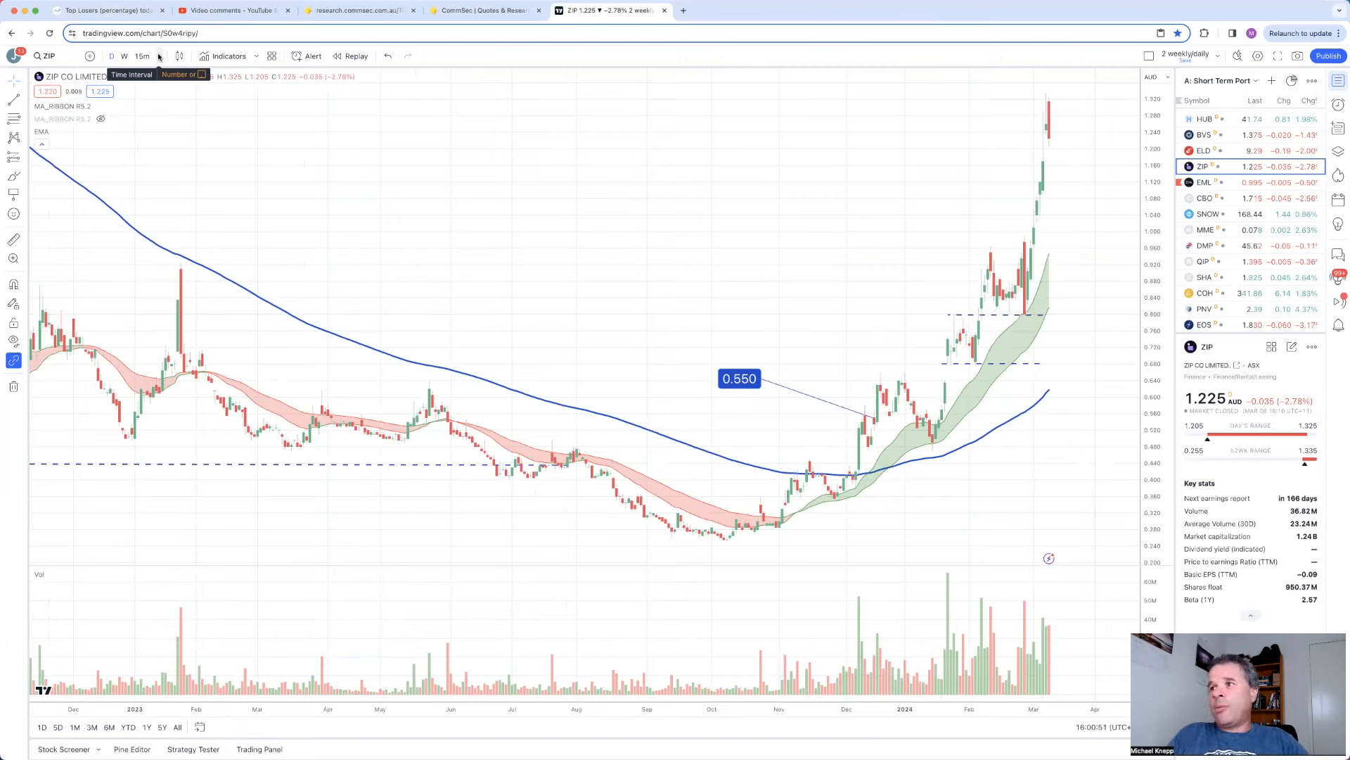
# Step: Chart ZIP Co on 5-minute candles
pyautogui.click(142, 55)
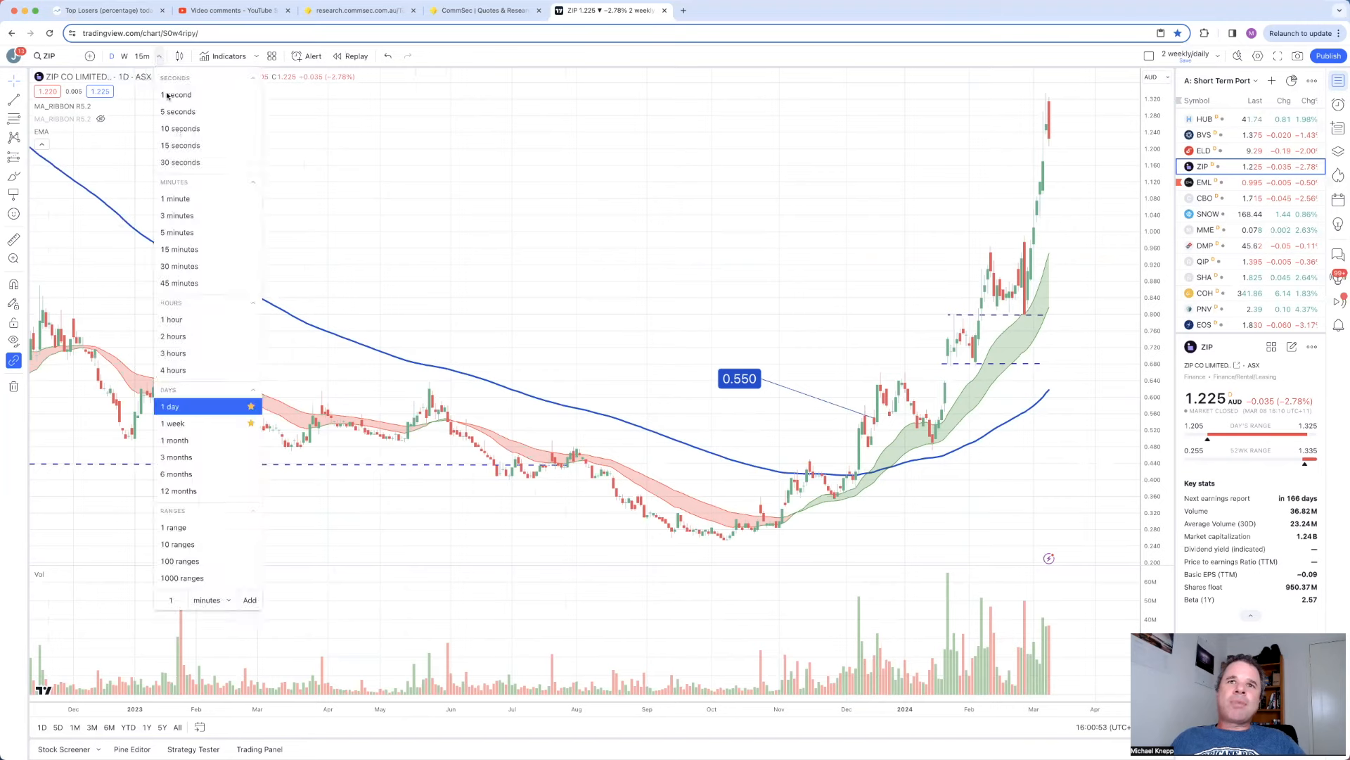
pyautogui.click(177, 232)
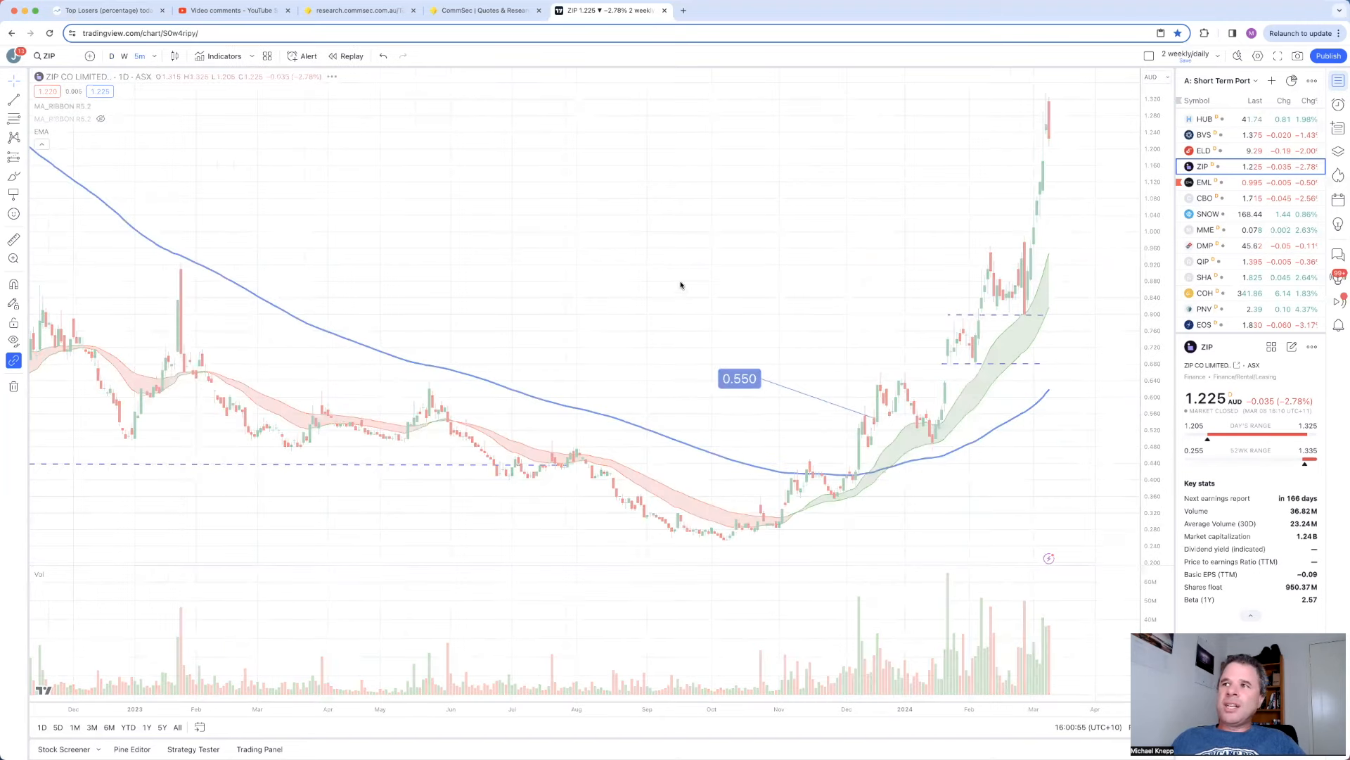
pyautogui.click(140, 56)
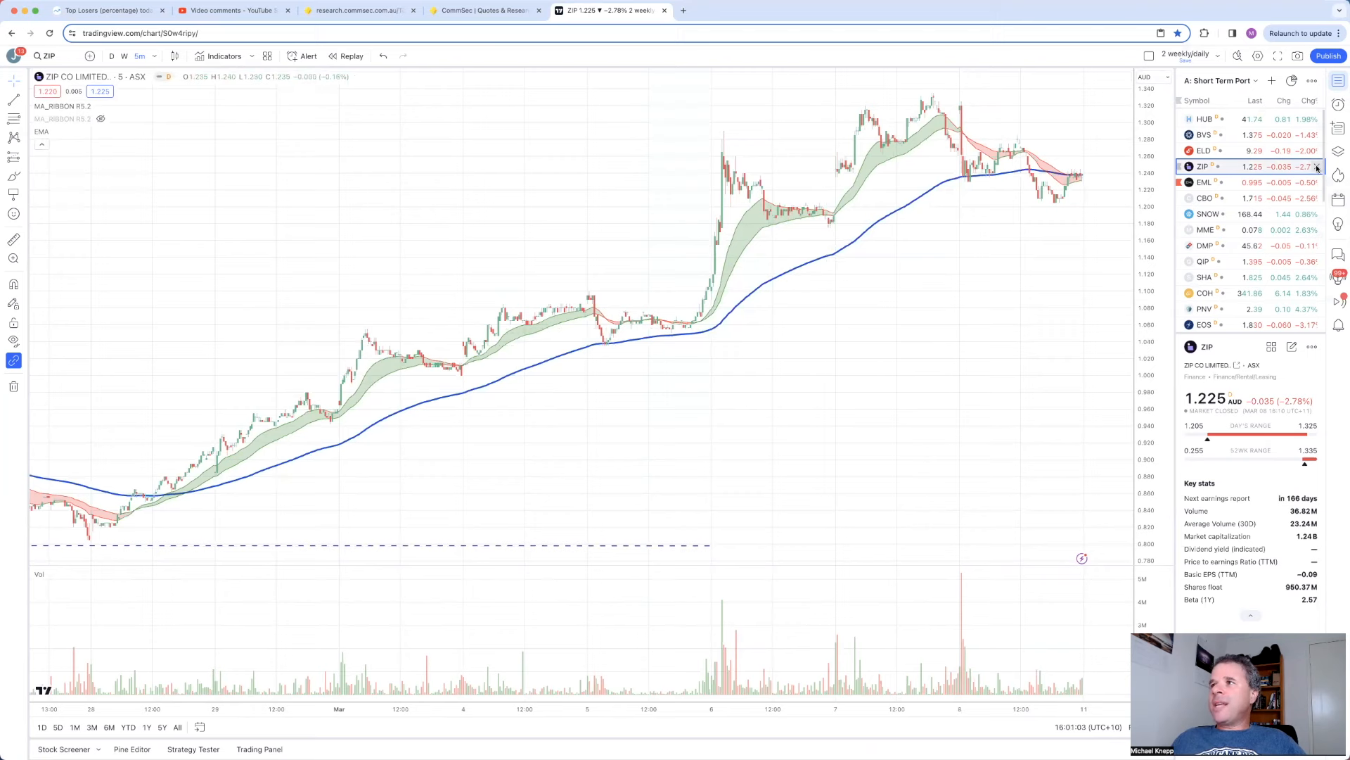
# Step: Remove ZIP from the Short Term Portfolio watchlist and search for EML
pyautogui.click(1316, 166)
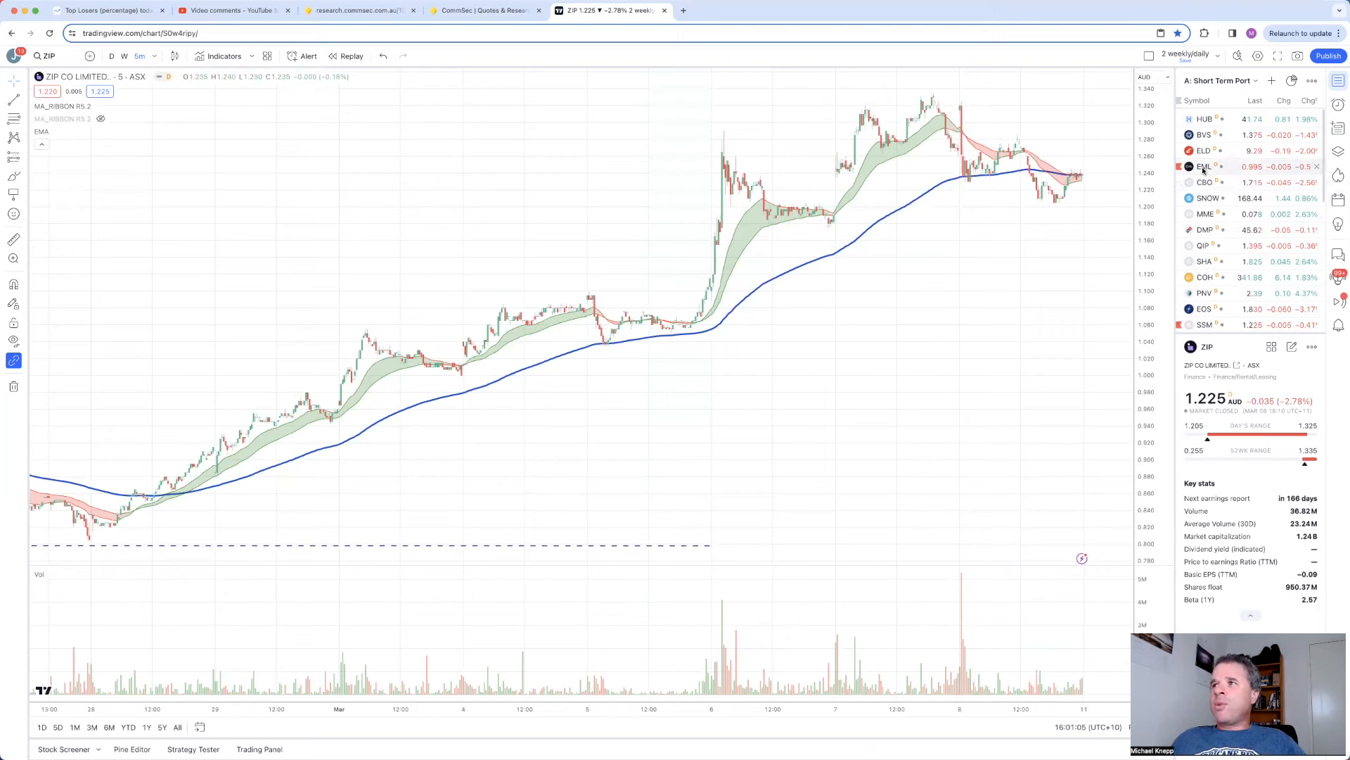
pyautogui.moveTo(1204, 166)
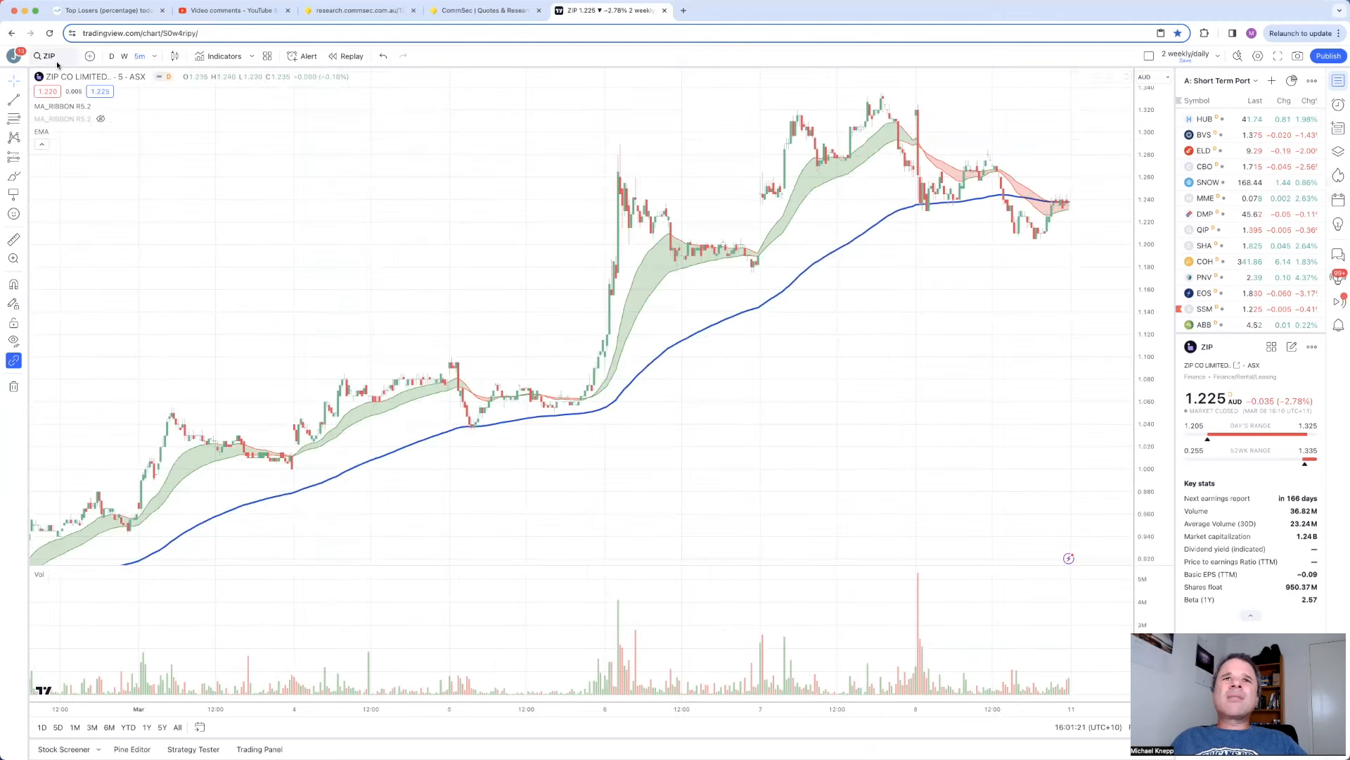
pyautogui.write('WML')
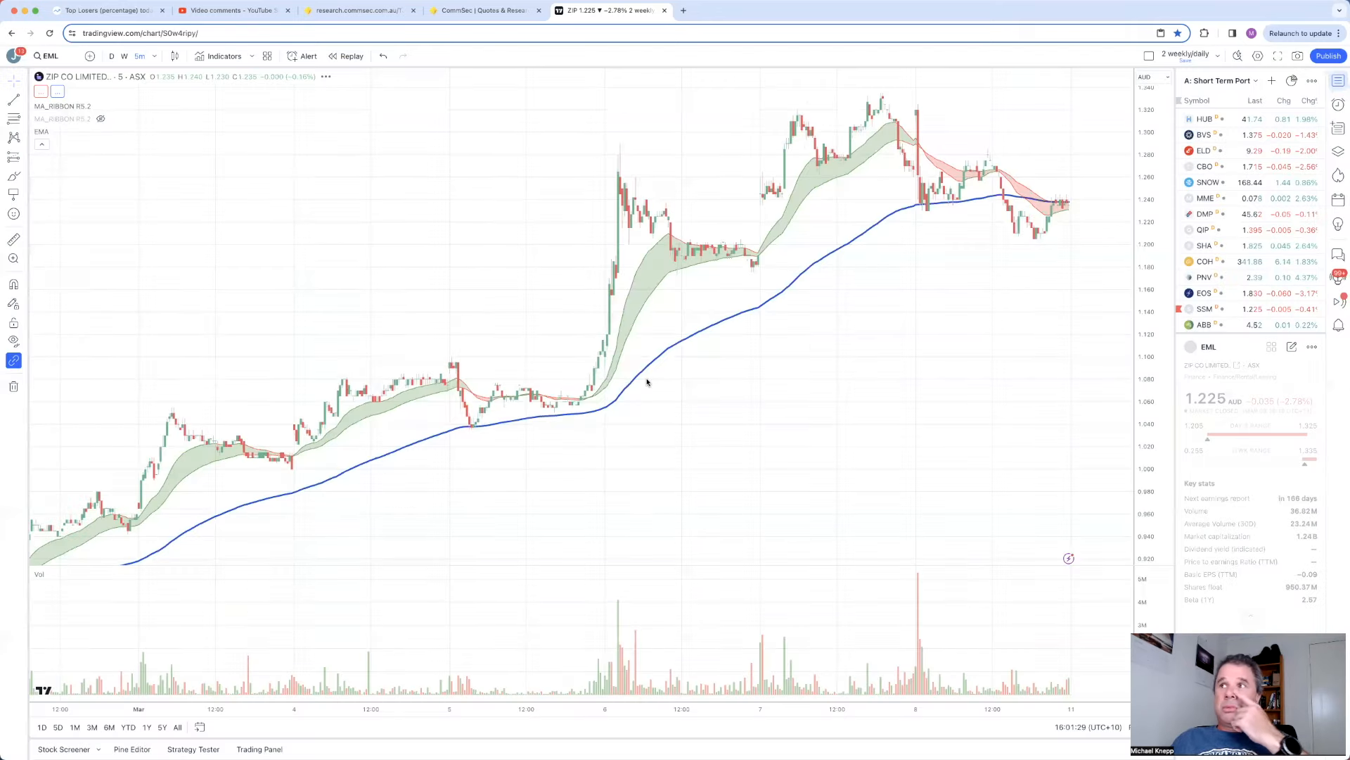
# Step: Load EML Payments on daily candles and select its dashed horizontal range line near 0.80–1.00
pyautogui.click(1208, 346)
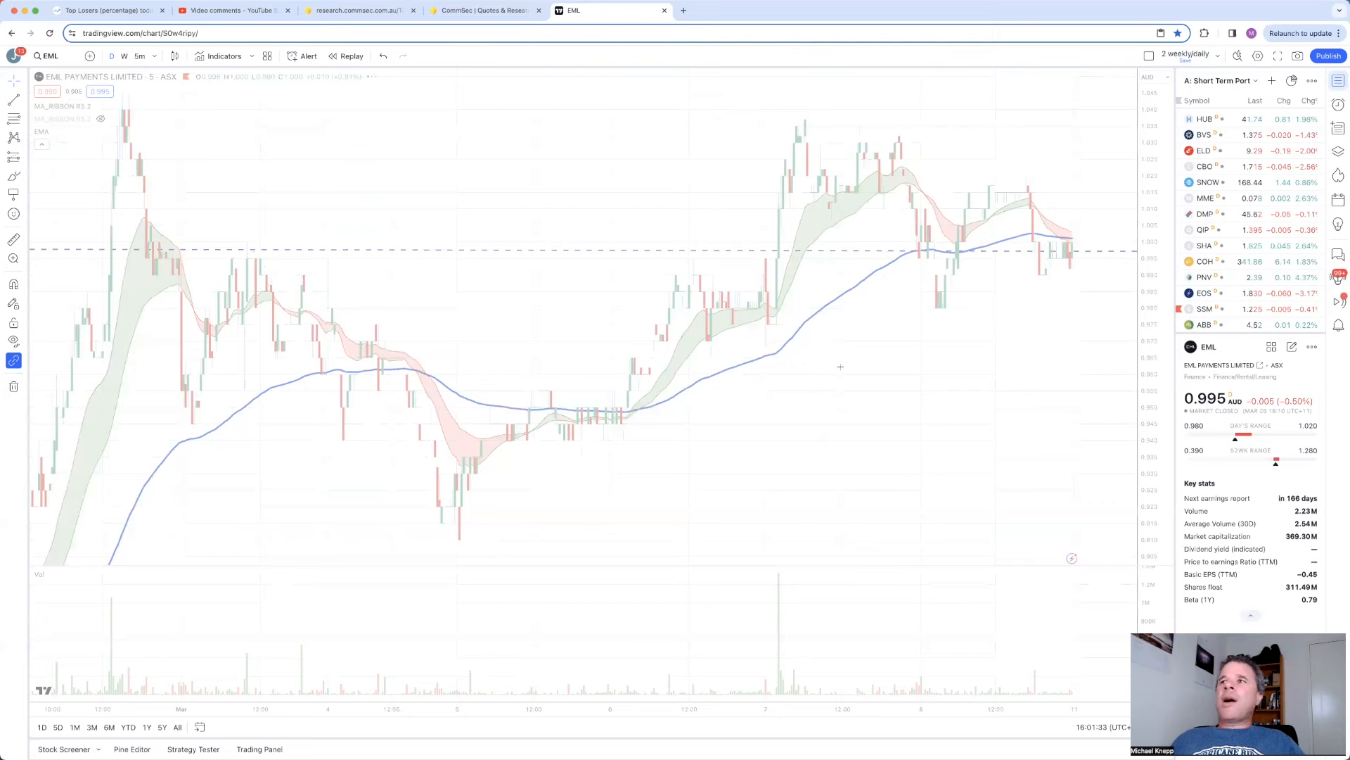
pyautogui.click(112, 56)
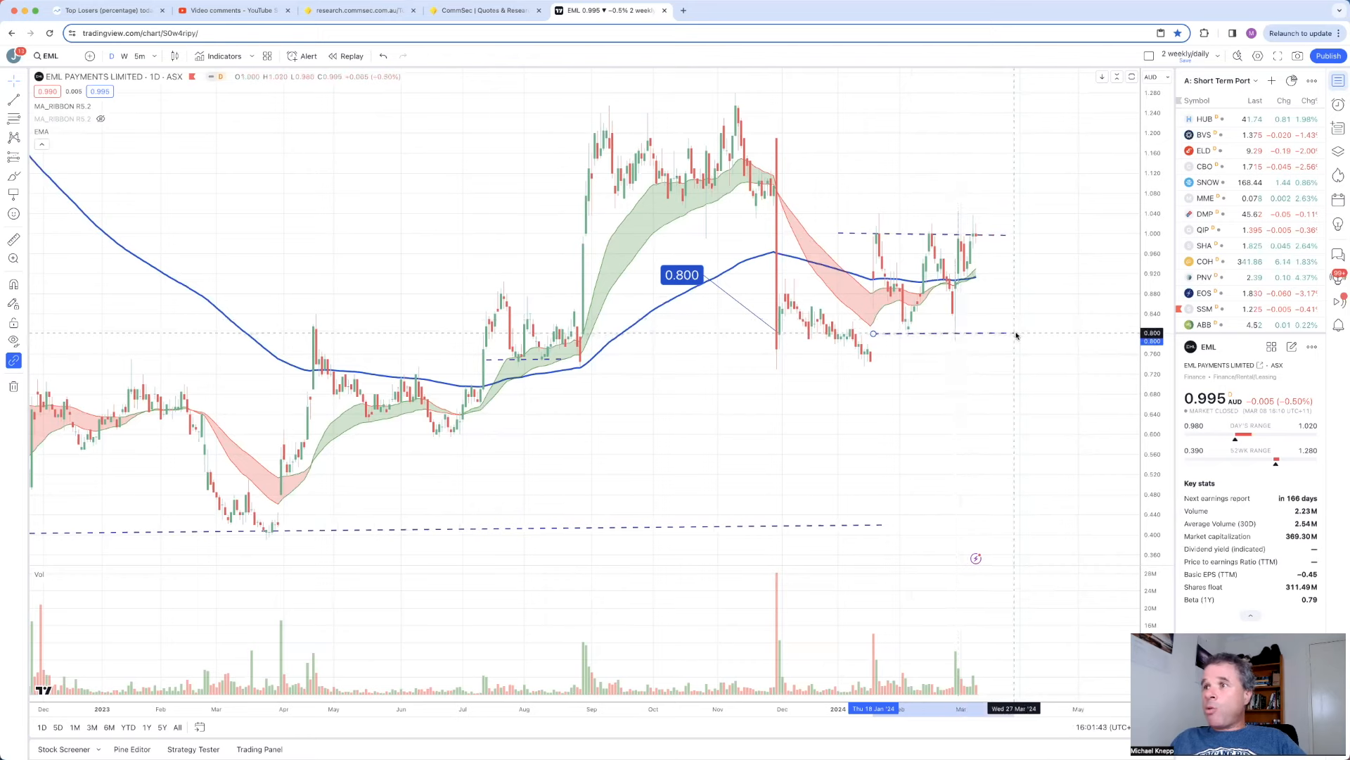
pyautogui.click(958, 335)
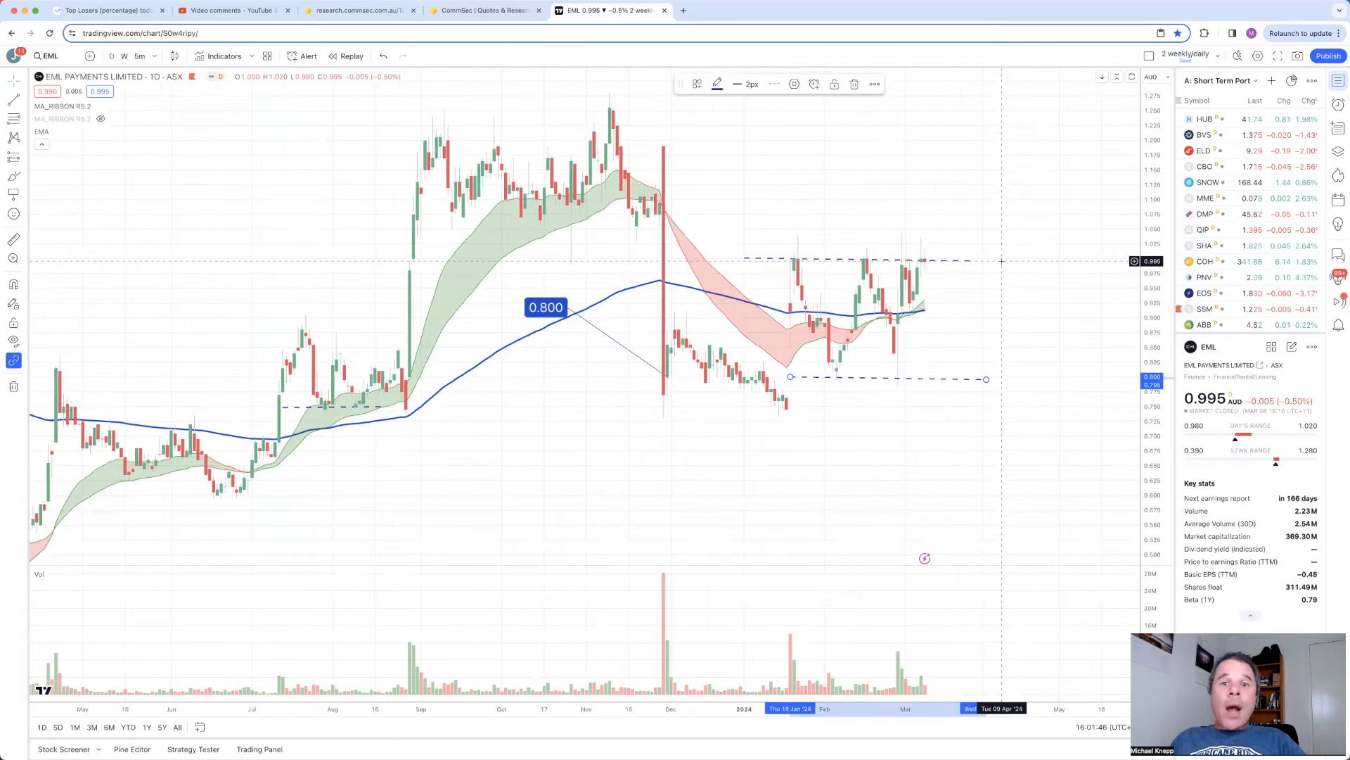
pyautogui.moveTo(933, 267)
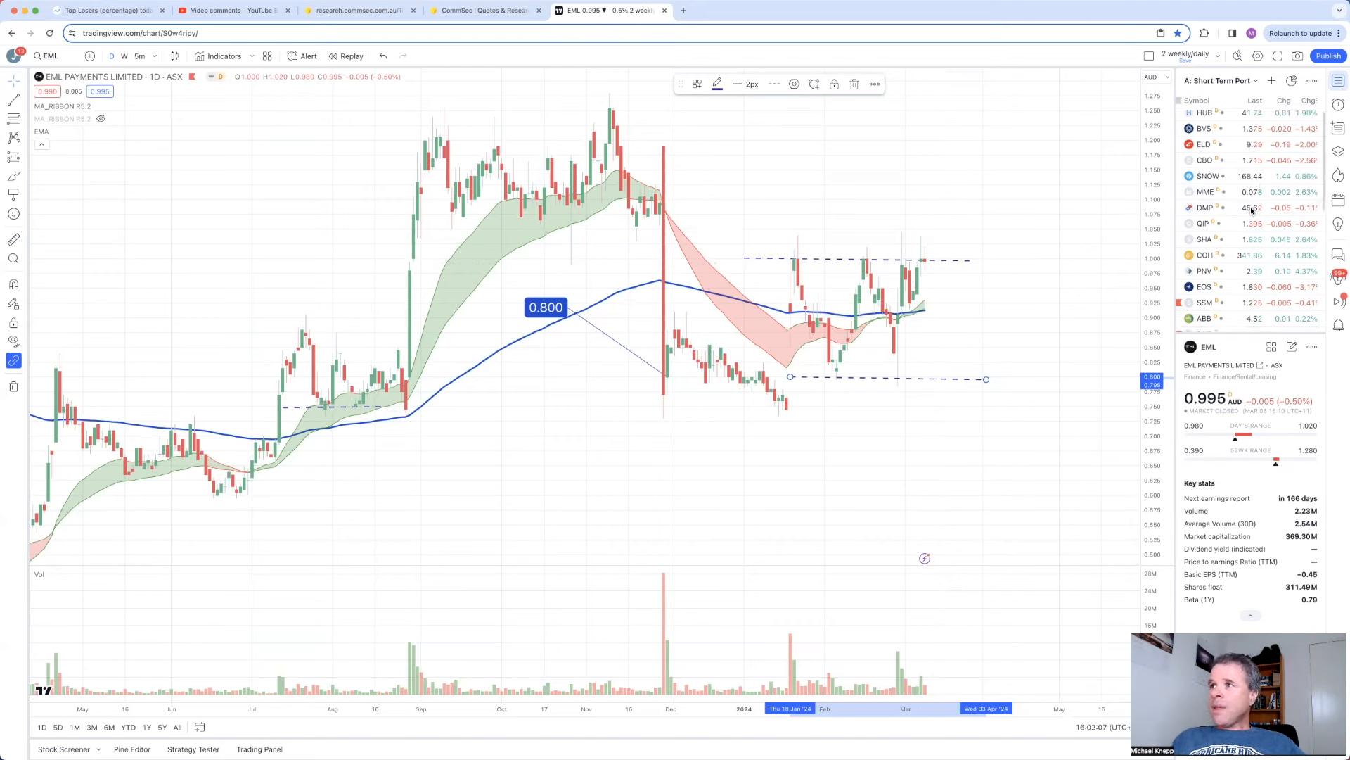
pyautogui.scroll(-3)
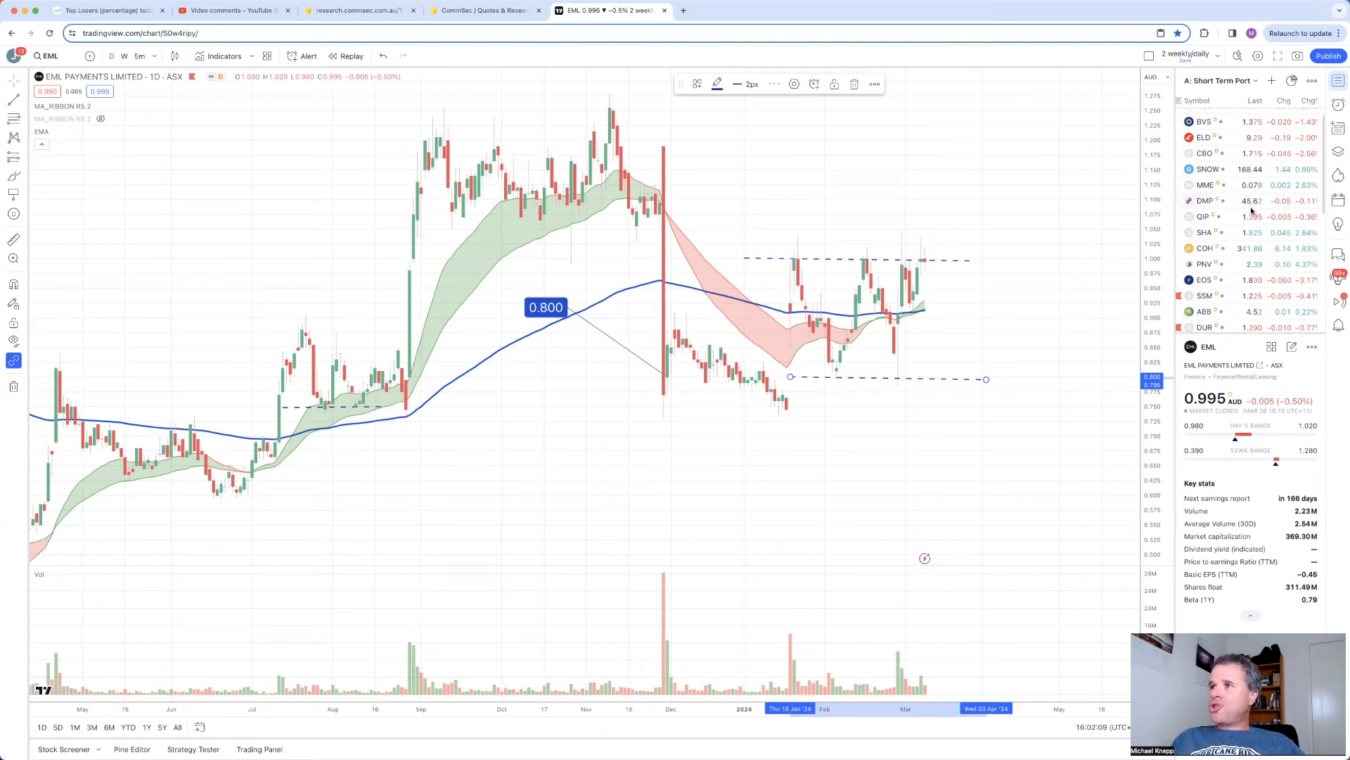
pyautogui.scroll(-3)
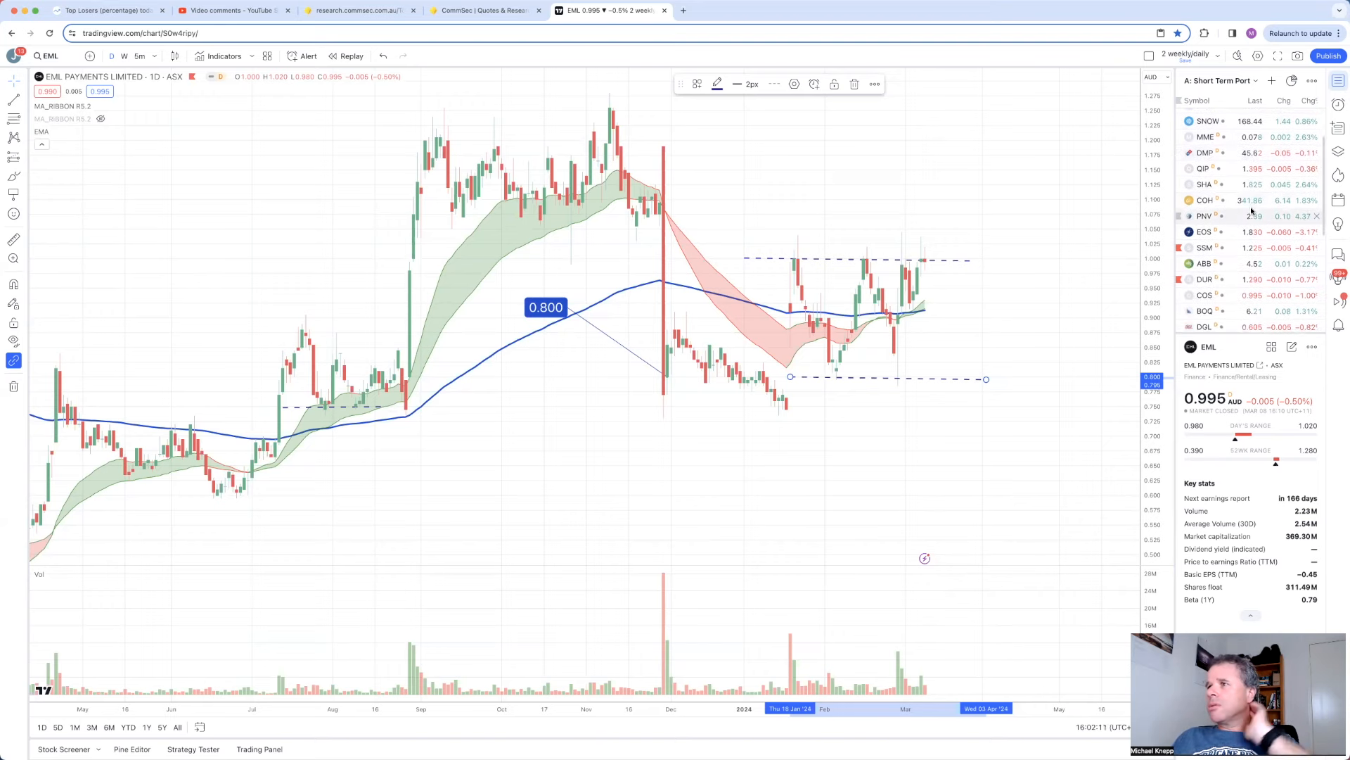
# Step: Review the Duratec (DUR) and Judo Capital (JDO) daily charts, then return to Market Index's Top Losers
pyautogui.click(1206, 279)
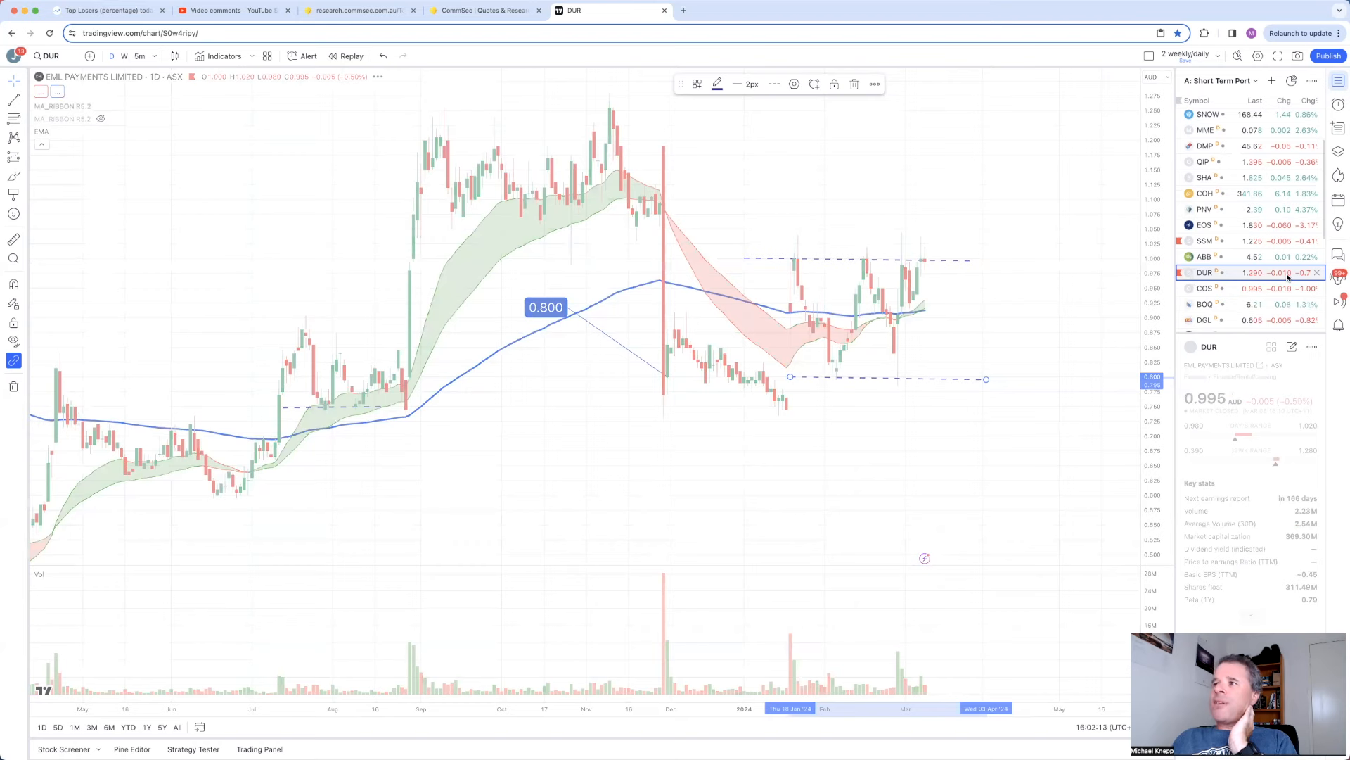
pyautogui.click(1206, 272)
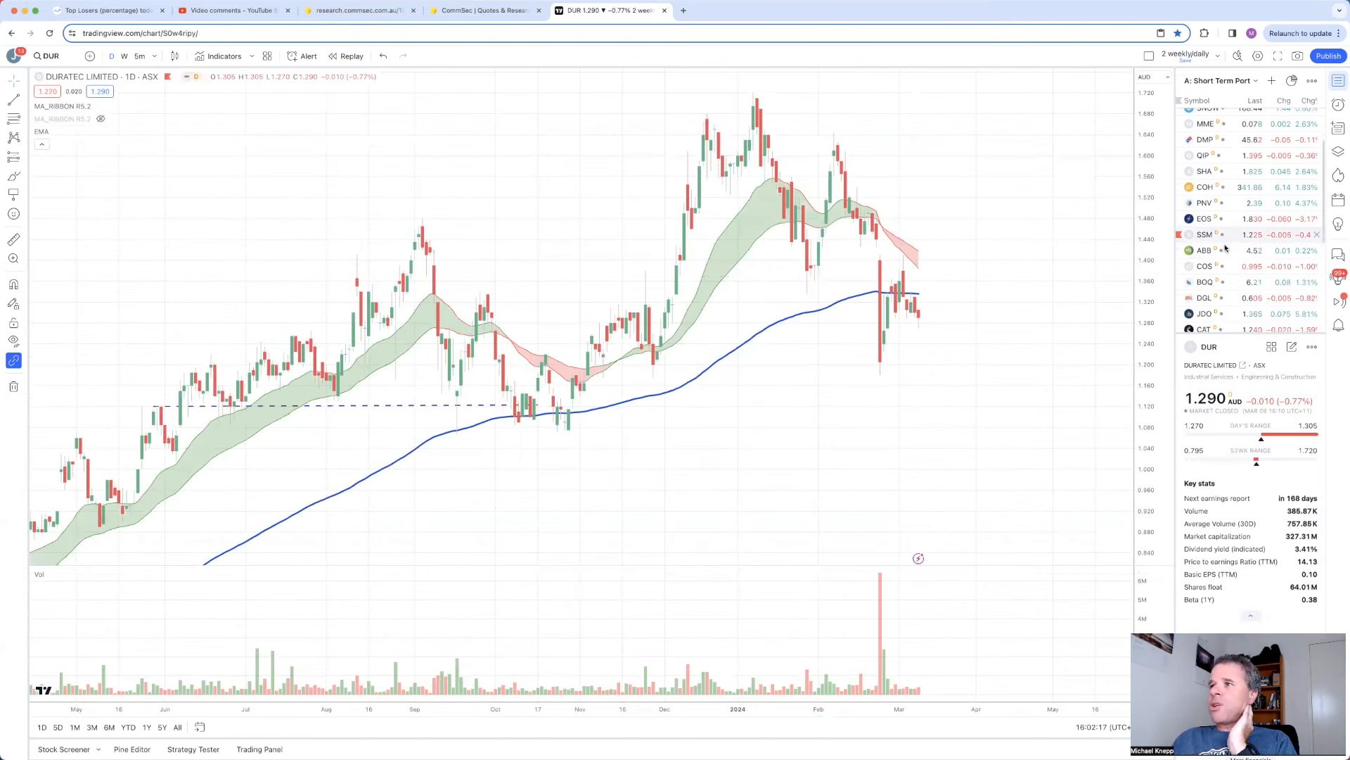
pyautogui.click(1206, 300)
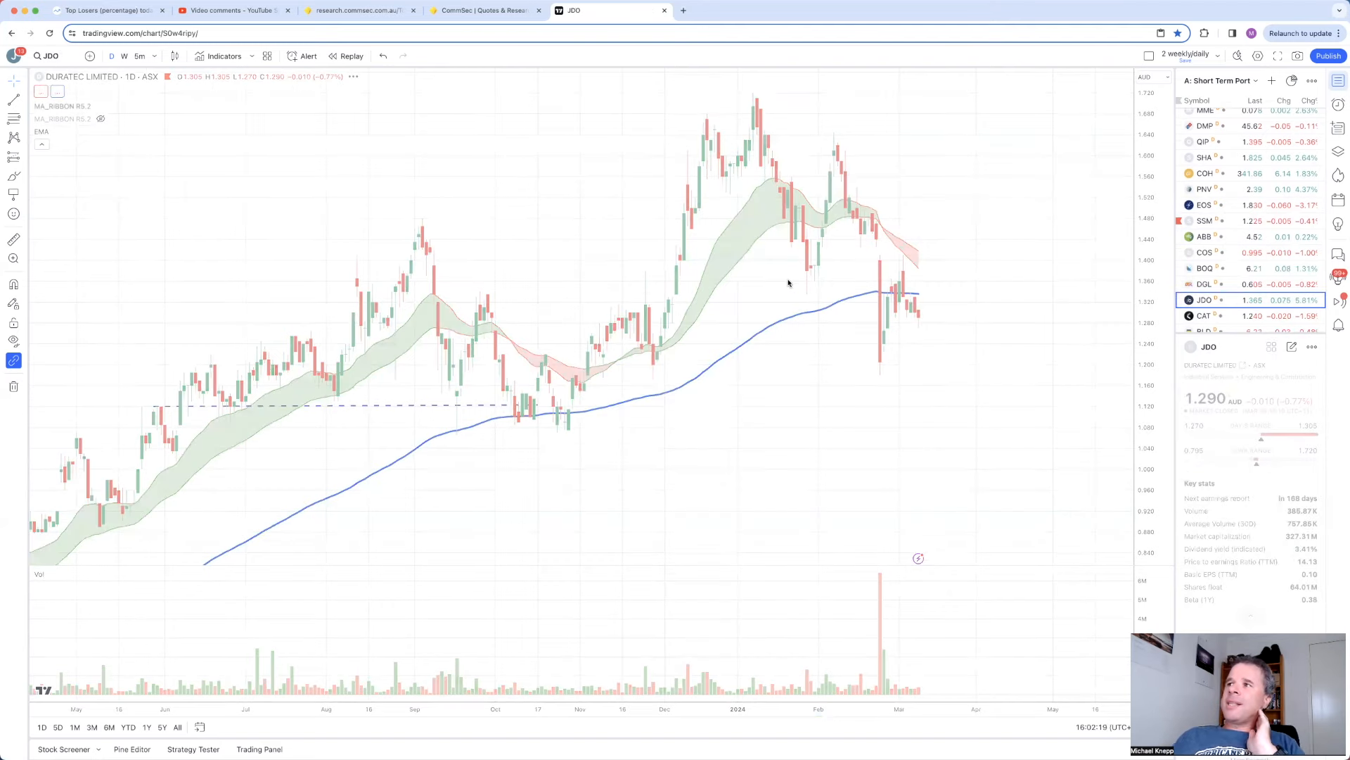
pyautogui.click(1206, 300)
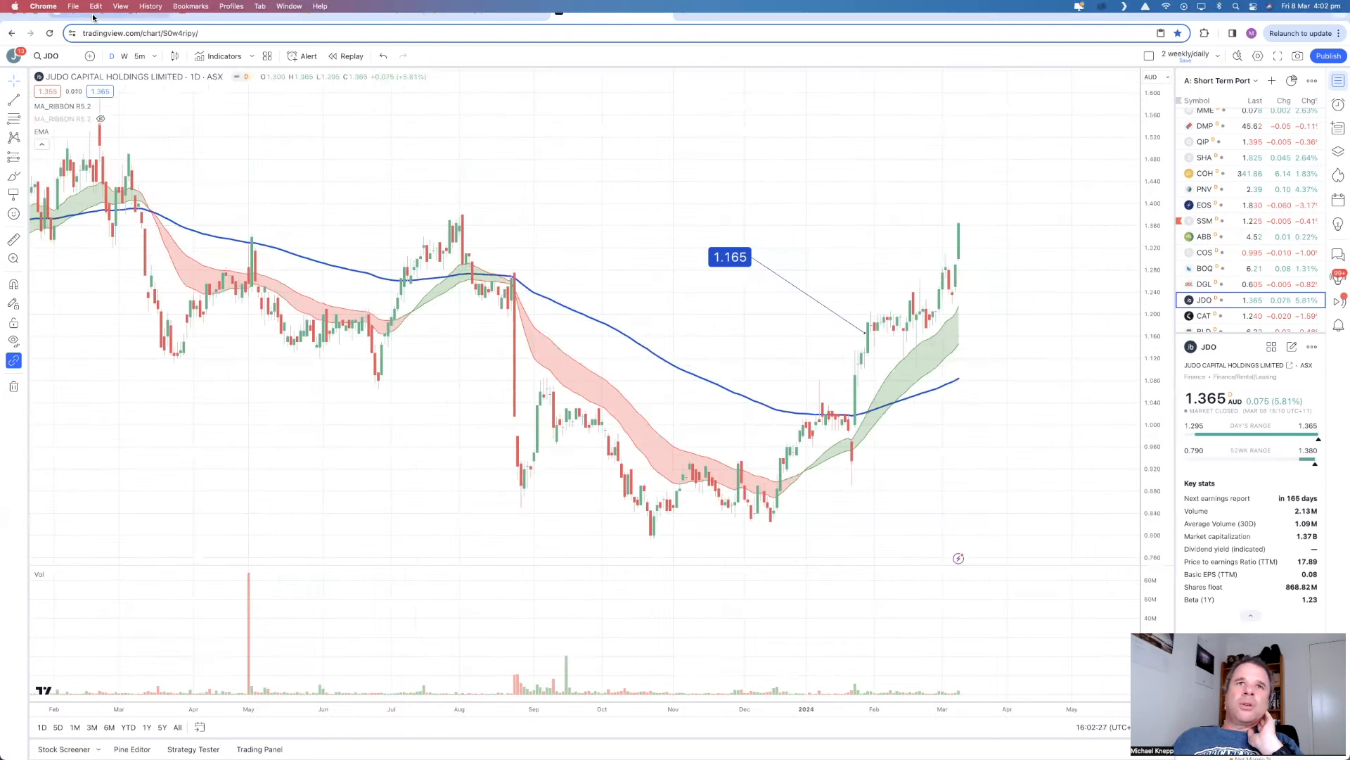
pyautogui.click(102, 10)
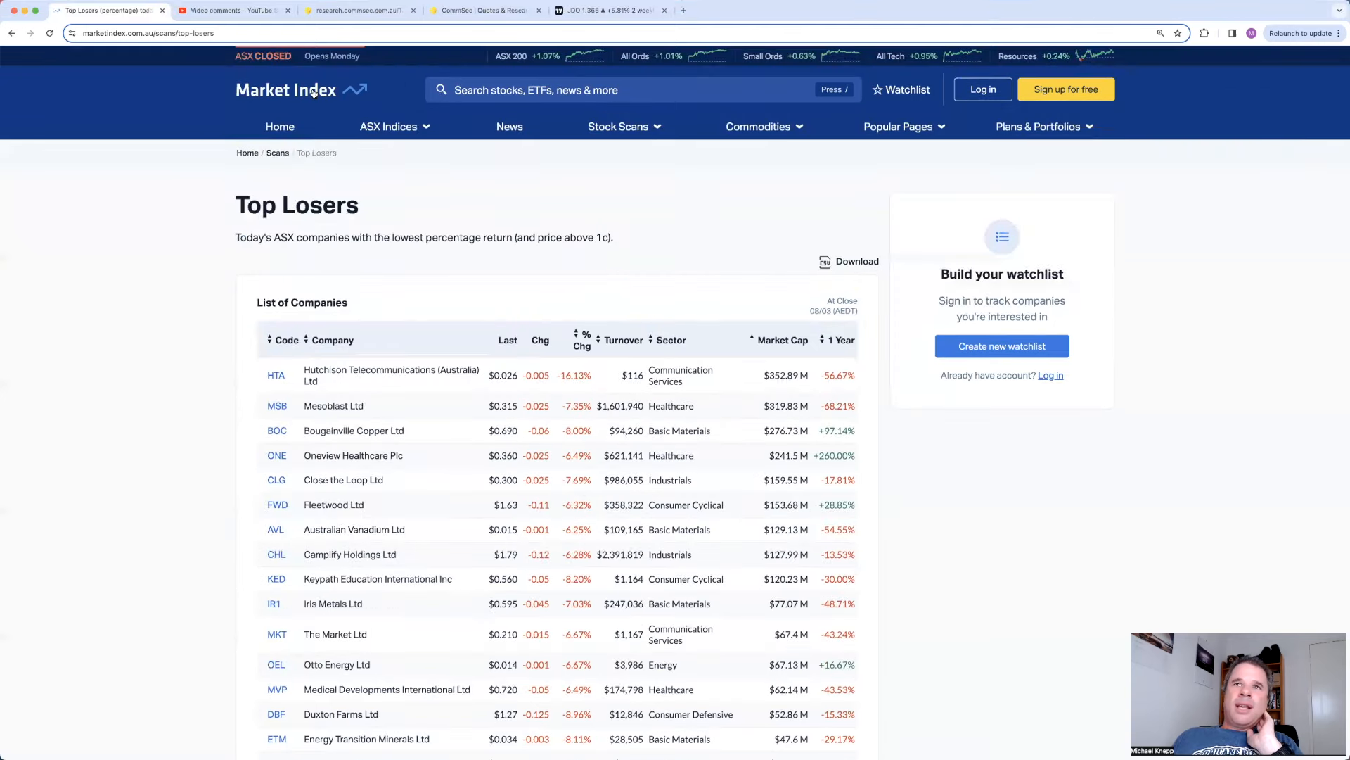
# Step: Review the Market Index home page market overview and the ASX sector results
pyautogui.click(286, 90)
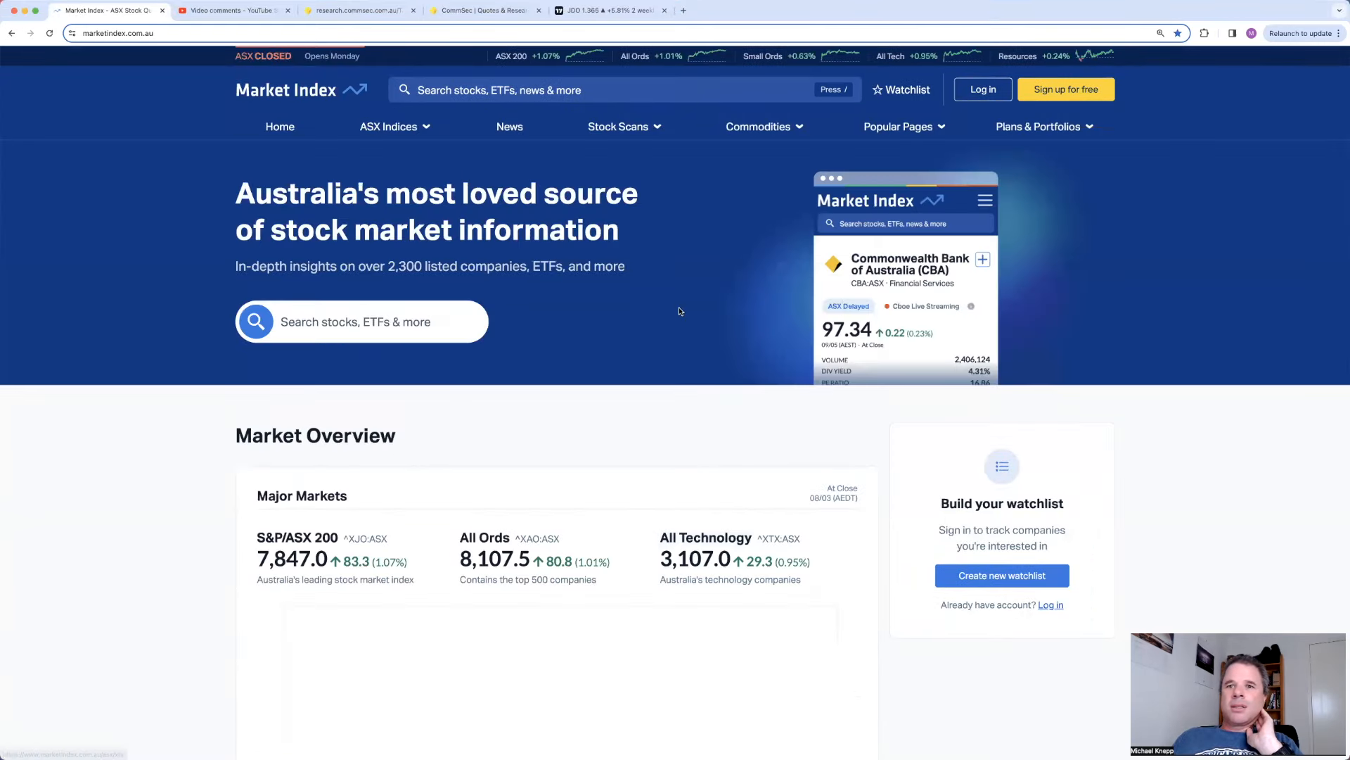
pyautogui.scroll(-3)
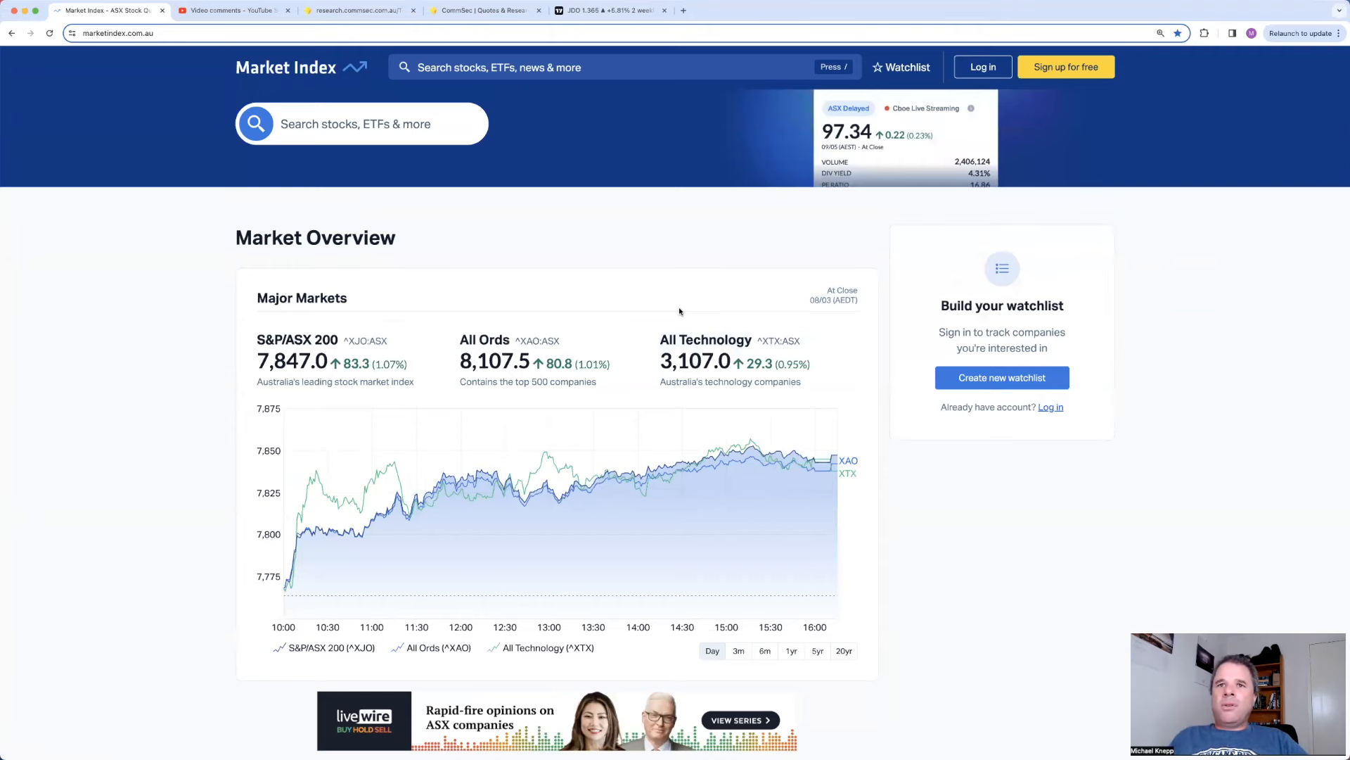
pyautogui.scroll(3)
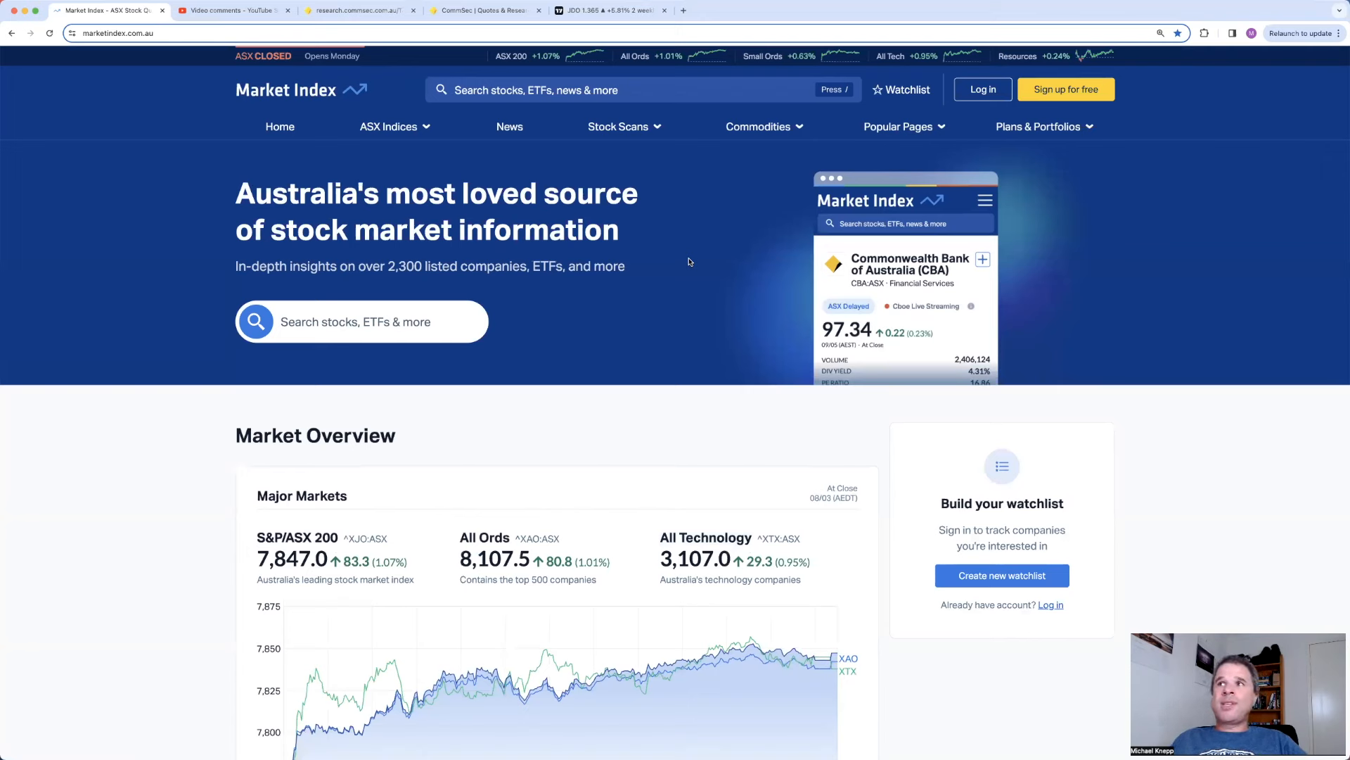
pyautogui.moveTo(667, 298)
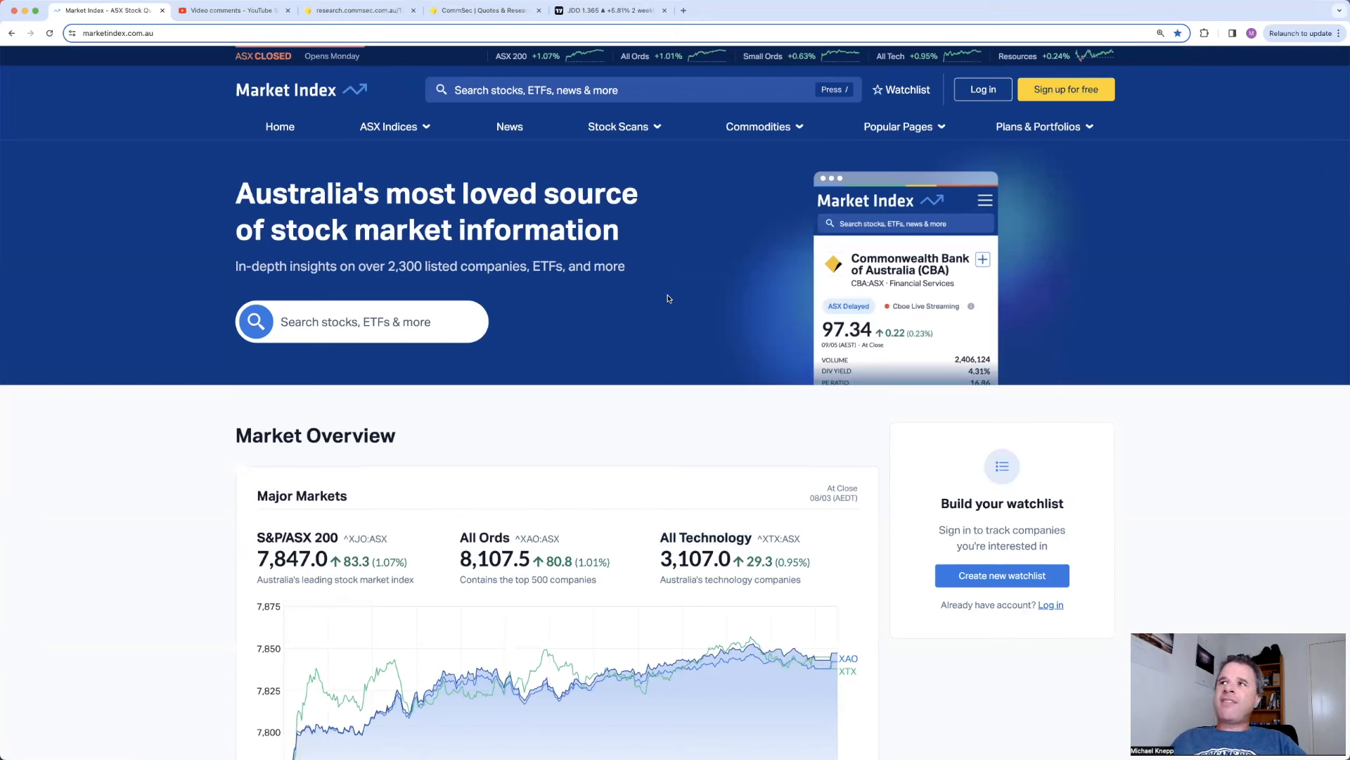
pyautogui.scroll(-3)
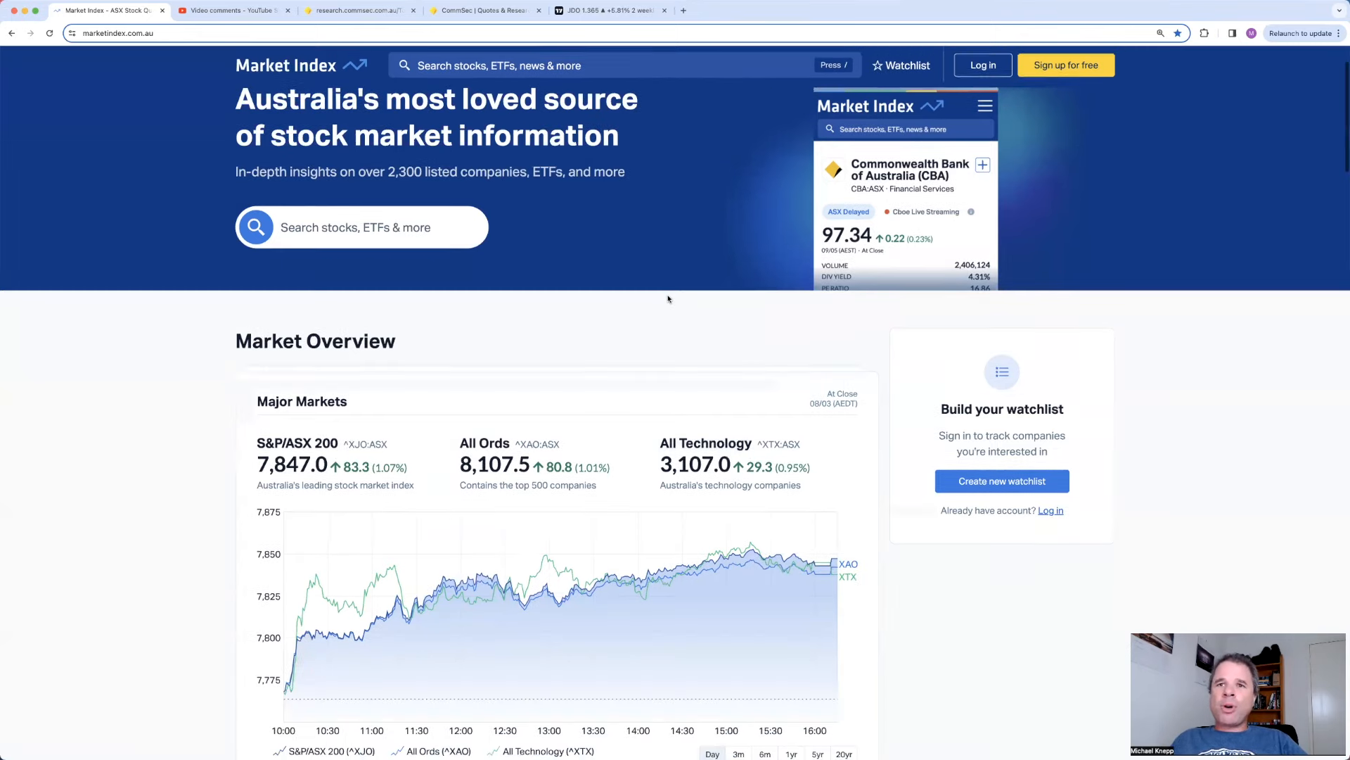
pyautogui.scroll(-3)
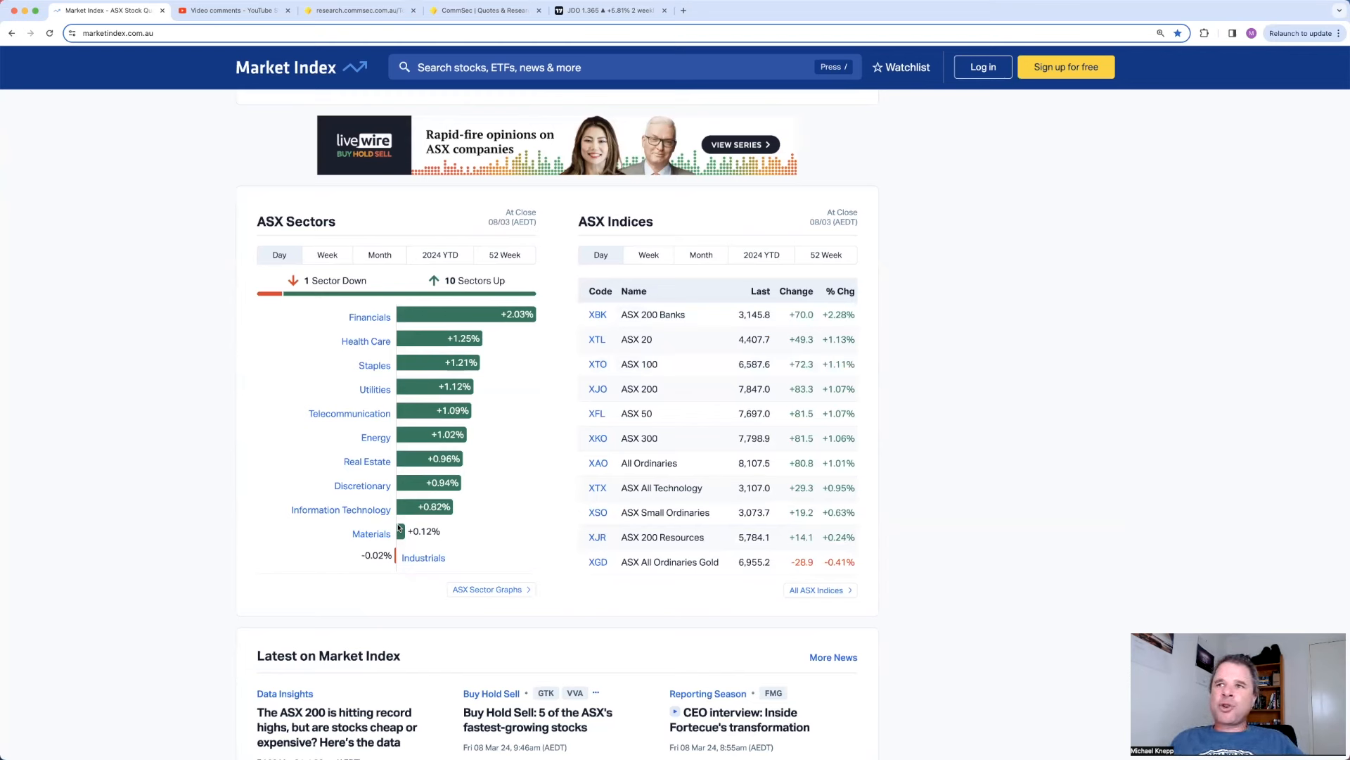
pyautogui.moveTo(351, 414)
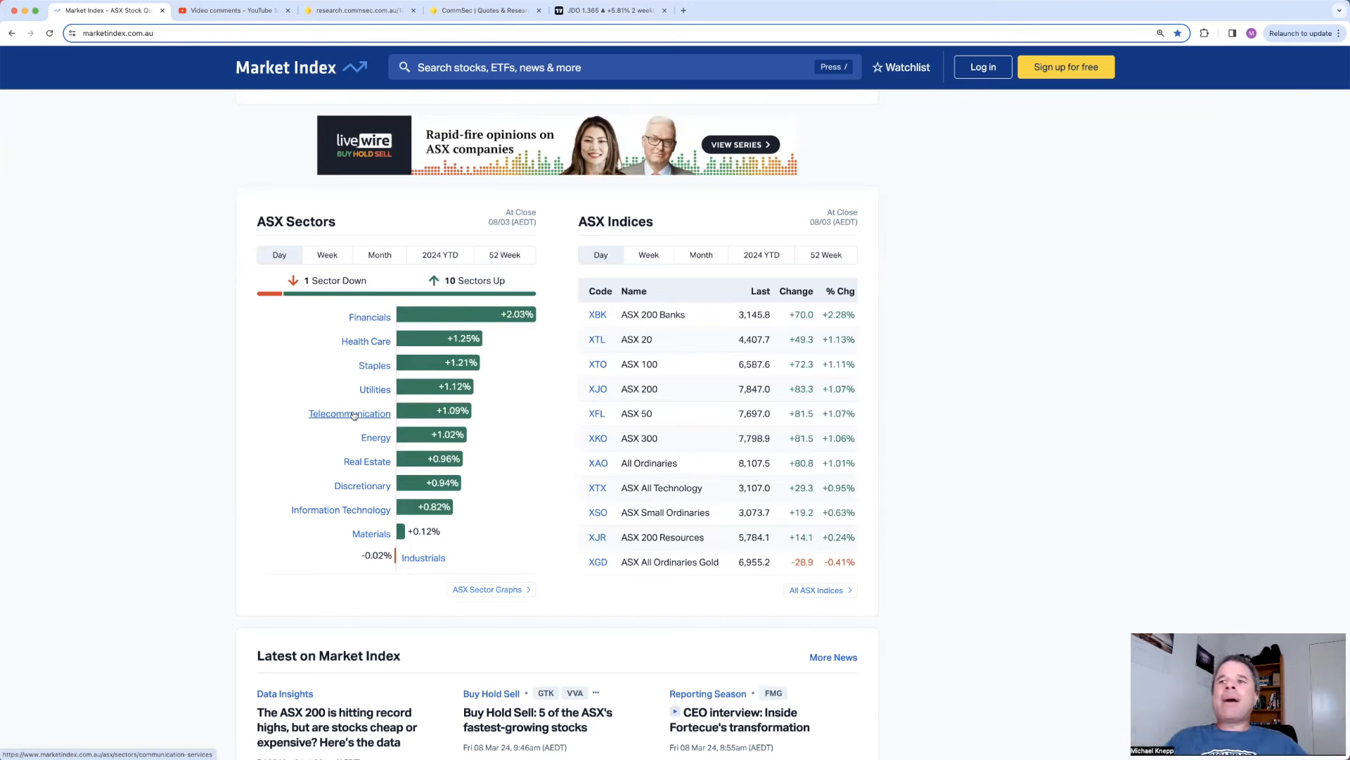
pyautogui.moveTo(318, 329)
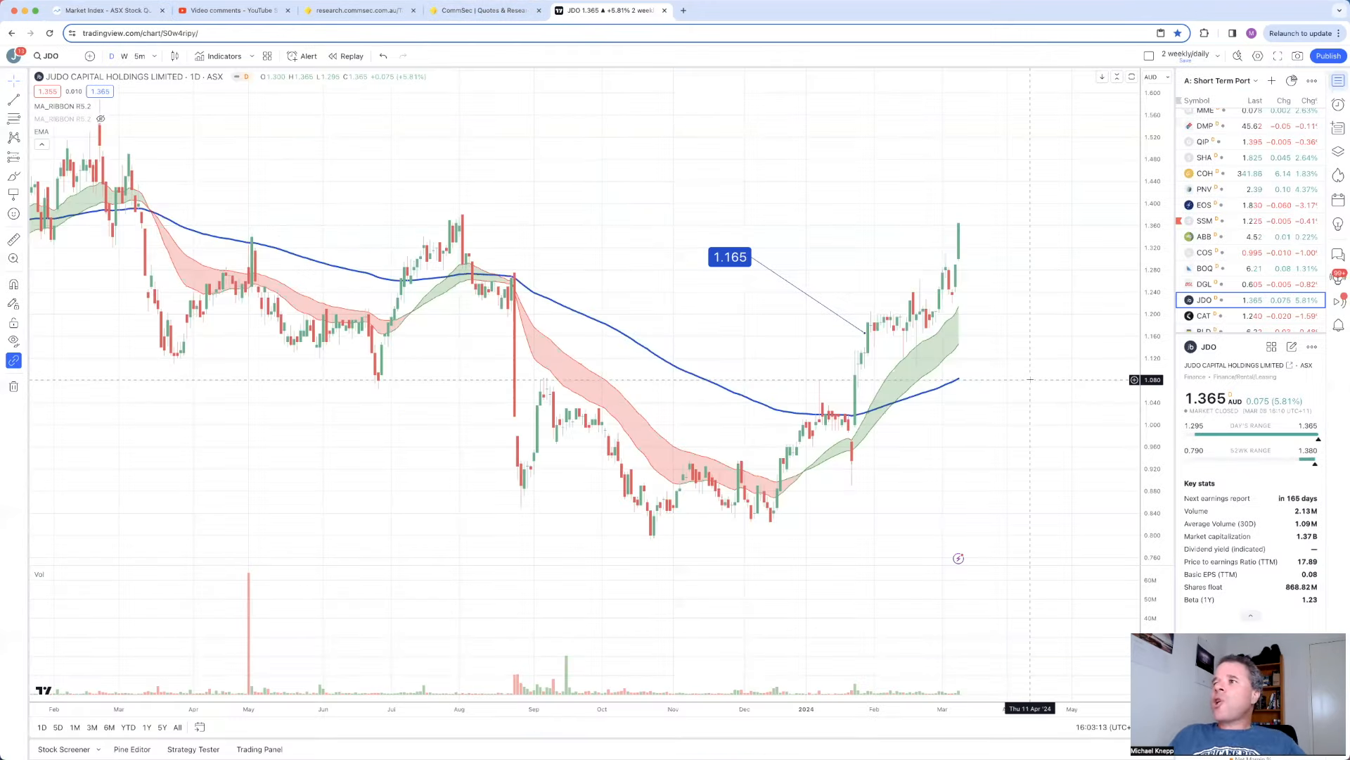
# Step: Back in TradingView, load the Bank of Queensland (BOQ) chart from the watchlist
pyautogui.click(1204, 268)
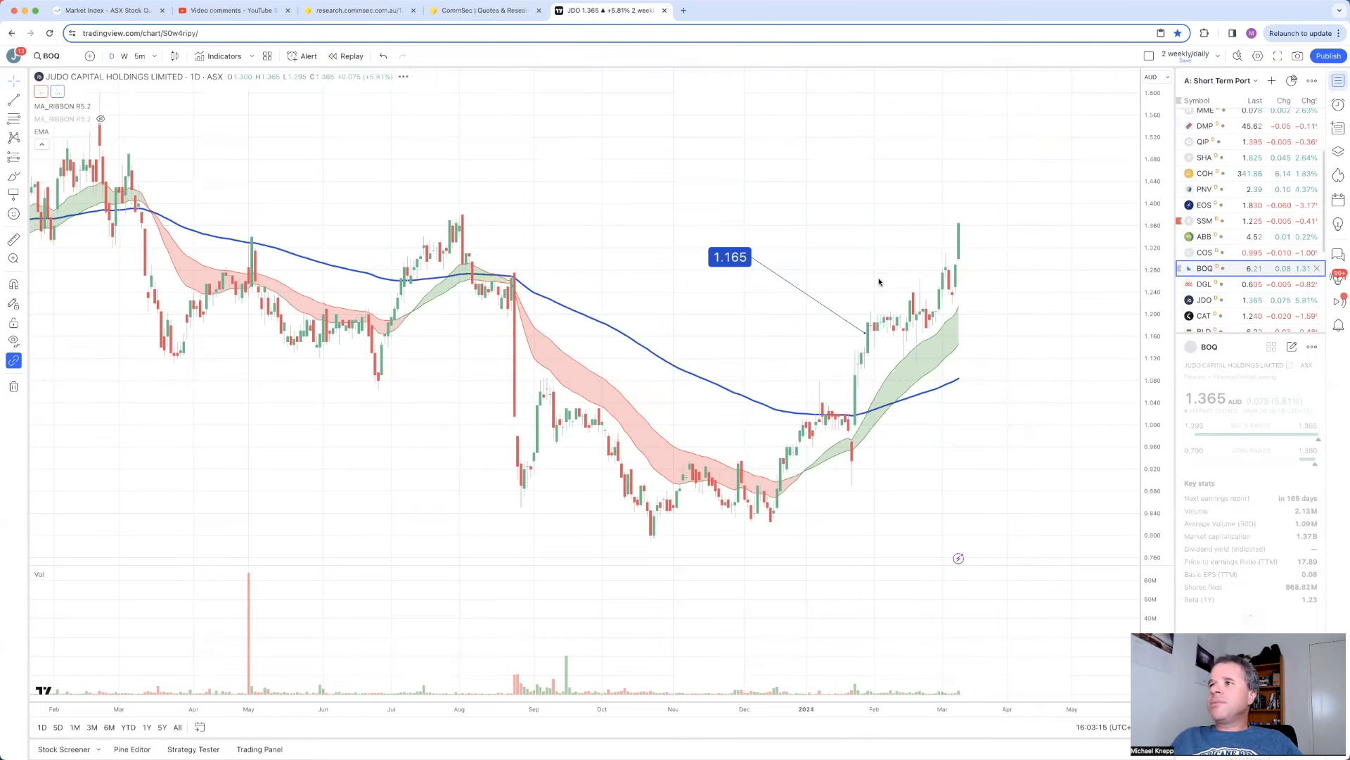
# Step: Load the BOQ then Catapult (CAT) charts and select CAT's dashed support line
pyautogui.click(1204, 267)
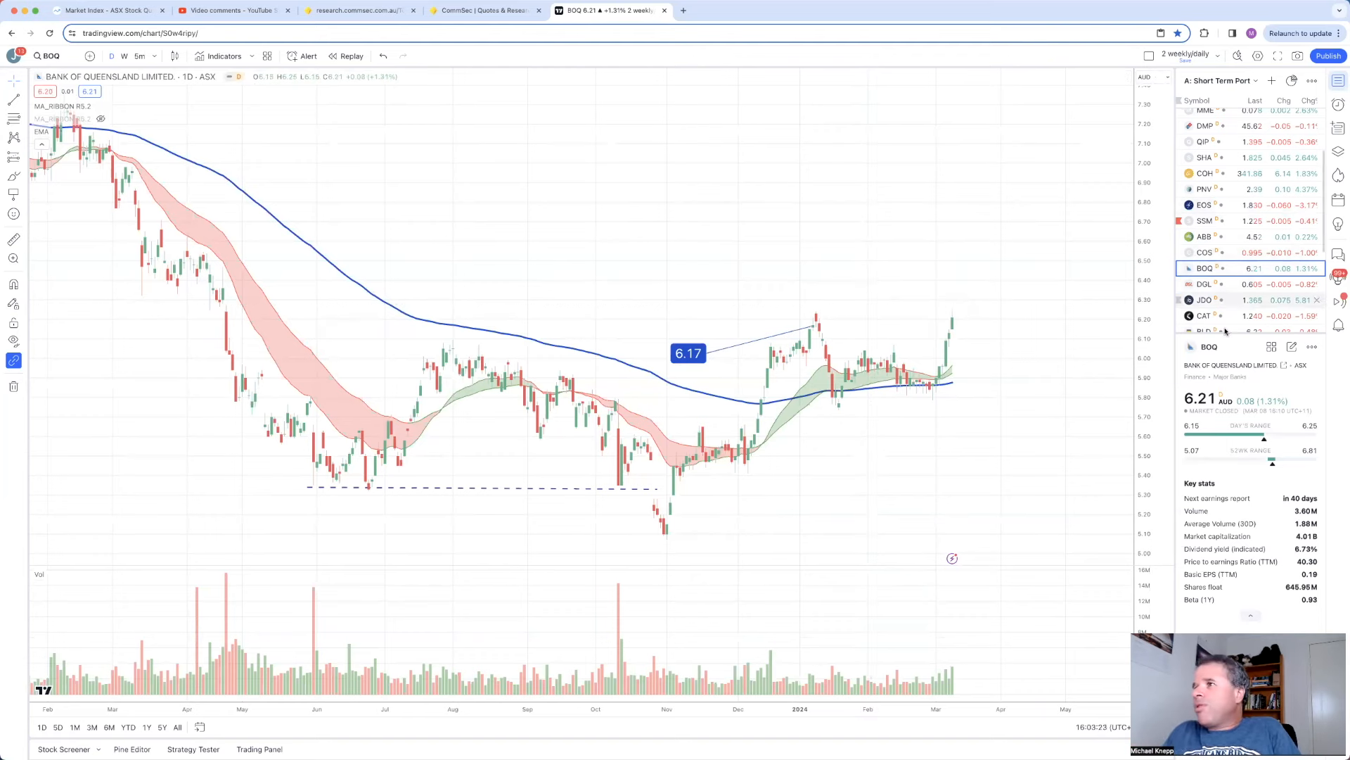
pyautogui.scroll(-3)
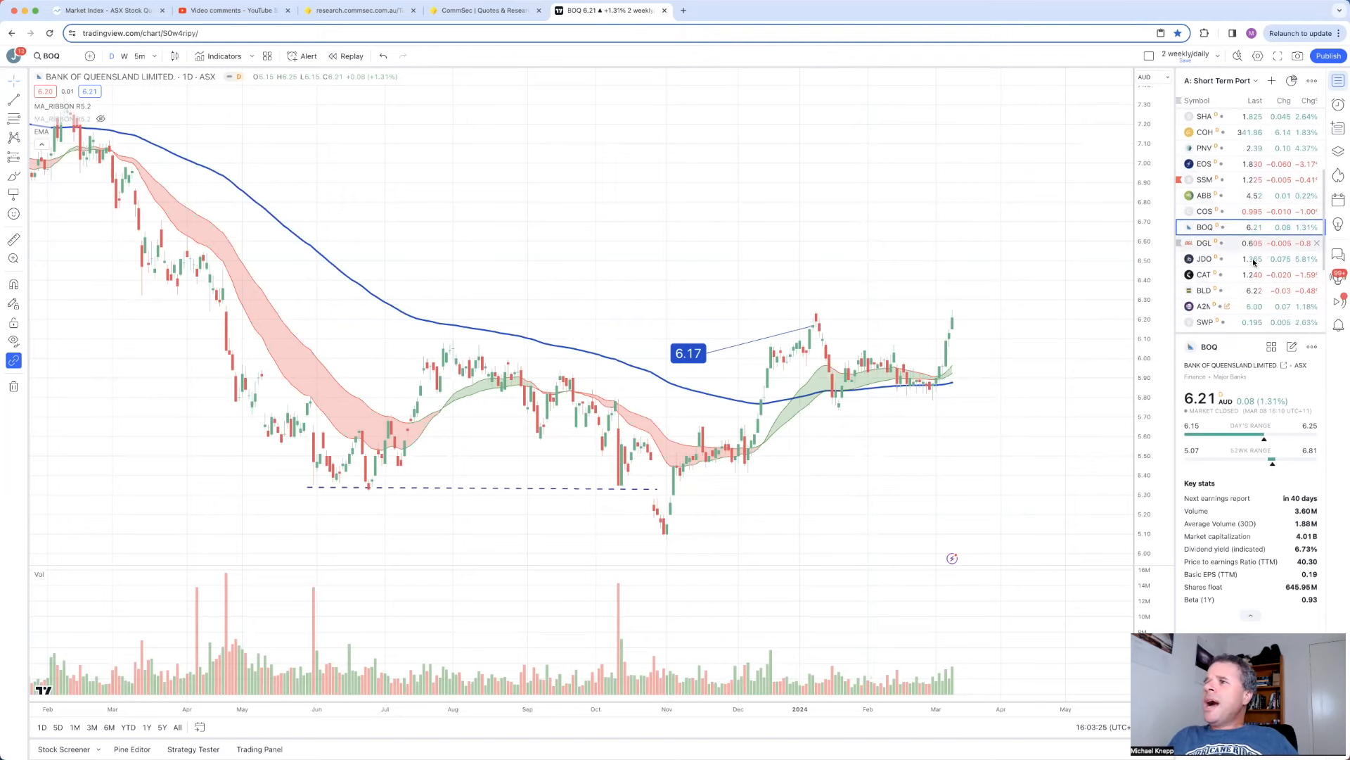
pyautogui.click(1203, 274)
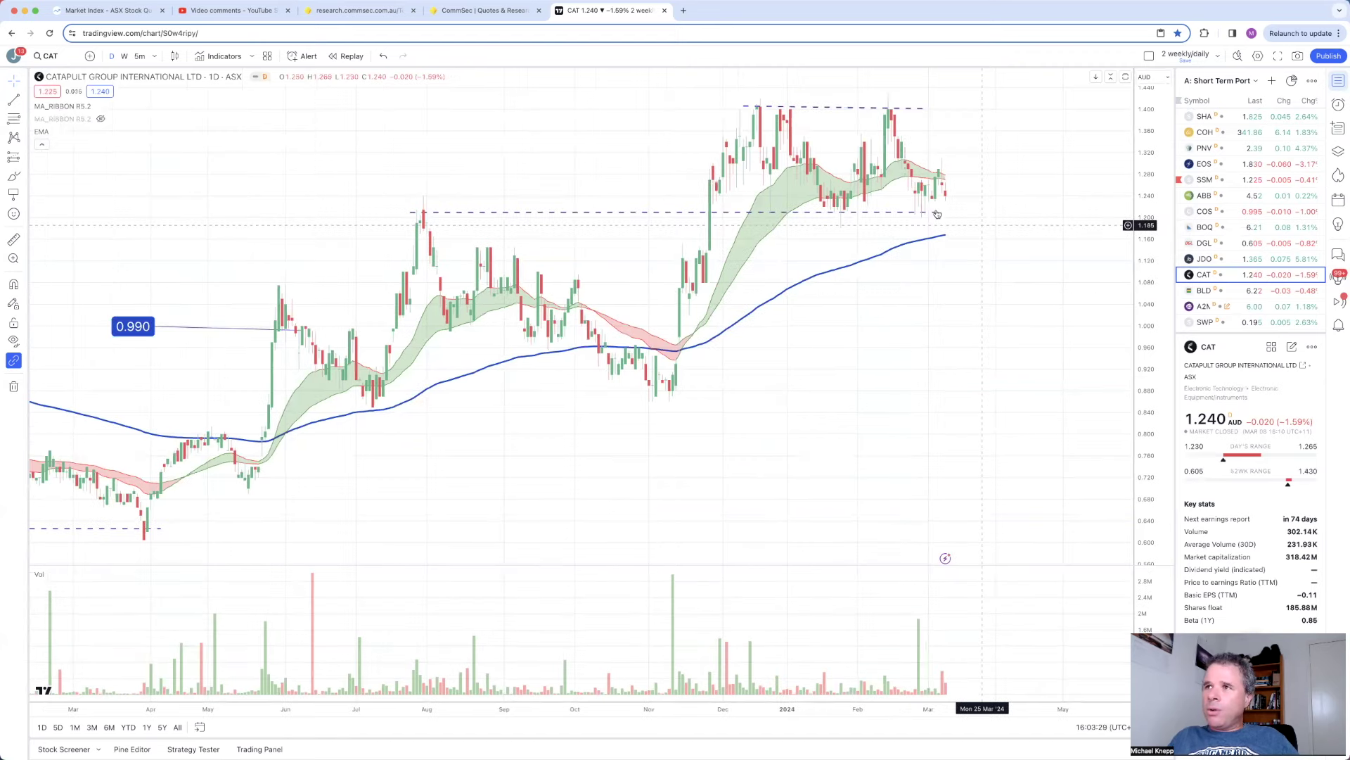
pyautogui.click(937, 212)
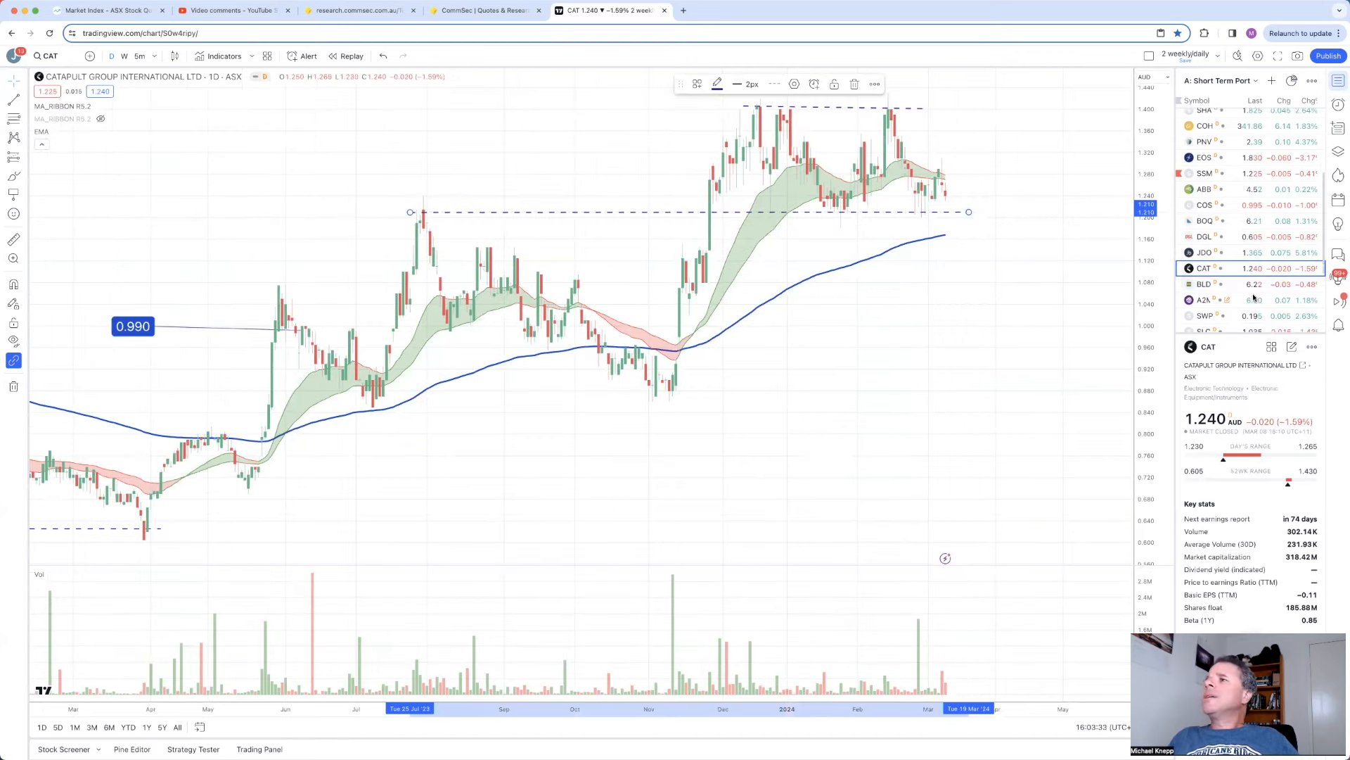
# Step: Move down the Short Term Portfolio watchlist and load the Dicker Data (DDR) chart
pyautogui.scroll(-3)
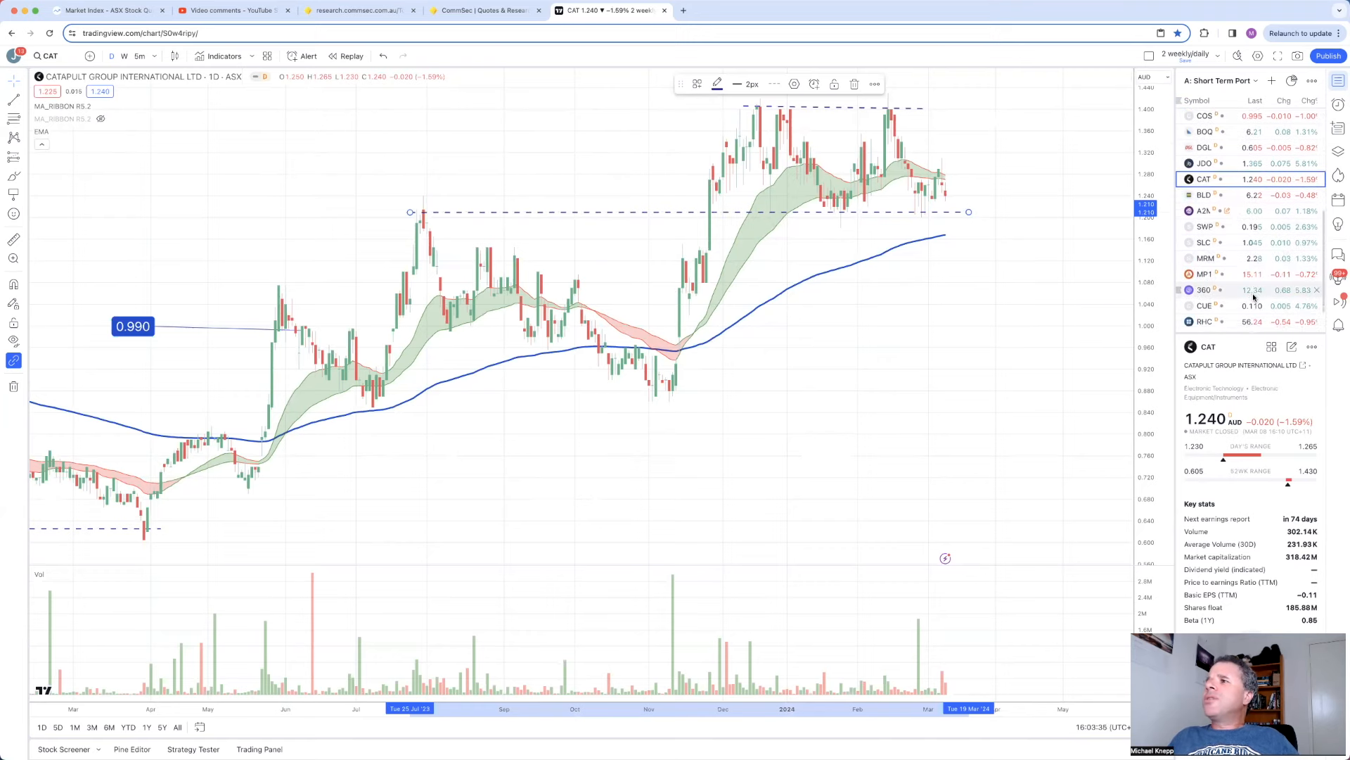
pyautogui.scroll(-3)
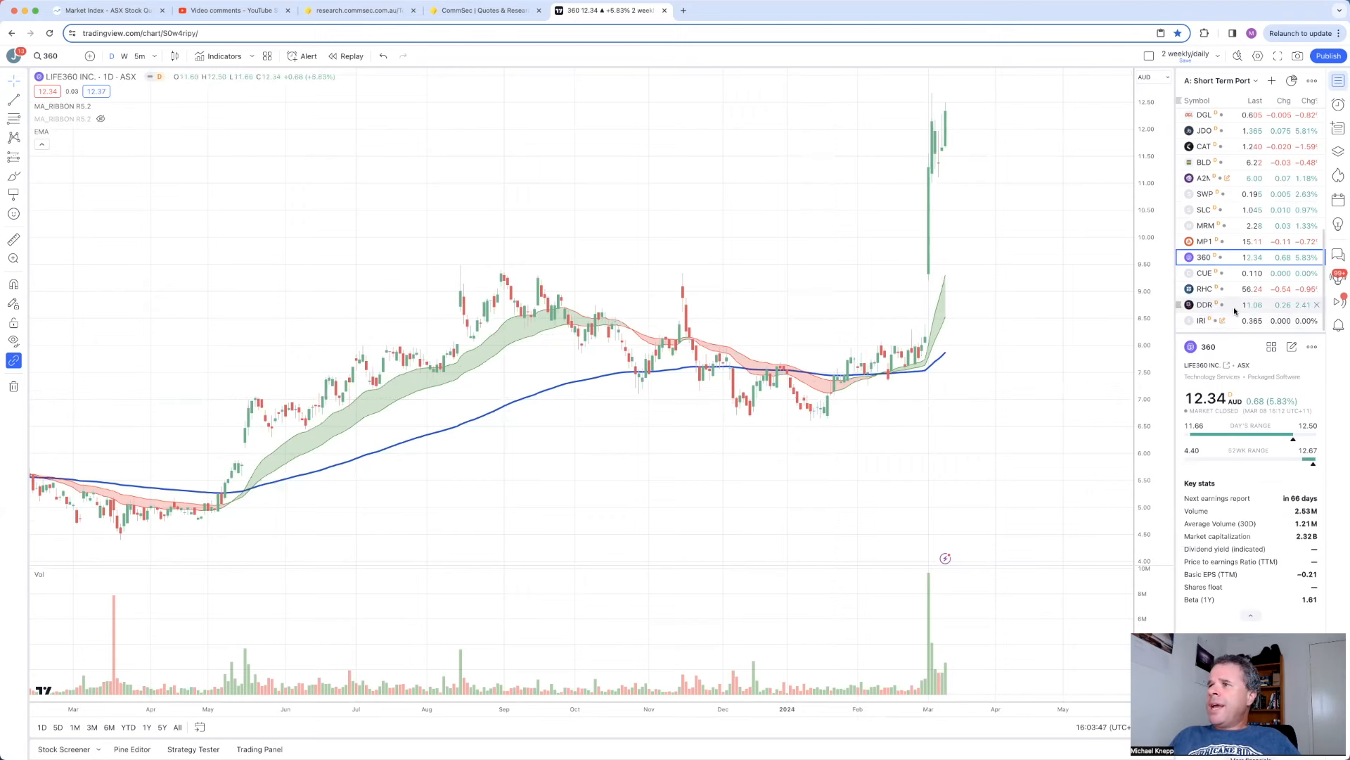
pyautogui.click(1206, 304)
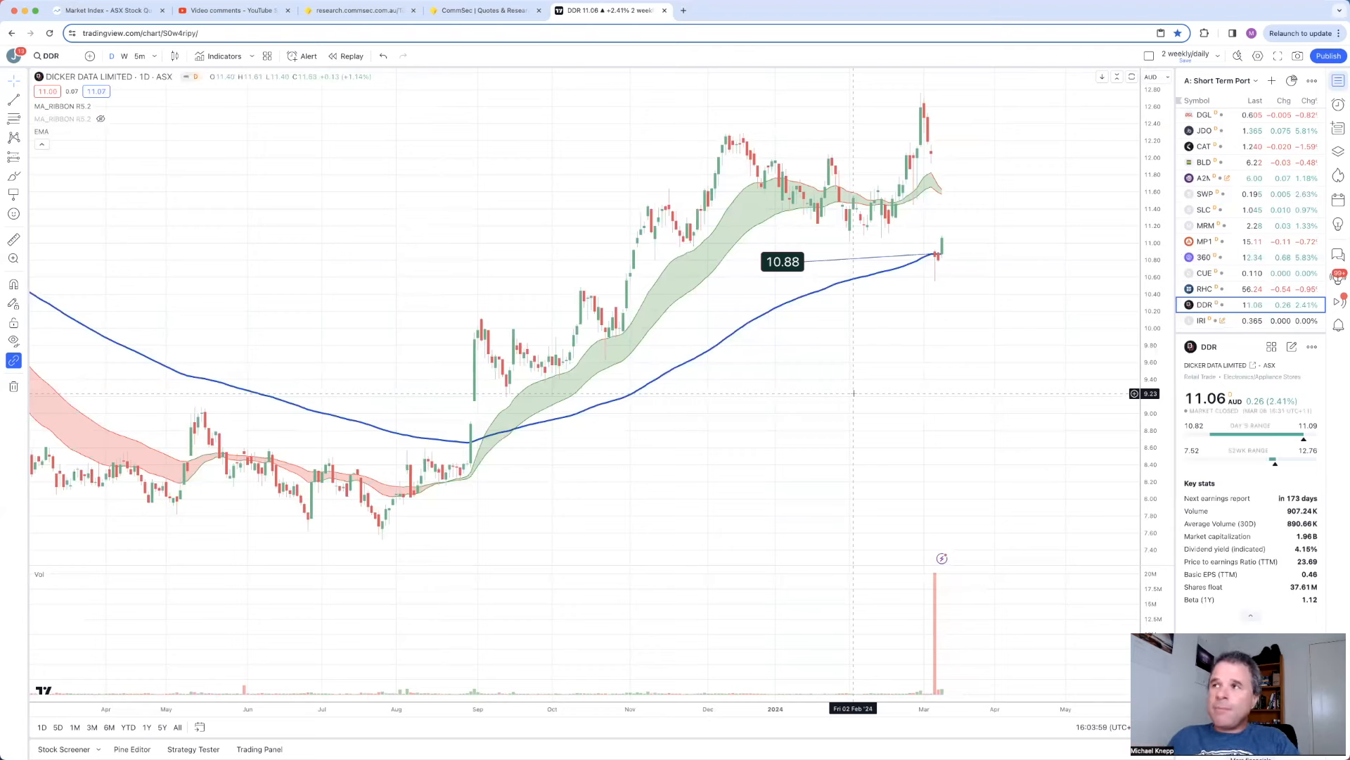
# Step: Look through the saved watchlists and stay on Short Term Portfolio with the DDR chart showing
pyautogui.click(1218, 80)
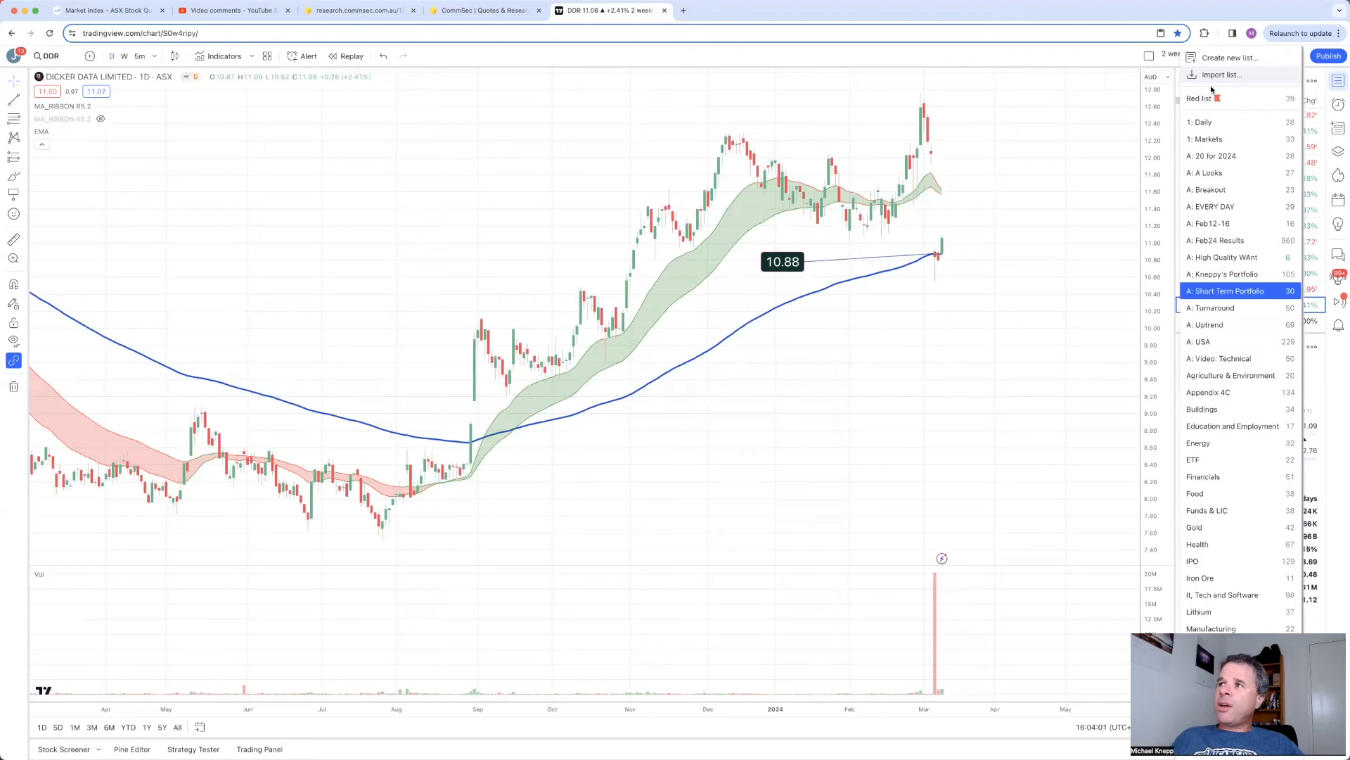
pyautogui.scroll(-3)
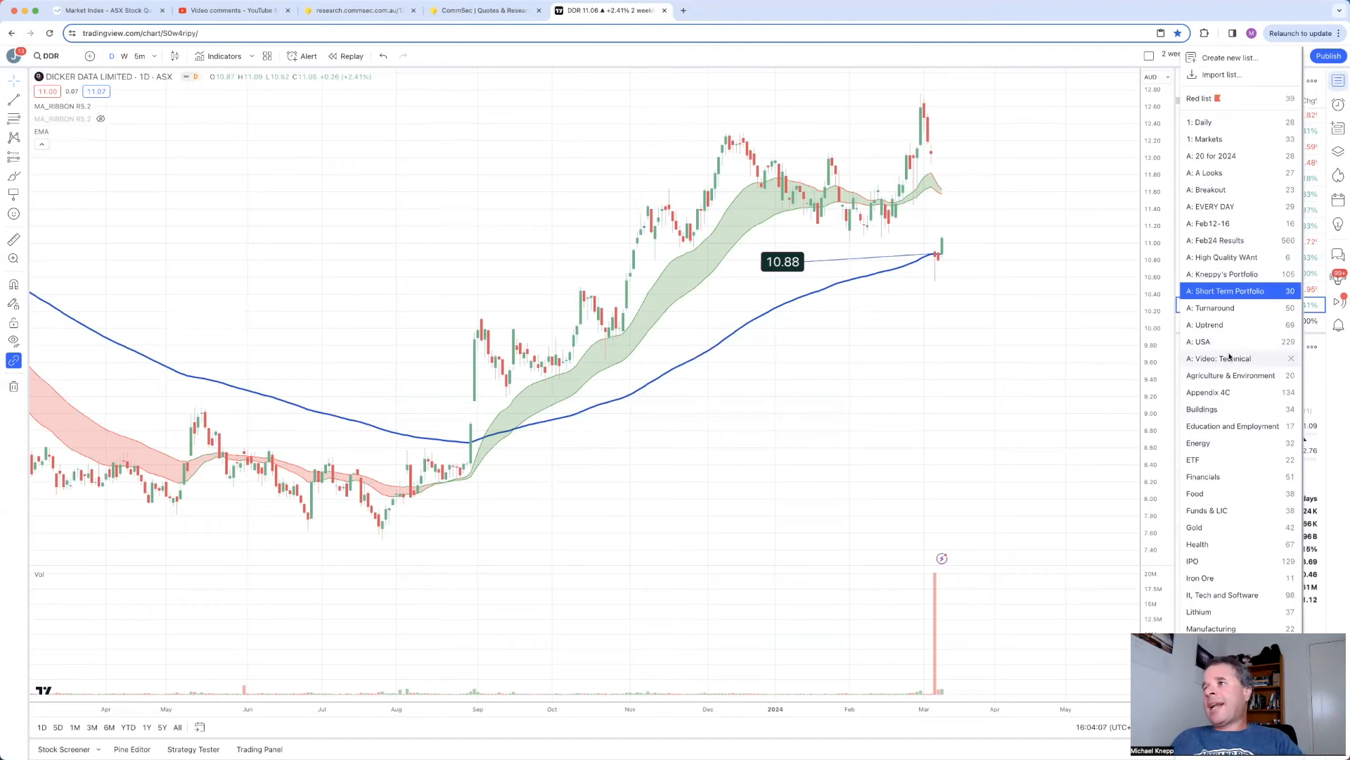
pyautogui.click(1227, 290)
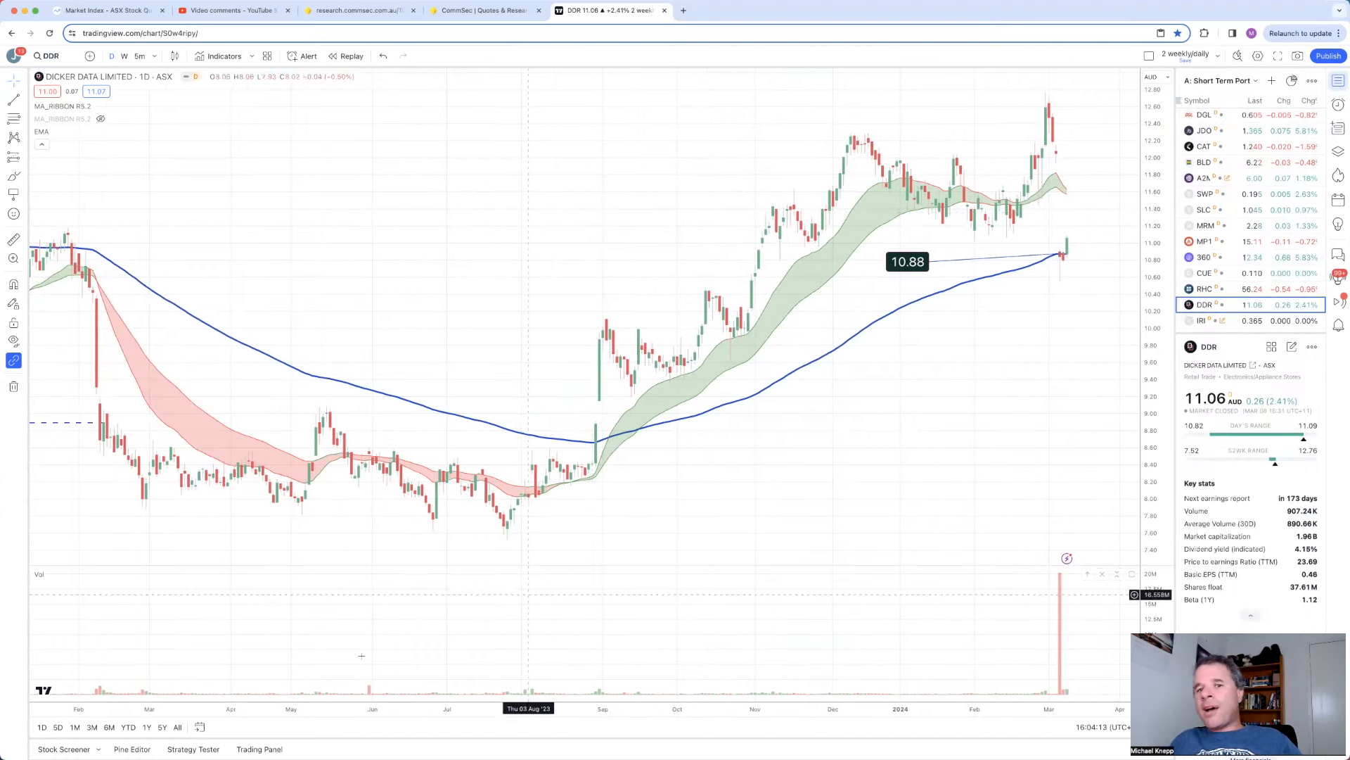
pyautogui.moveTo(377, 547)
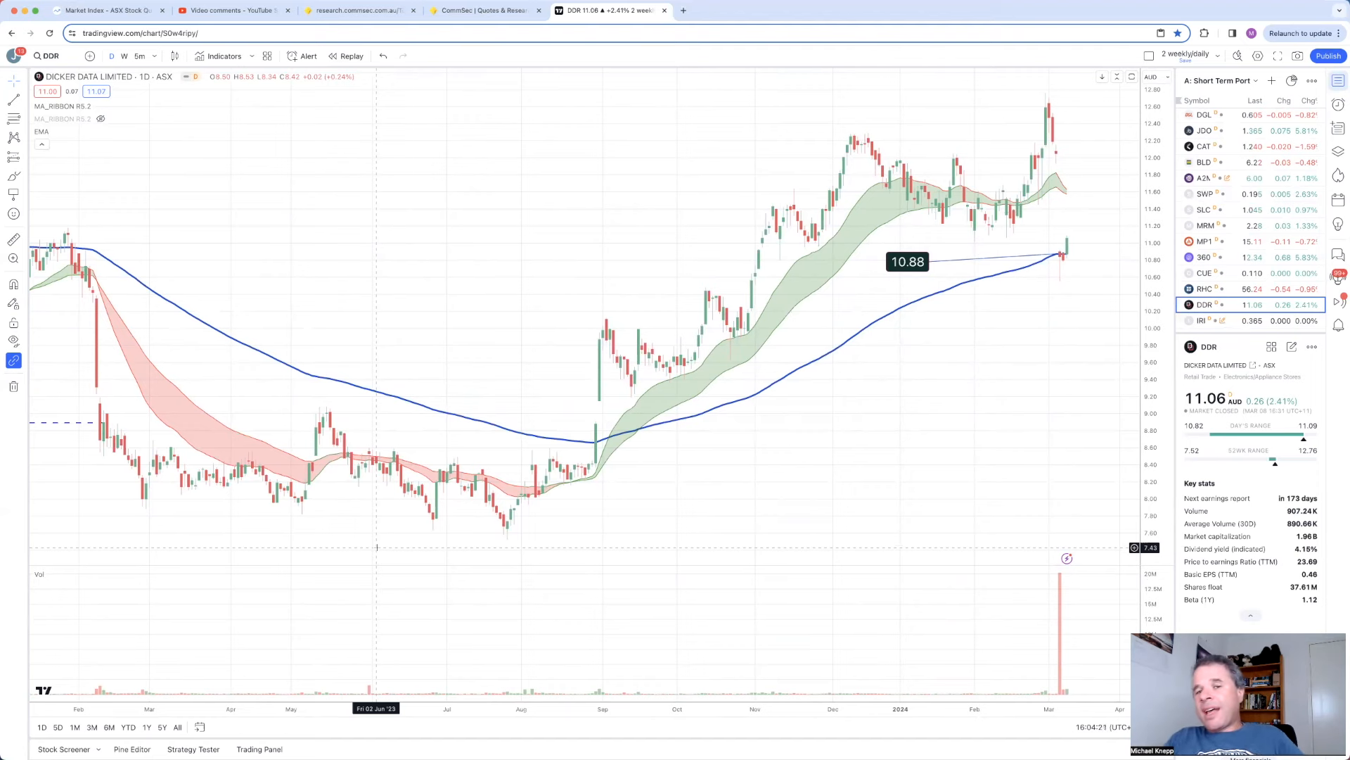
pyautogui.moveTo(98, 232)
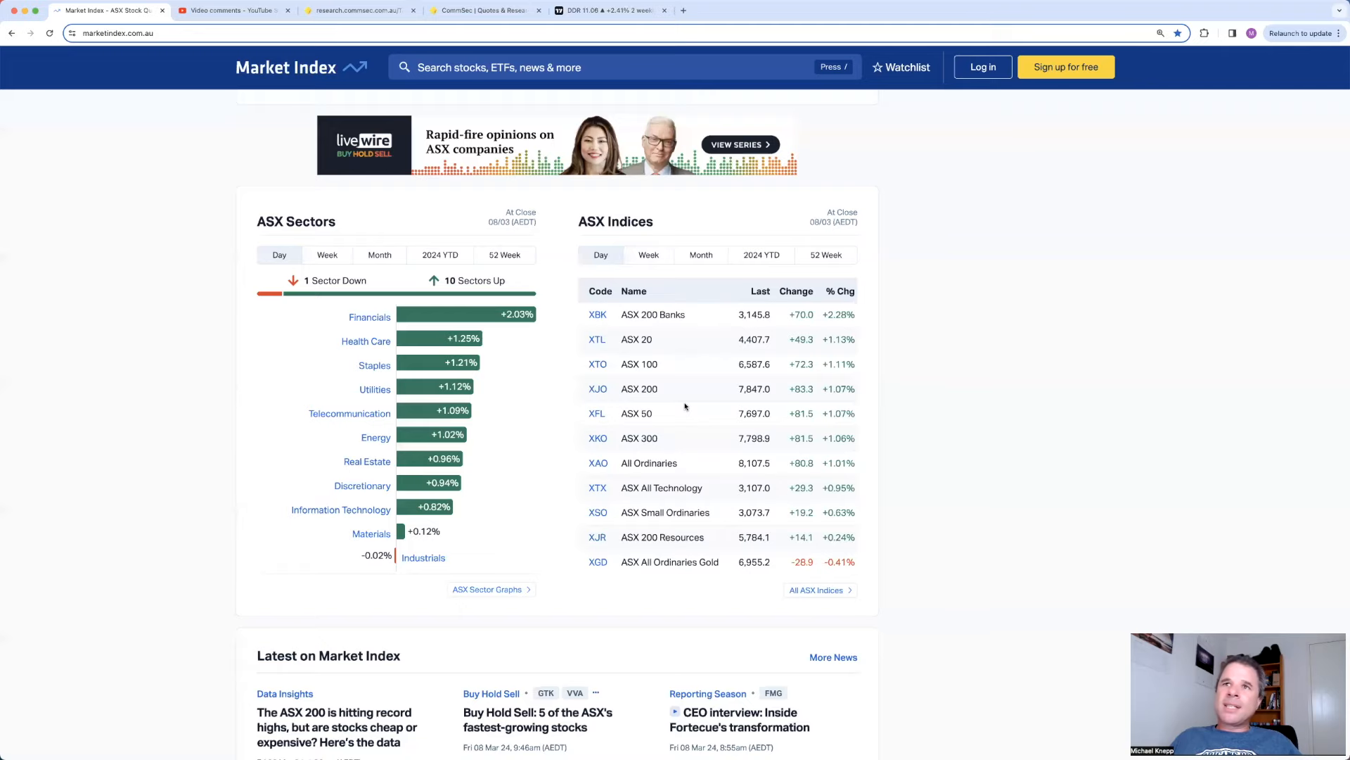
# Step: Open the Unusual Volume scan from Market Index's full Stock Scans list
pyautogui.click(619, 125)
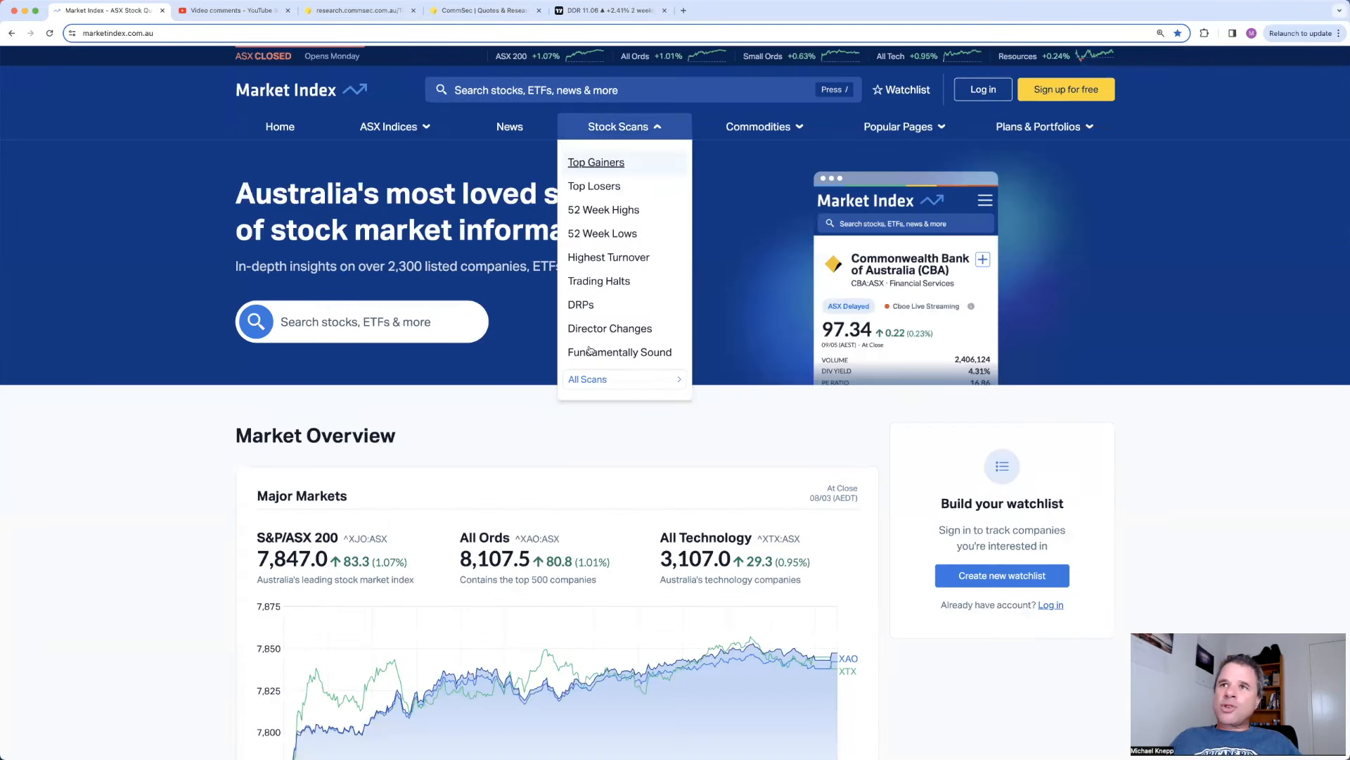
pyautogui.moveTo(619, 352)
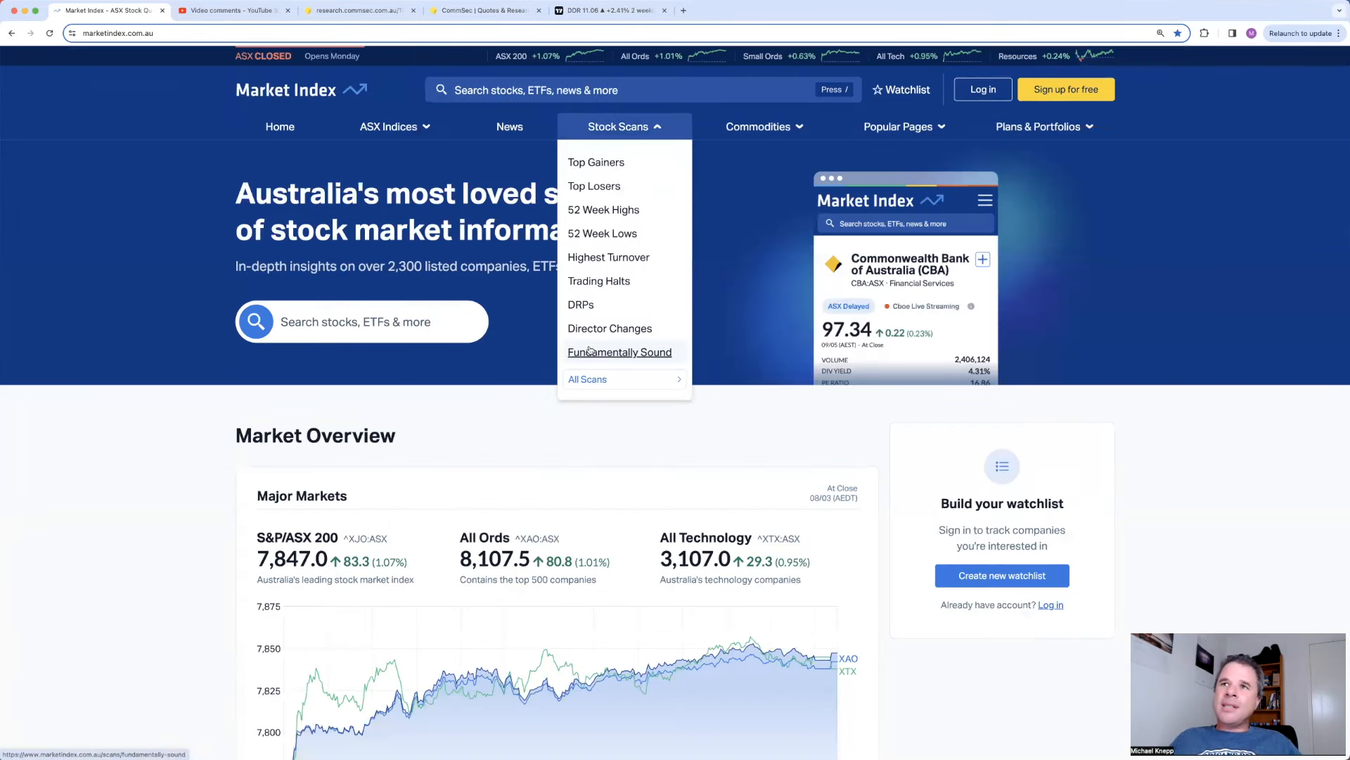
pyautogui.moveTo(608, 256)
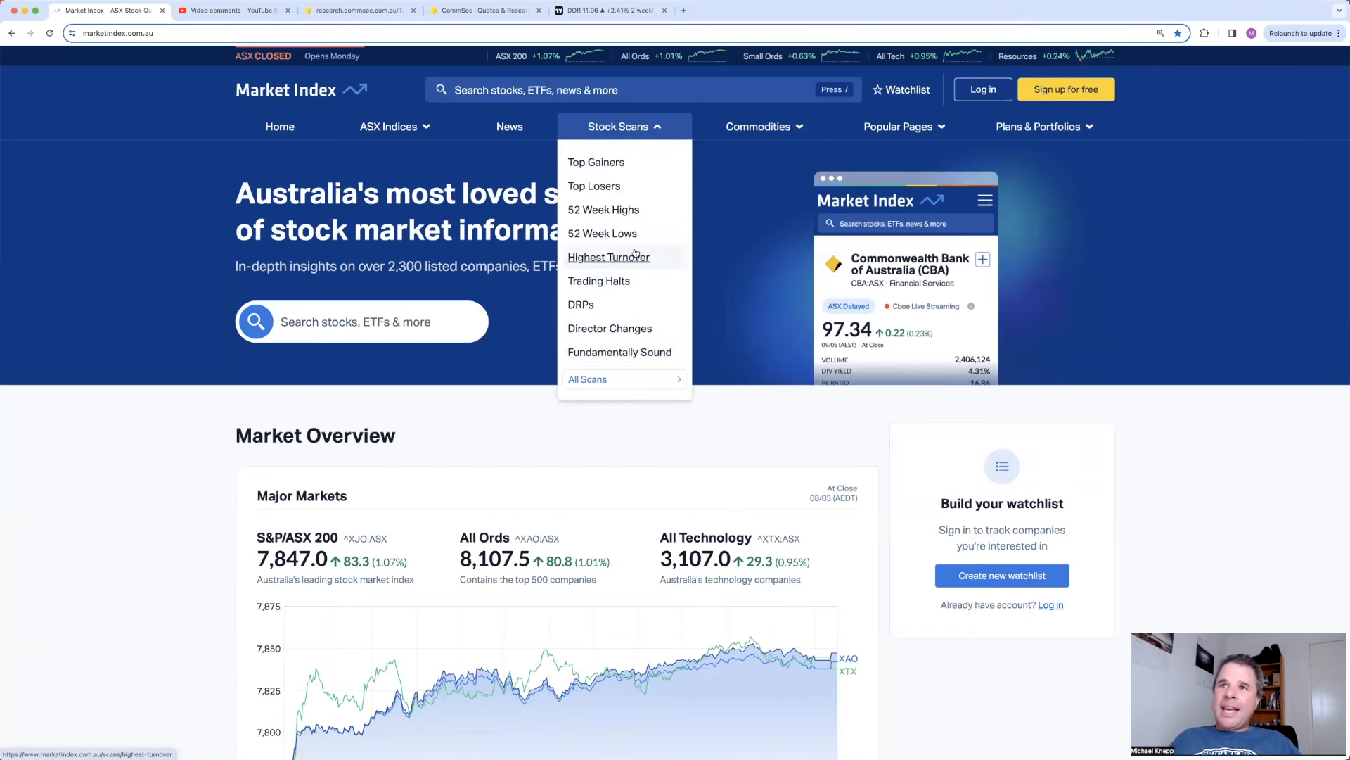
pyautogui.click(587, 379)
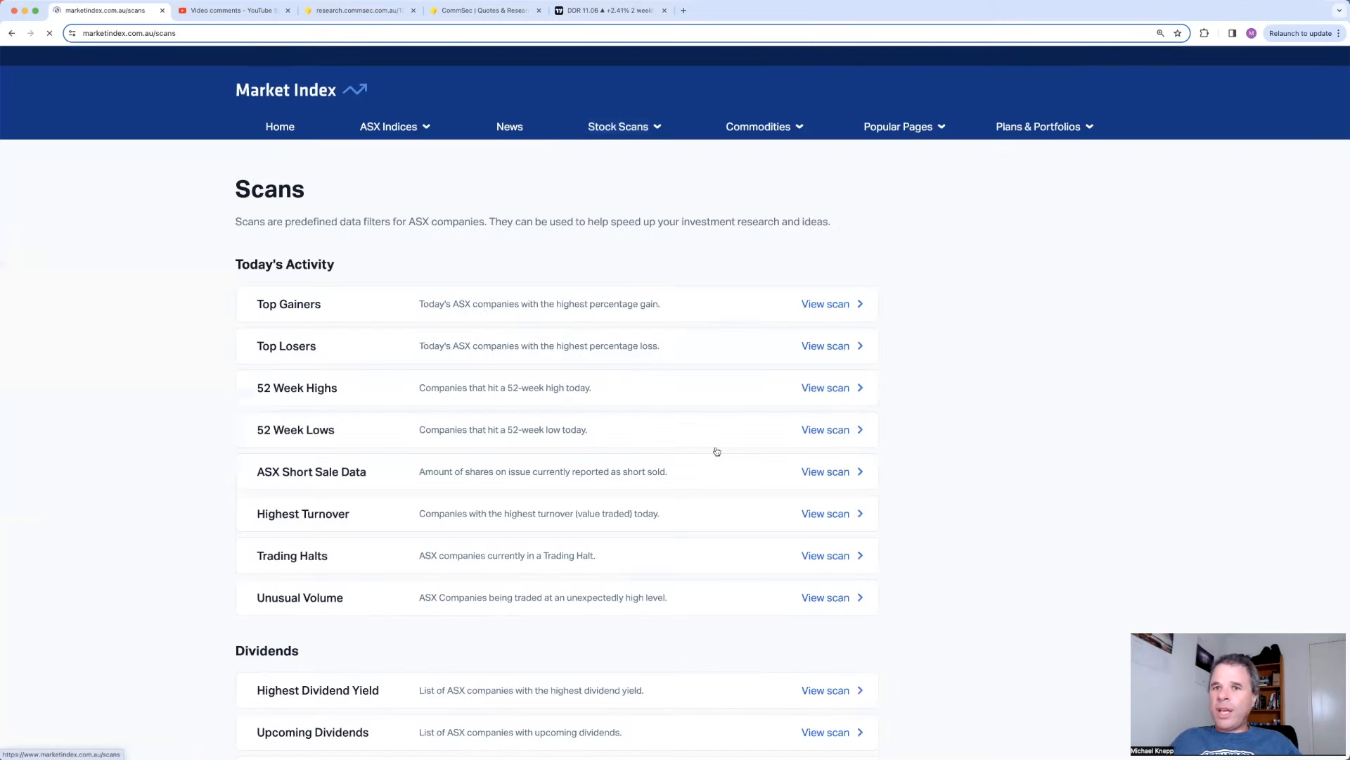
pyautogui.click(825, 597)
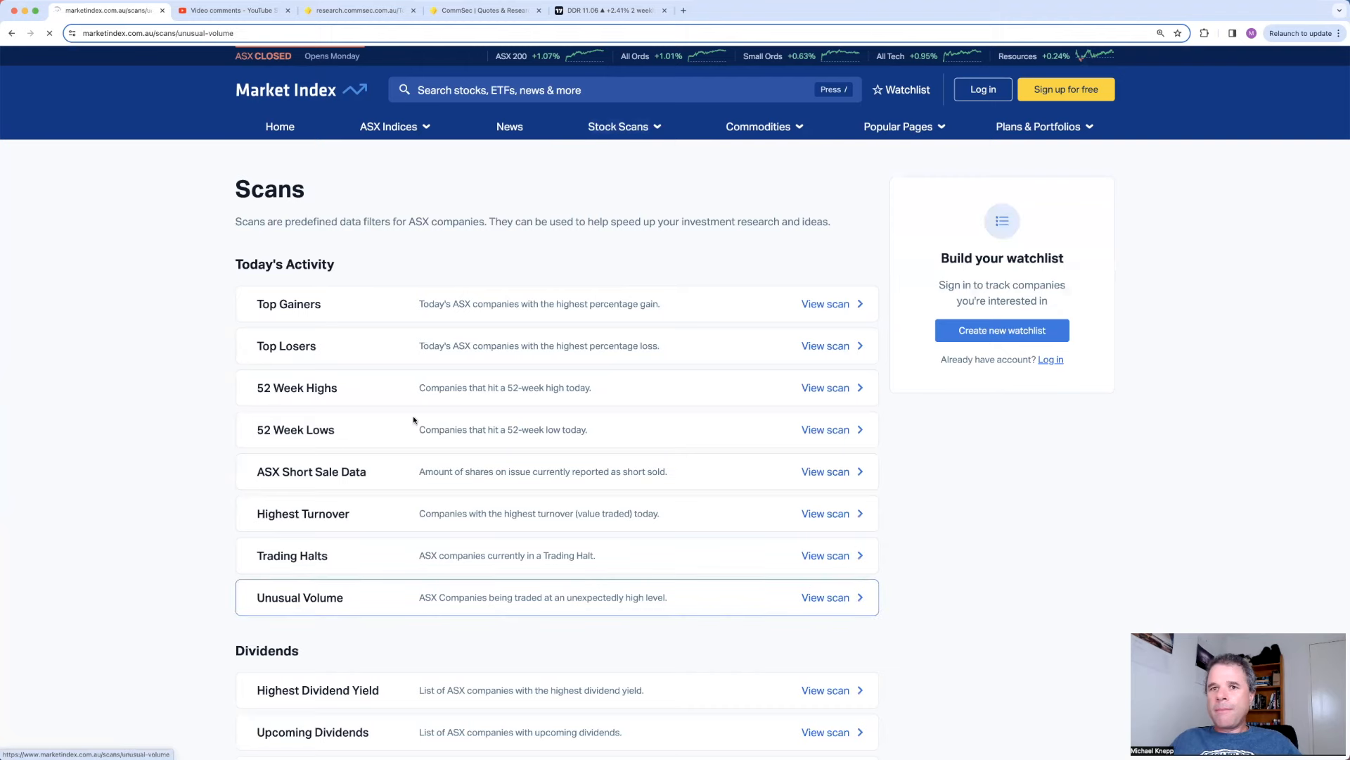
pyautogui.click(824, 596)
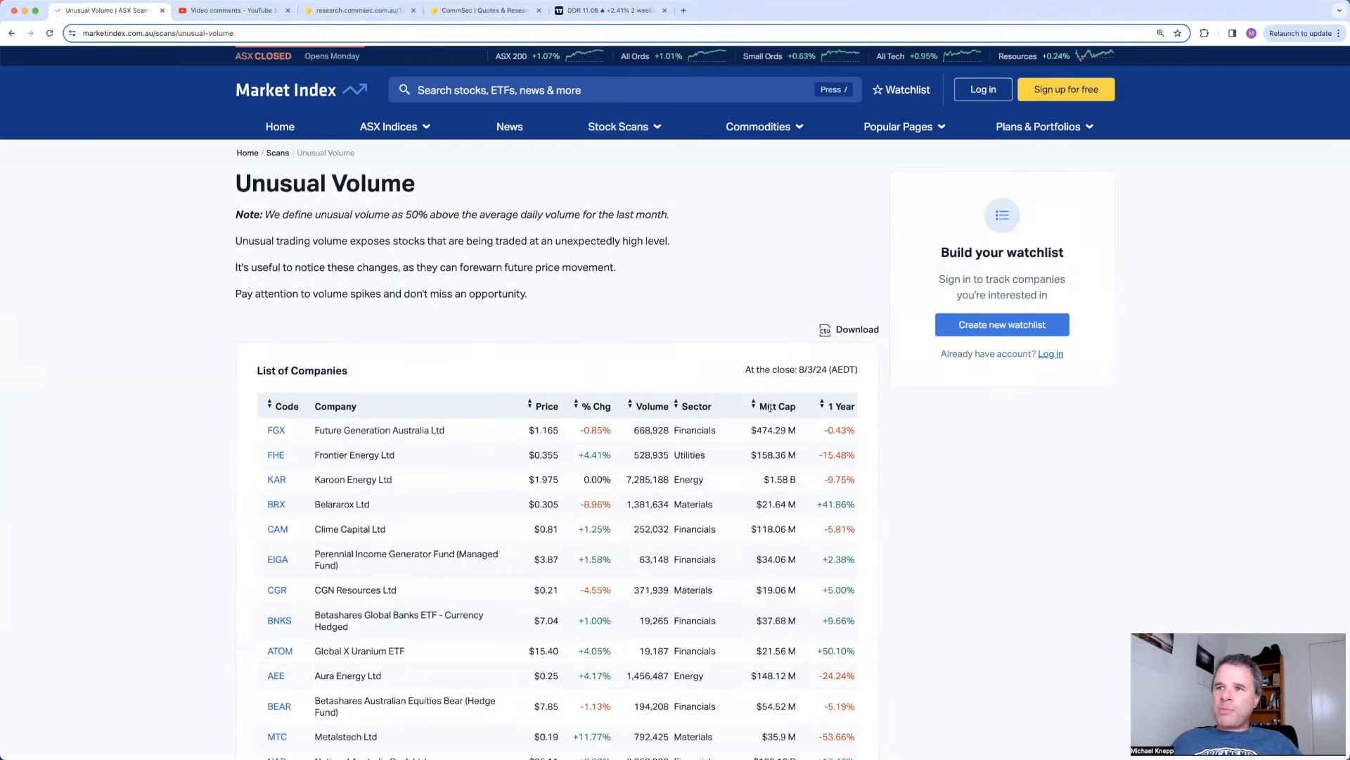
# Step: Sort the unusual-volume stocks by market cap, largest first, then move to the NAB chart in TradingView
pyautogui.click(775, 398)
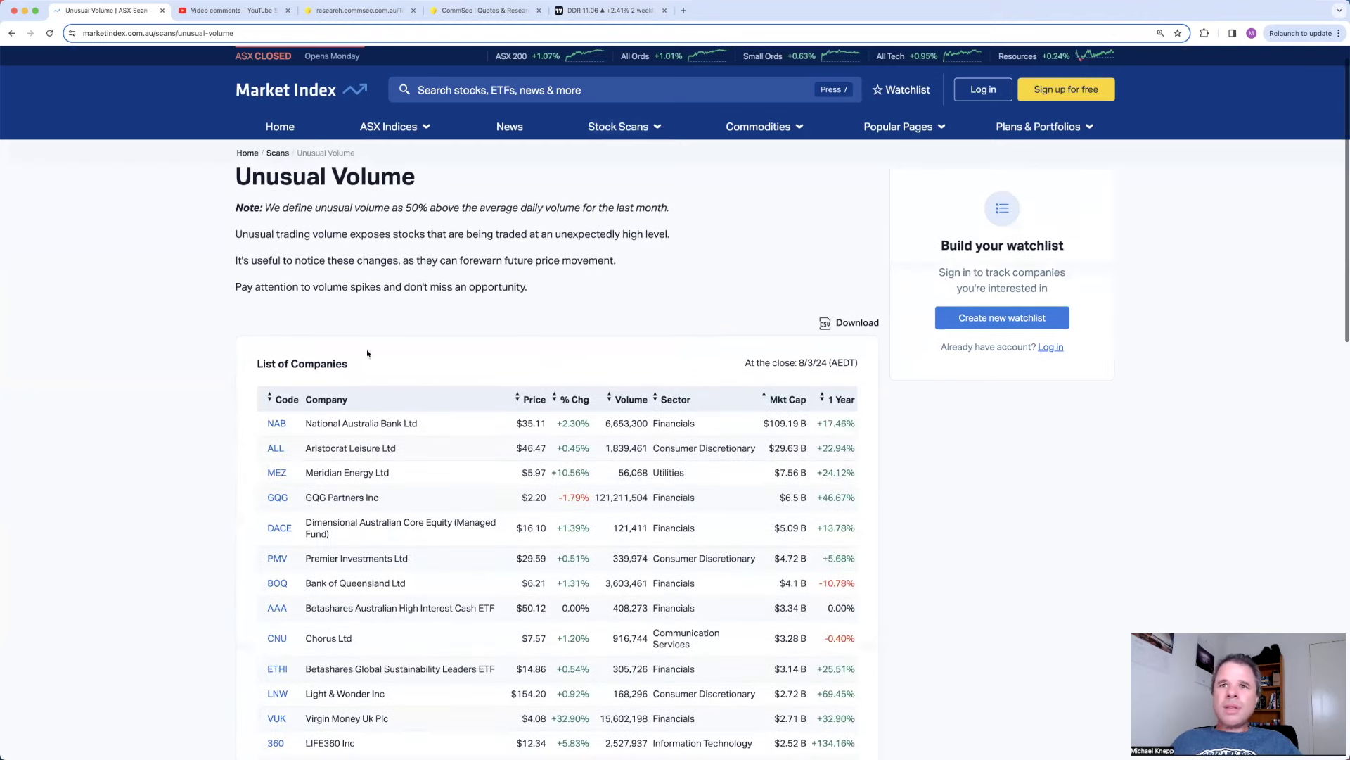
pyautogui.scroll(-3)
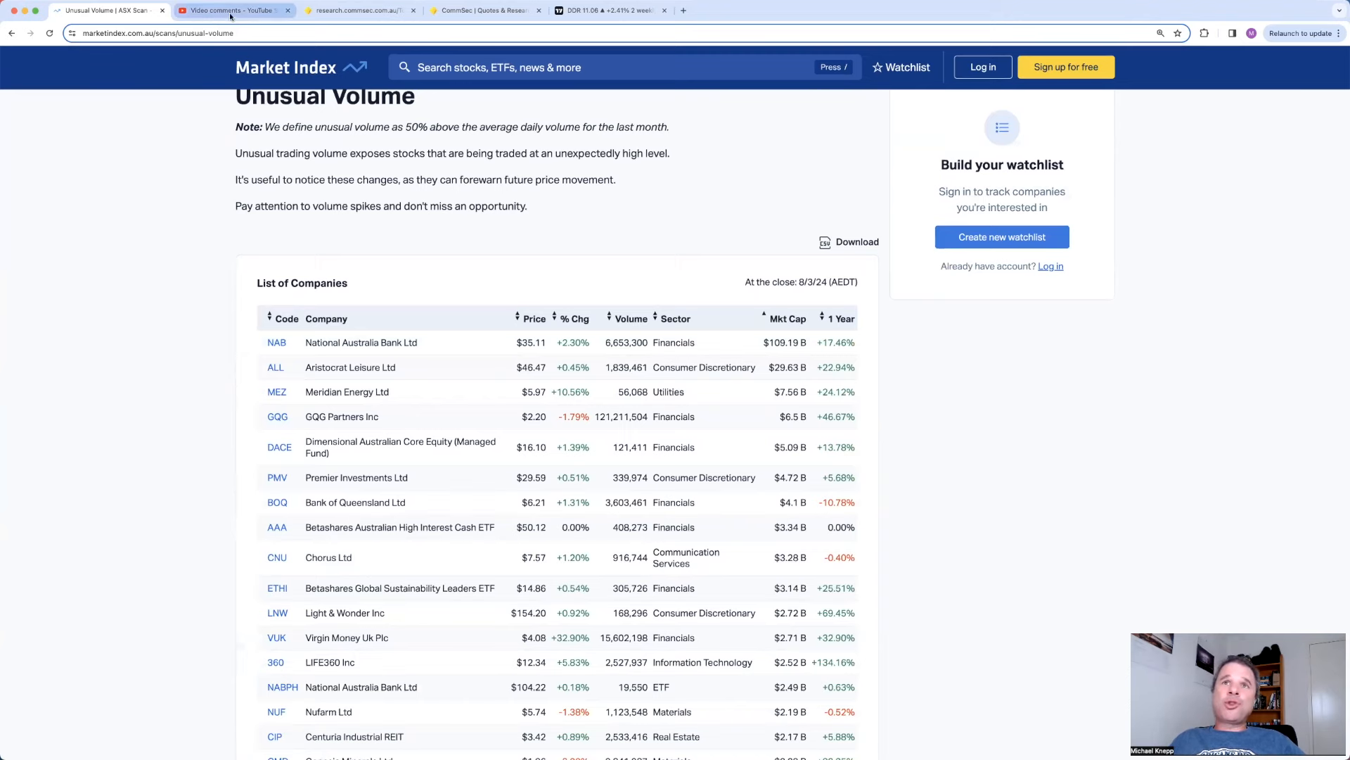
pyautogui.click(611, 10)
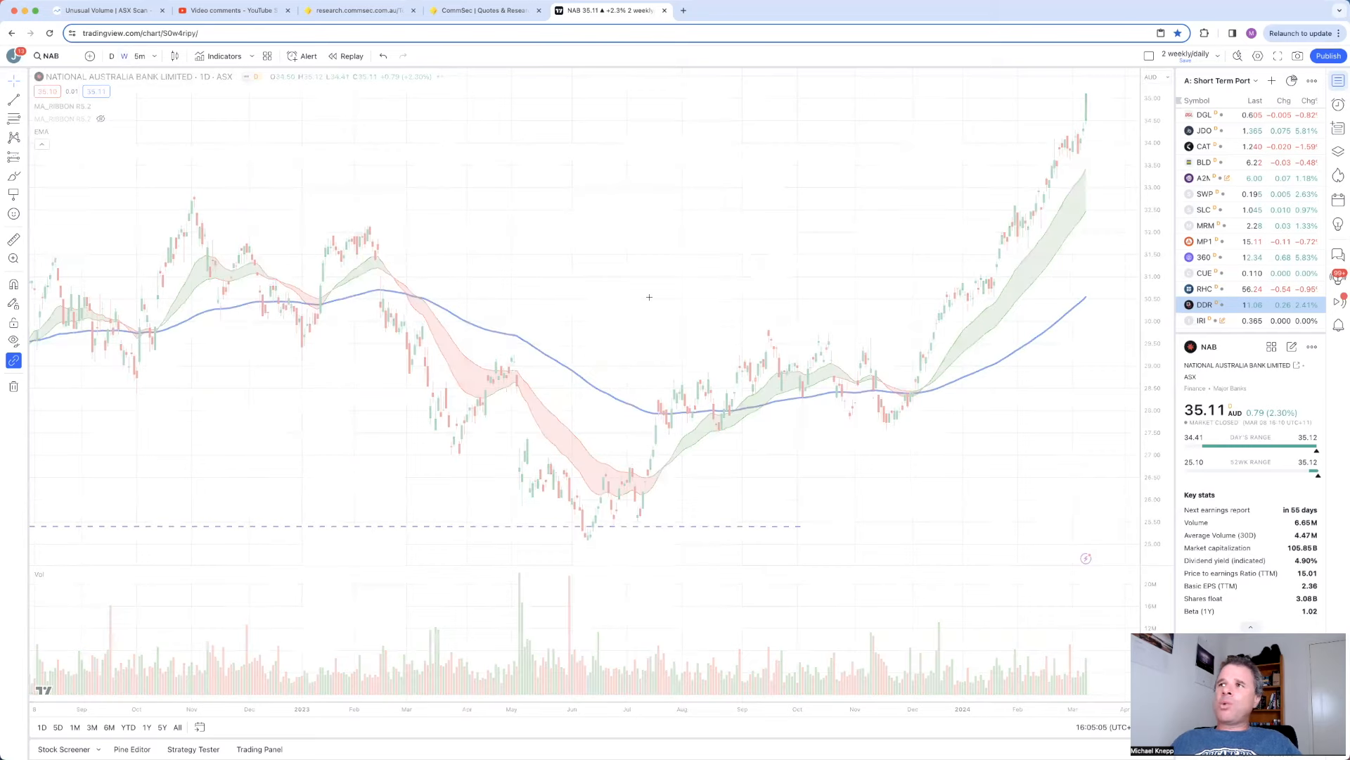
pyautogui.click(124, 56)
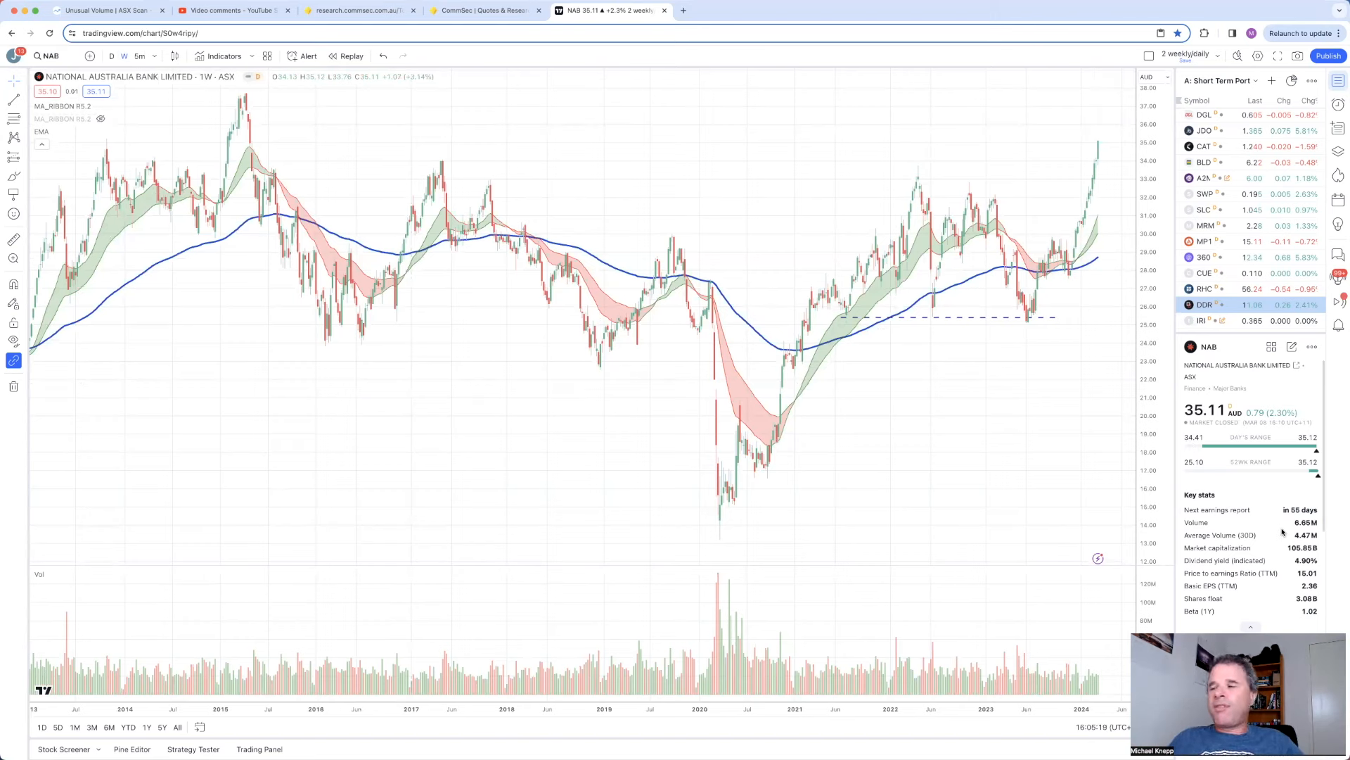
pyautogui.moveTo(1036, 566)
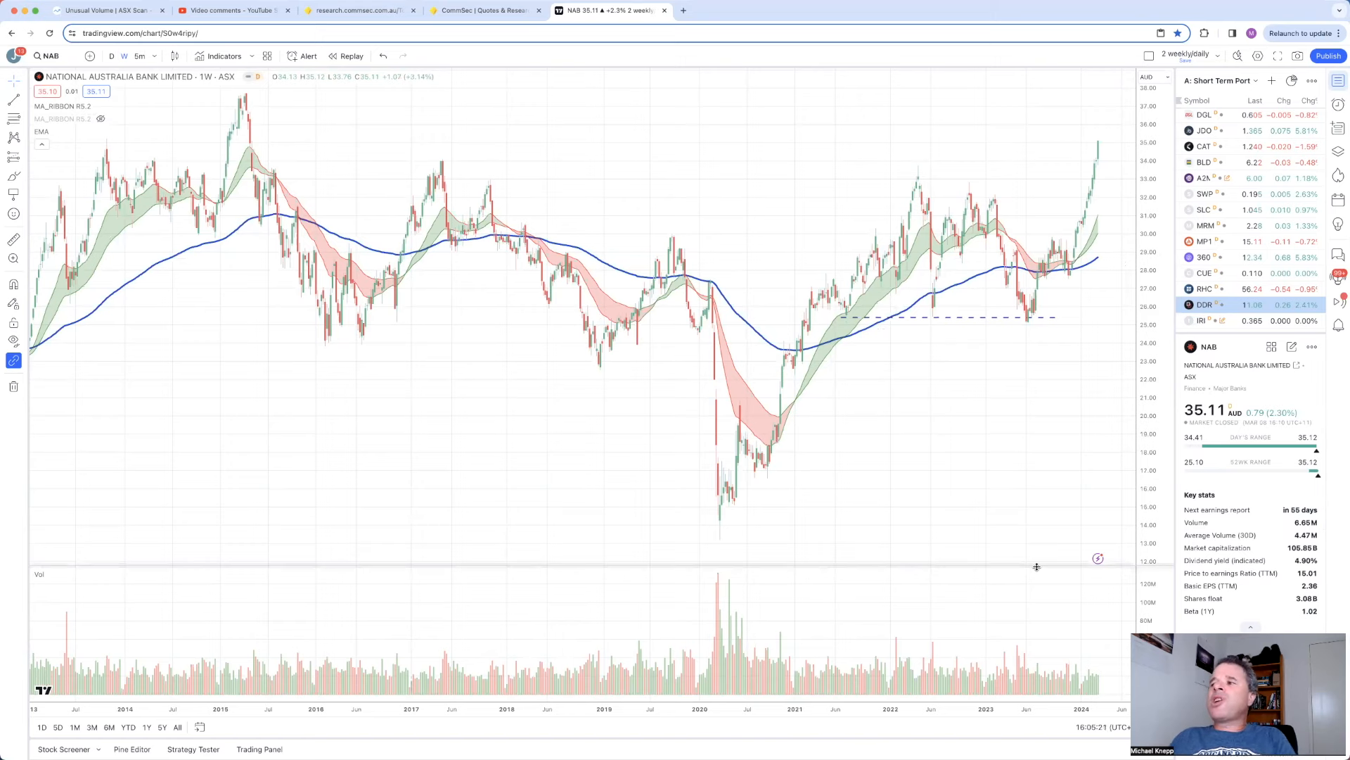
pyautogui.moveTo(1058, 452)
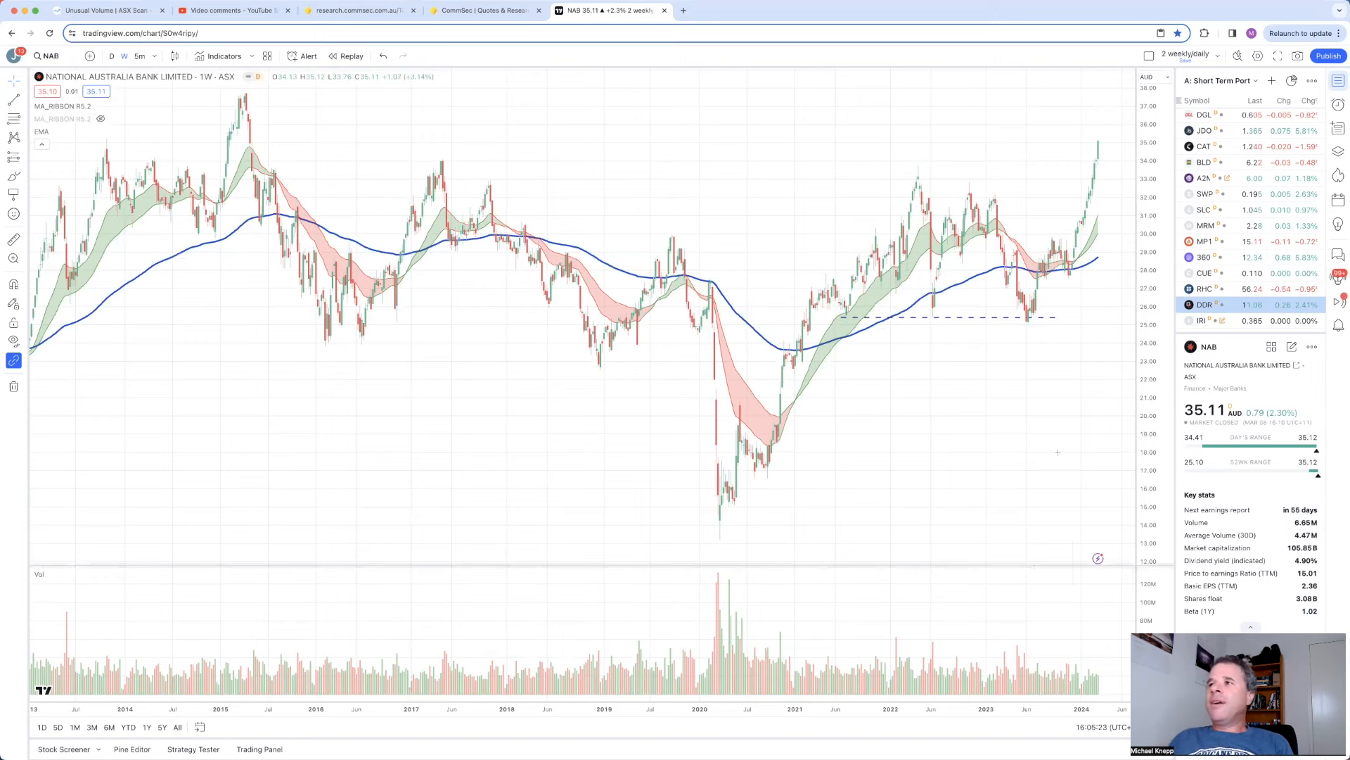
pyautogui.moveTo(869, 456)
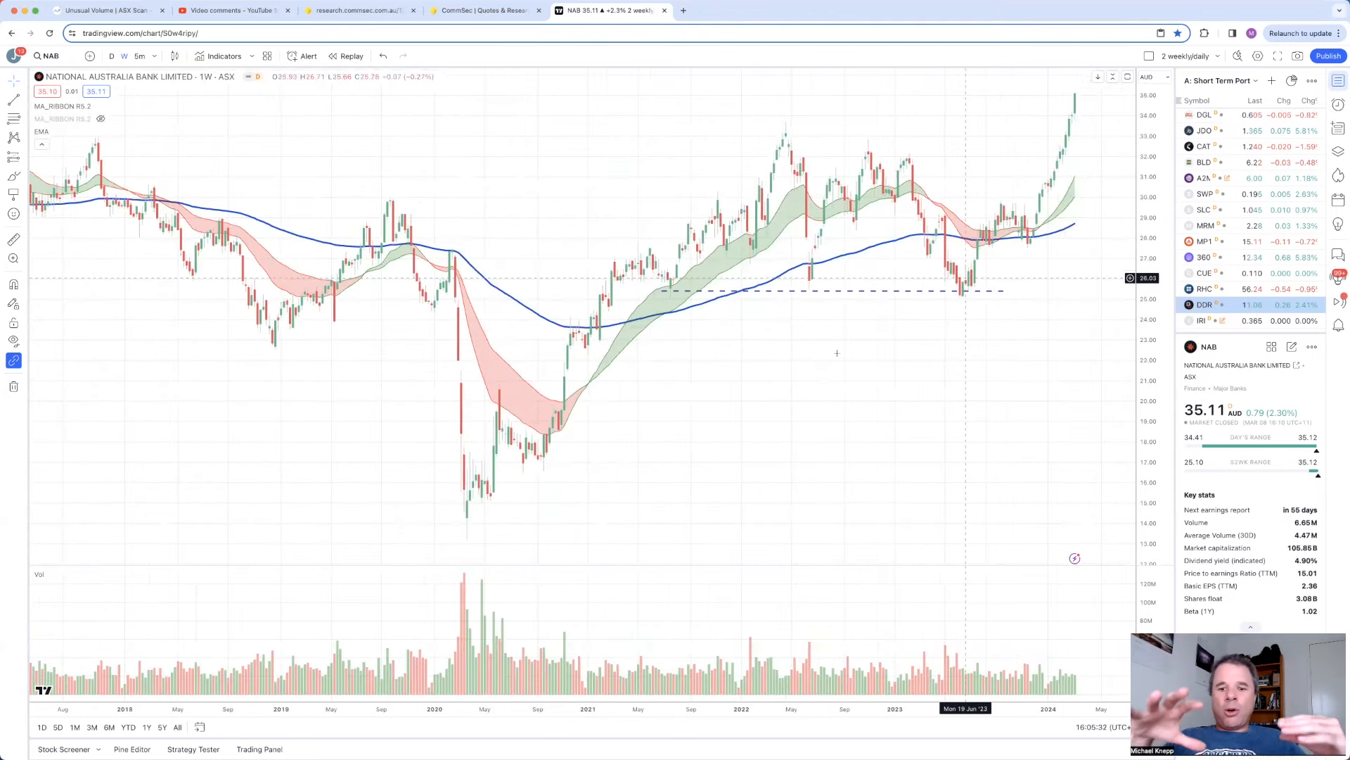
pyautogui.moveTo(836, 352)
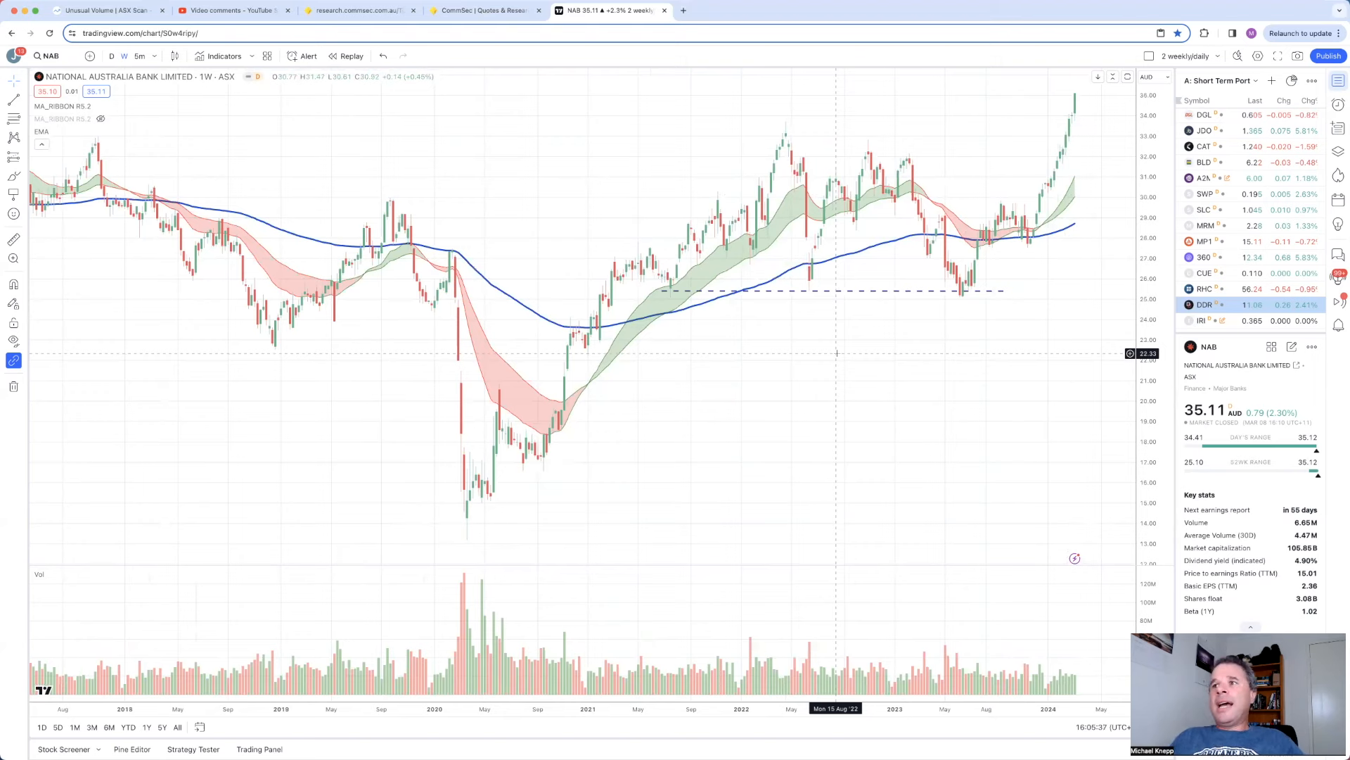
pyautogui.moveTo(1010, 290)
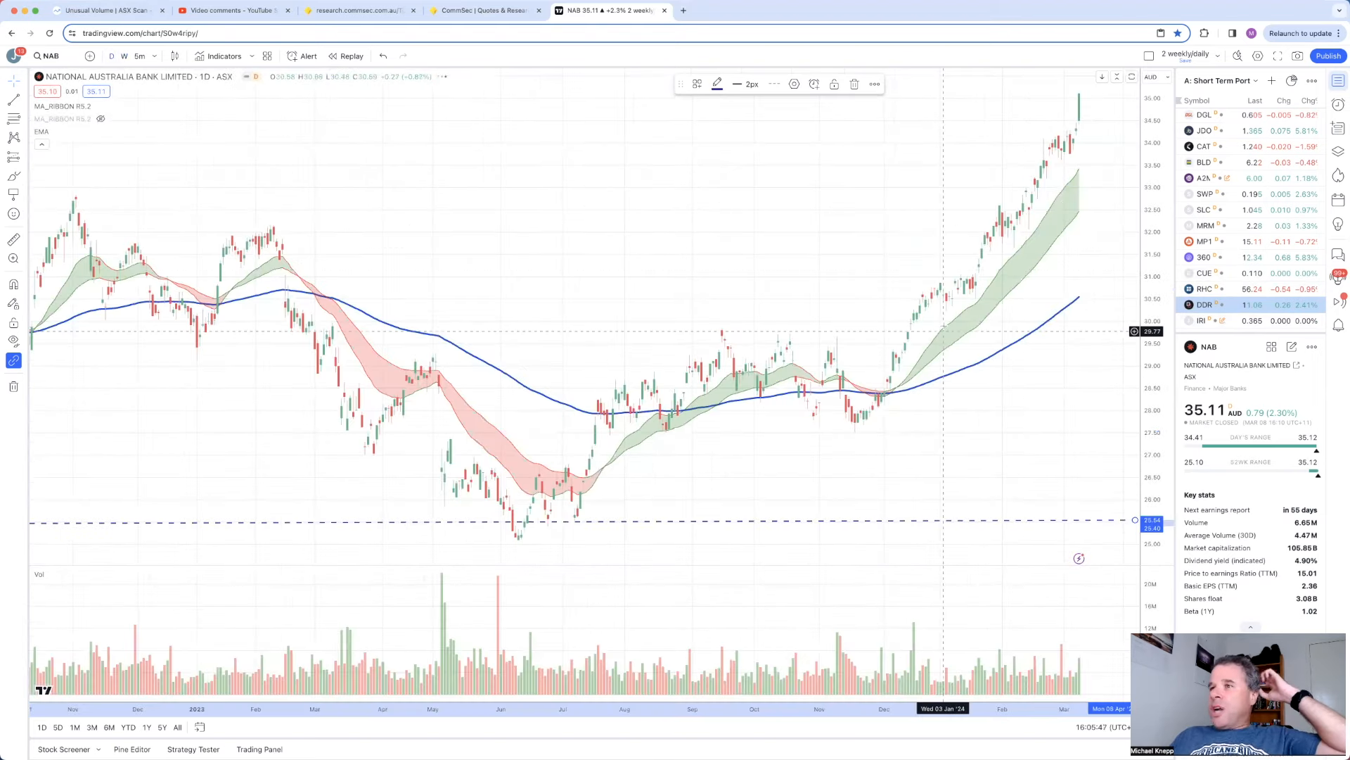
pyautogui.moveTo(881, 377)
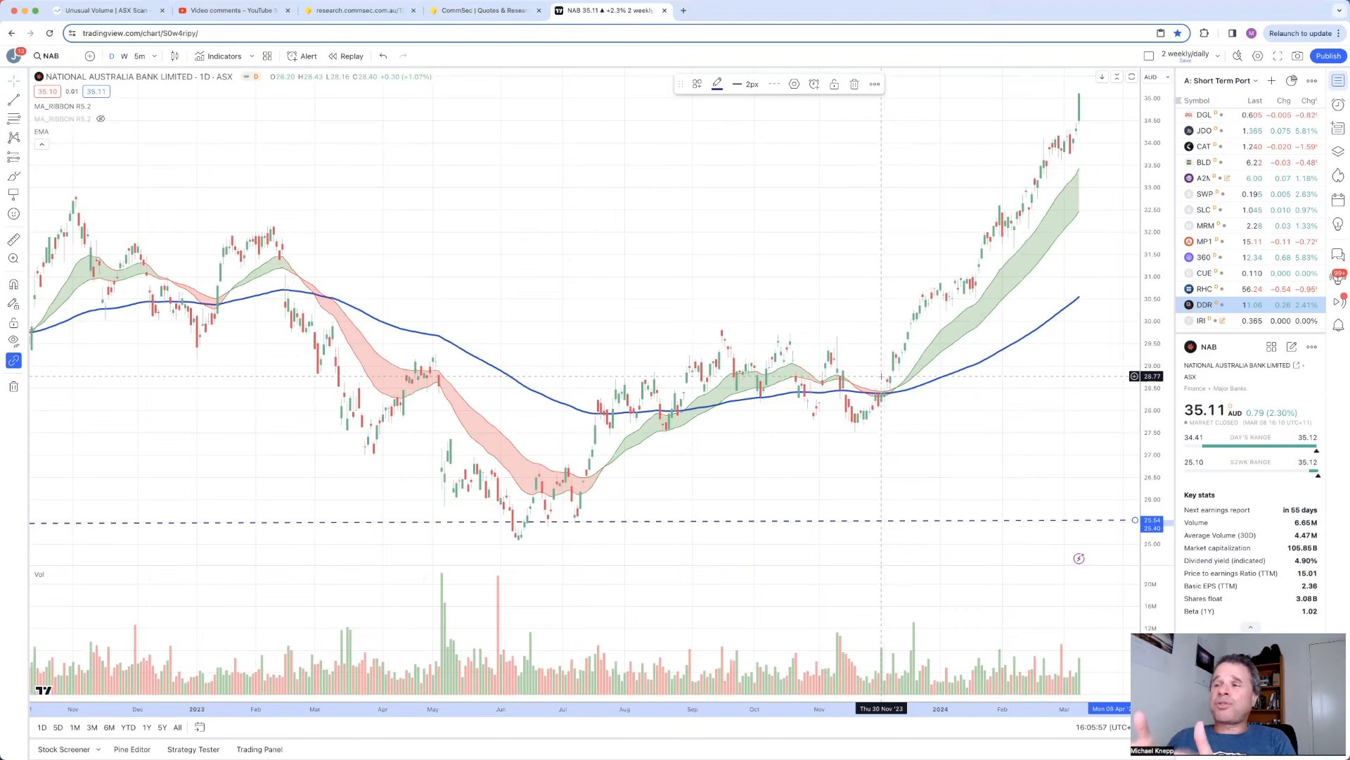
pyautogui.moveTo(1043, 305)
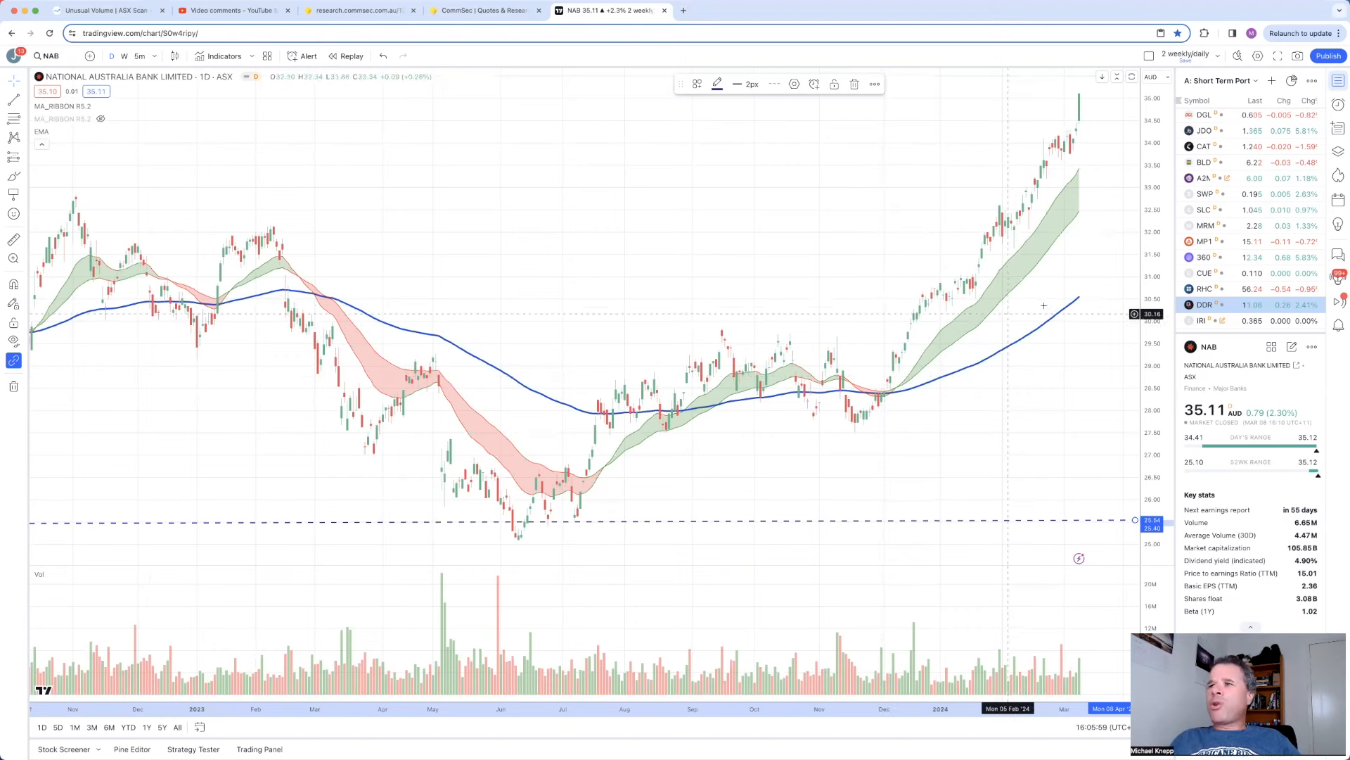
pyautogui.moveTo(954, 305)
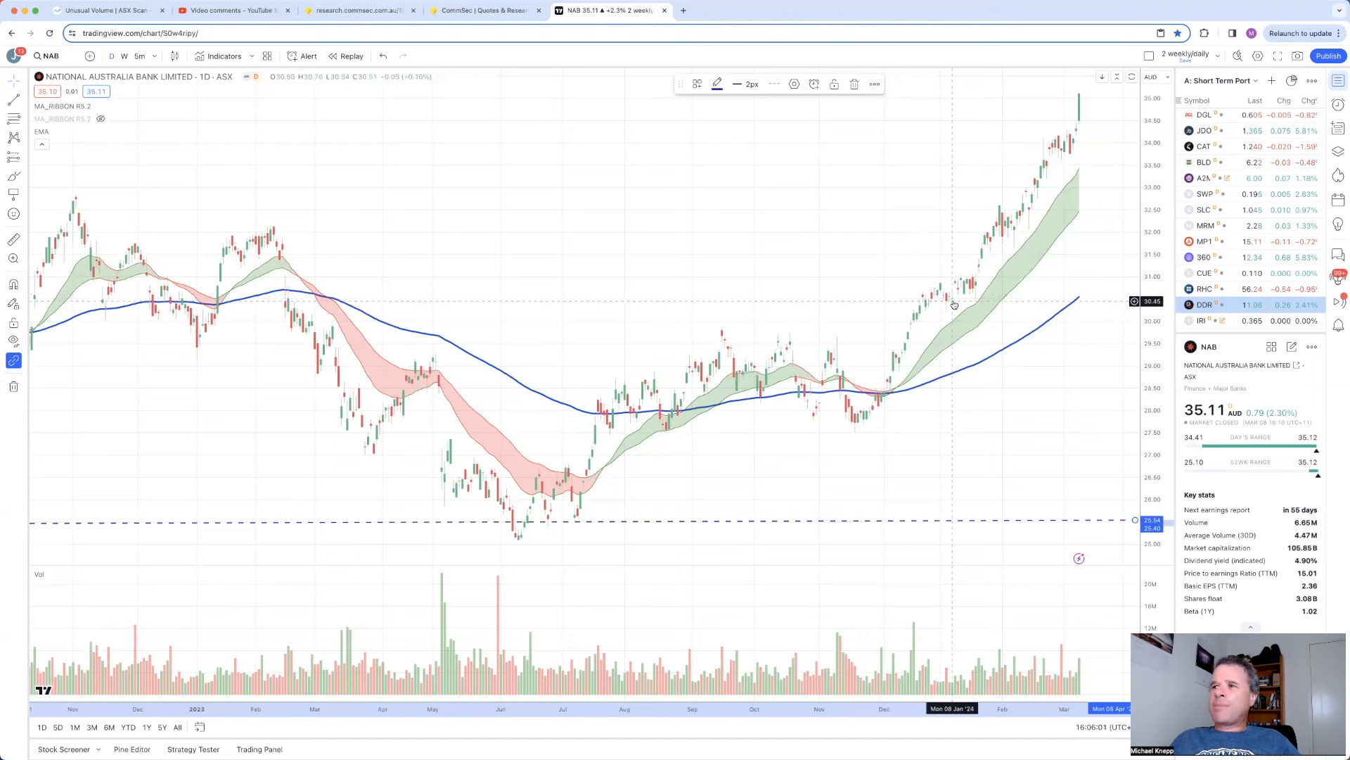
pyautogui.moveTo(947, 304)
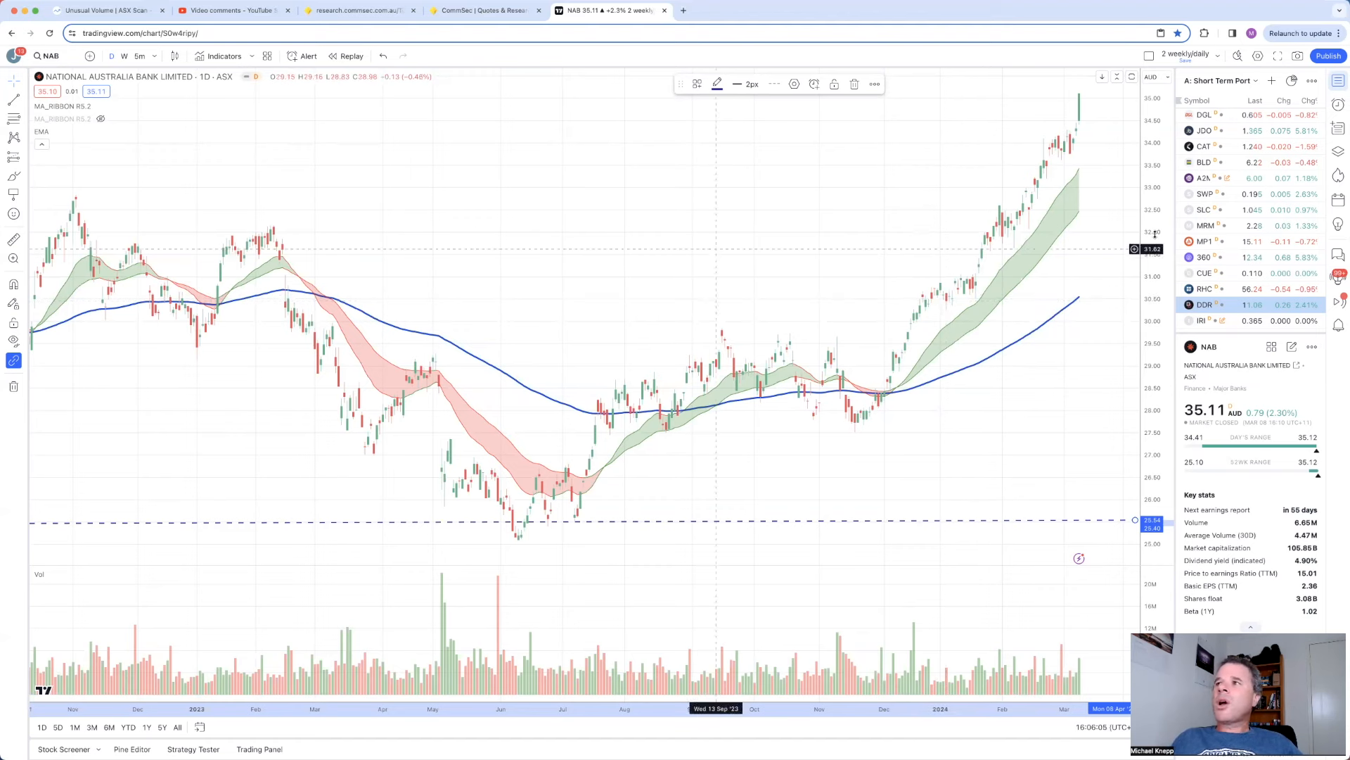
pyautogui.moveTo(206, 170)
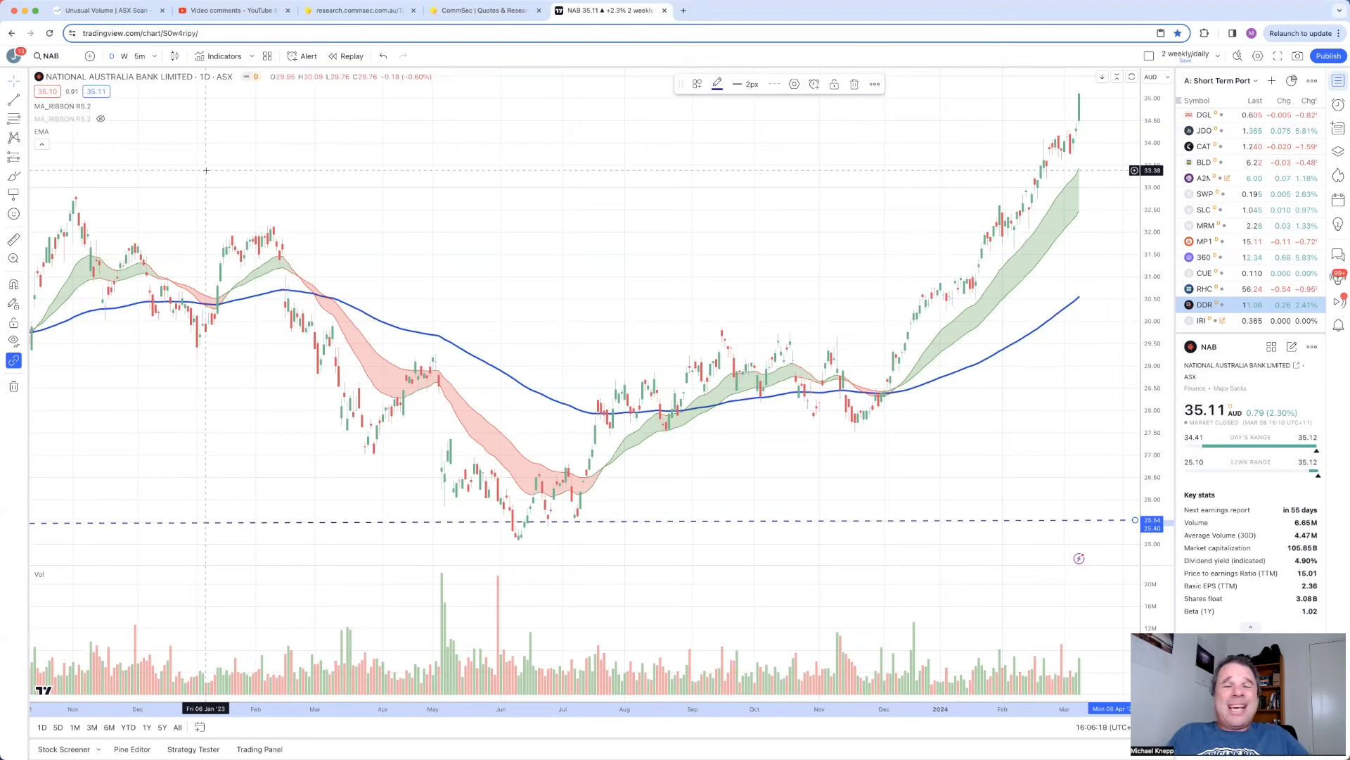
pyautogui.moveTo(560, 228)
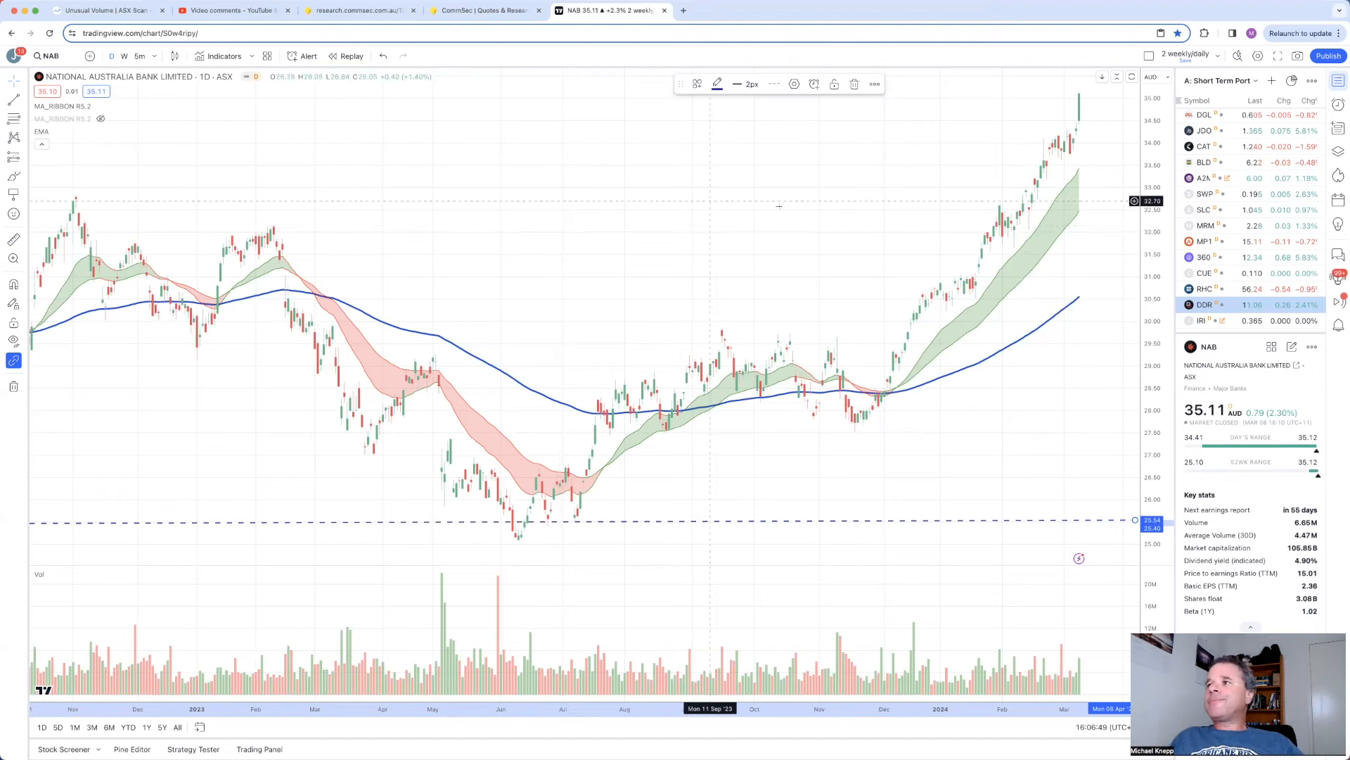
pyautogui.hscroll(3)
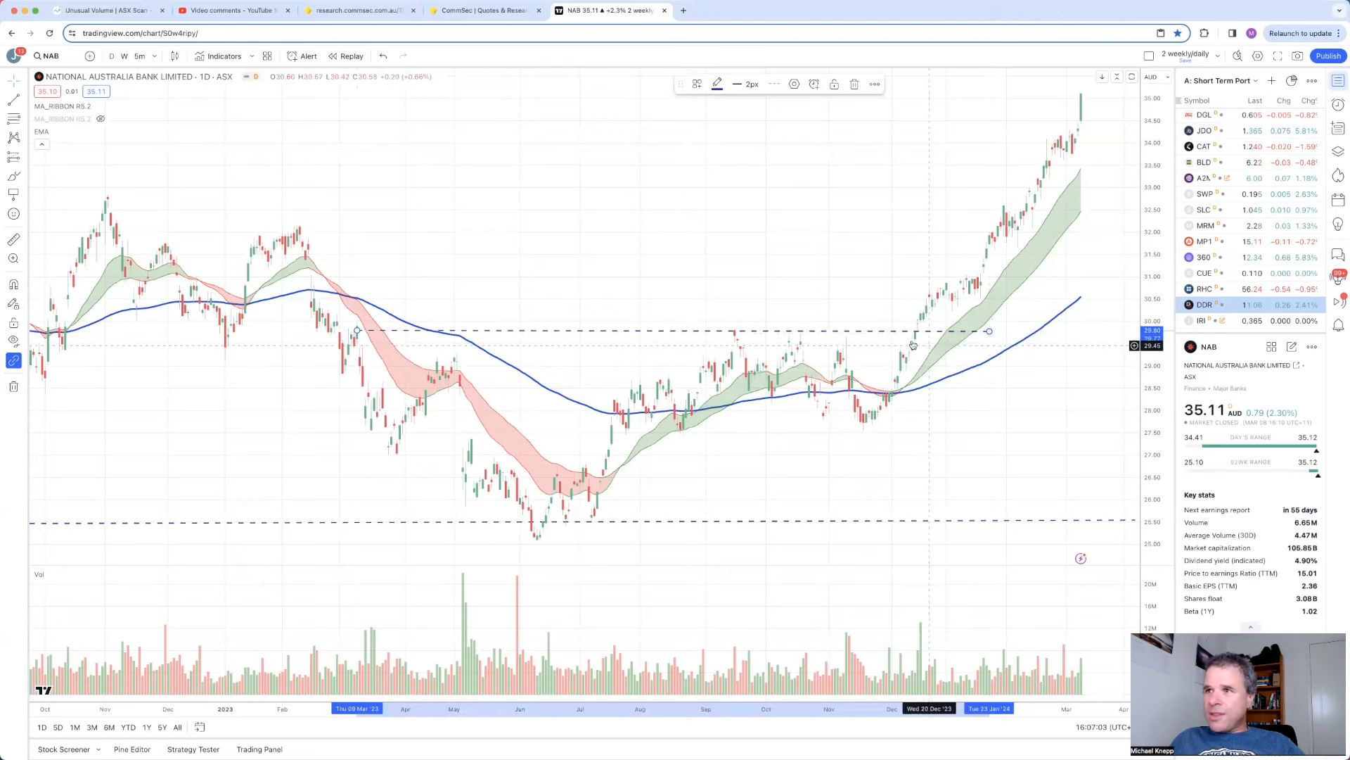
pyautogui.moveTo(917, 341)
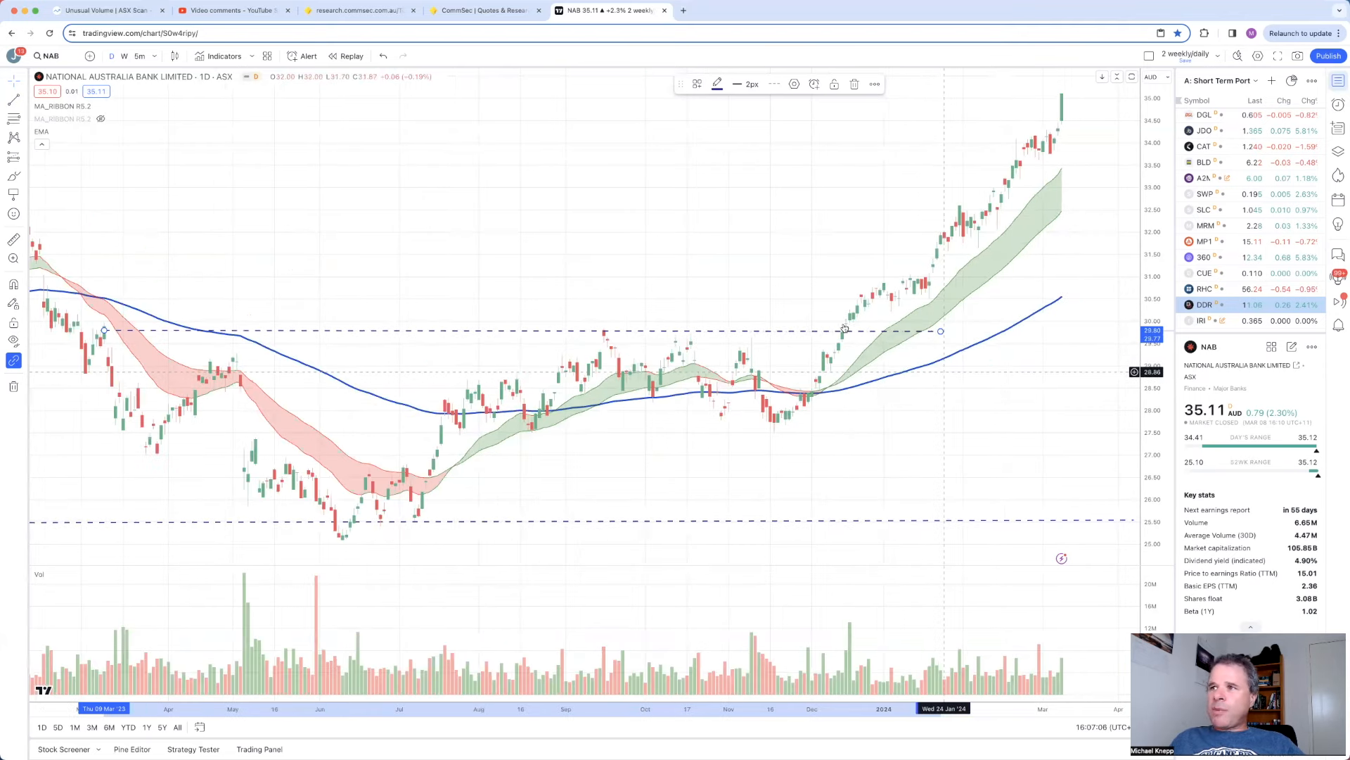
pyautogui.moveTo(848, 329)
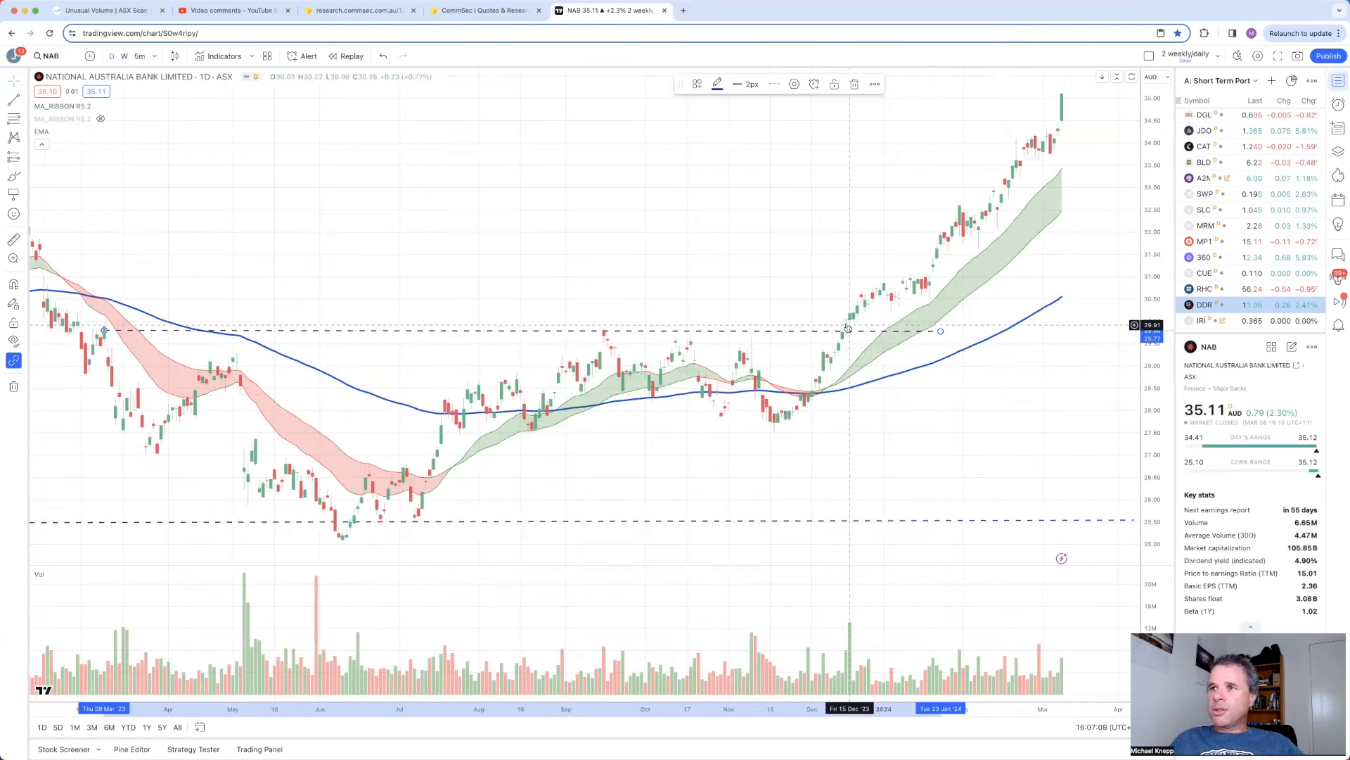
pyautogui.moveTo(730, 383)
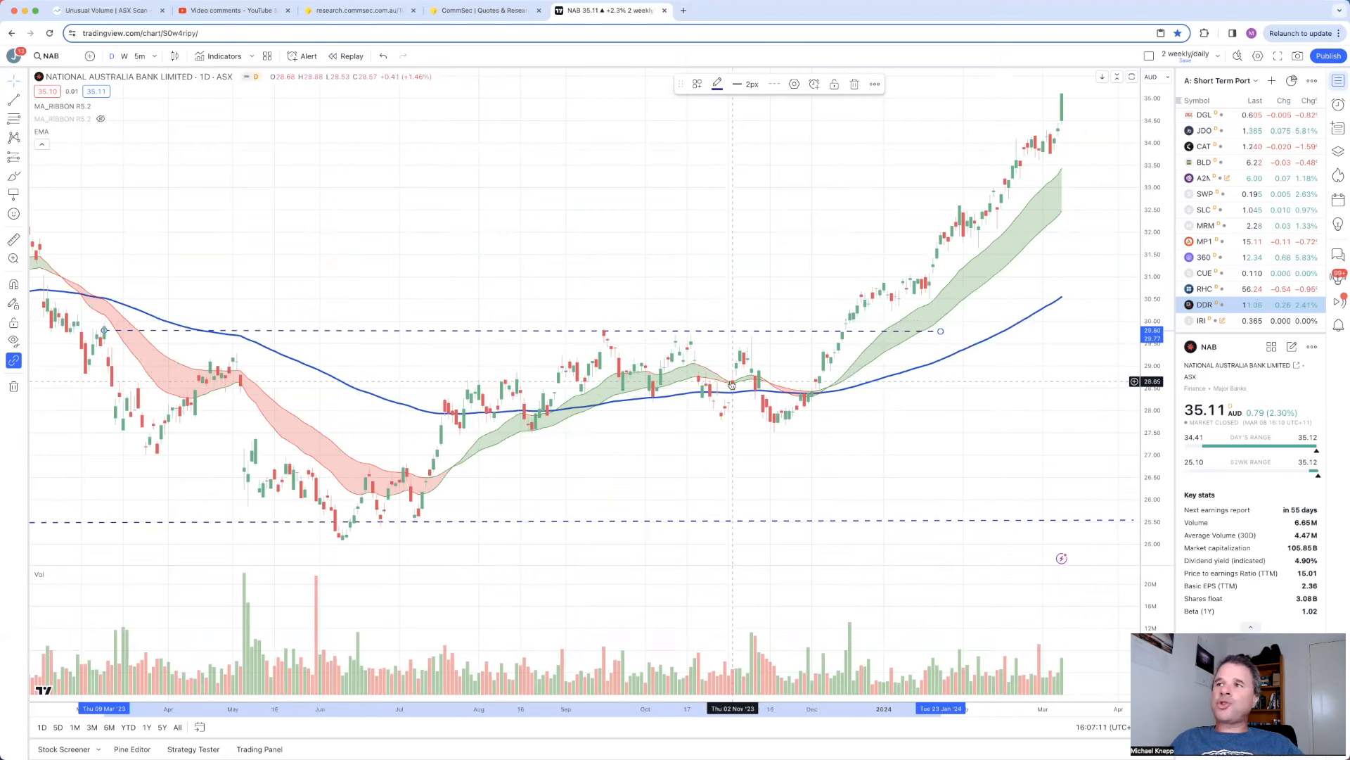
pyautogui.moveTo(624, 378)
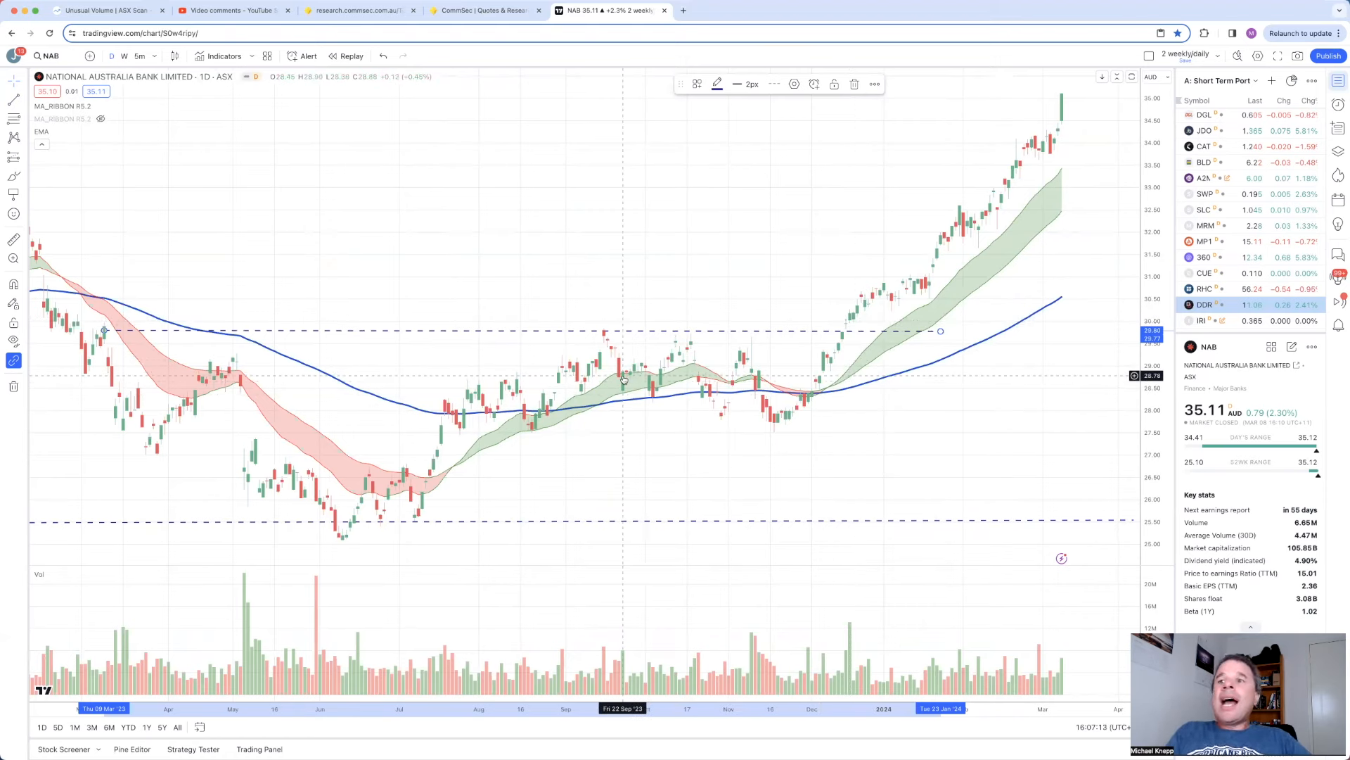